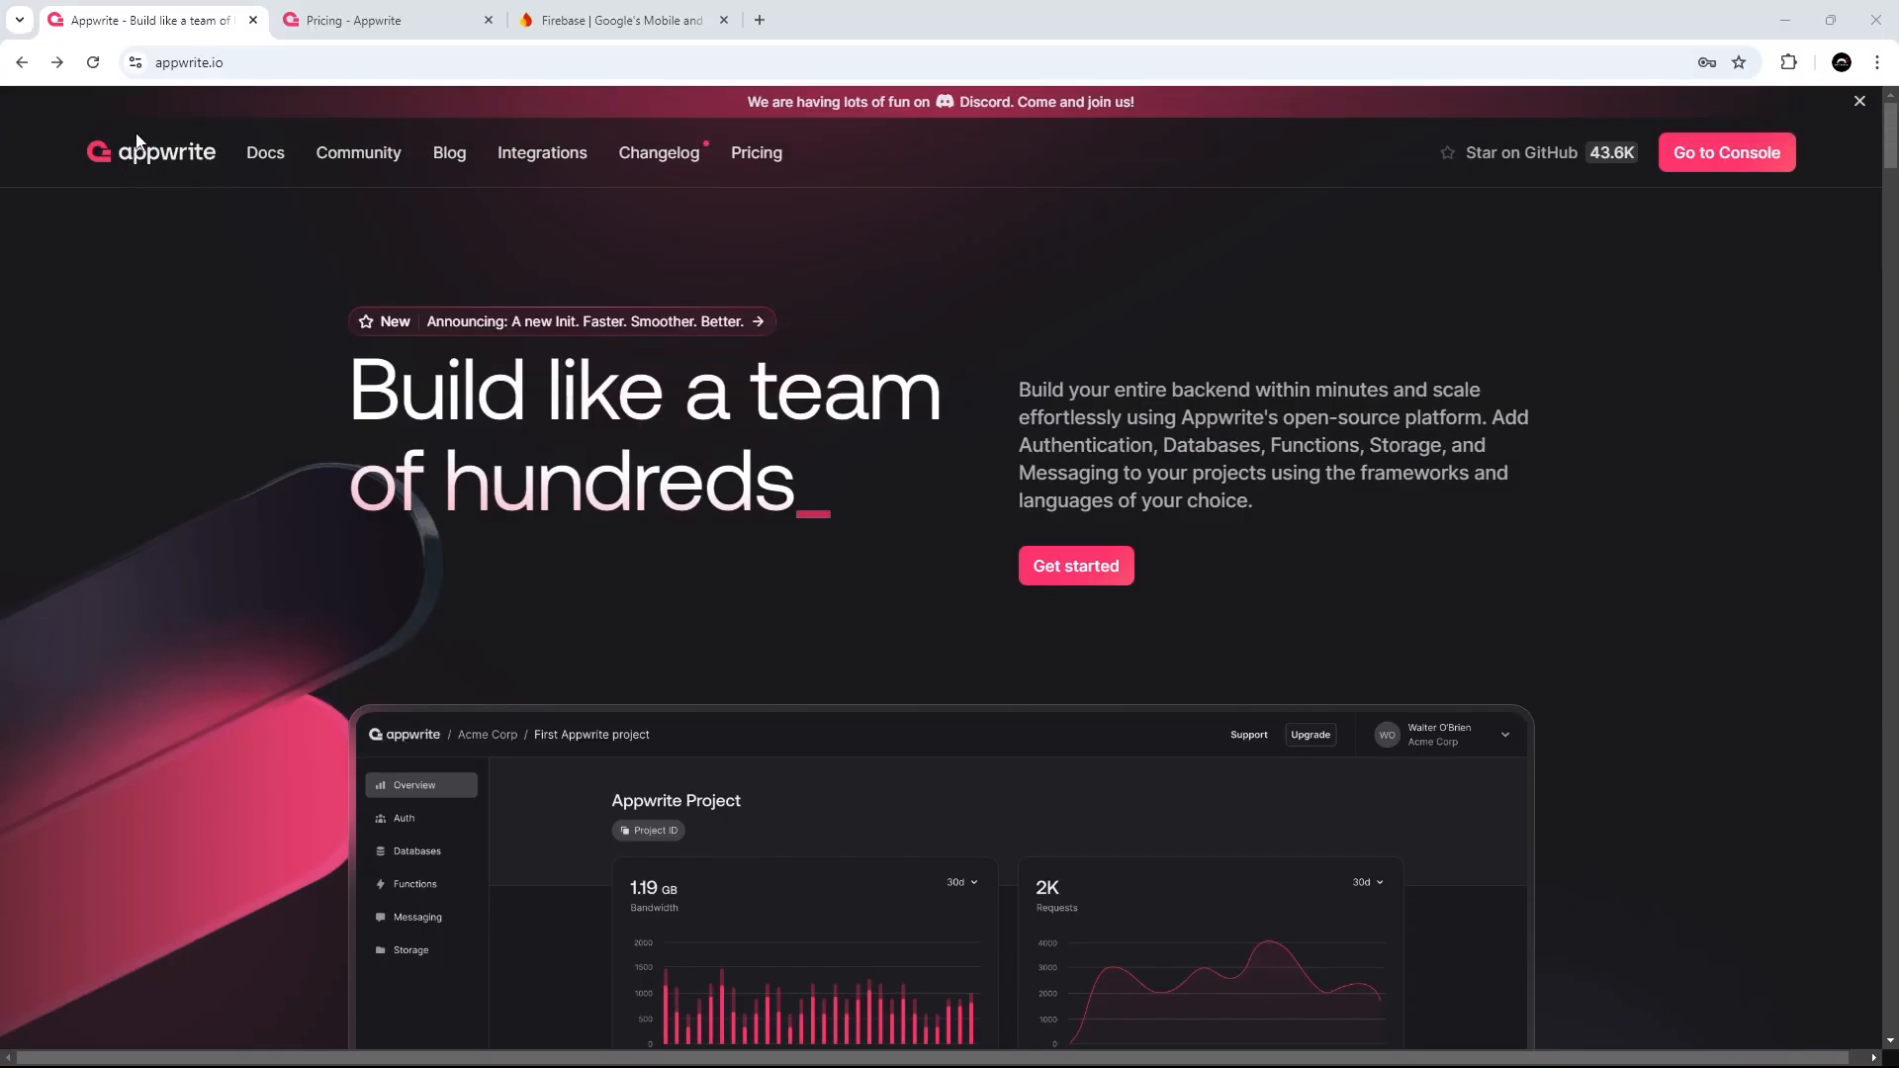
Scroll to the Databases product section, glance at the Firebase homepage, and return to Appwrite.
{"action": "scroll", "scroll_direction": "down", "scroll_amount": 3}
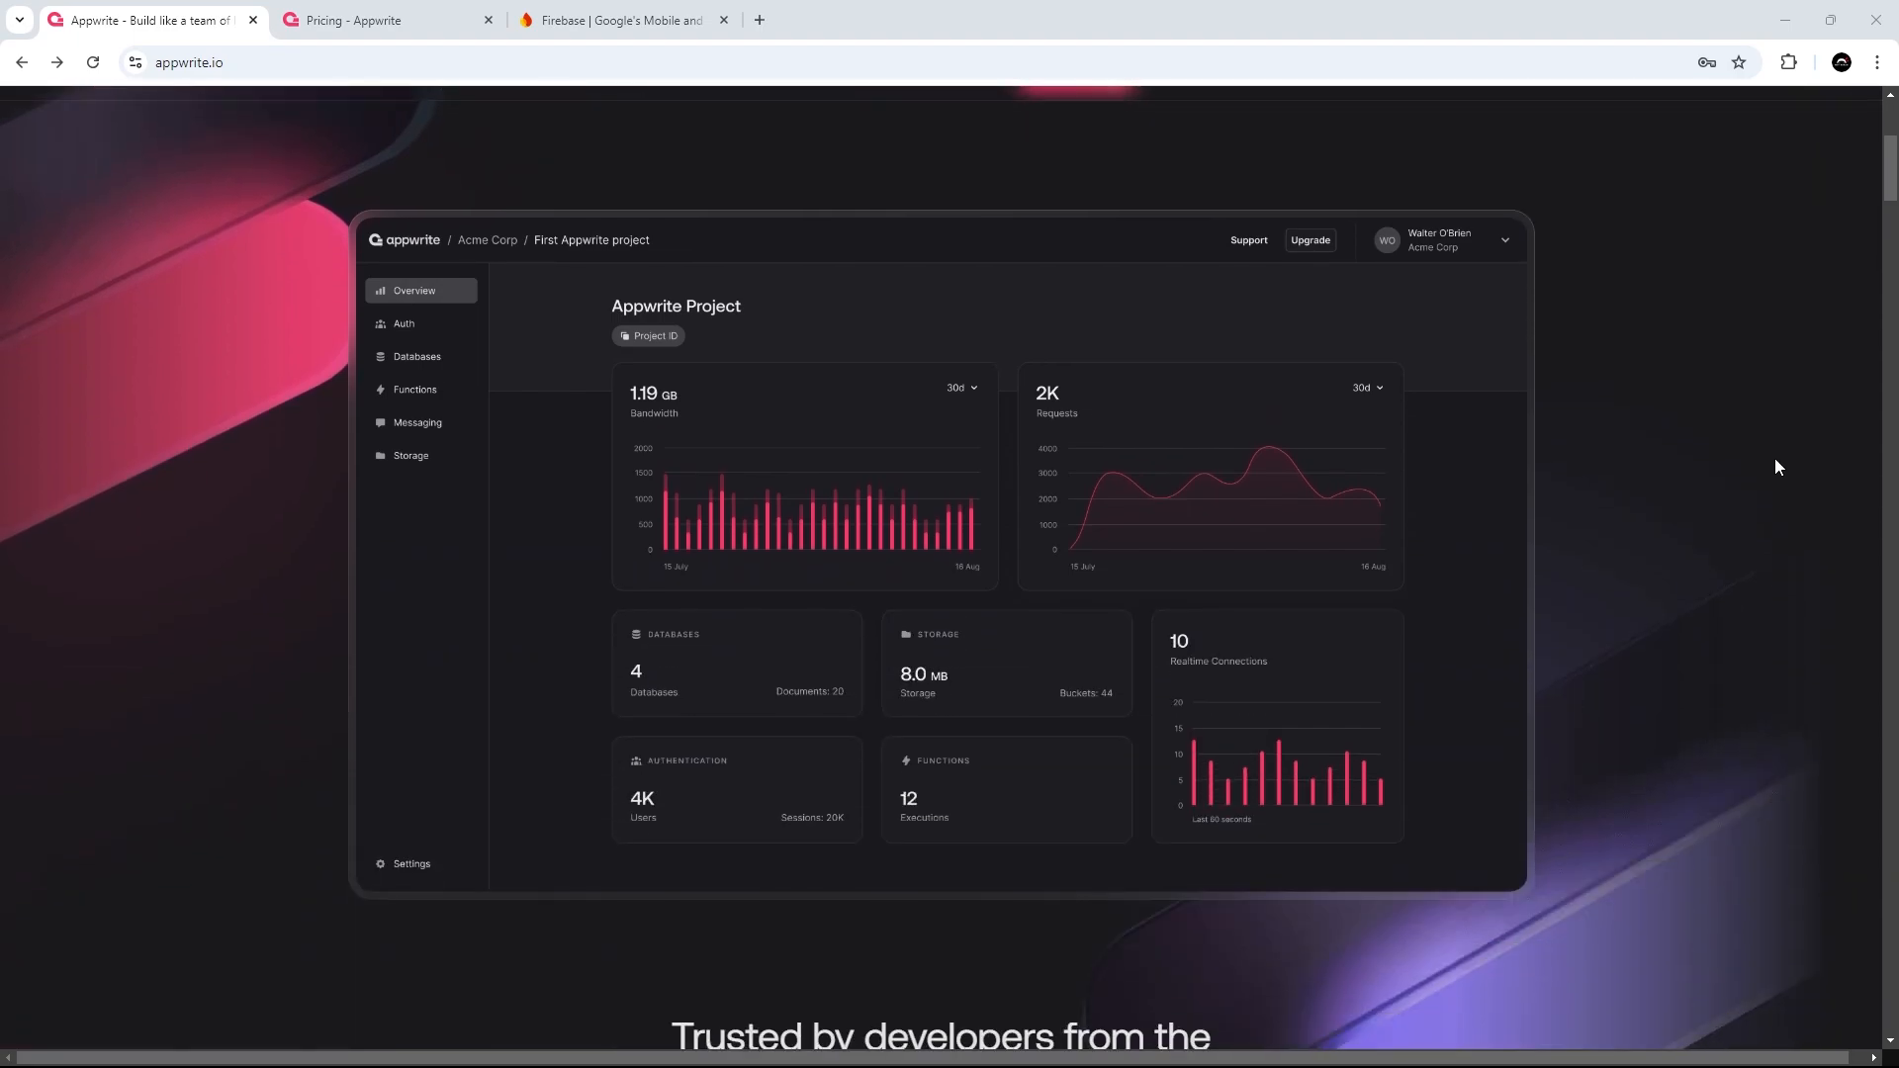
{"action": "scroll", "scroll_direction": "up", "scroll_amount": 3}
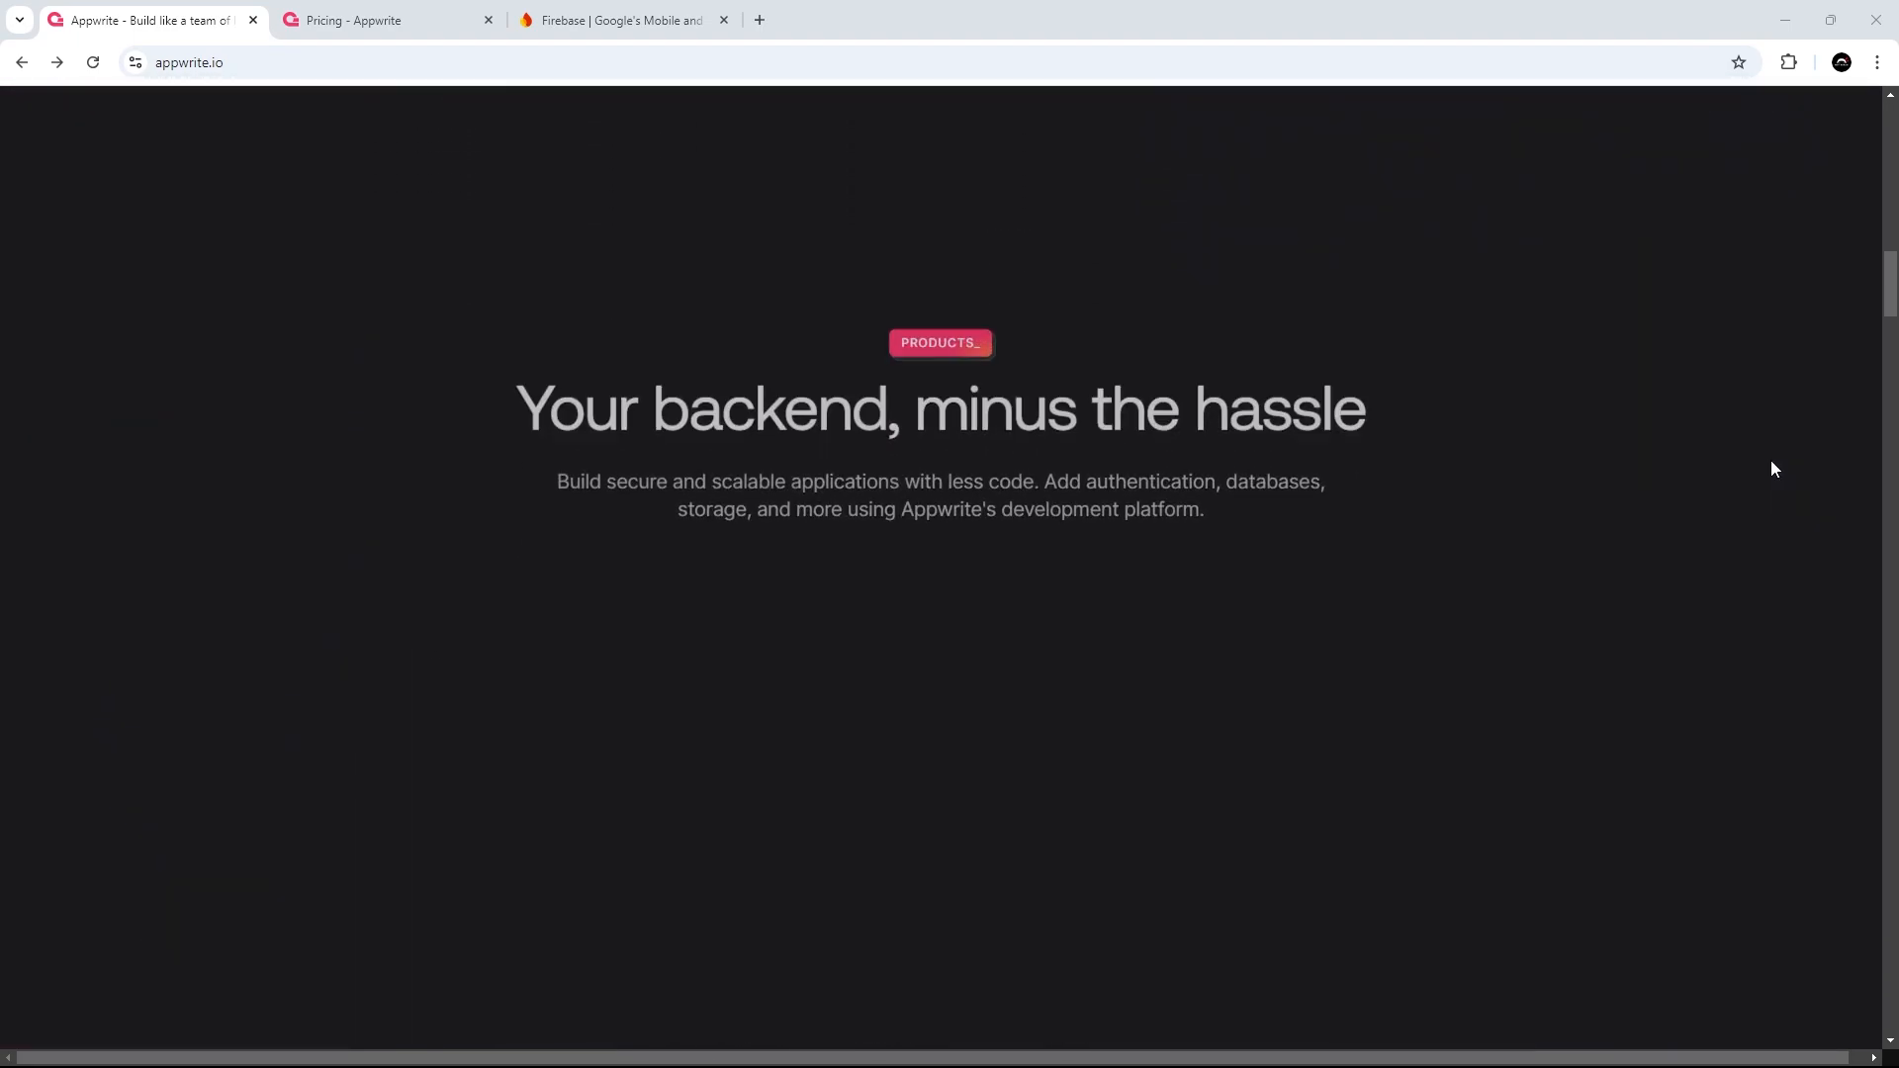
{"action": "scroll", "scroll_direction": "down", "scroll_amount": 3}
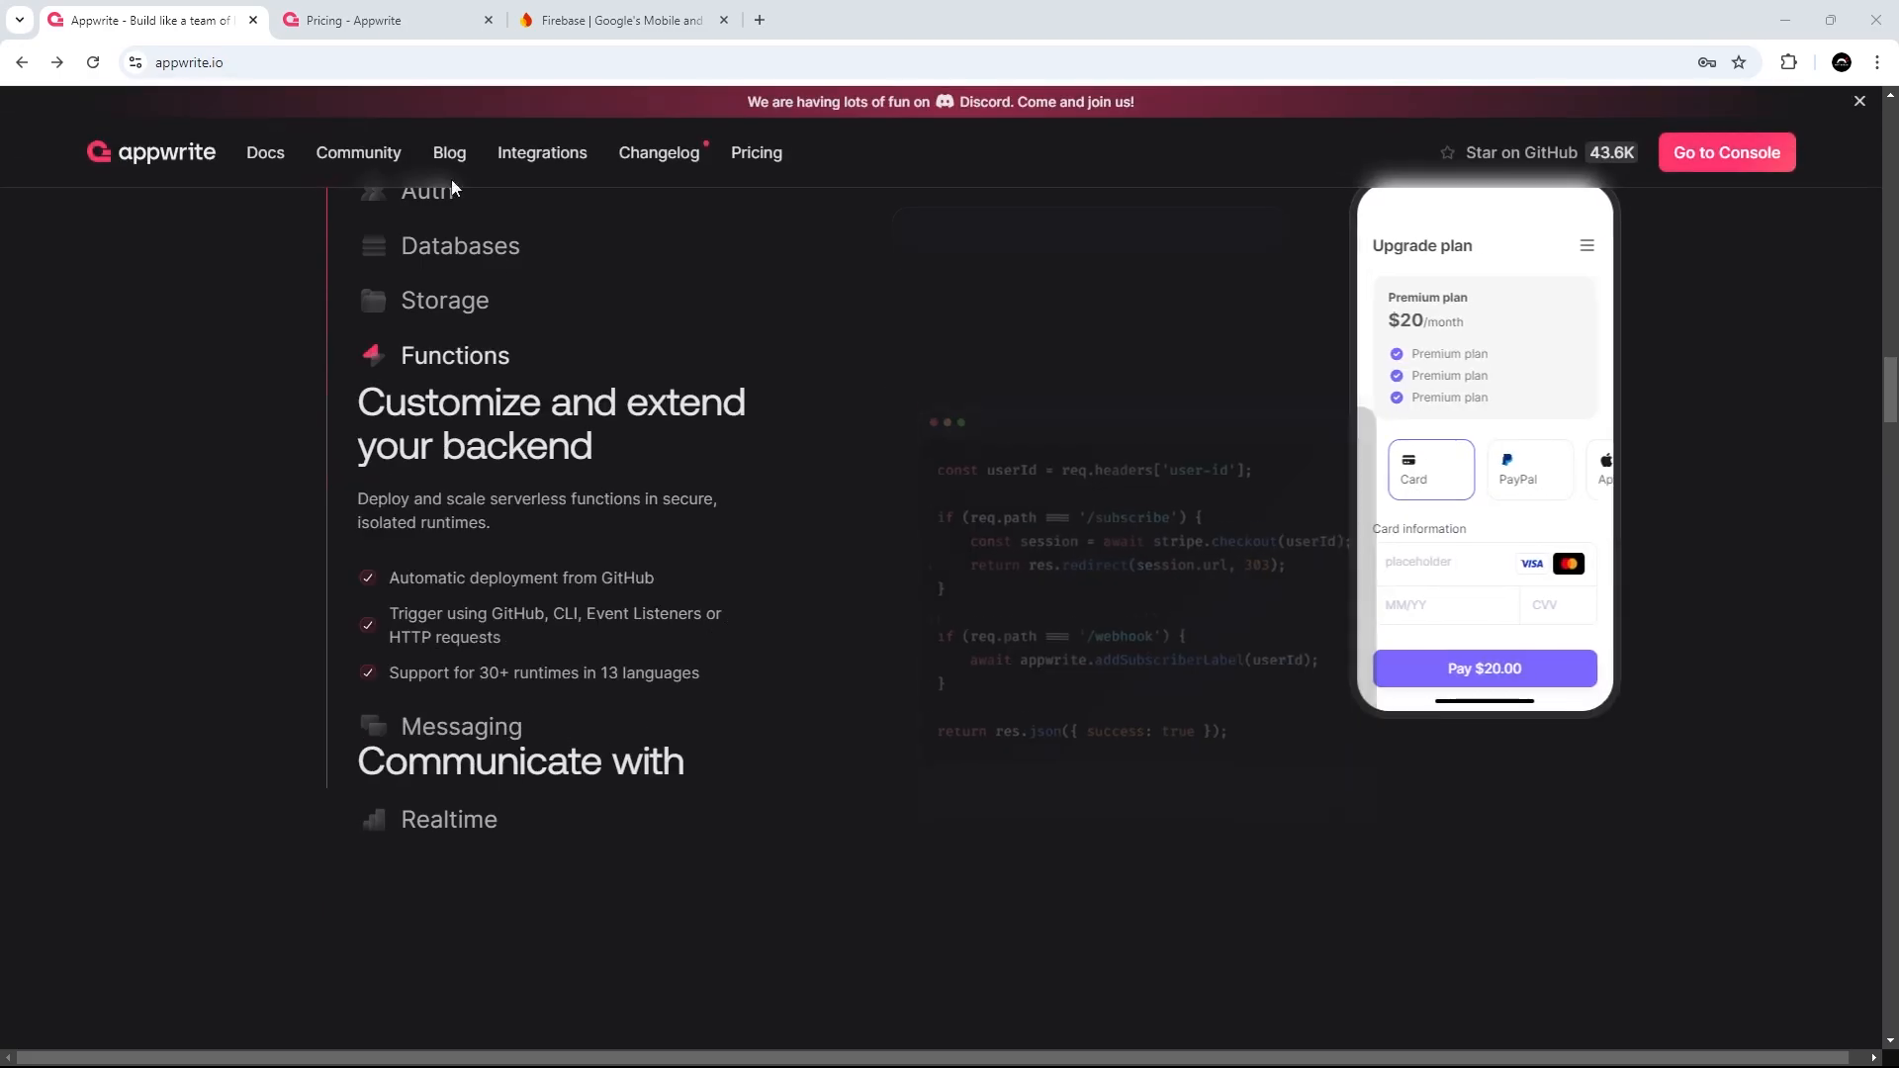
{"action": "left_click", "coordinate": [623, 19]}
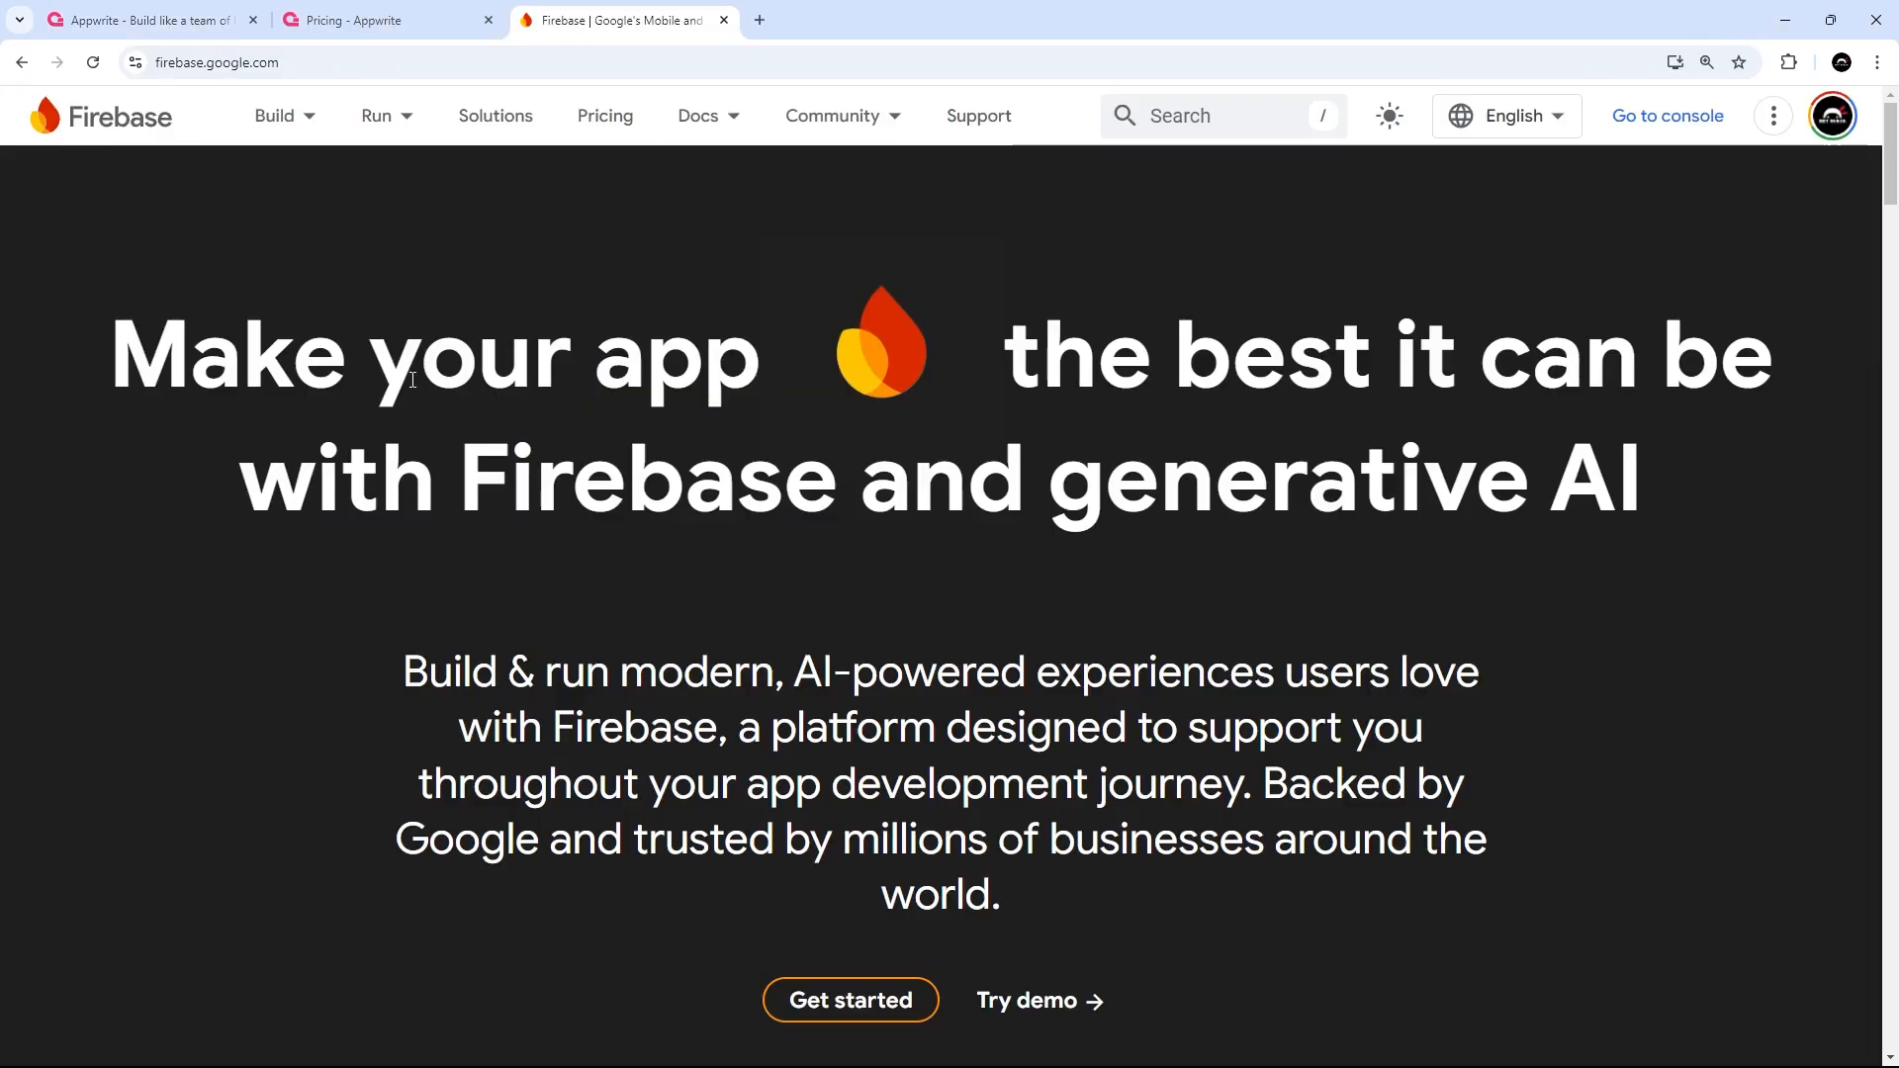
{"action": "left_click", "coordinate": [144, 20]}
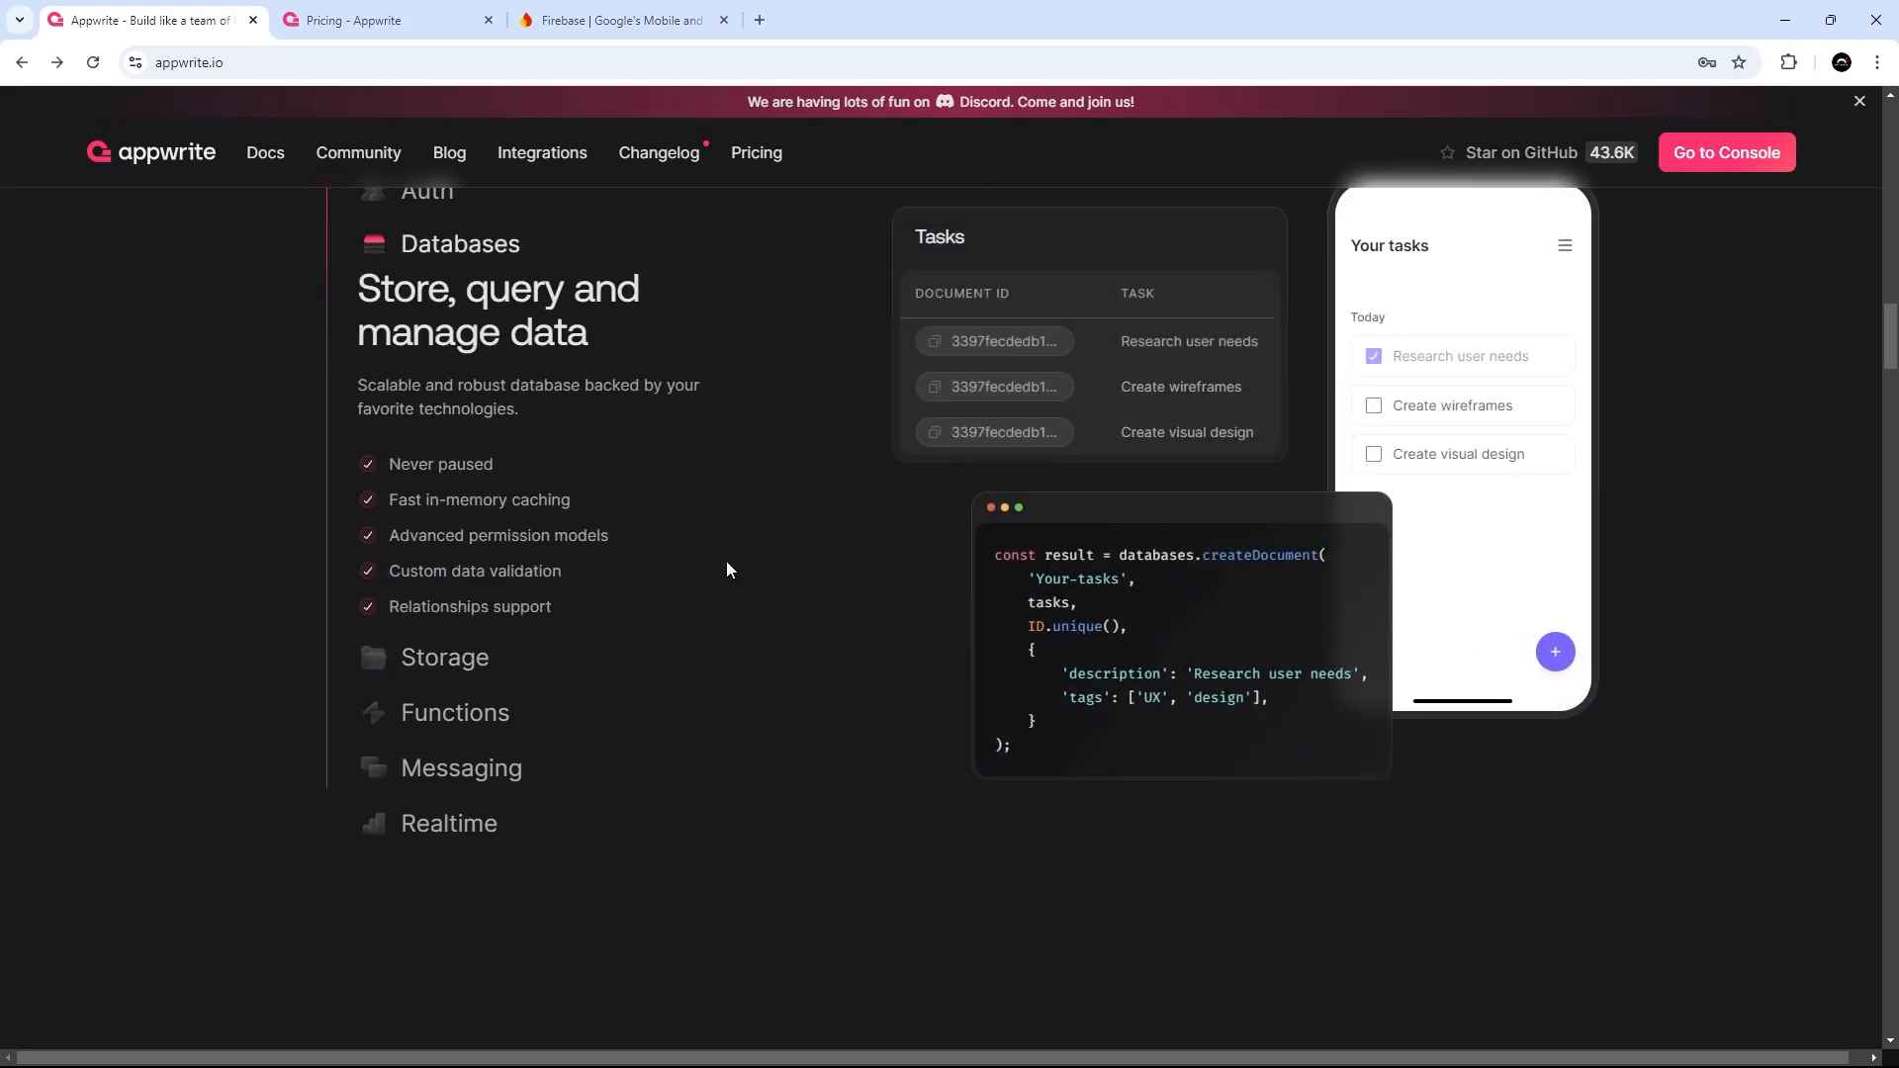
{"action": "mouse_move", "coordinate": [625, 554]}
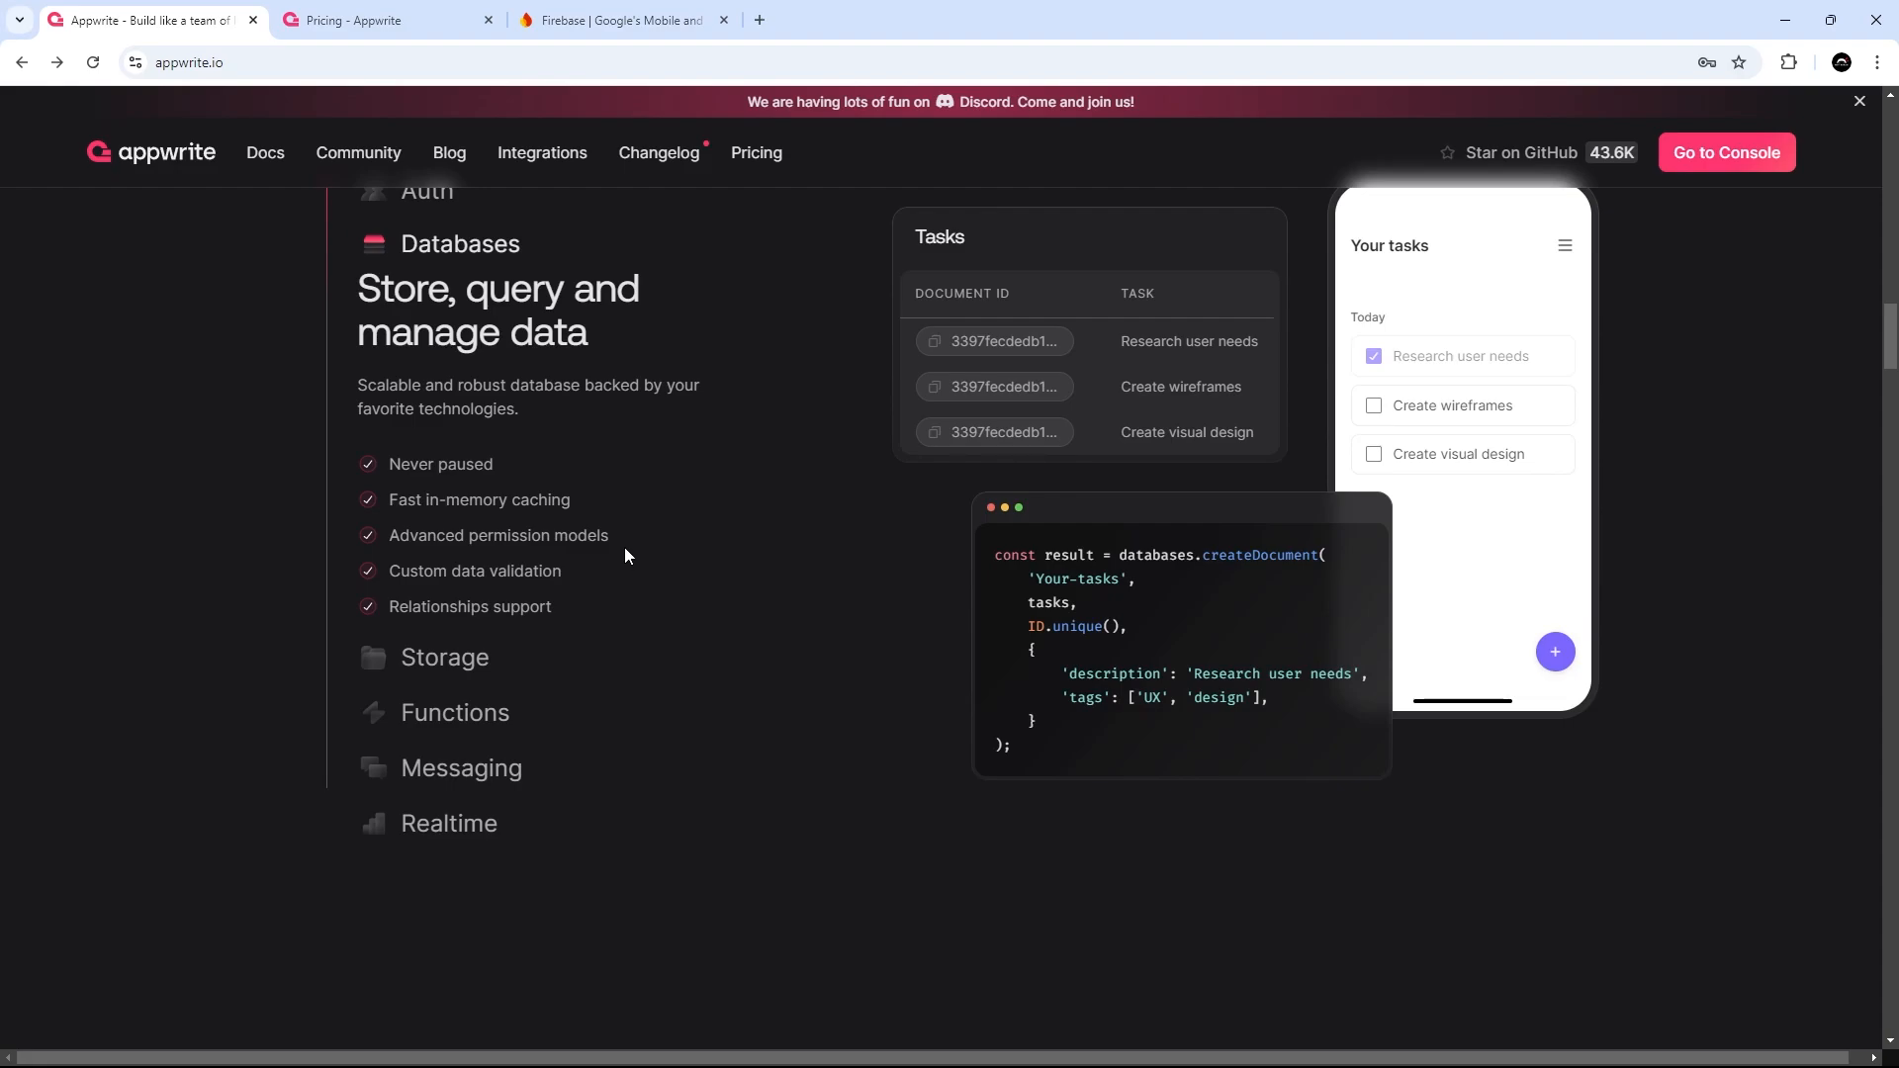
{"action": "mouse_move", "coordinate": [633, 564]}
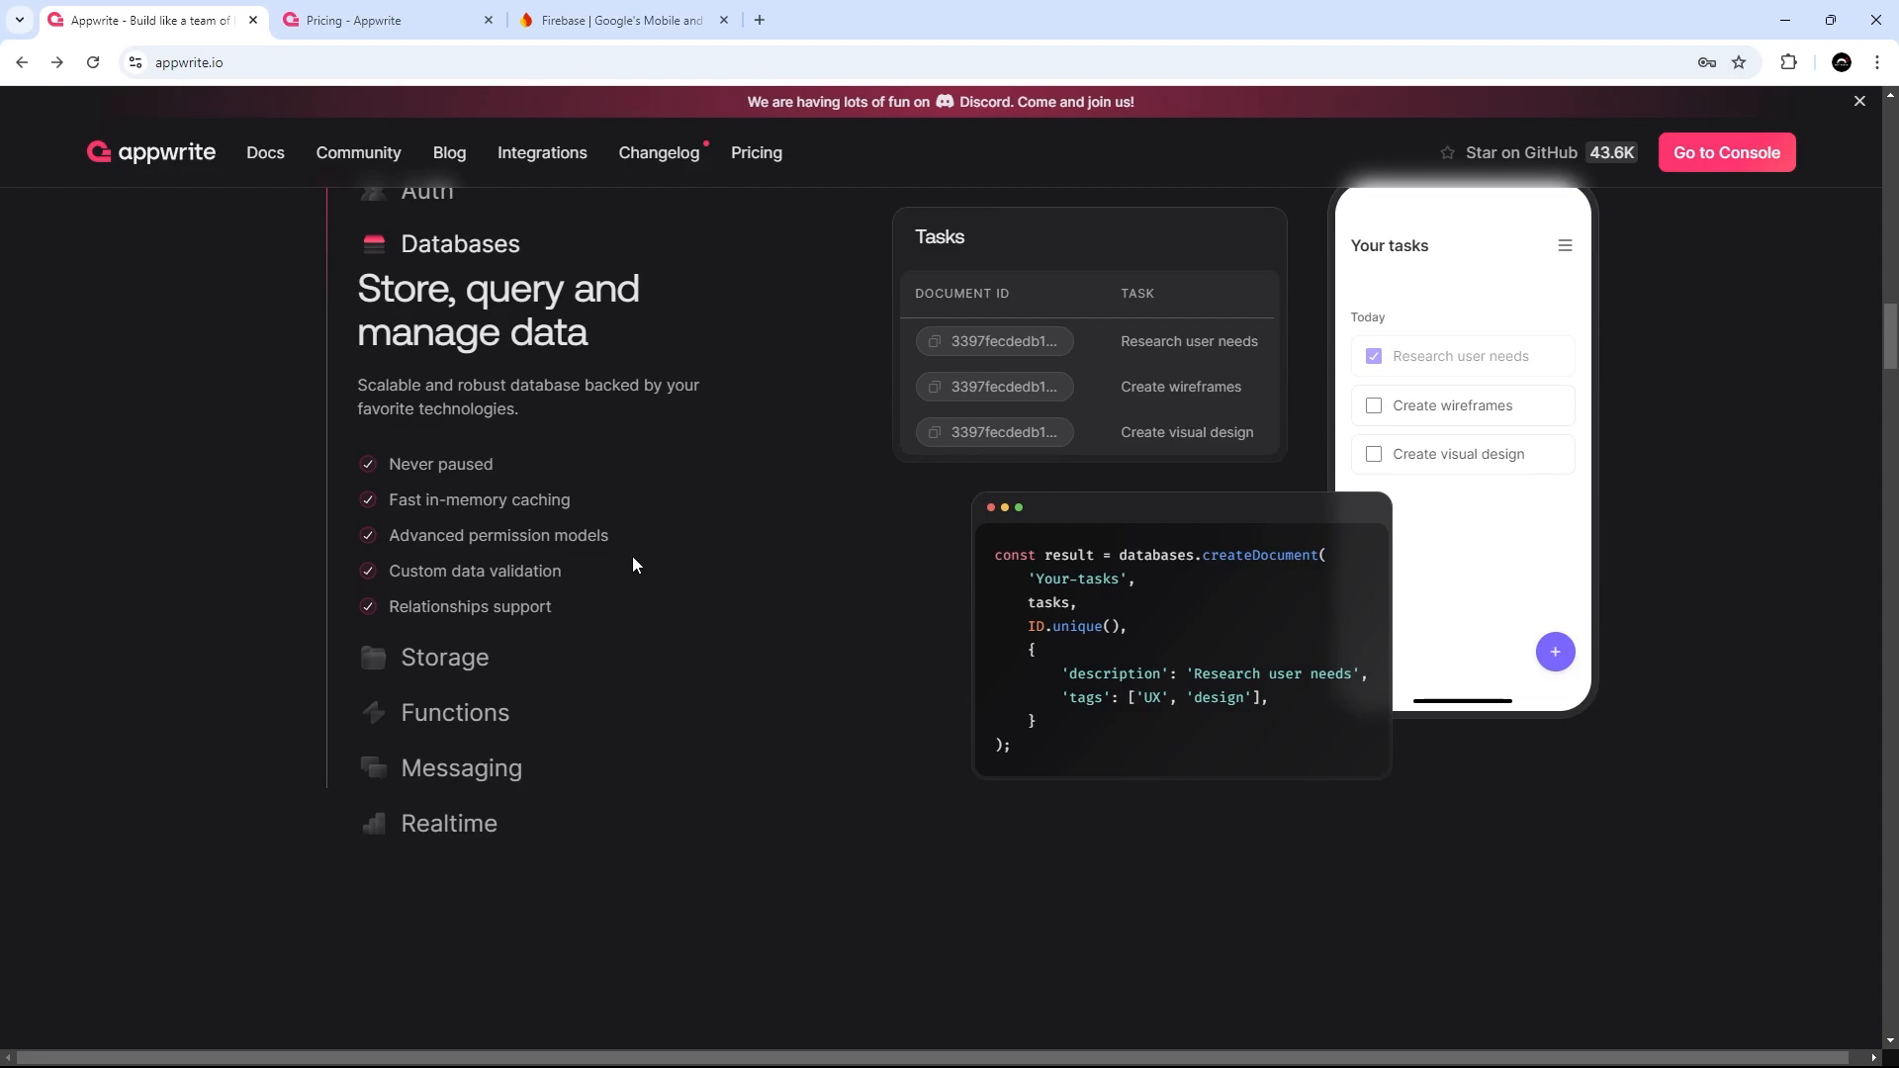
{"action": "left_click", "coordinate": [385, 20]}
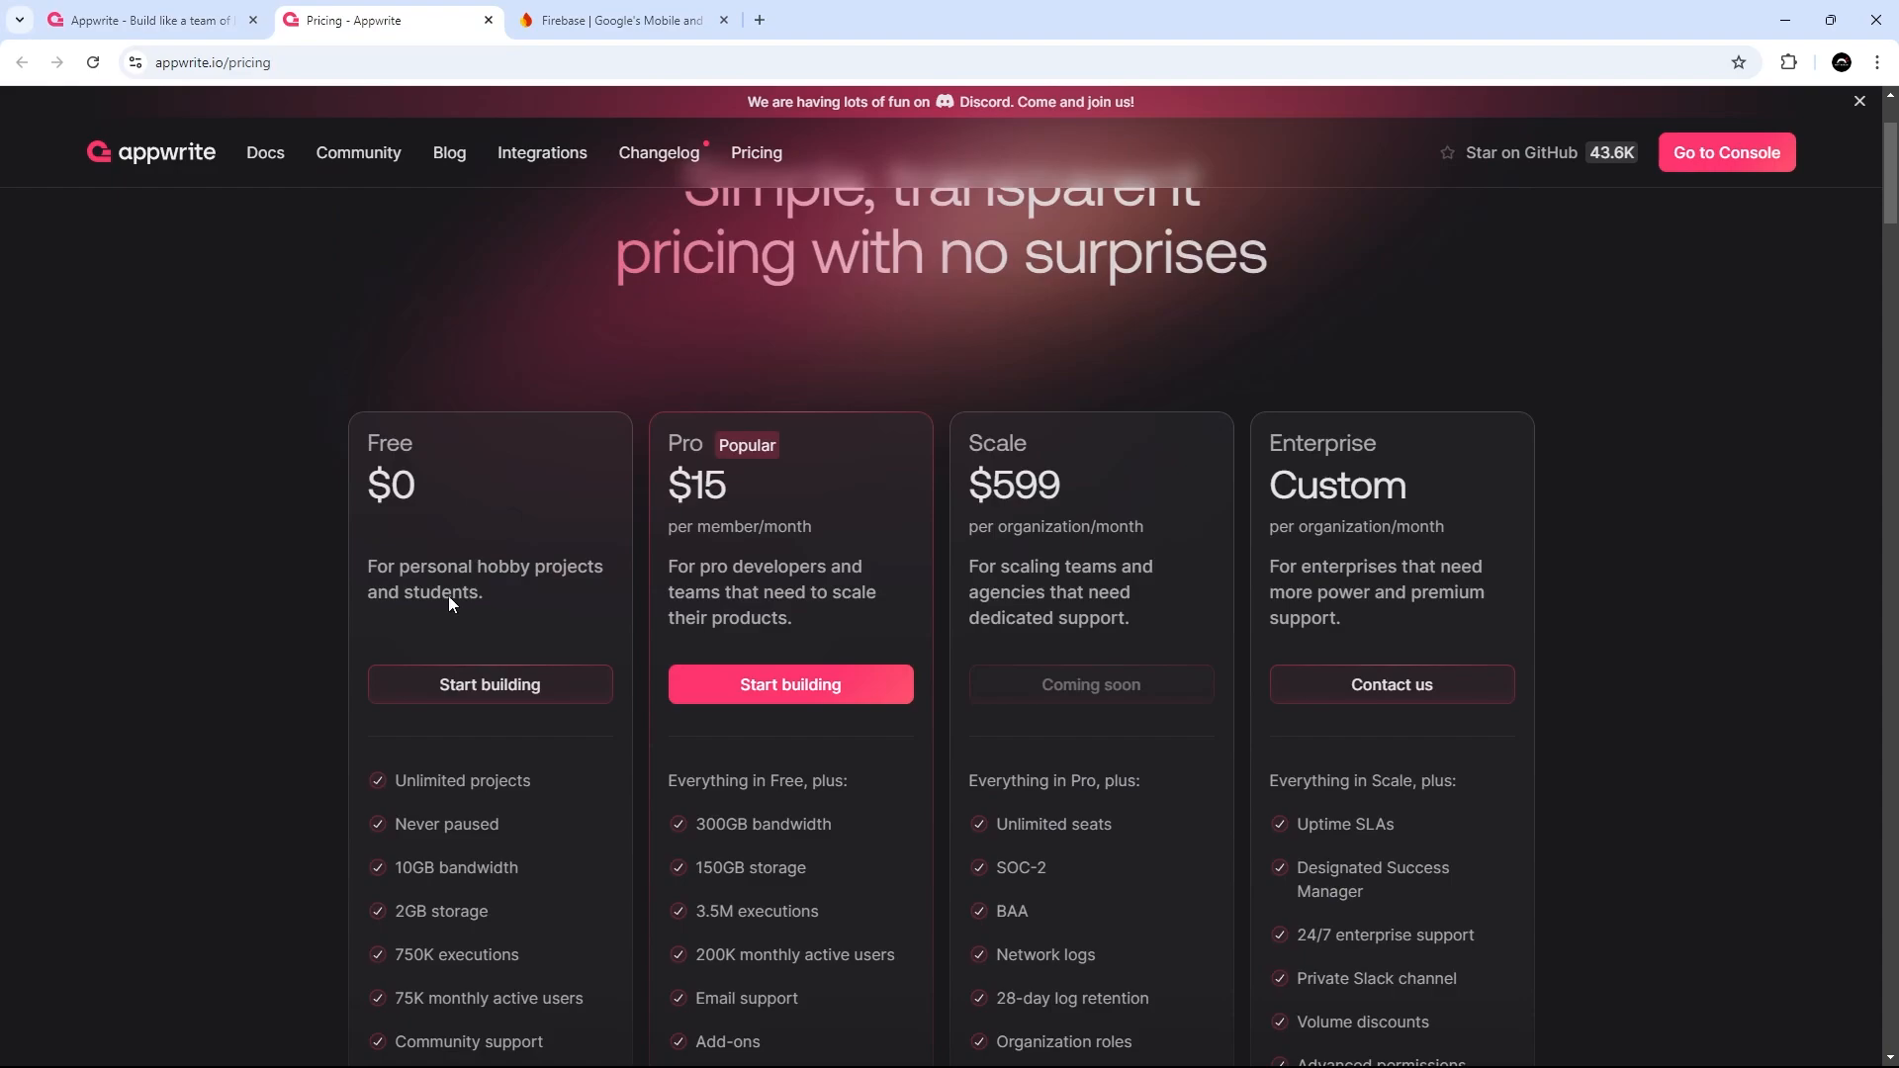
{"action": "scroll", "scroll_direction": "down", "scroll_amount": 3}
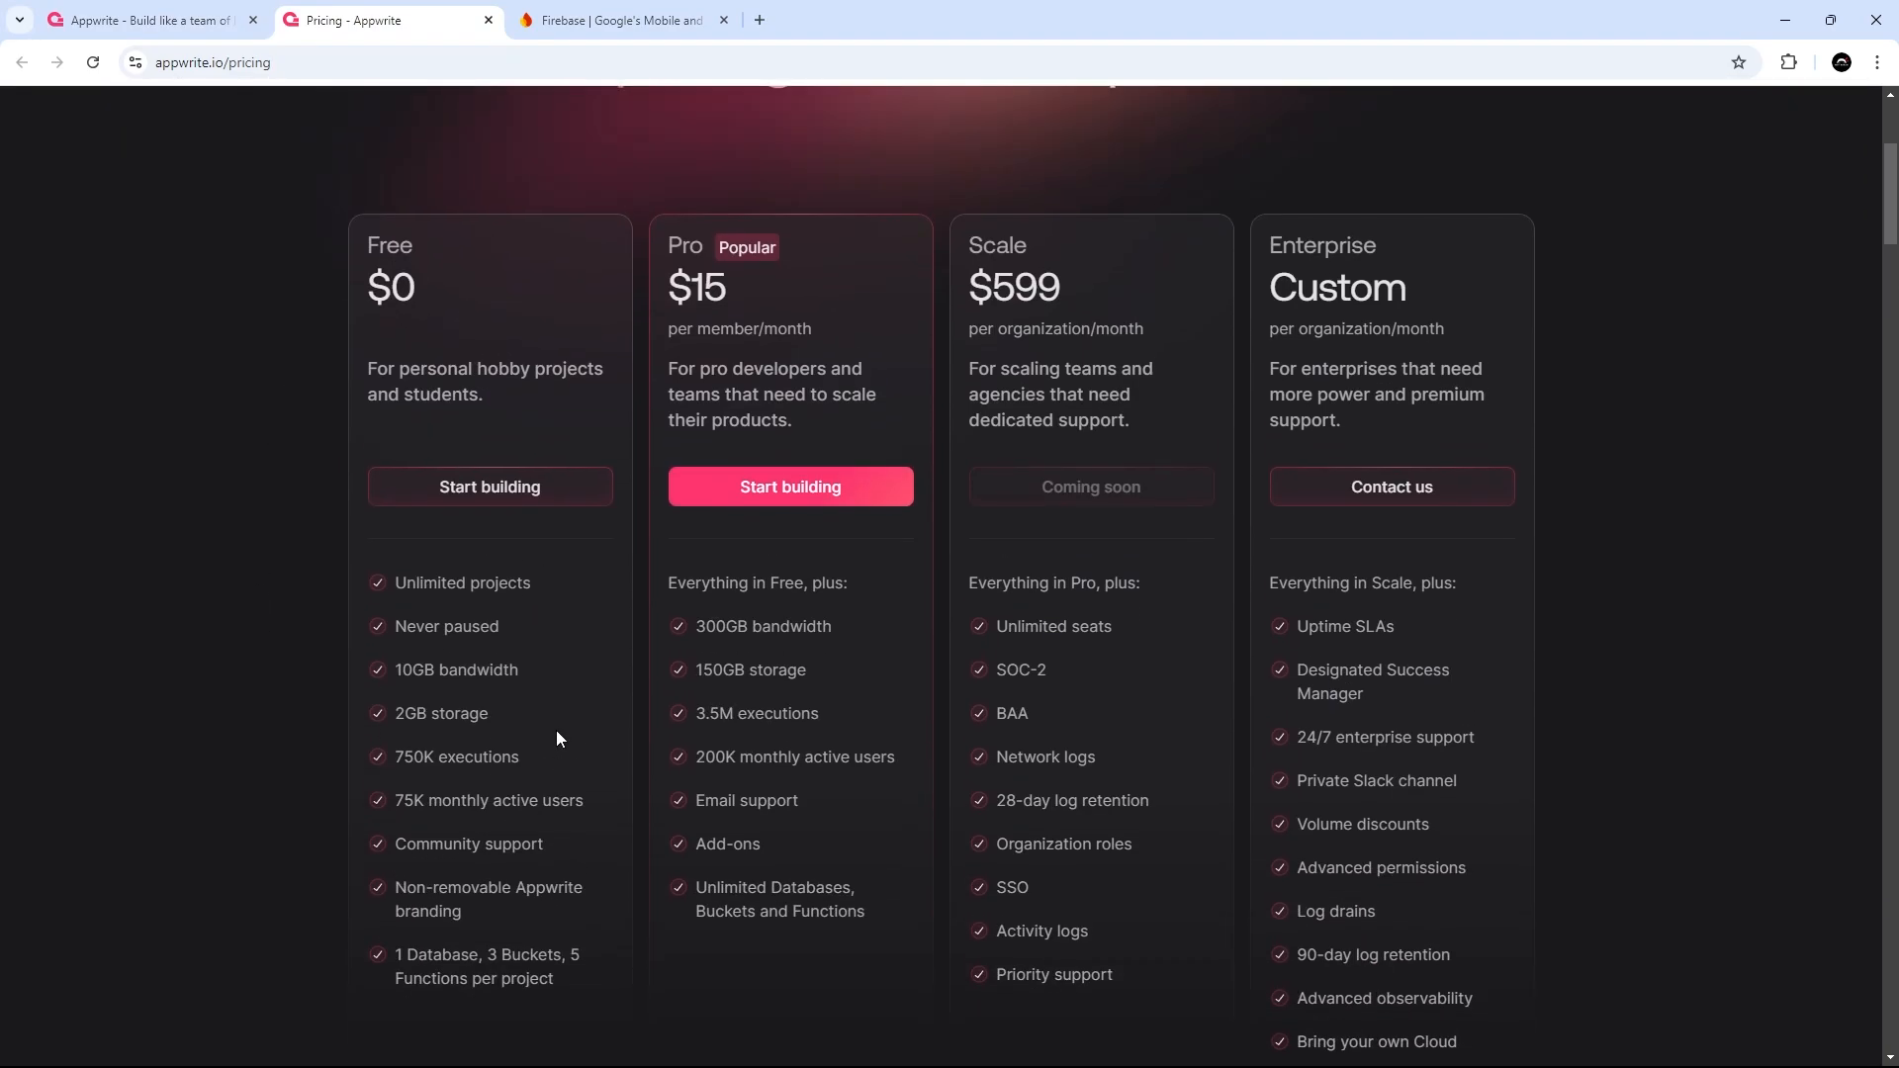
{"action": "mouse_move", "coordinate": [789, 487]}
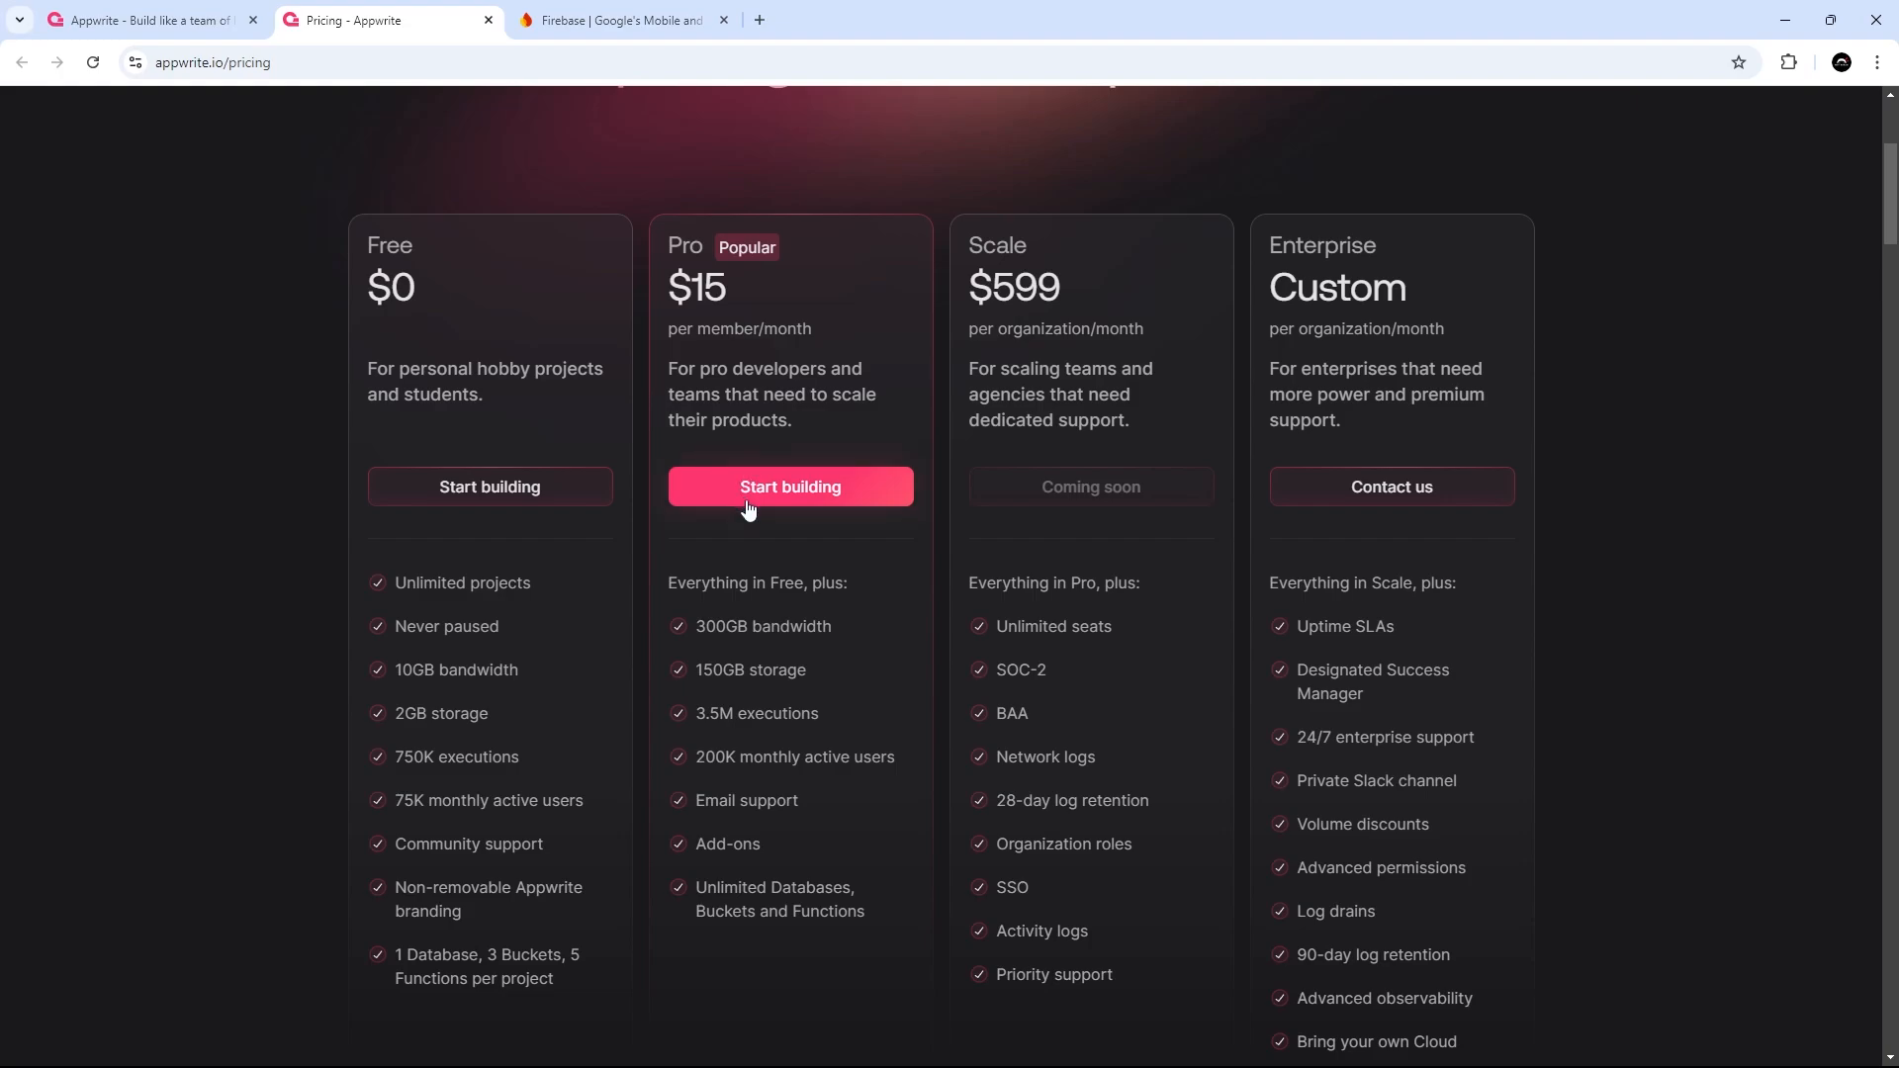
{"action": "mouse_move", "coordinate": [819, 645]}
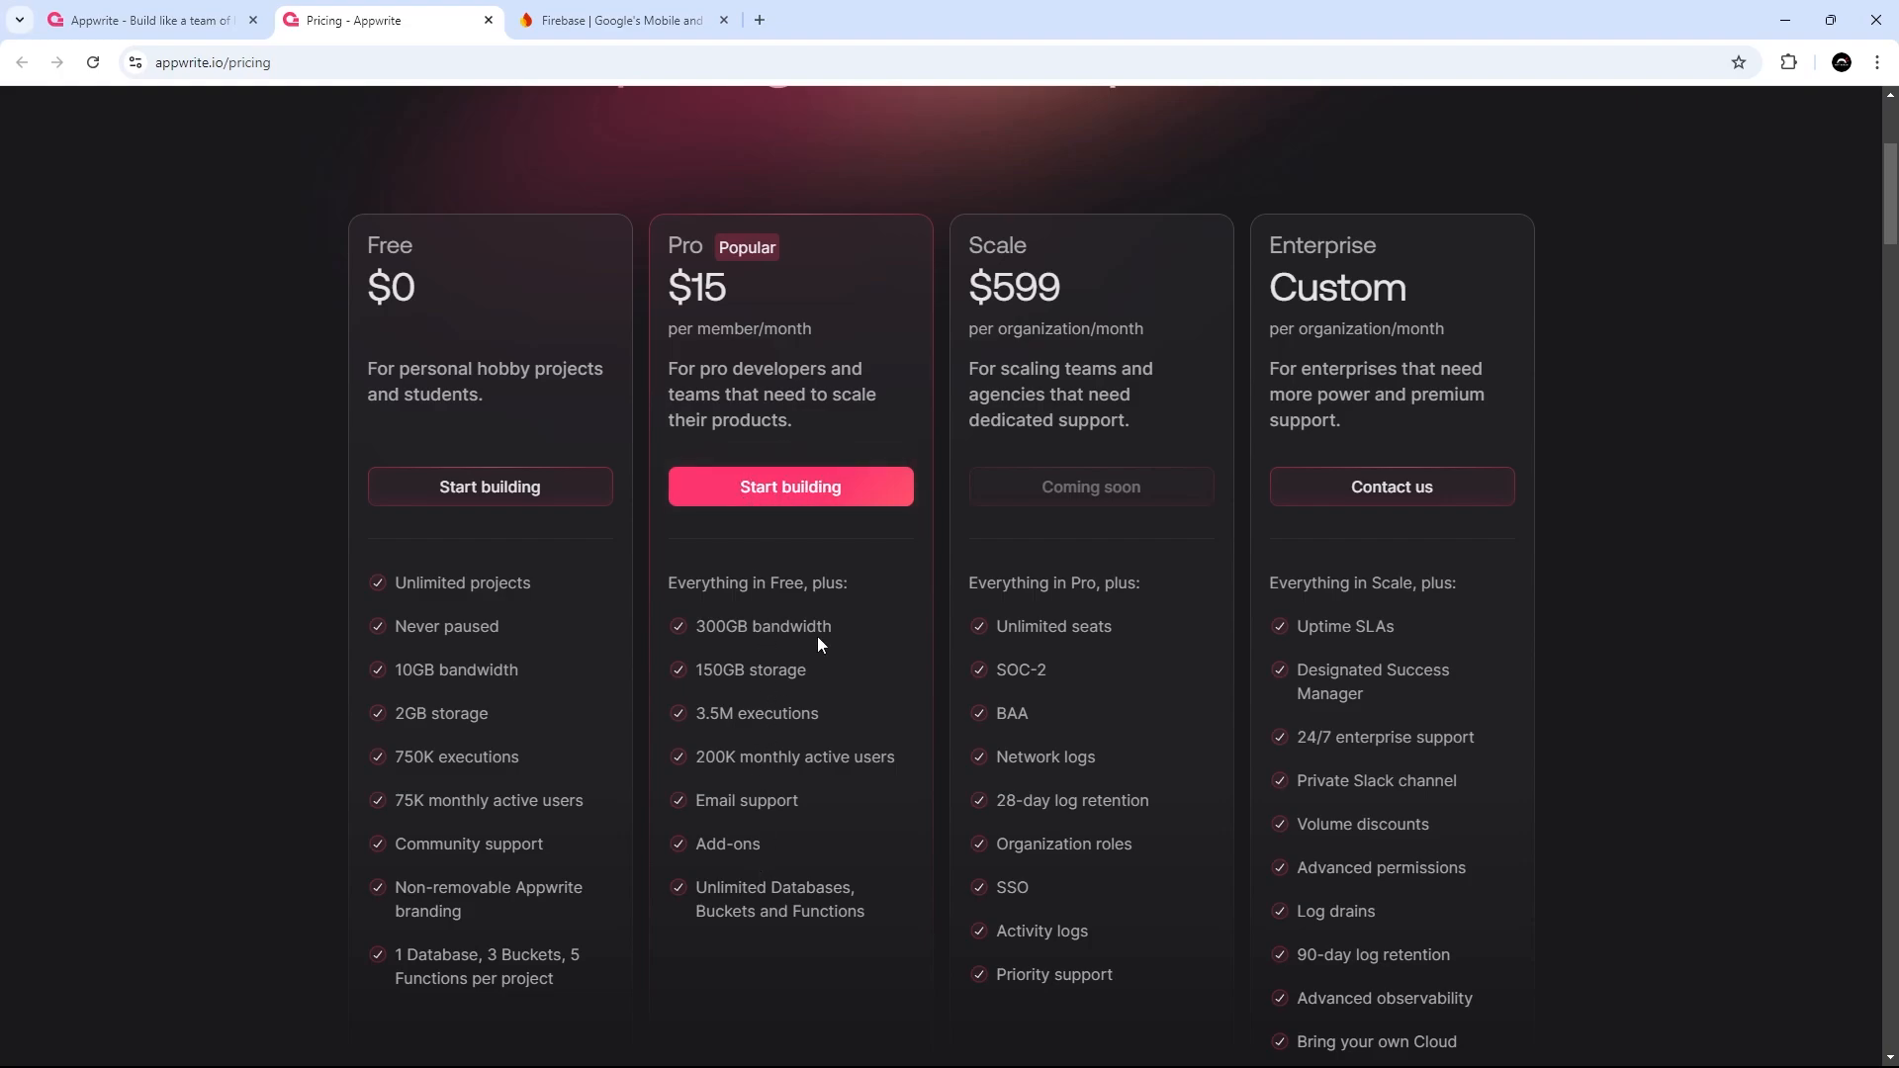
{"action": "mouse_move", "coordinate": [91, 184]}
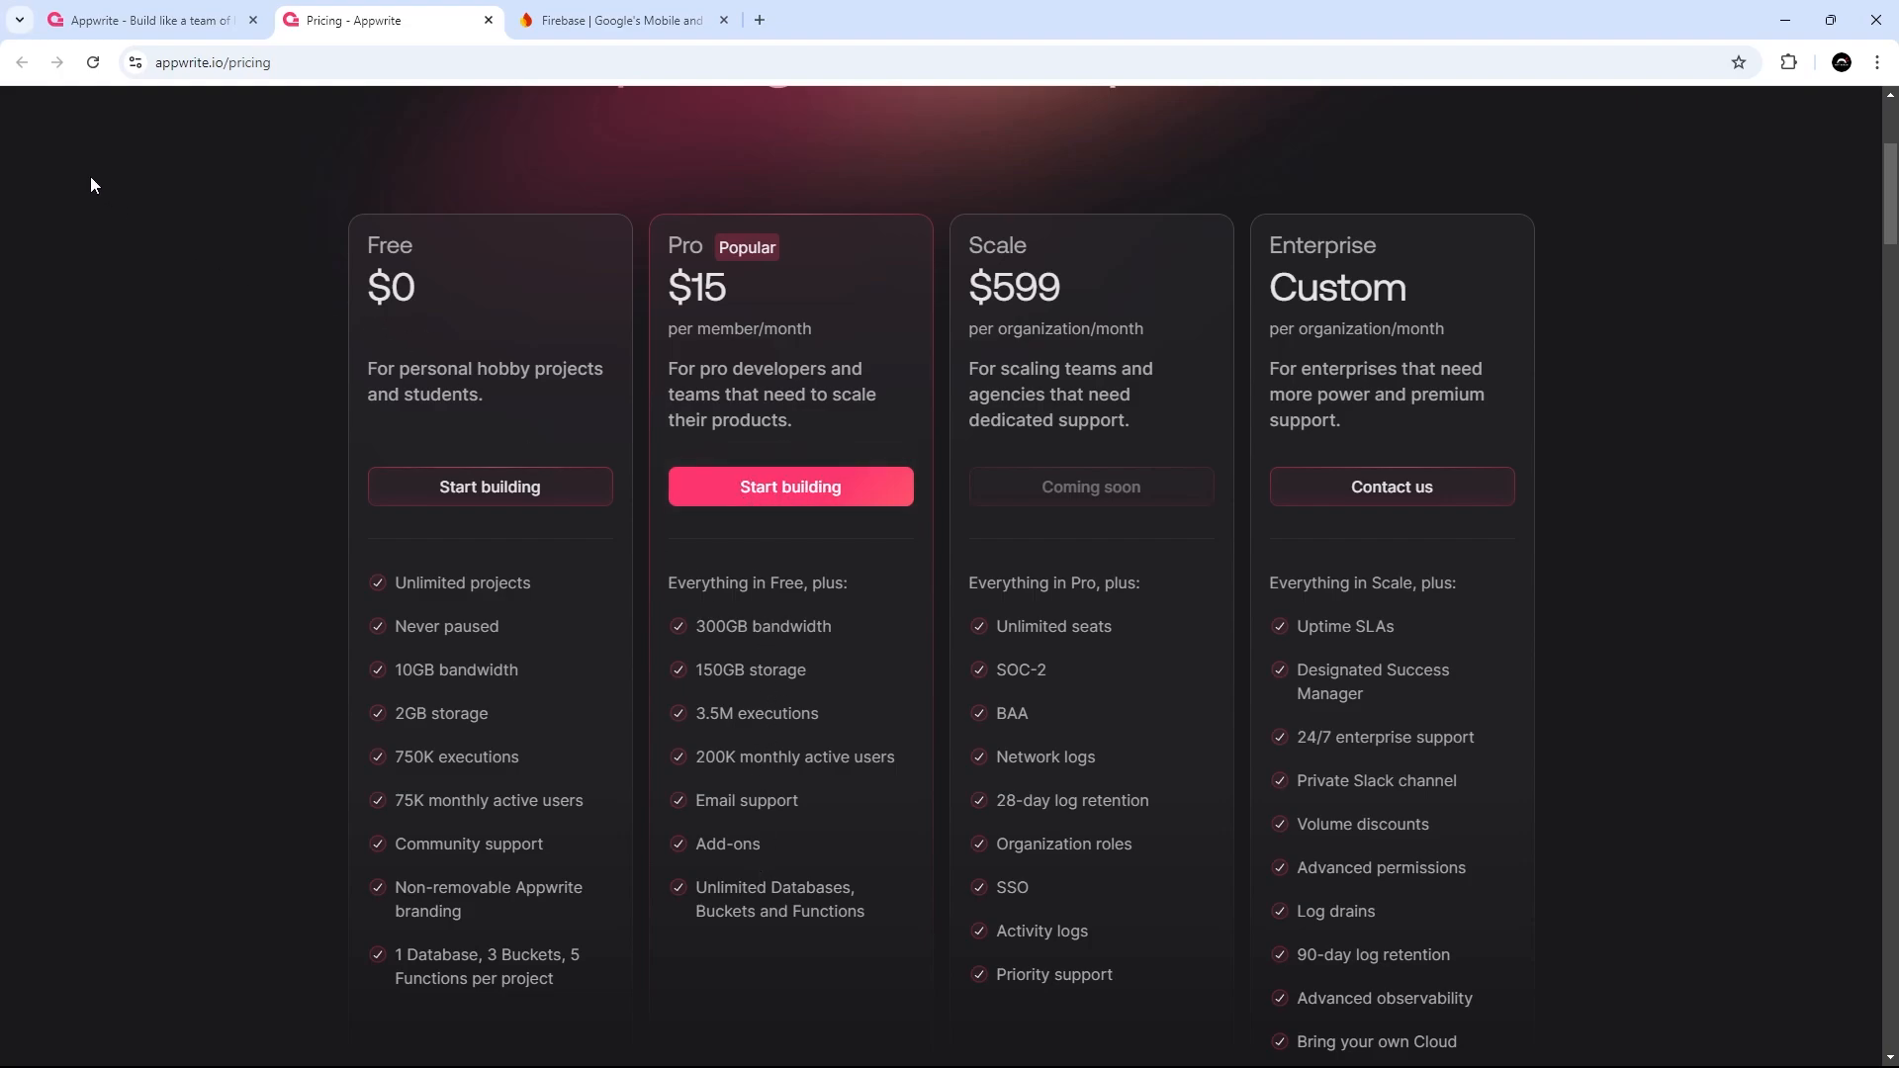
{"action": "left_click", "coordinate": [145, 20]}
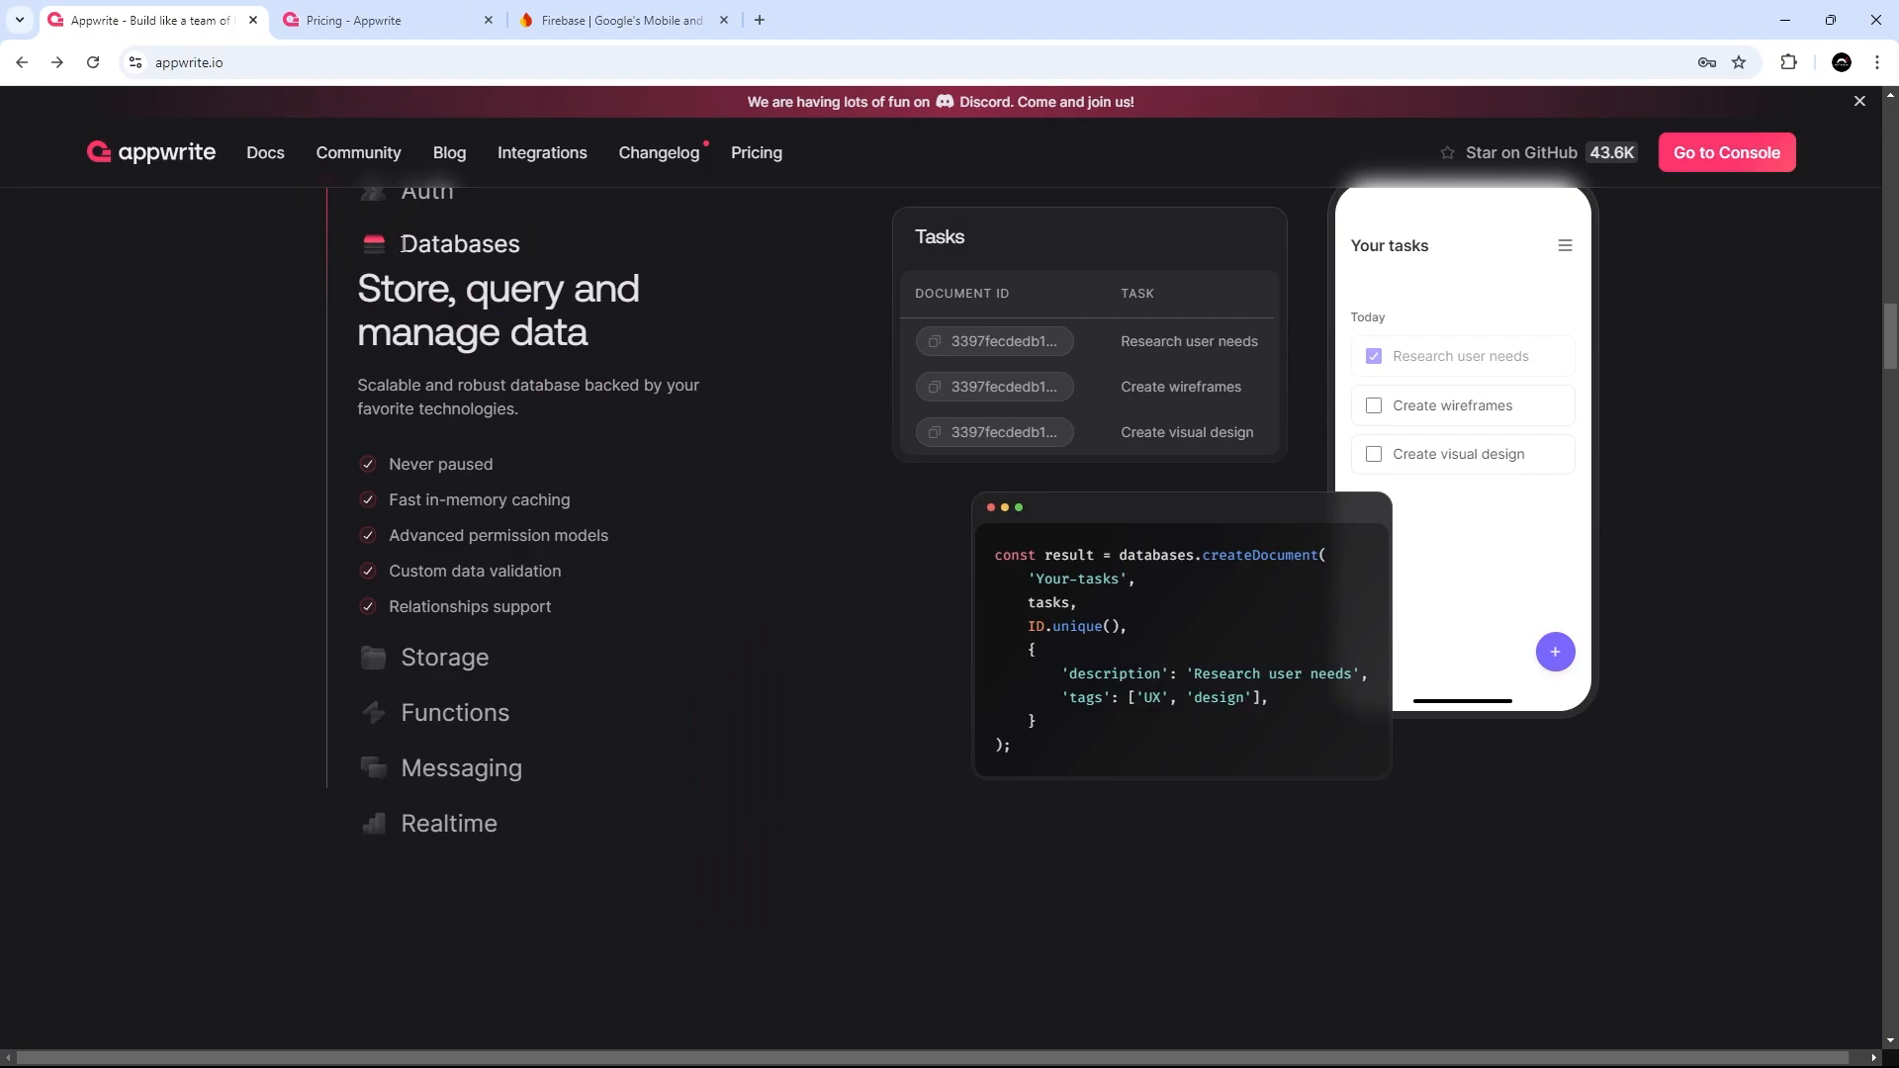
{"action": "mouse_move", "coordinate": [560, 611]}
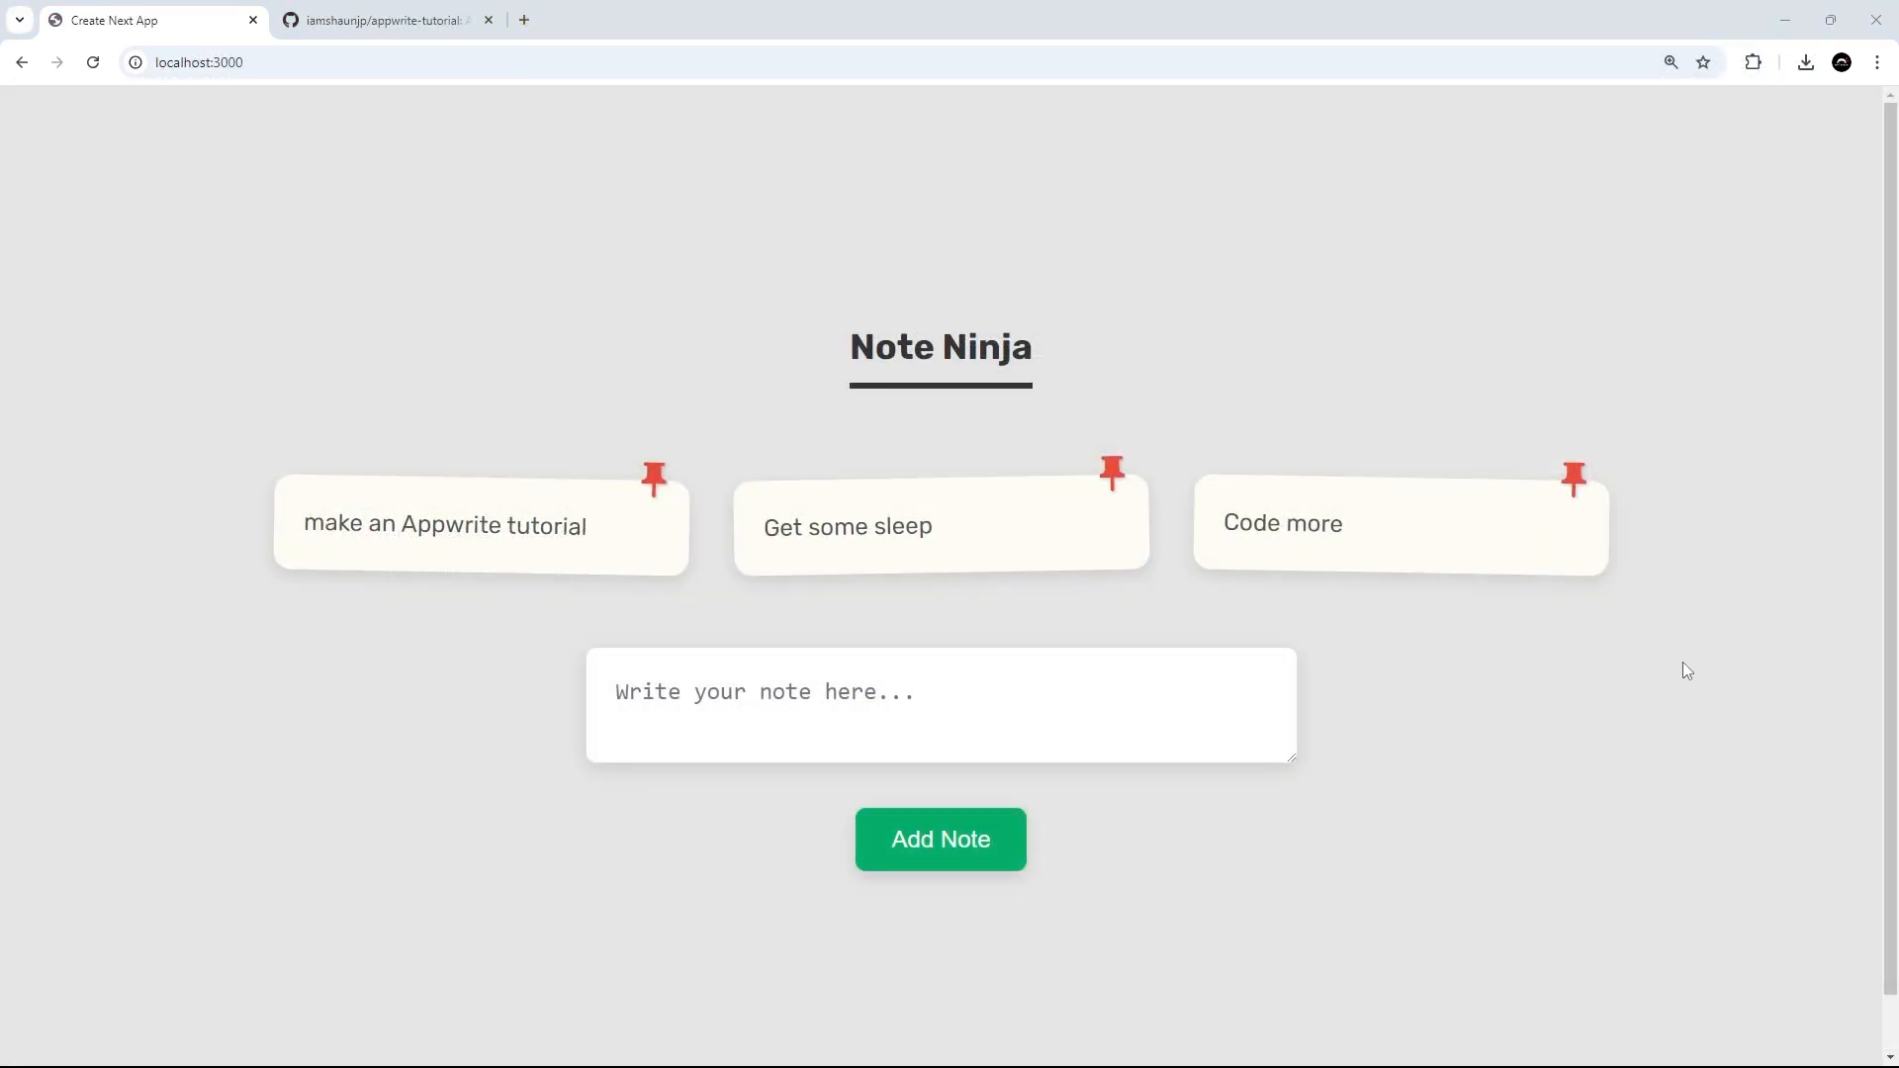
{"action": "mouse_move", "coordinate": [1001, 423]}
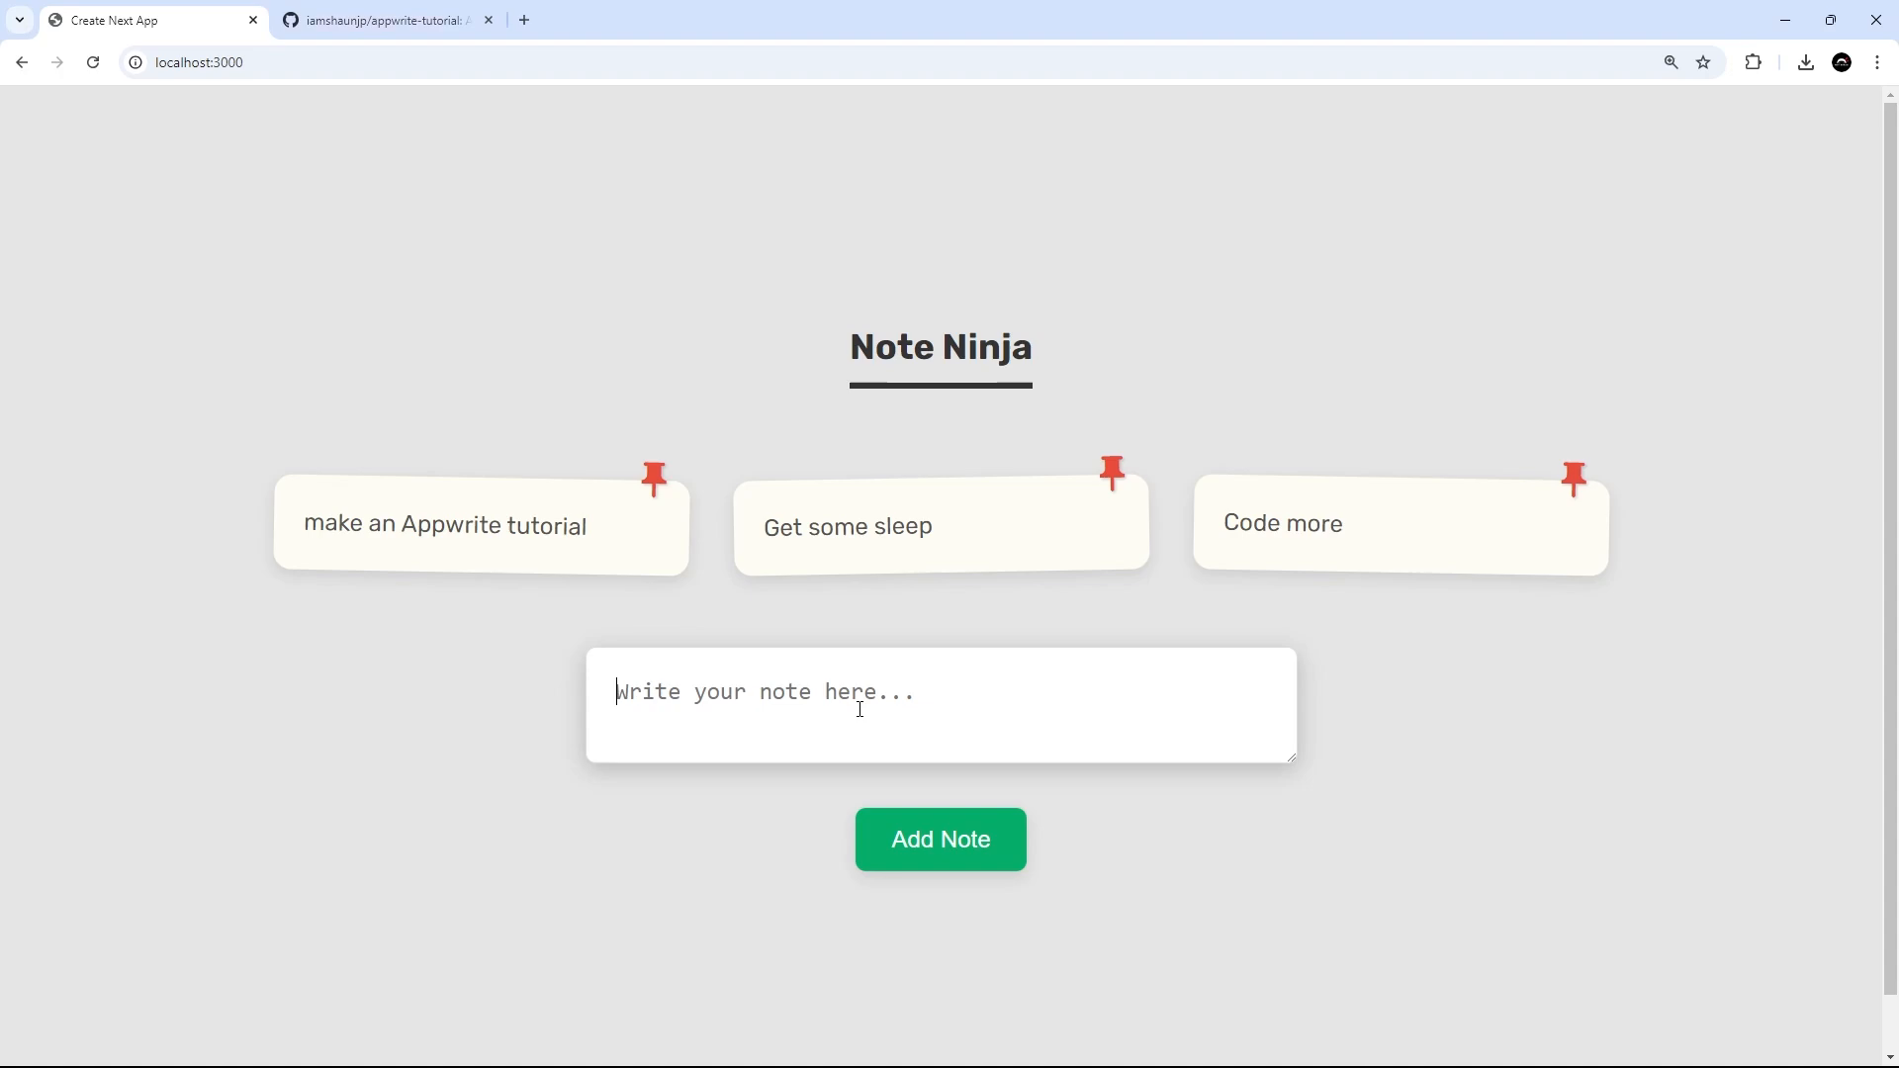
{"action": "mouse_move", "coordinate": [655, 606]}
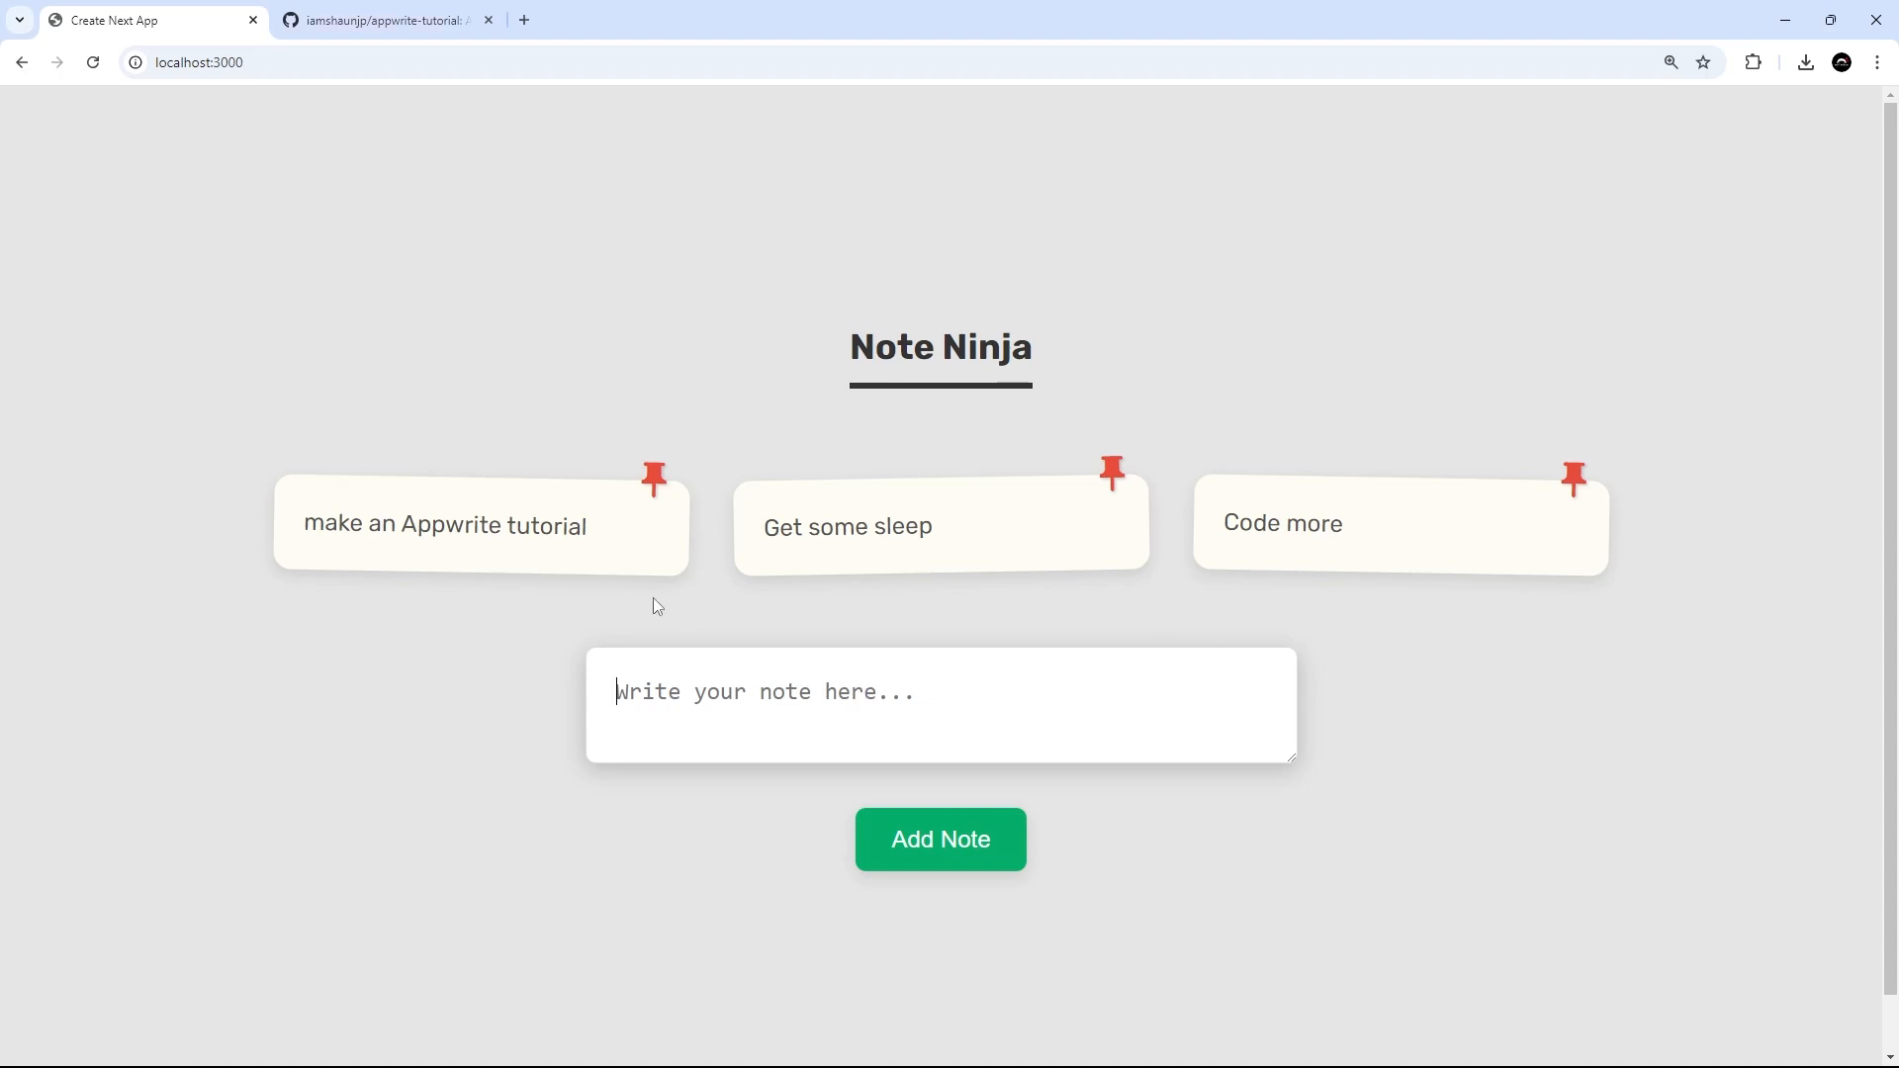
{"action": "mouse_move", "coordinate": [1768, 764]}
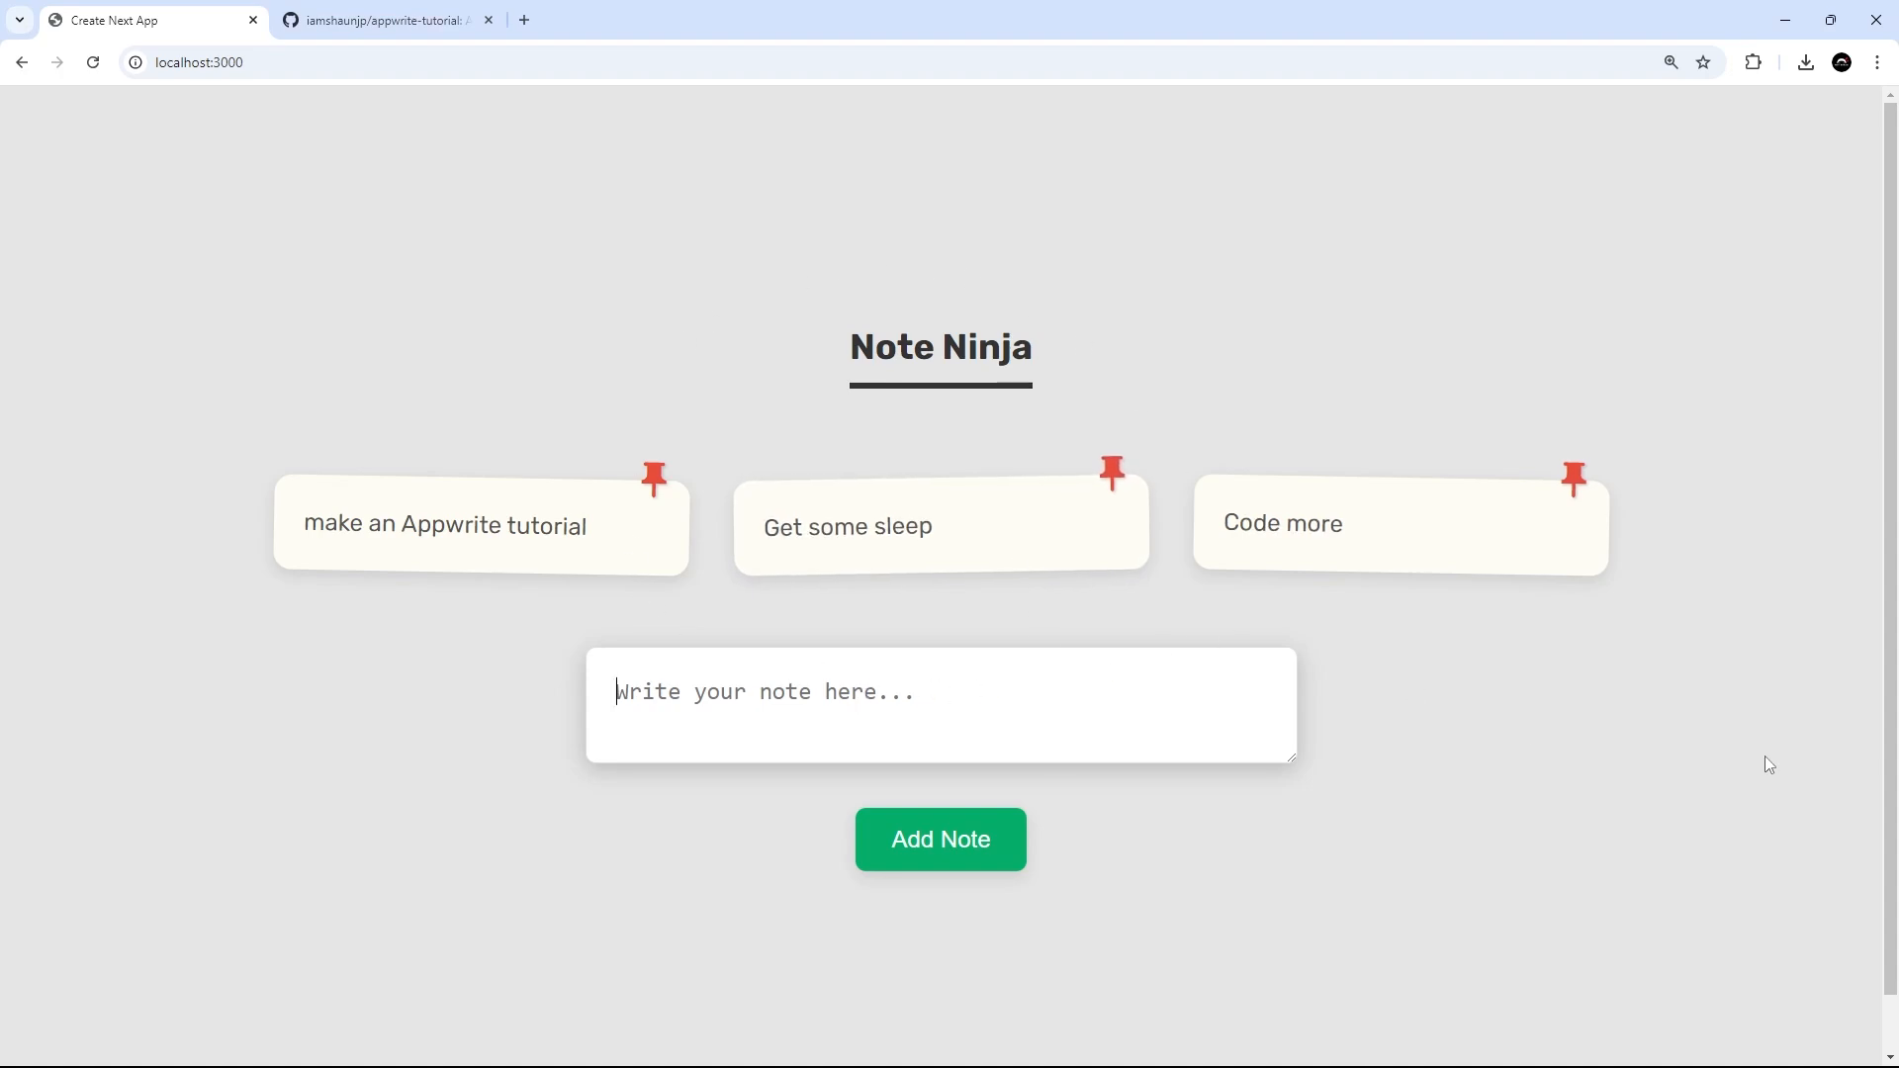
Add a new note reading 'Buy milk' to the Note Ninja board.
{"action": "type", "text": "Buy milk"}
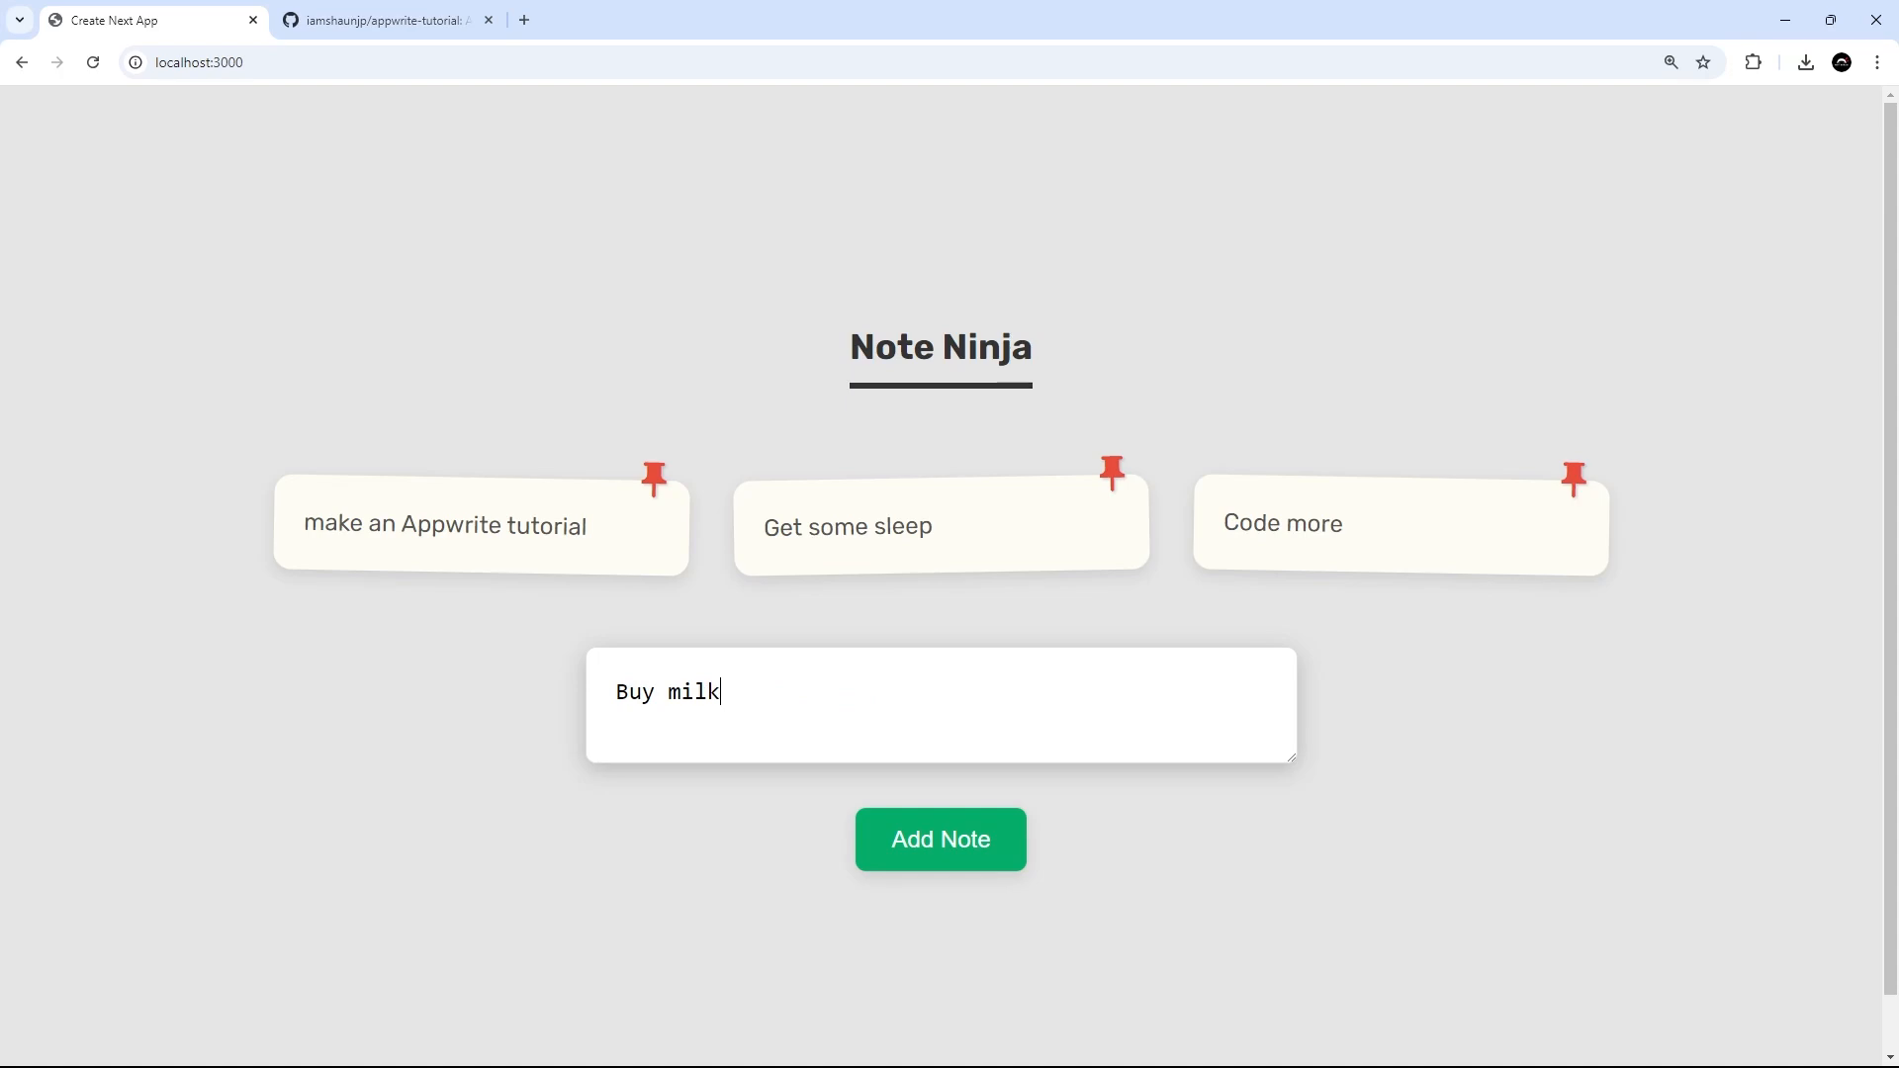
{"action": "left_click", "coordinate": [940, 839]}
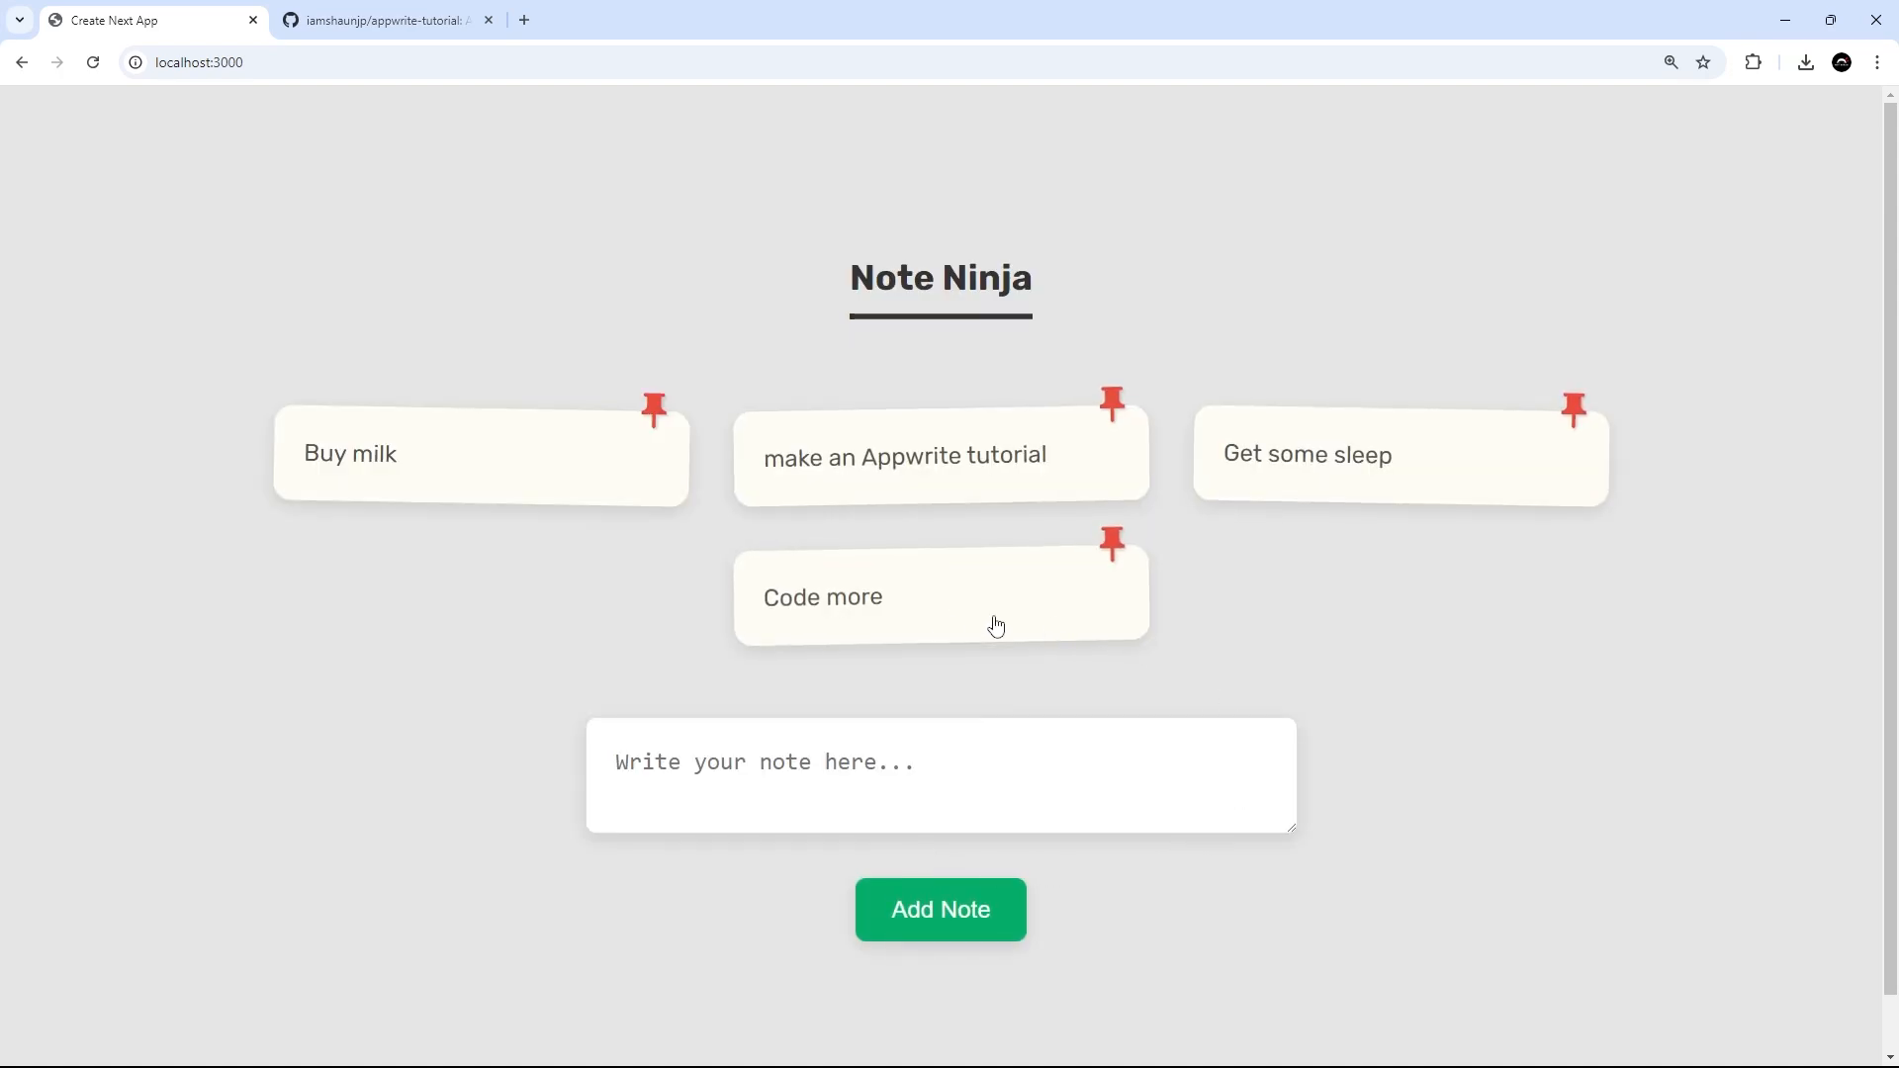
{"action": "mouse_move", "coordinate": [492, 491]}
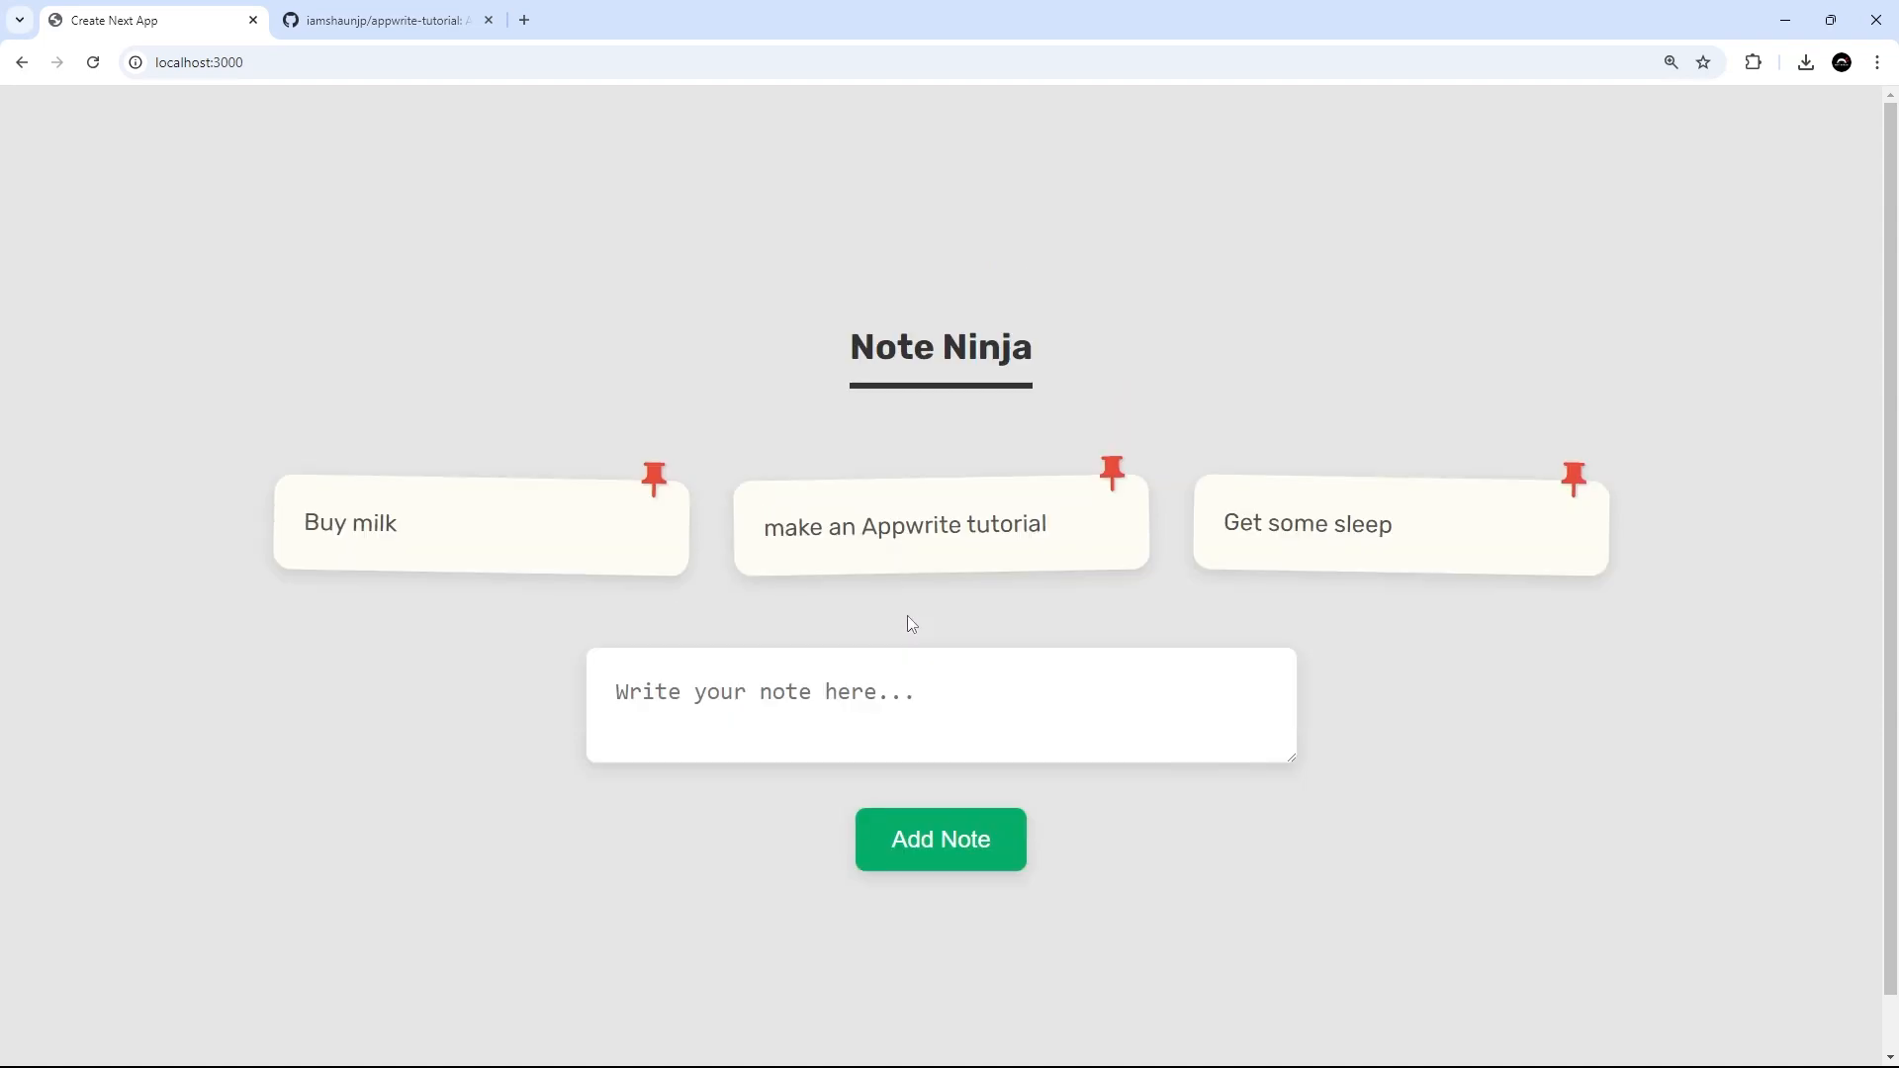
{"action": "mouse_move", "coordinate": [1149, 675]}
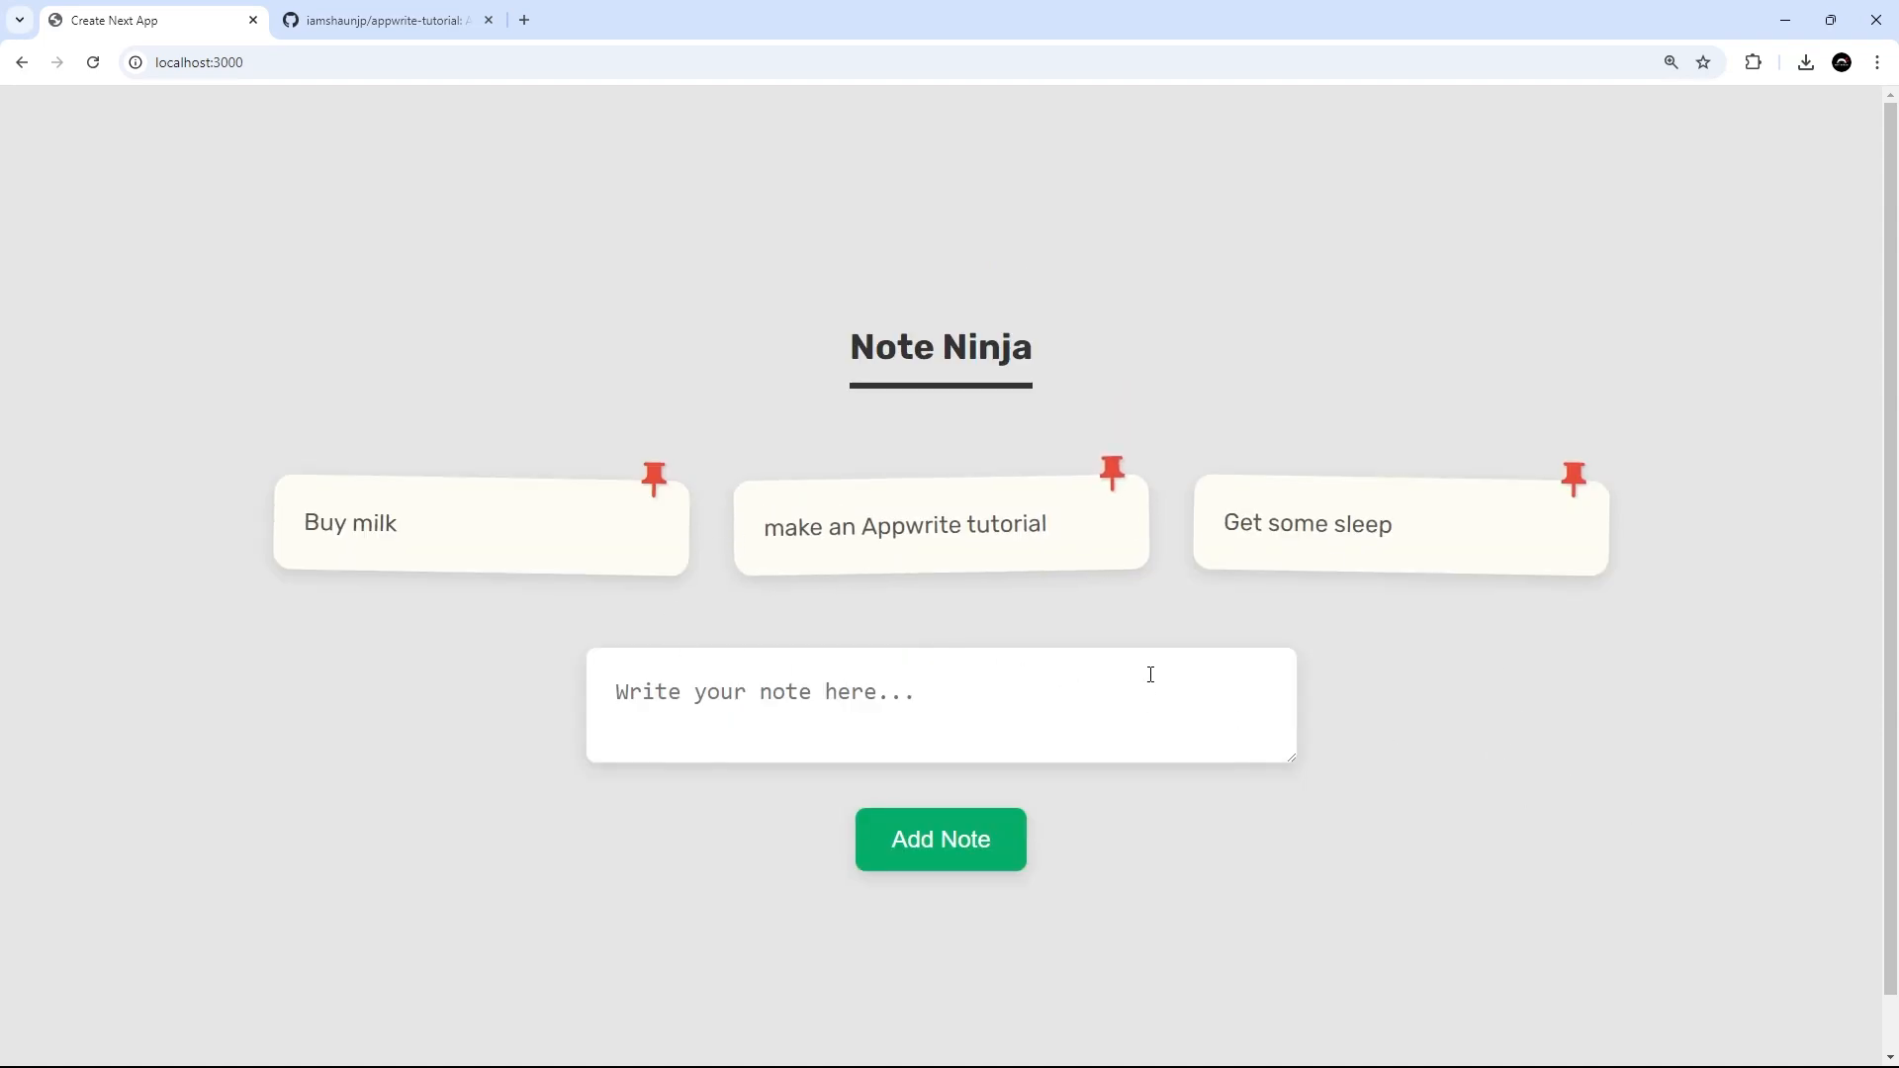
{"action": "mouse_move", "coordinate": [1315, 447]}
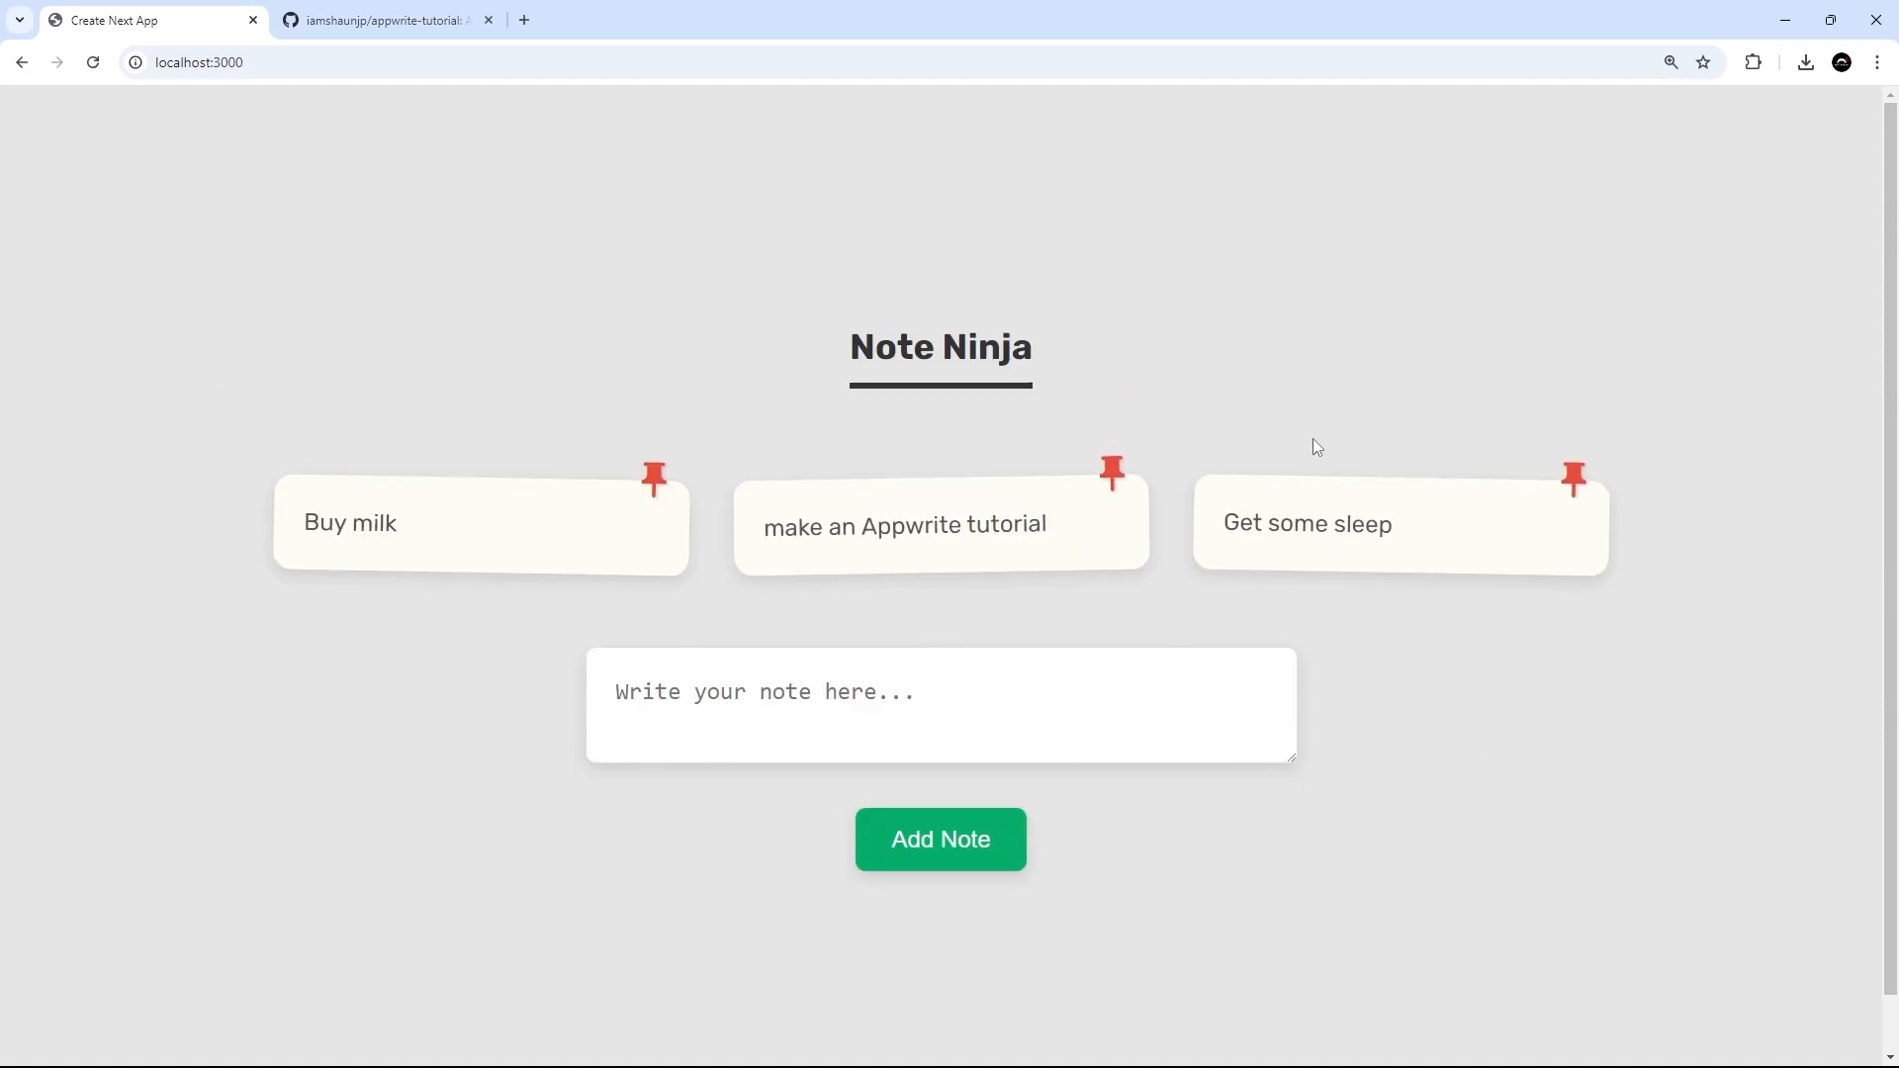
{"action": "mouse_move", "coordinate": [1322, 439]}
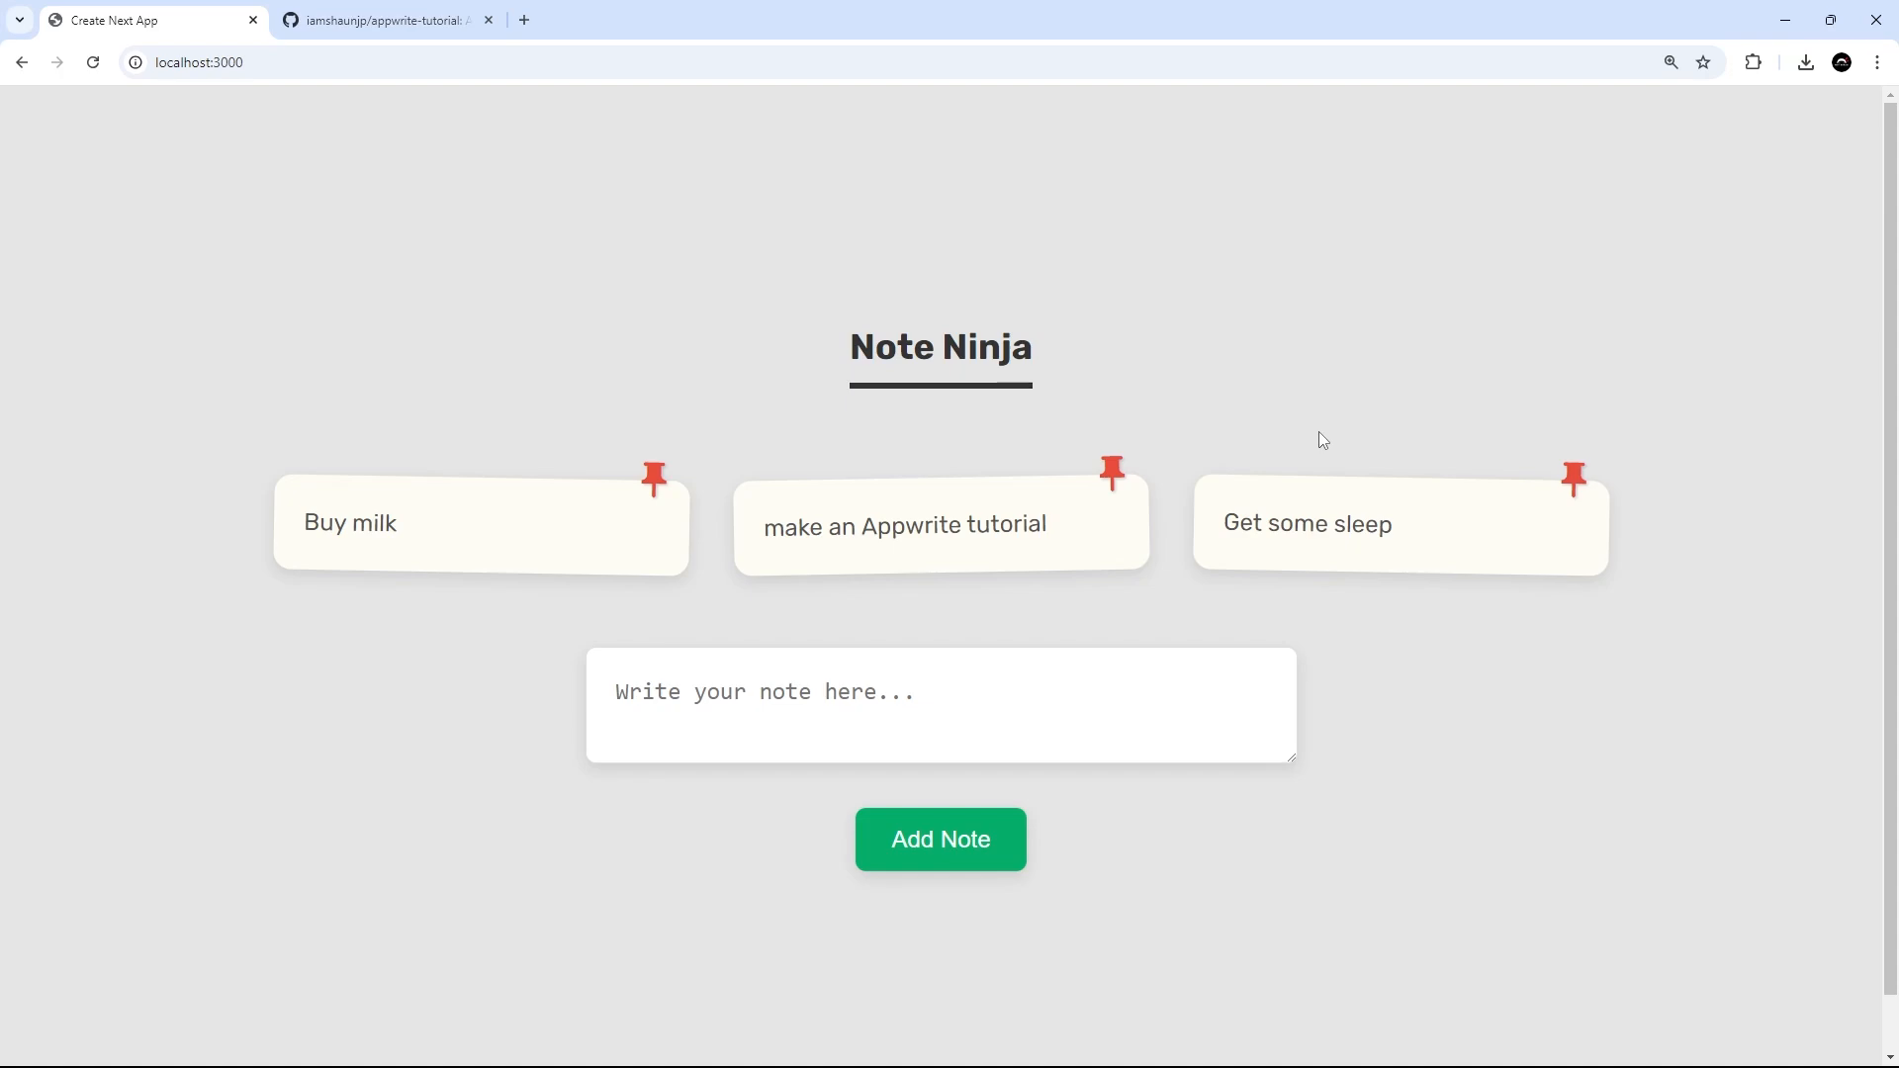
{"action": "mouse_move", "coordinate": [880, 501]}
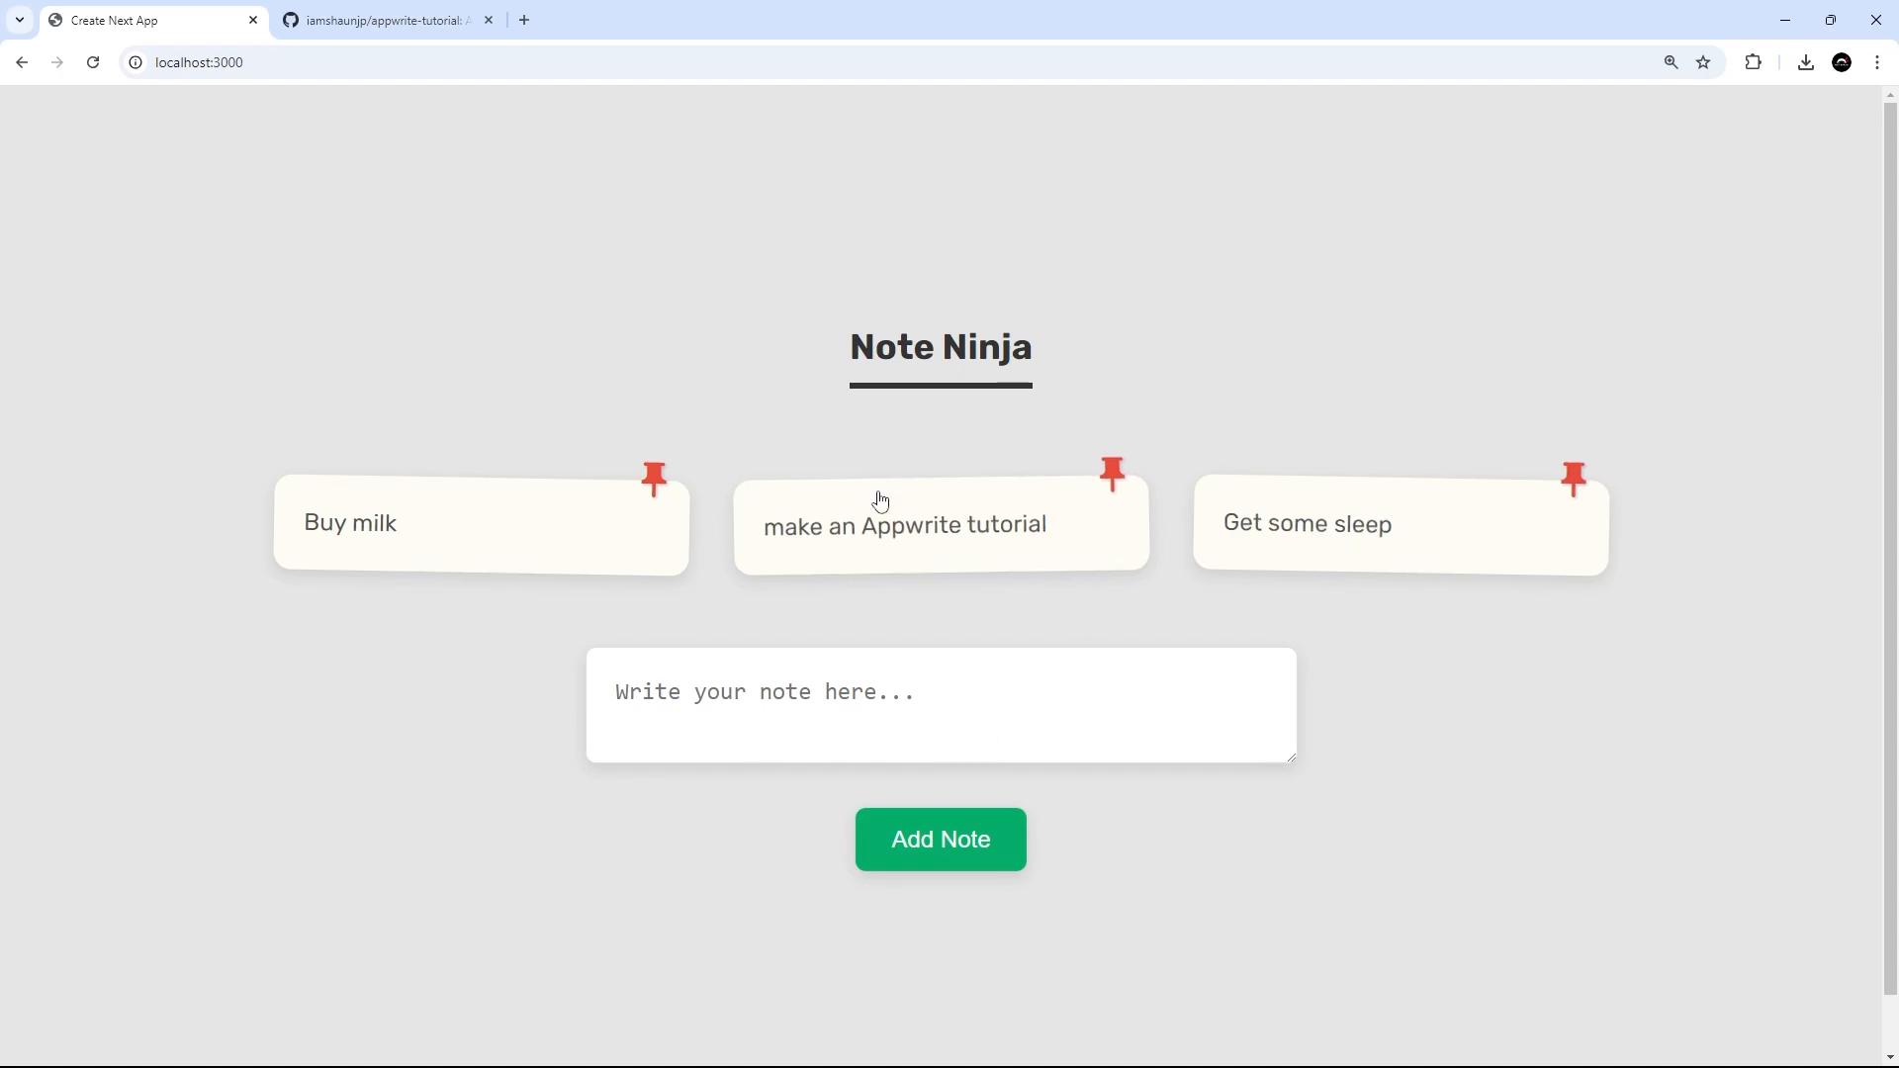
{"action": "mouse_move", "coordinate": [934, 726]}
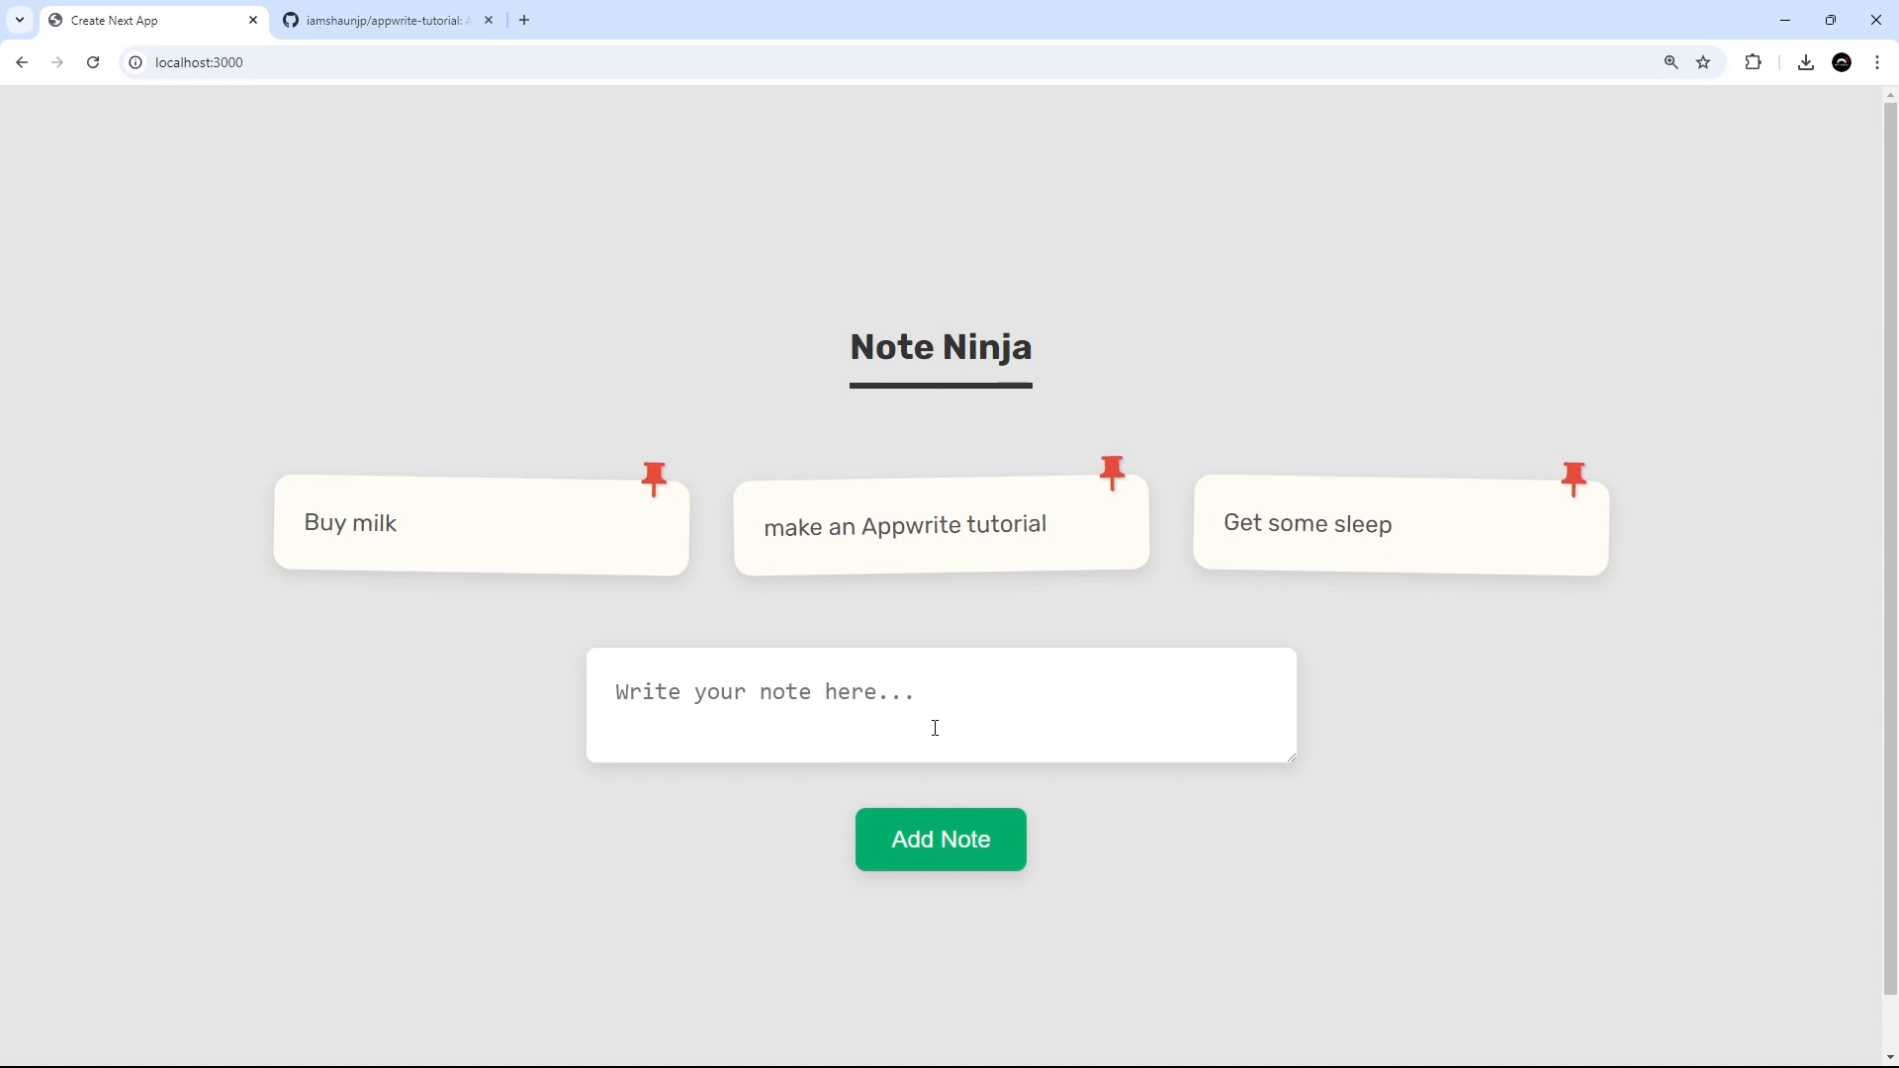
{"action": "mouse_move", "coordinate": [934, 720]}
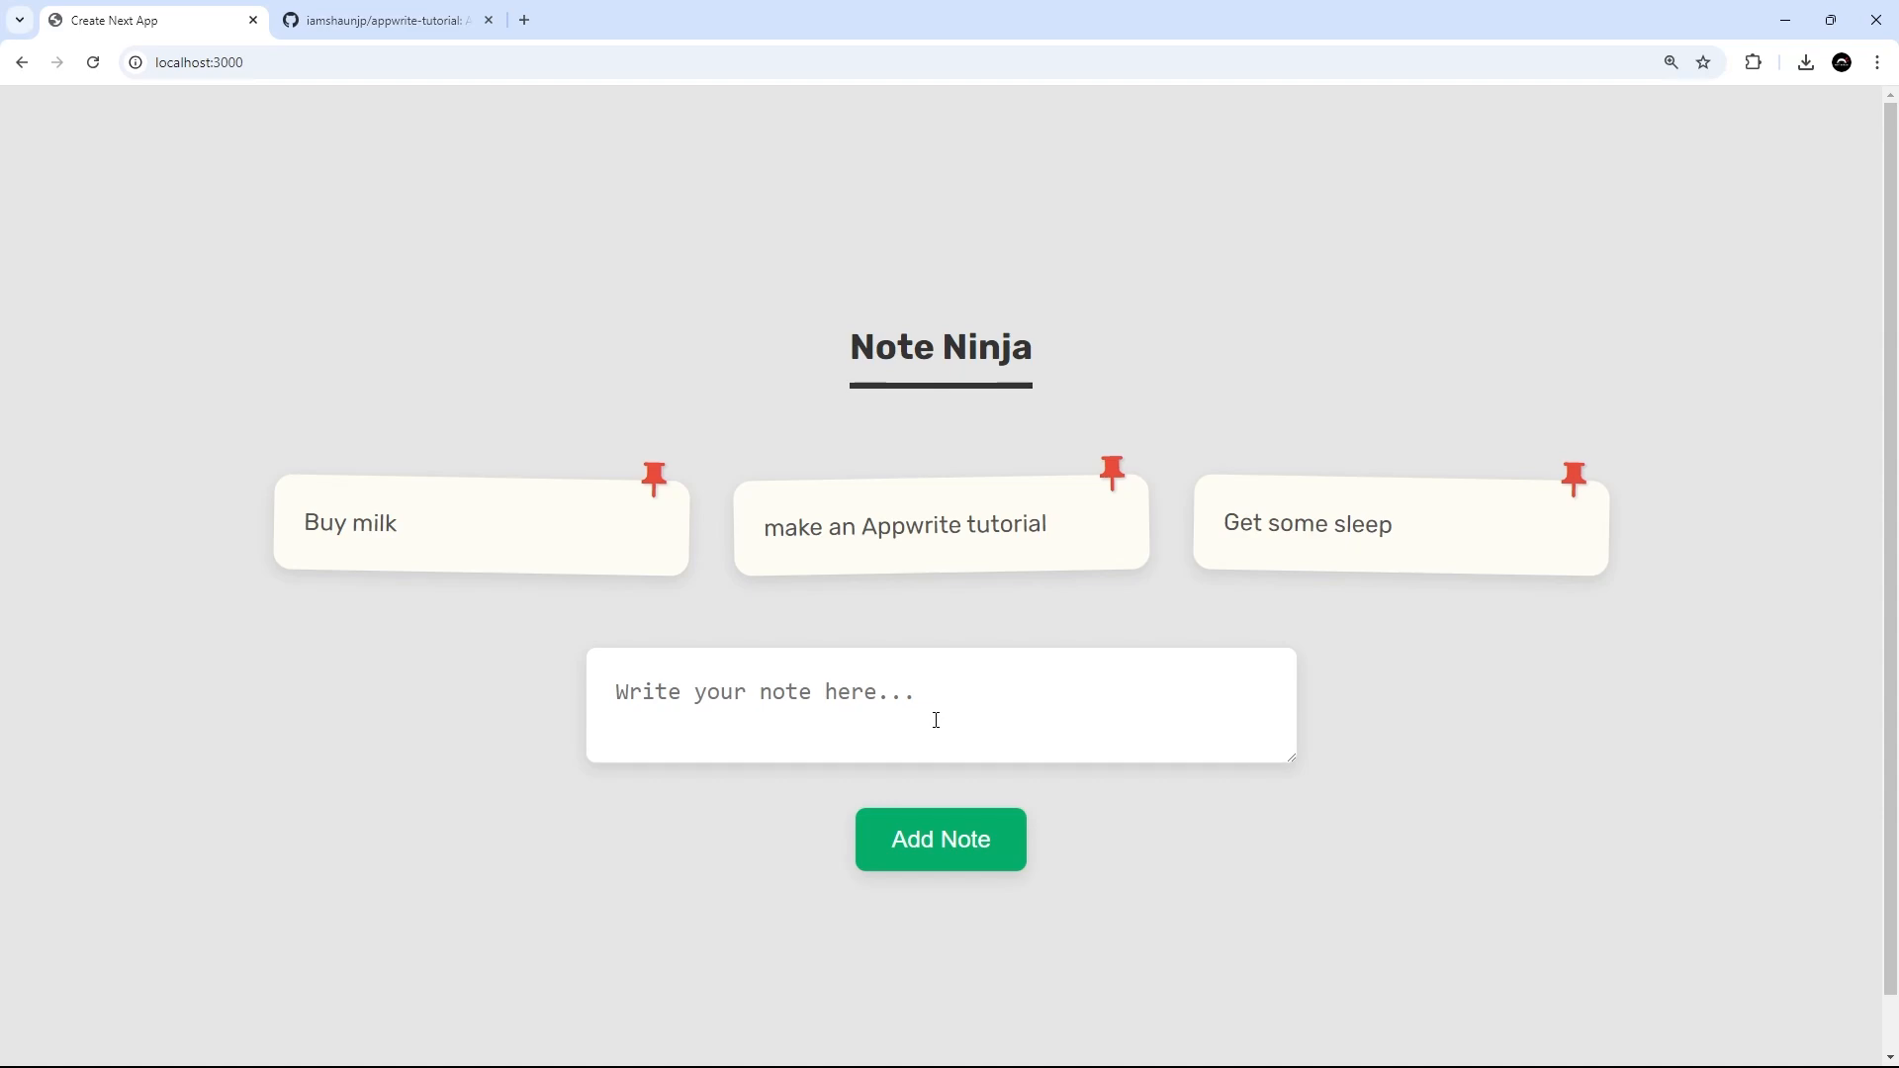
{"action": "mouse_move", "coordinate": [801, 716]}
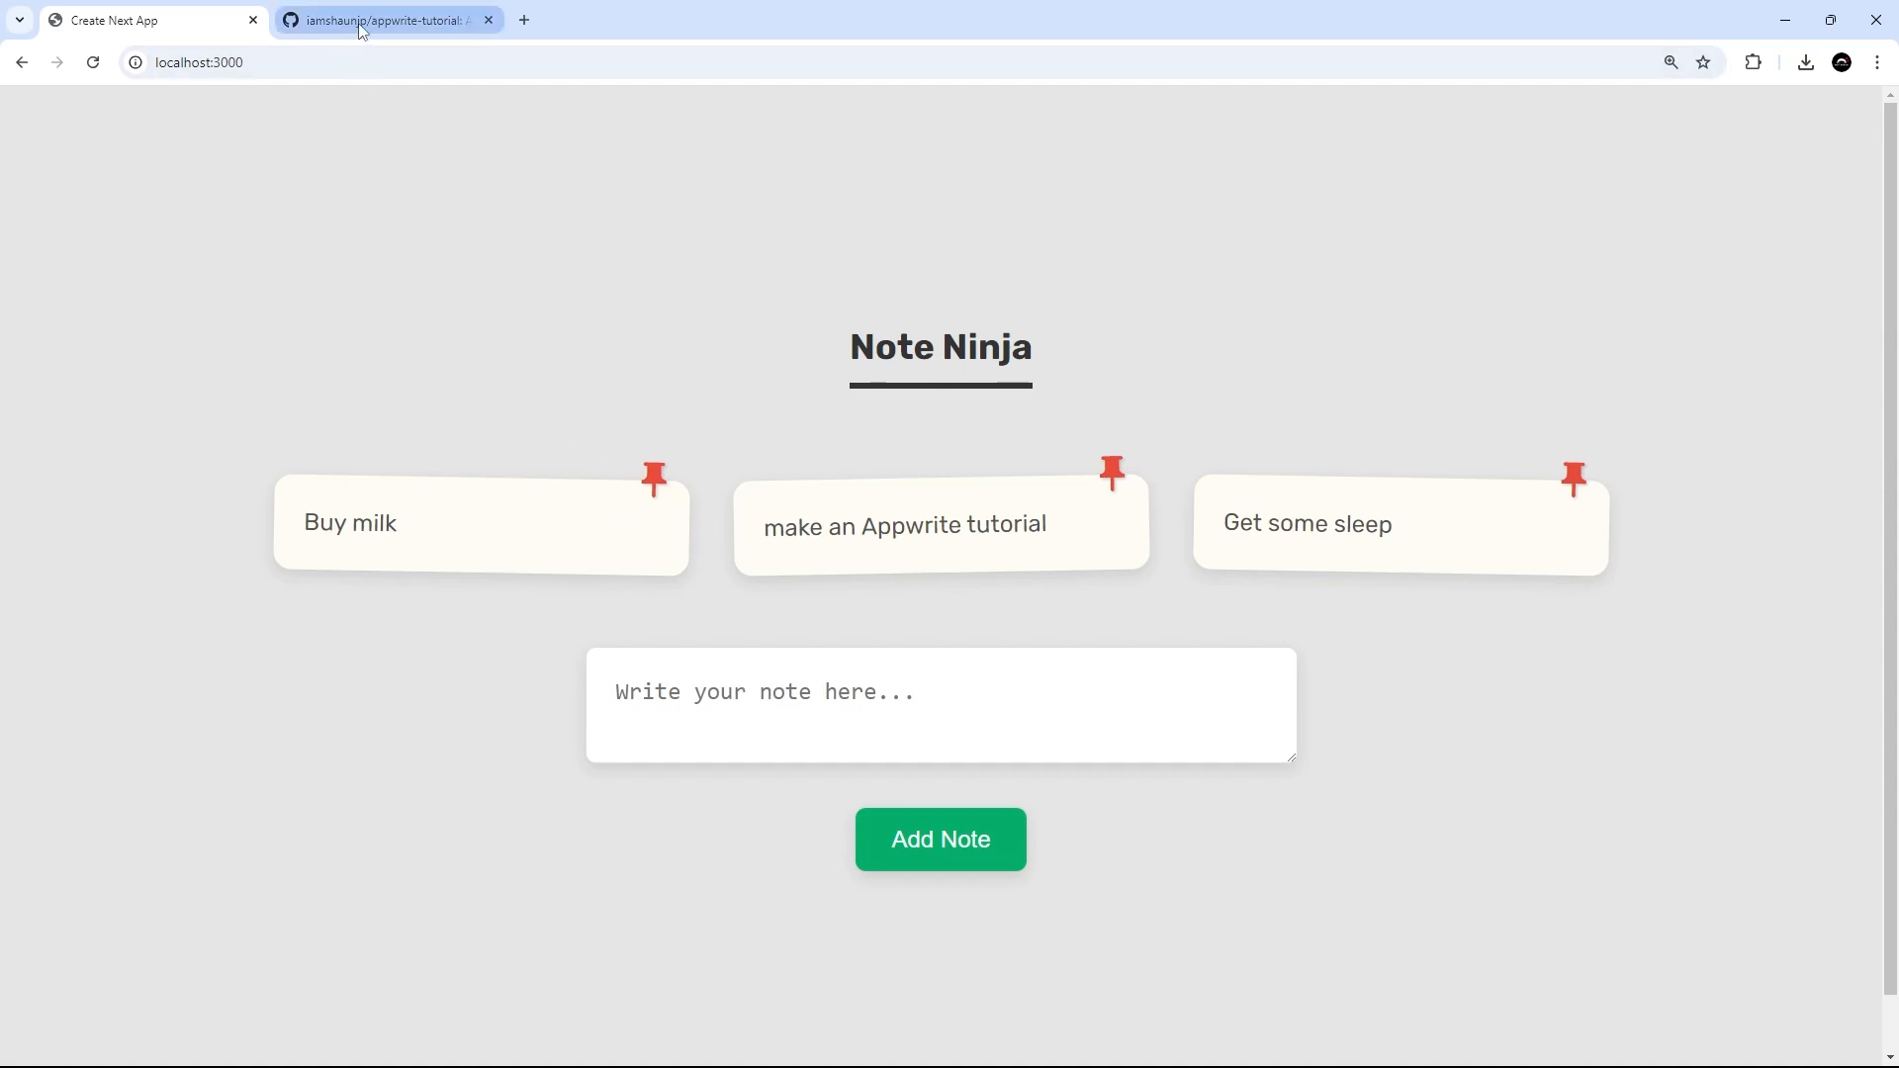
{"action": "left_click", "coordinate": [388, 20]}
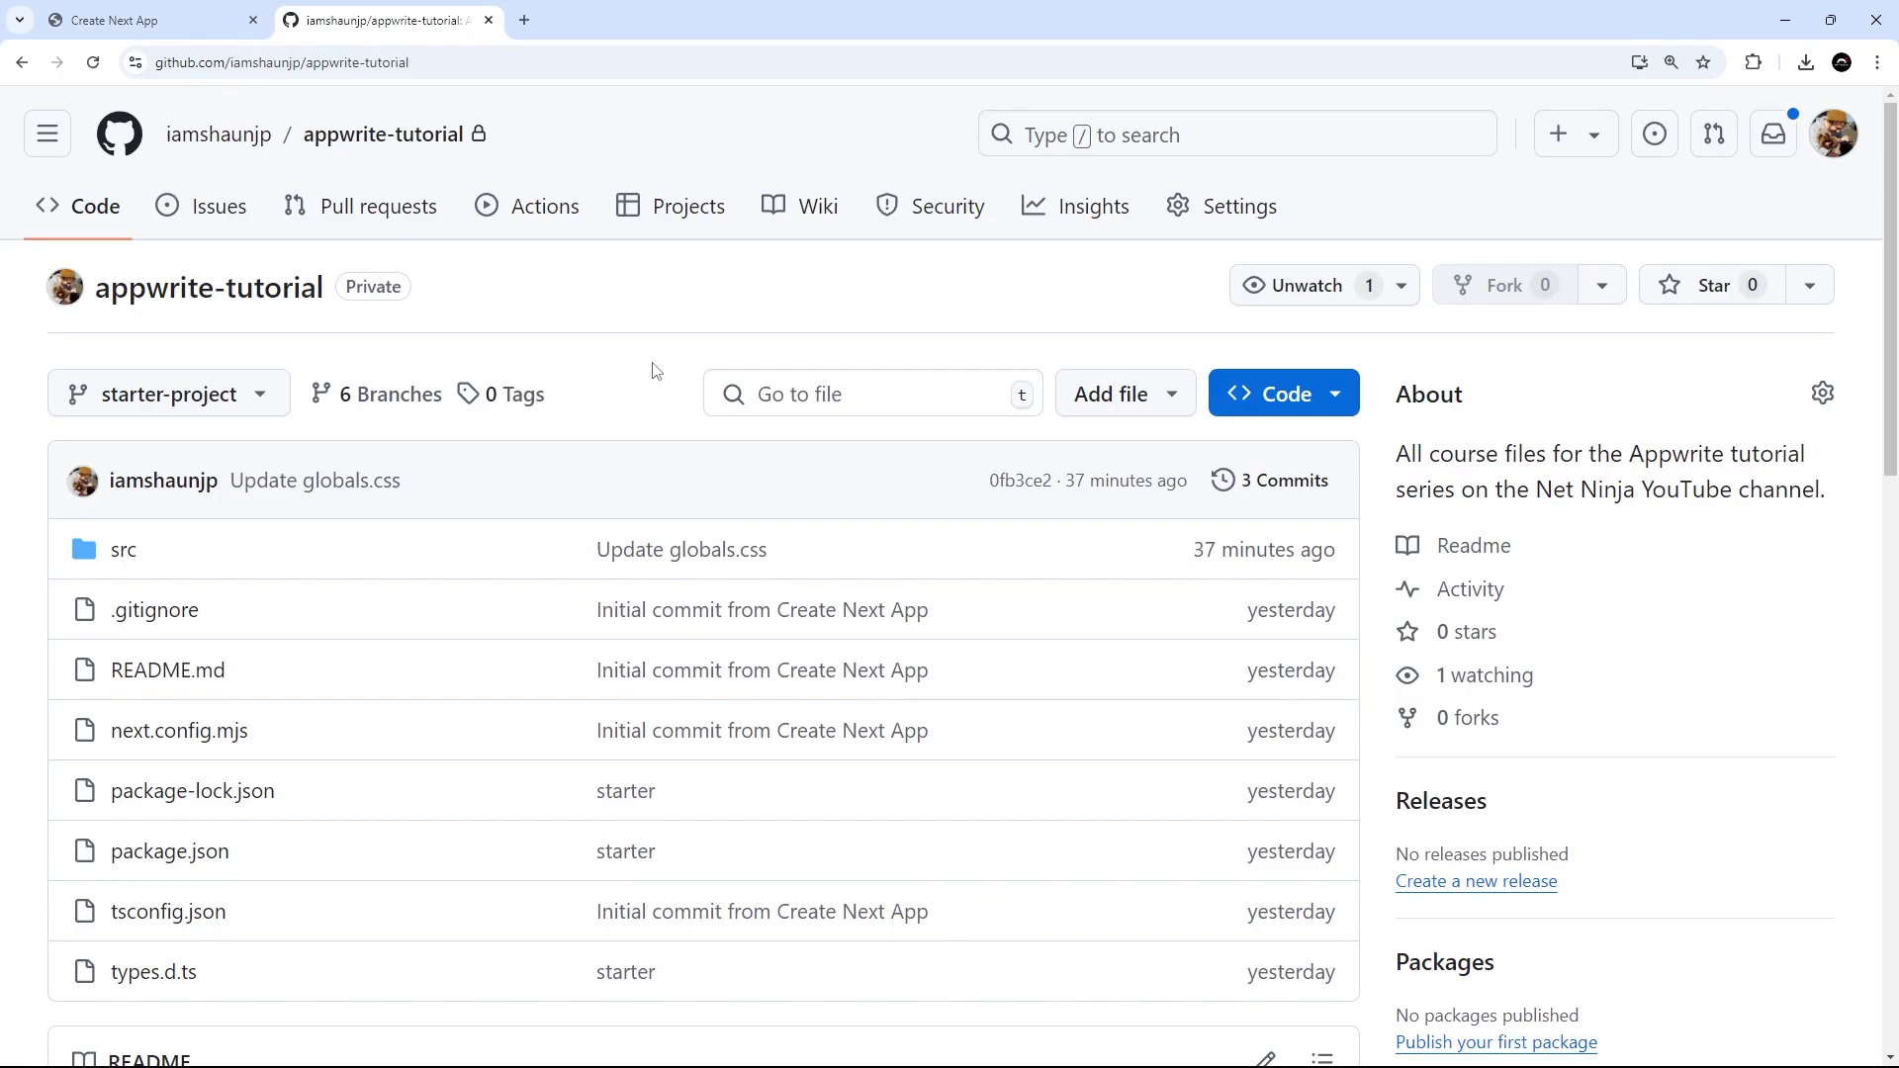
{"action": "mouse_move", "coordinate": [457, 127]}
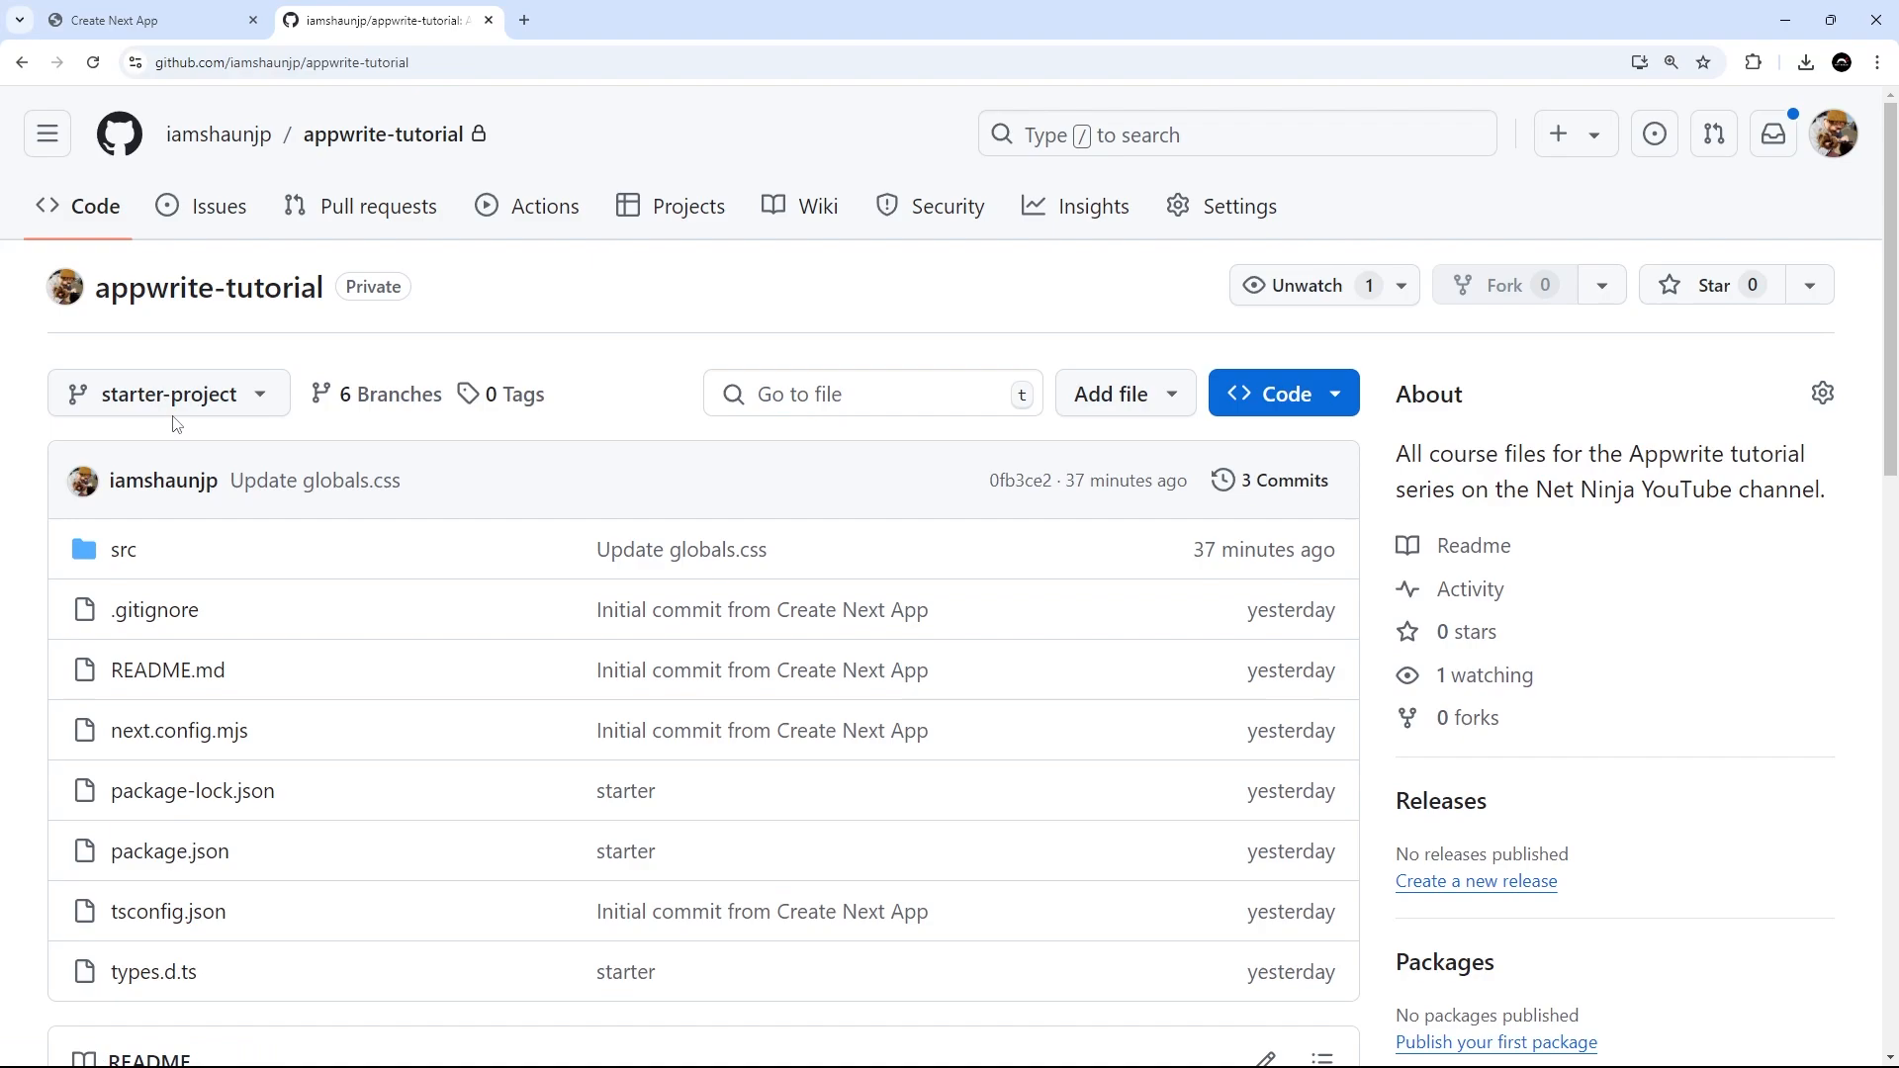
{"action": "left_click", "coordinate": [166, 393]}
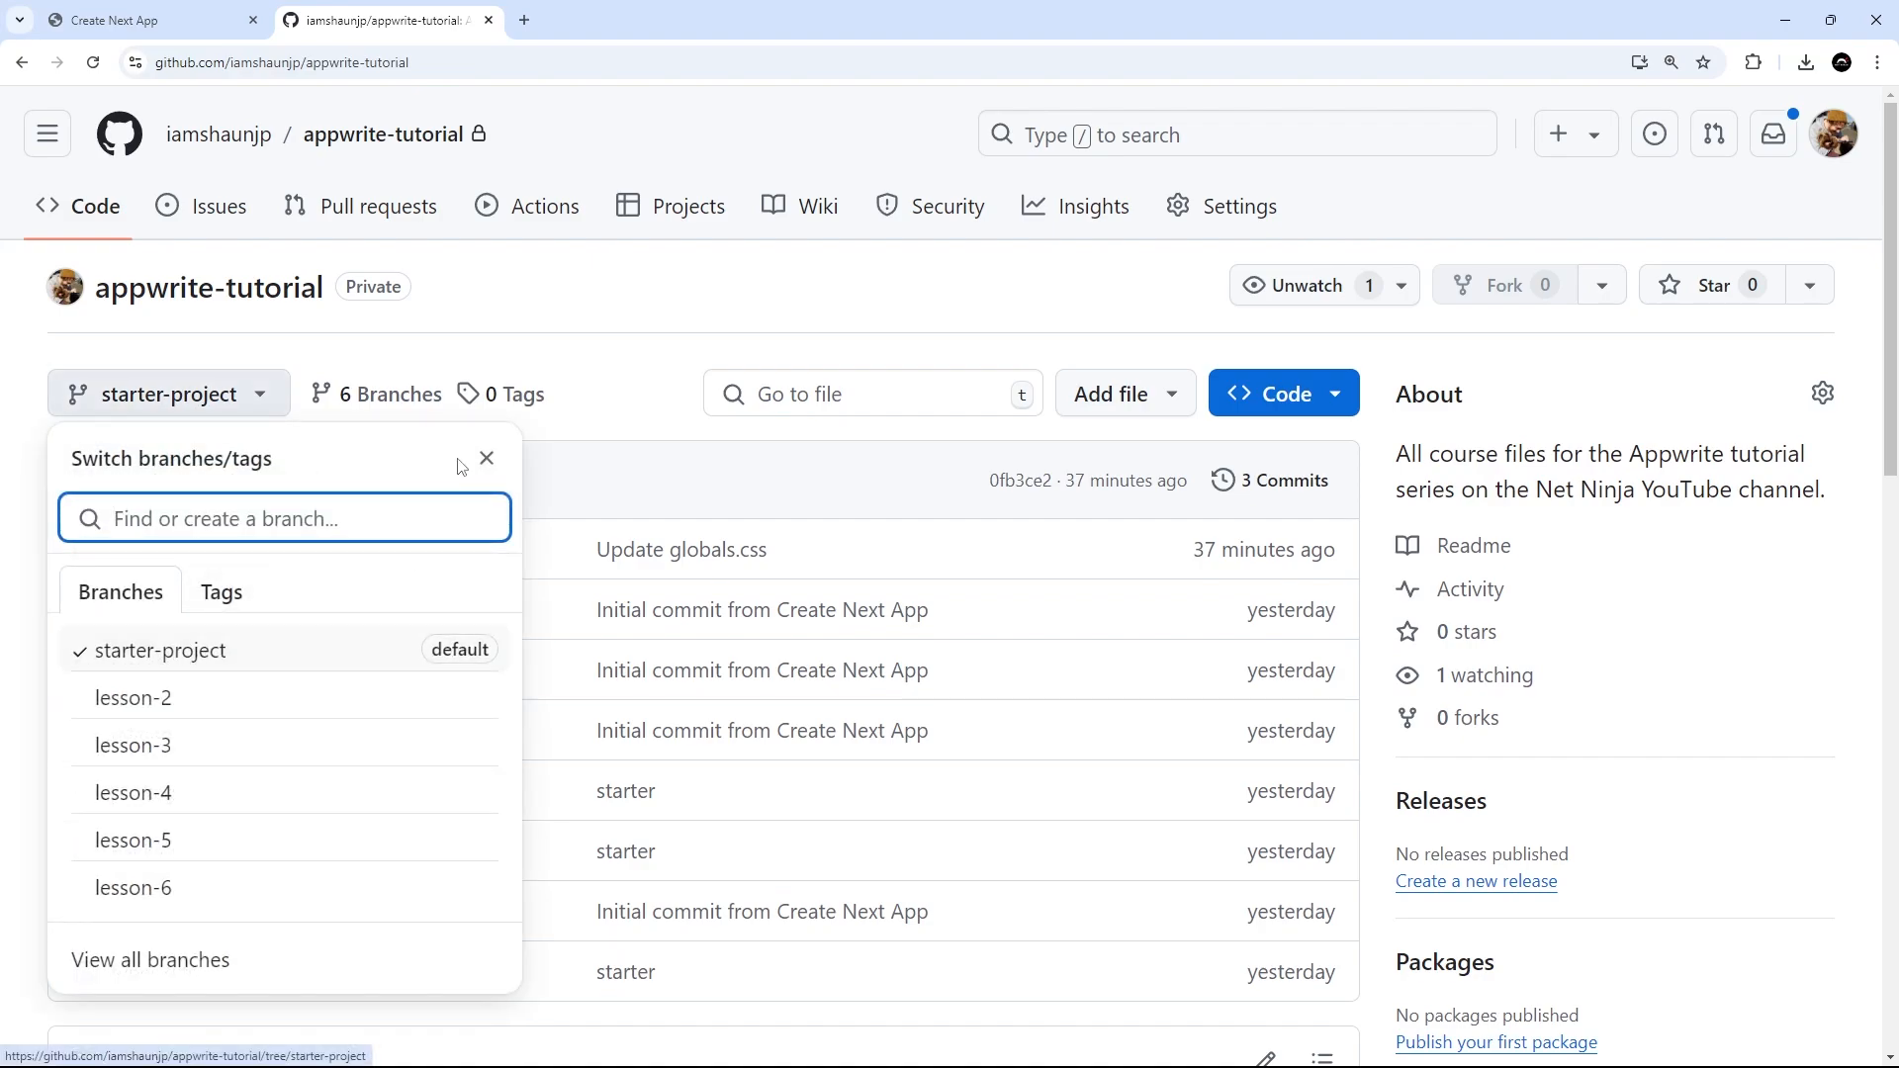
{"action": "left_click", "coordinate": [1282, 393]}
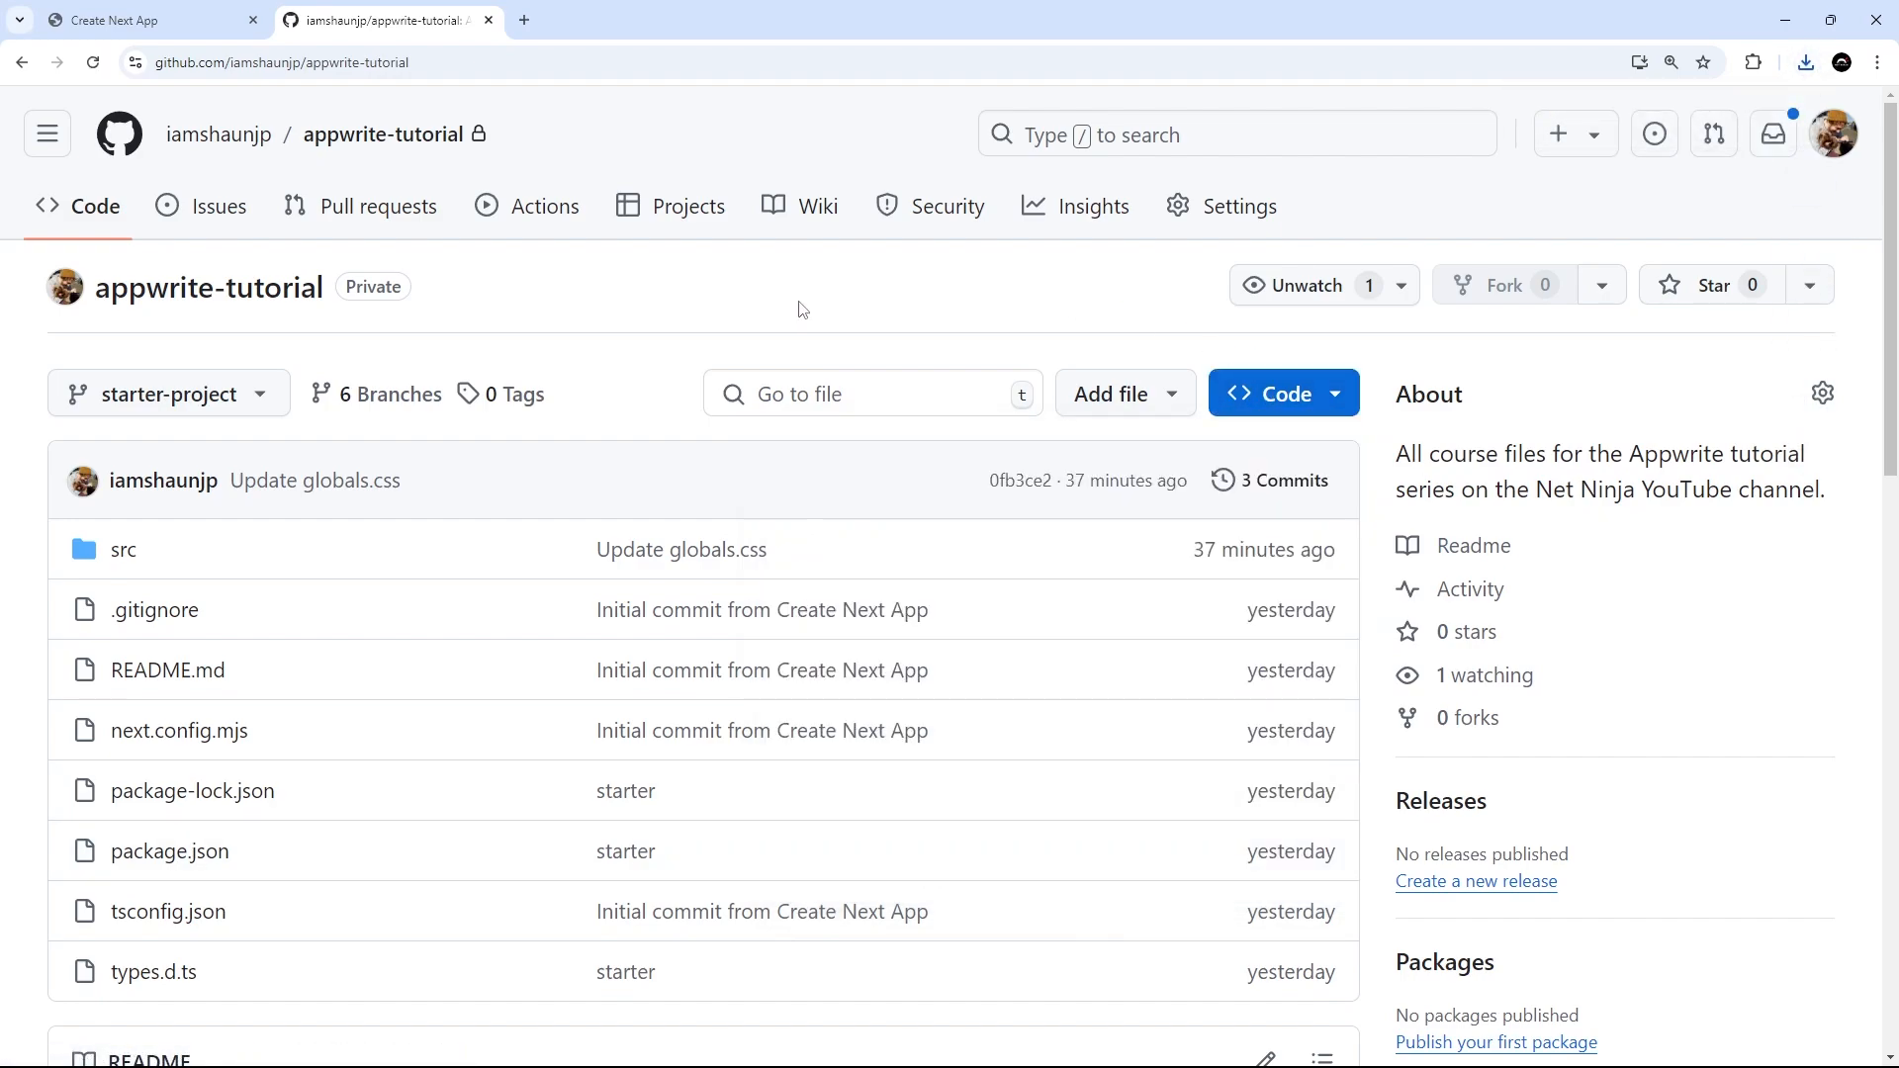
{"action": "left_click", "coordinate": [167, 391]}
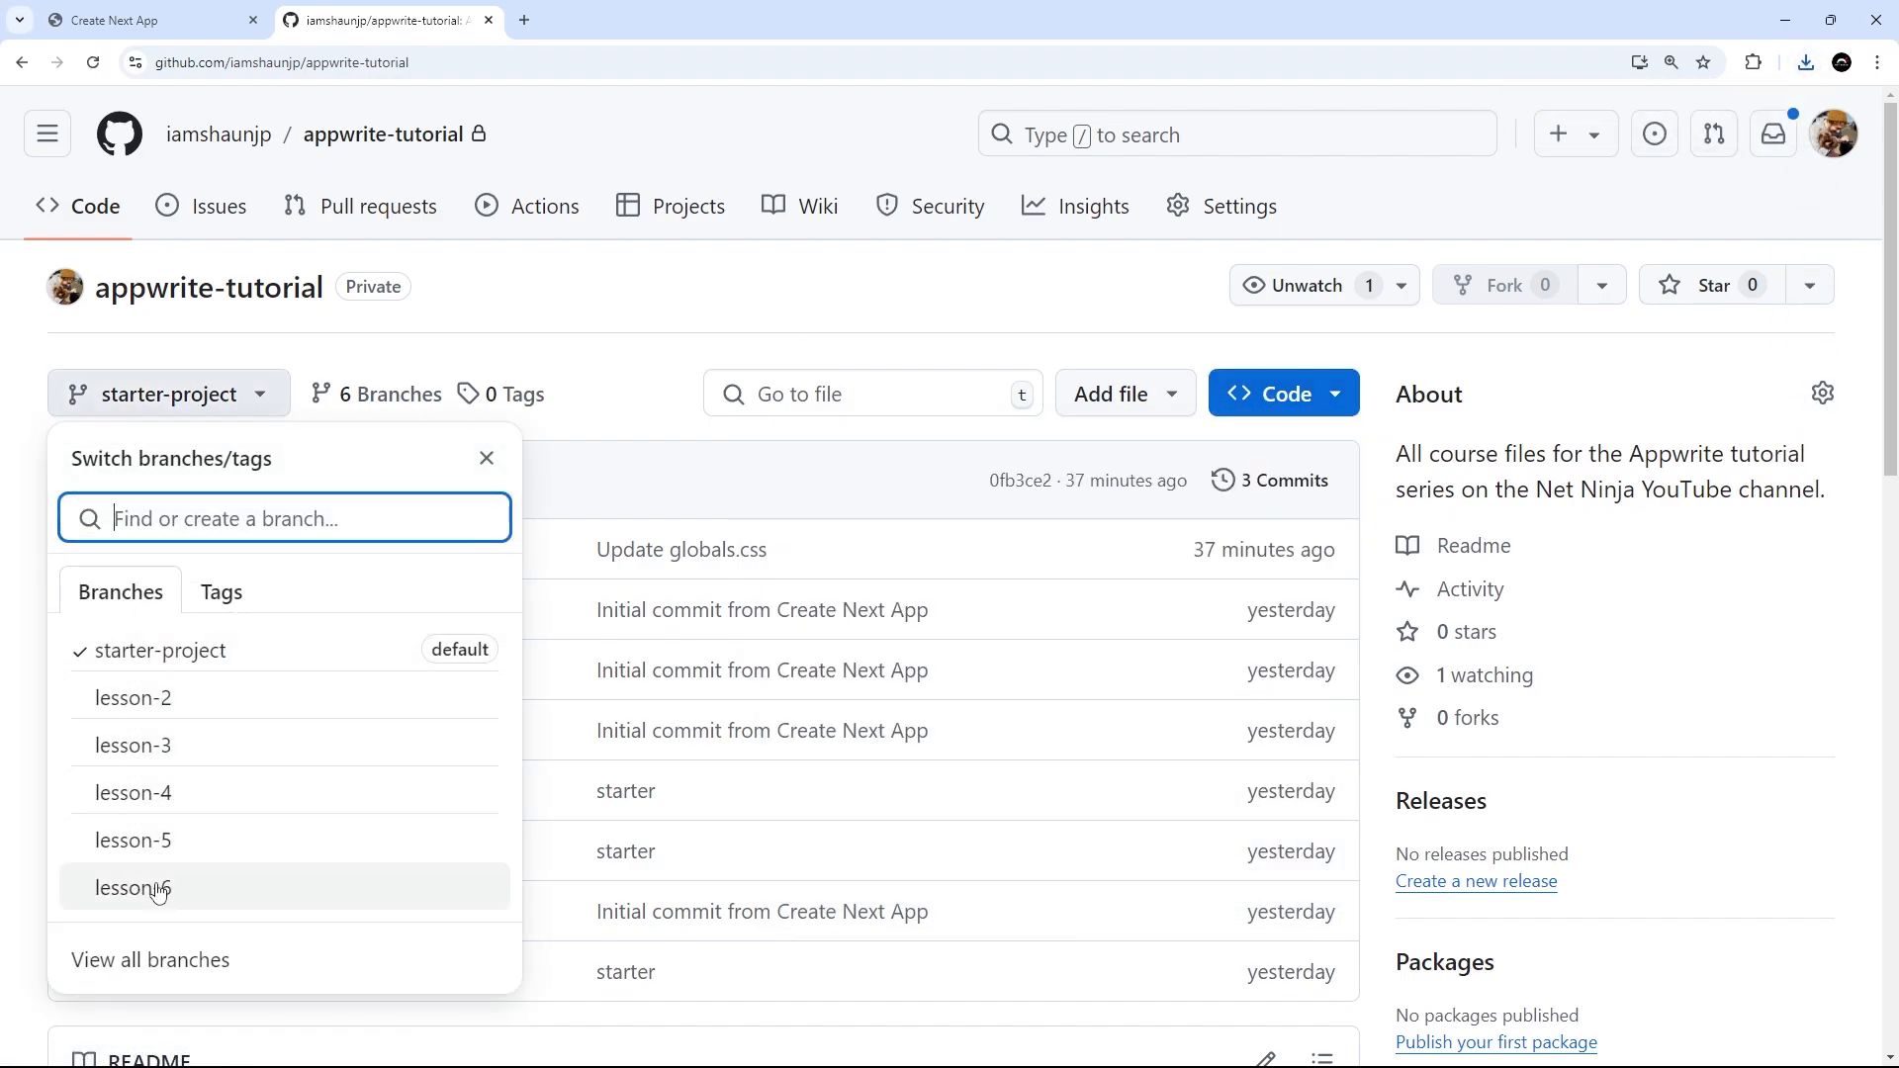
{"action": "mouse_move", "coordinate": [166, 839]}
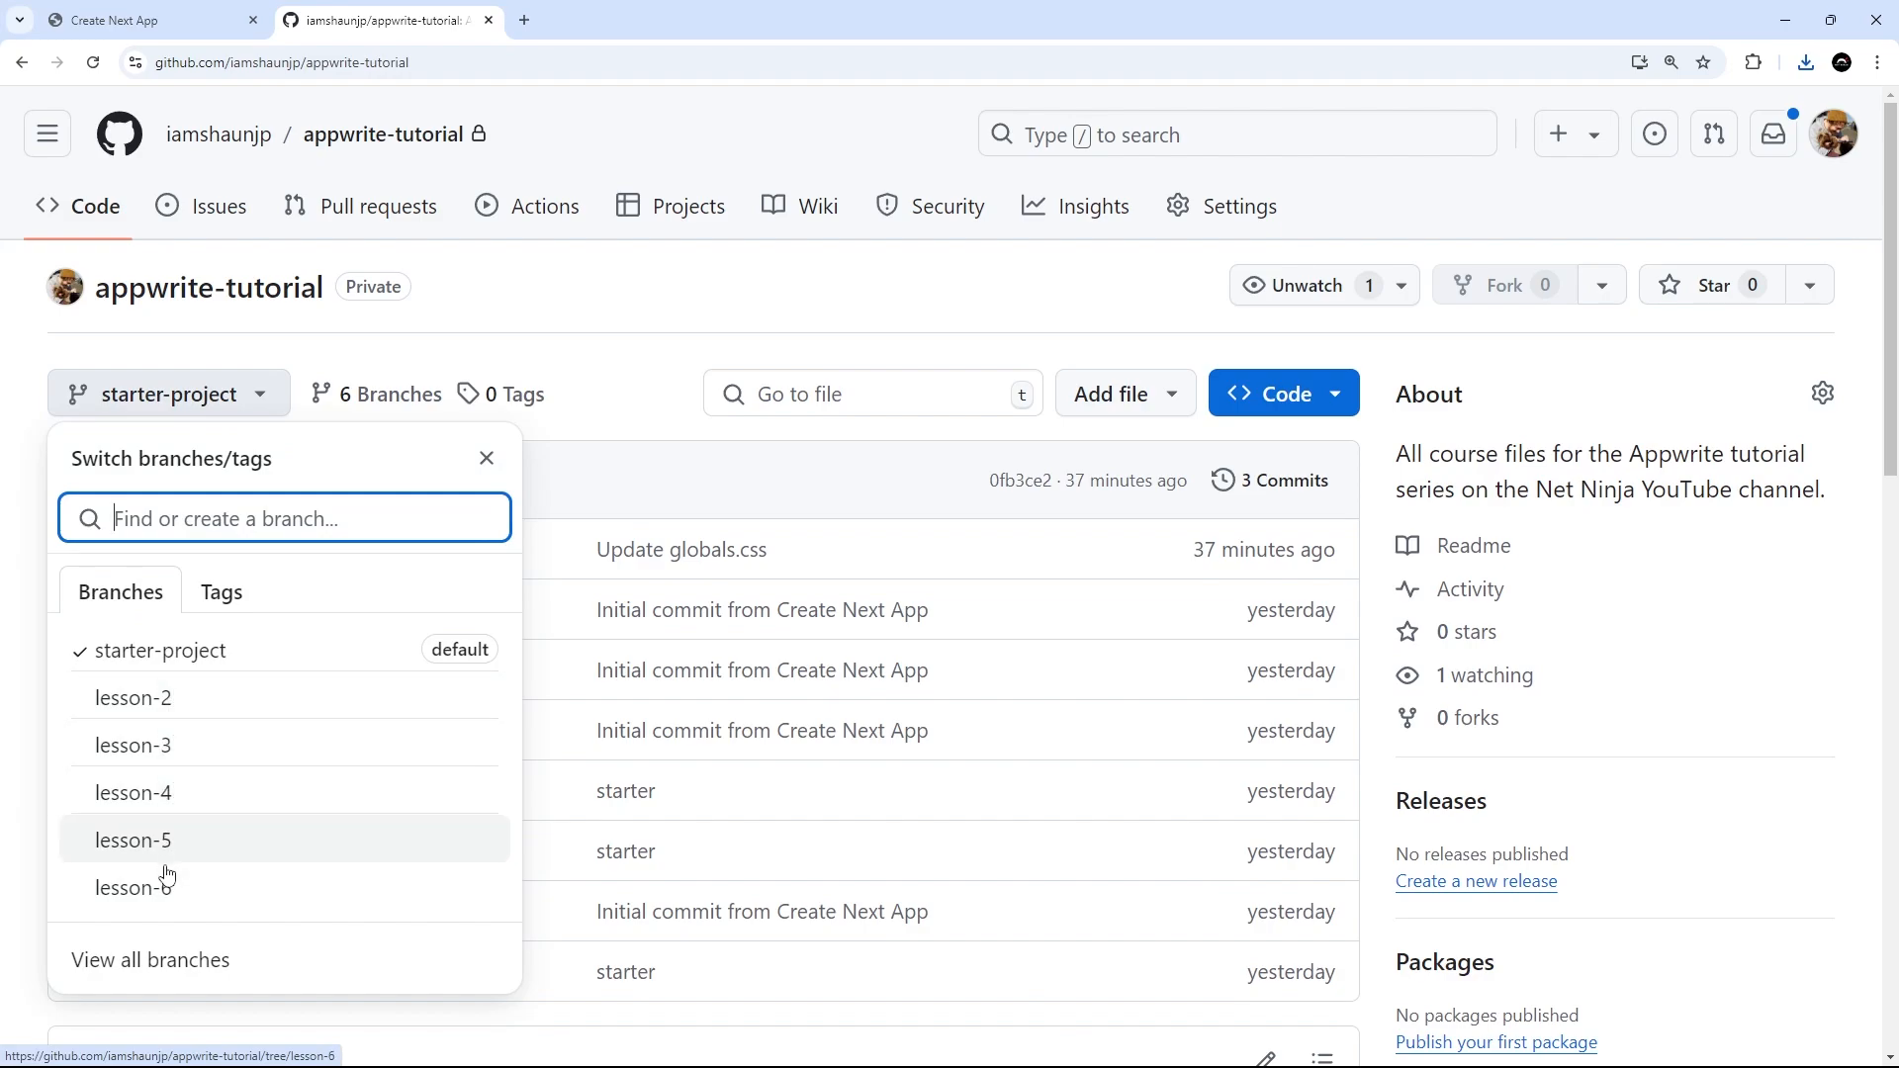
{"action": "mouse_move", "coordinate": [606, 429]}
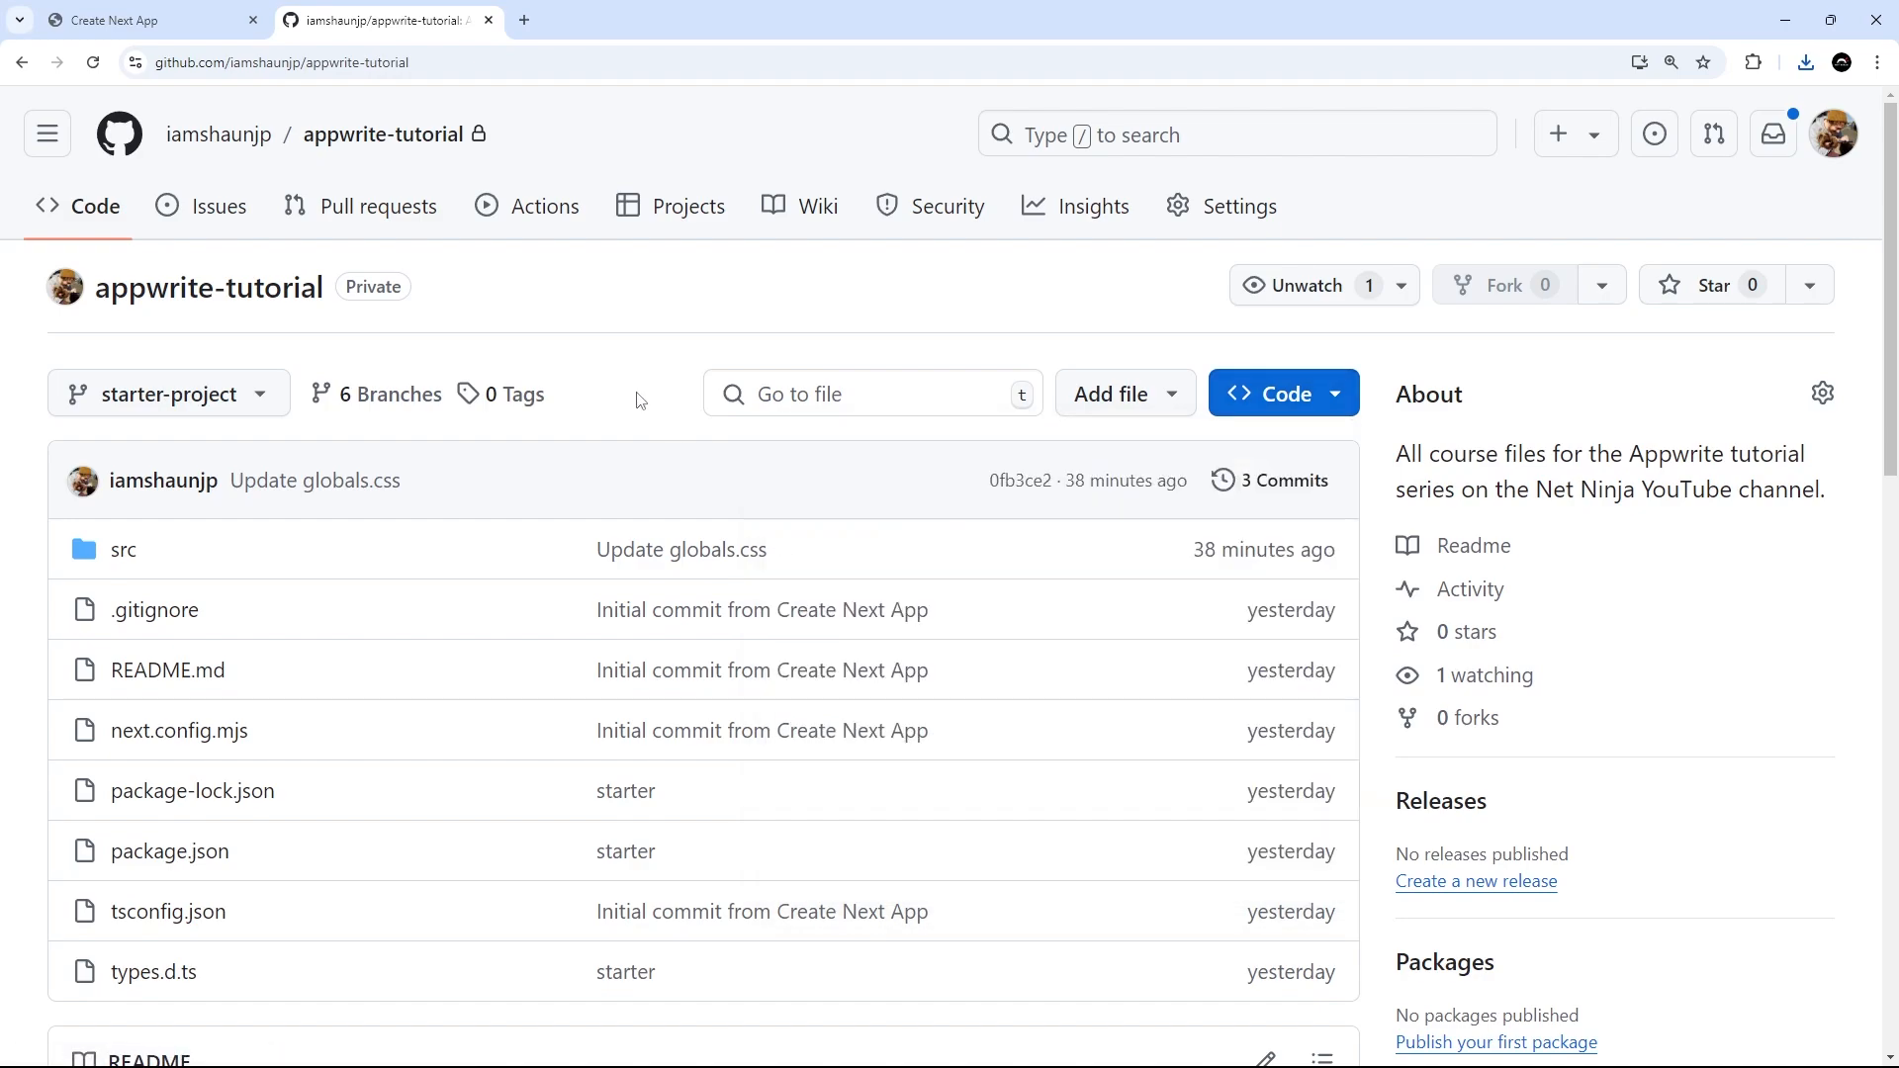
{"action": "mouse_move", "coordinate": [1614, 212]}
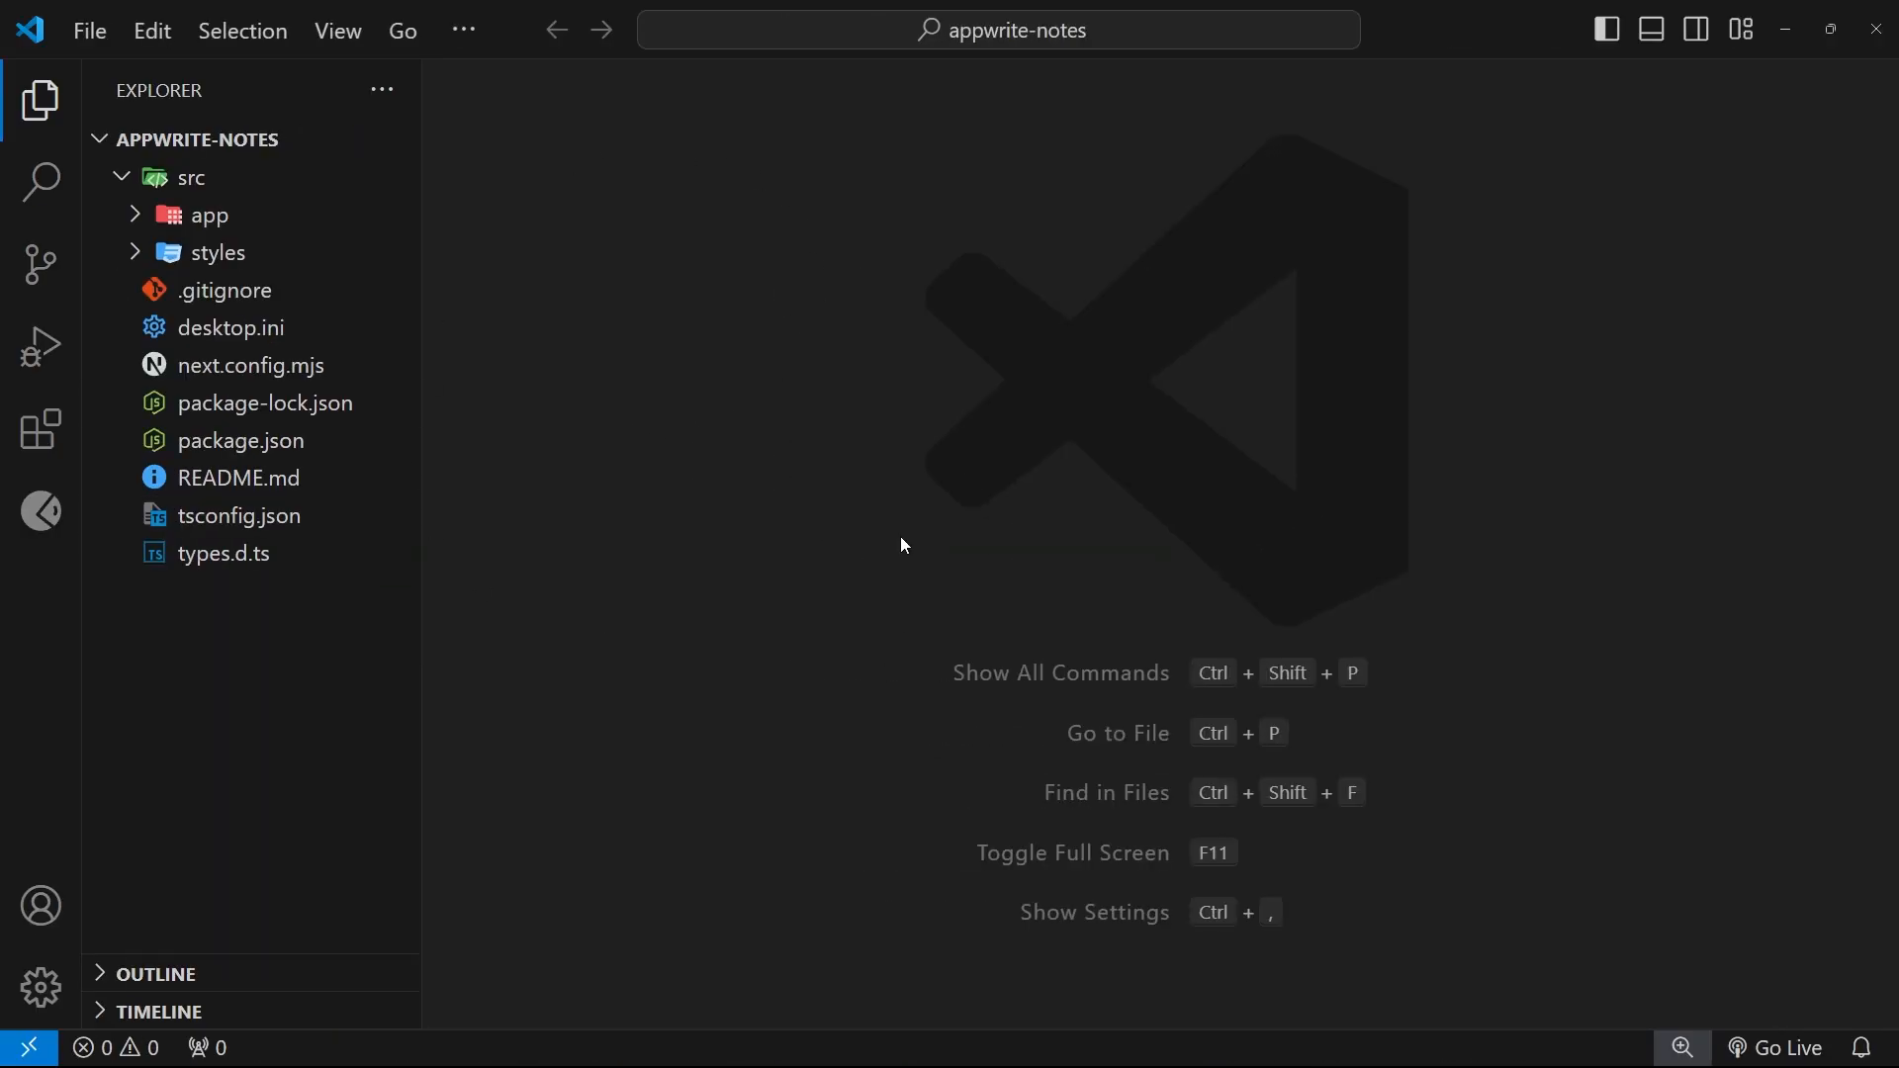
{"action": "mouse_move", "coordinate": [861, 606]}
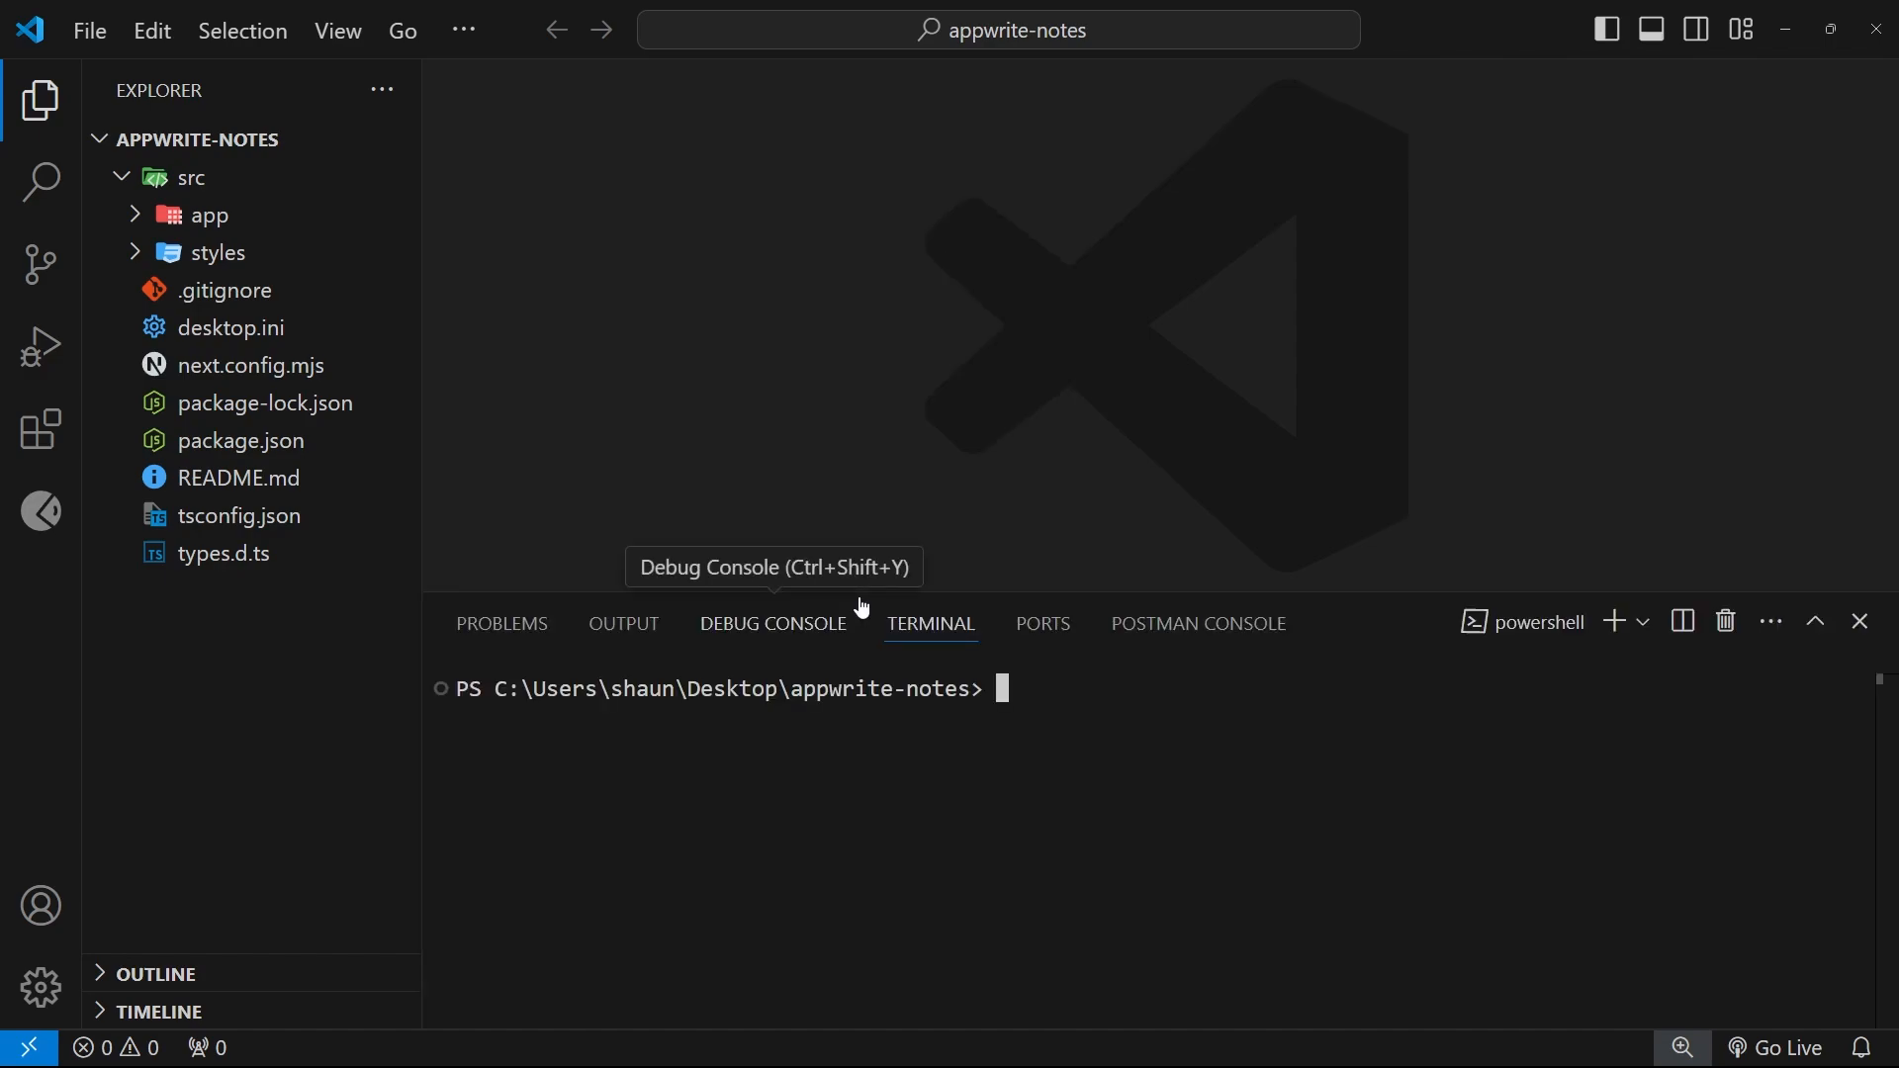
{"action": "mouse_move", "coordinate": [975, 712]}
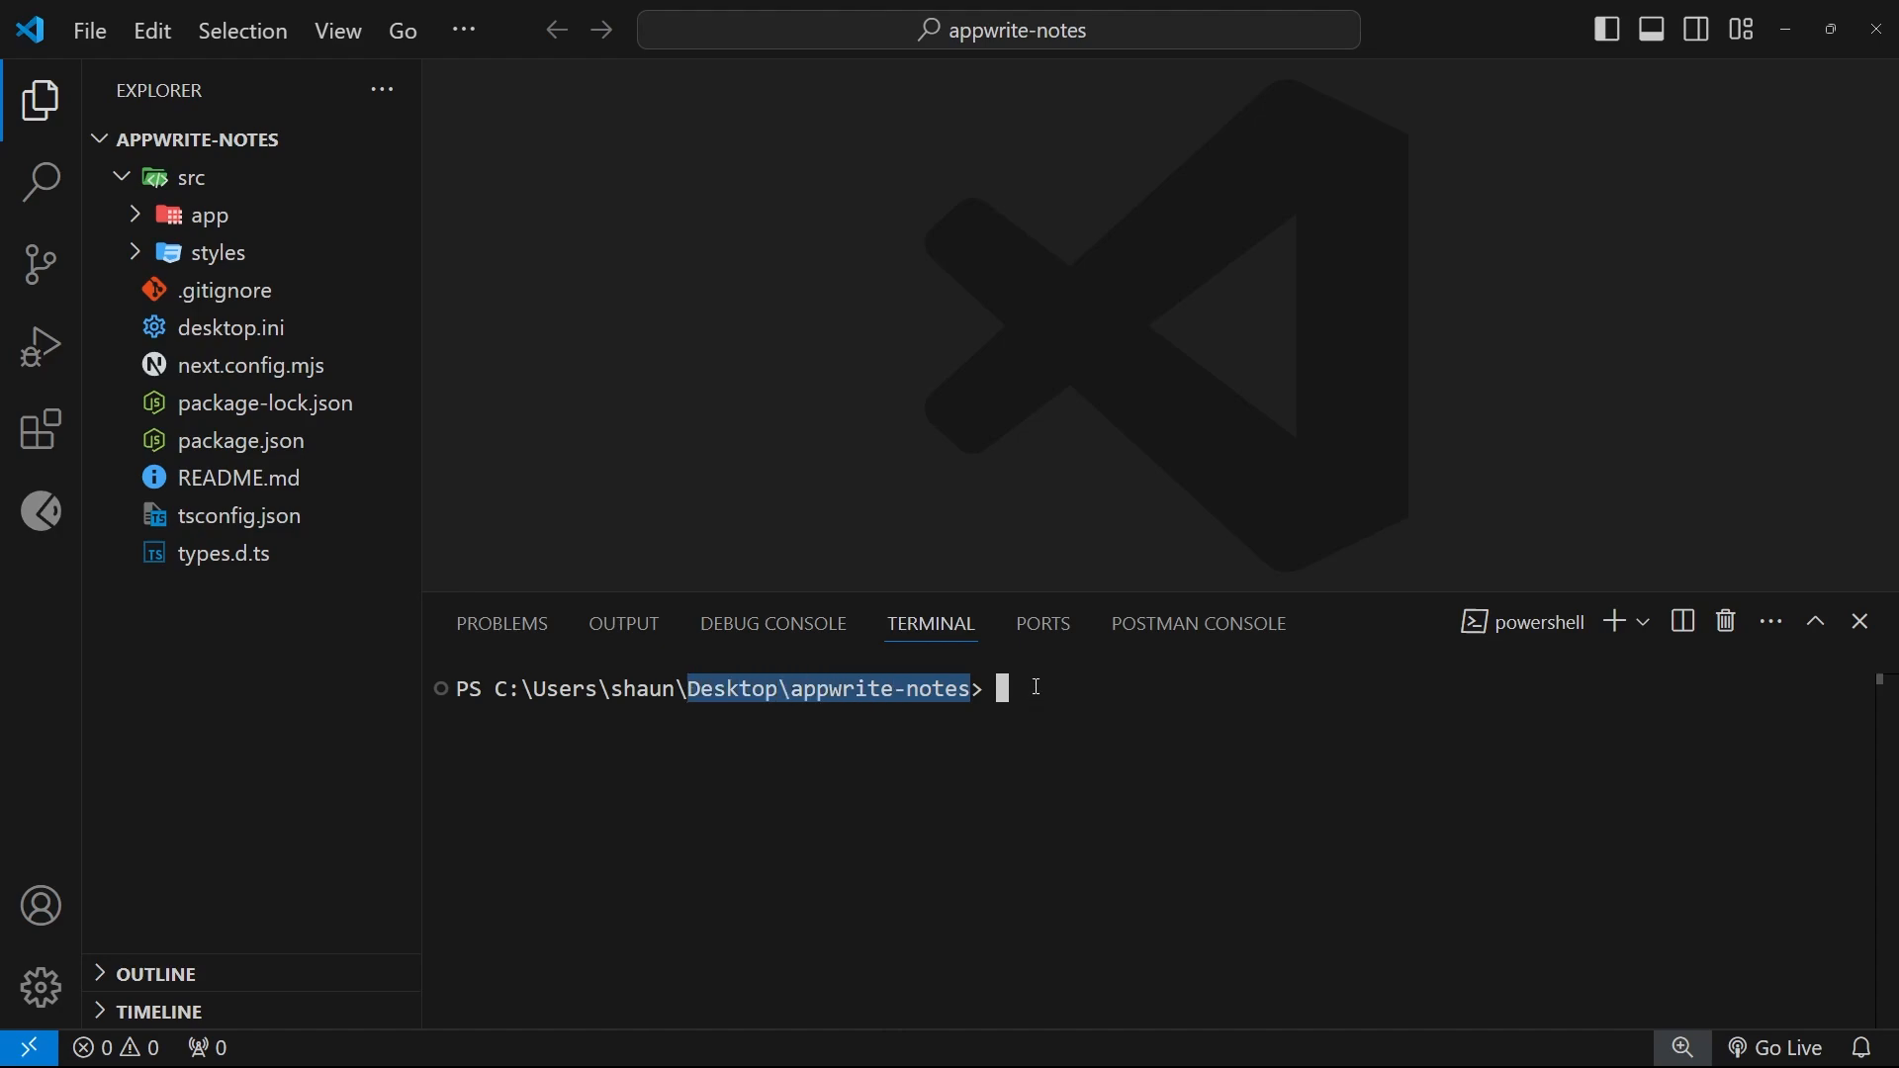
Run npm install in the terminal and hide the panel while it installs.
{"action": "type", "text": "npm install"}
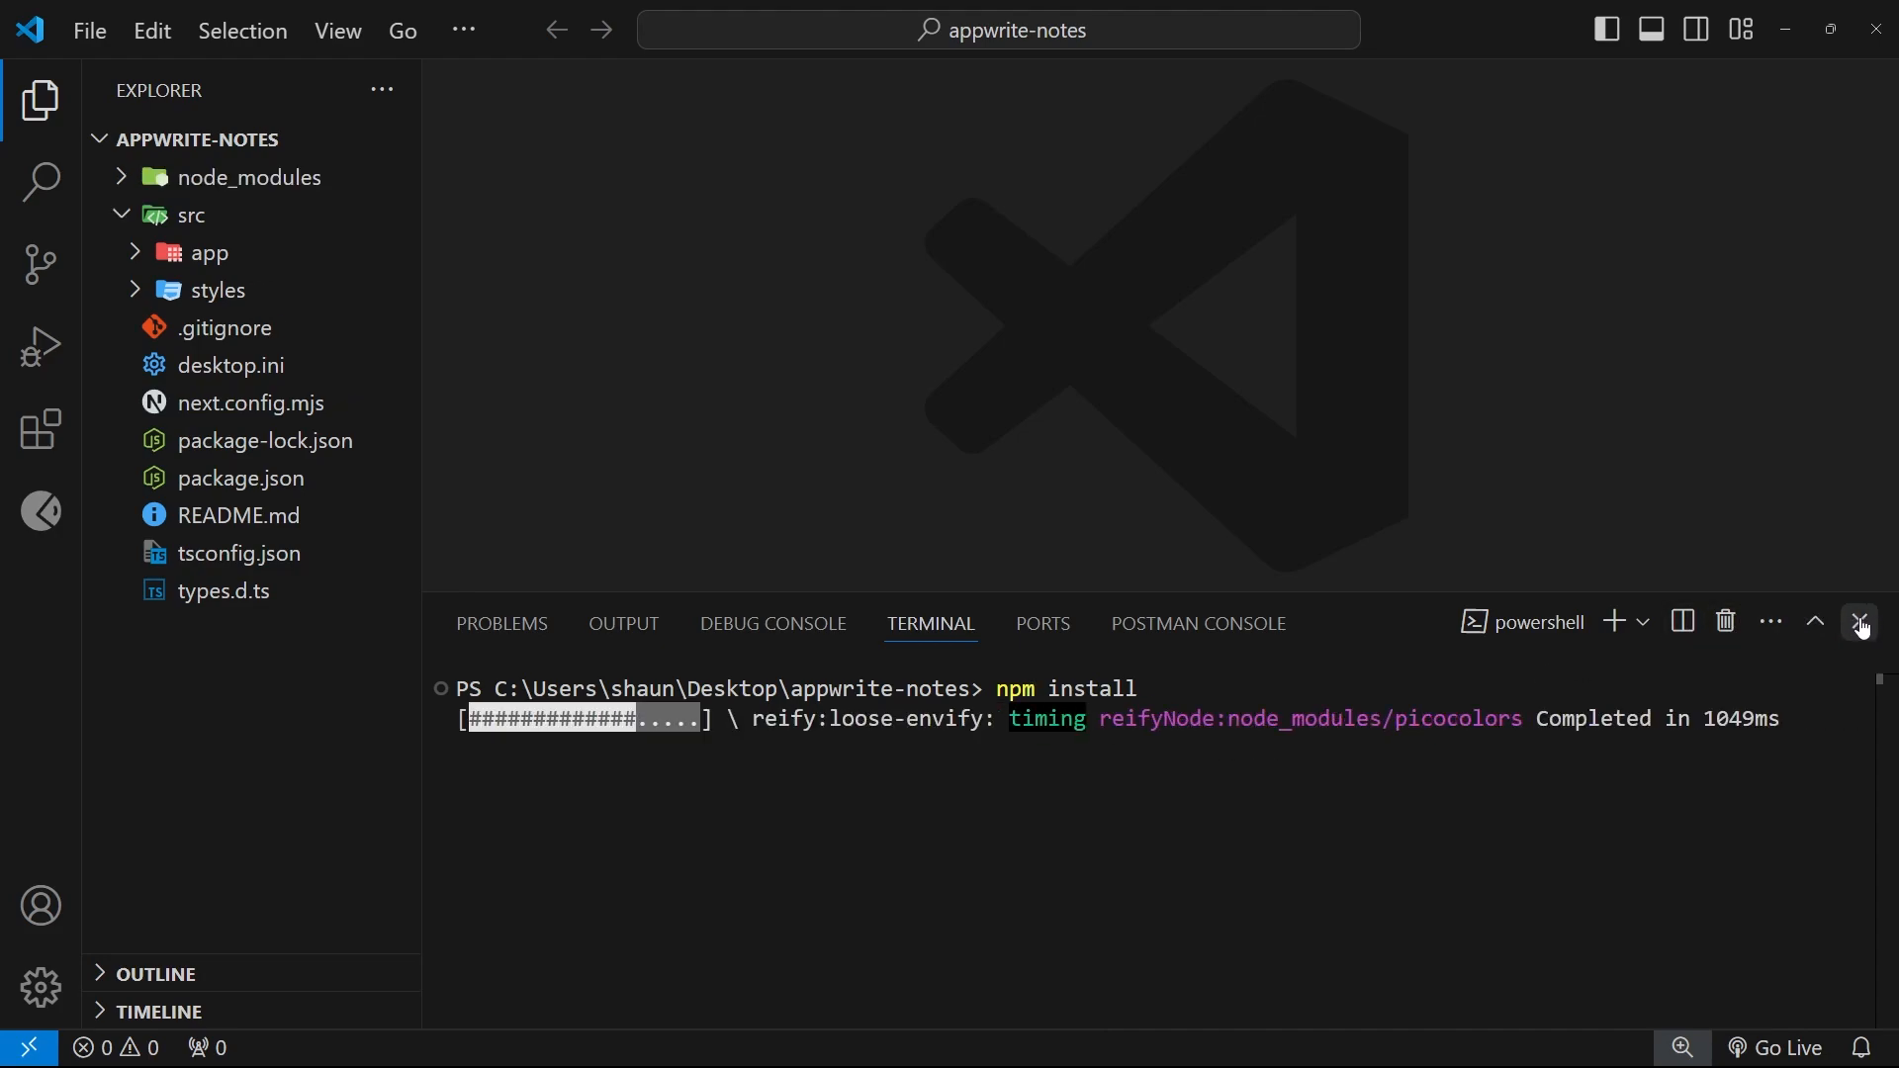
{"action": "left_click", "coordinate": [1864, 623]}
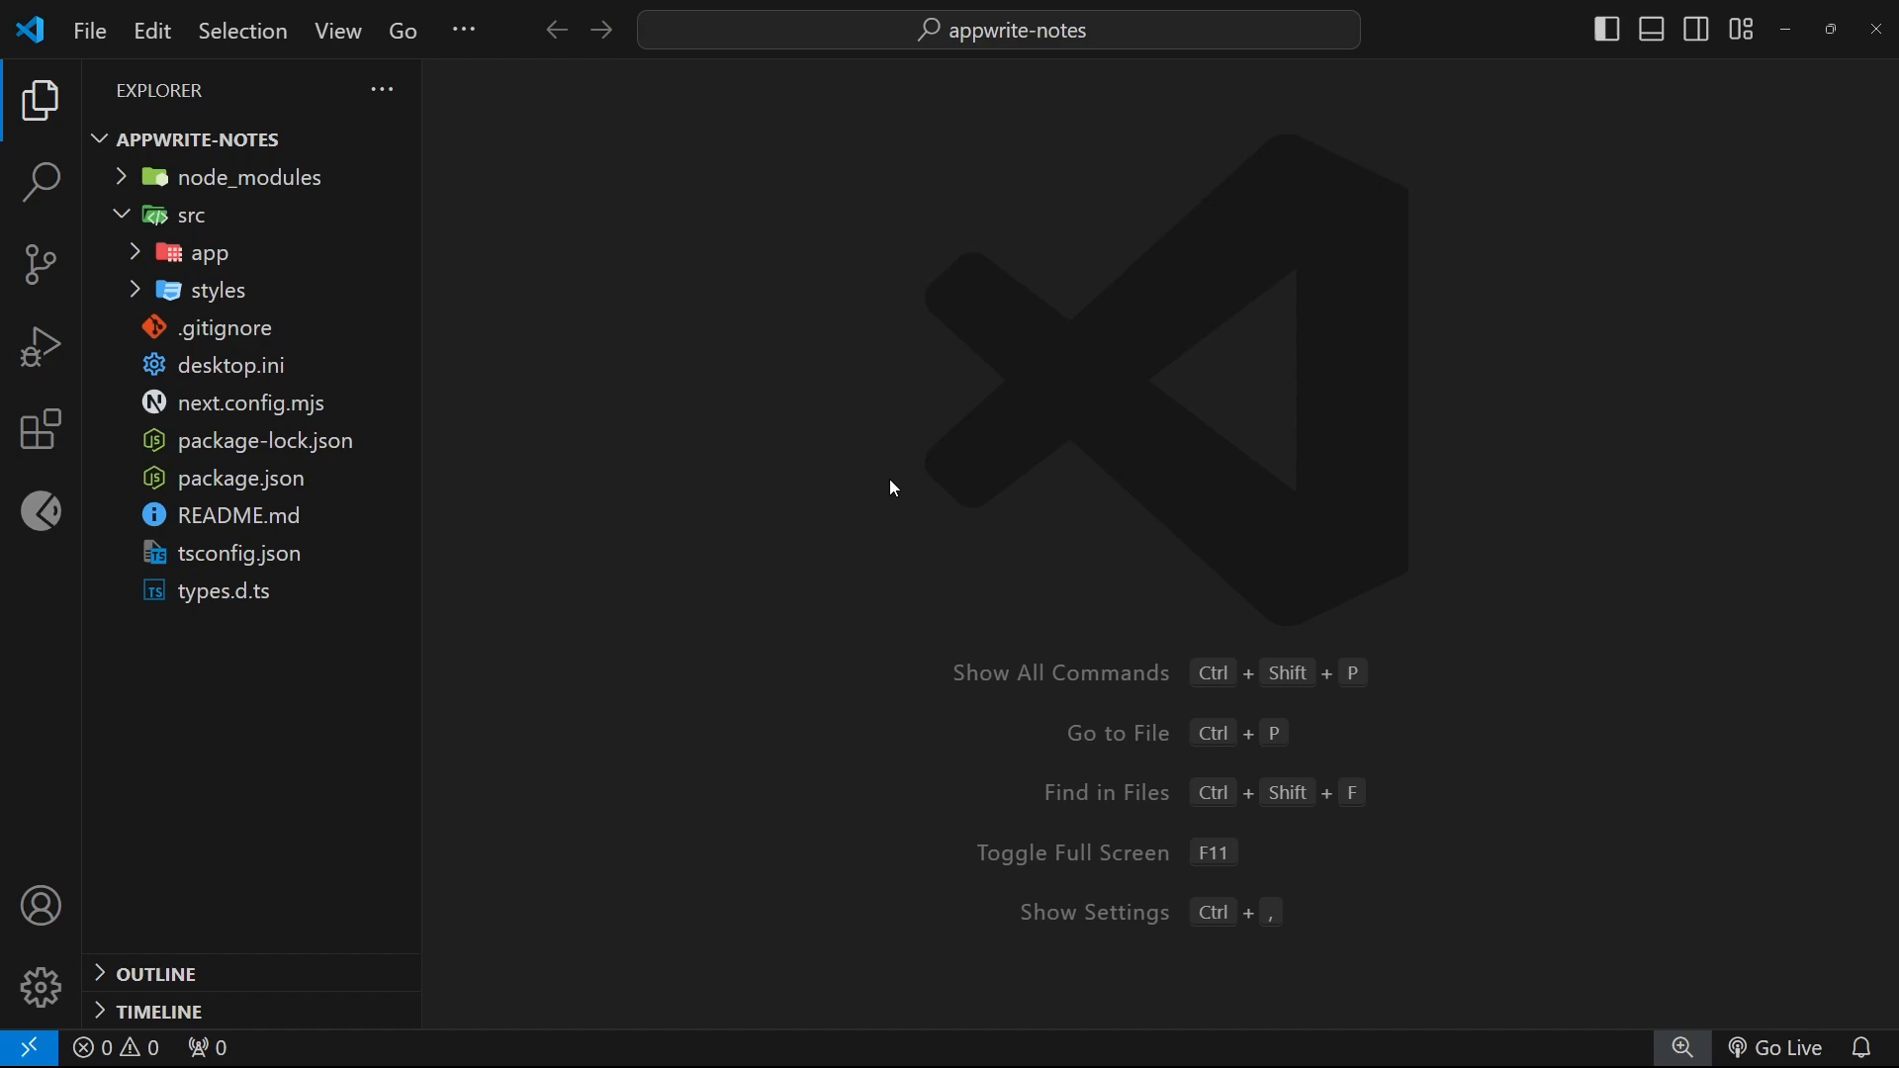
{"action": "mouse_move", "coordinate": [1035, 419]}
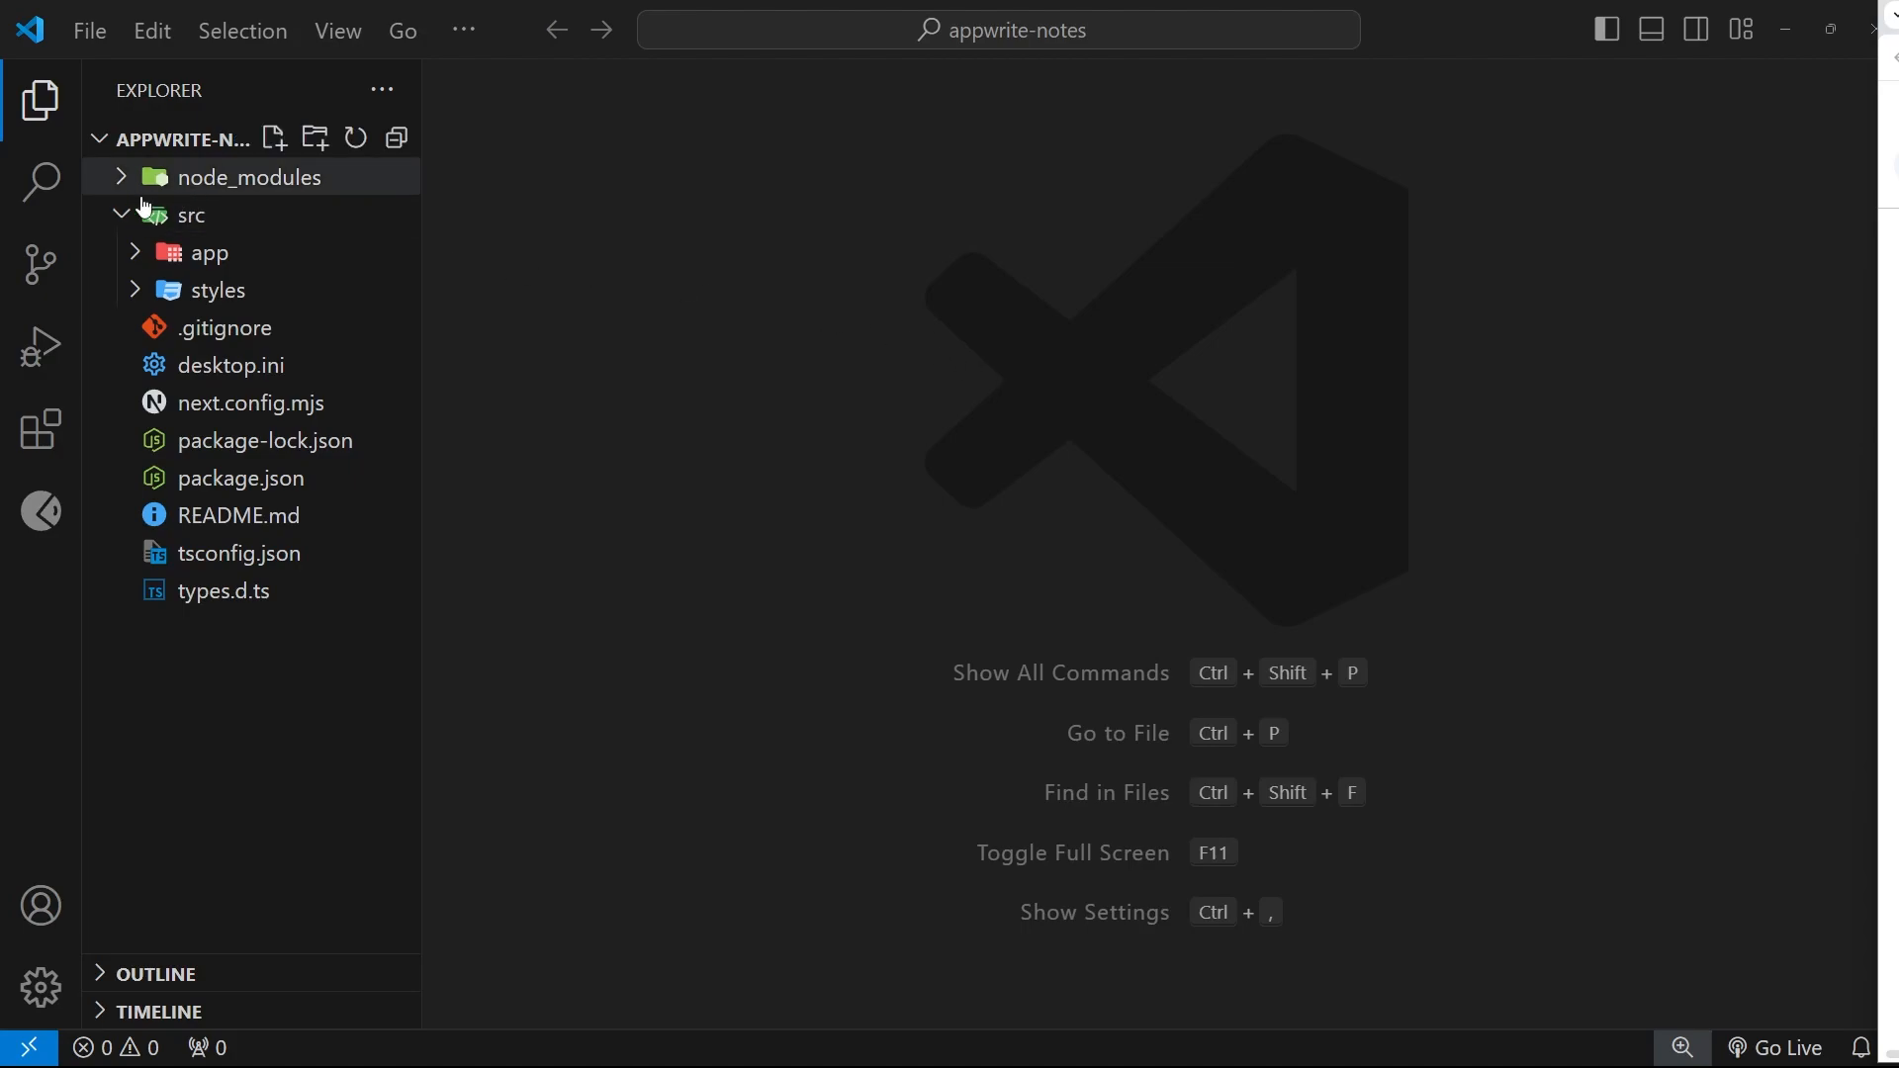
Review layout.tsx in src/app, noting the children rendered inside the body, then close it.
{"action": "left_click", "coordinate": [207, 251]}
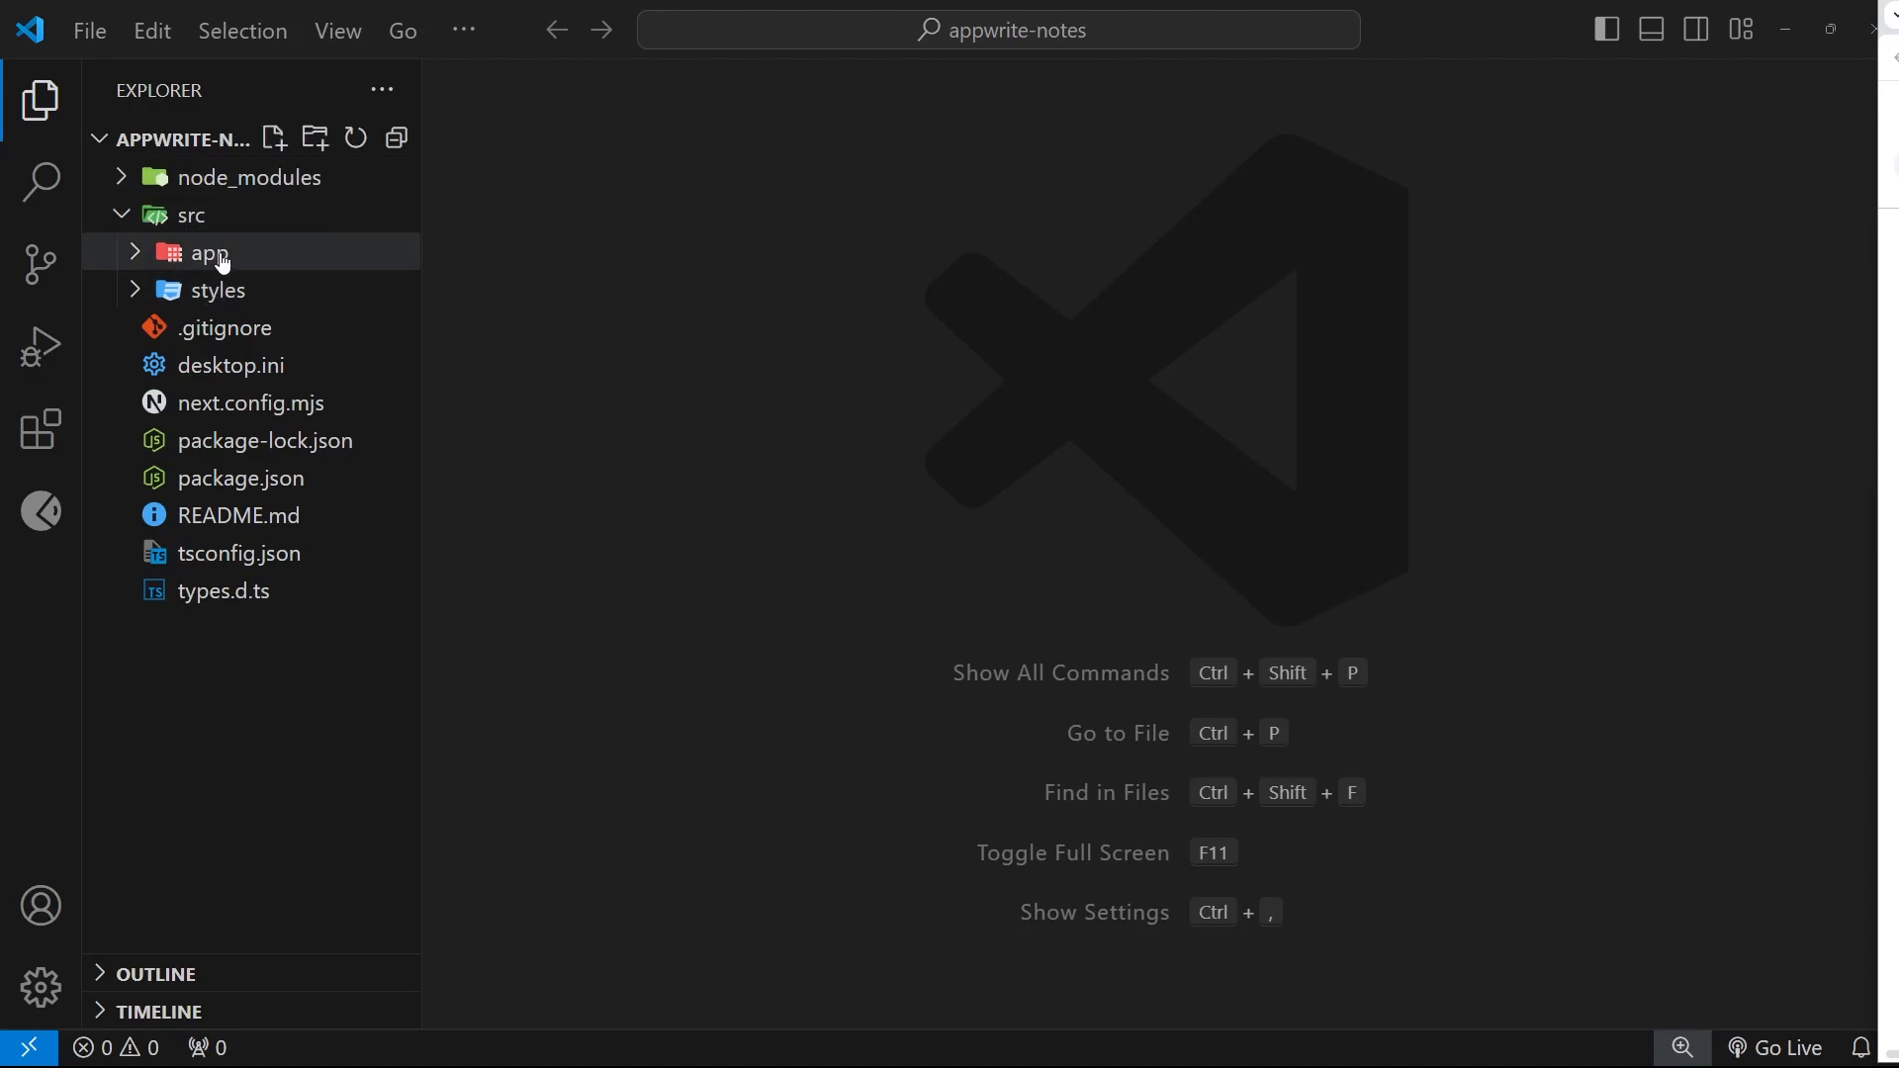
{"action": "left_click", "coordinate": [210, 253]}
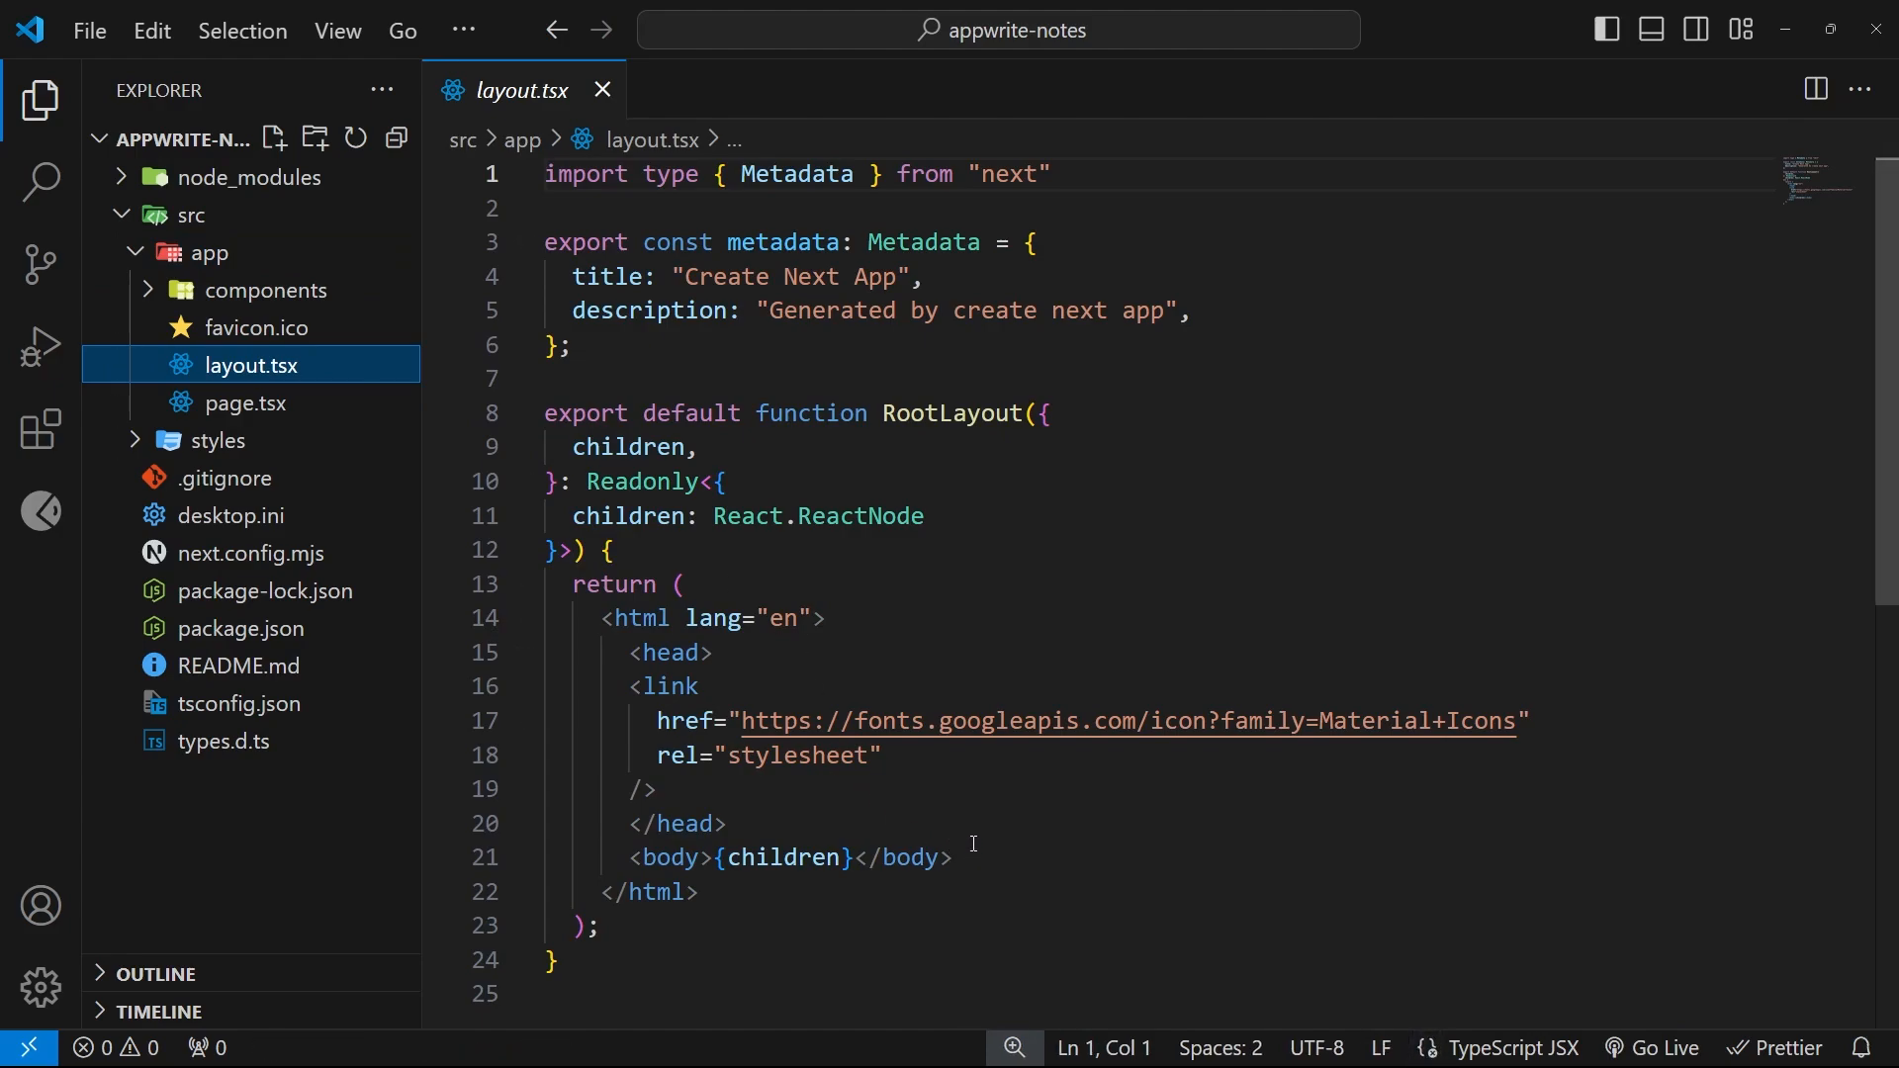
{"action": "left_click_drag", "start_coordinate": [629, 687], "coordinate": [657, 790]}
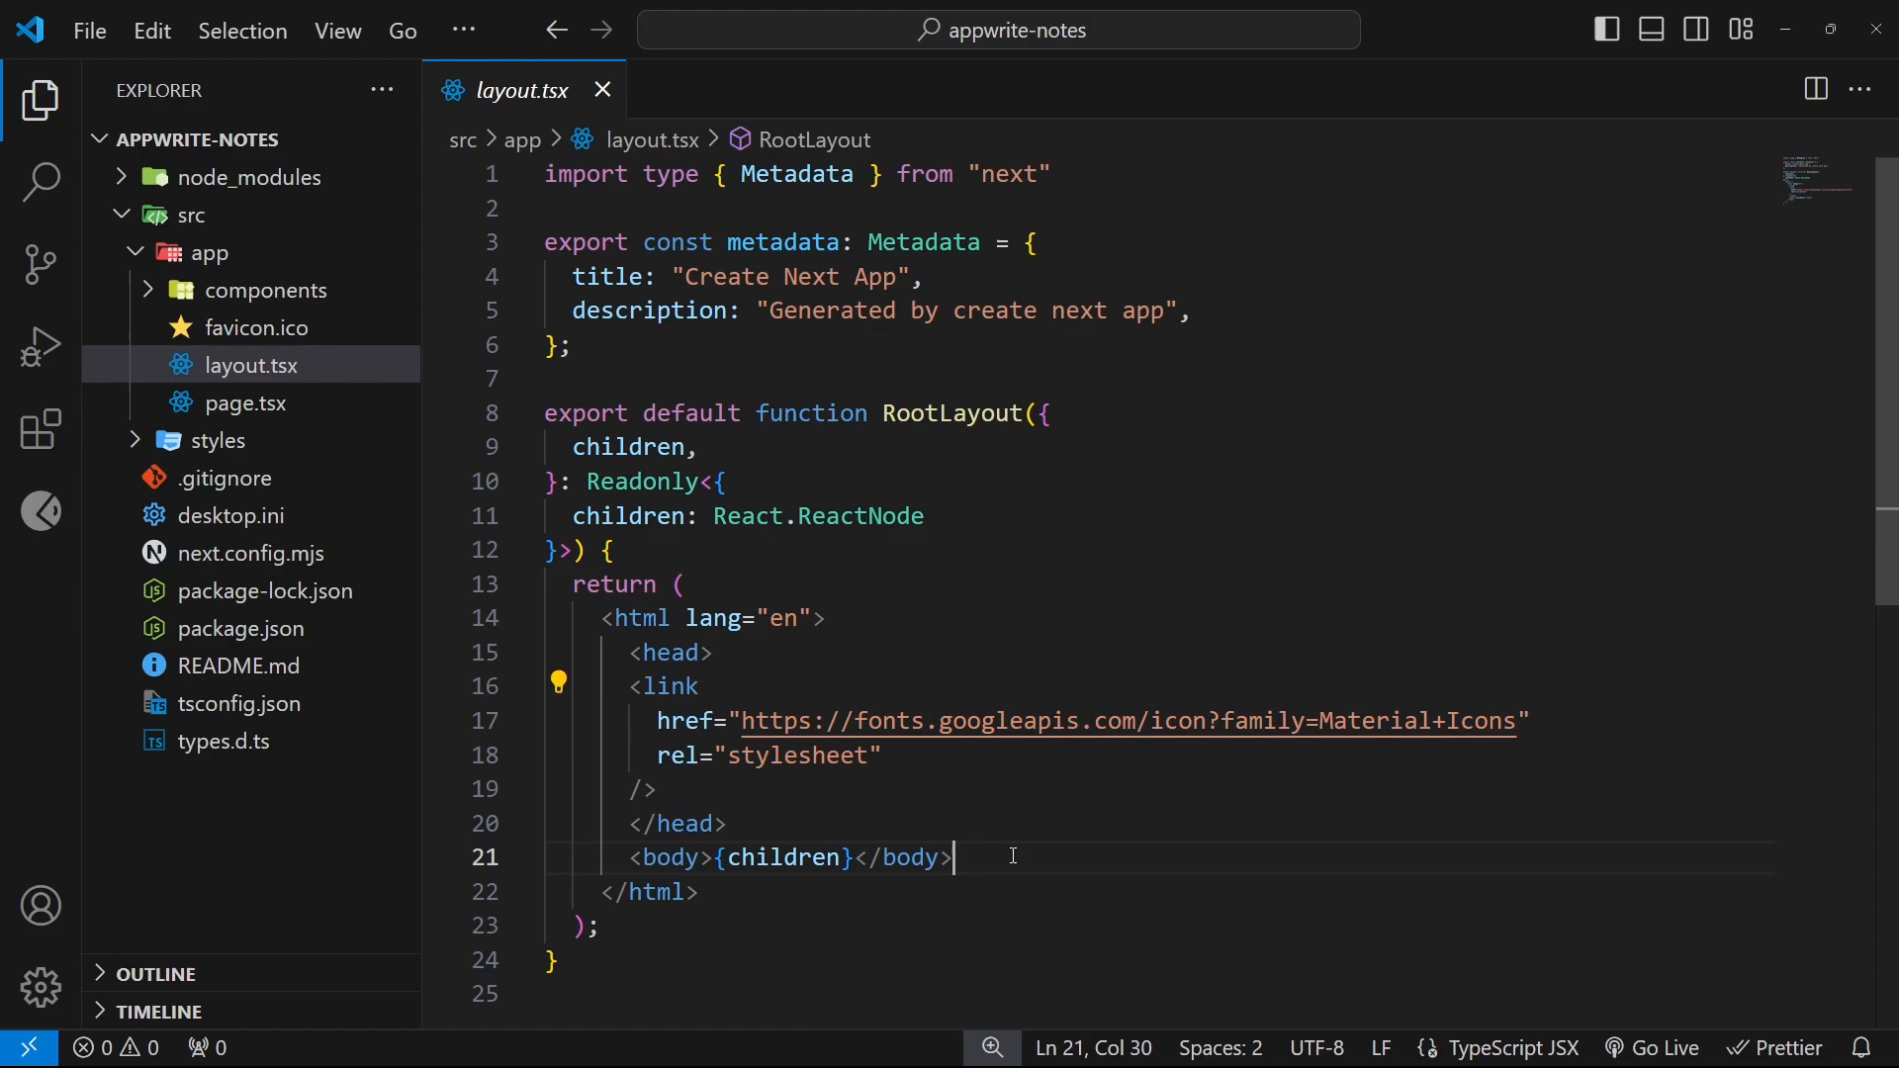
{"action": "double_click", "coordinate": [785, 857]}
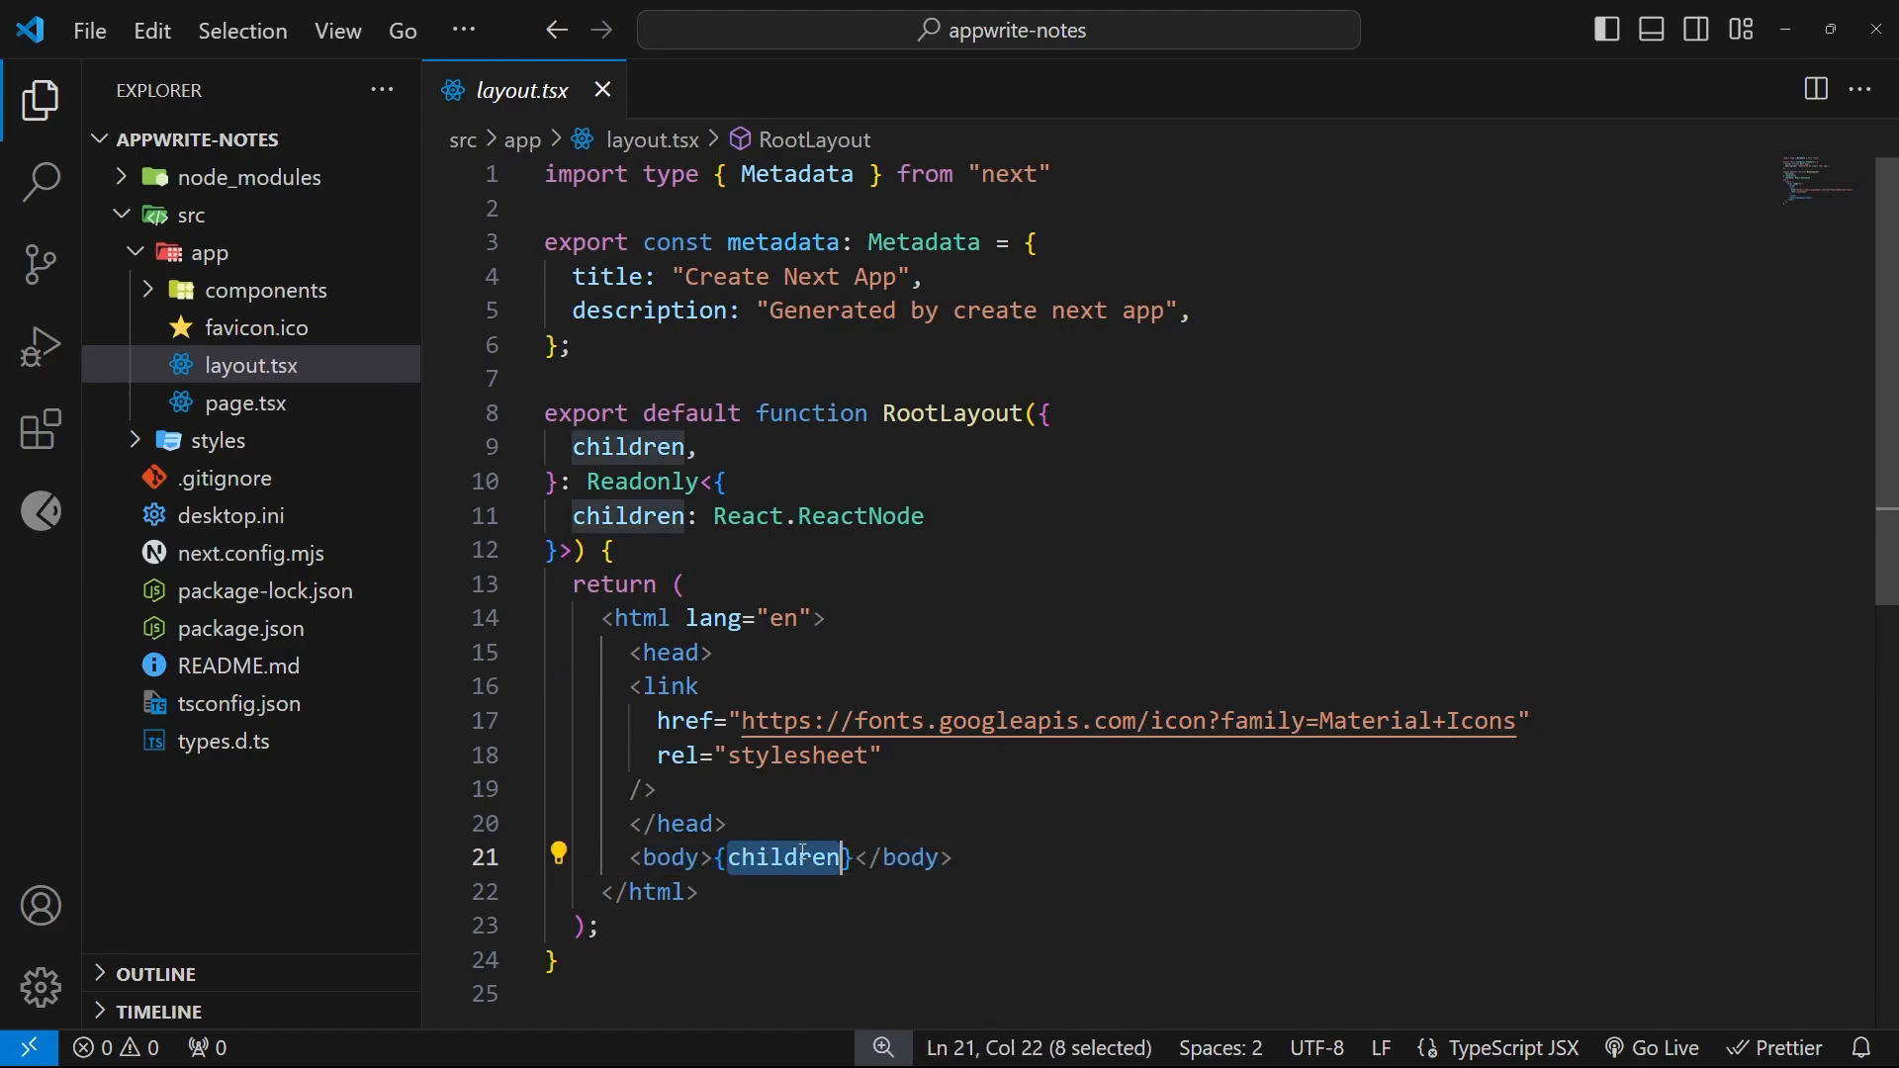
{"action": "left_click", "coordinate": [602, 89]}
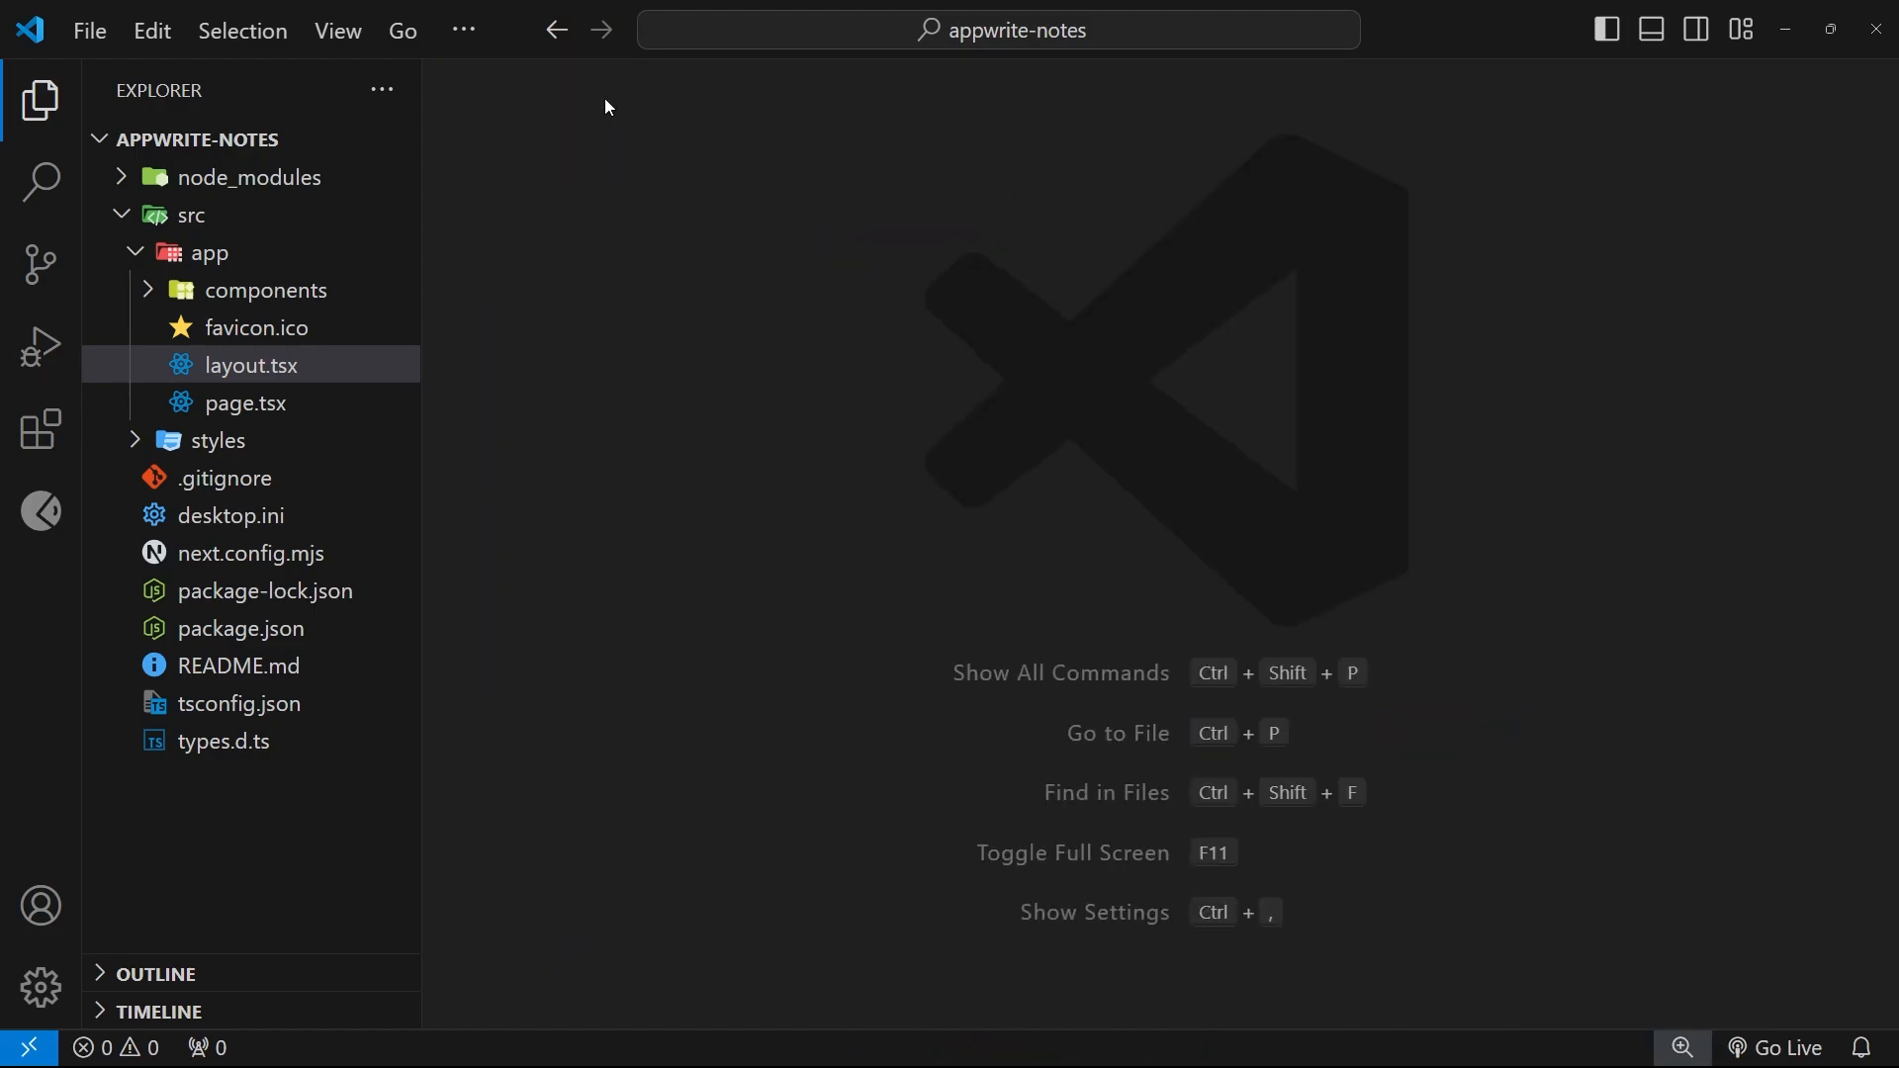
{"action": "mouse_move", "coordinate": [245, 404]}
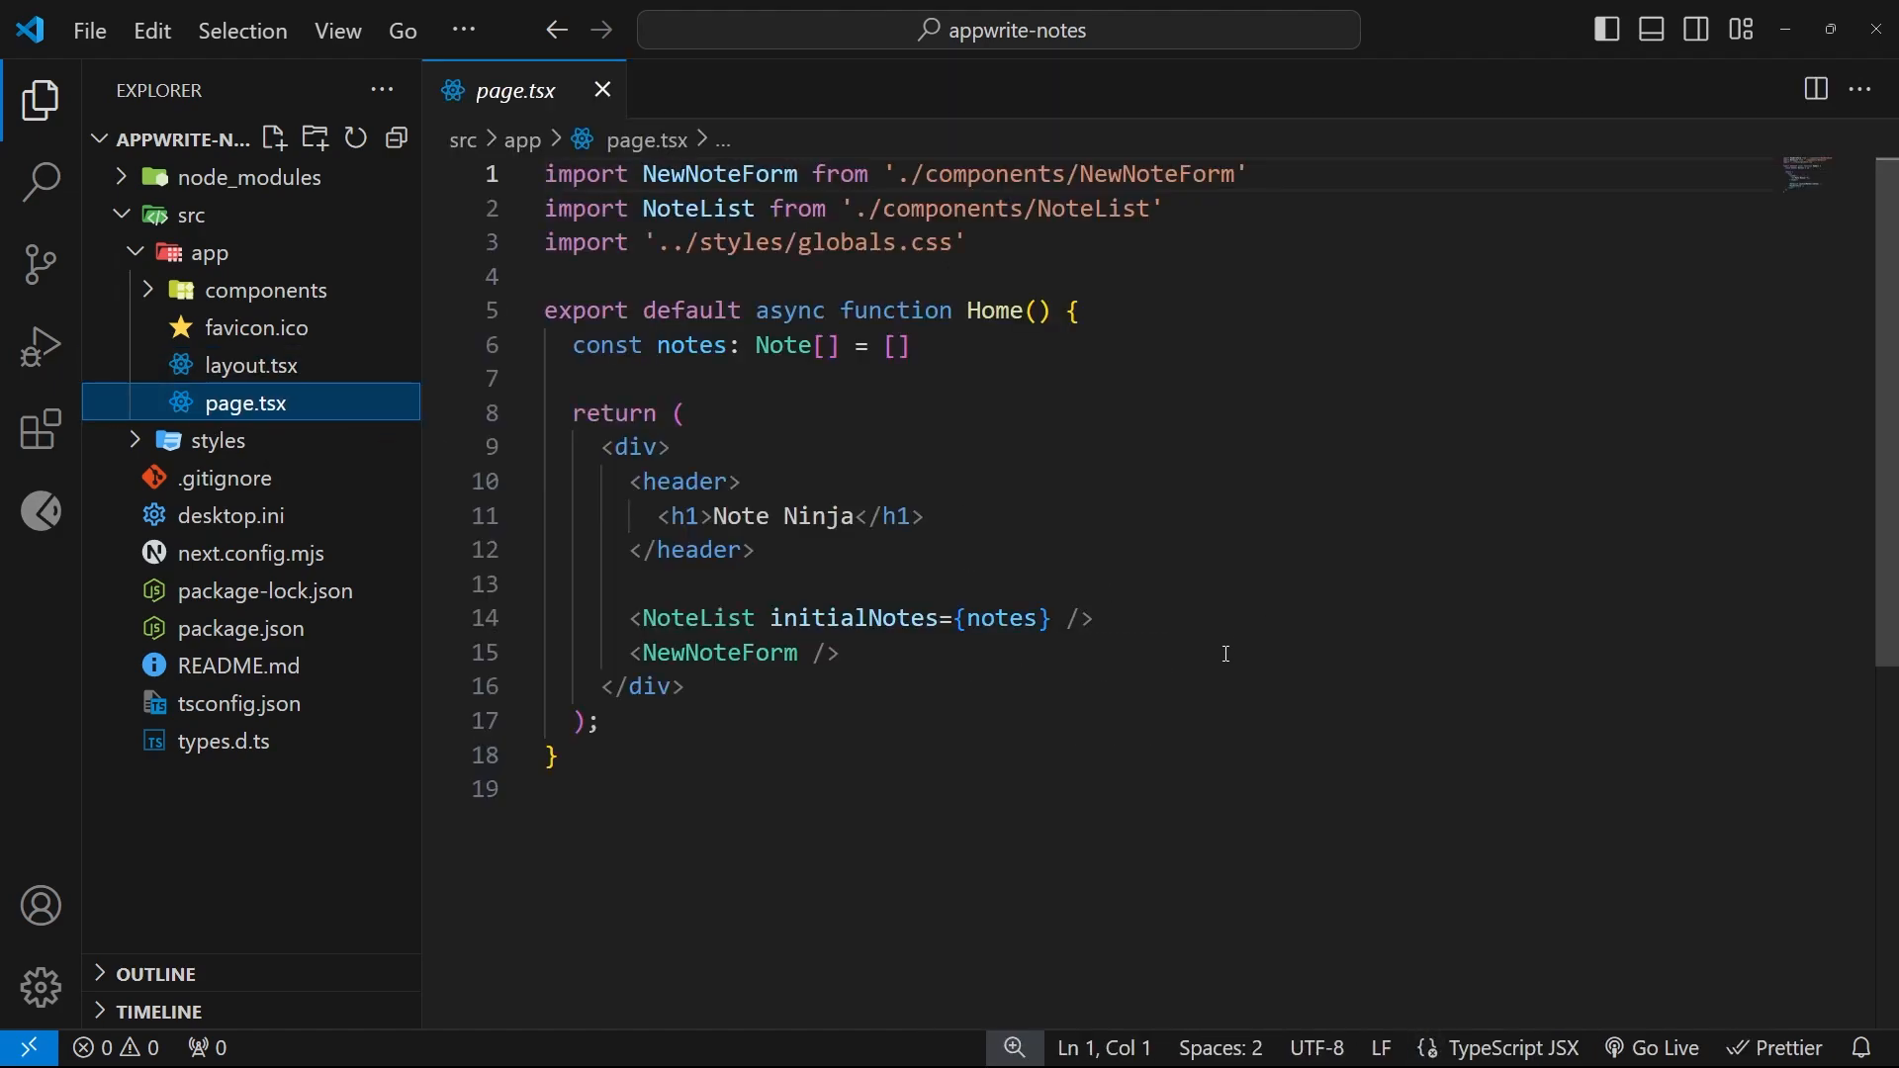
{"action": "mouse_move", "coordinate": [1220, 607]}
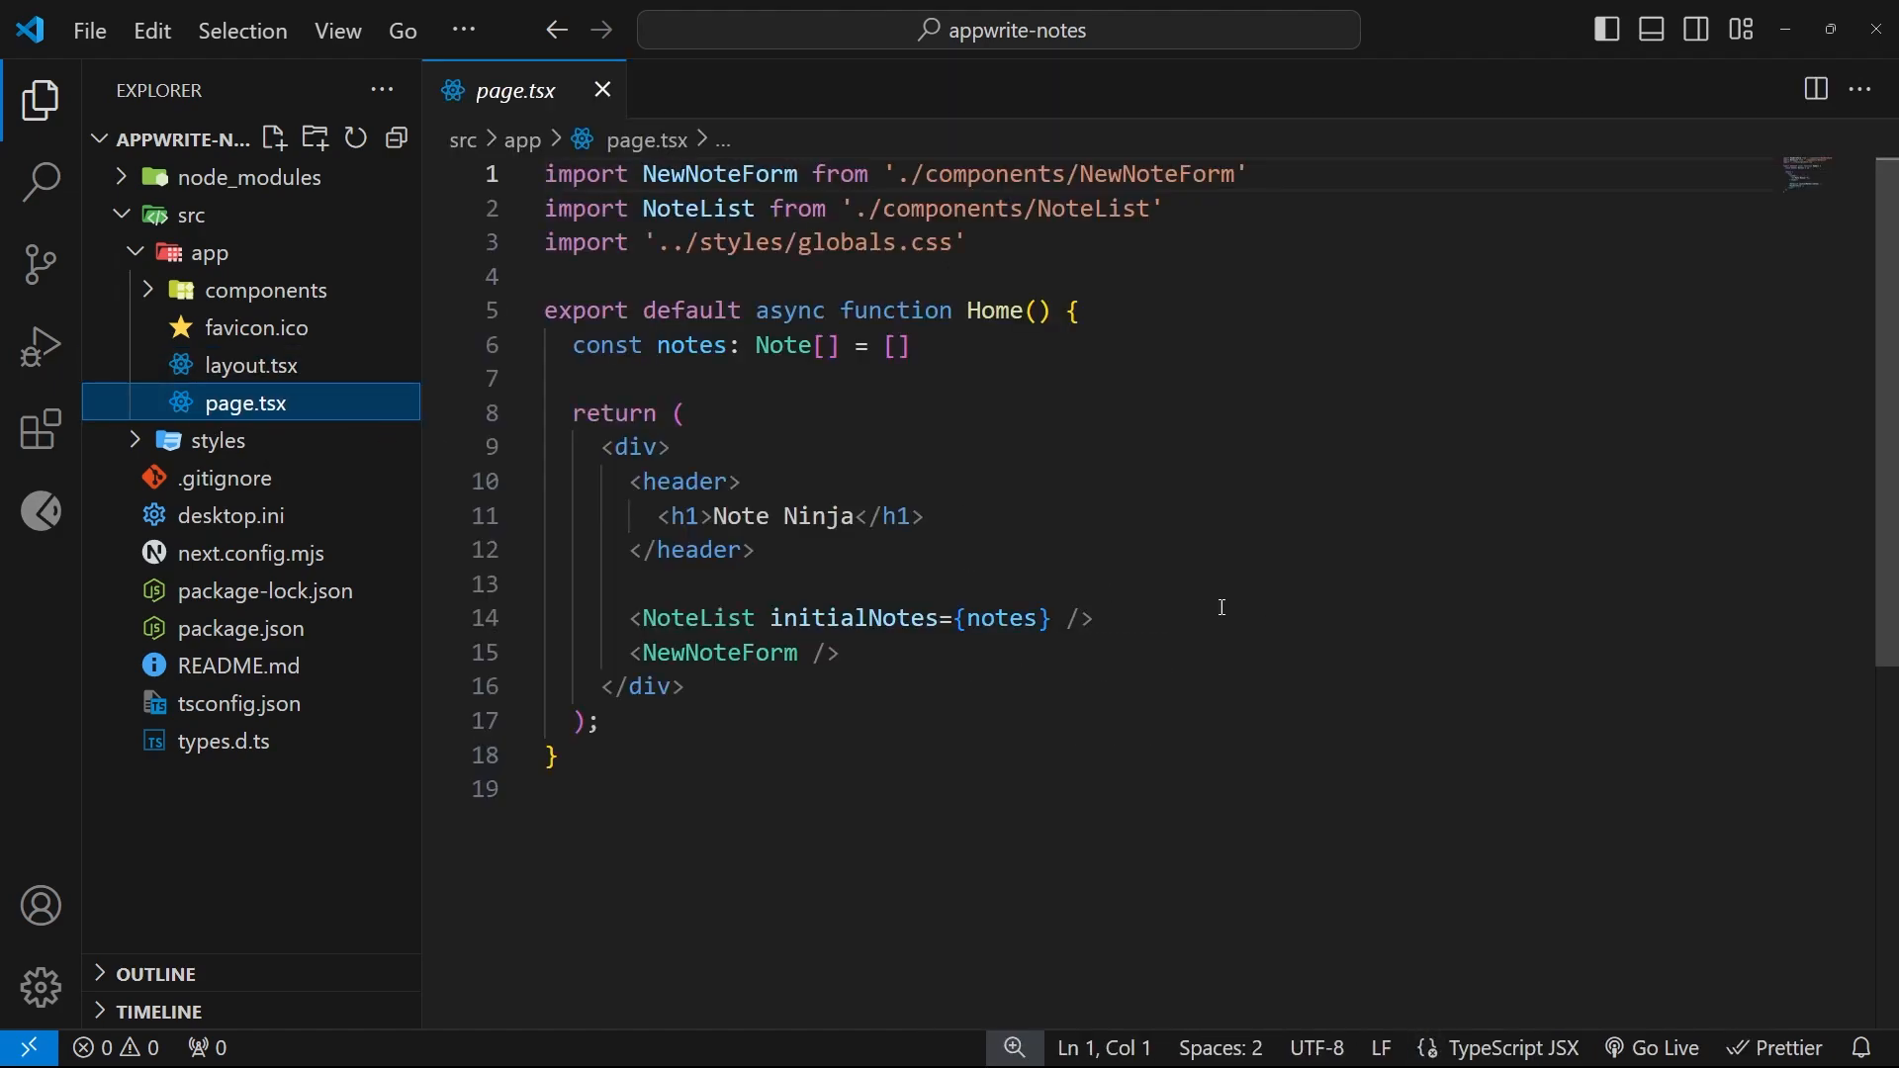
{"action": "mouse_move", "coordinate": [1084, 621]}
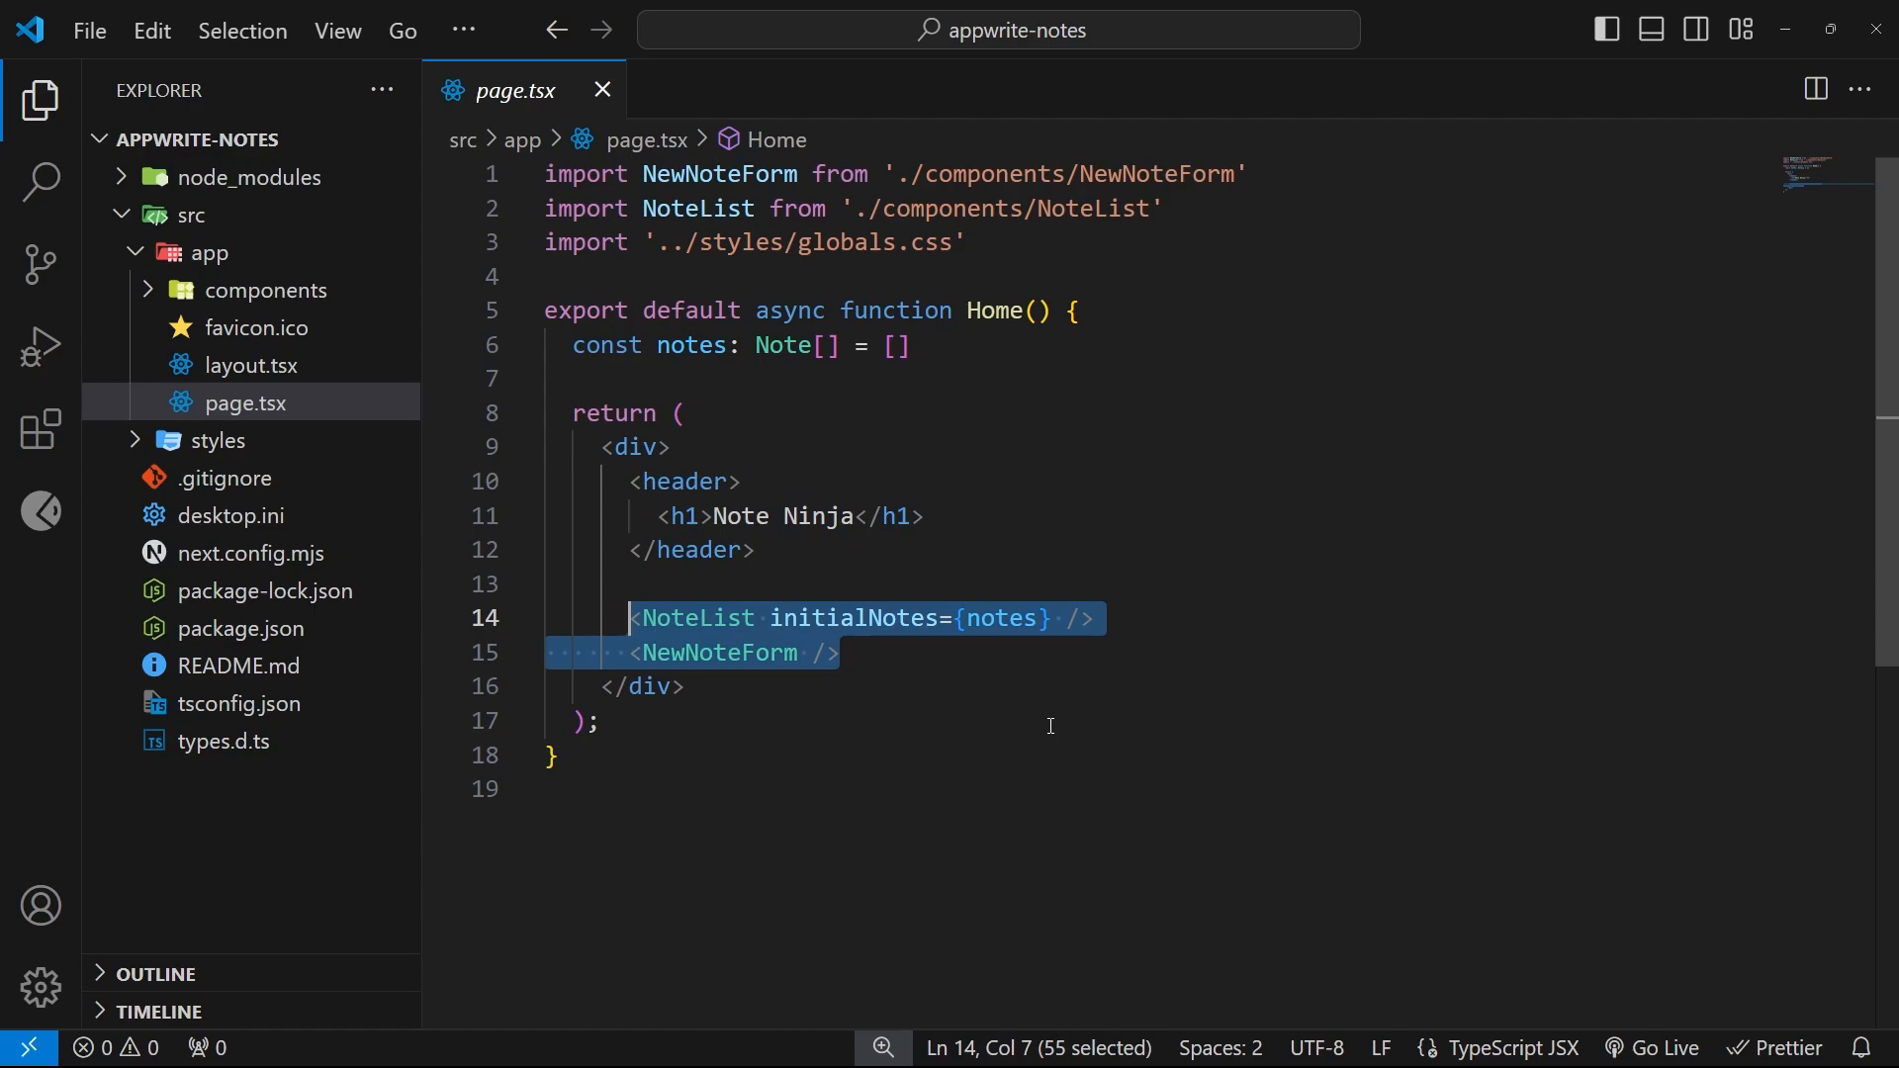
Review page.tsx, highlighting the NoteList and NewNoteForm component lines.
{"action": "left_click", "coordinate": [1021, 674]}
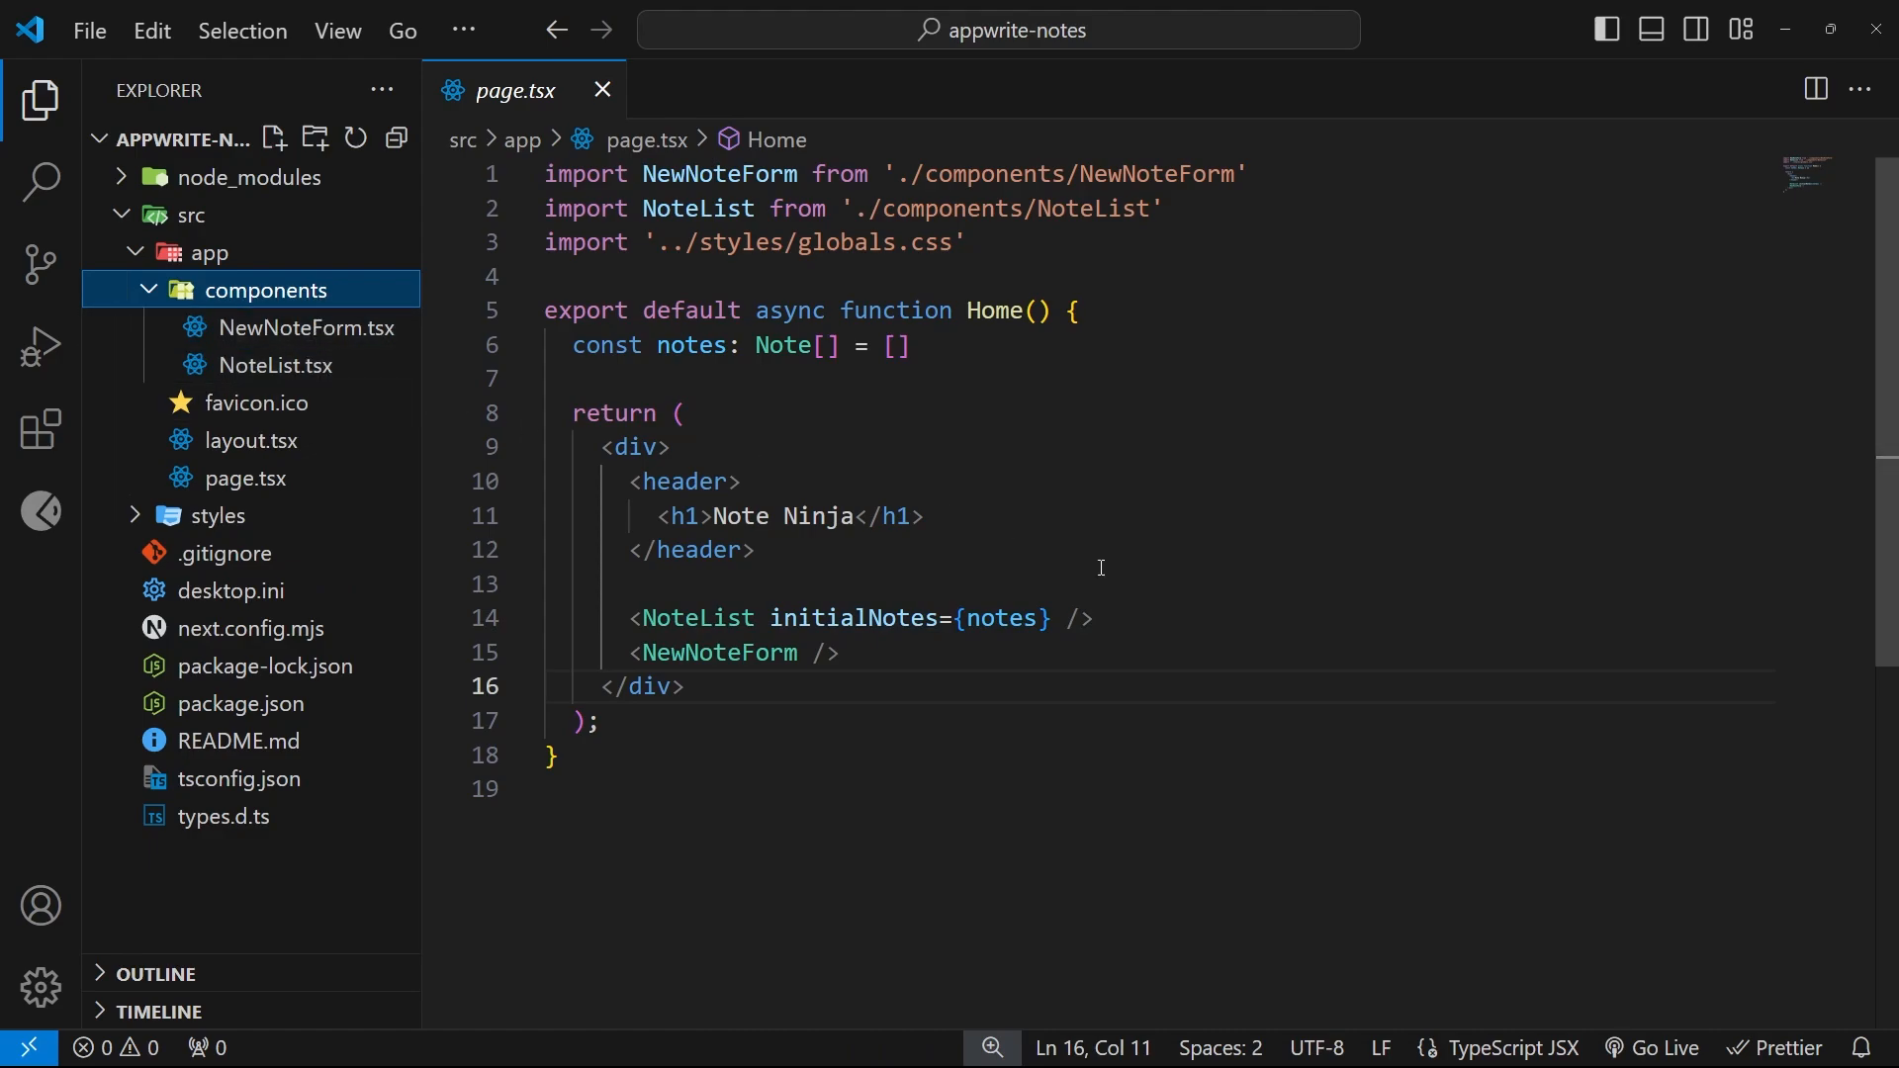
{"action": "left_click_drag", "start_coordinate": [699, 617], "coordinate": [1090, 617]}
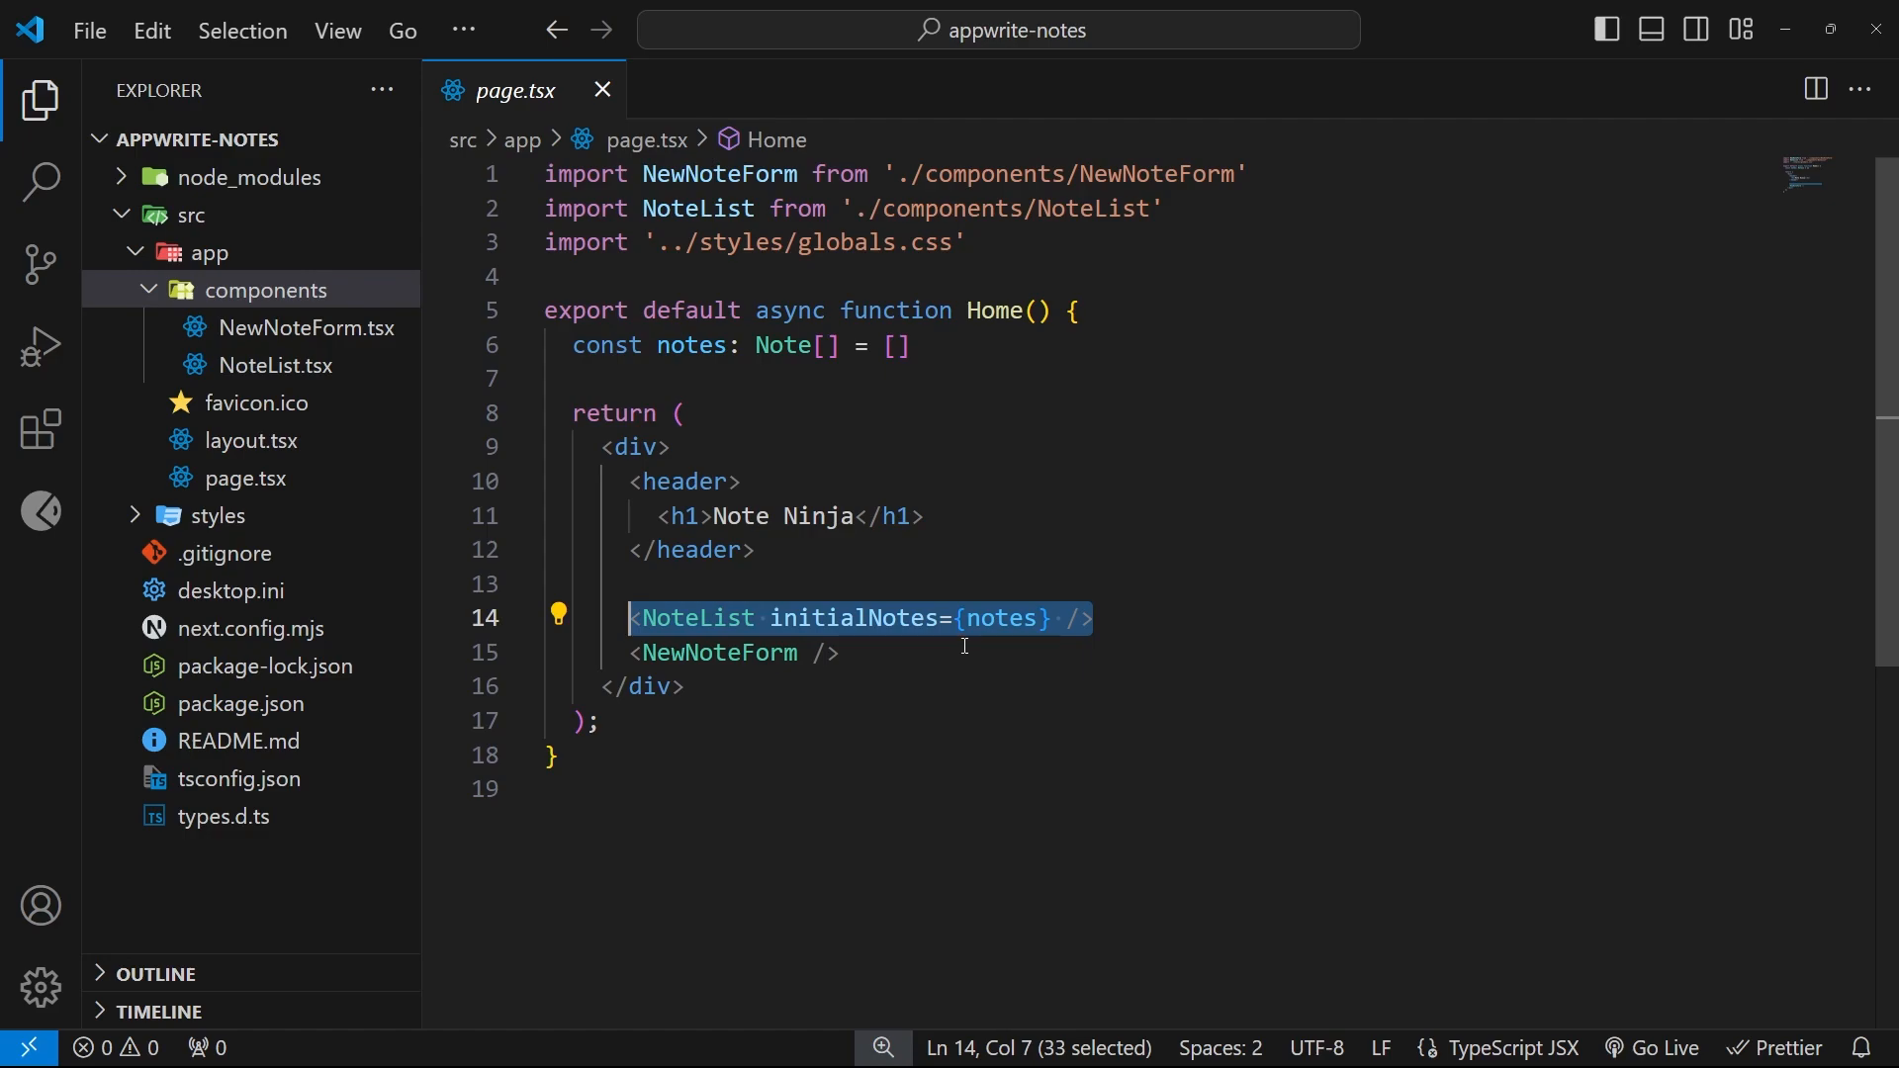
{"action": "left_click", "coordinate": [720, 651]}
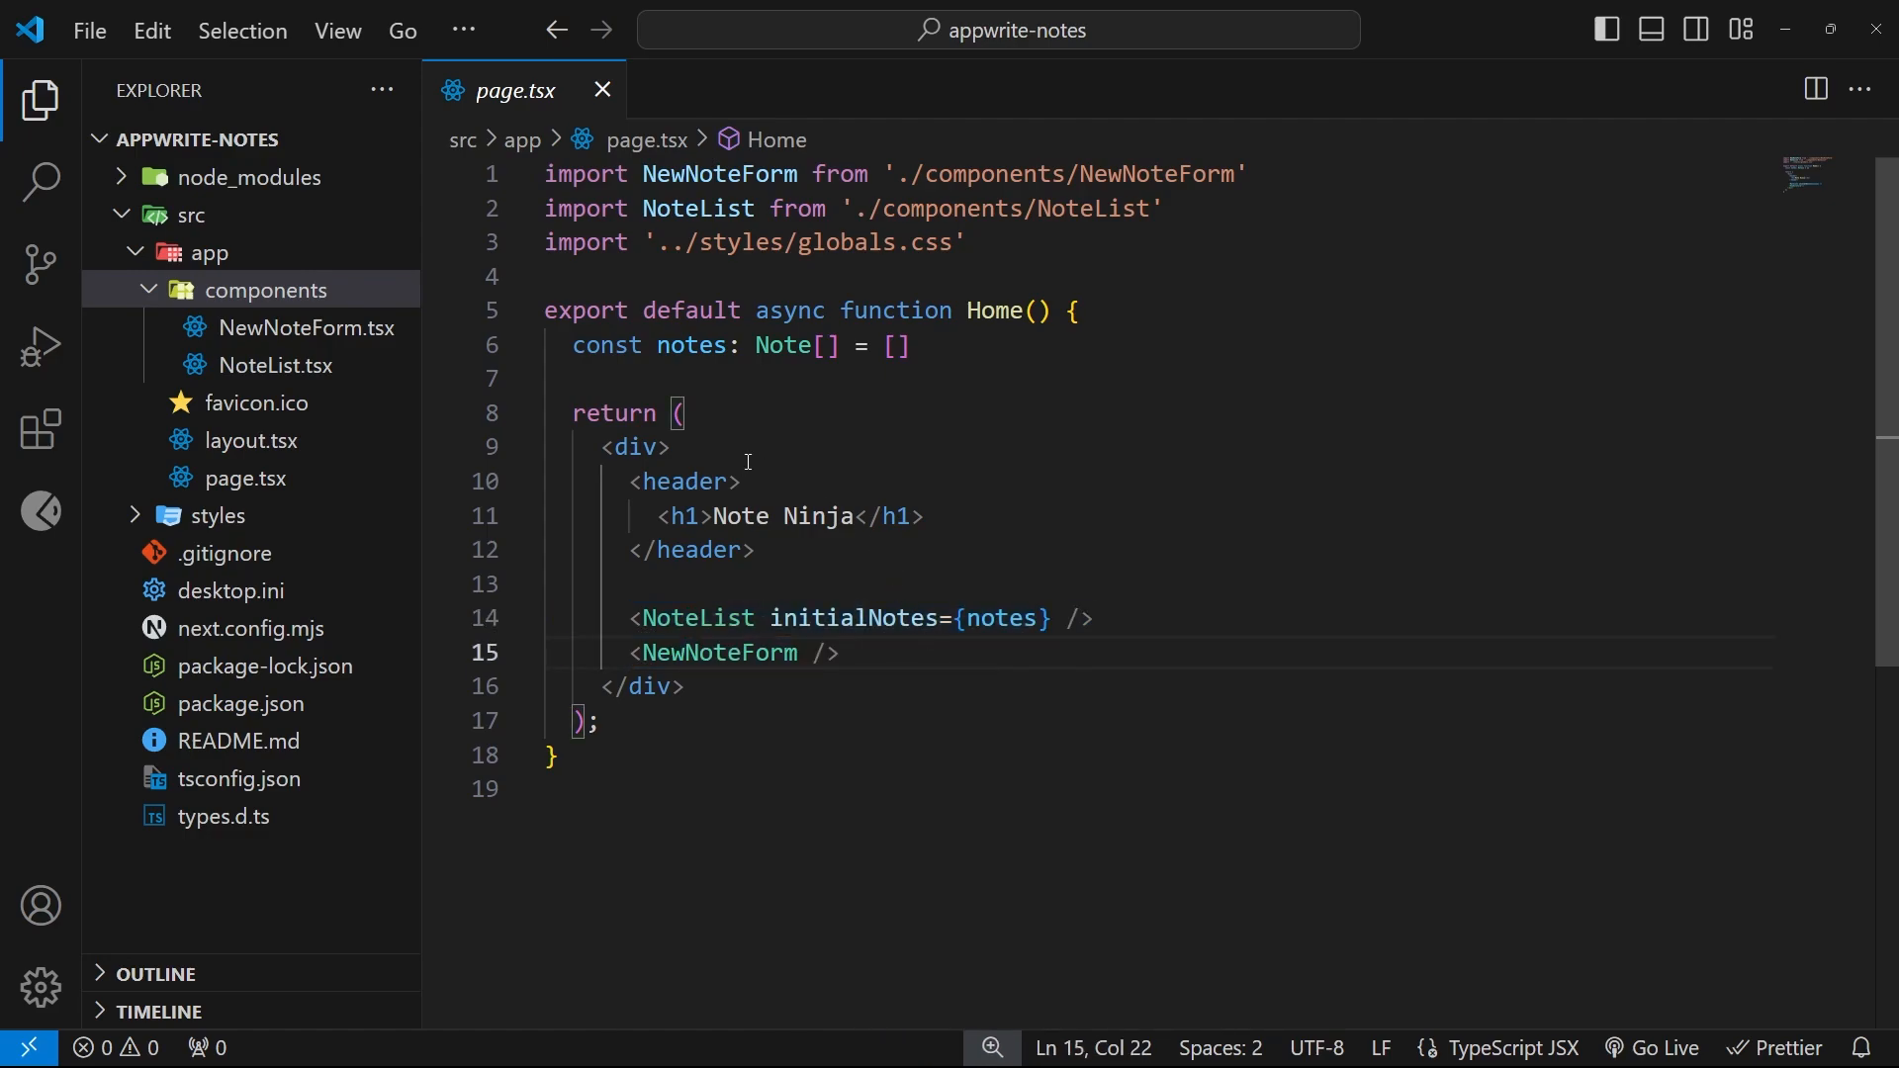
{"action": "left_click", "coordinate": [273, 364]}
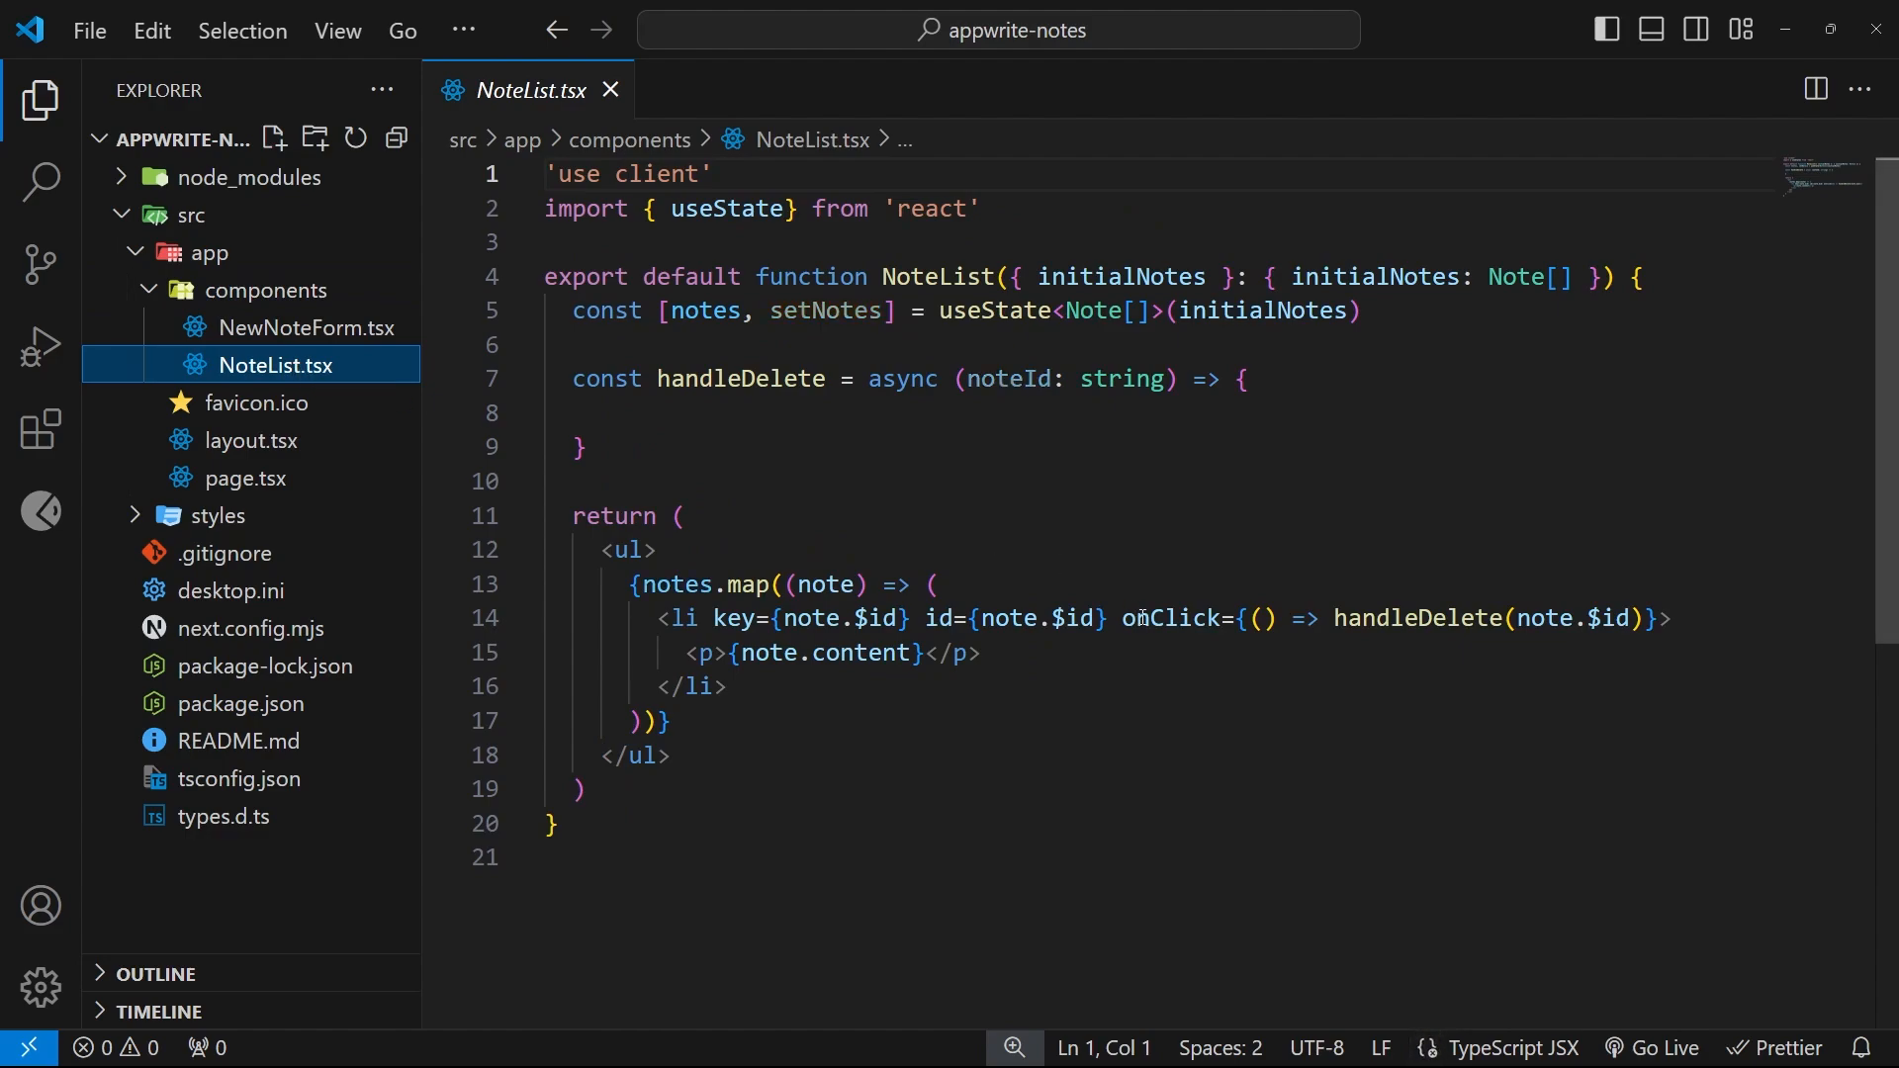
{"action": "mouse_move", "coordinate": [1169, 617]}
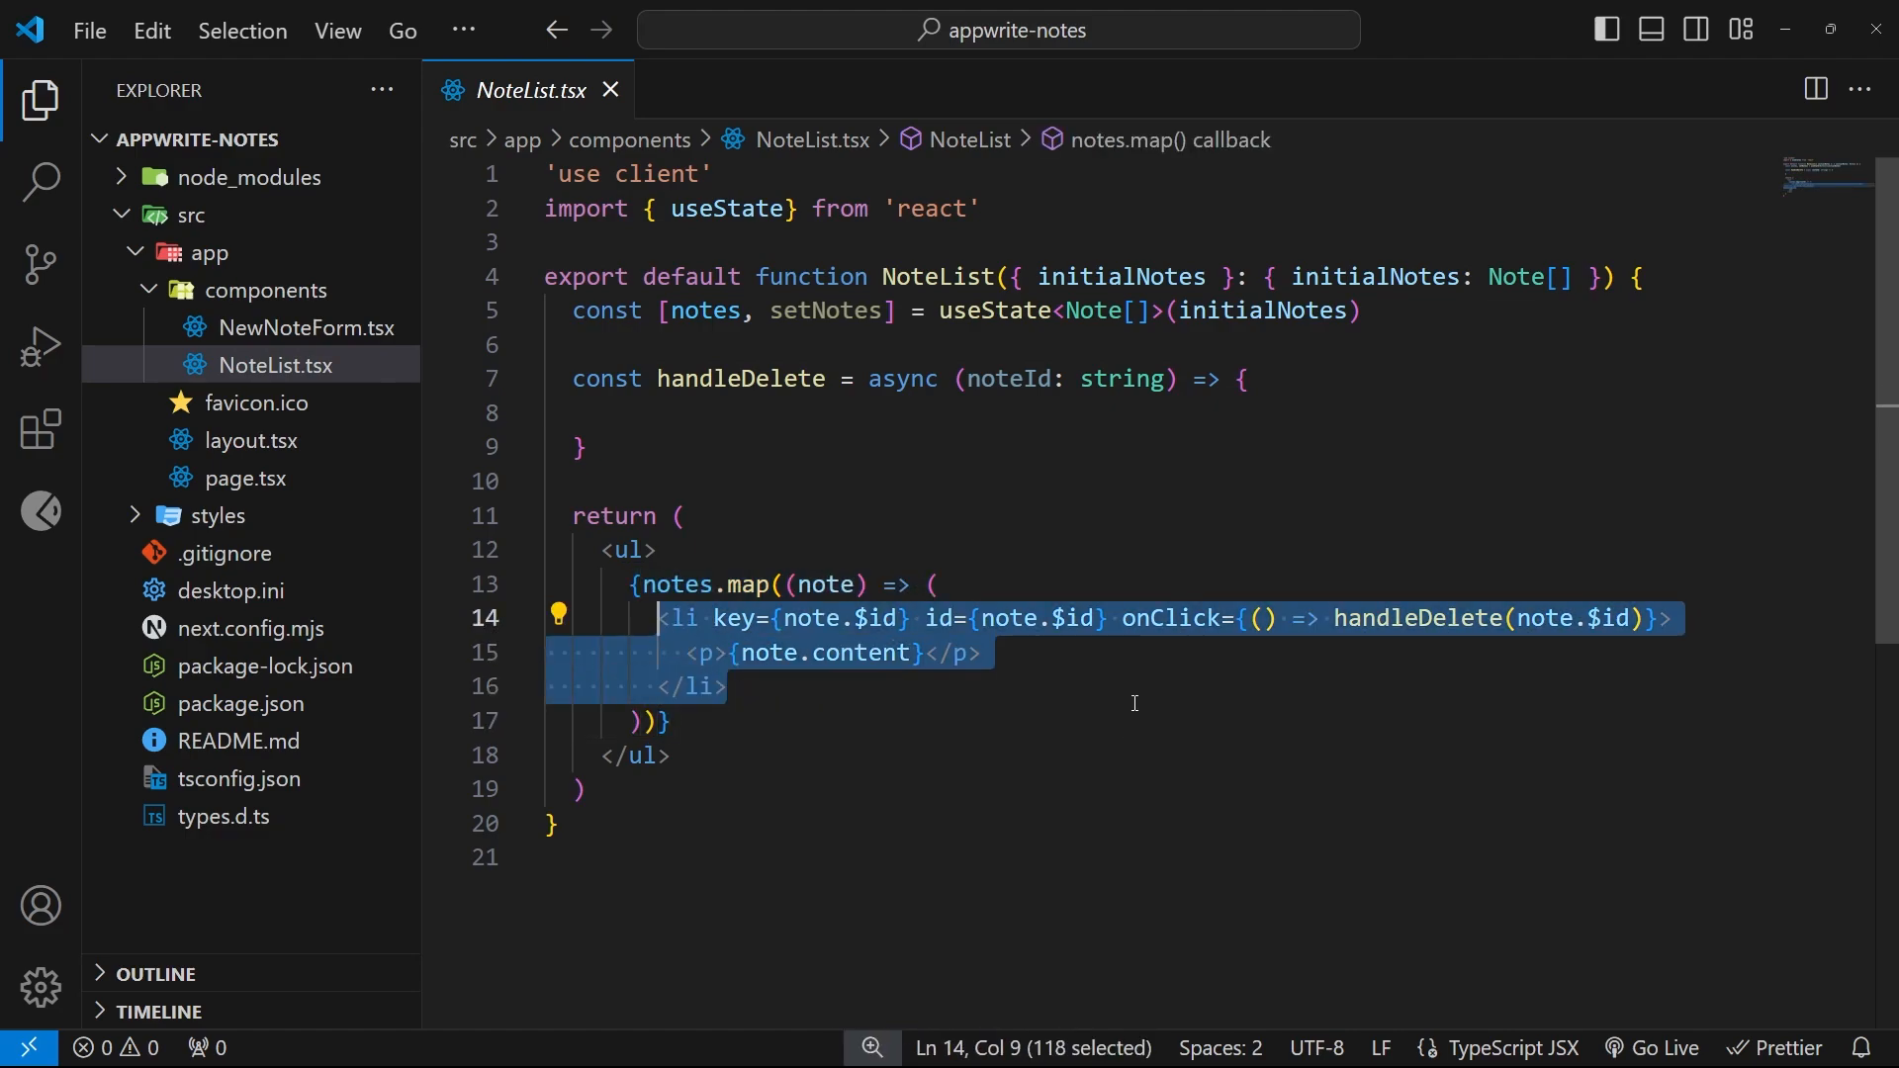
{"action": "left_click", "coordinate": [726, 687]}
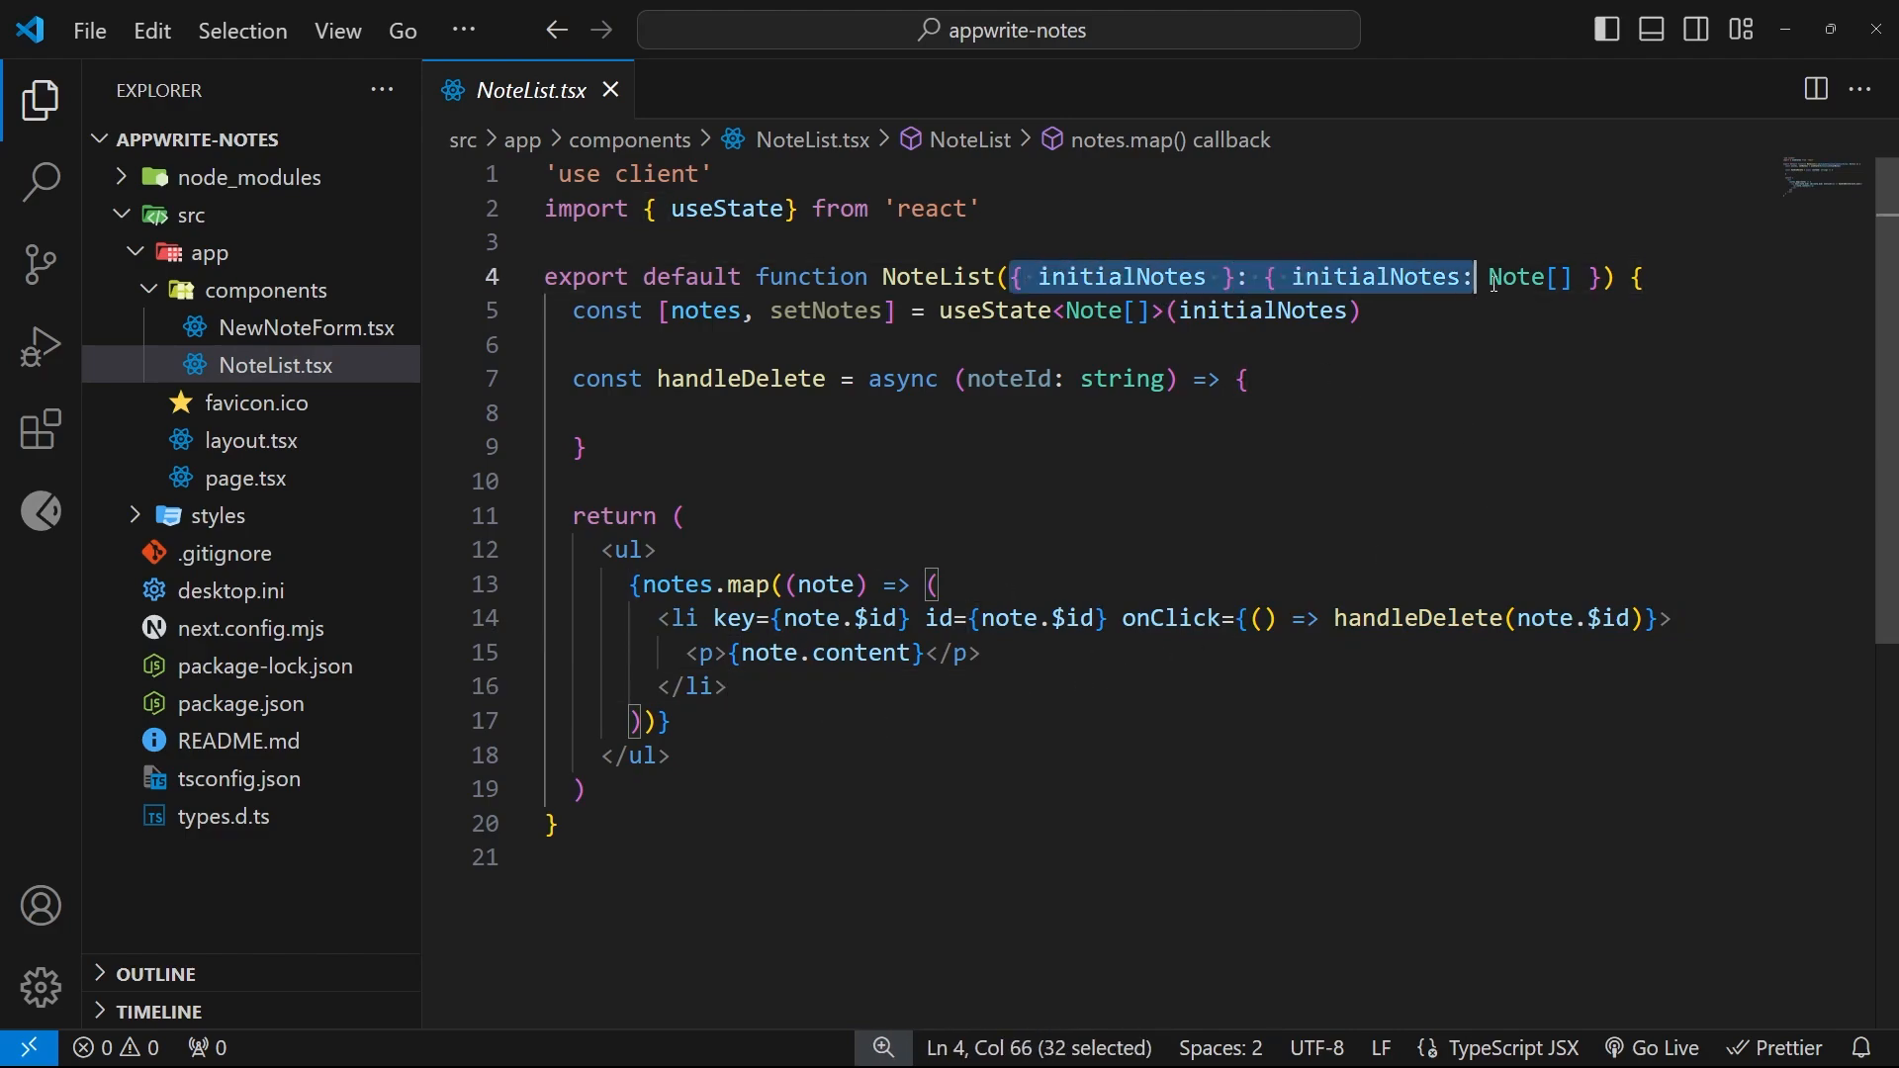
{"action": "left_click", "coordinate": [243, 477]}
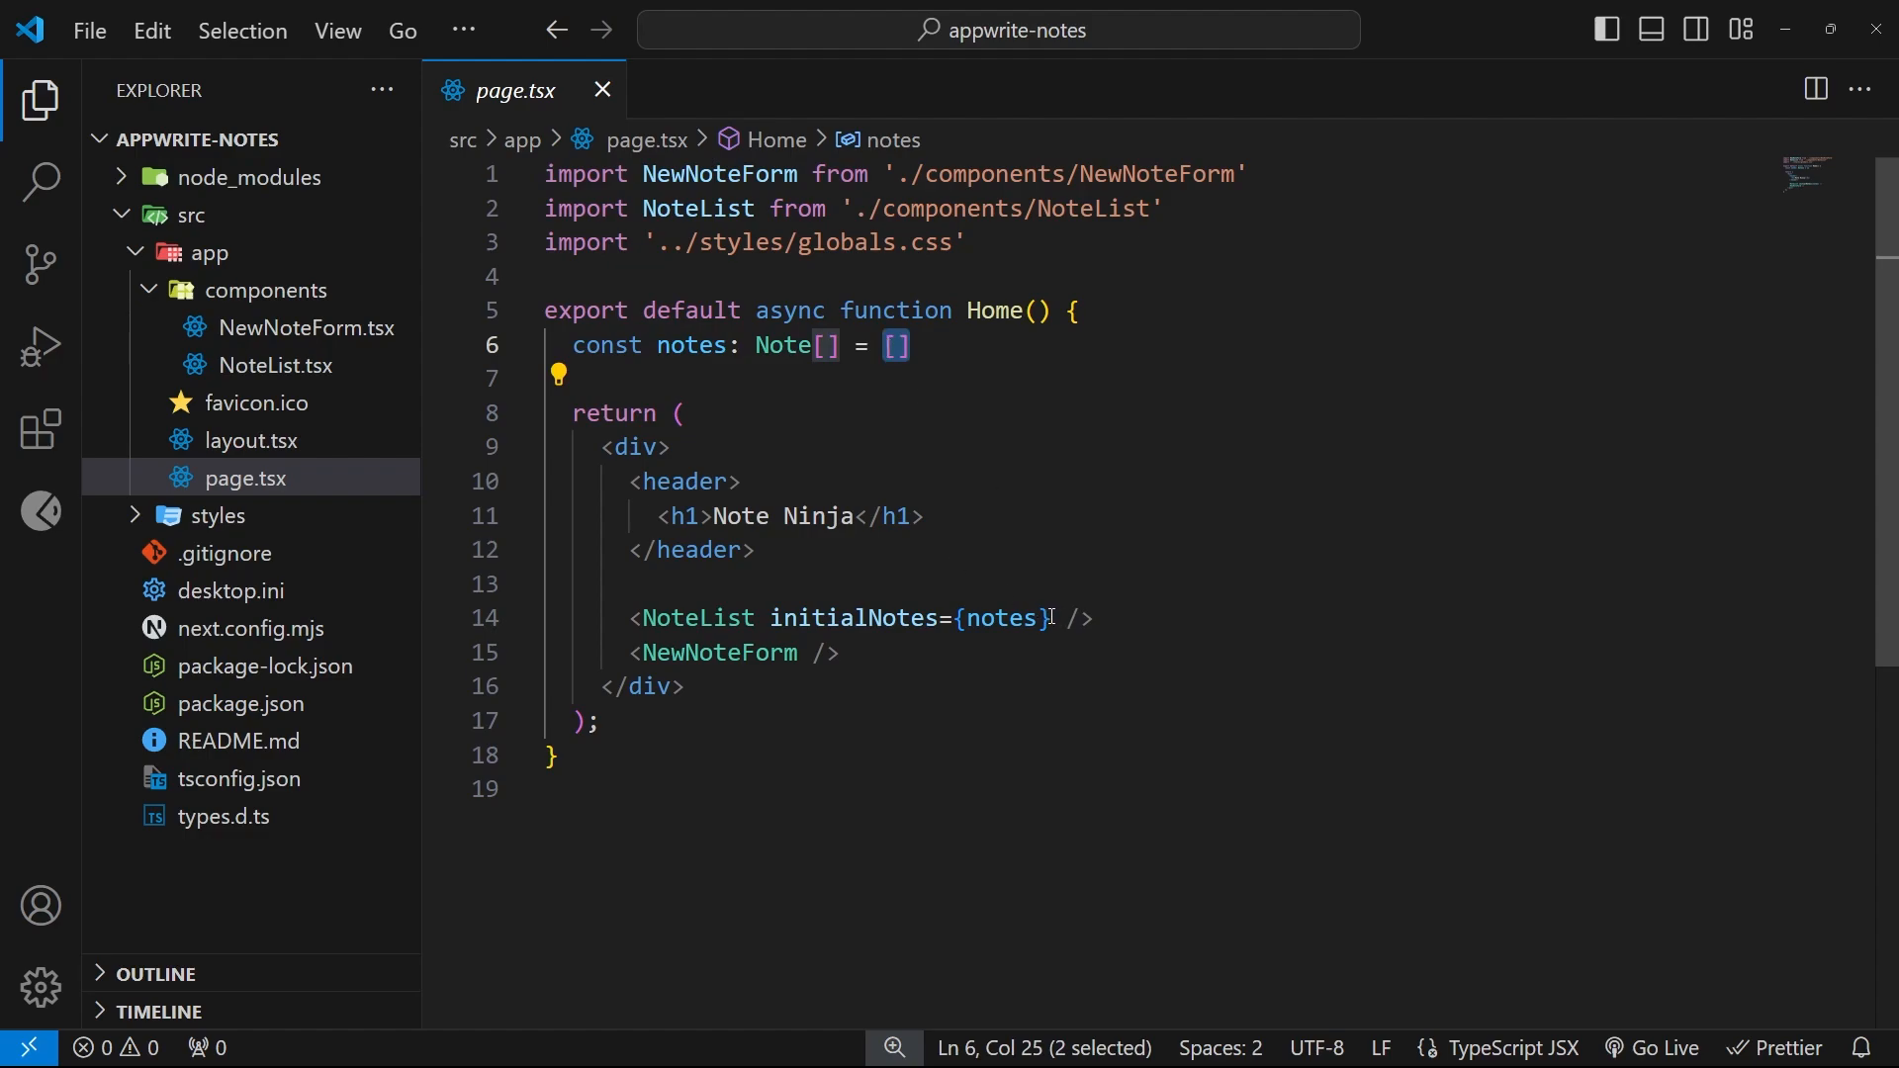
{"action": "mouse_move", "coordinate": [1120, 550]}
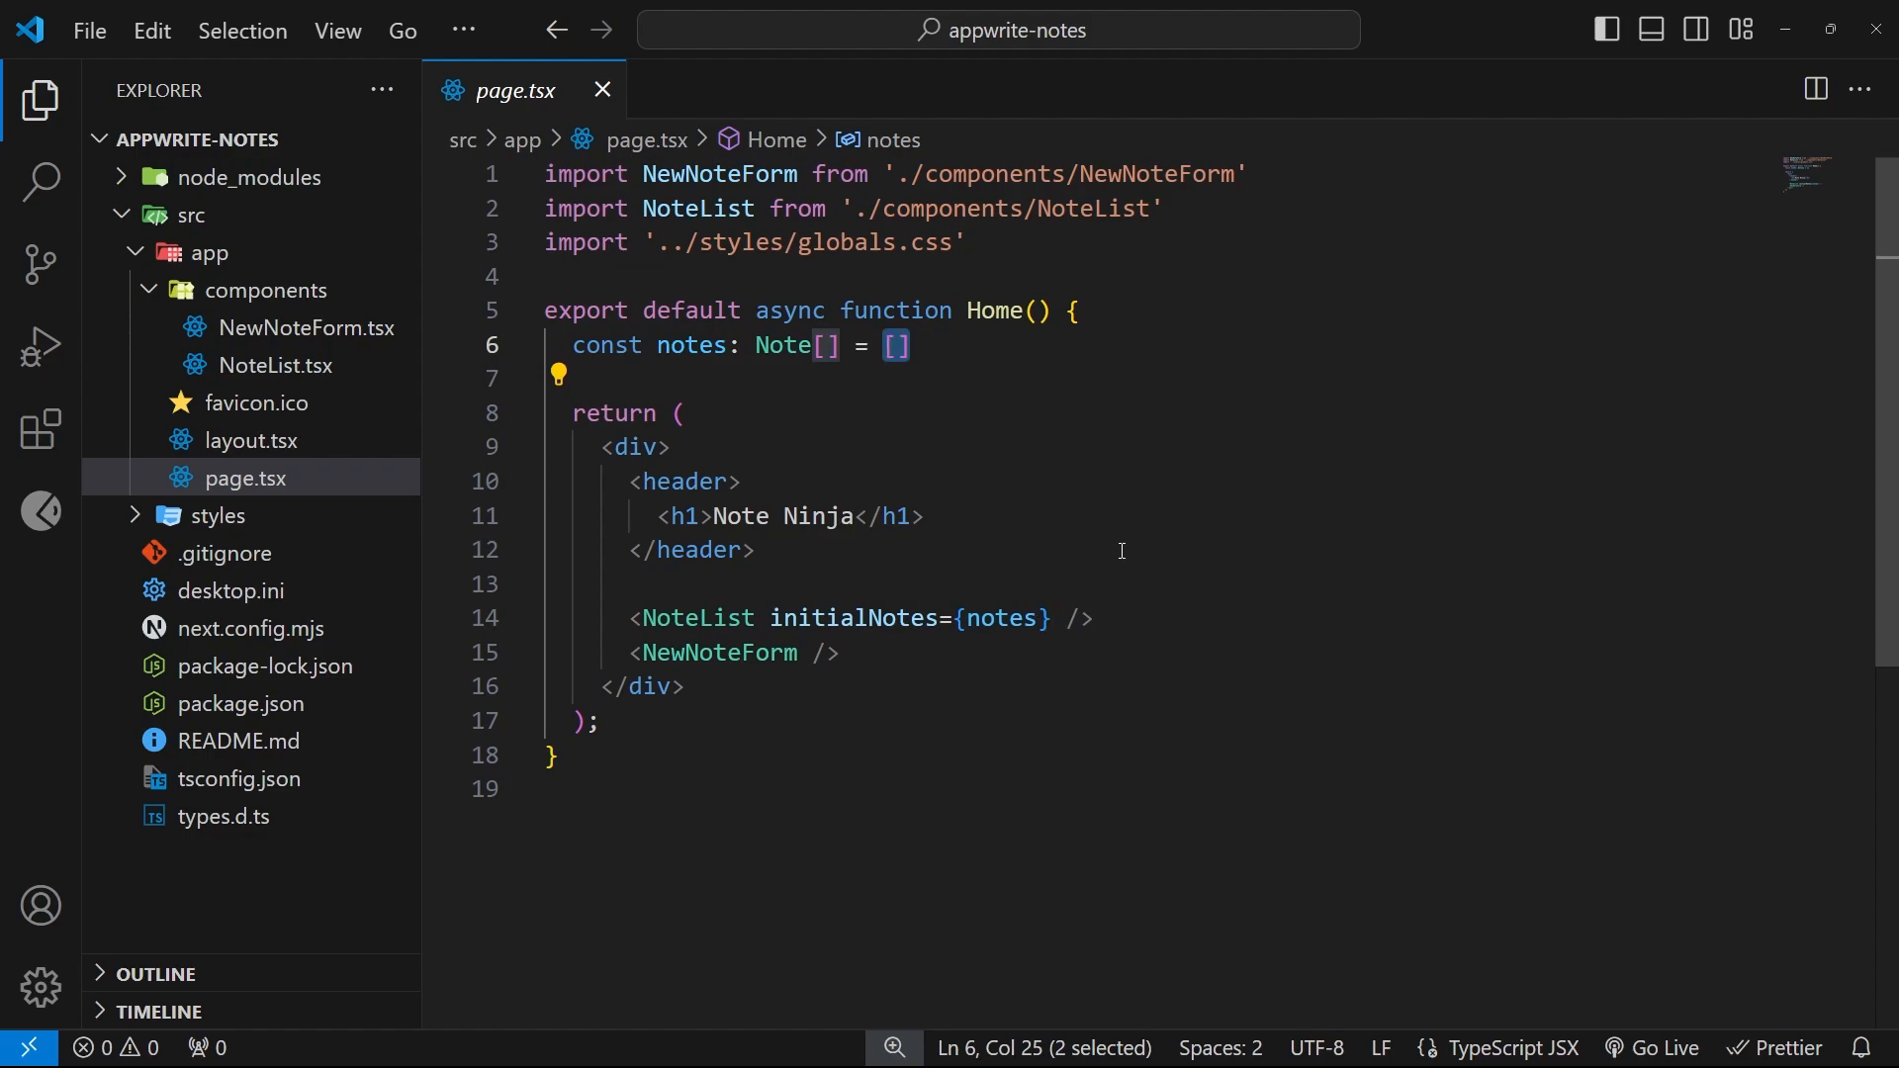
{"action": "double_click", "coordinate": [860, 617]}
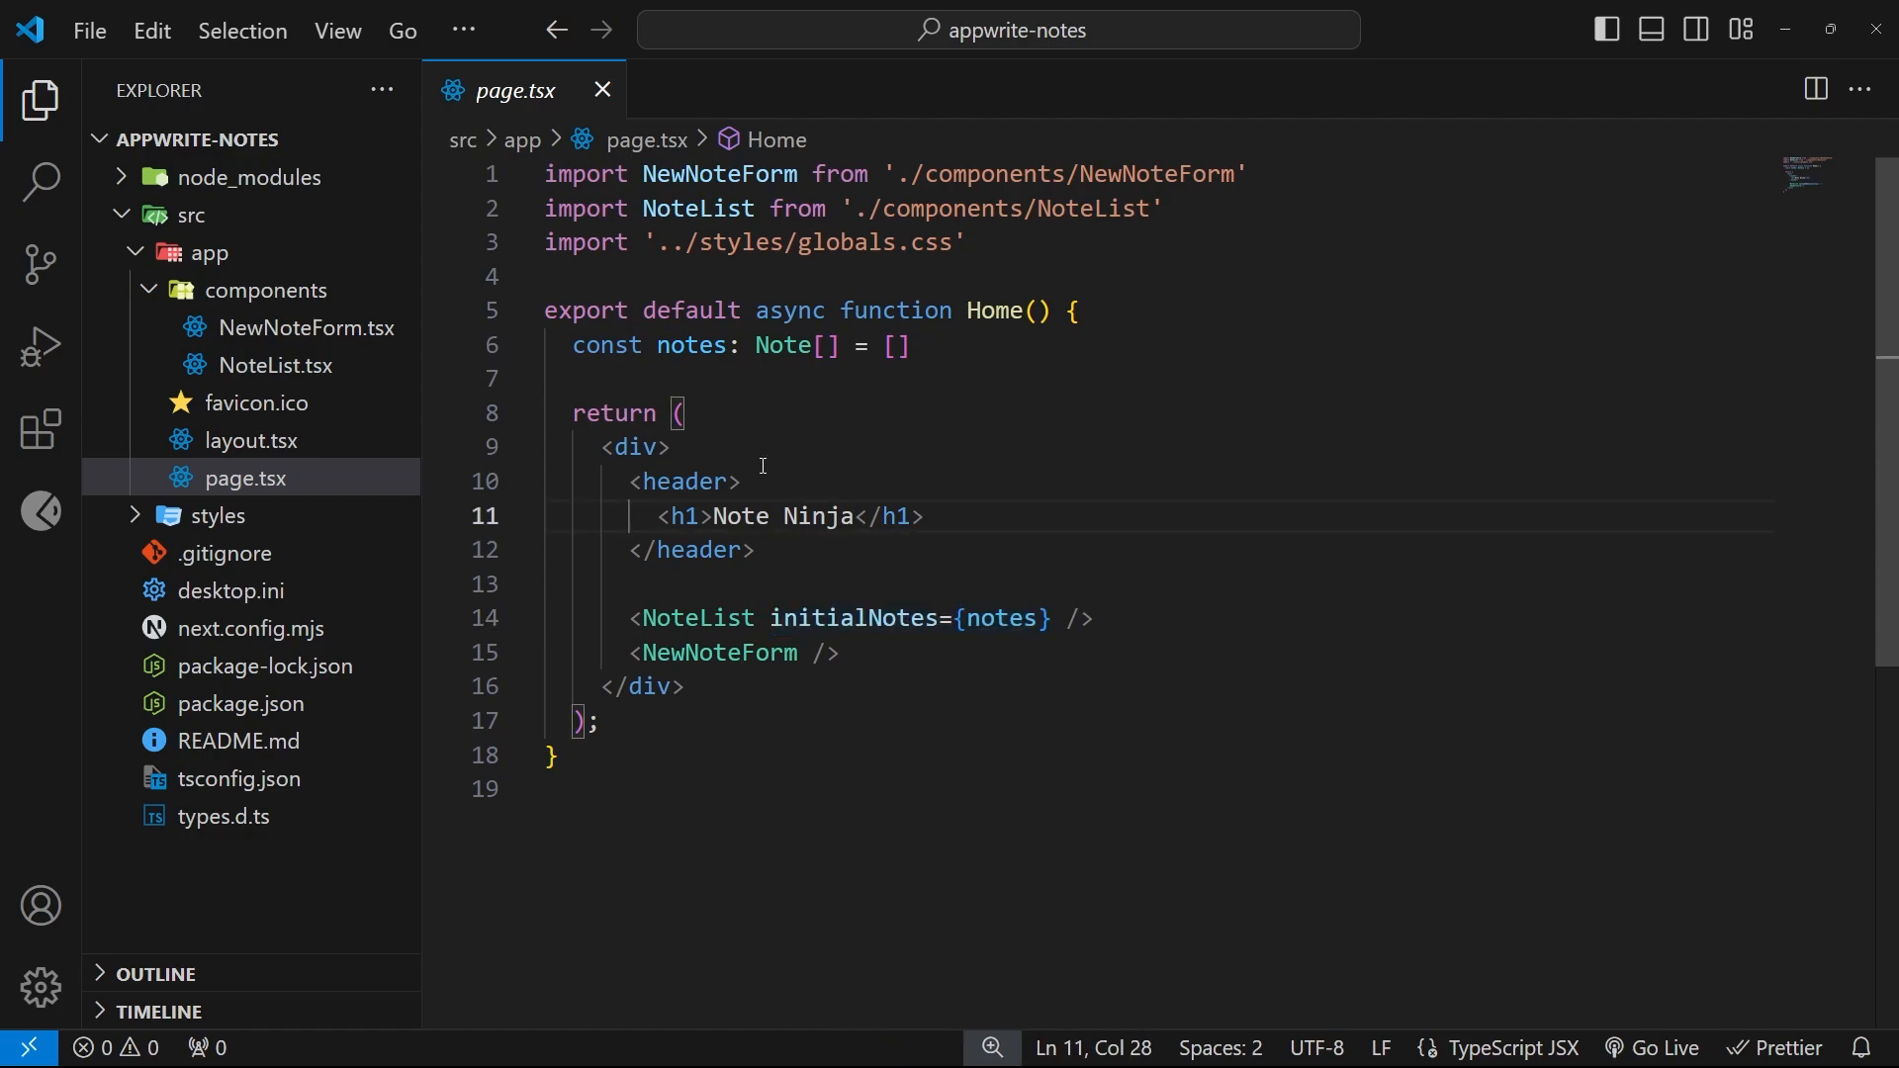
Review NewNoteForm.tsx, highlighting the textarea onChange handler and the handleSubmit function.
{"action": "left_click", "coordinate": [321, 327]}
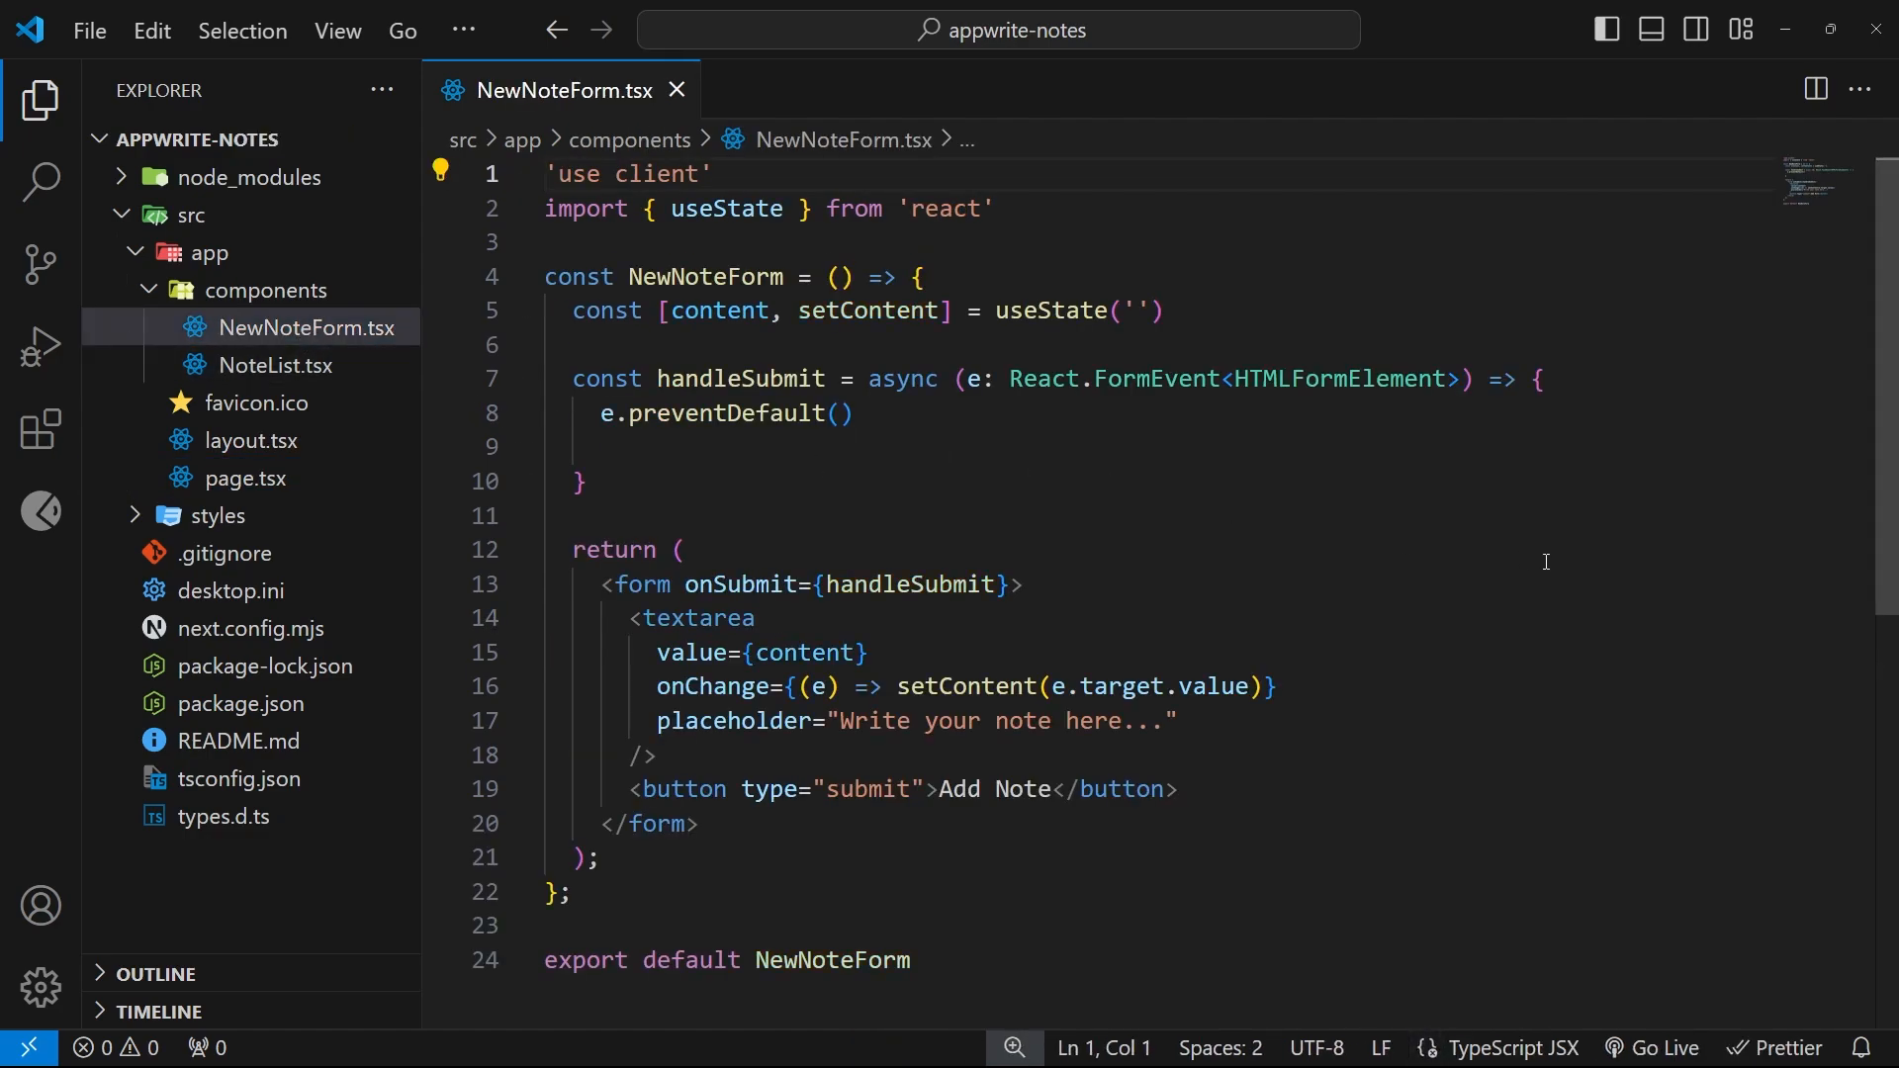
{"action": "mouse_move", "coordinate": [1347, 324]}
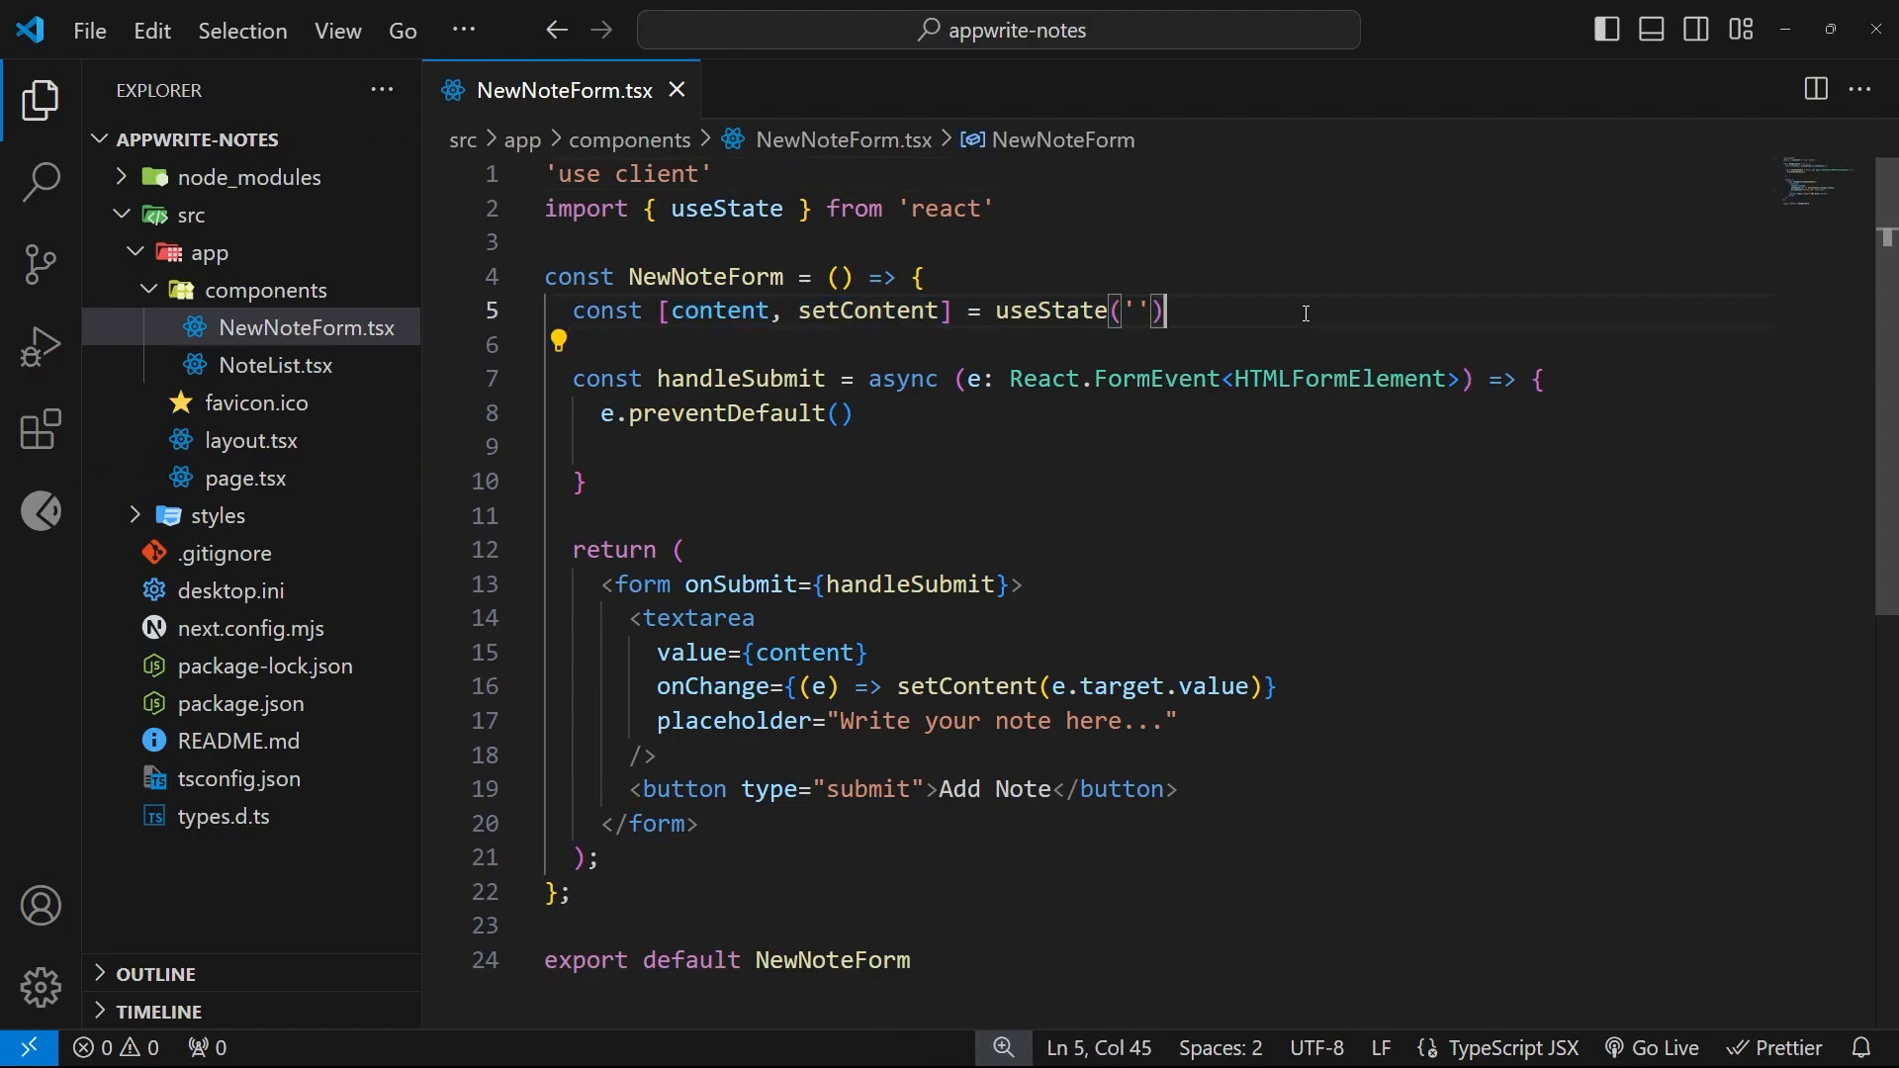
{"action": "left_click_drag", "start_coordinate": [631, 617], "coordinate": [657, 754]}
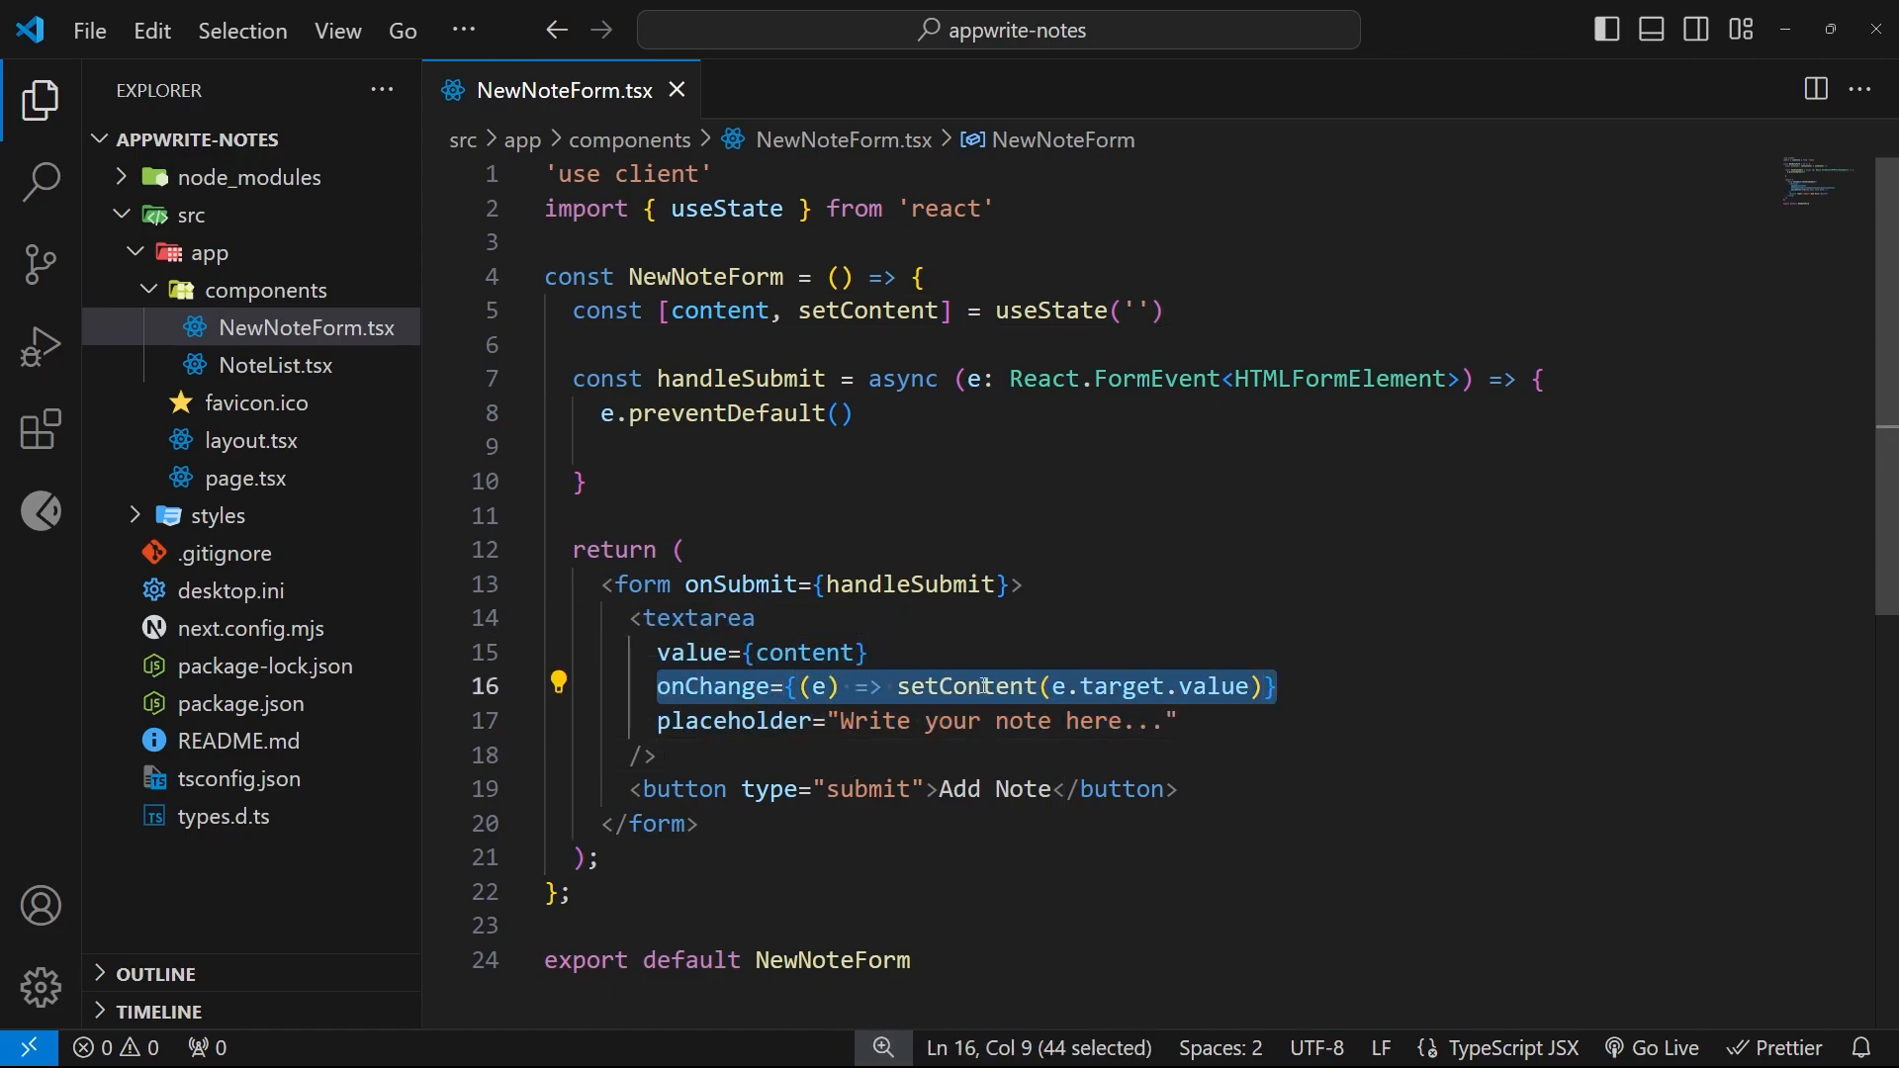
{"action": "double_click", "coordinate": [961, 687]}
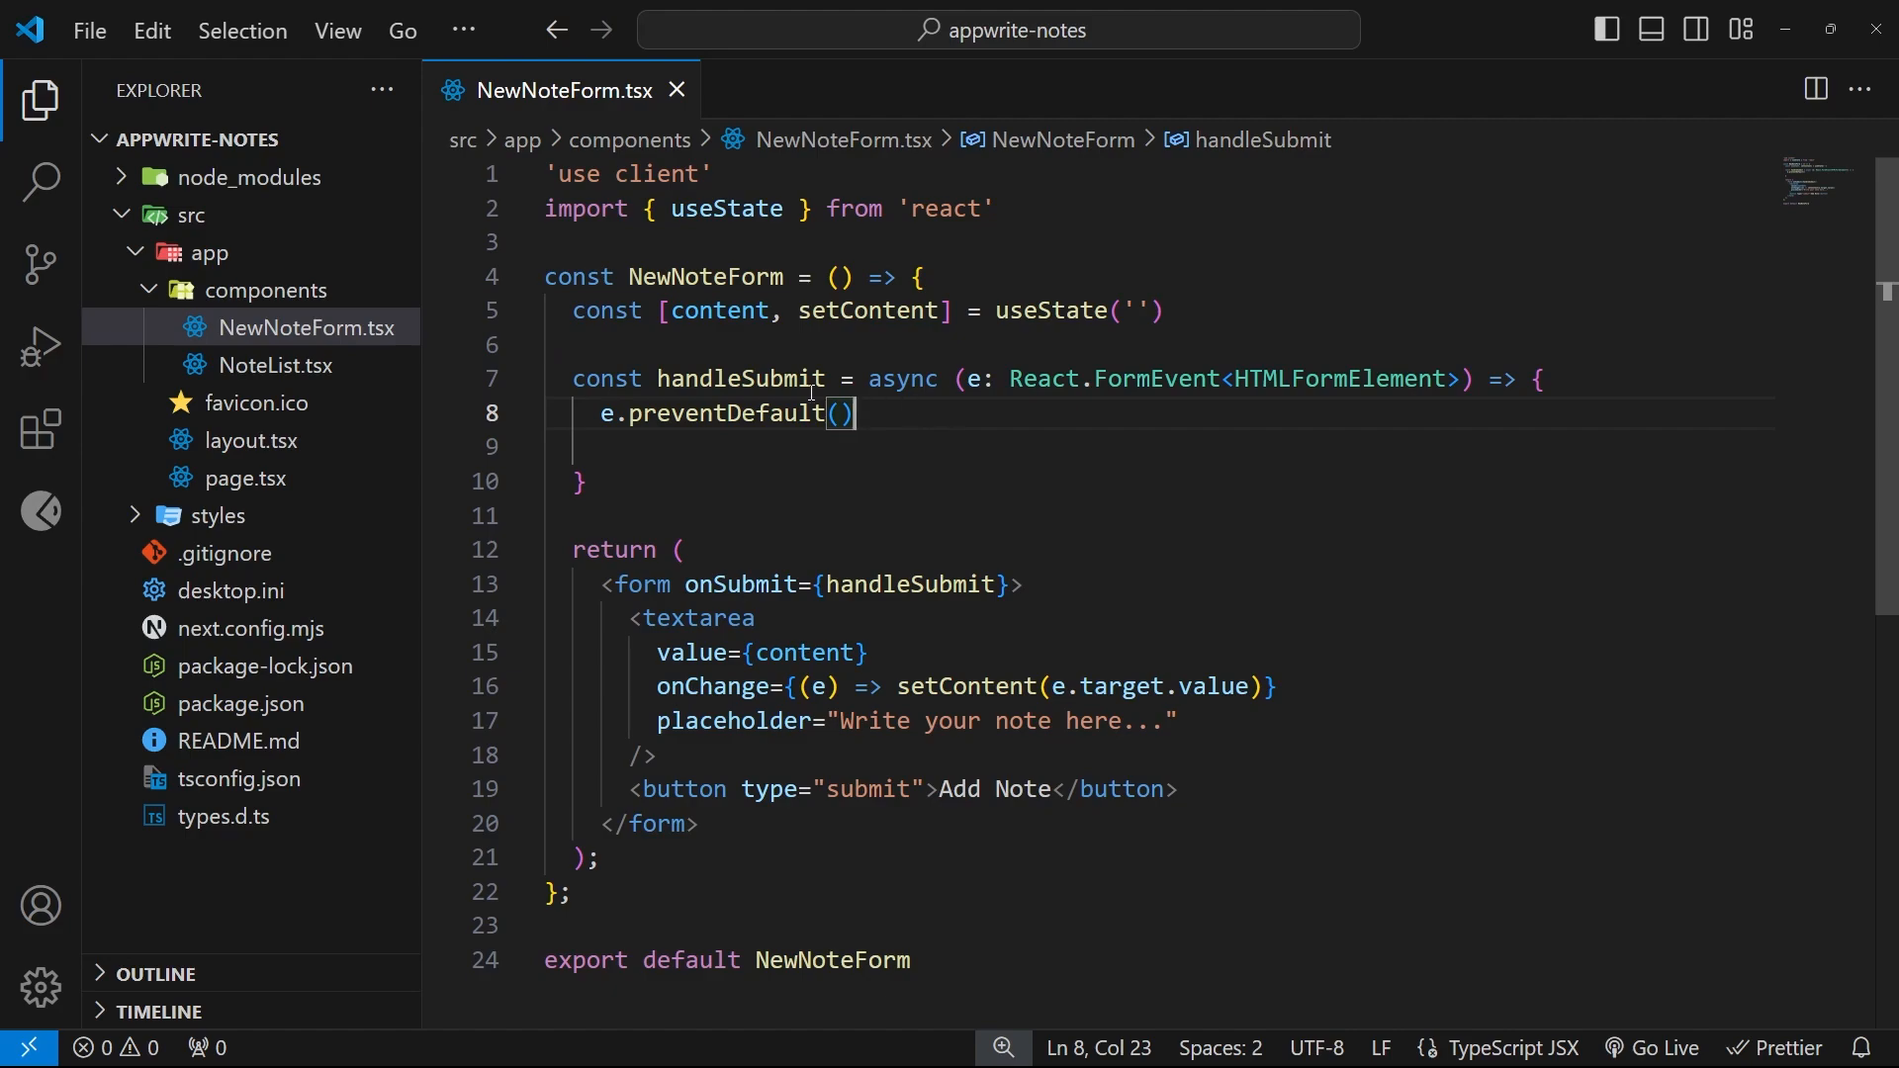
{"action": "mouse_move", "coordinate": [966, 463]}
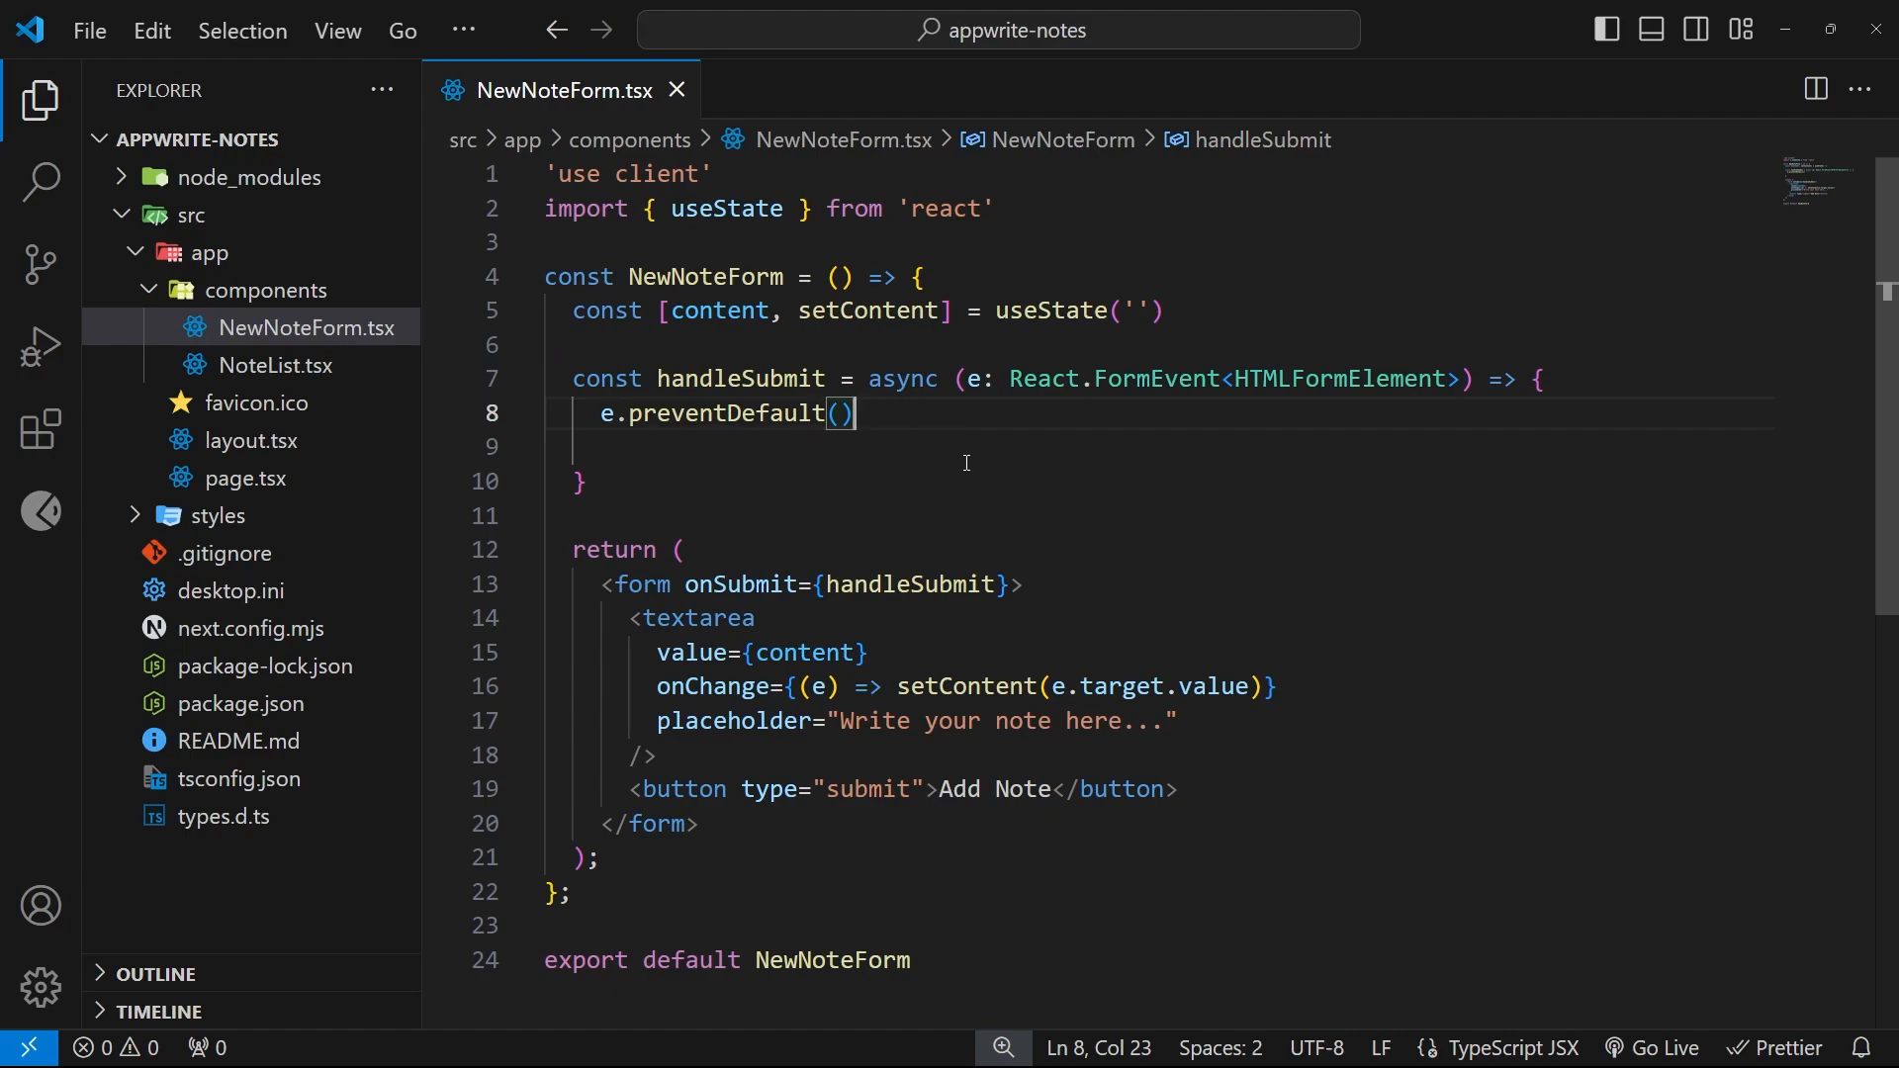
{"action": "mouse_move", "coordinate": [894, 418]}
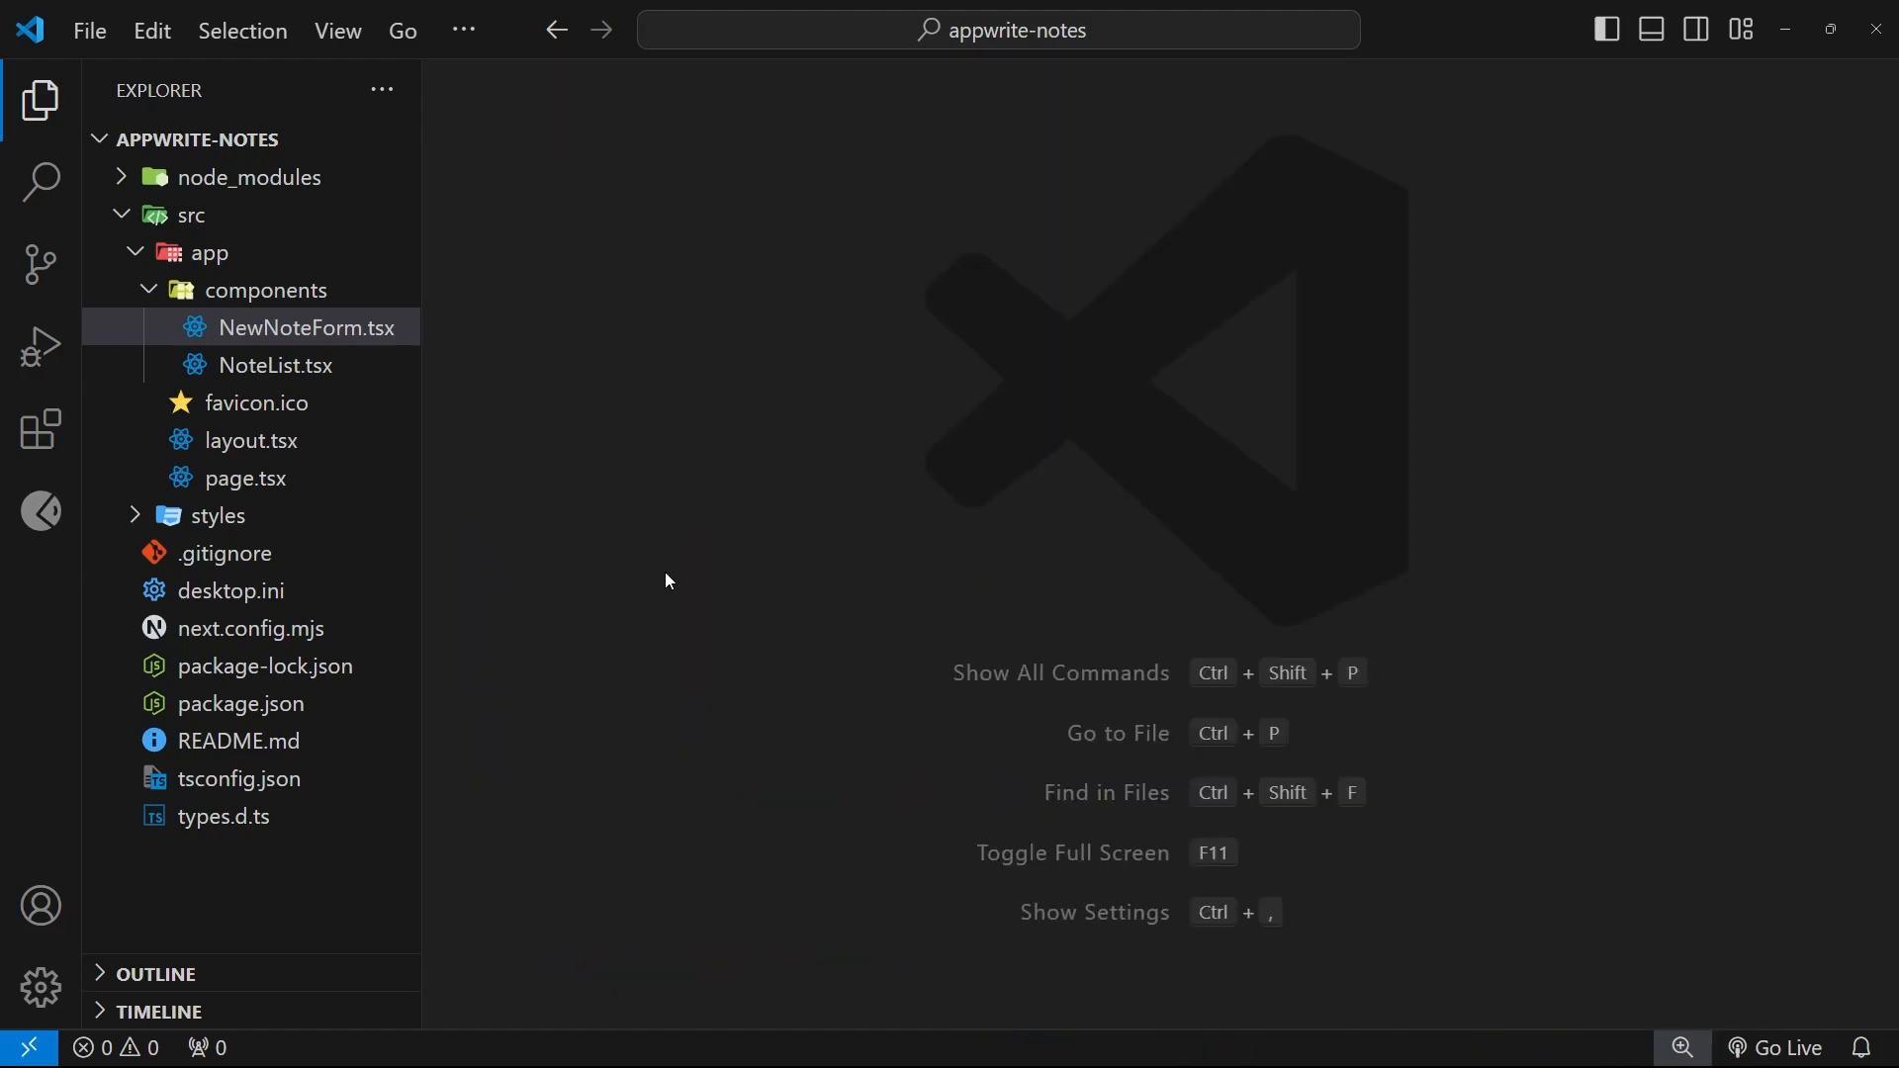
Glance at globals.css, then review the Note interface in types.d.ts with its content field.
{"action": "left_click", "coordinate": [256, 552]}
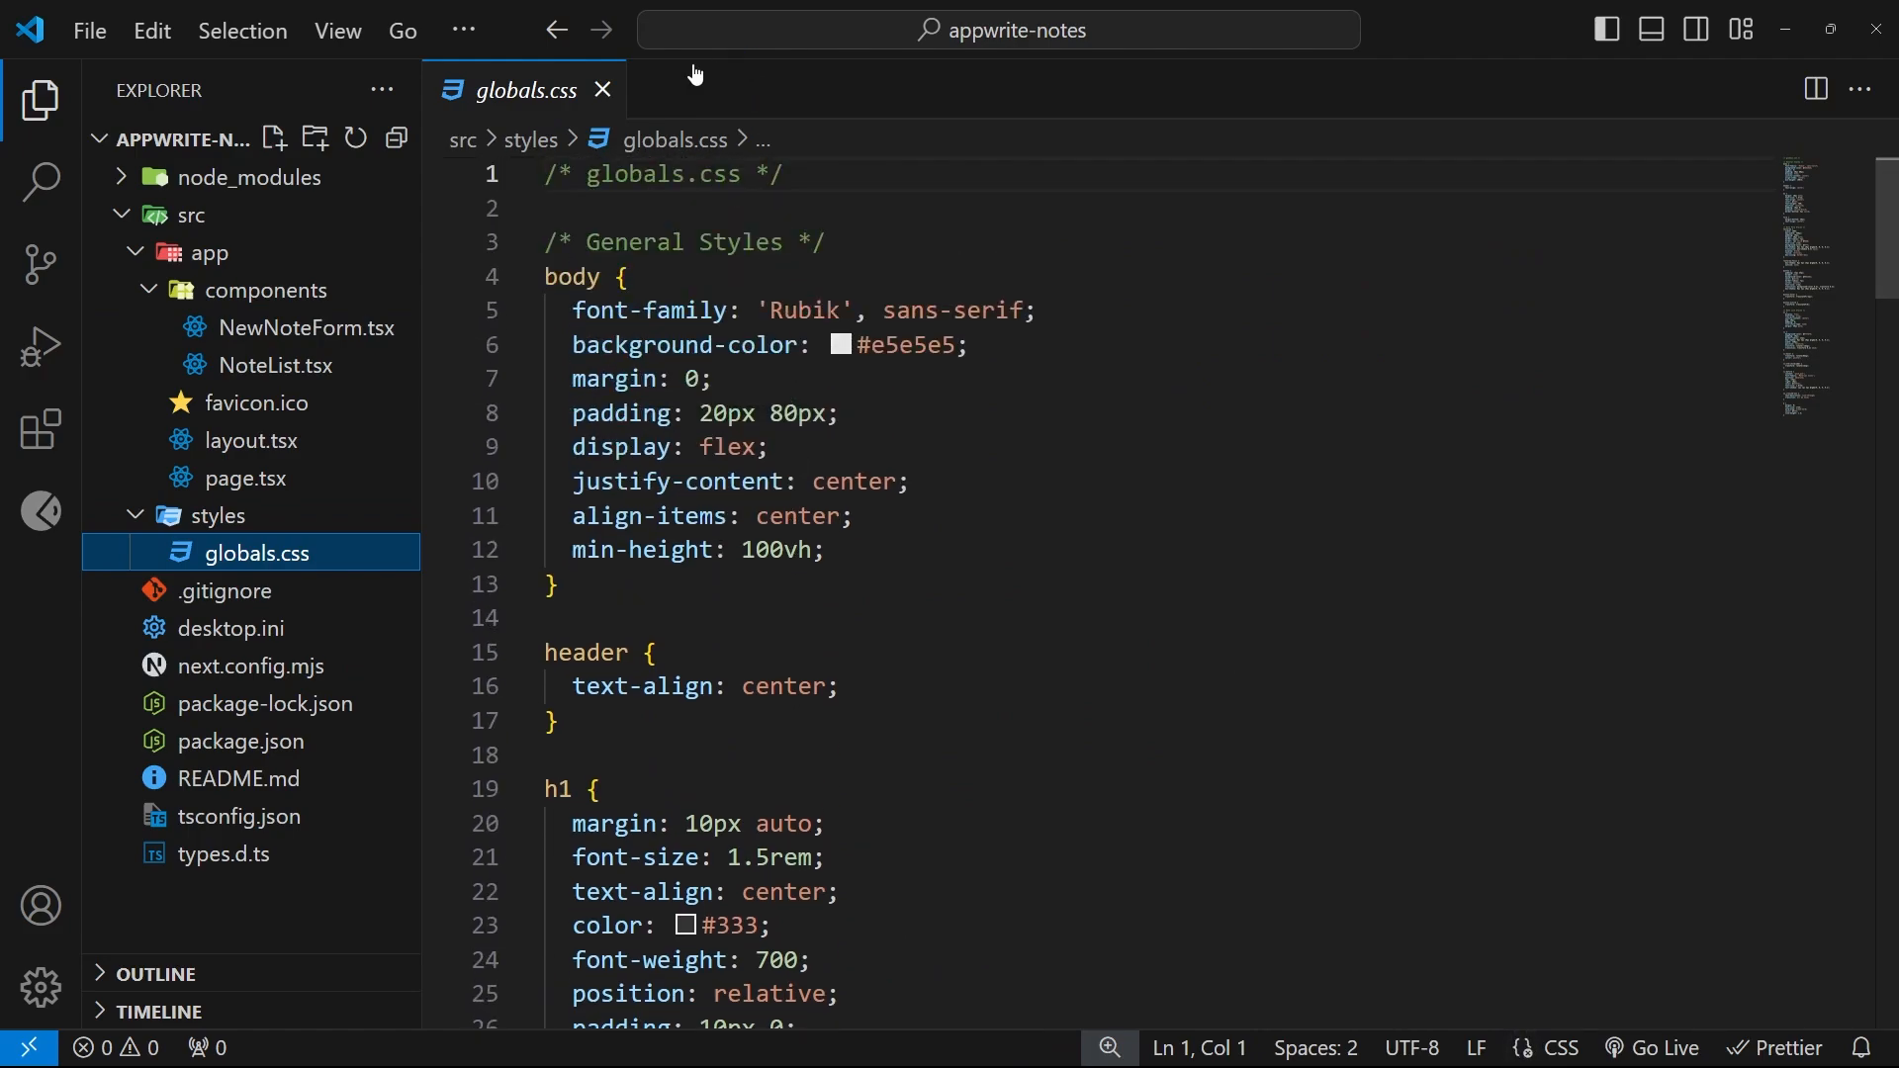
{"action": "left_click", "coordinate": [601, 89]}
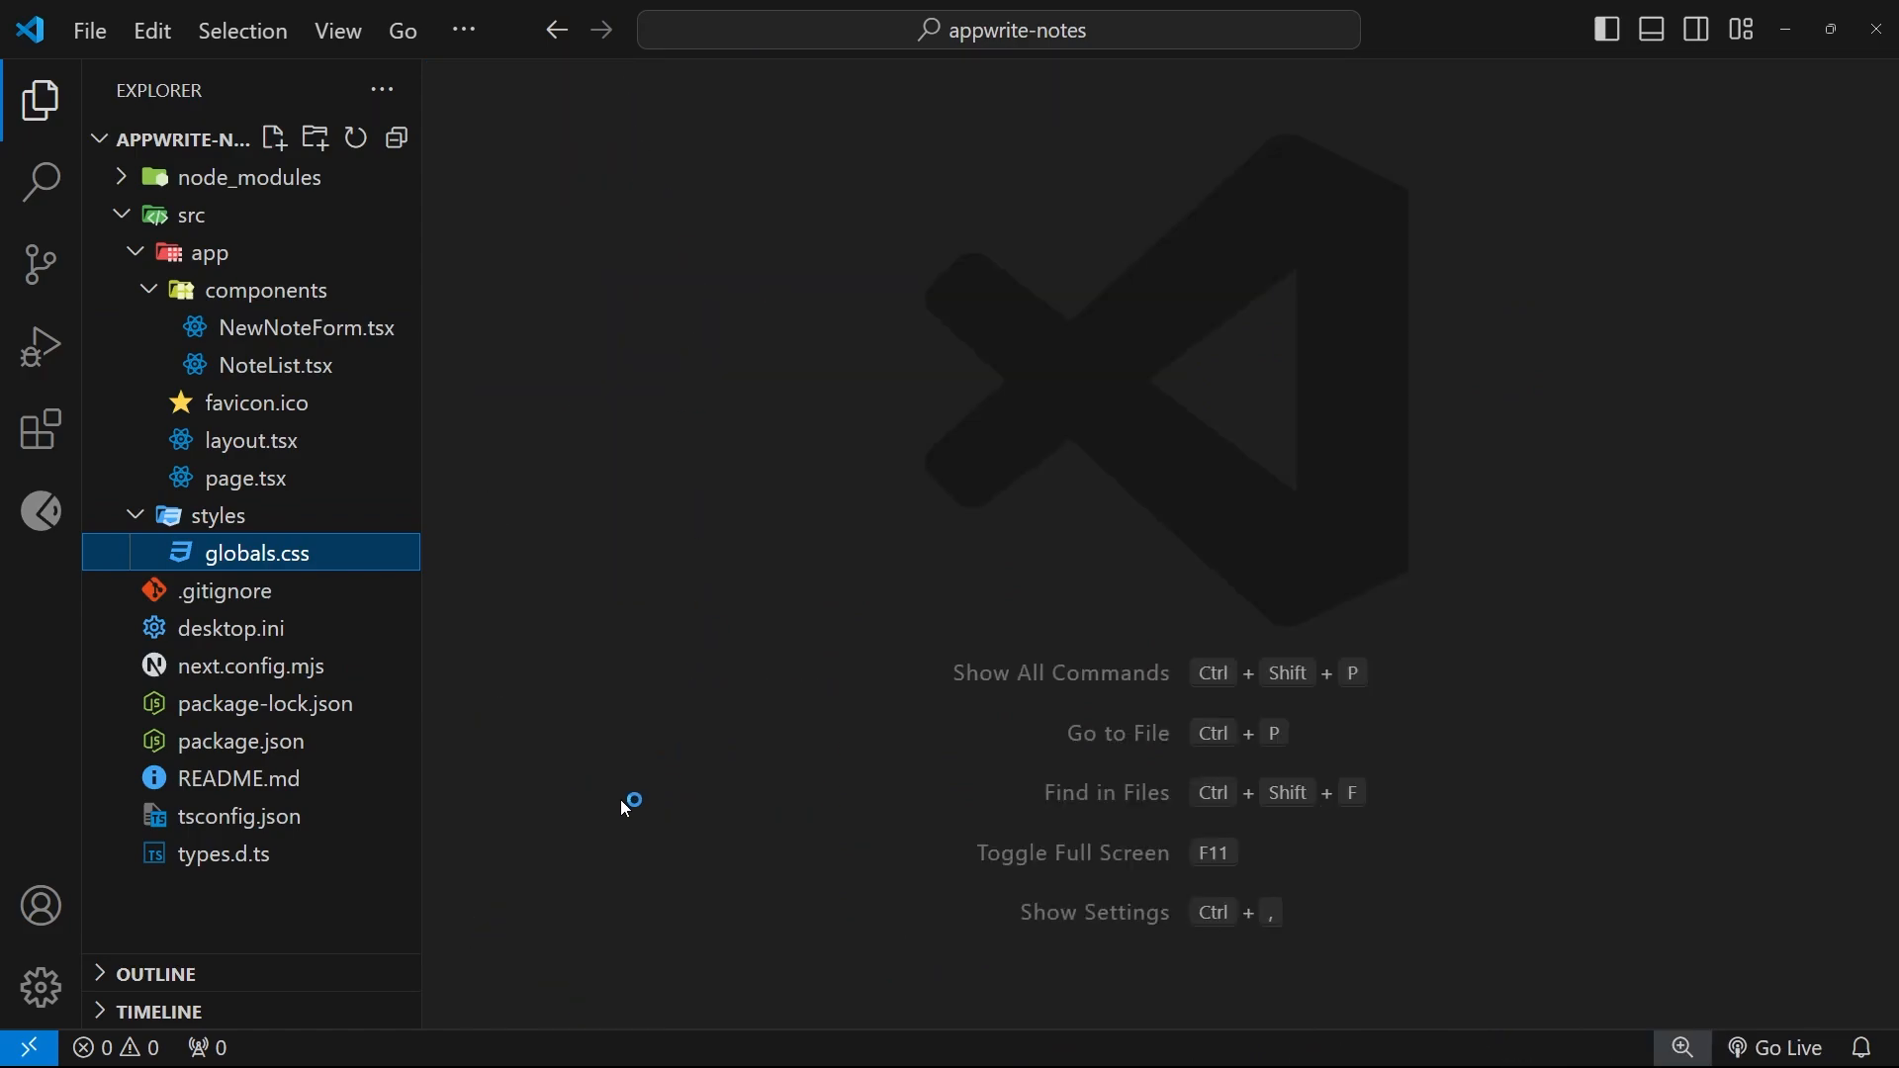
{"action": "left_click", "coordinate": [223, 853]}
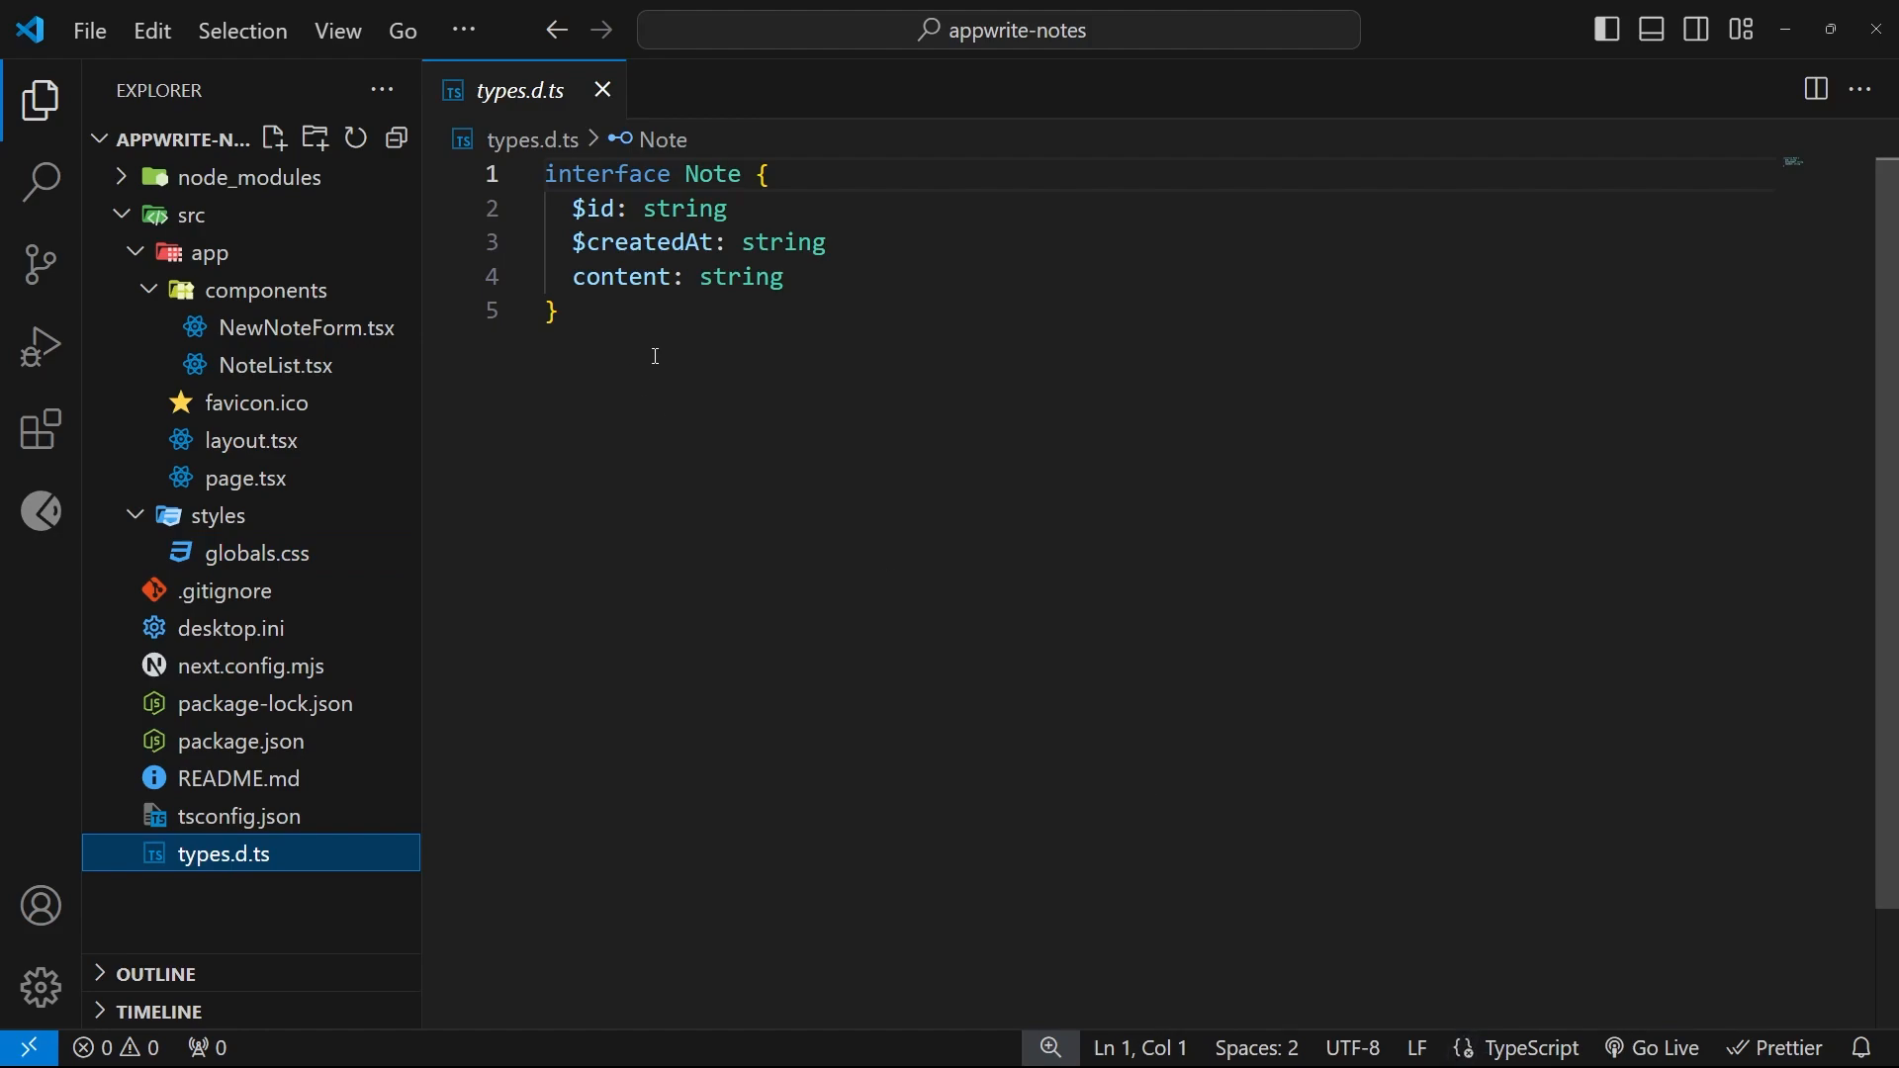
{"action": "key", "text": "ctrl+a"}
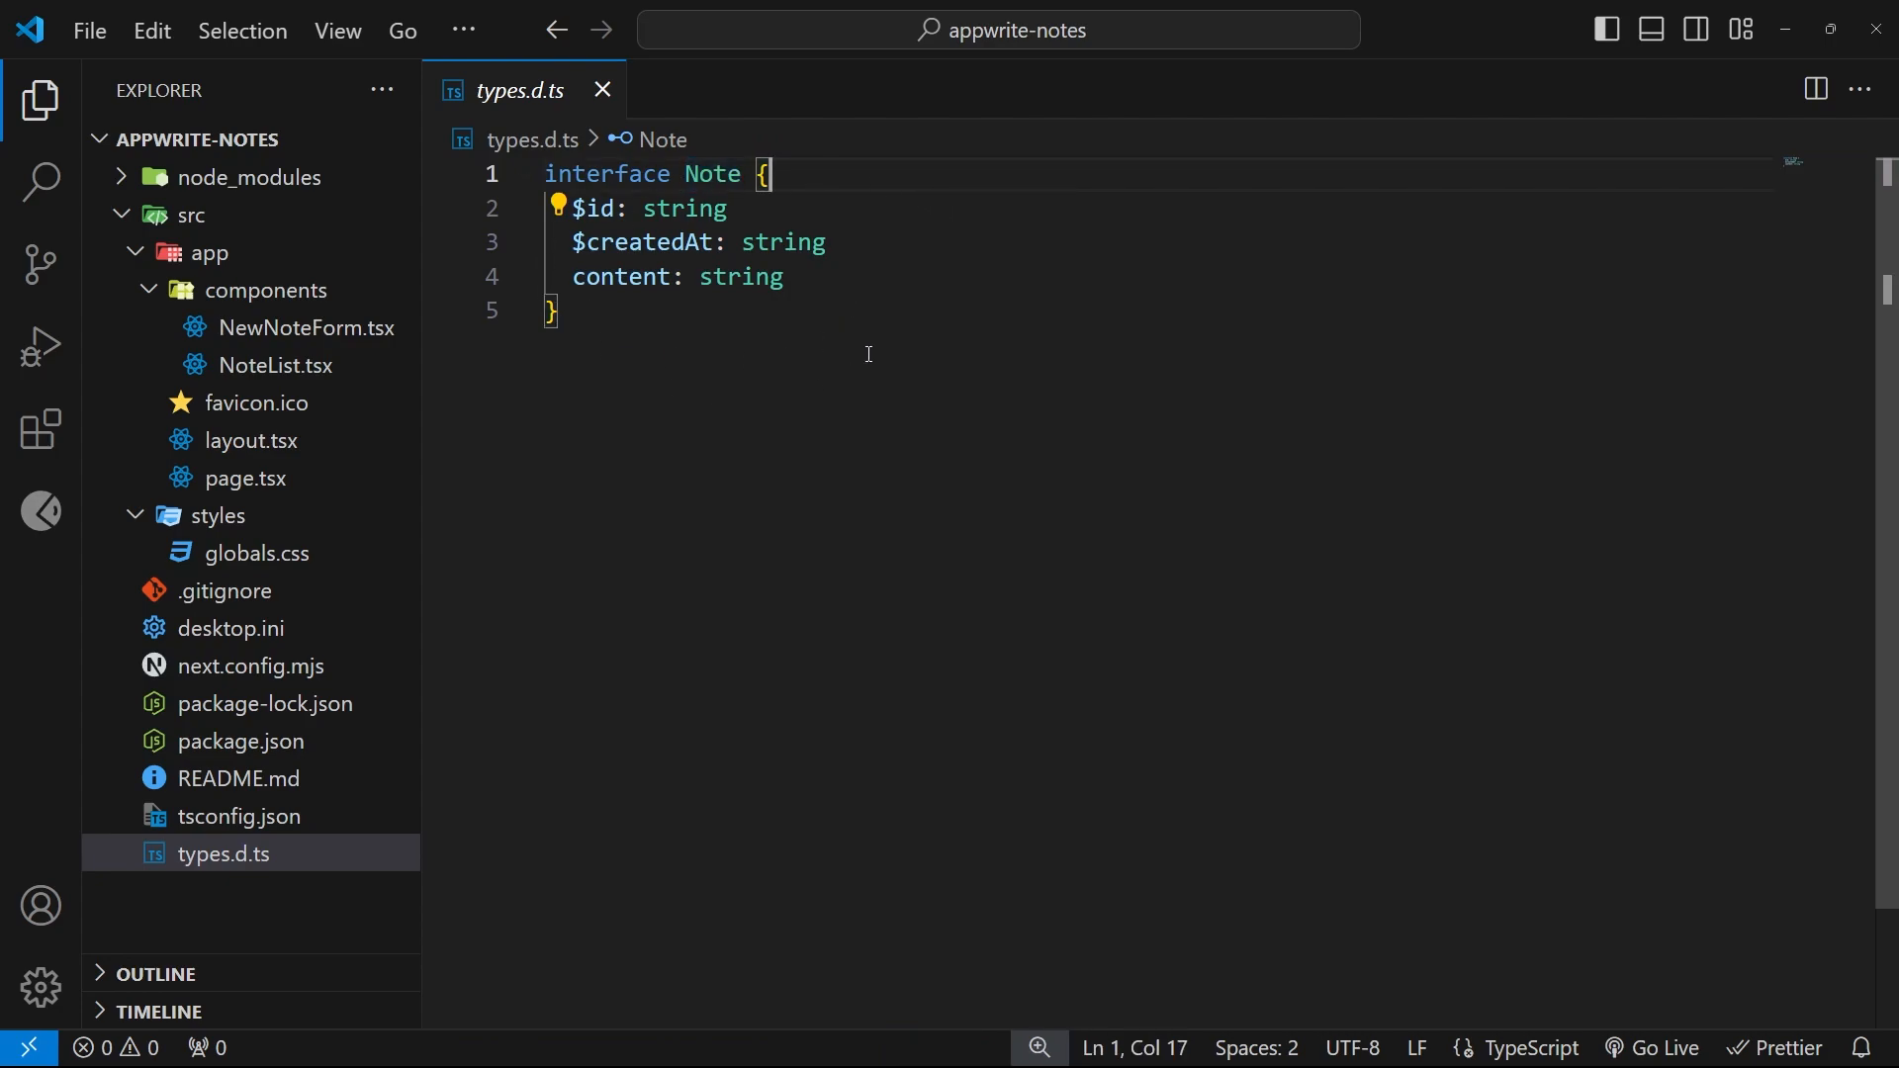
{"action": "left_click", "coordinate": [617, 277]}
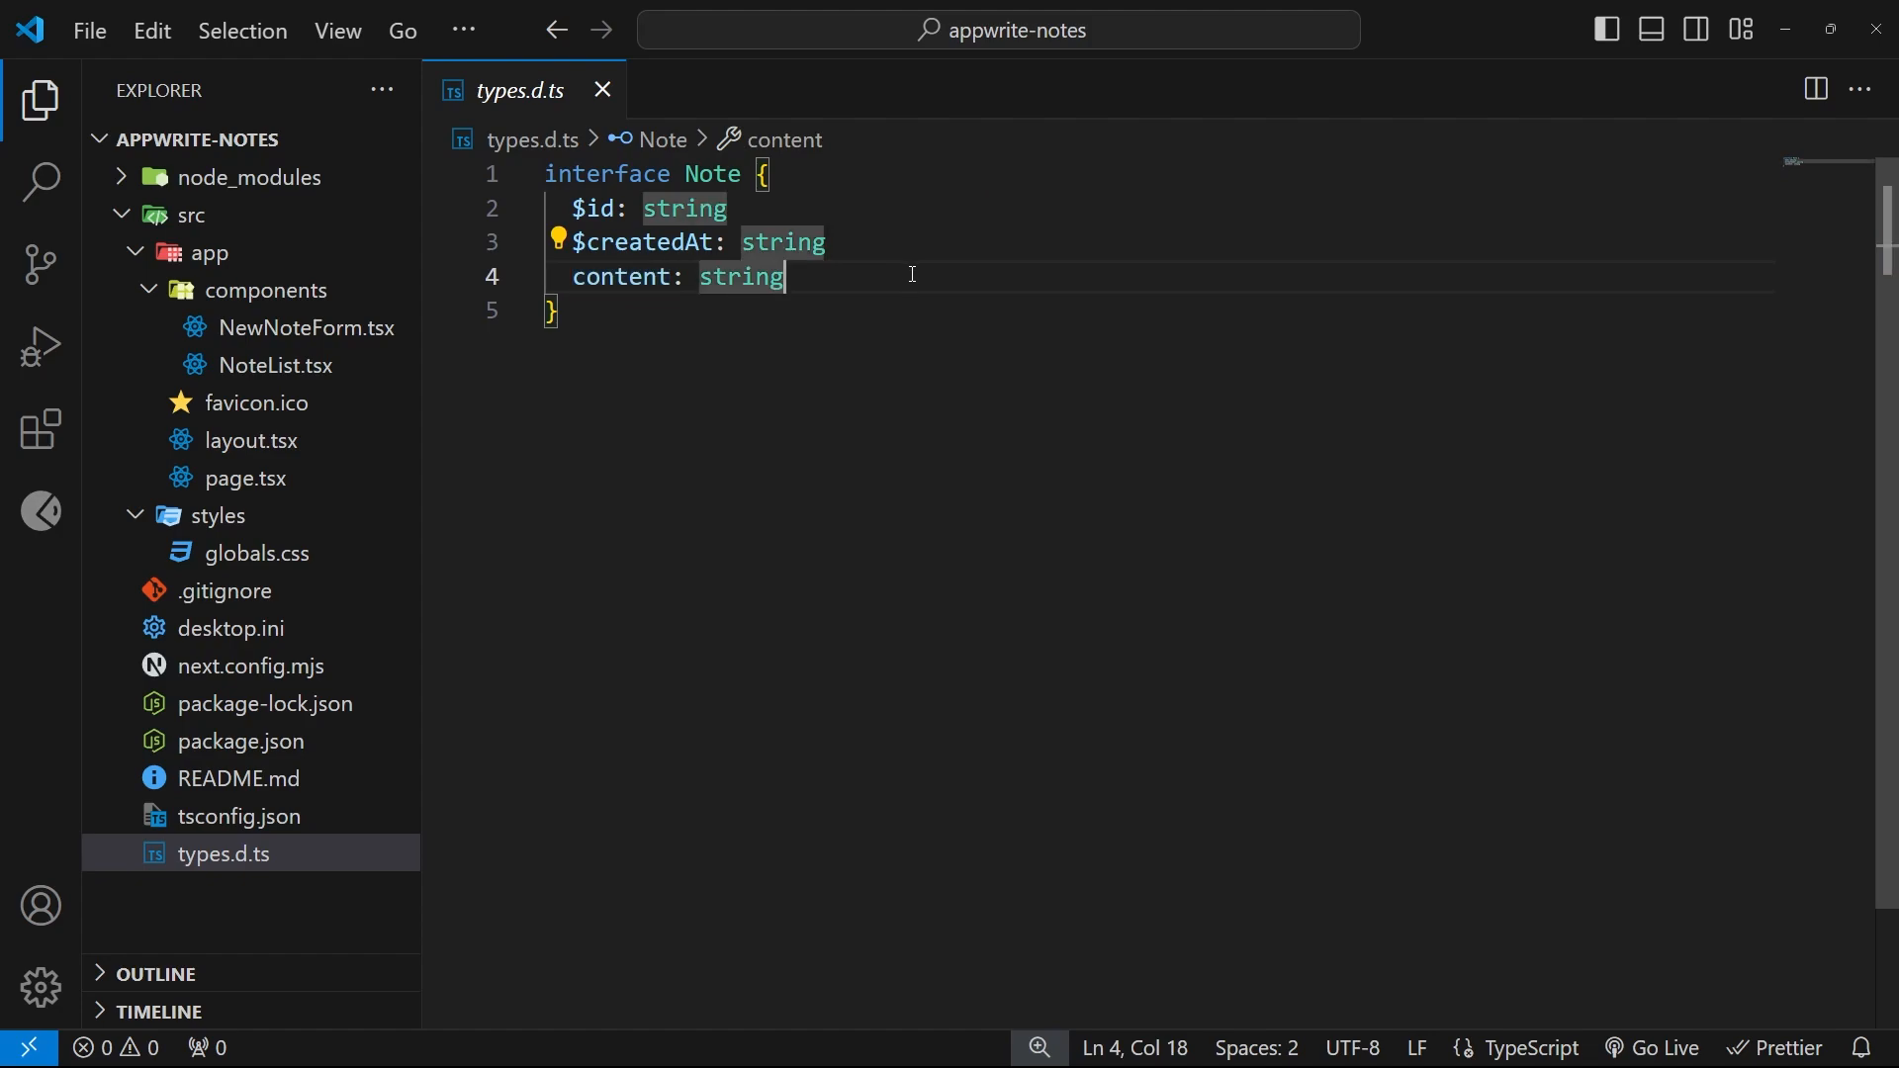
{"action": "mouse_move", "coordinate": [744, 322]}
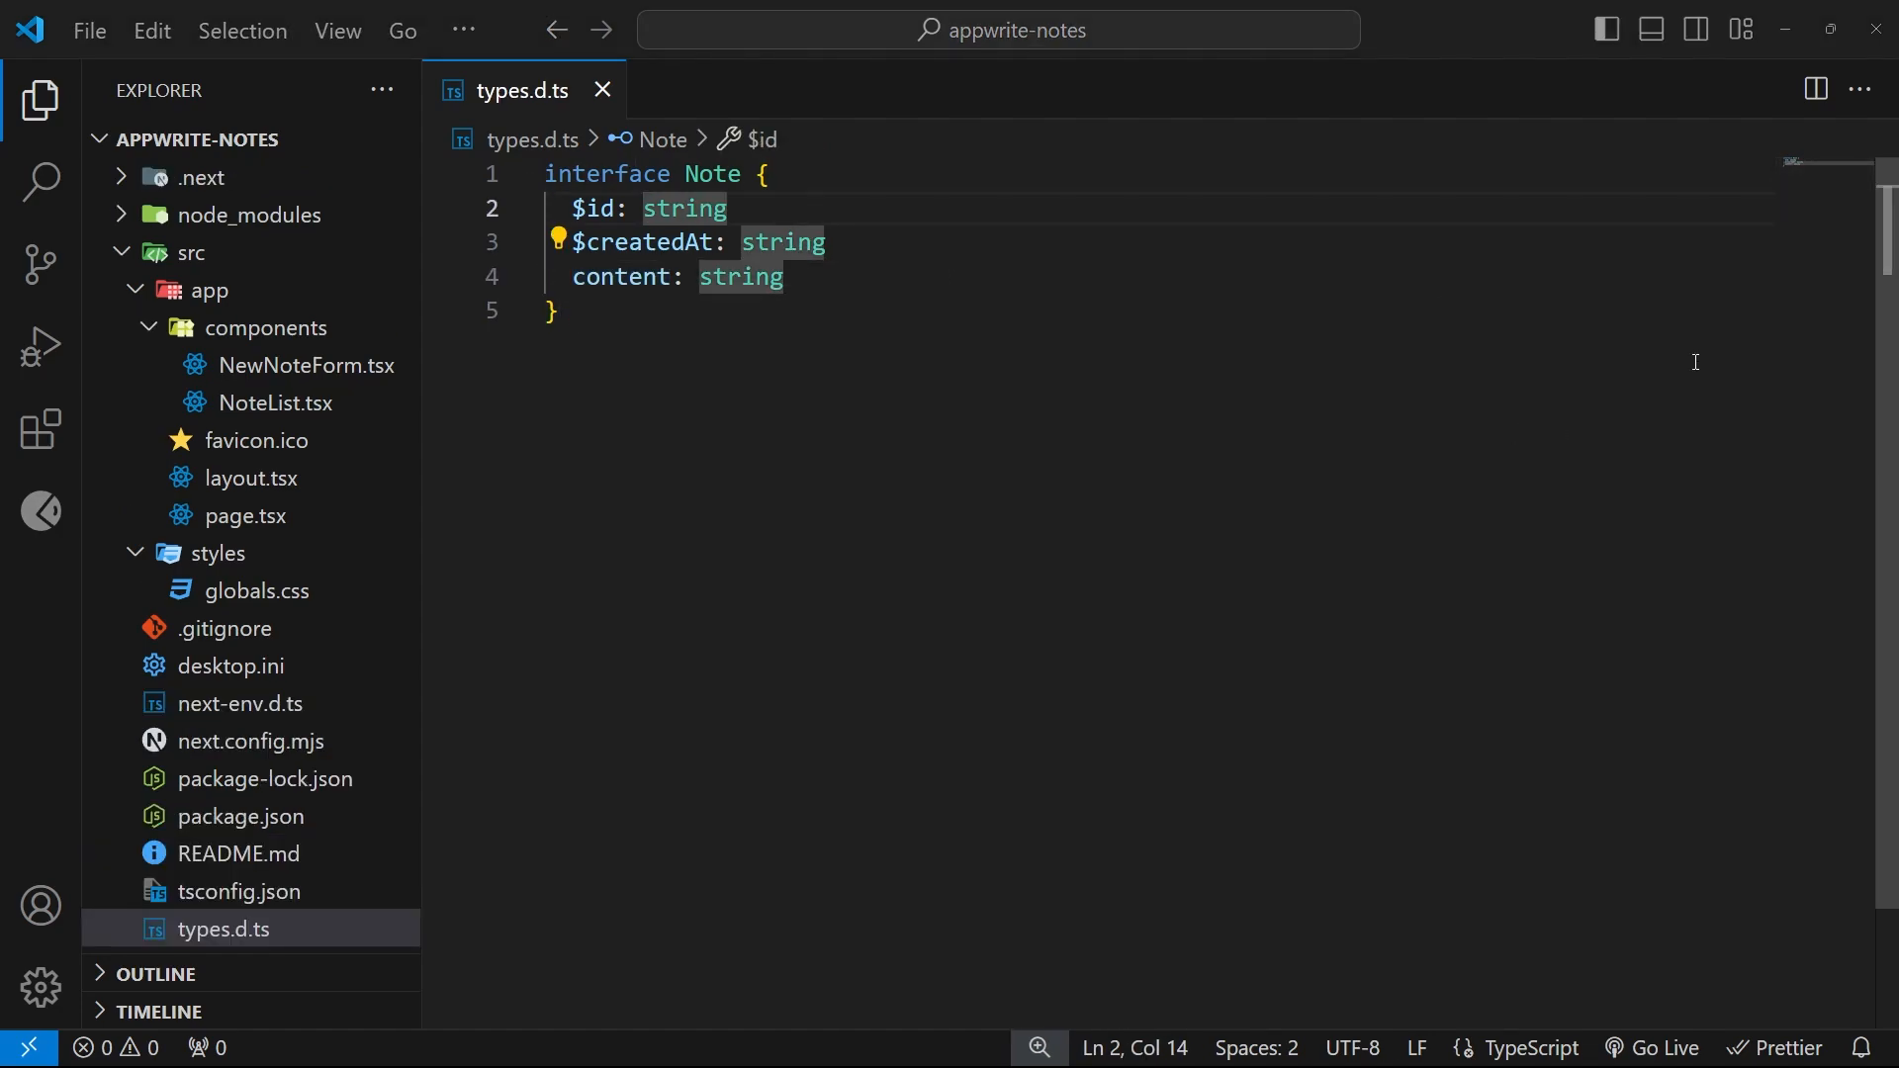
{"action": "mouse_move", "coordinate": [1251, 386]}
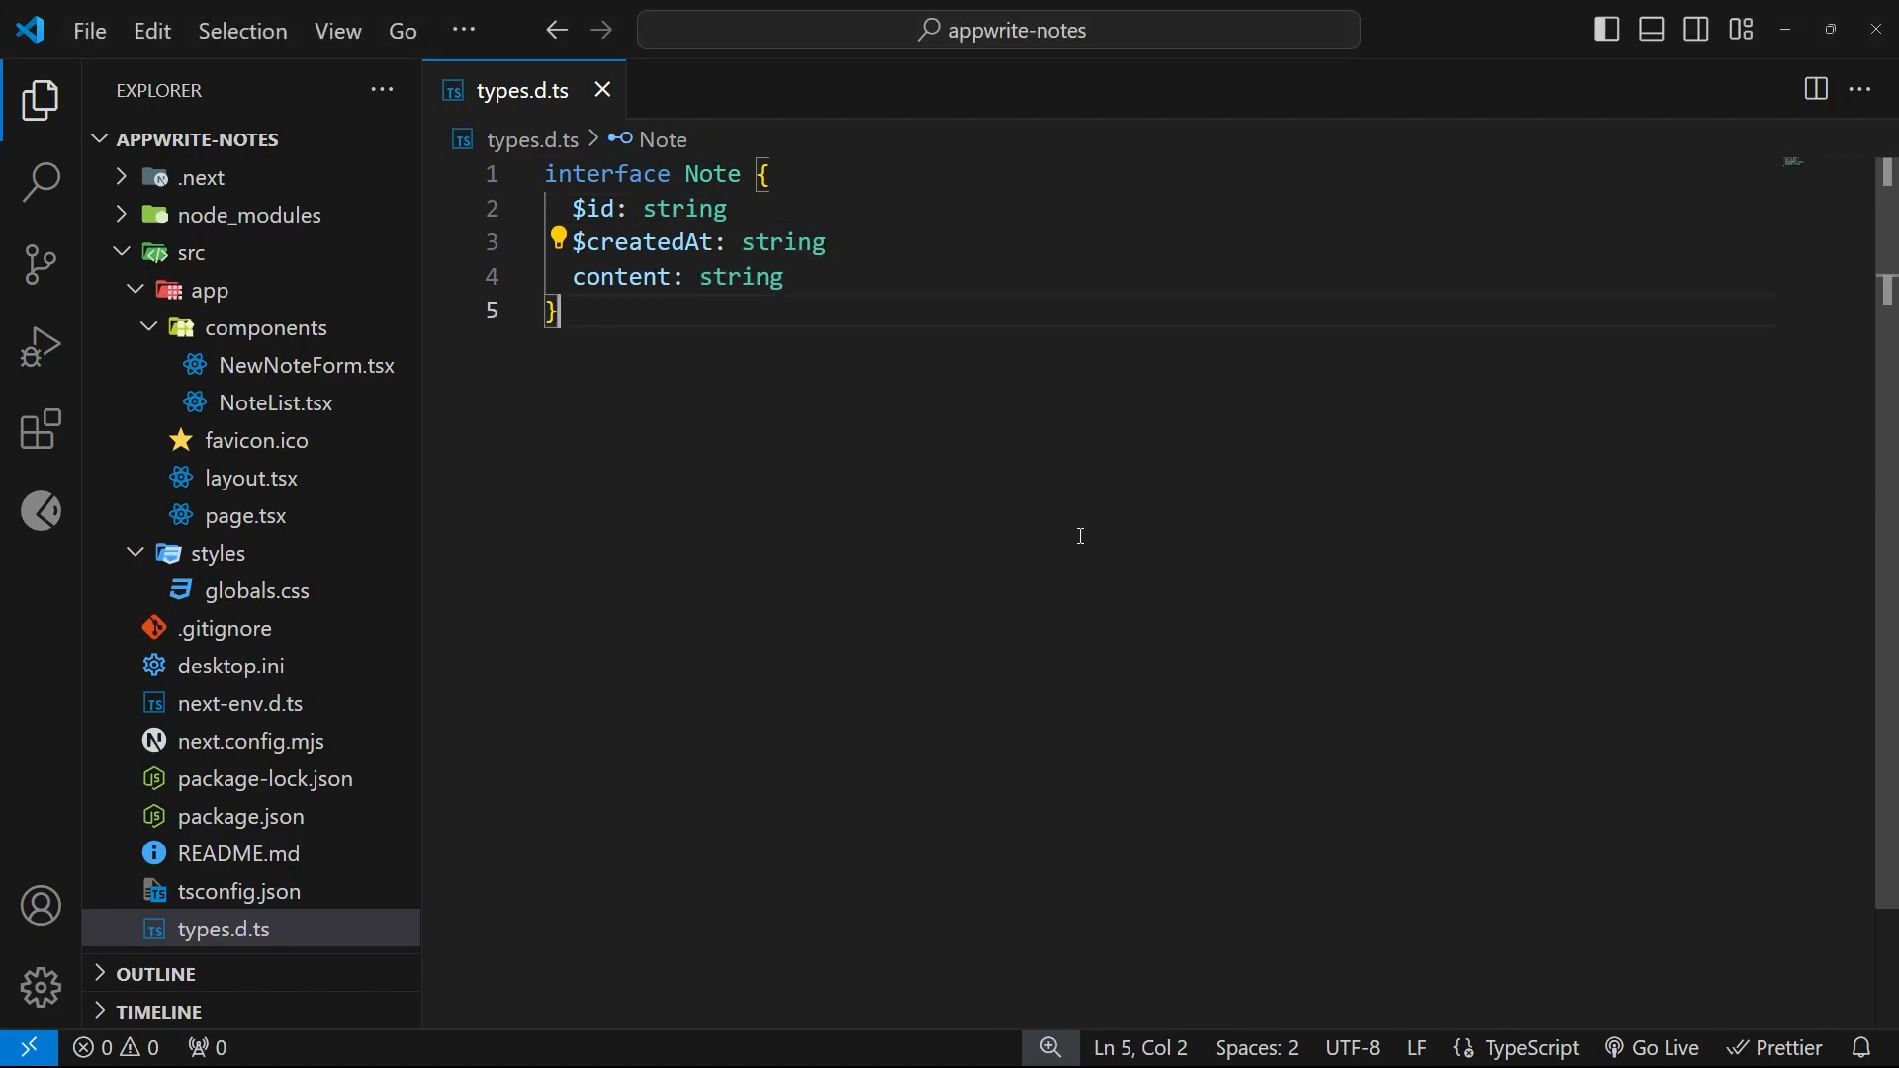
Start the dev server from the terminal and try the Note Ninja form at localhost:3000.
{"action": "key", "text": "ctrl+`"}
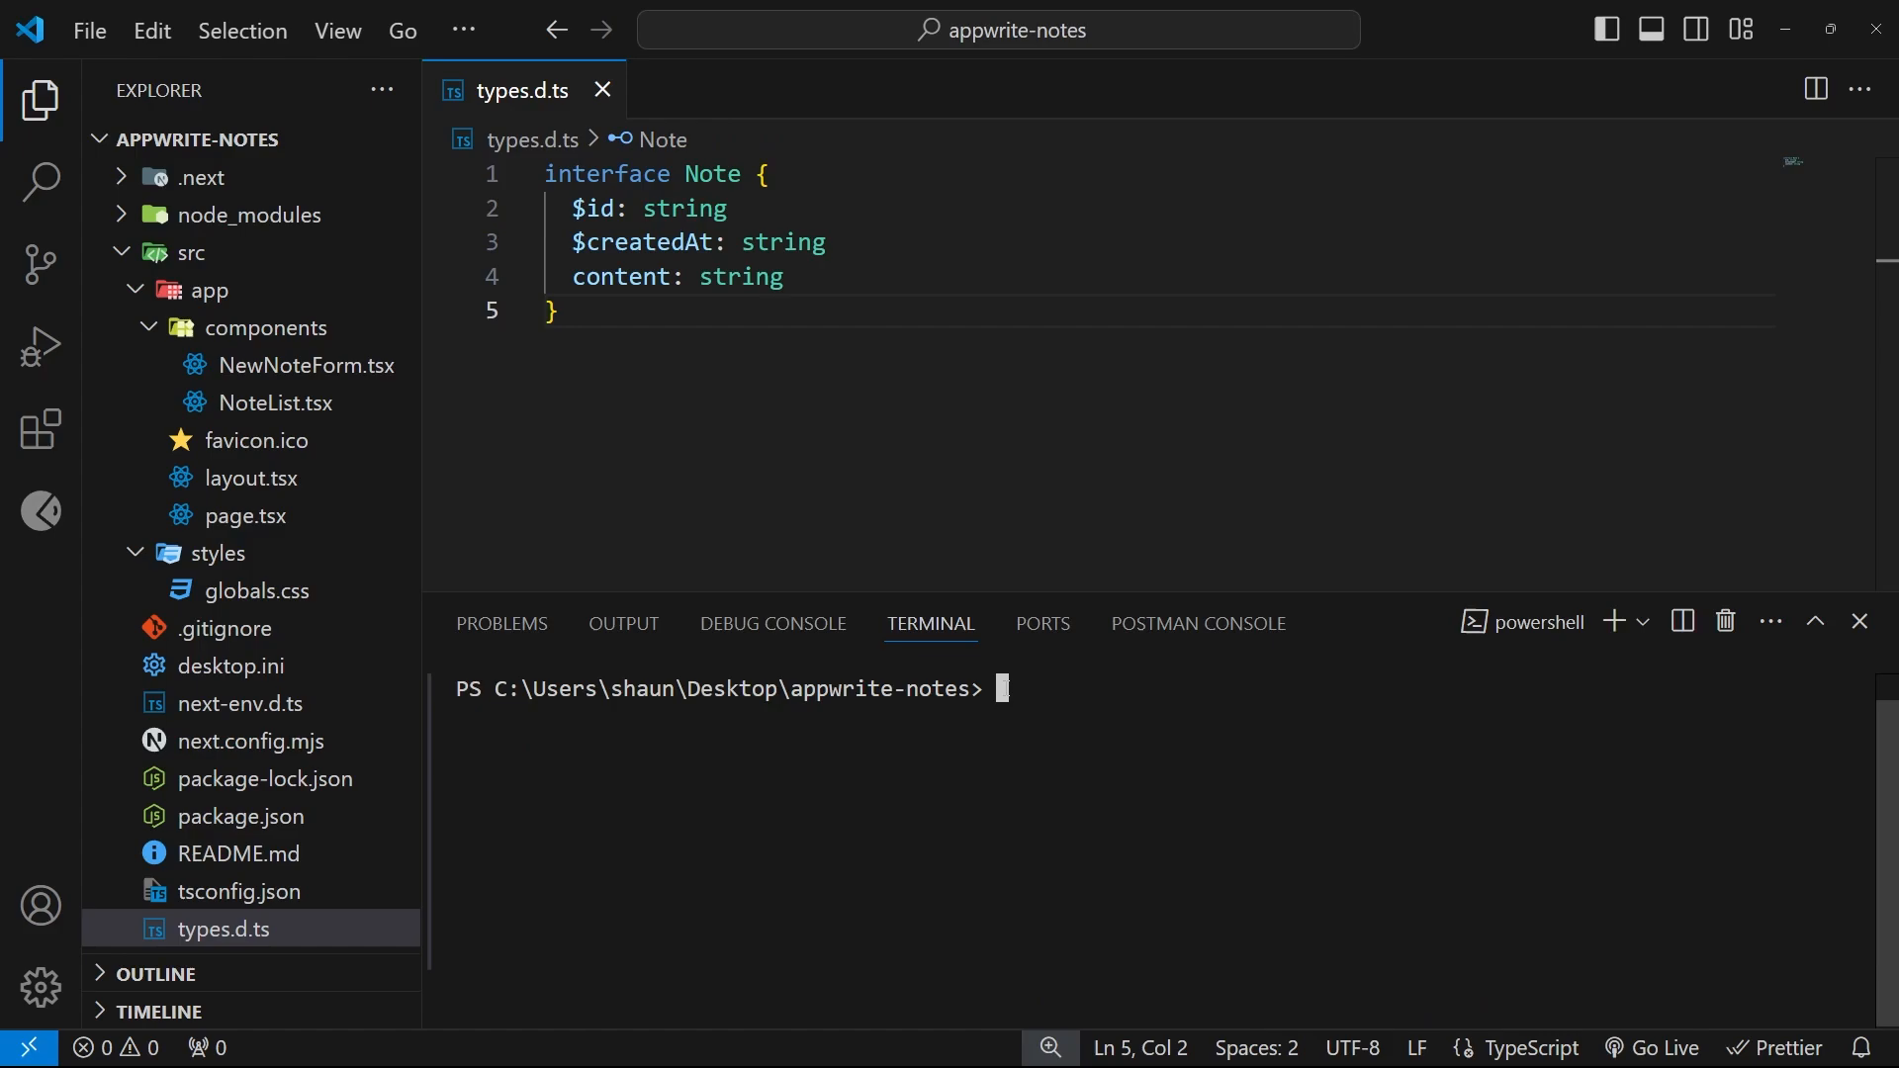
{"action": "type", "text": "n"}
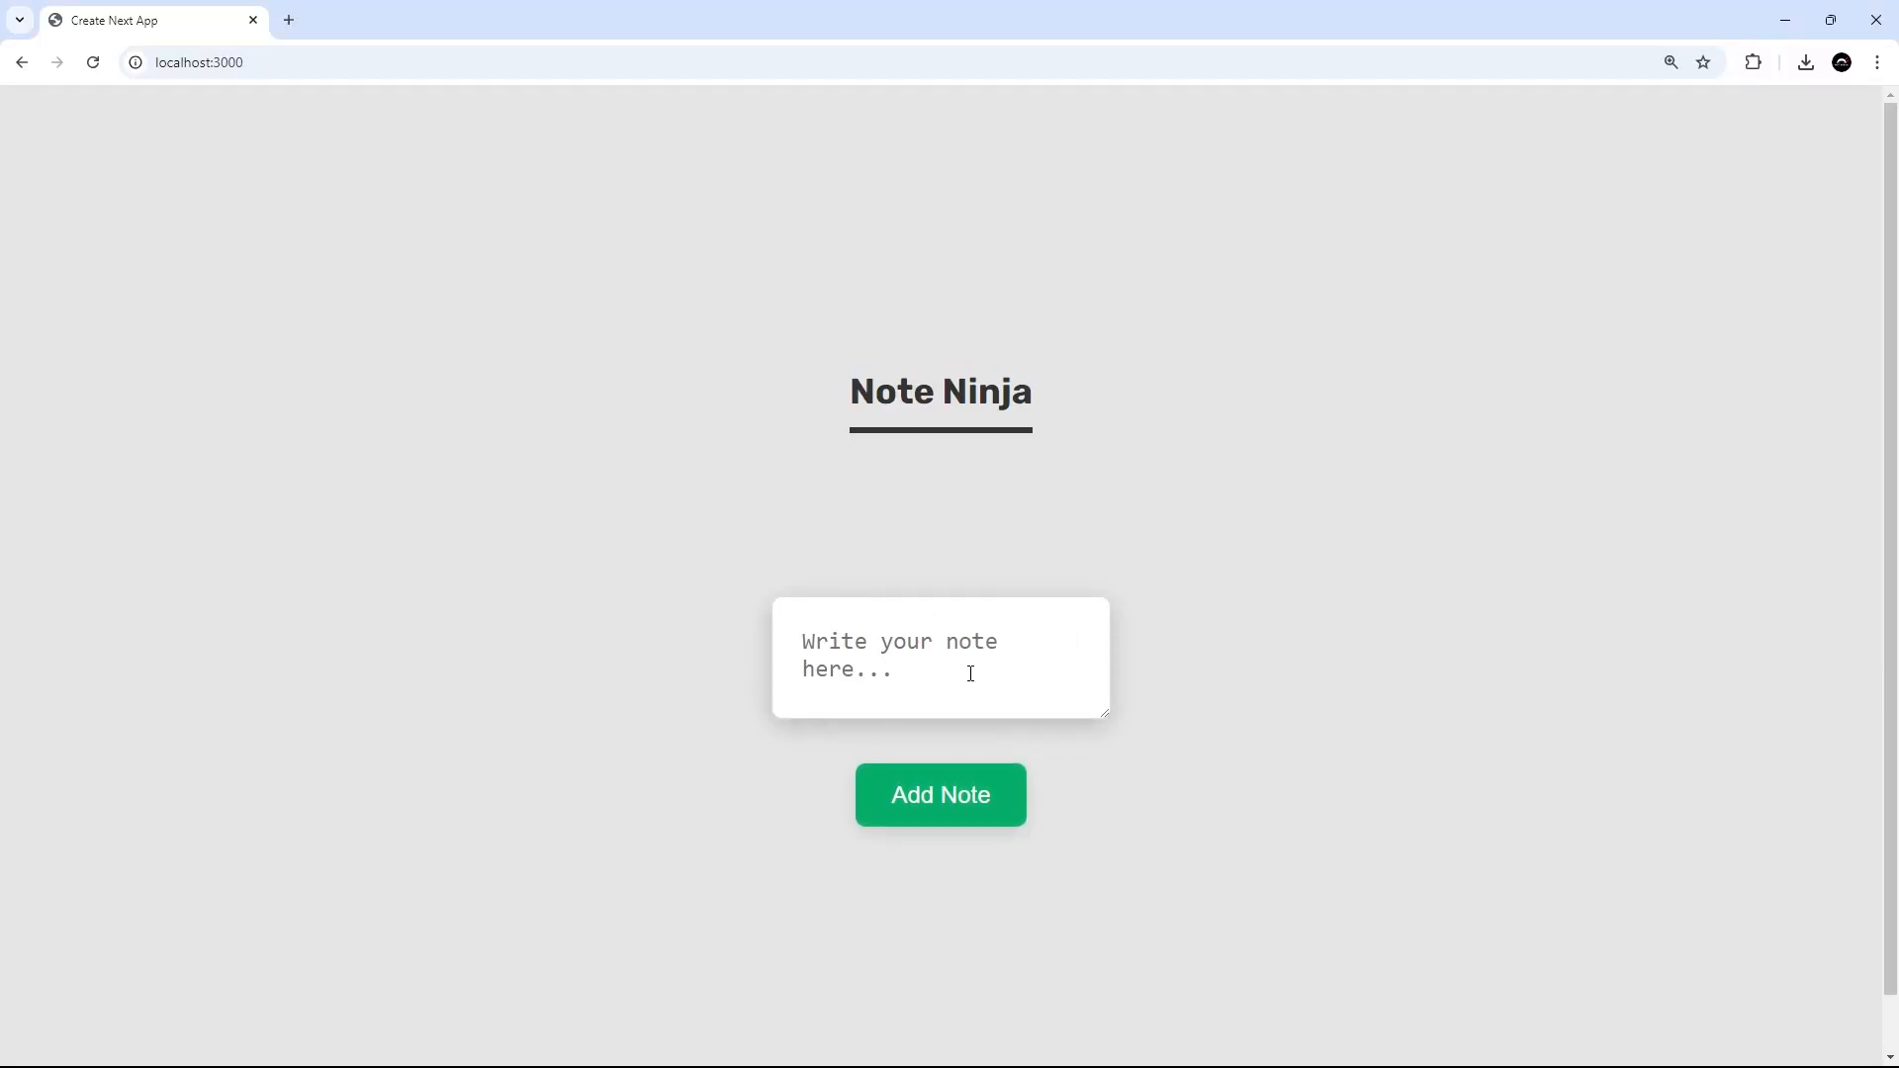
{"action": "type", "text": "dfgdfgfdfdgg"}
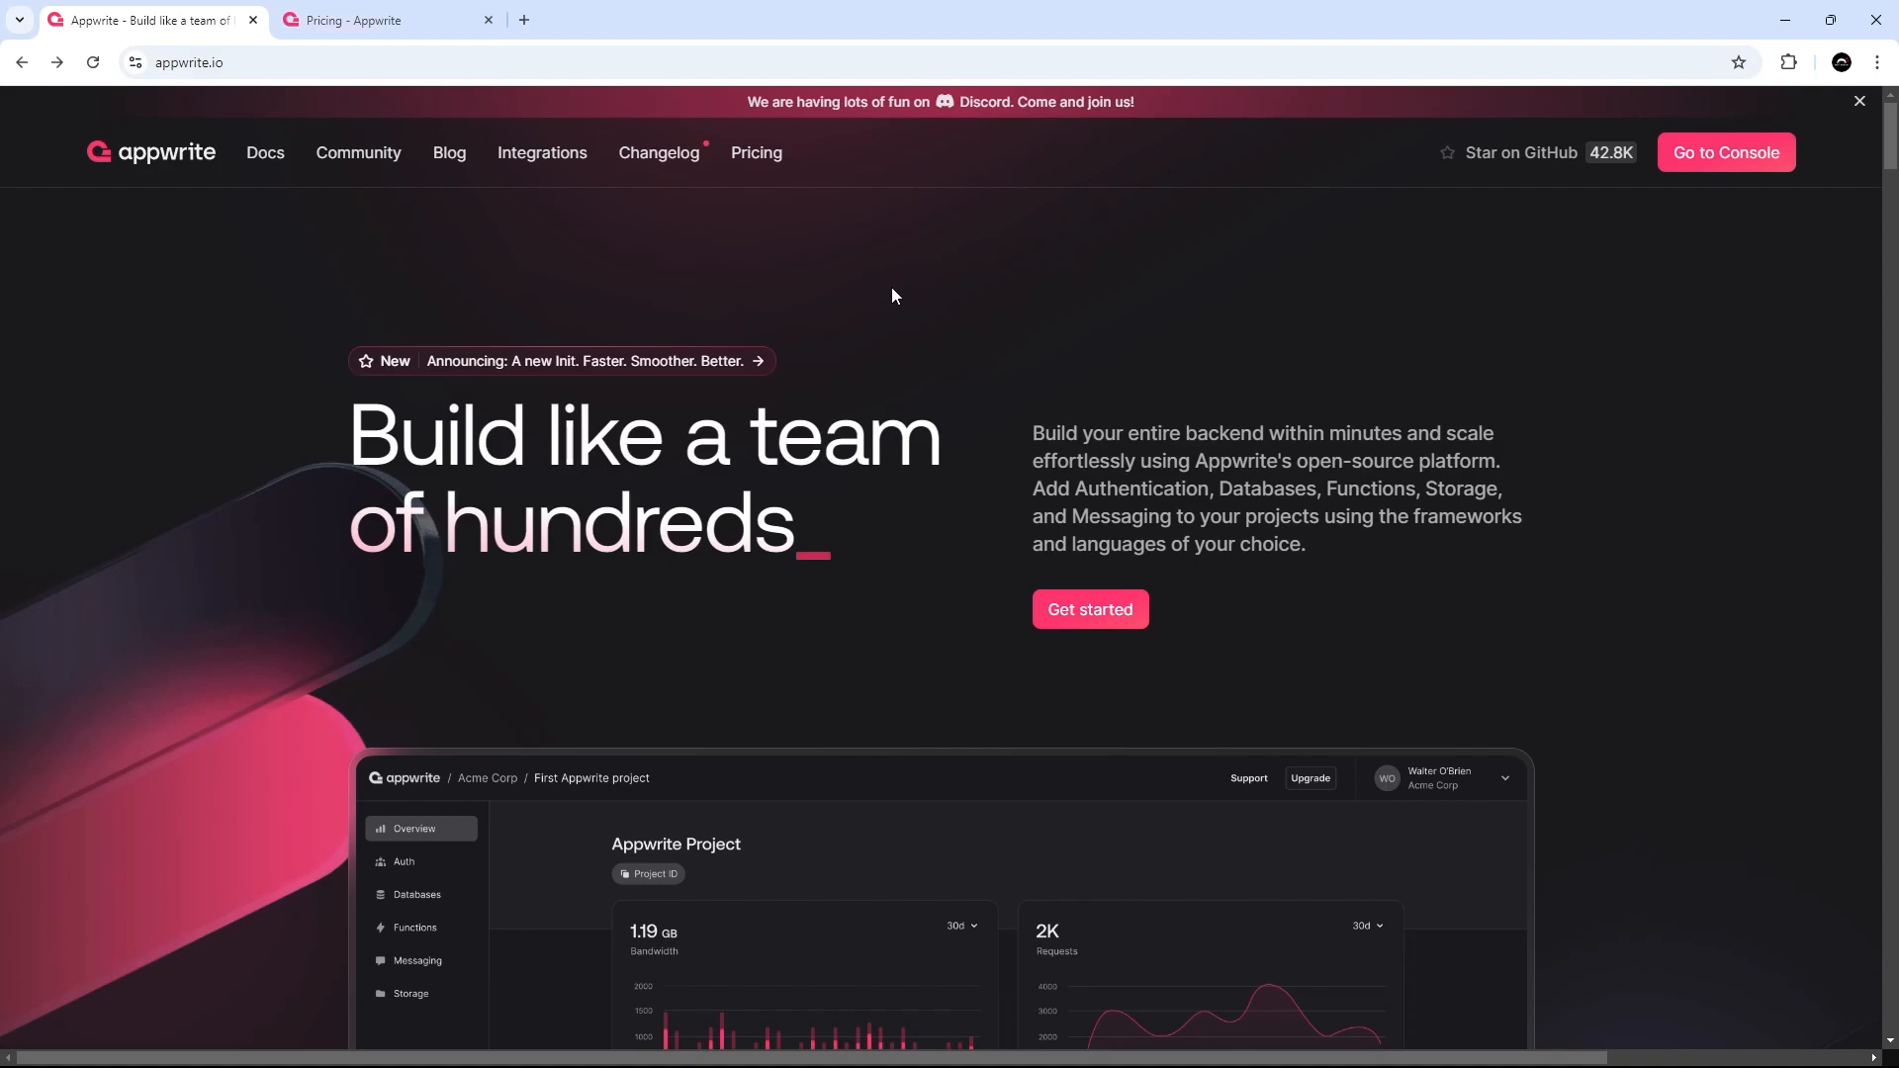
{"action": "mouse_move", "coordinate": [1644, 153]}
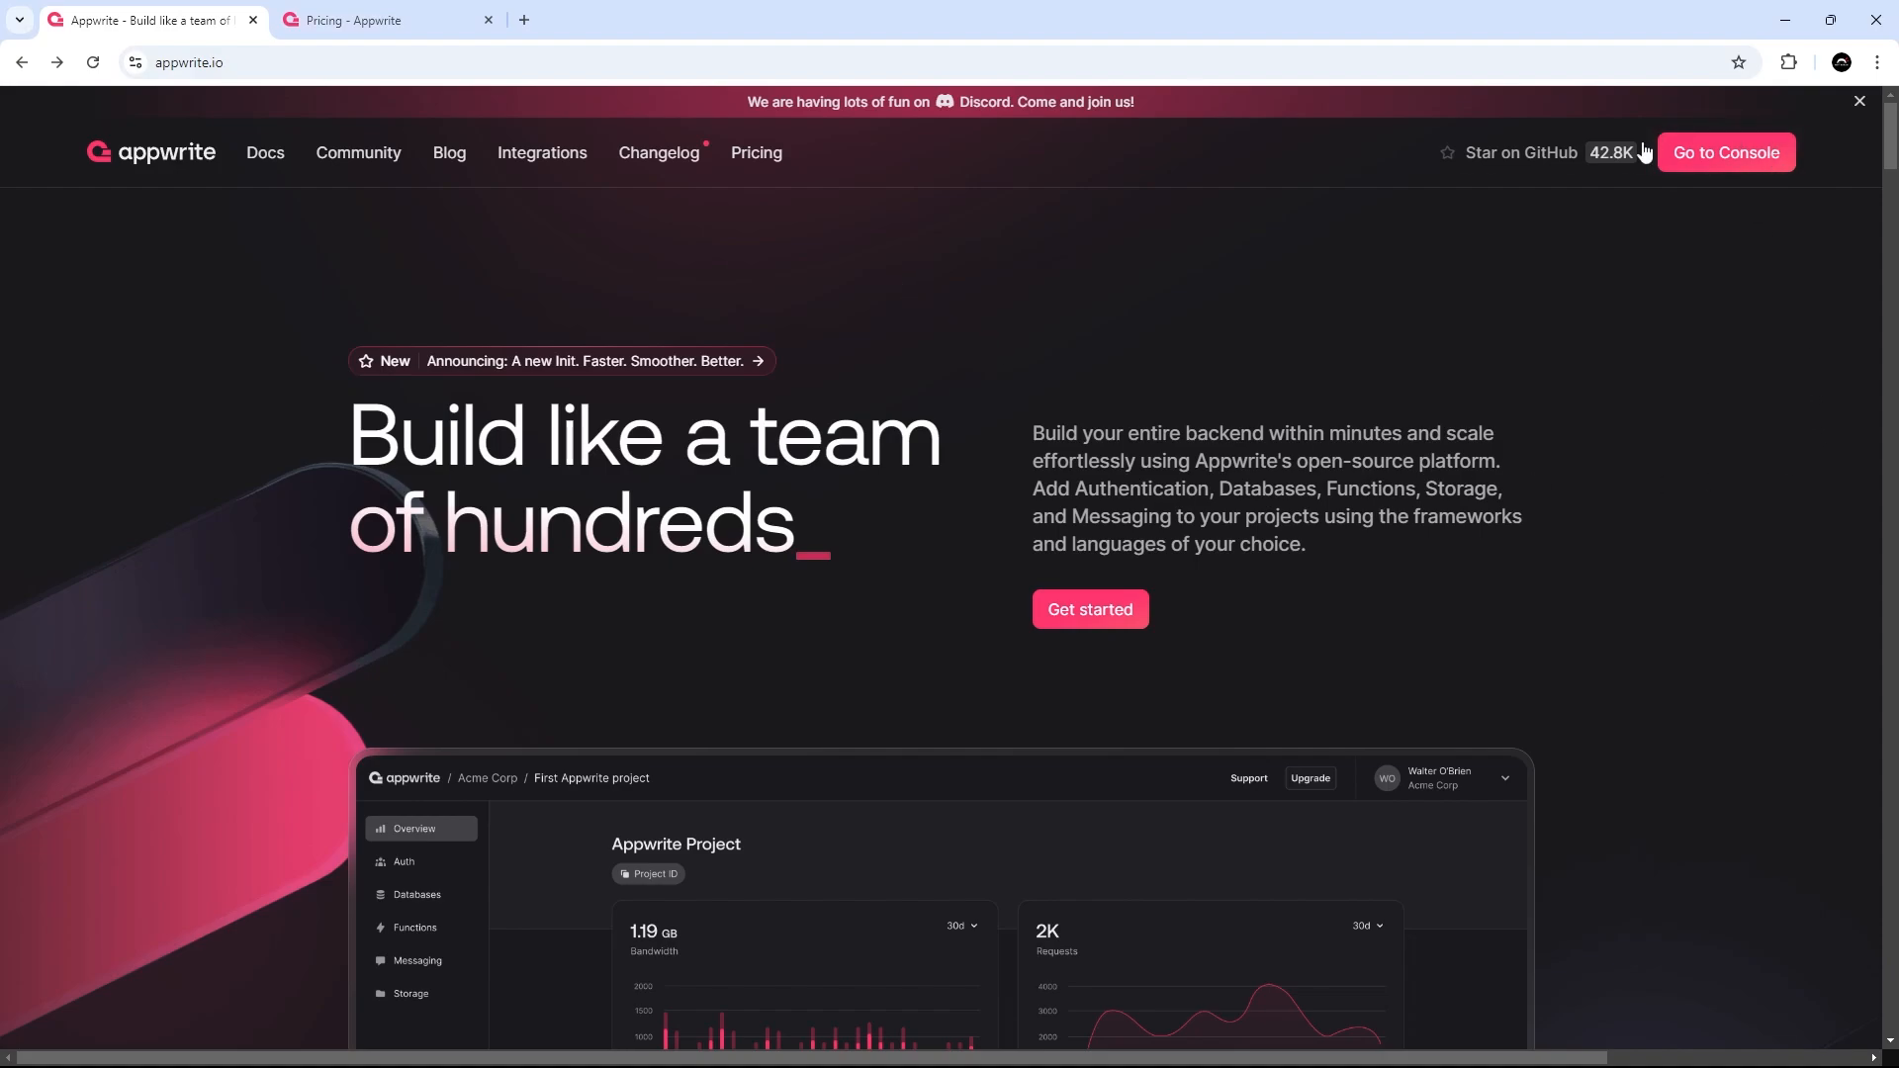
{"action": "mouse_move", "coordinate": [1664, 133]}
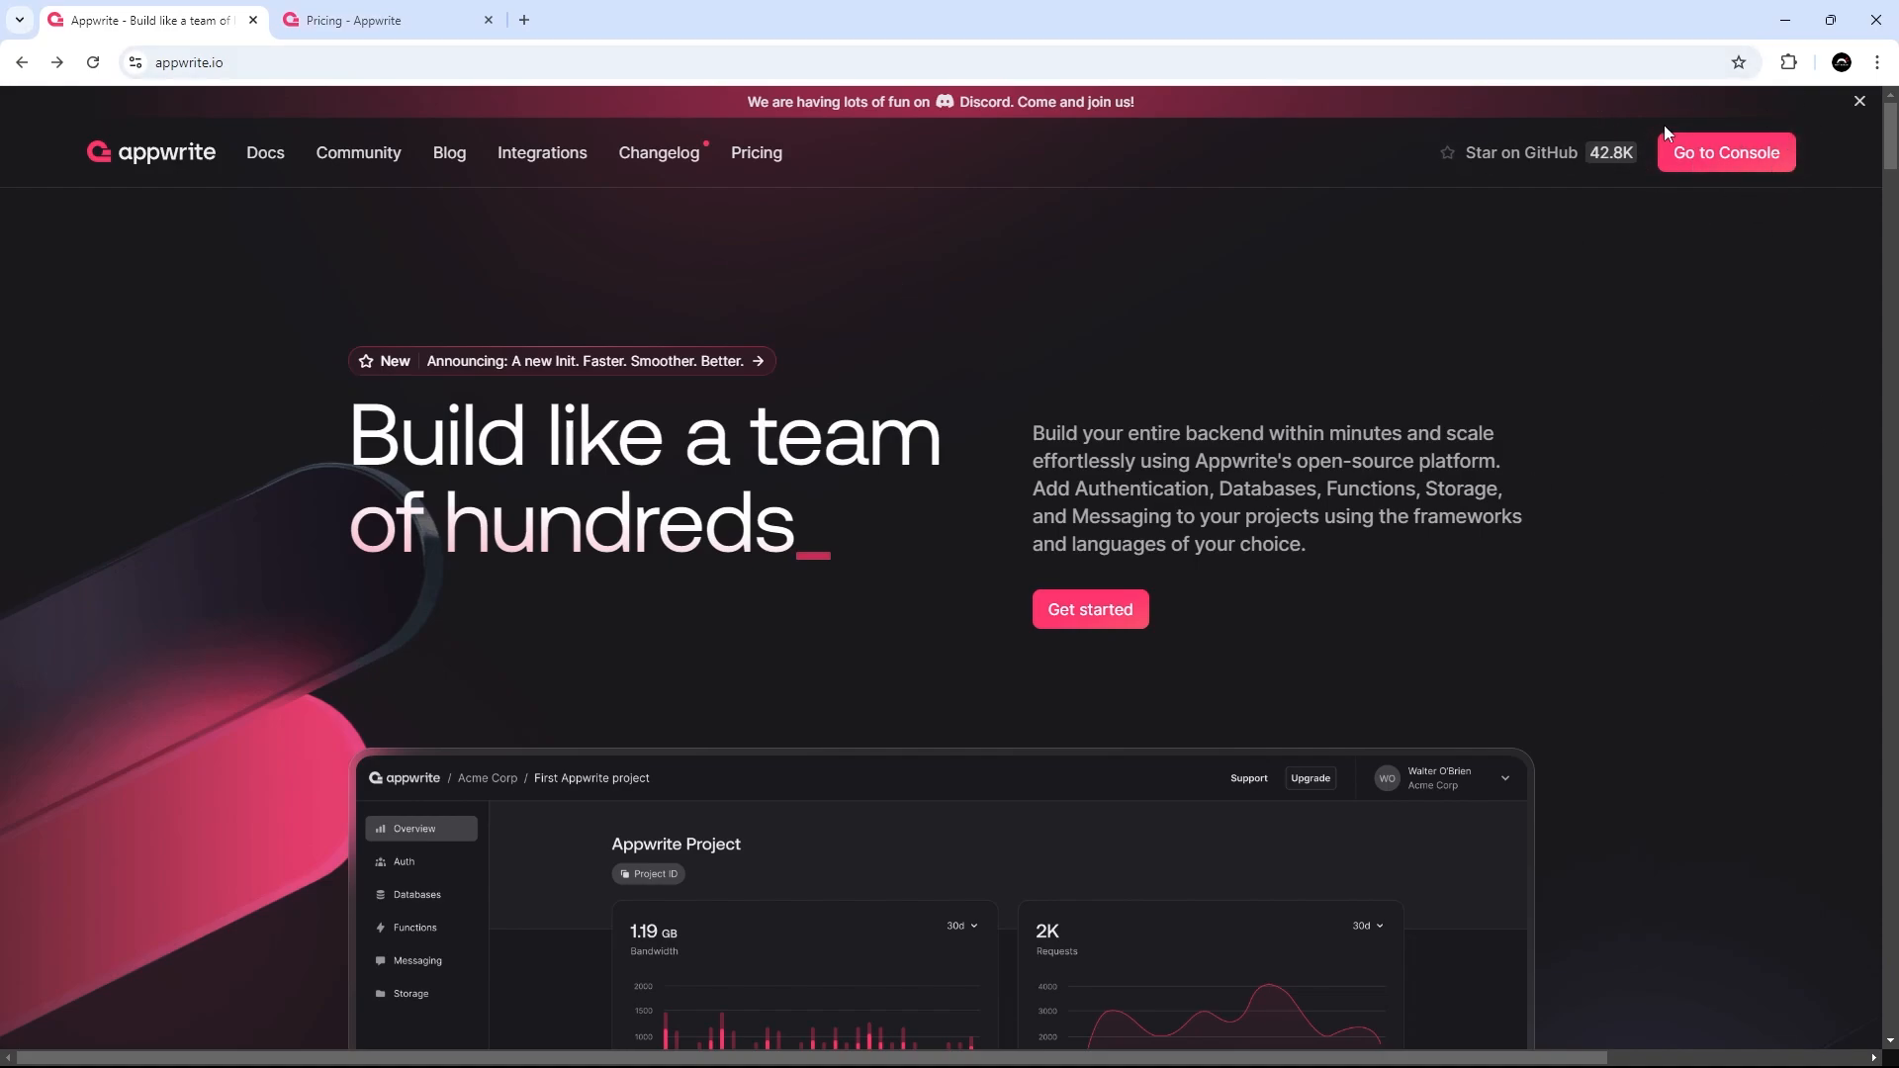
{"action": "mouse_move", "coordinate": [1725, 152]}
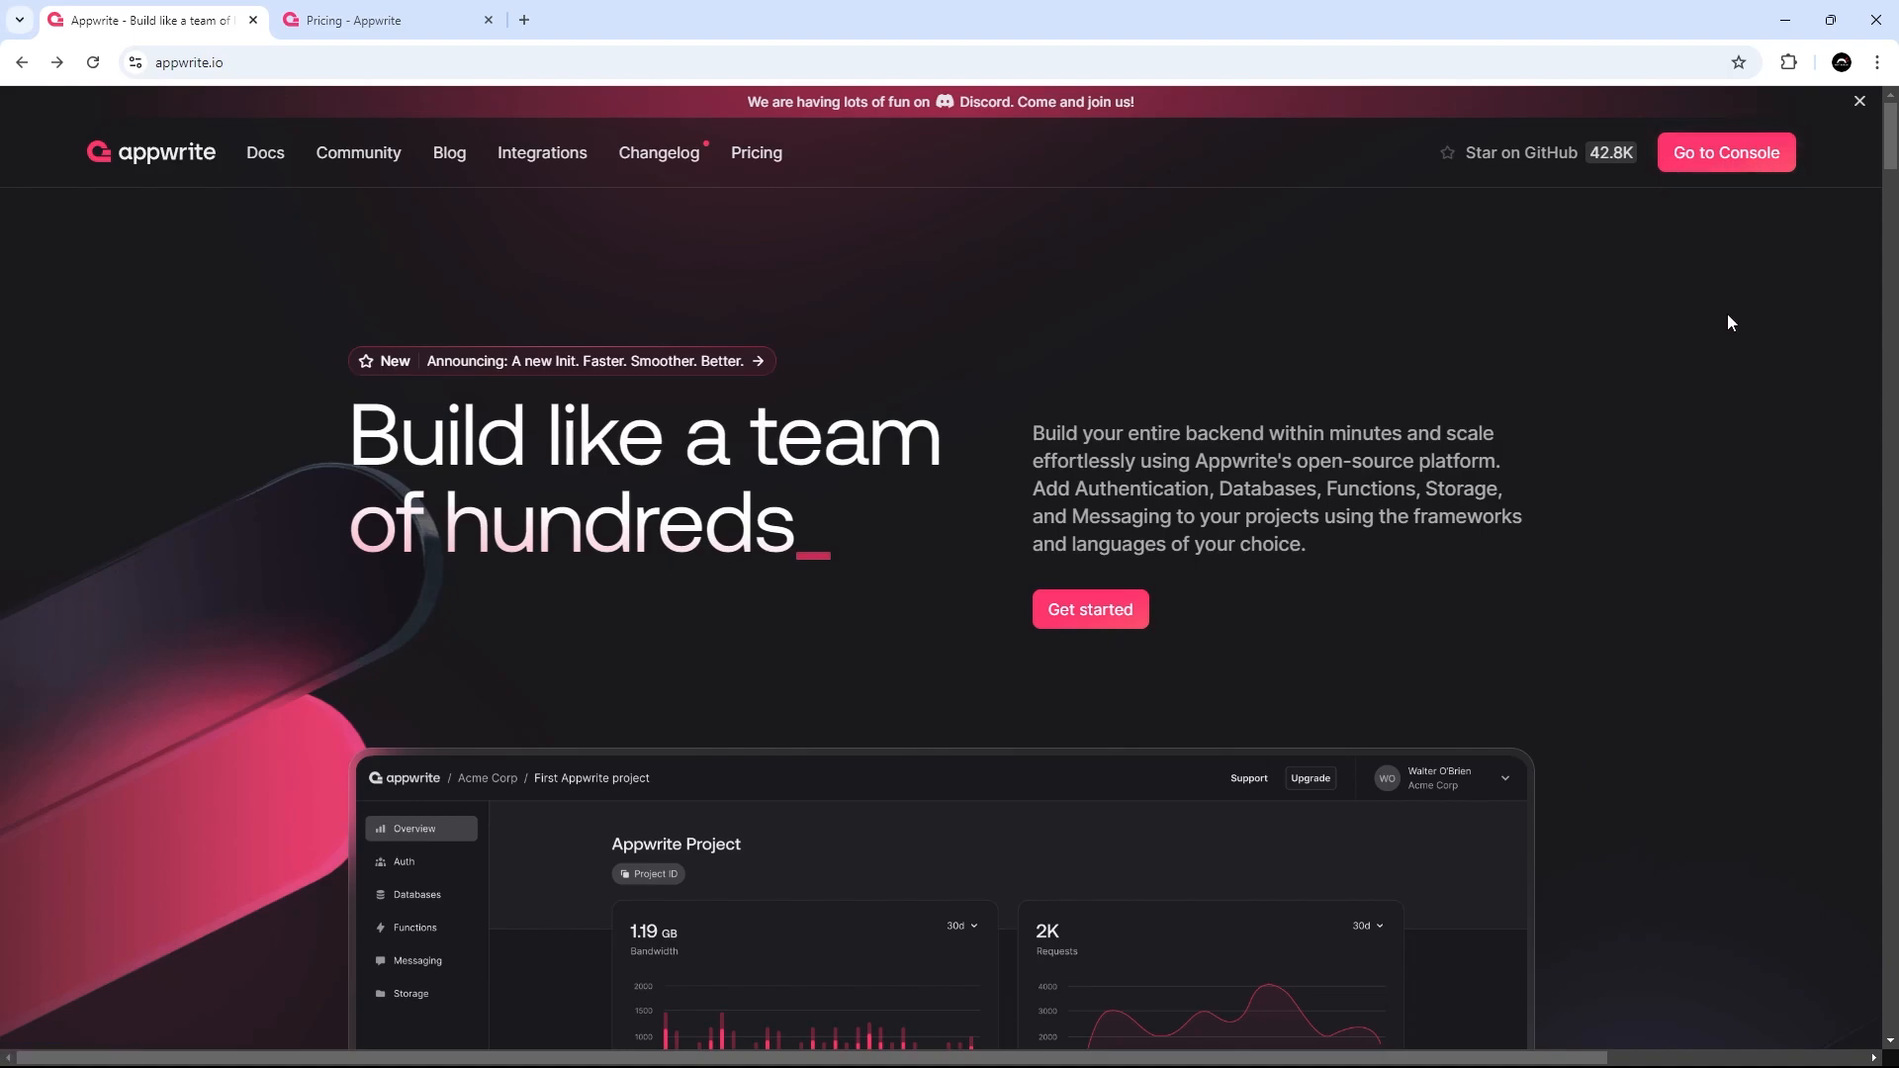
Review the Free, Pro and Scale plans on the pricing page, then close it.
{"action": "left_click", "coordinate": [388, 20]}
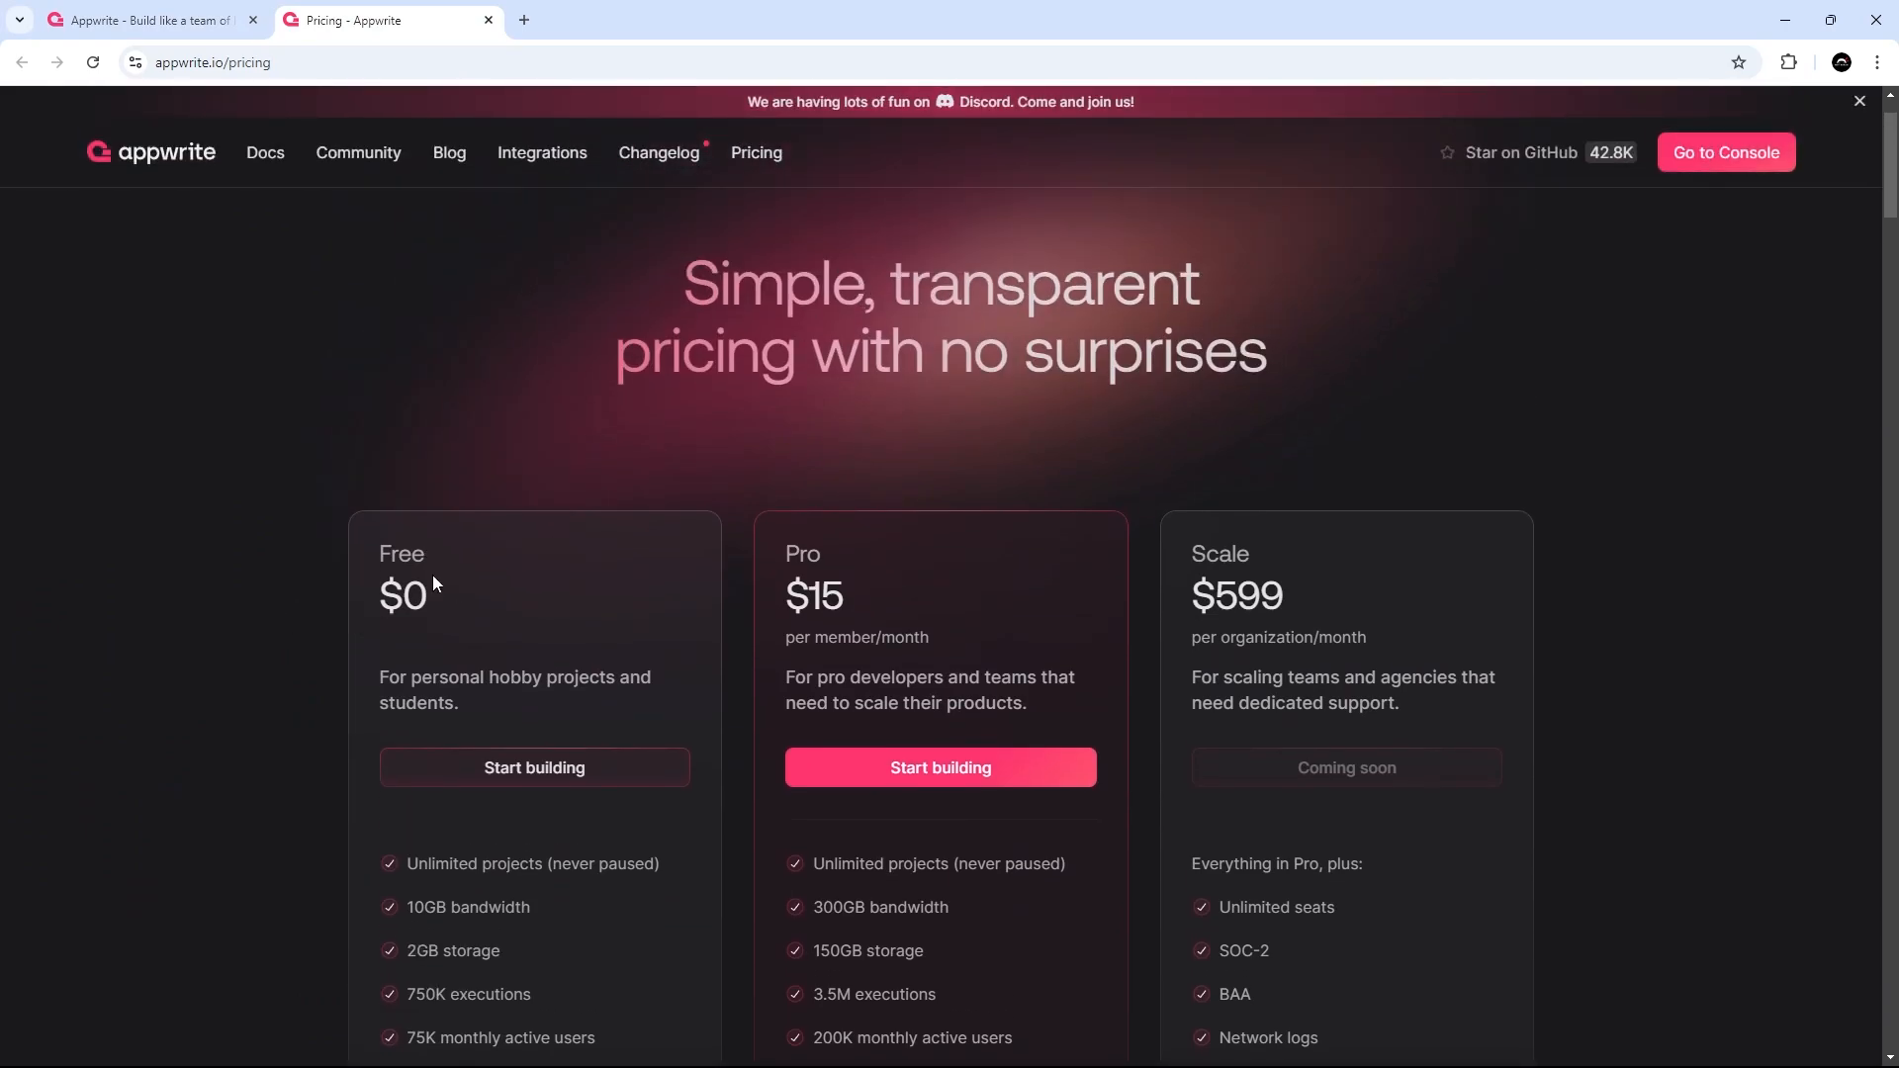
{"action": "scroll", "scroll_direction": "down", "scroll_amount": 3}
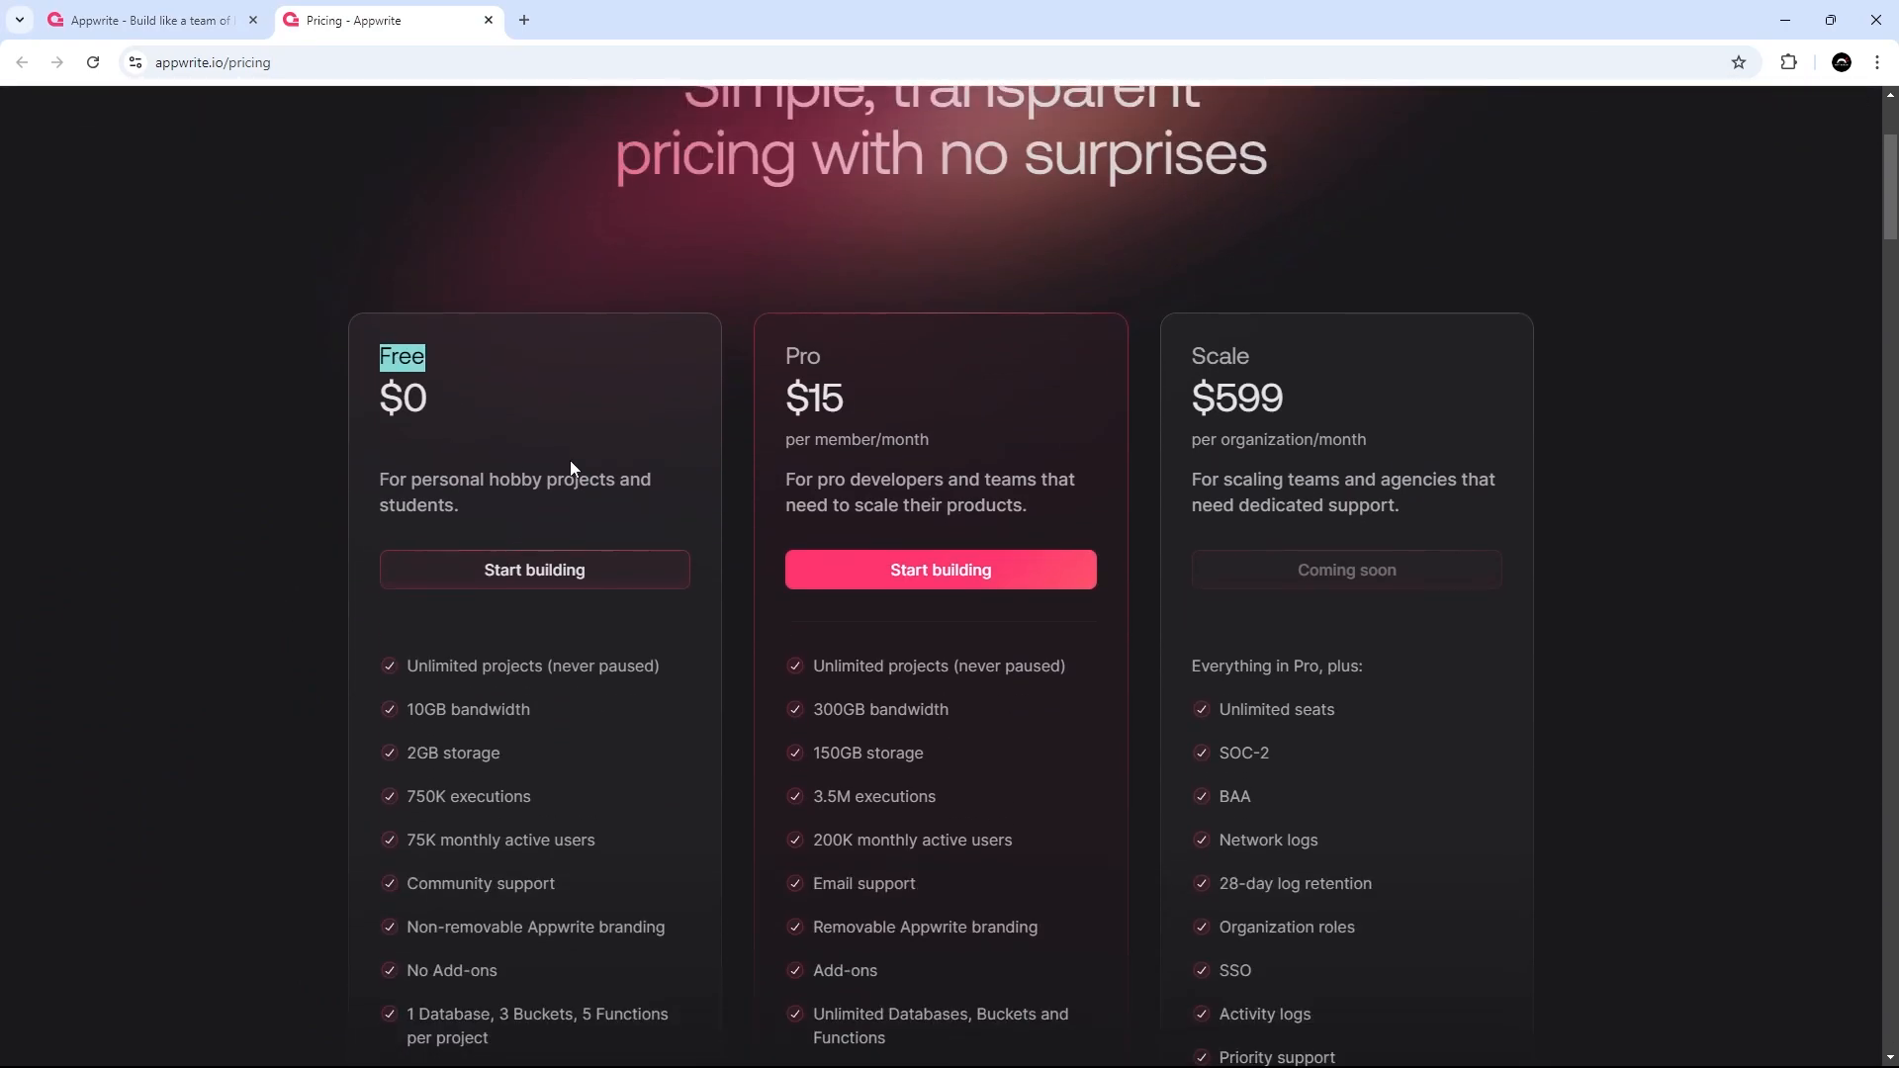
{"action": "scroll", "scroll_direction": "down", "scroll_amount": 3}
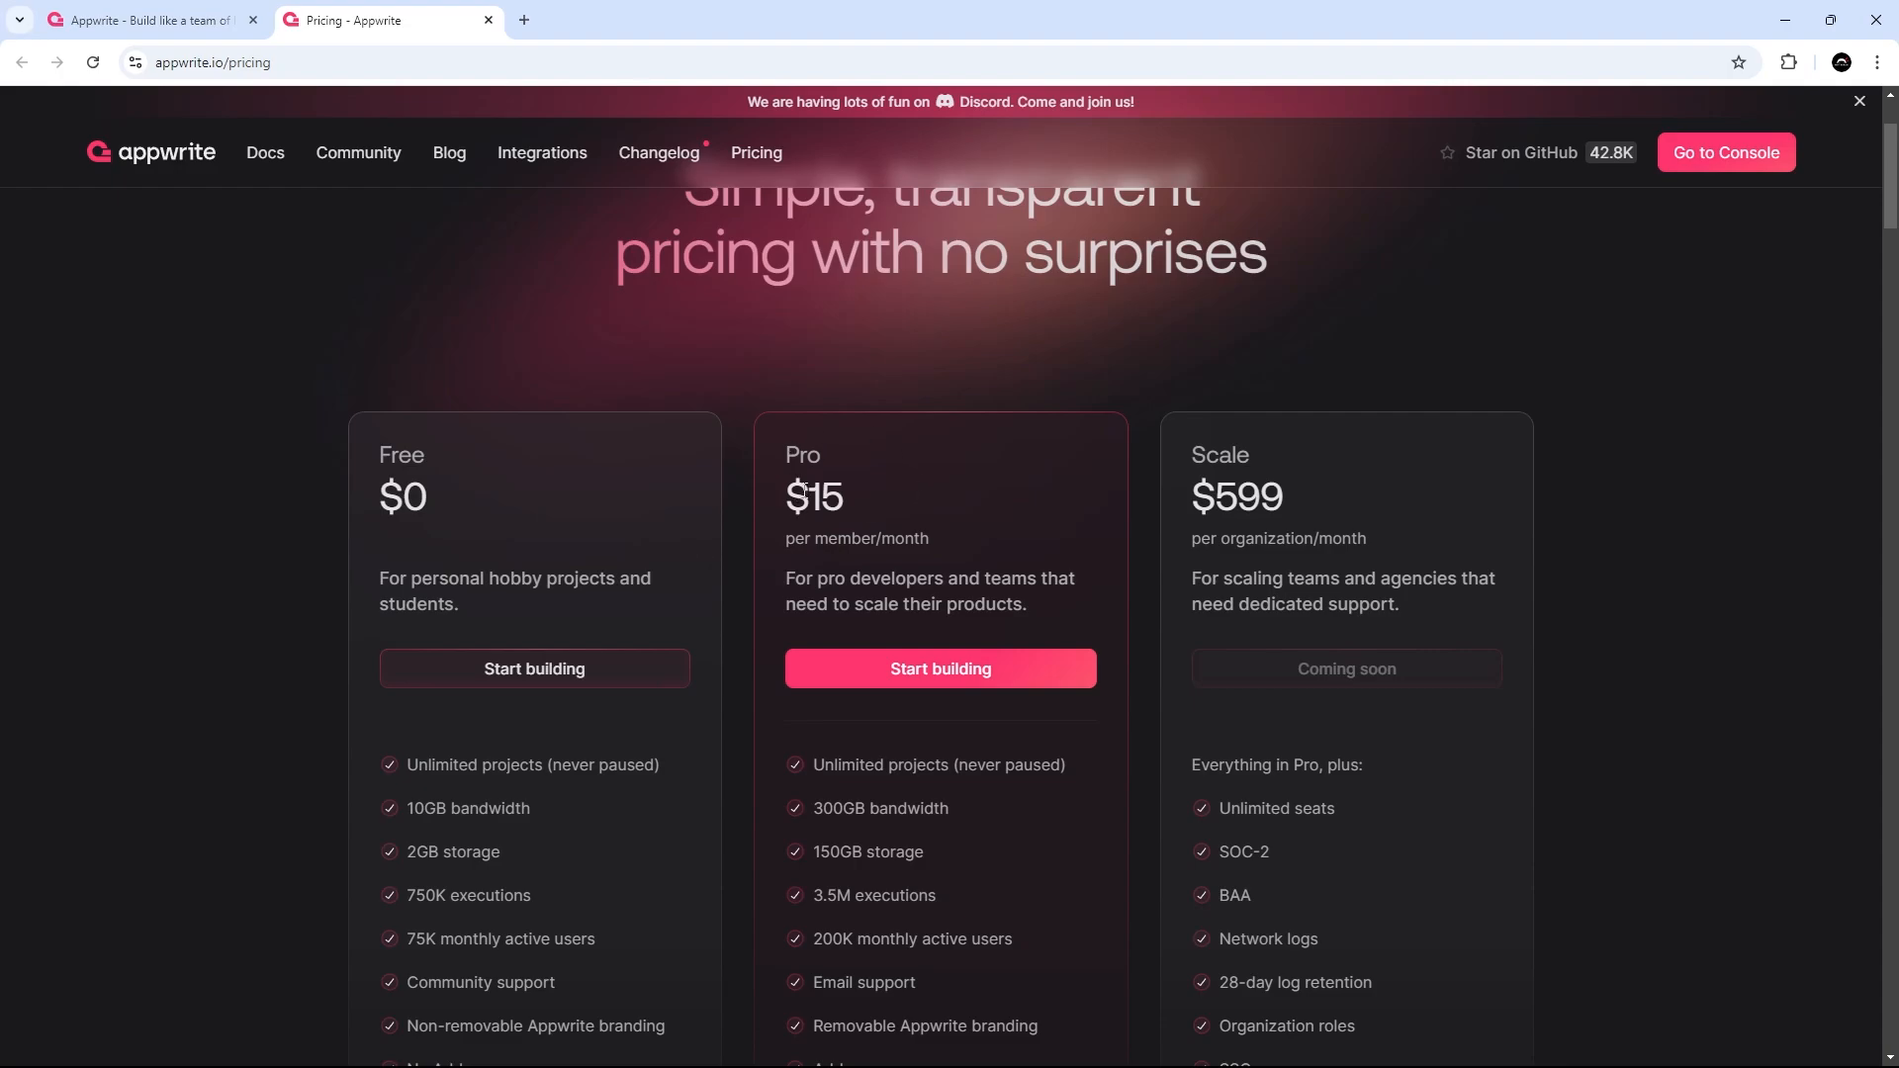
{"action": "double_click", "coordinate": [805, 455]}
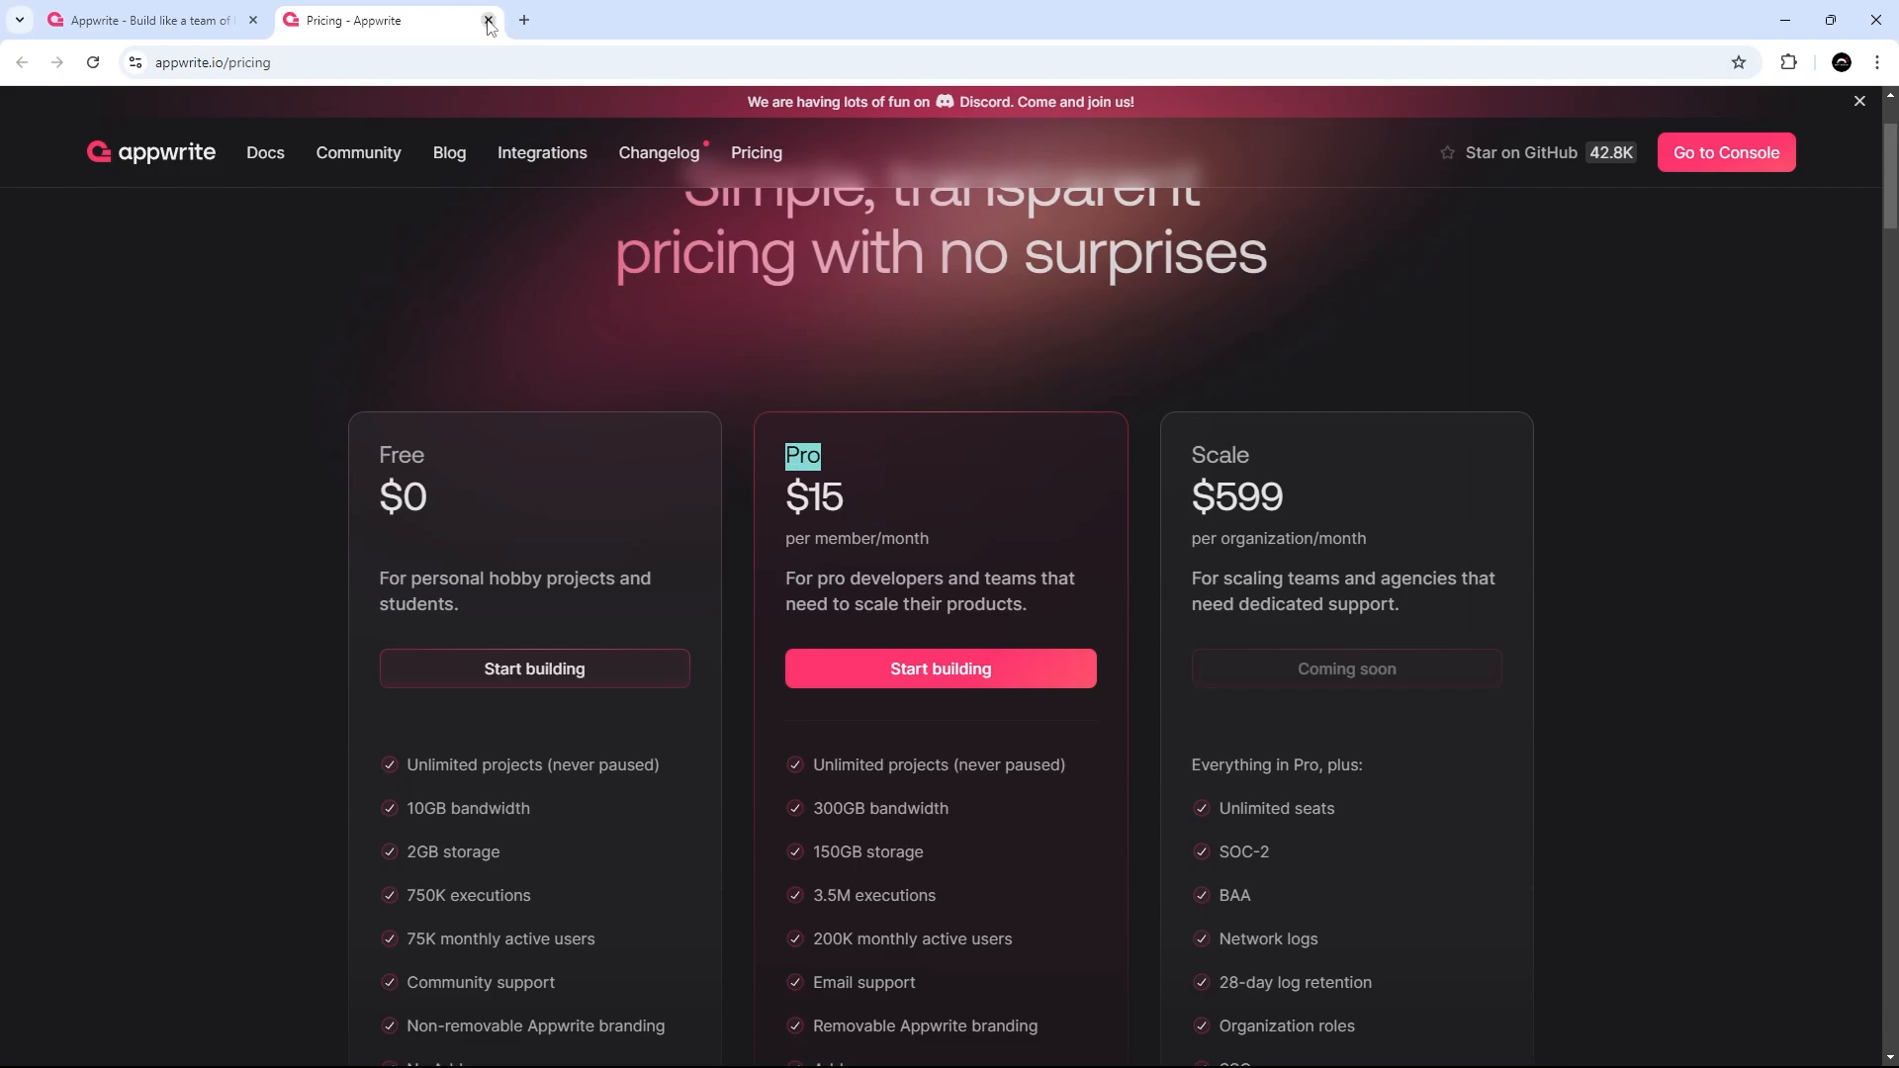
{"action": "left_click", "coordinate": [489, 20]}
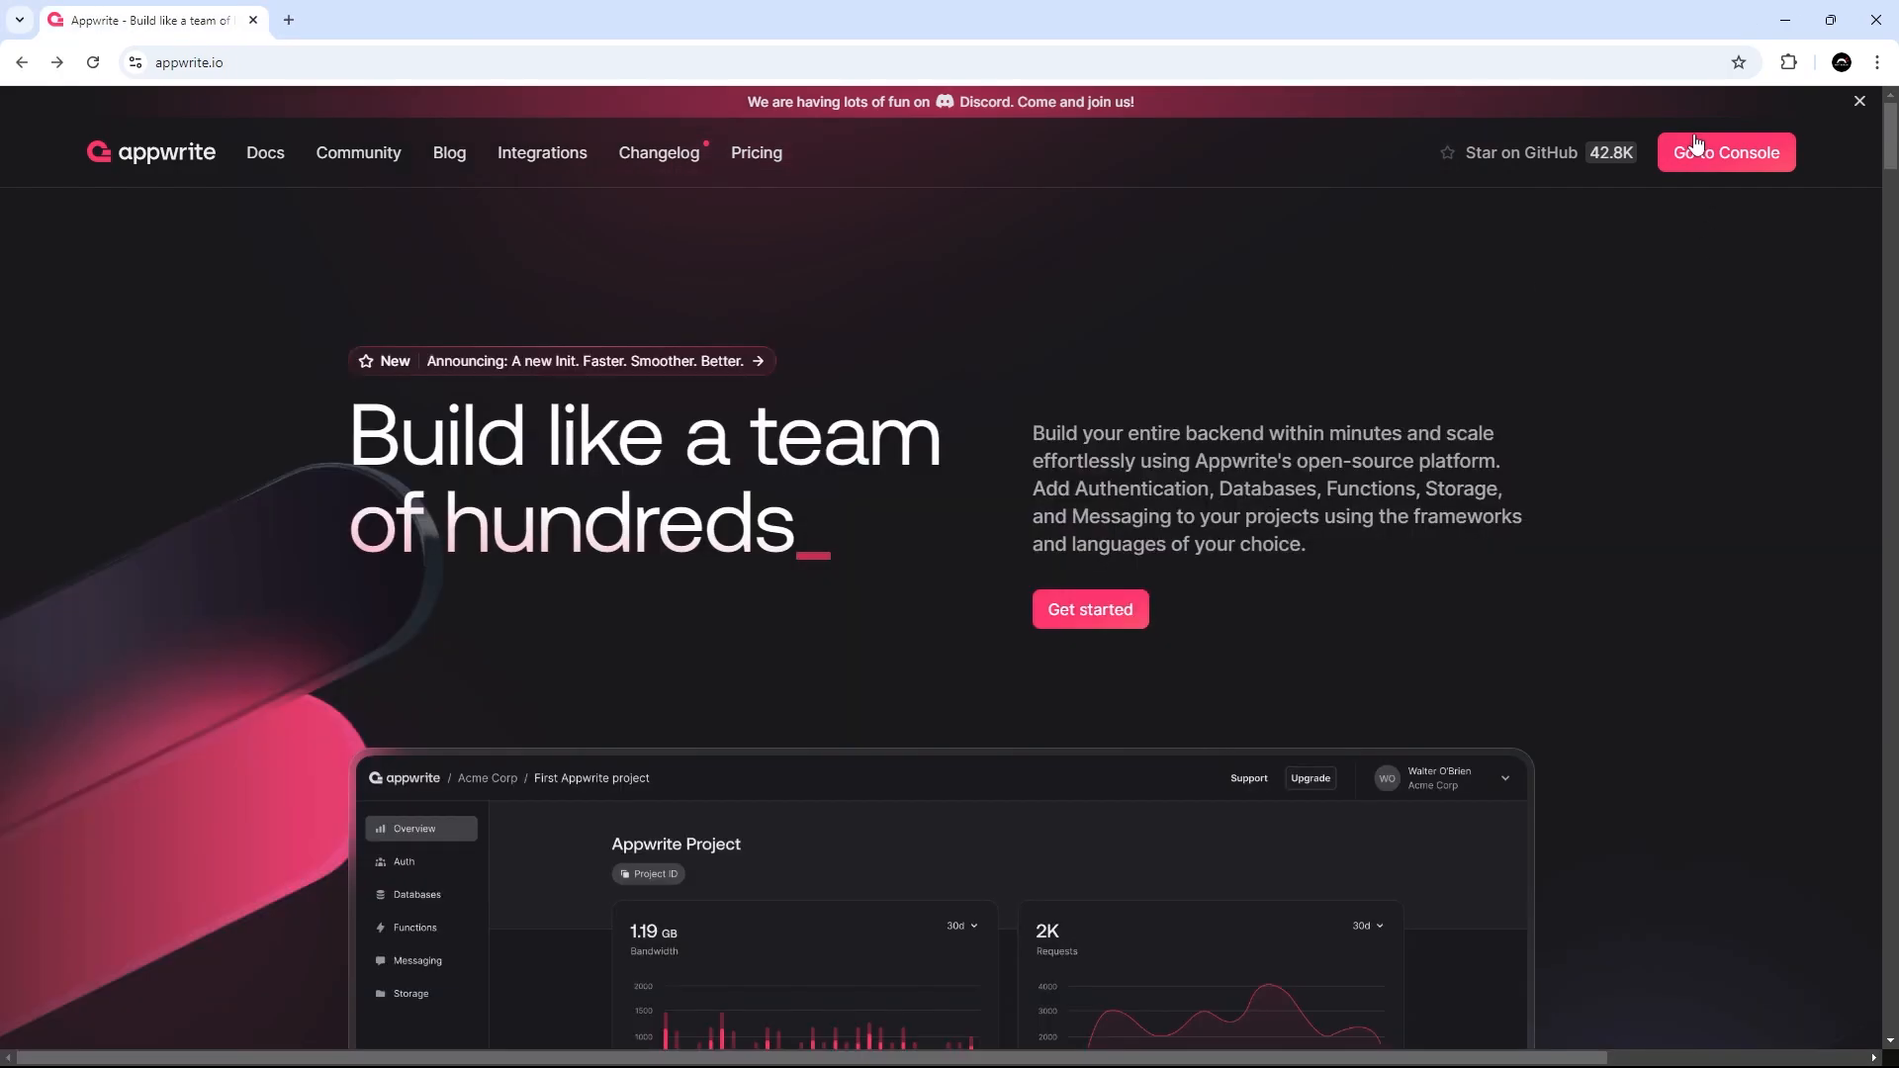
Create a console project named 'Notes App Ninja' in the Frankfurt region.
{"action": "left_click", "coordinate": [1724, 153]}
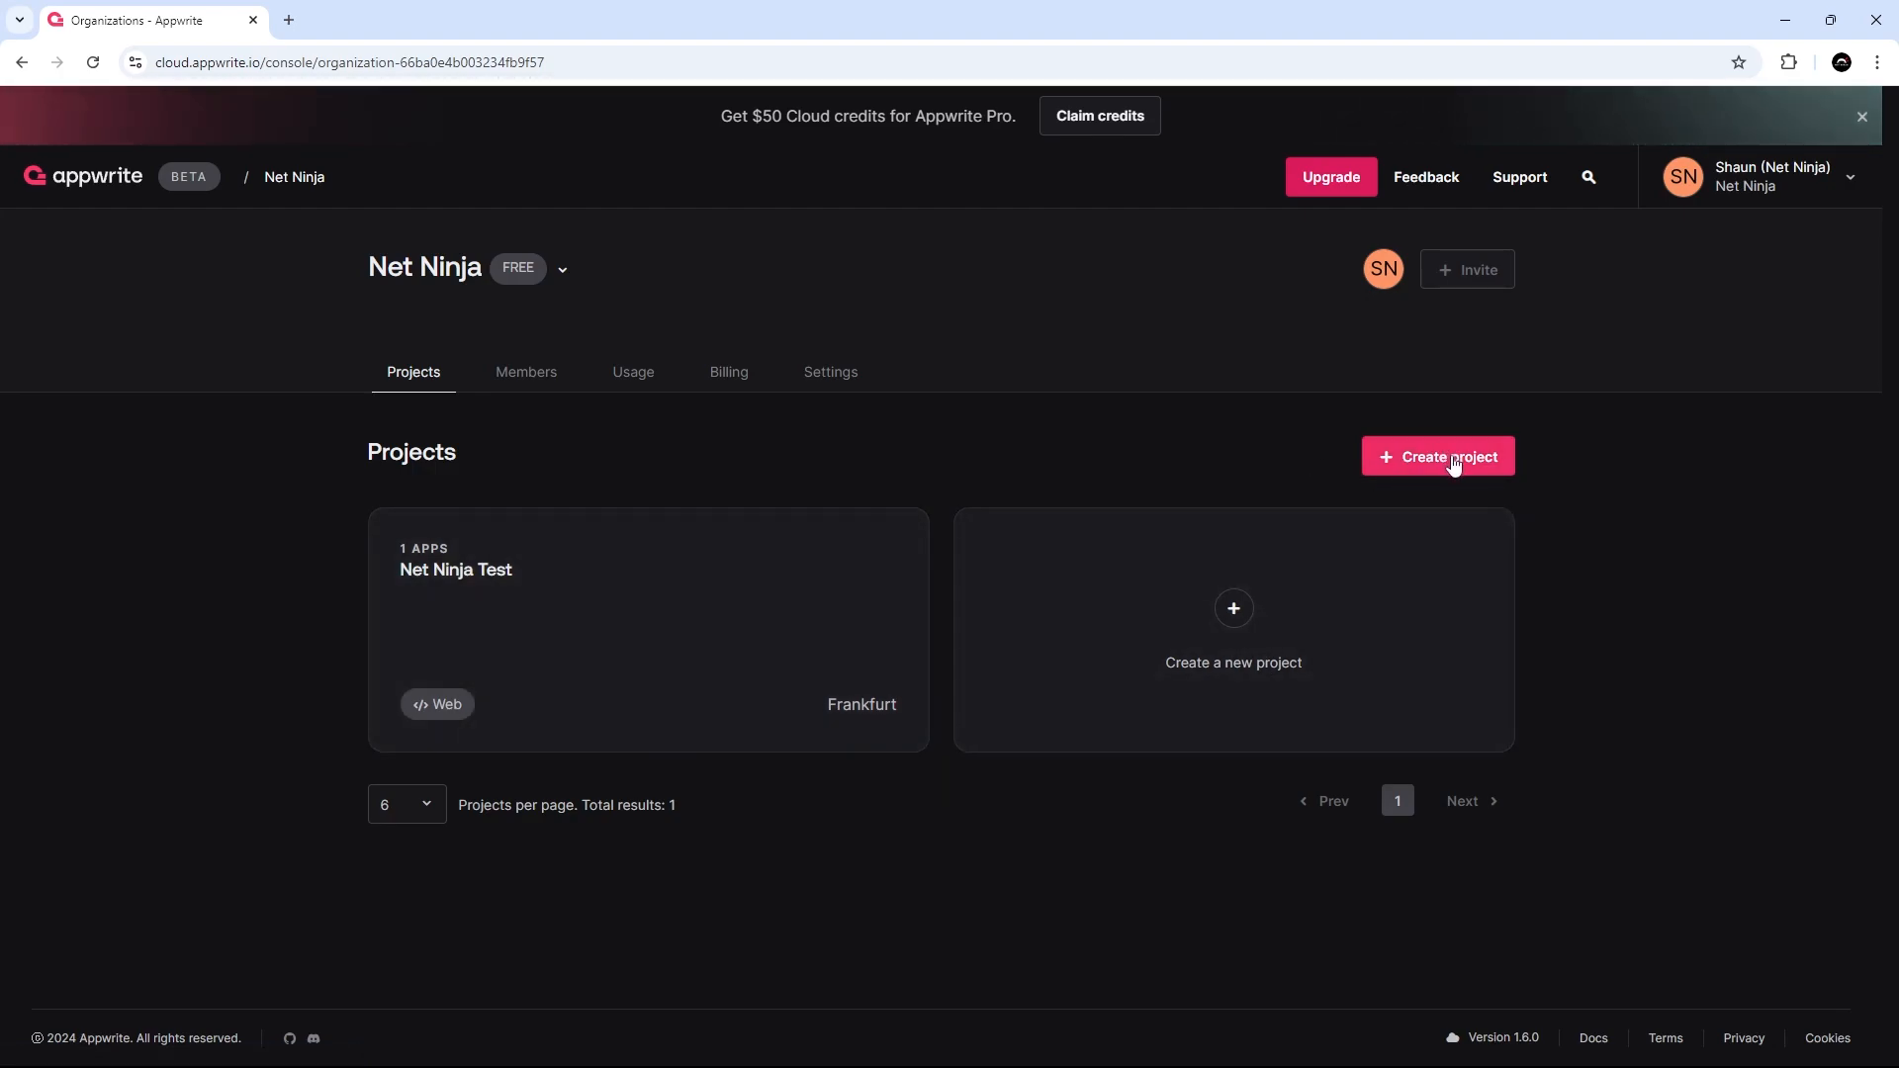
{"action": "left_click", "coordinate": [1439, 456]}
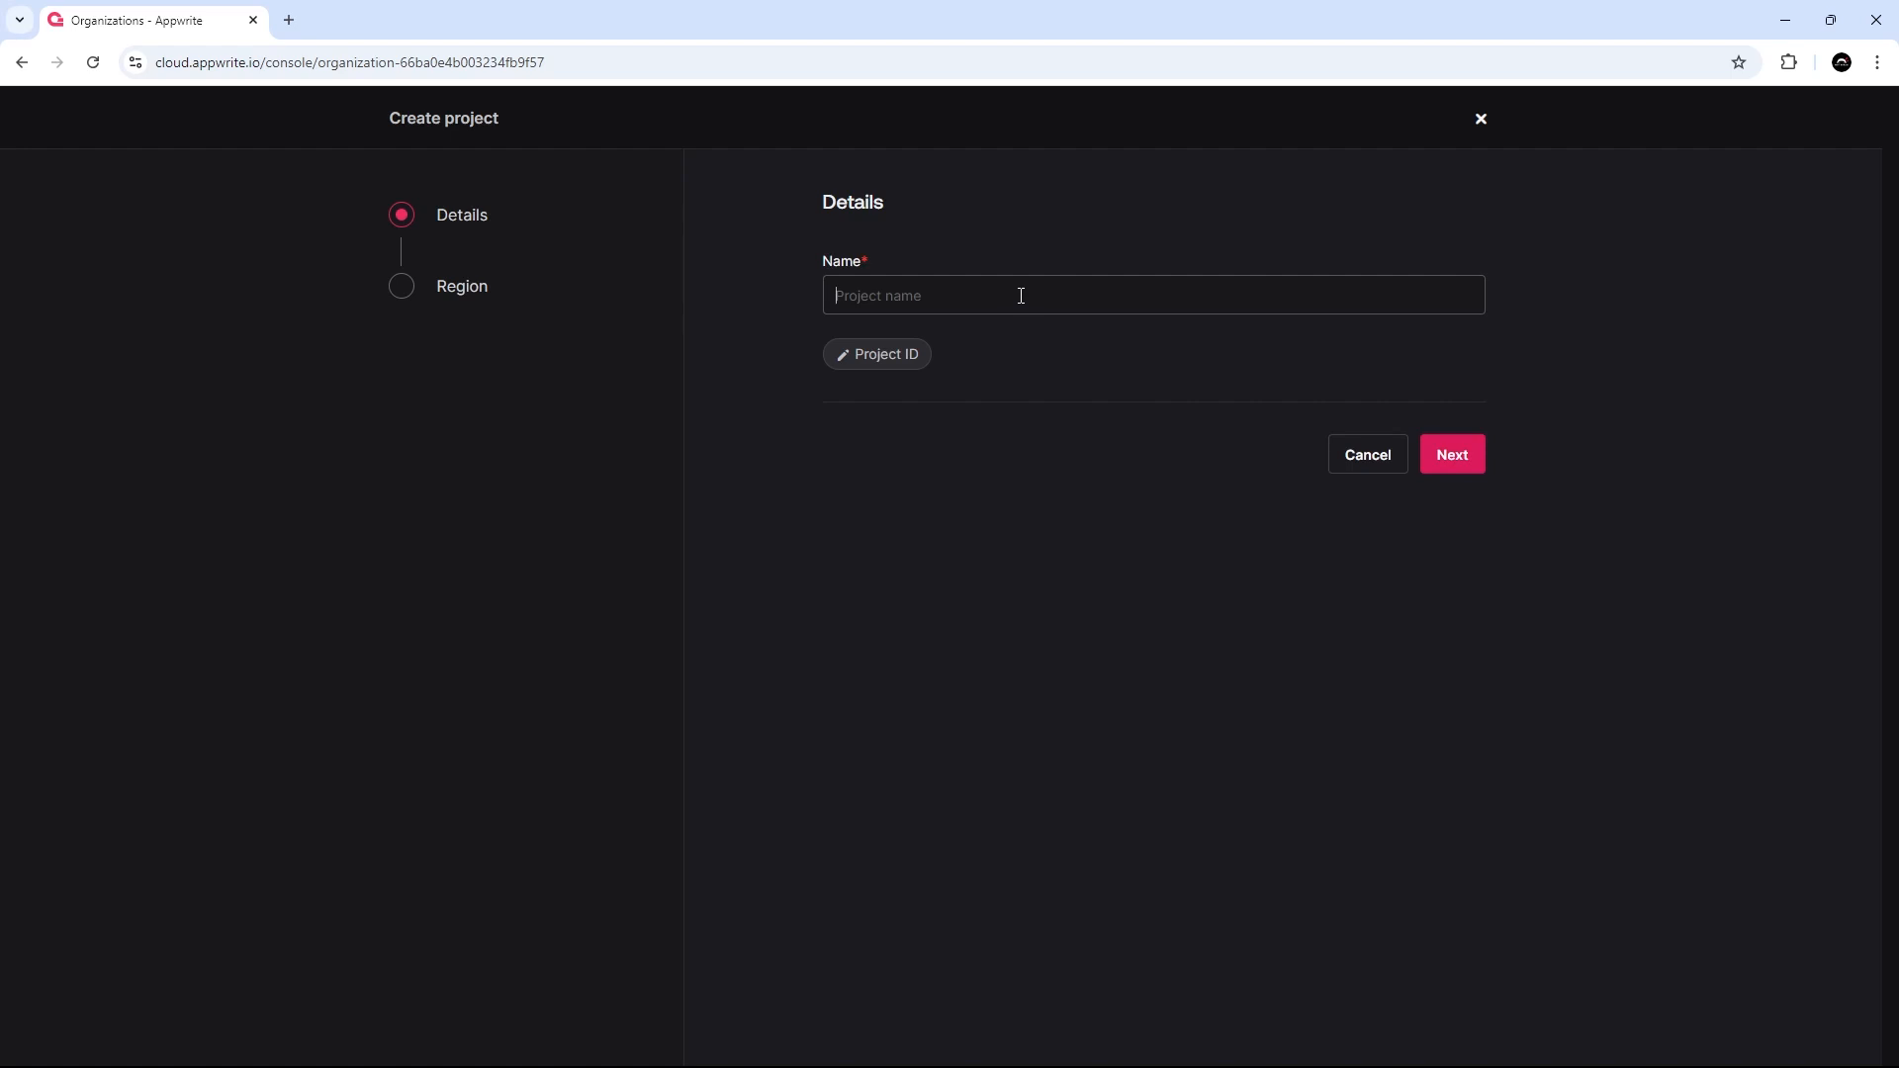
{"action": "type", "text": "Notes App N"}
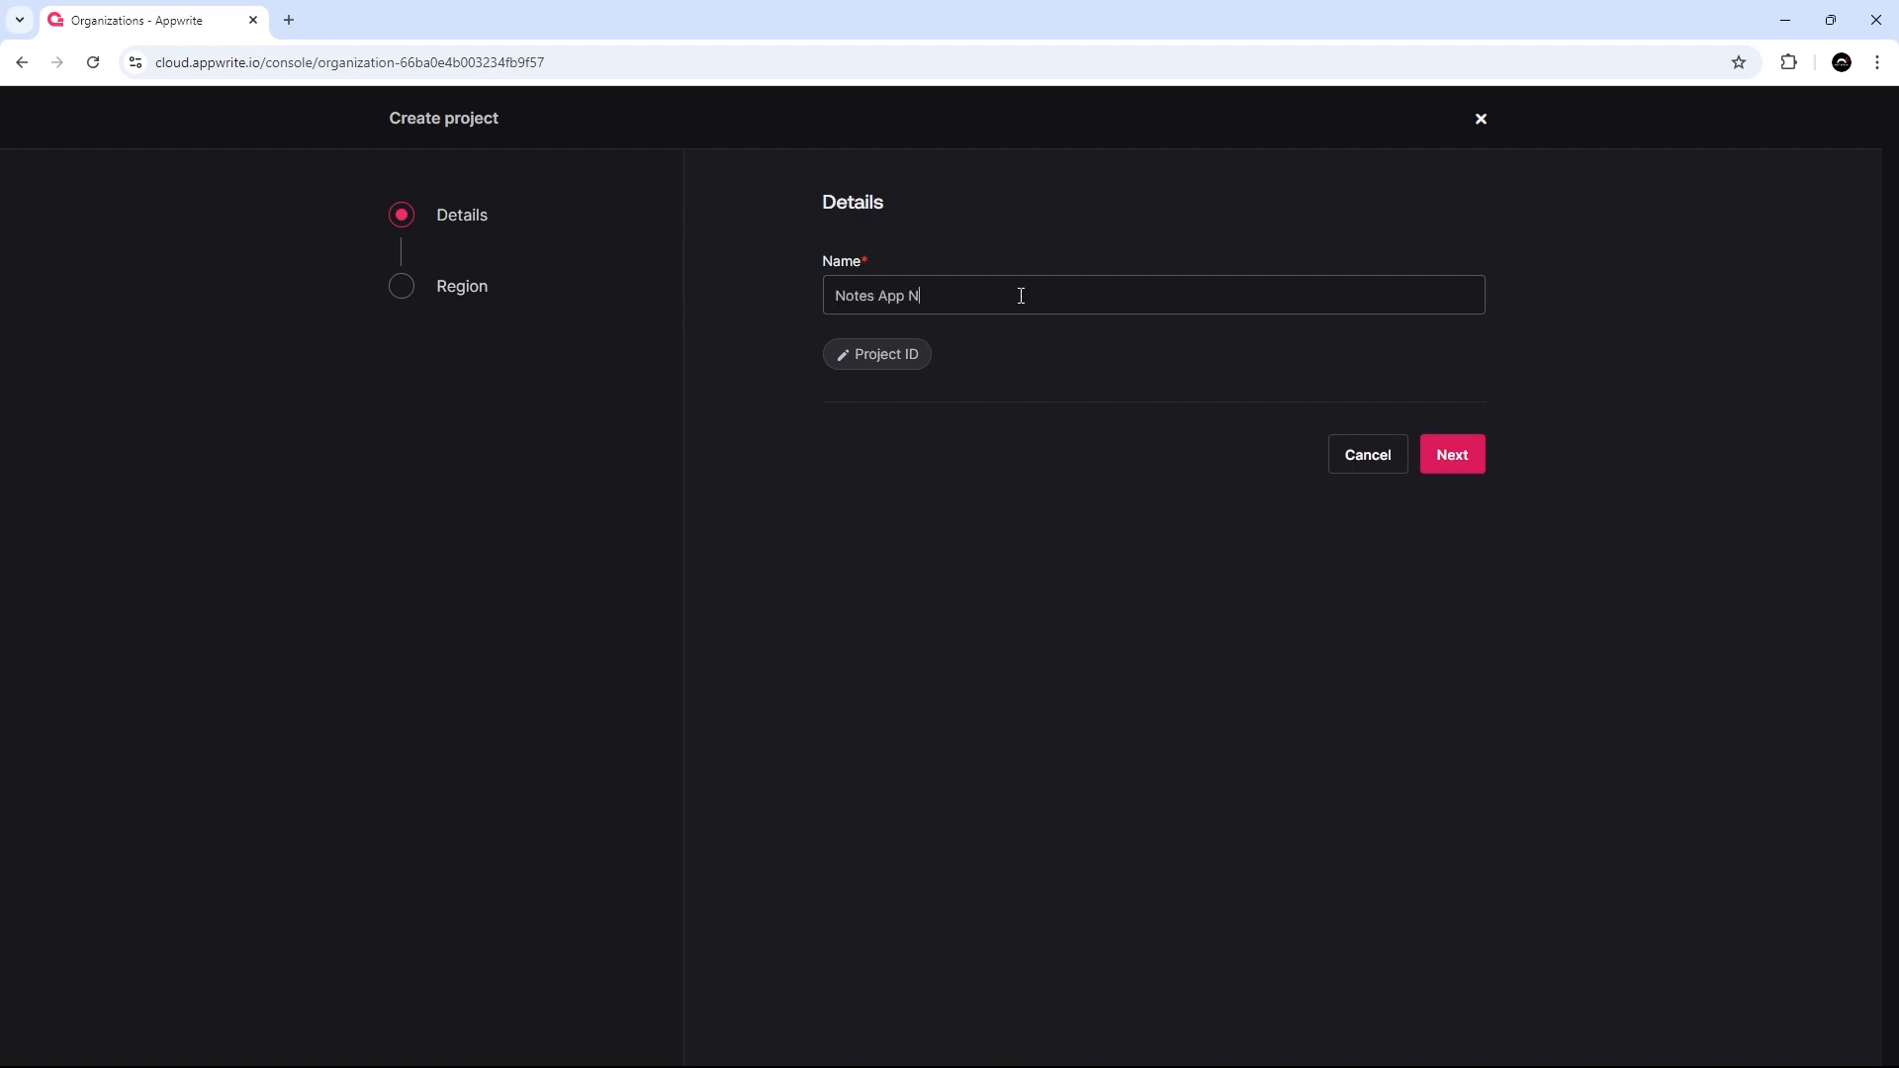
{"action": "type", "text": "inja"}
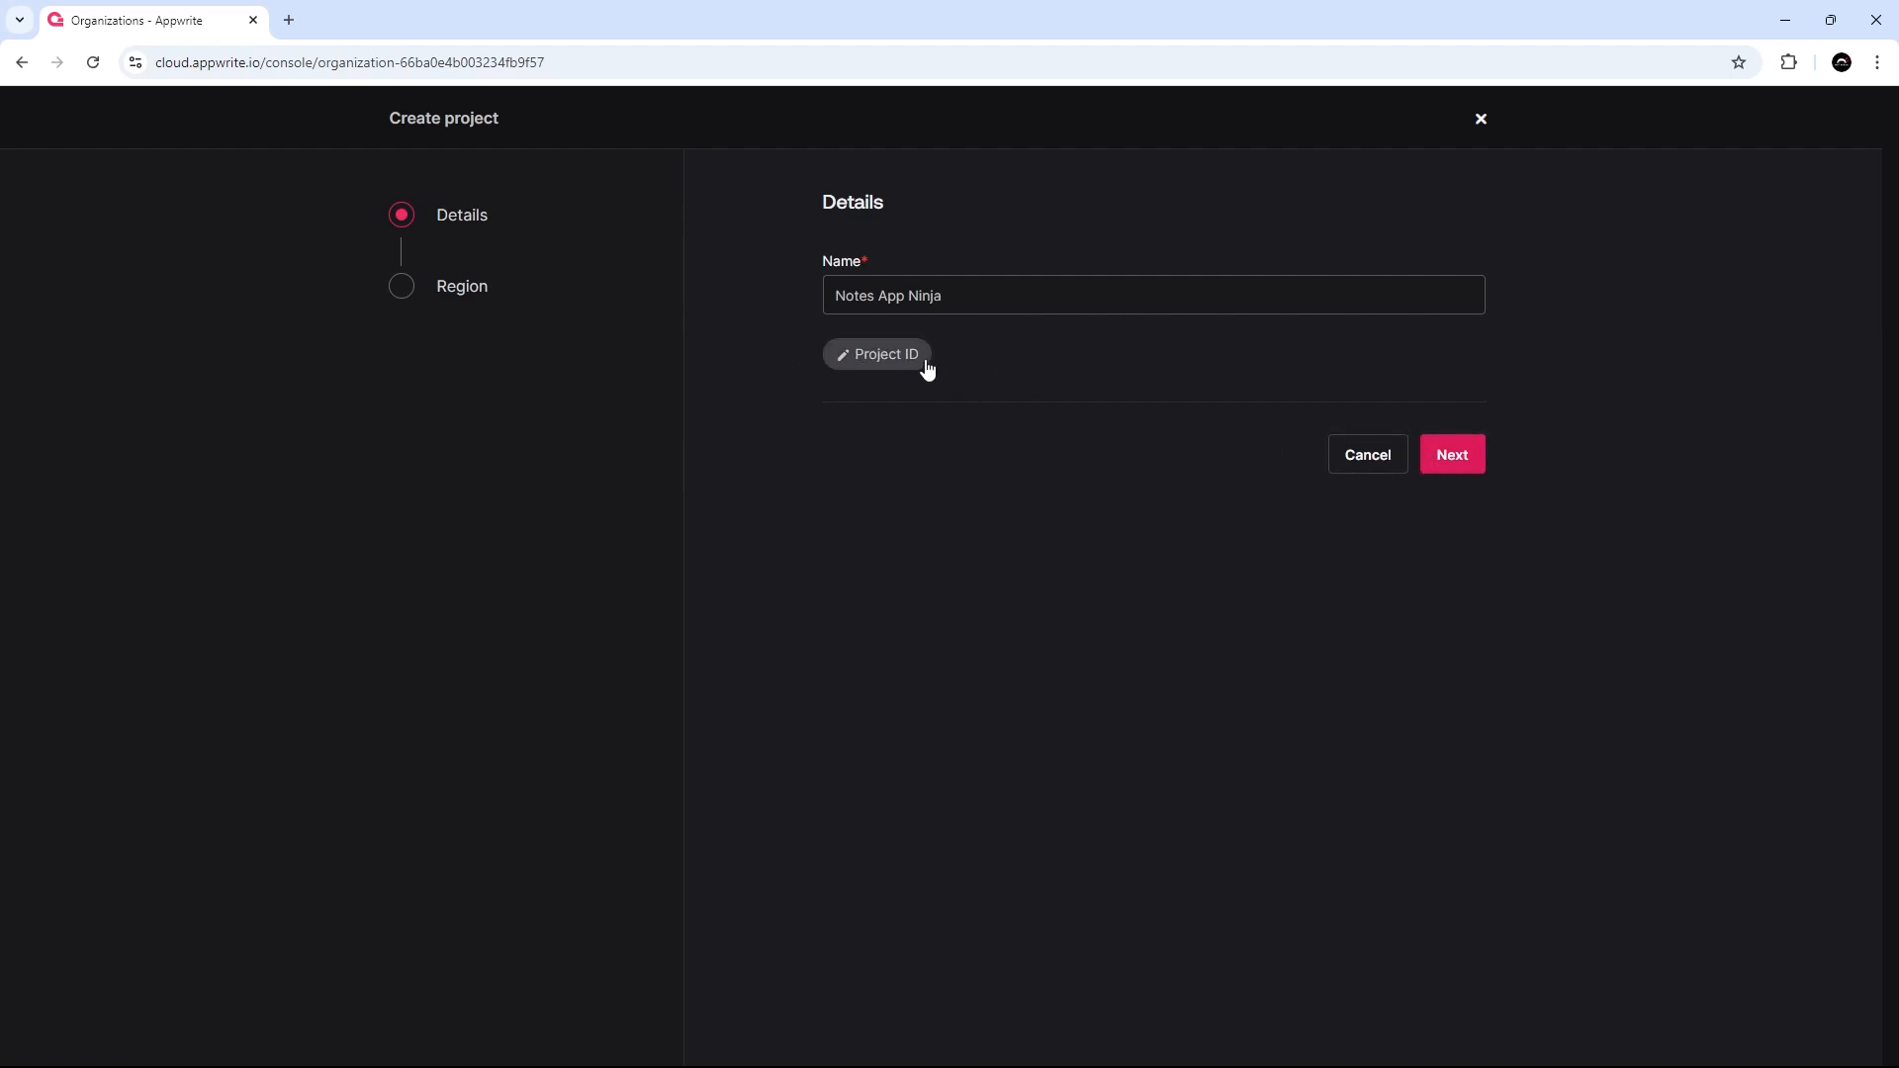
{"action": "left_click", "coordinate": [1151, 294]}
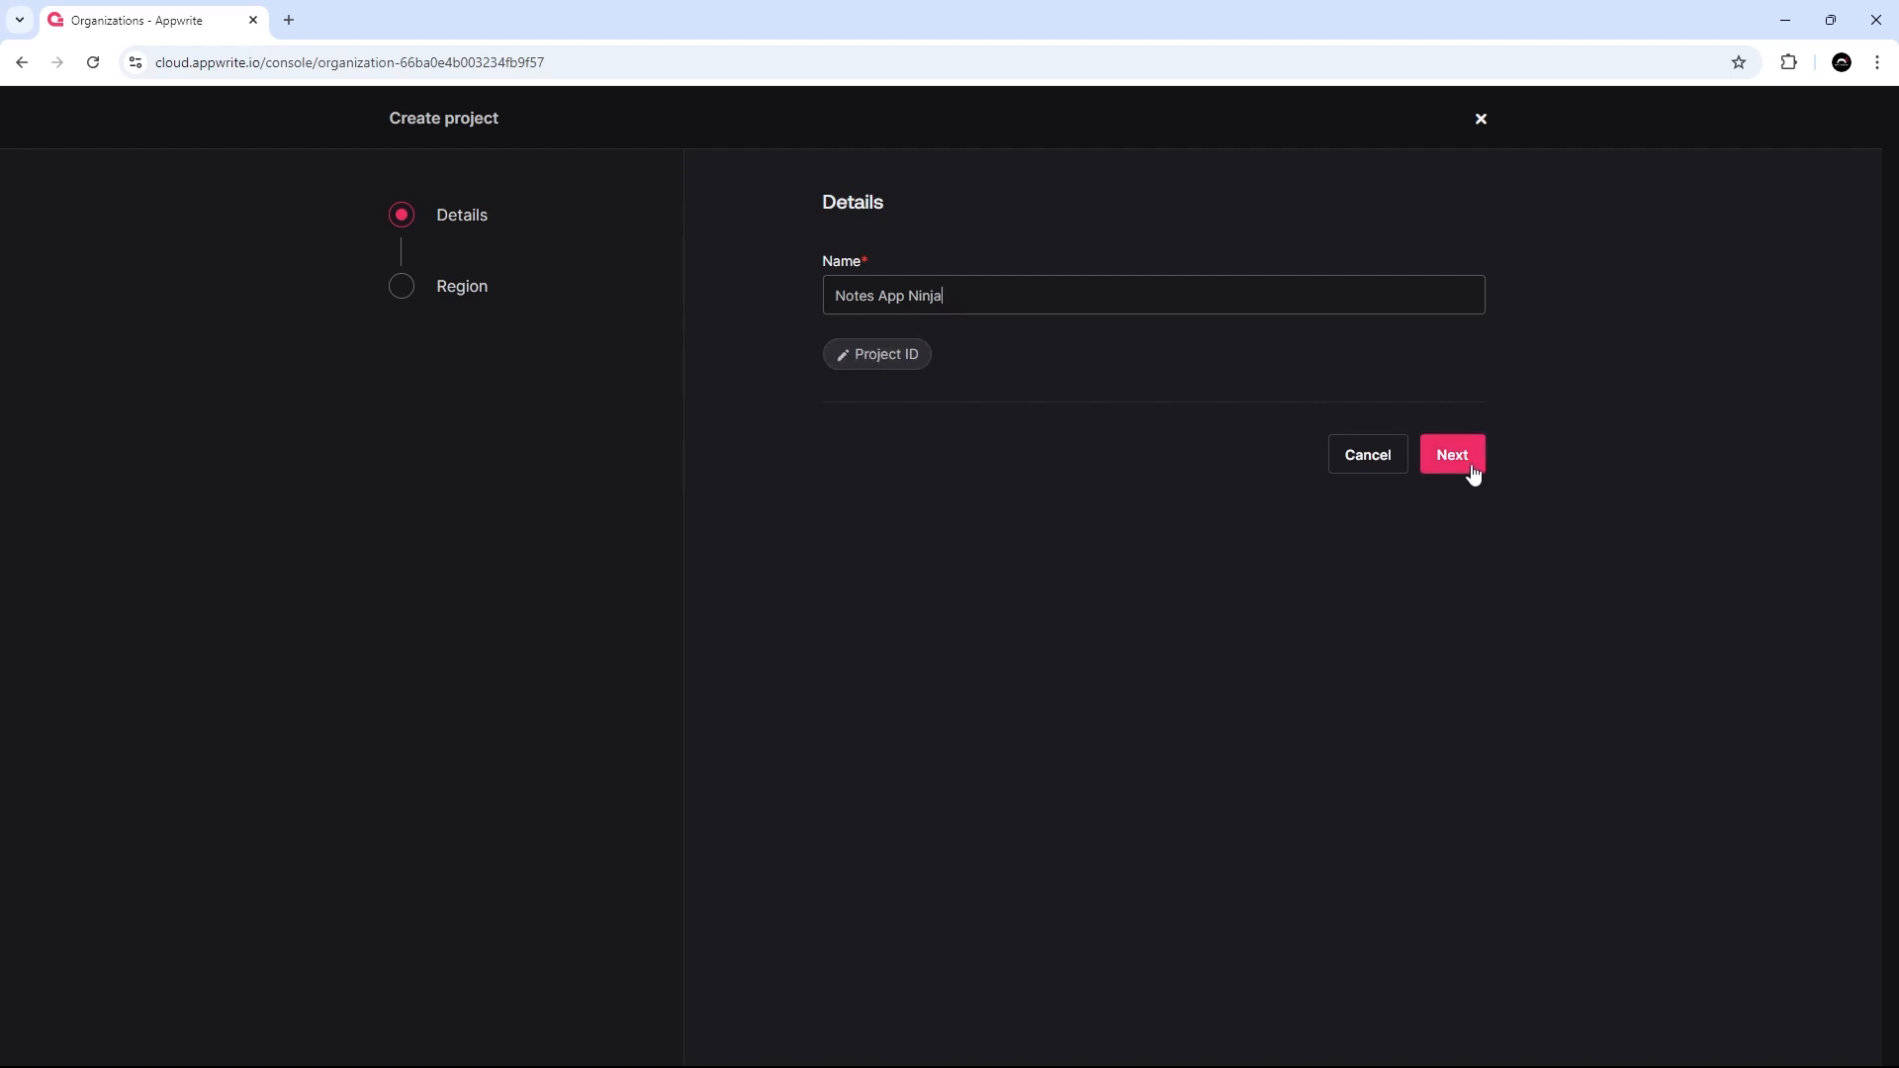
{"action": "left_click", "coordinate": [1450, 455]}
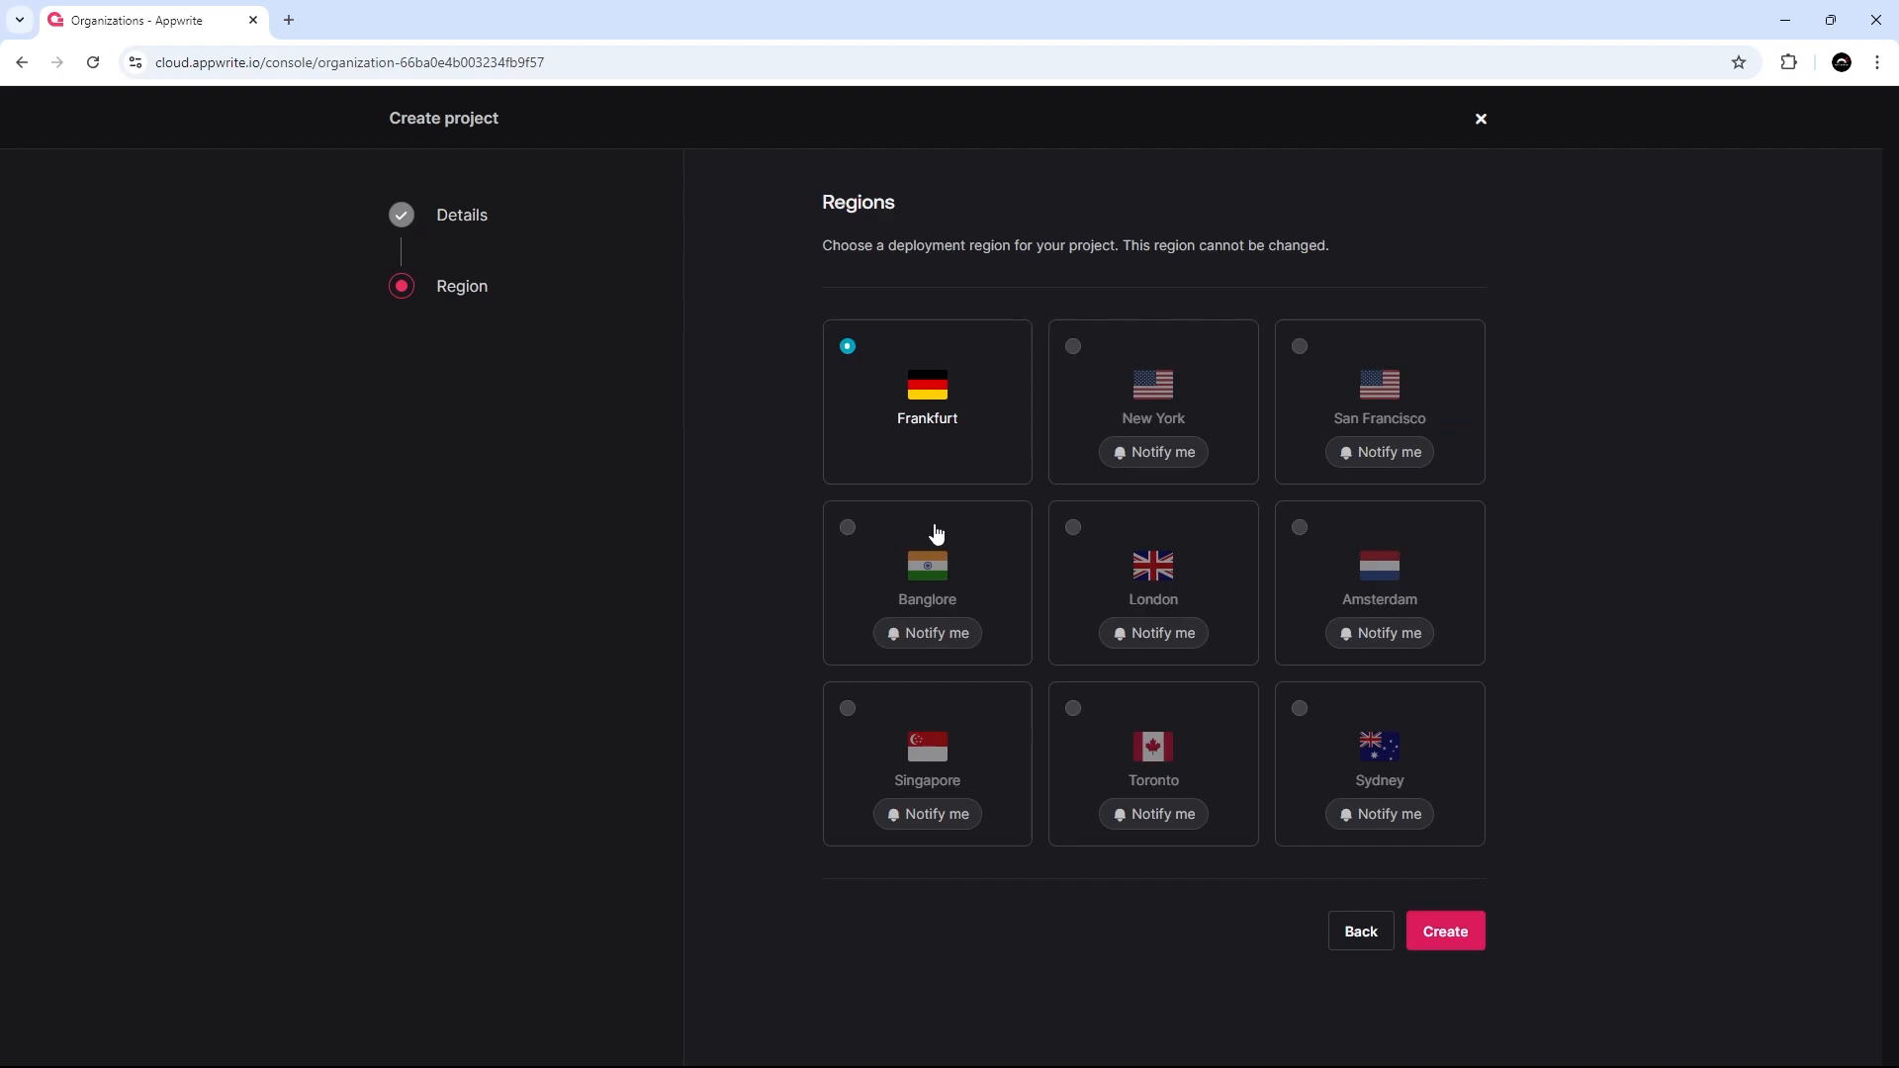
{"action": "left_click", "coordinate": [1443, 930]}
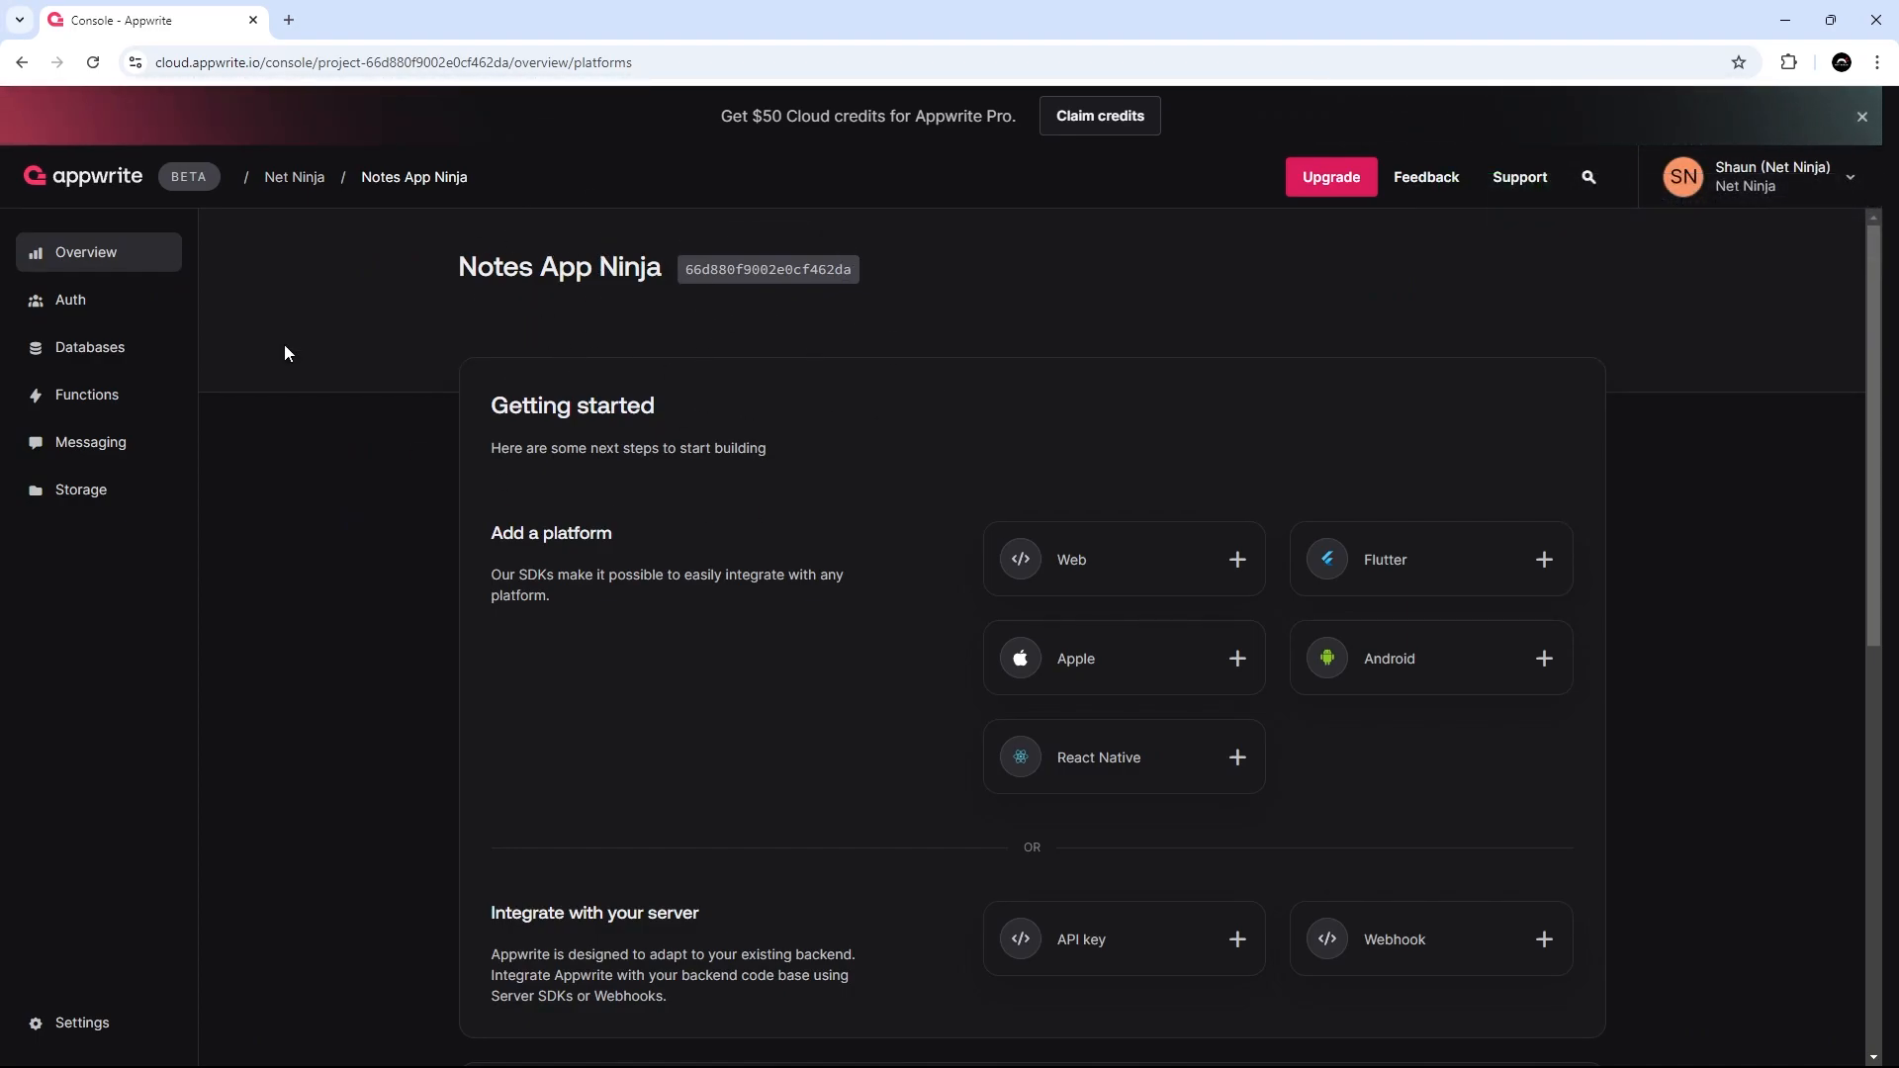
{"action": "mouse_move", "coordinate": [86, 396]}
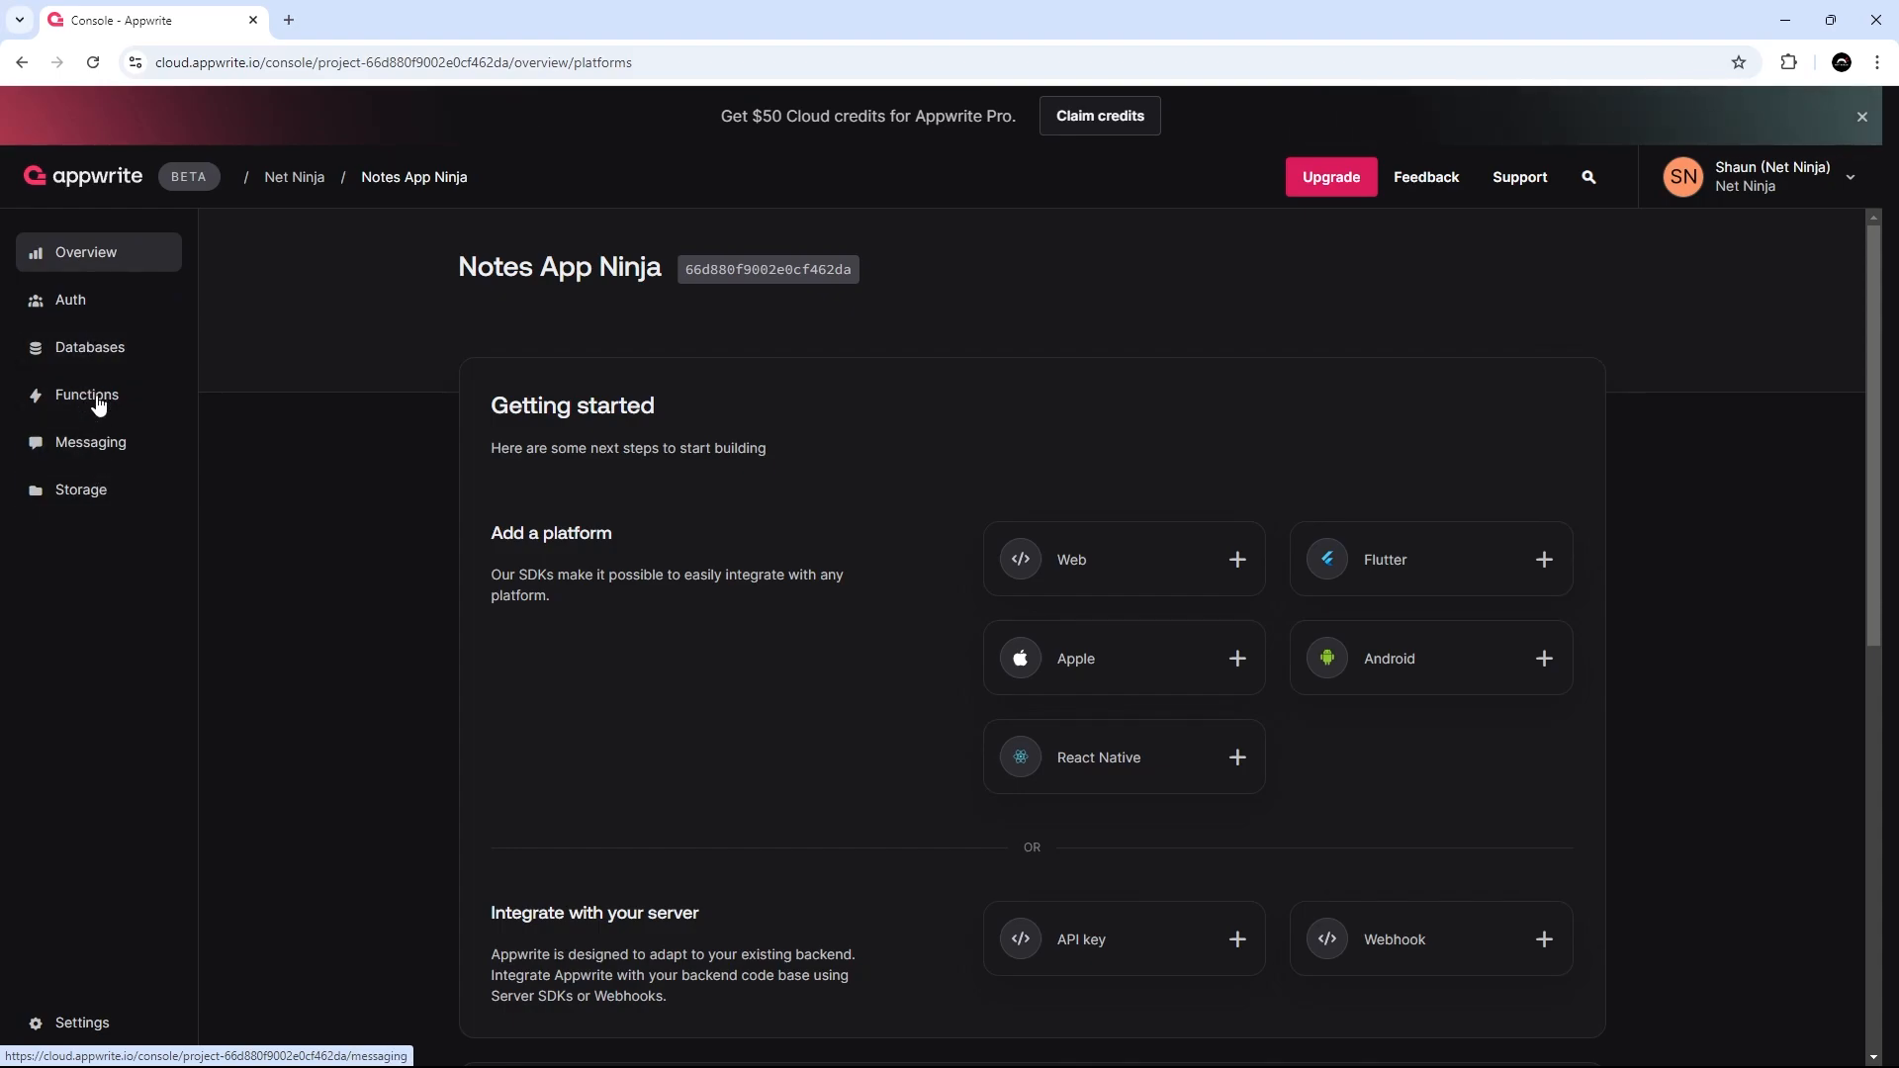
{"action": "mouse_move", "coordinate": [89, 441]}
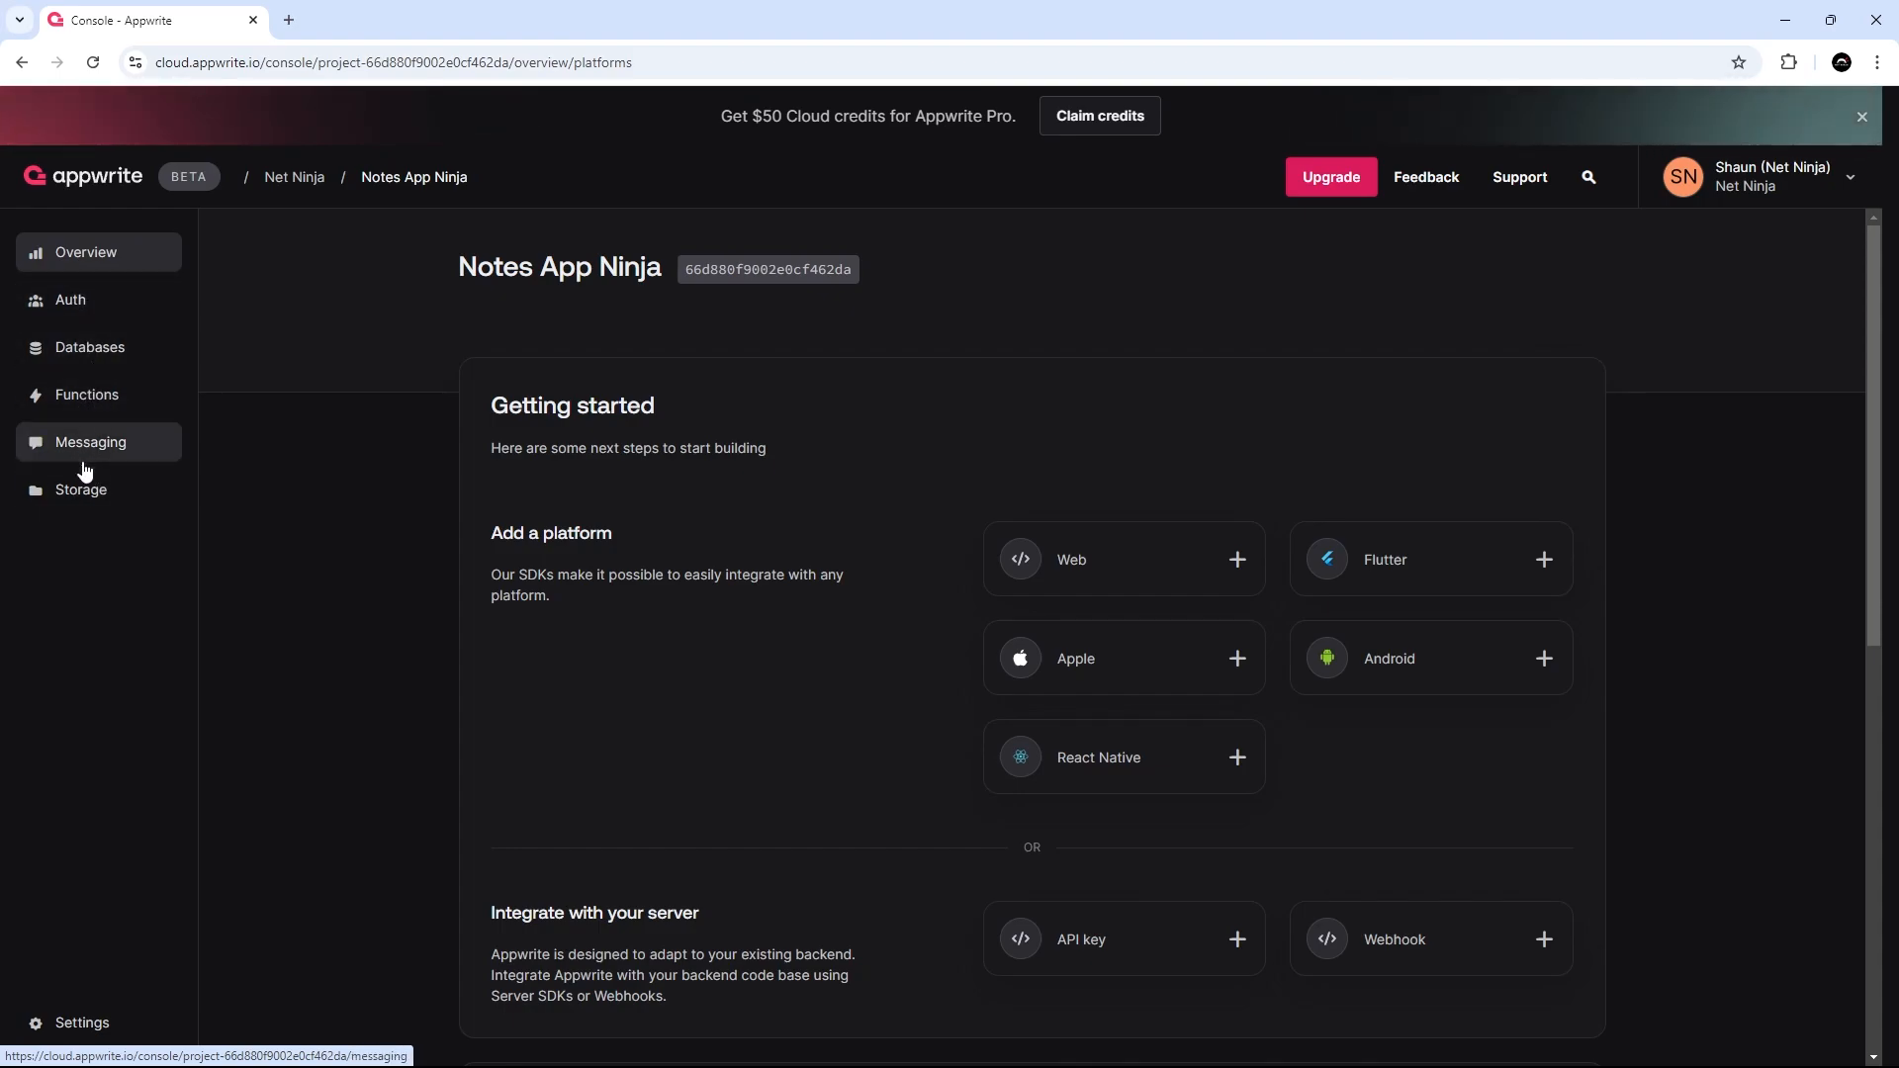
{"action": "mouse_move", "coordinate": [150, 358]}
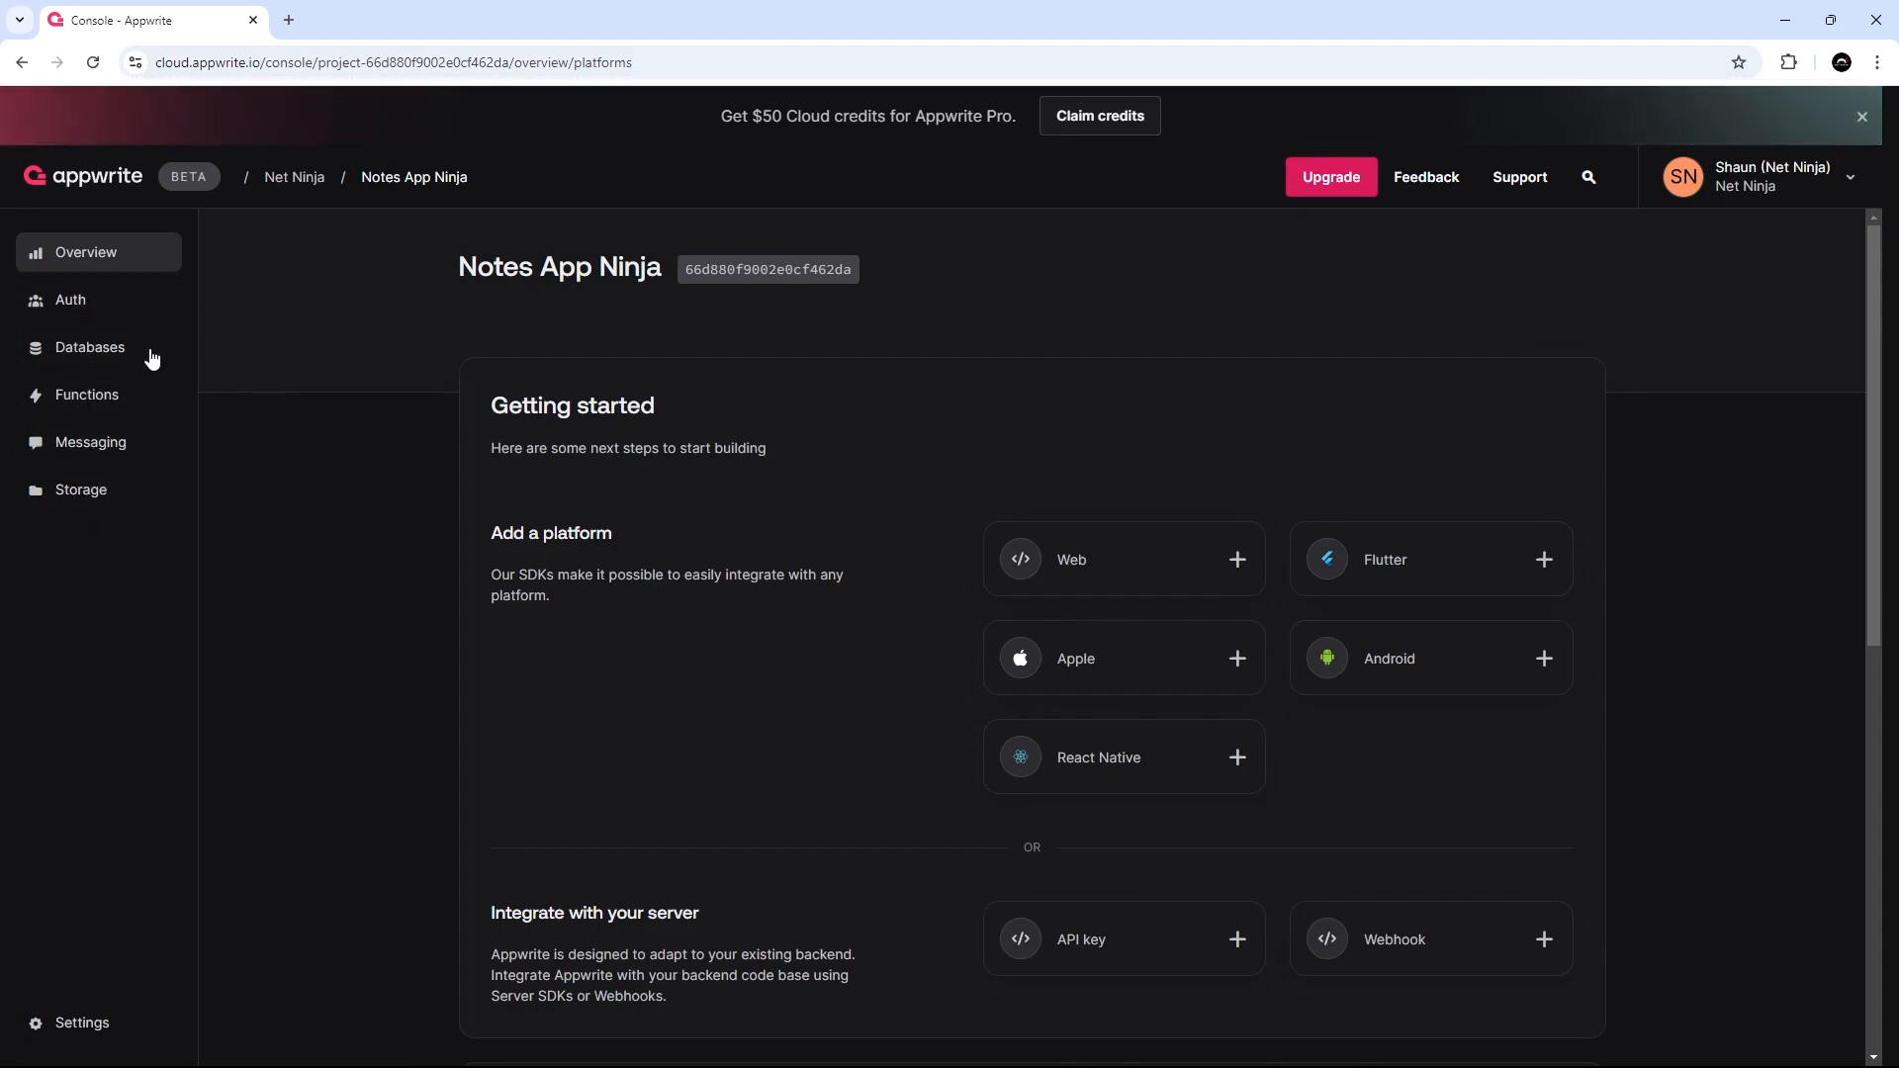
Go to the project's Databases section and start the Create database form.
{"action": "left_click", "coordinate": [89, 348]}
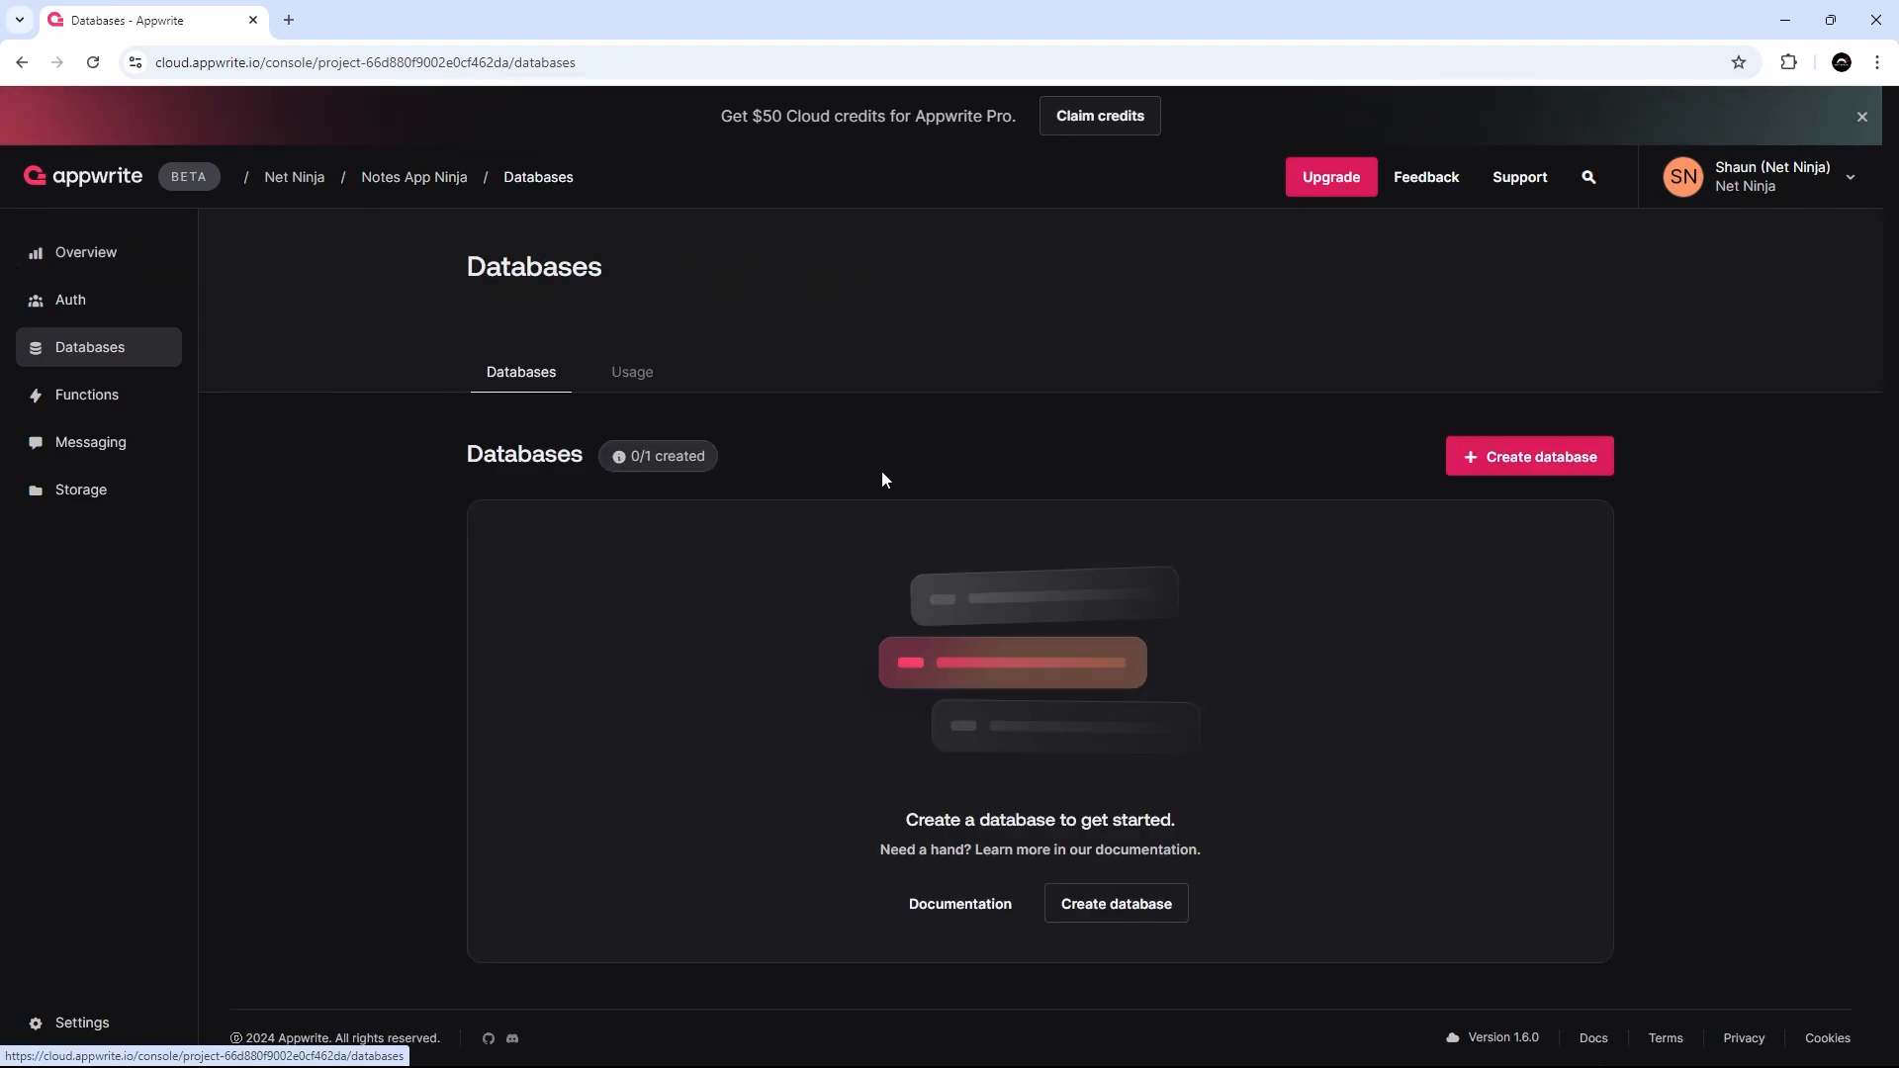
{"action": "mouse_move", "coordinate": [1547, 463]}
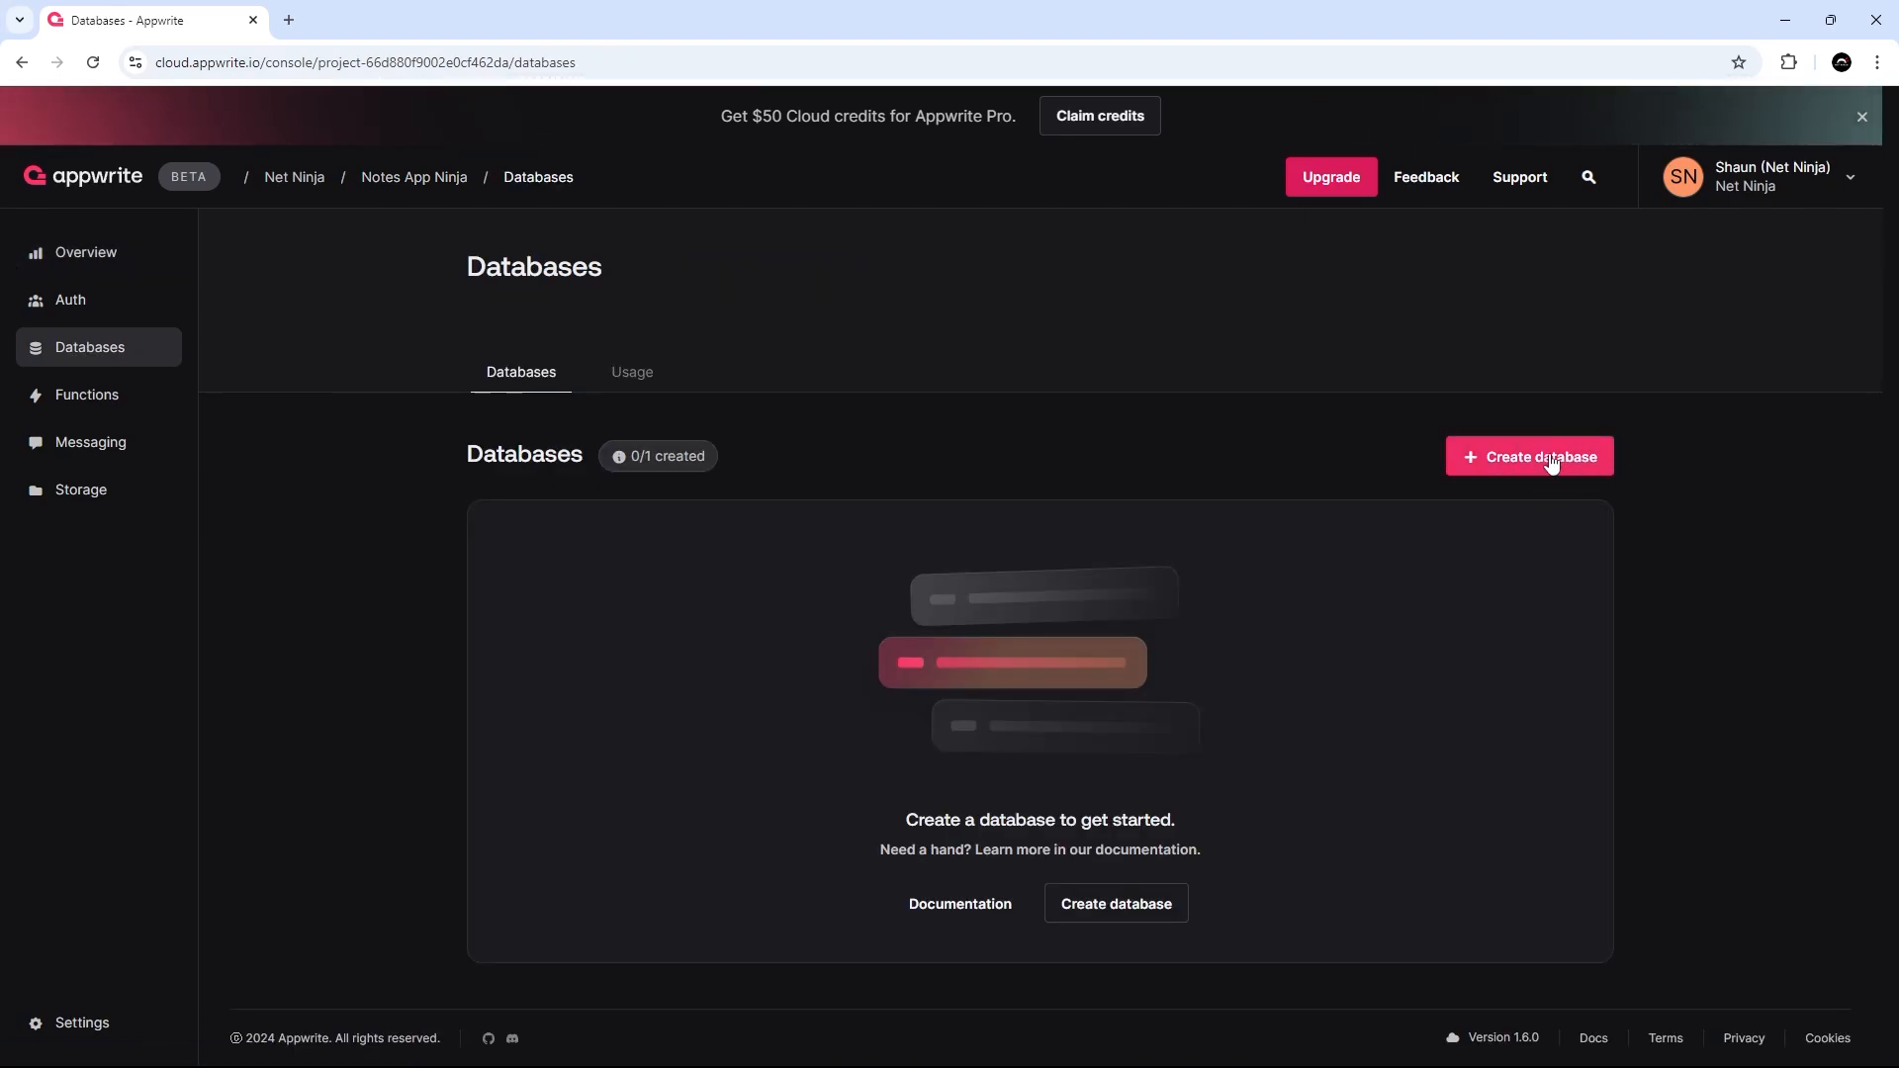
{"action": "left_click", "coordinate": [1529, 457]}
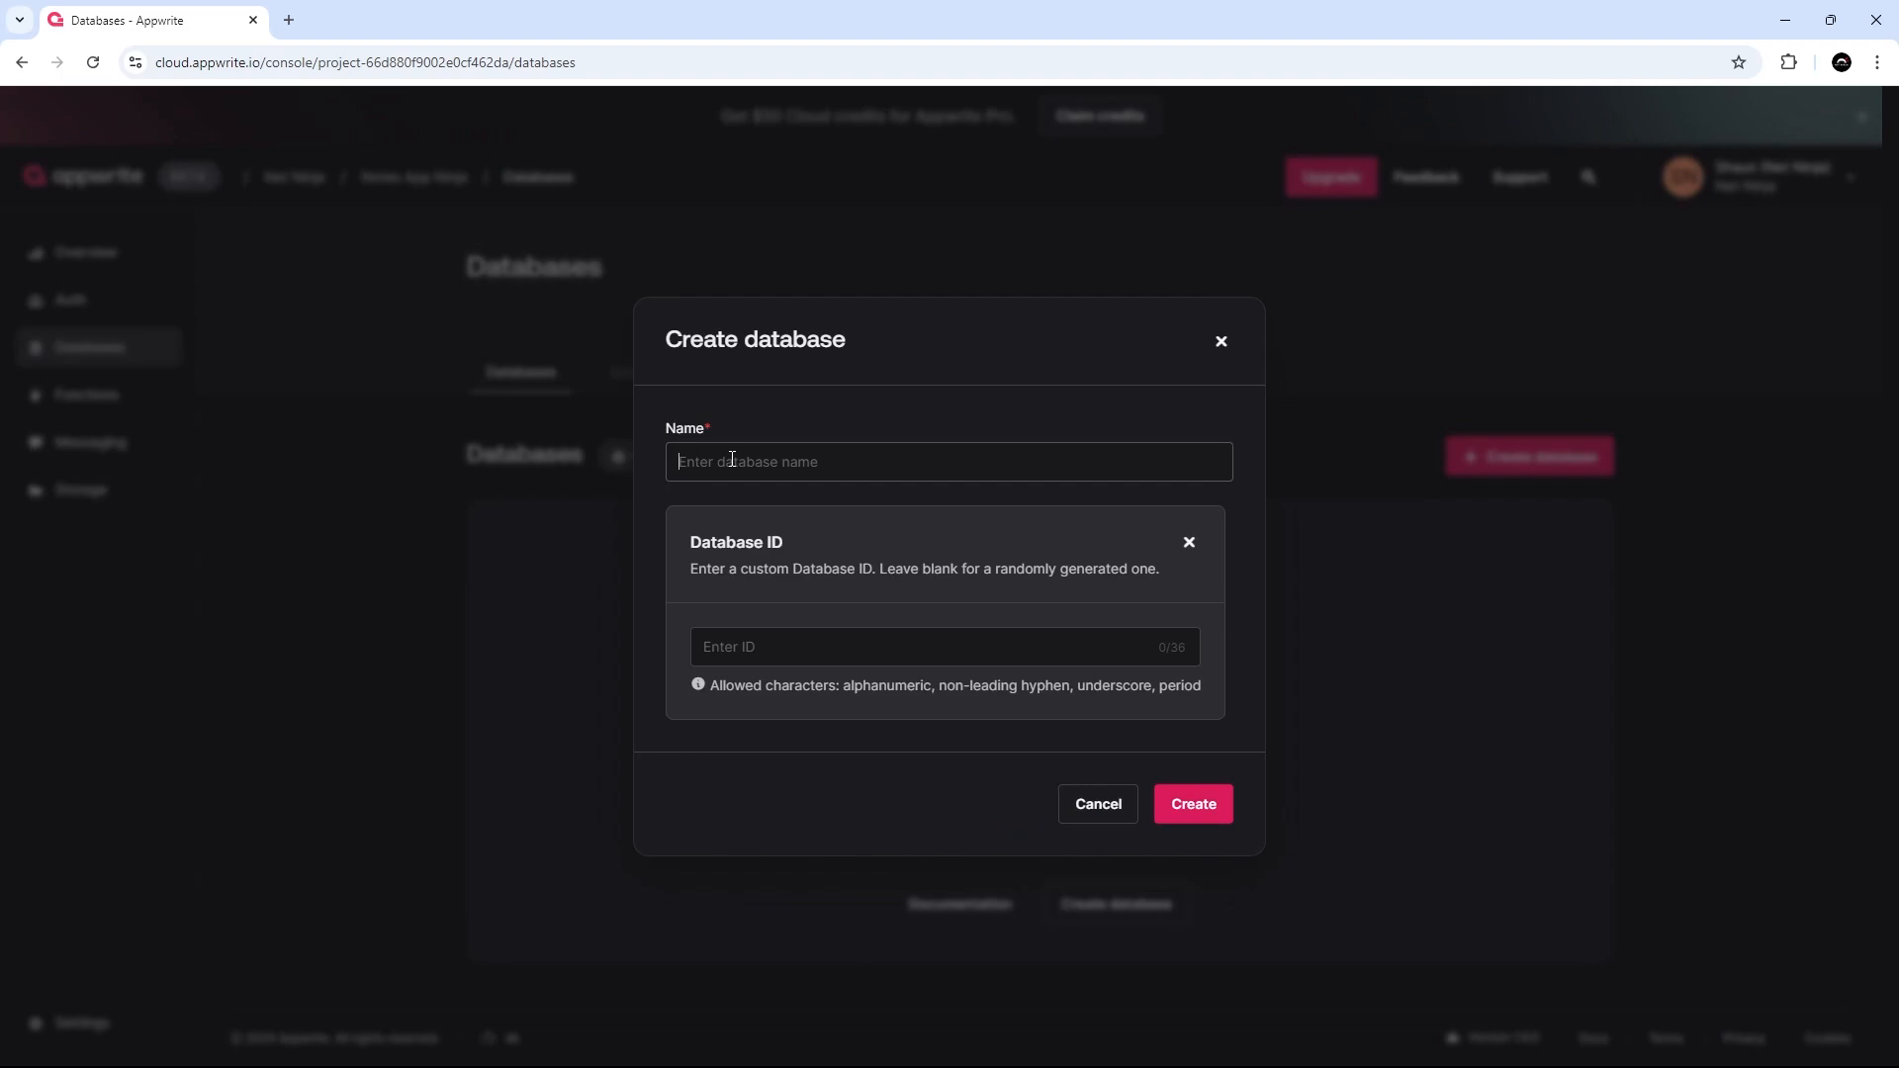
{"action": "mouse_move", "coordinate": [1157, 433]}
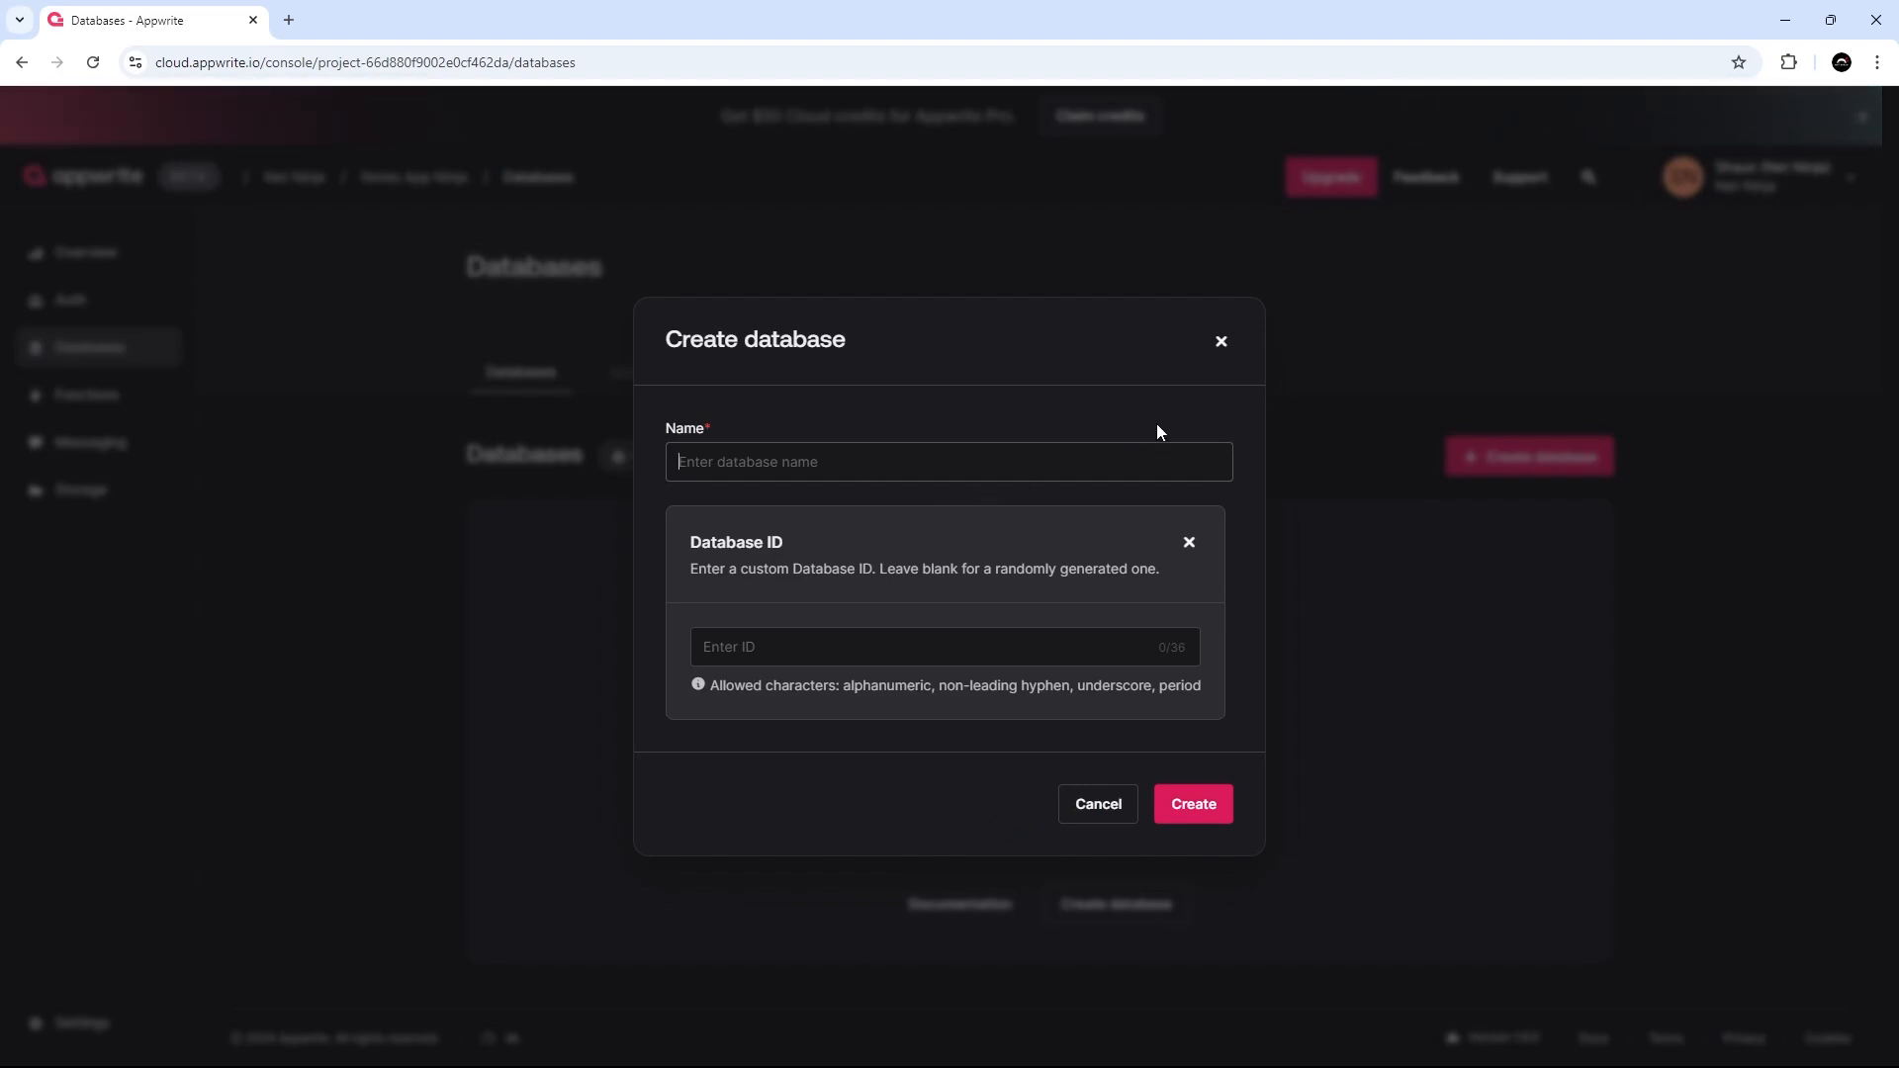
Create the database named 'Notes App' with ID 'notesApp' and return to the databases list.
{"action": "type", "text": "Notes"}
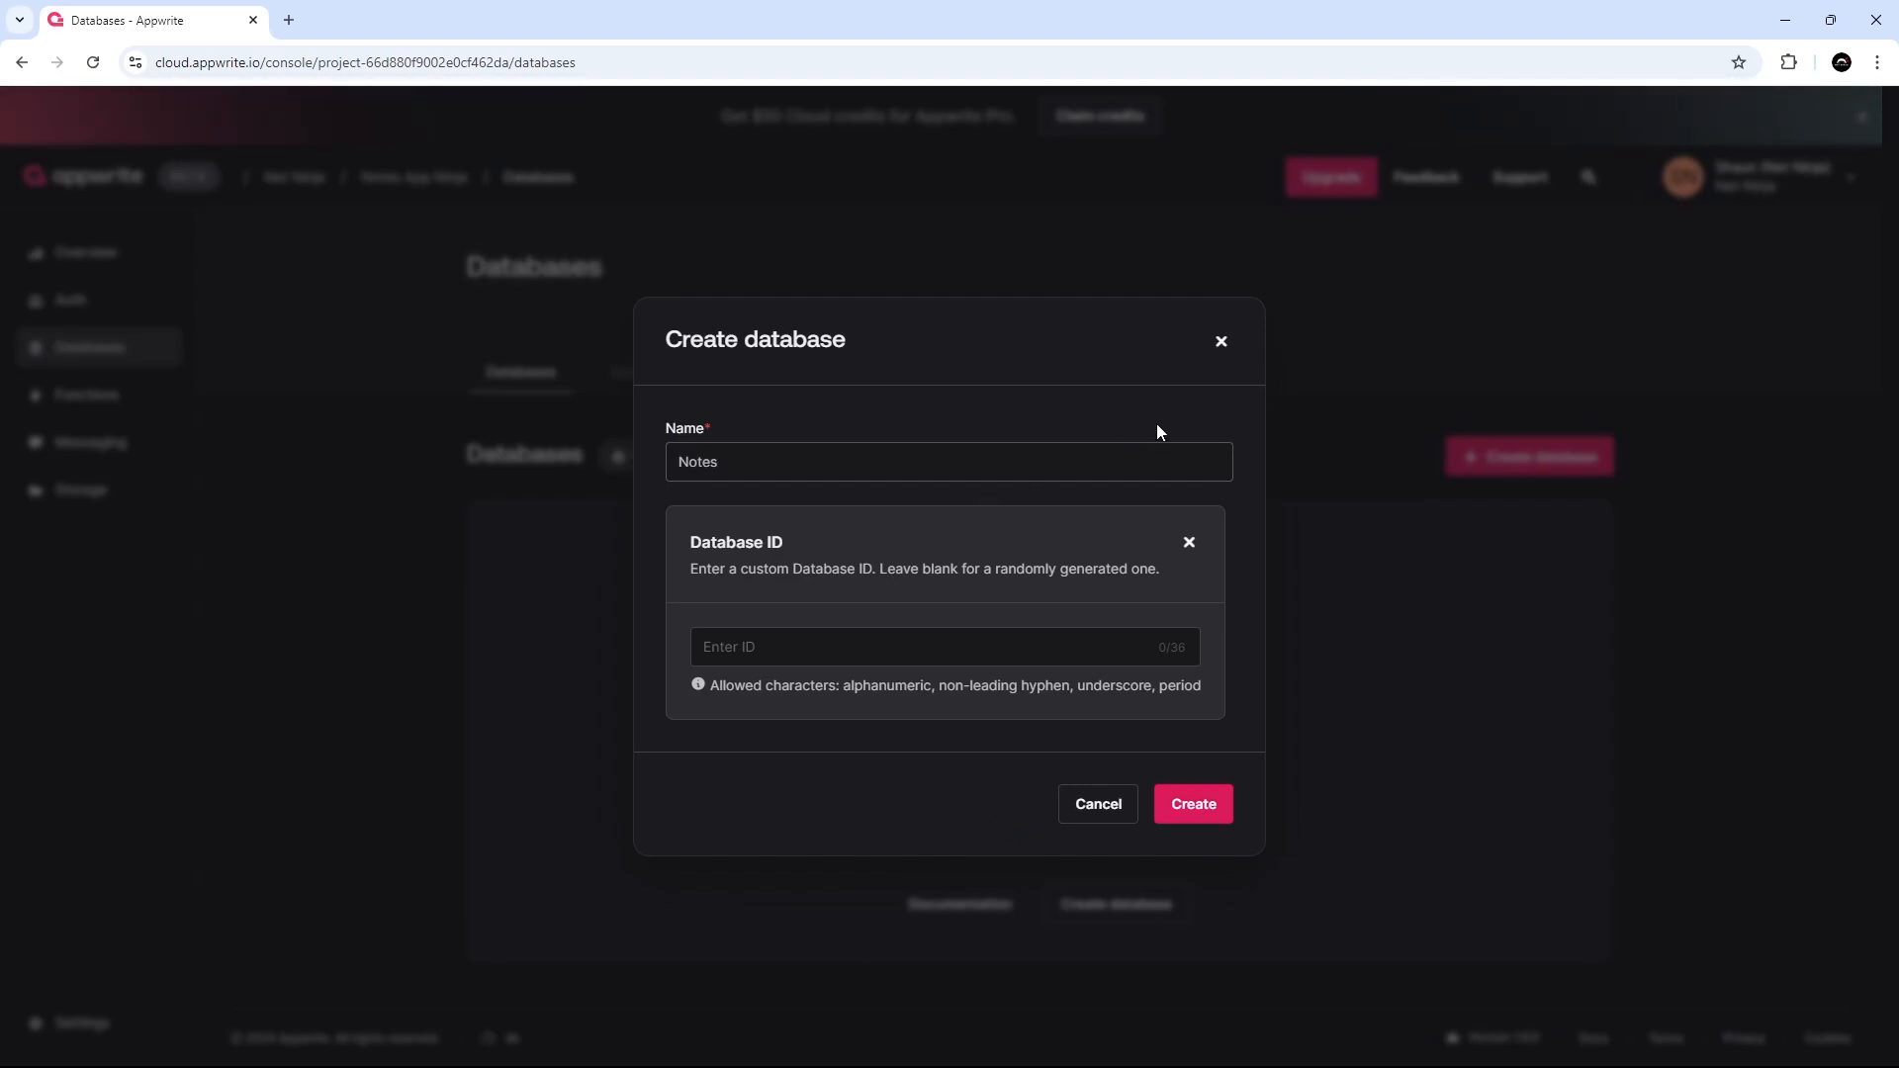
{"action": "type", "text": "App"}
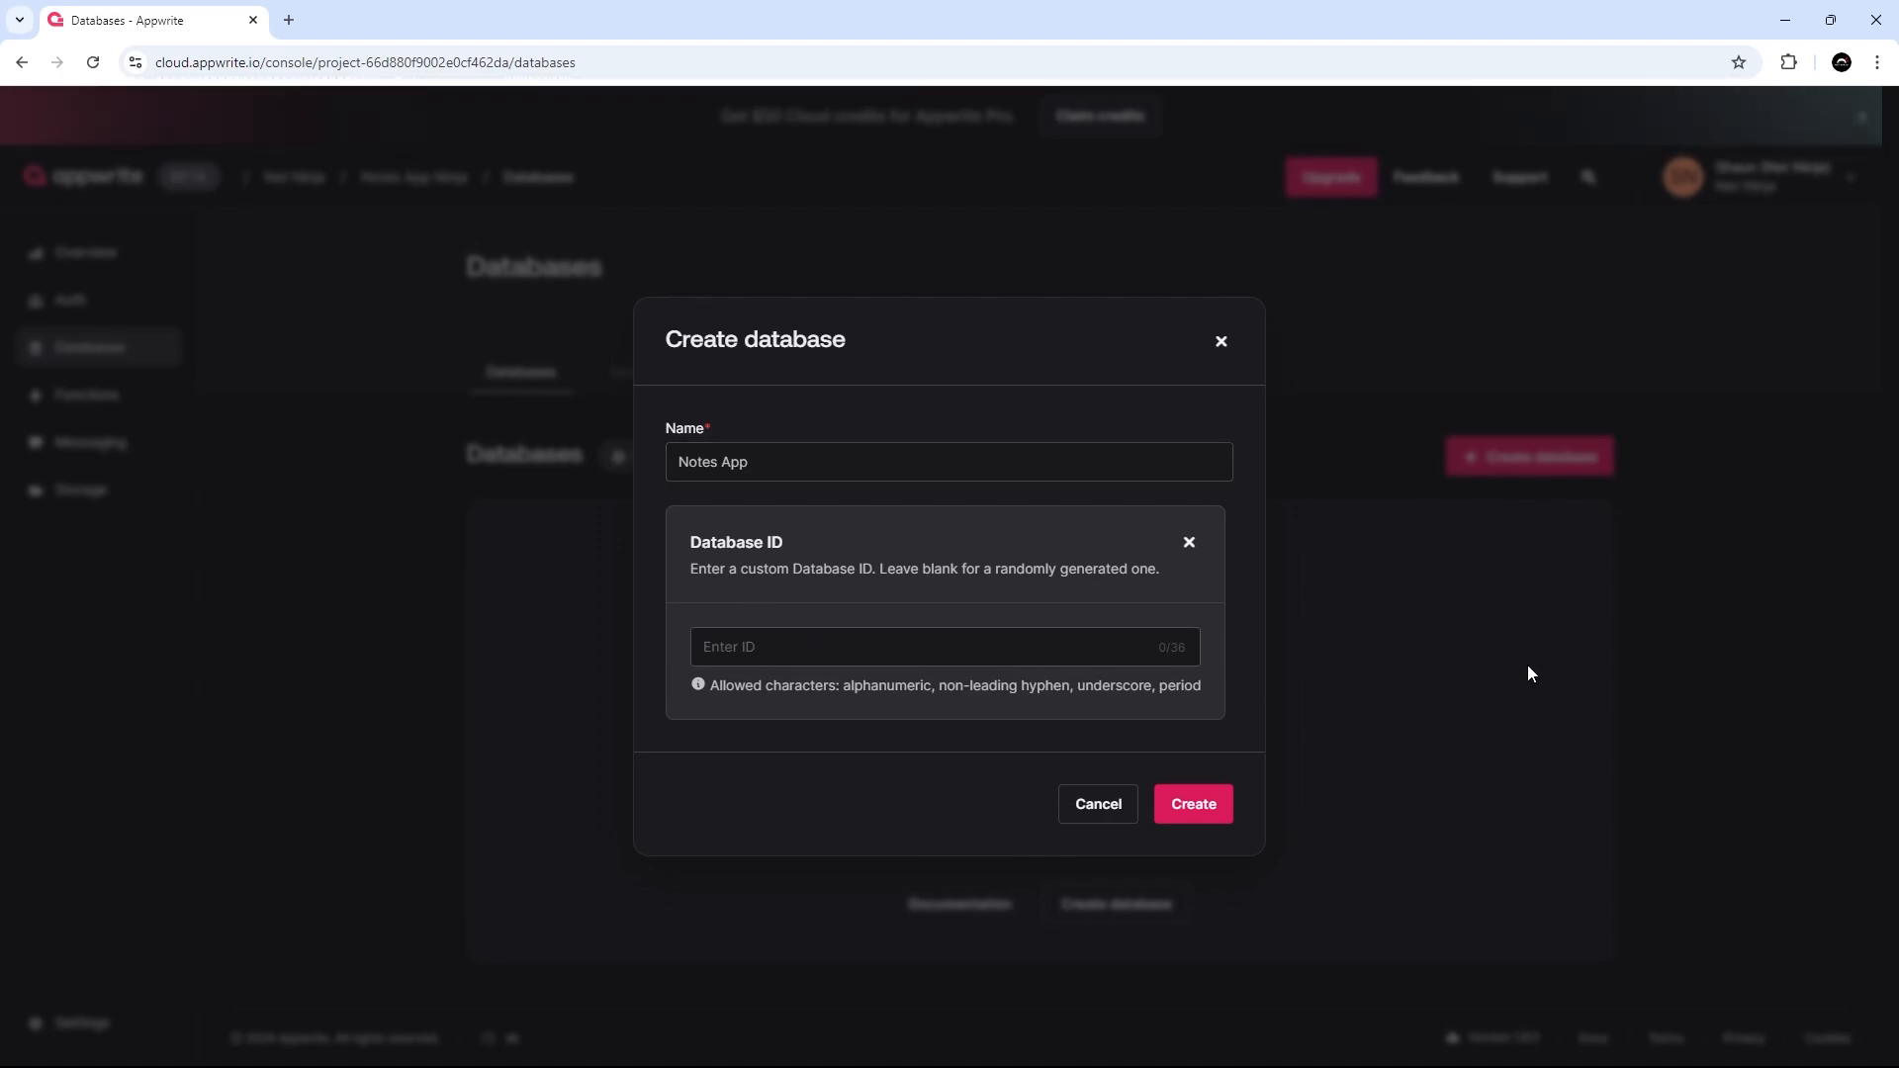
{"action": "type", "text": "notesApp"}
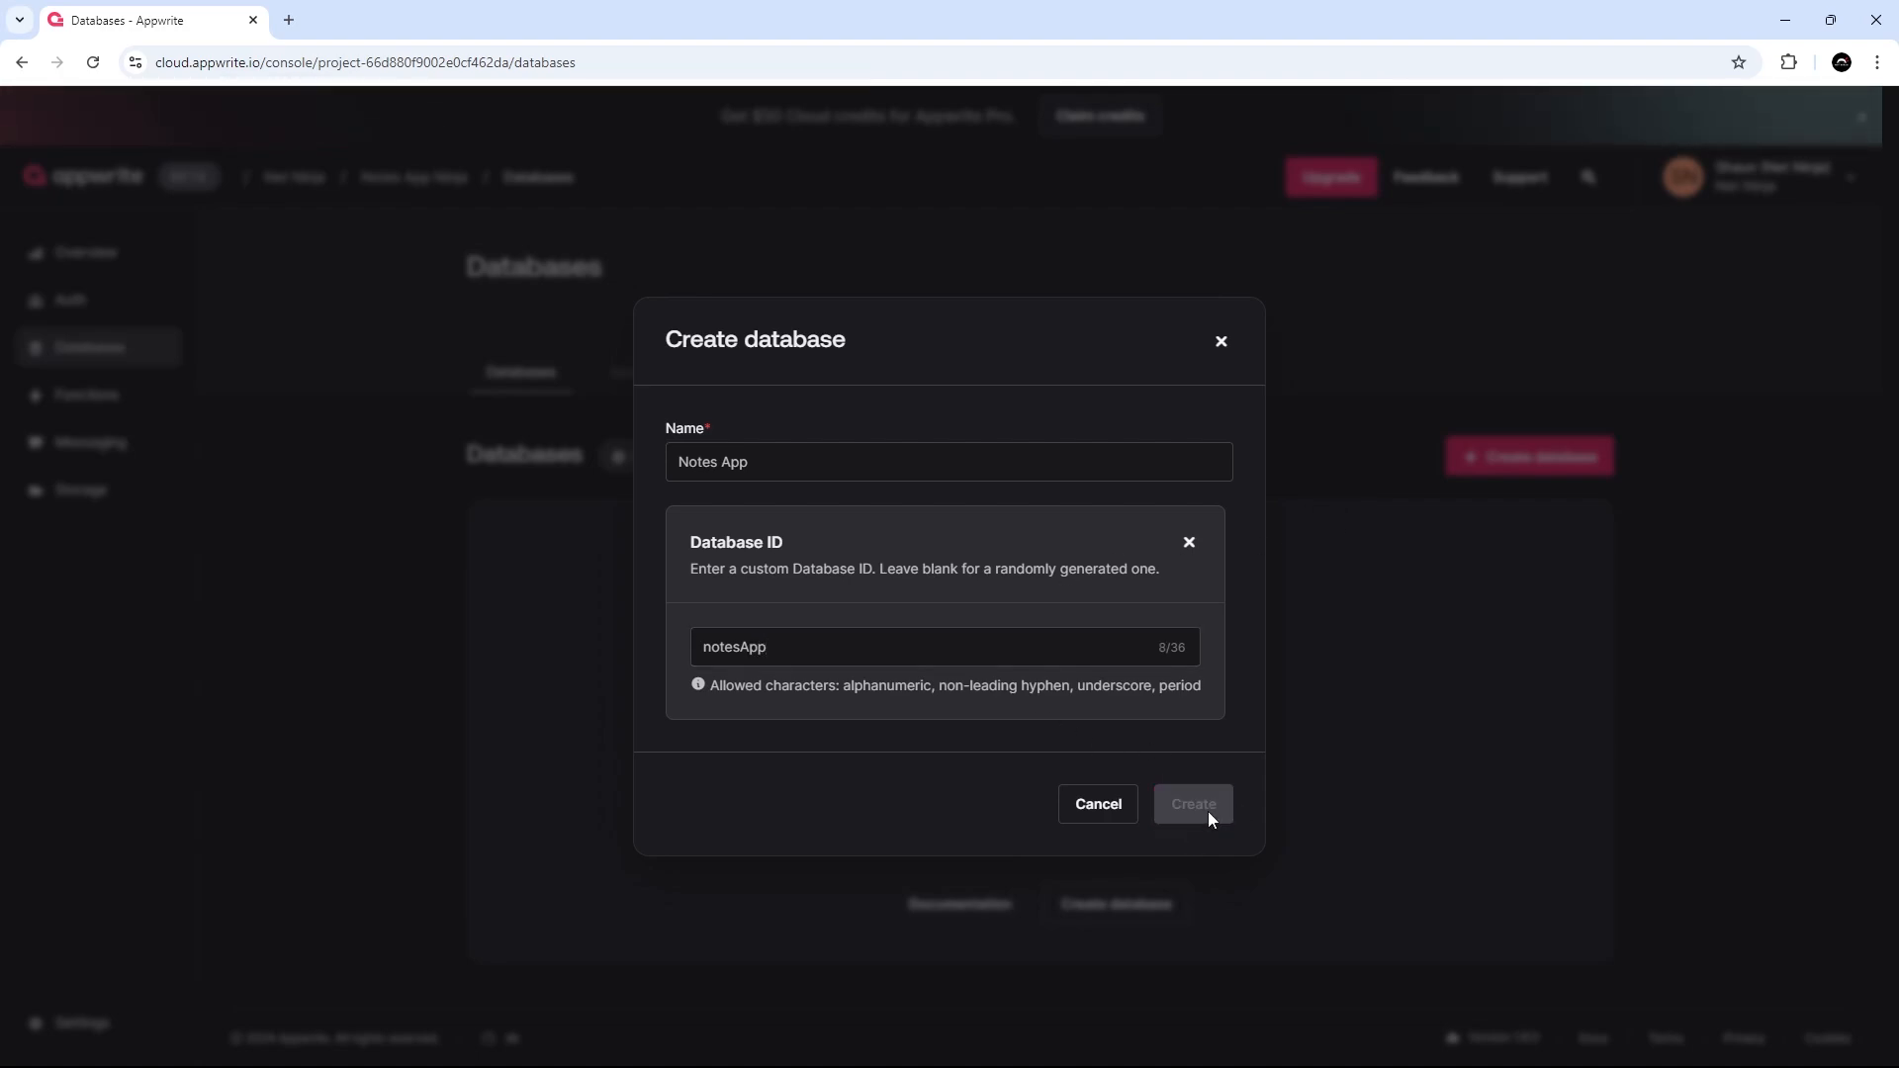
{"action": "left_click", "coordinate": [1191, 803]}
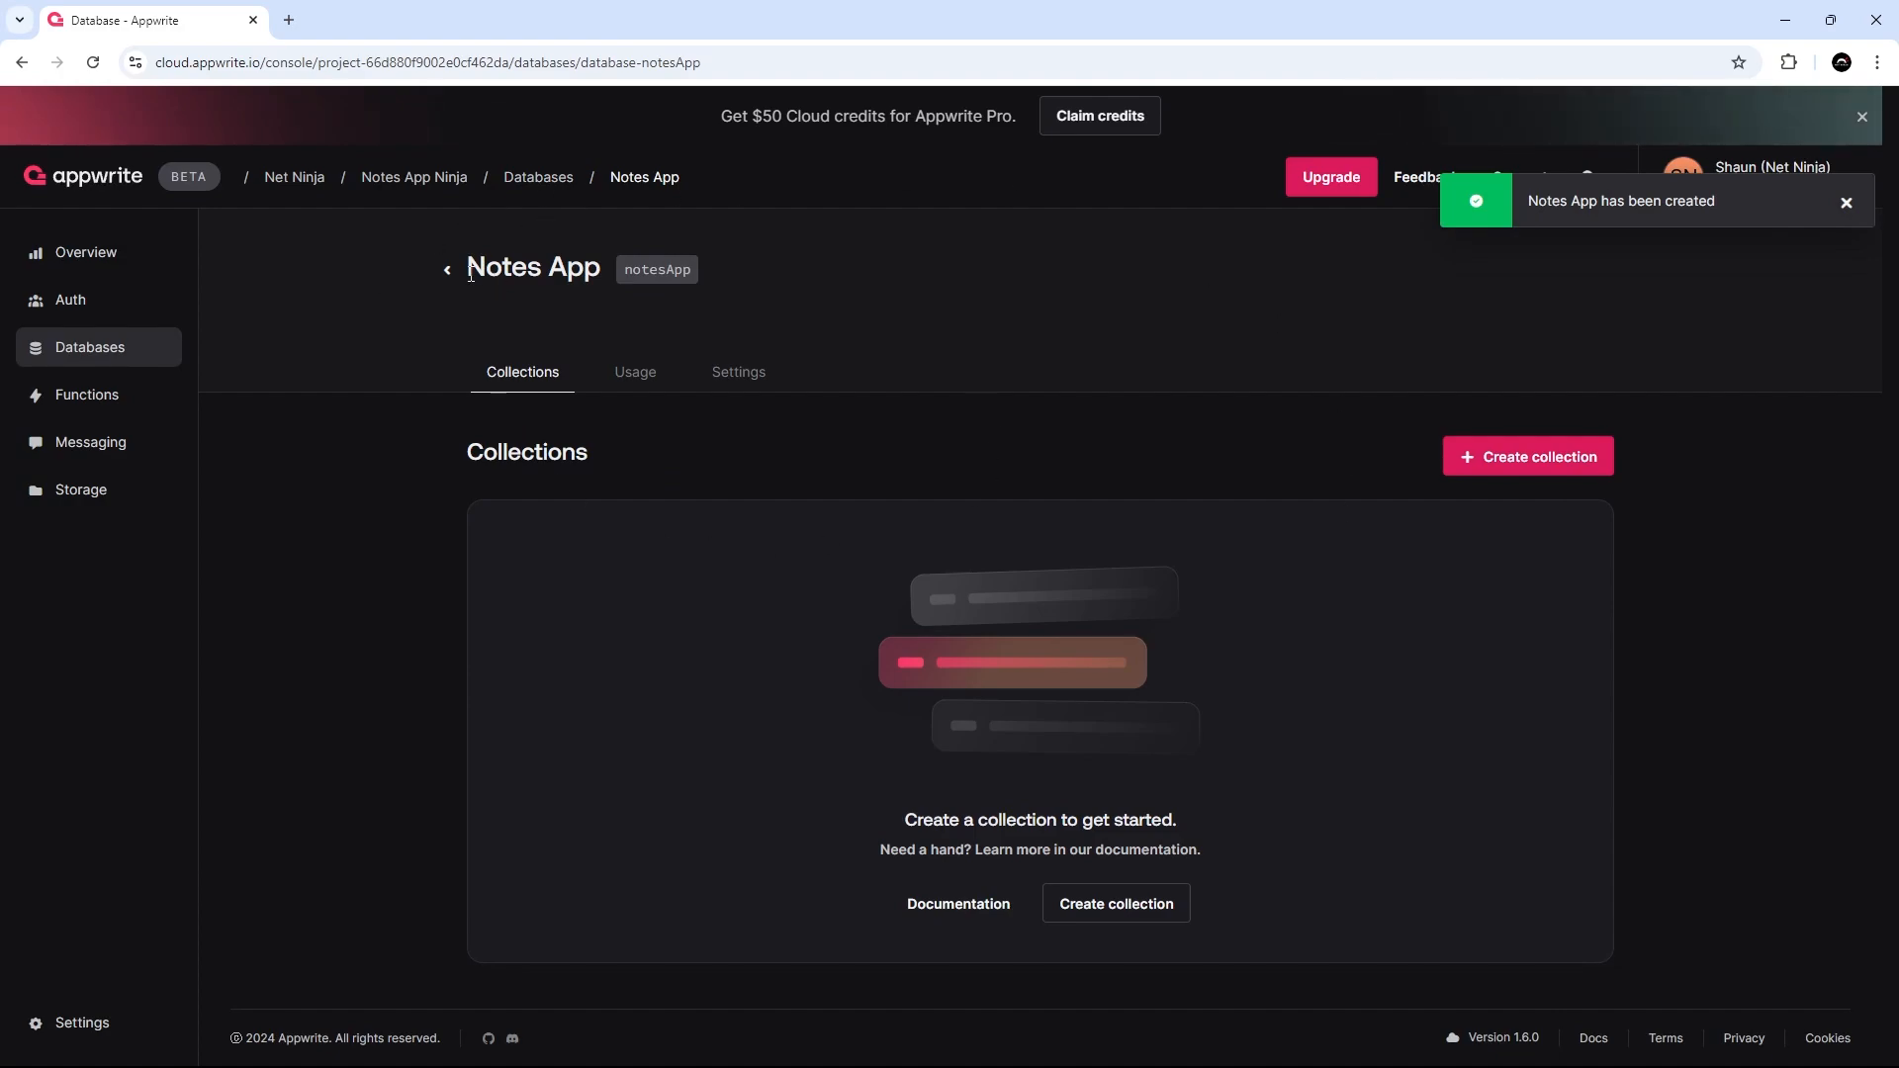
{"action": "left_click", "coordinate": [538, 176]}
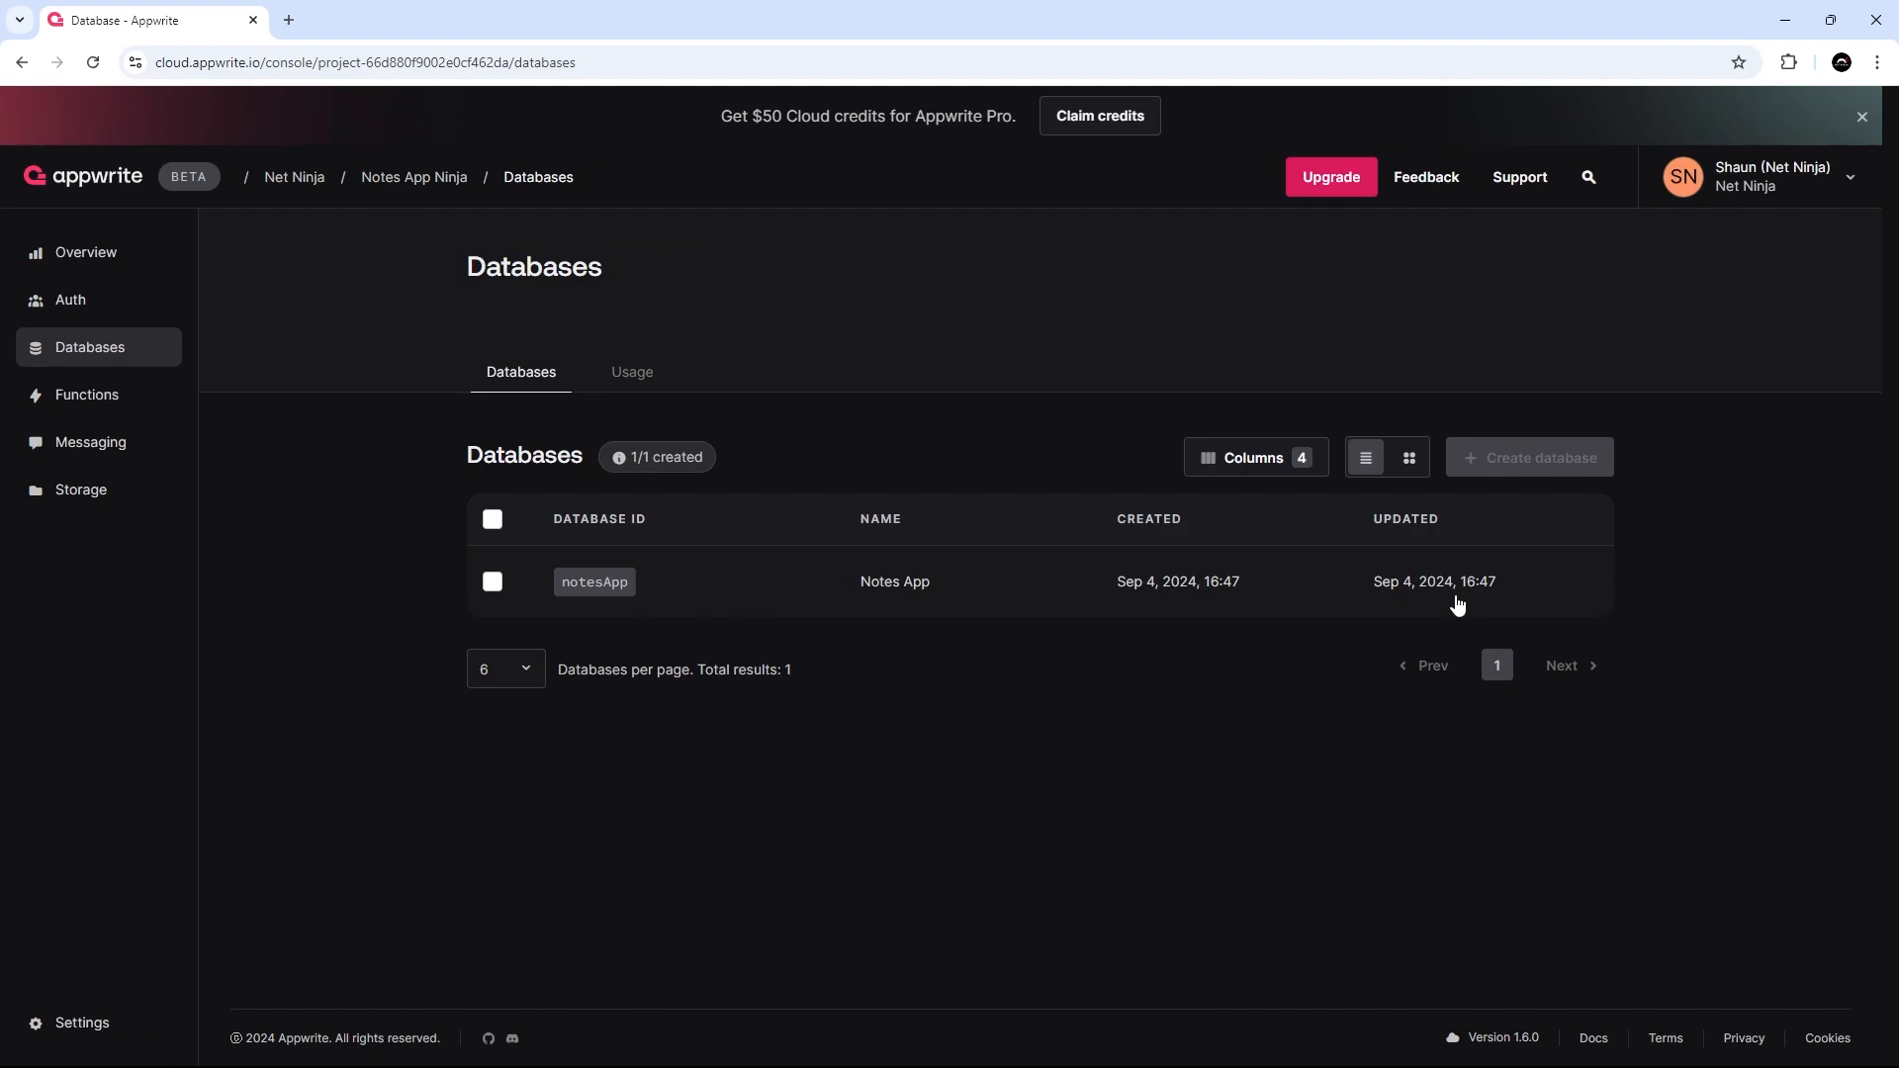
{"action": "mouse_move", "coordinate": [728, 595]}
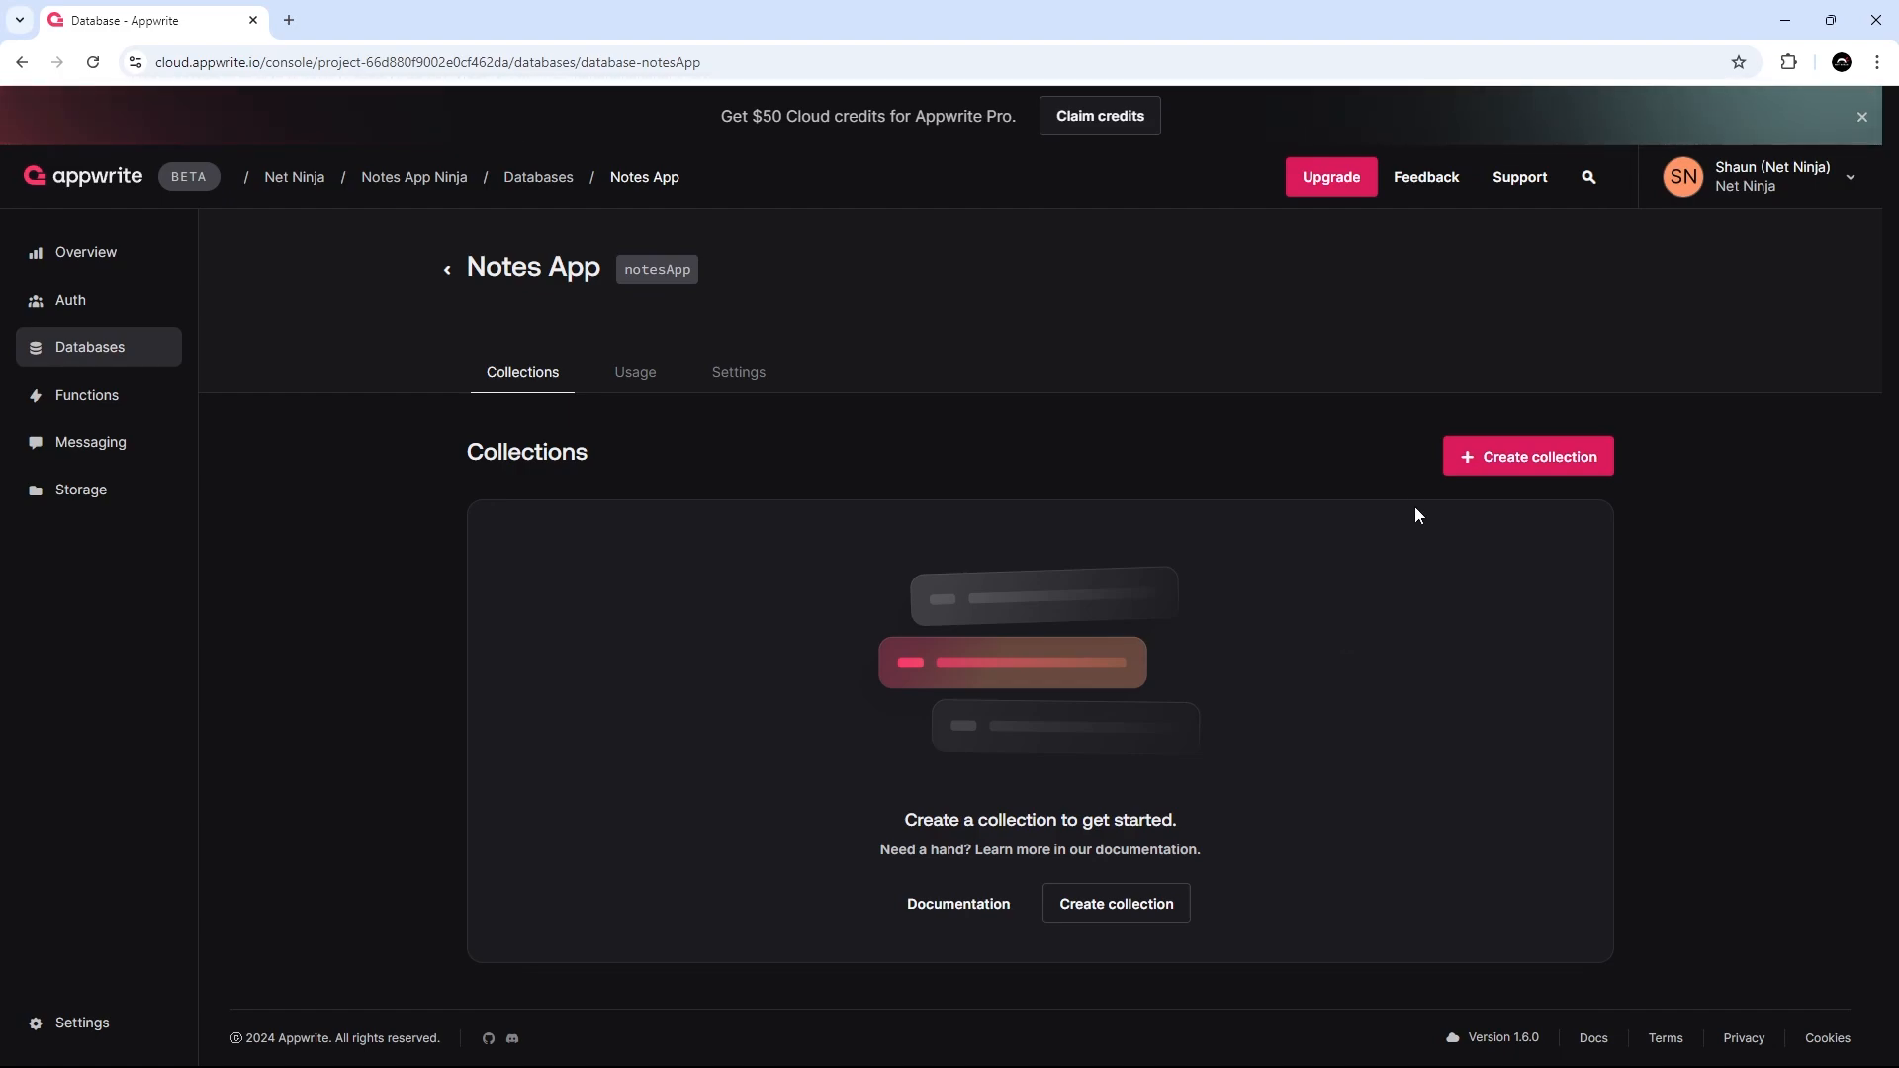
Start creating a new collection inside the Notes App database.
{"action": "left_click", "coordinate": [1527, 457]}
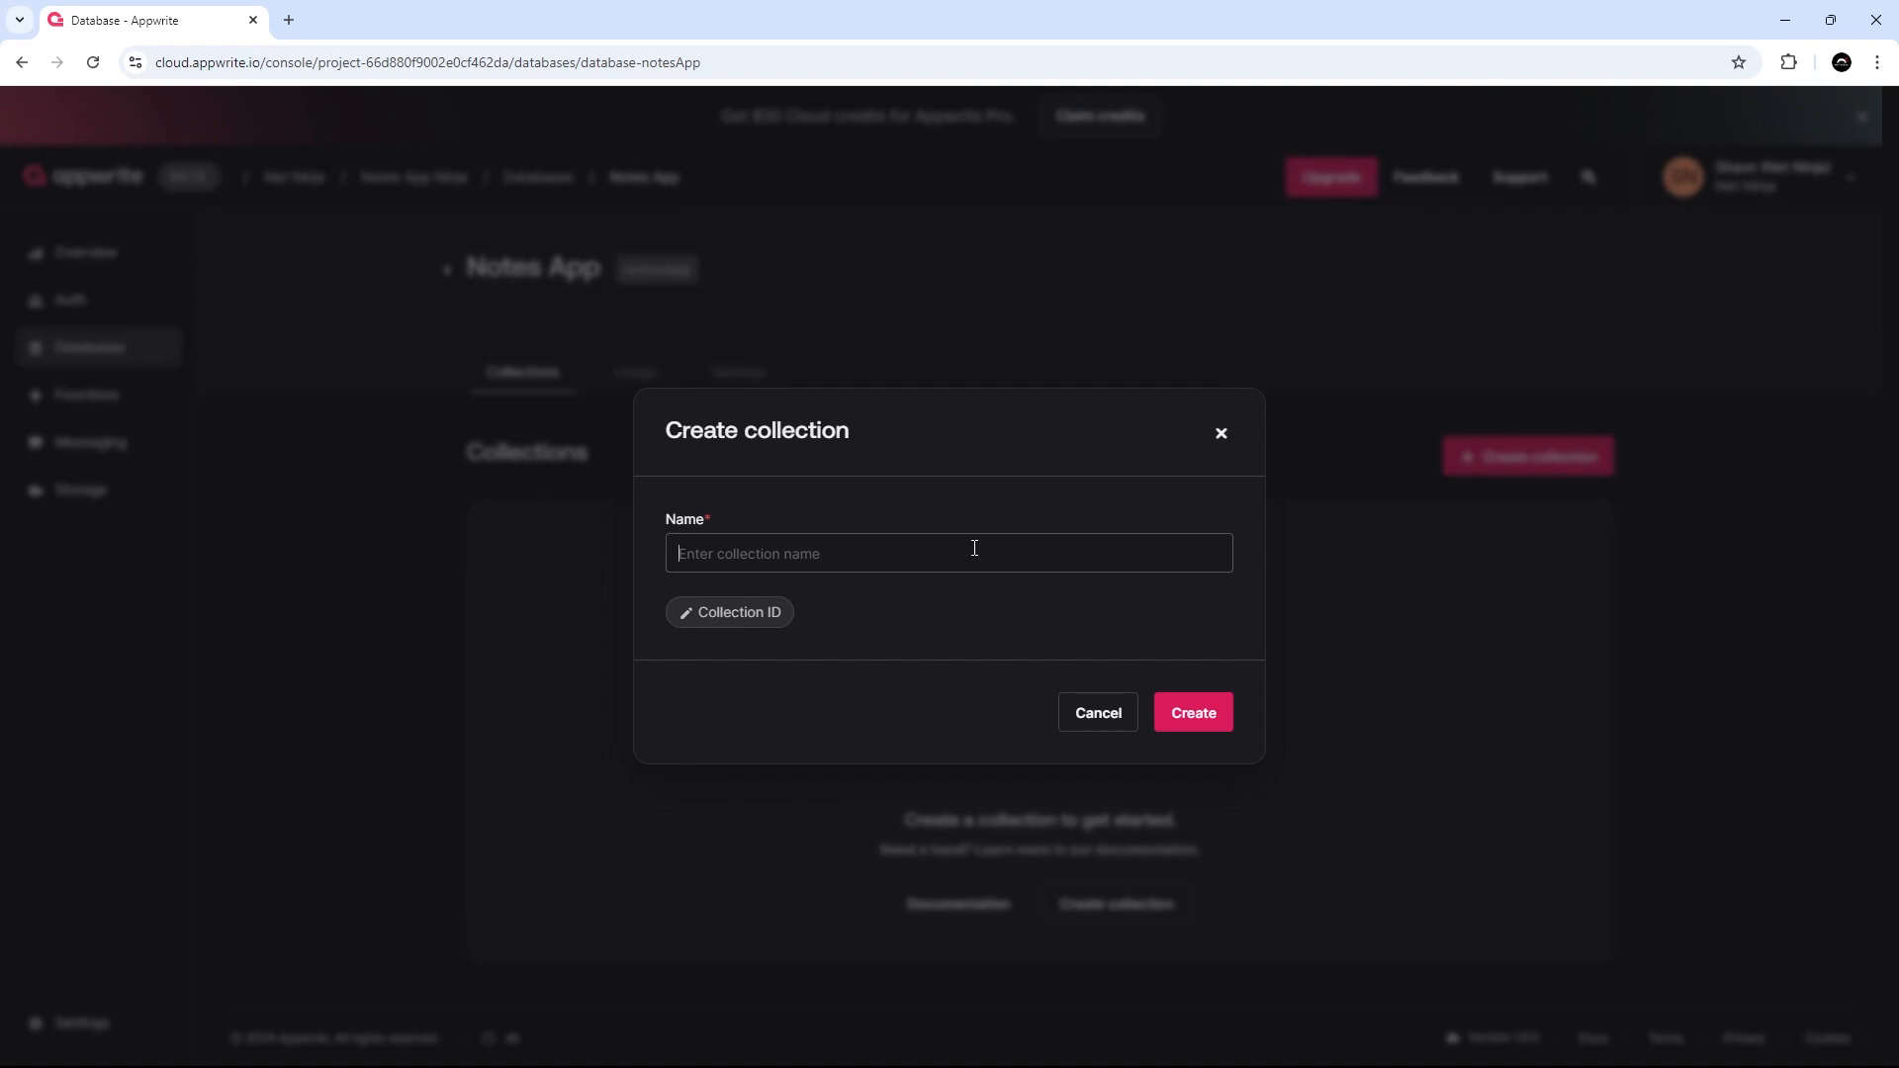
Create a collection named 'notes' with the custom ID 'notes'.
{"action": "type", "text": "notes"}
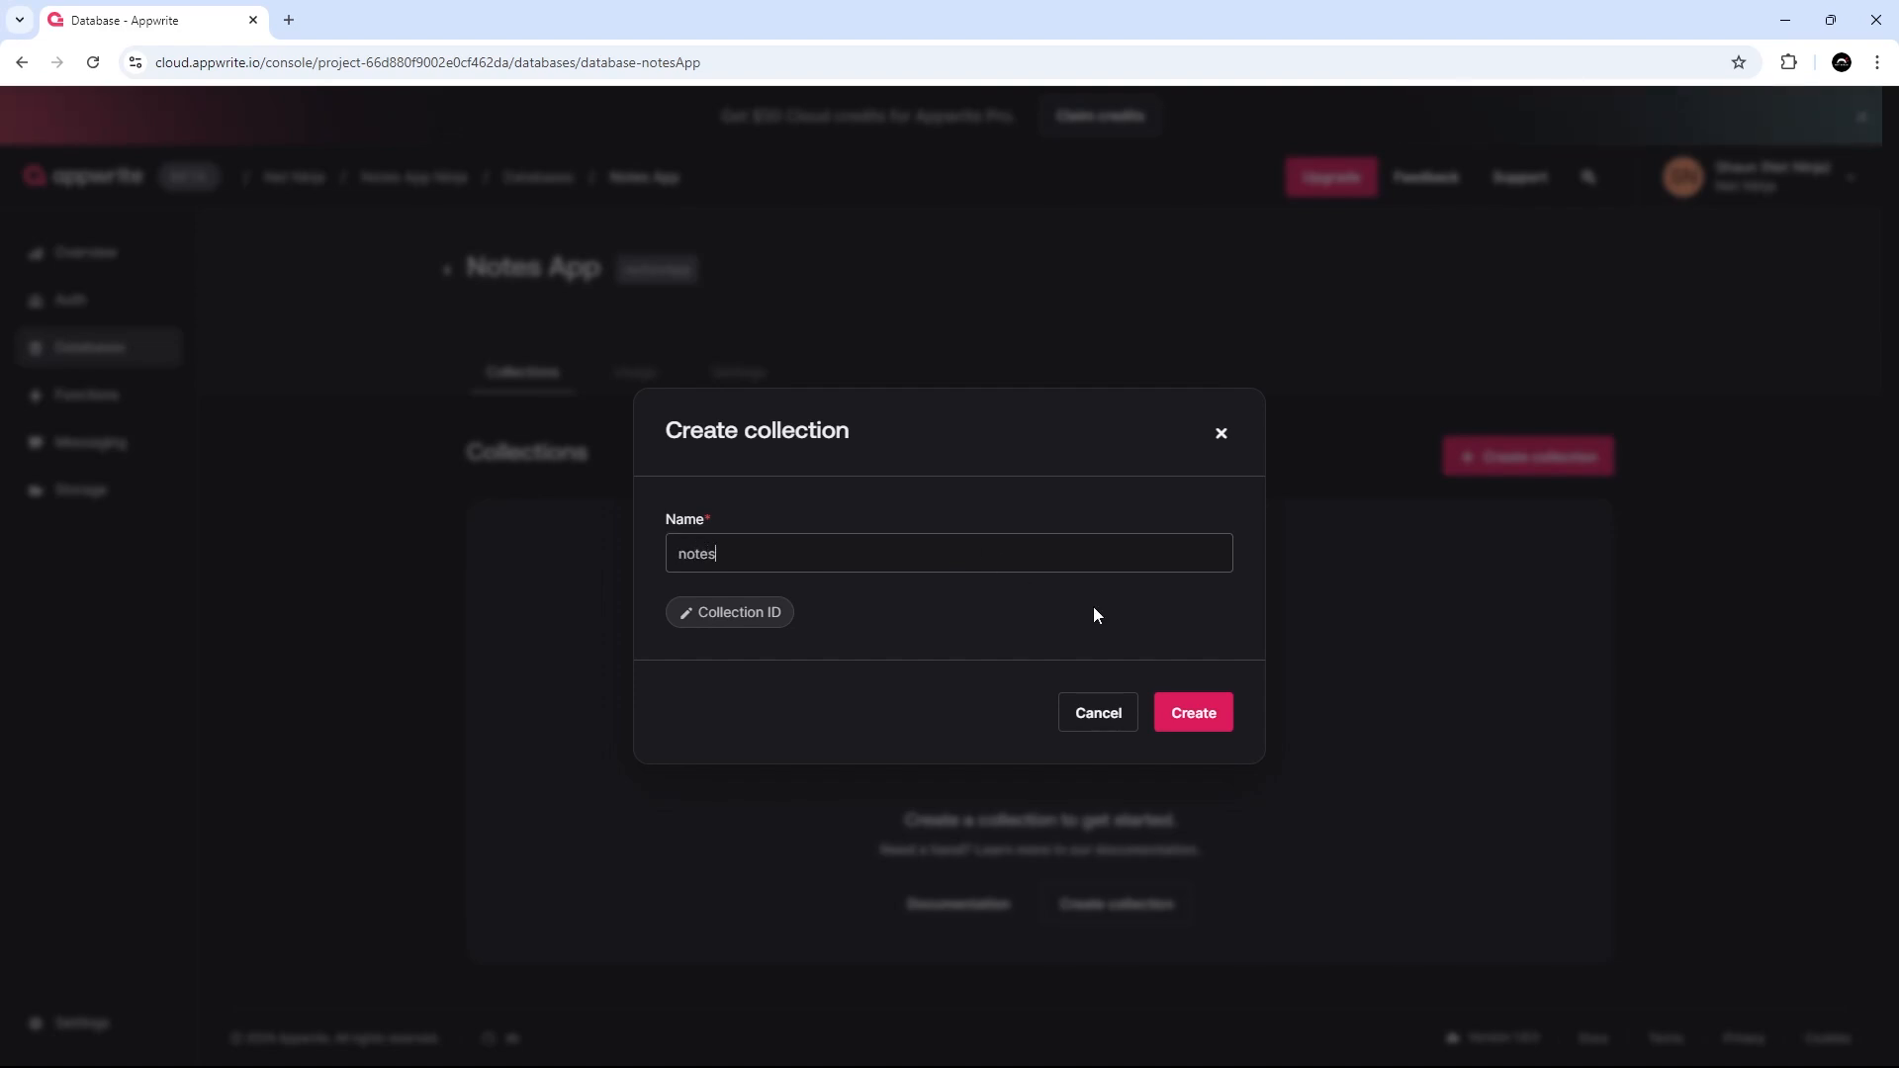
{"action": "mouse_move", "coordinate": [807, 687]}
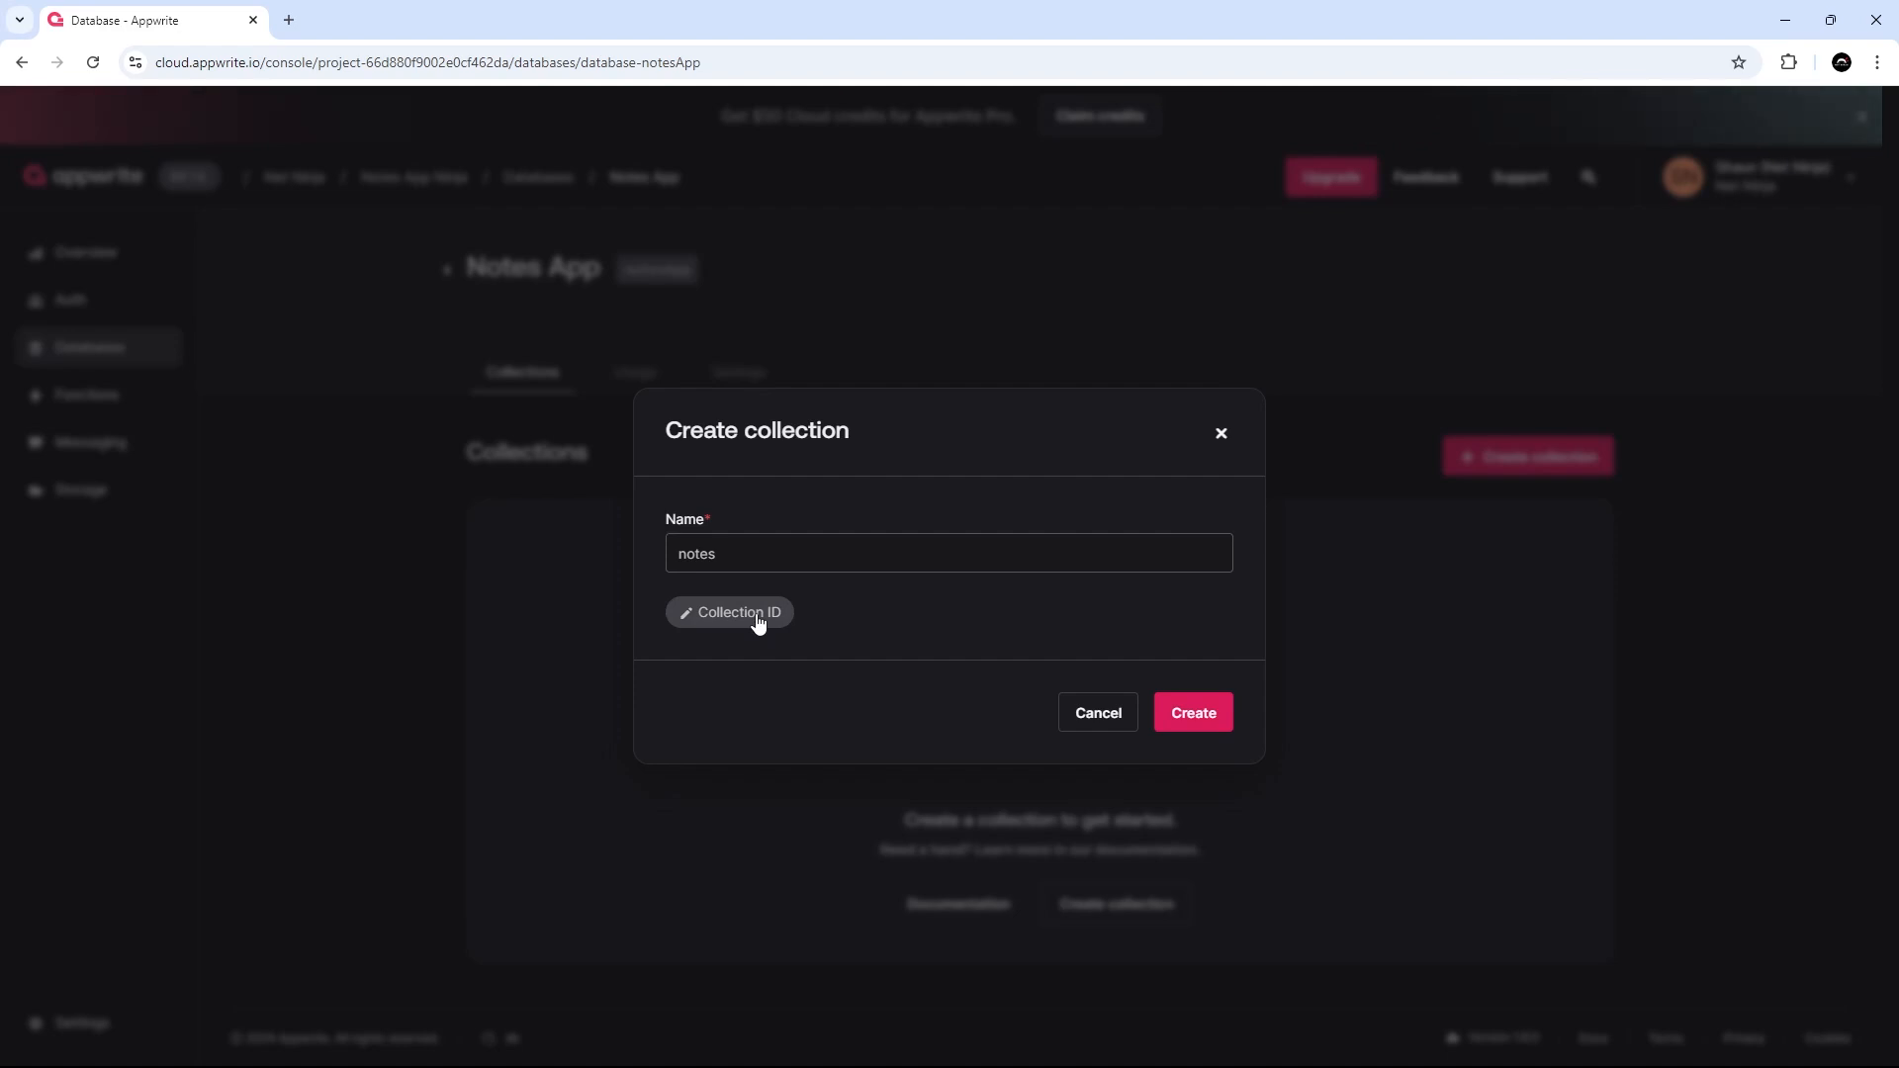
{"action": "left_click", "coordinate": [732, 618]}
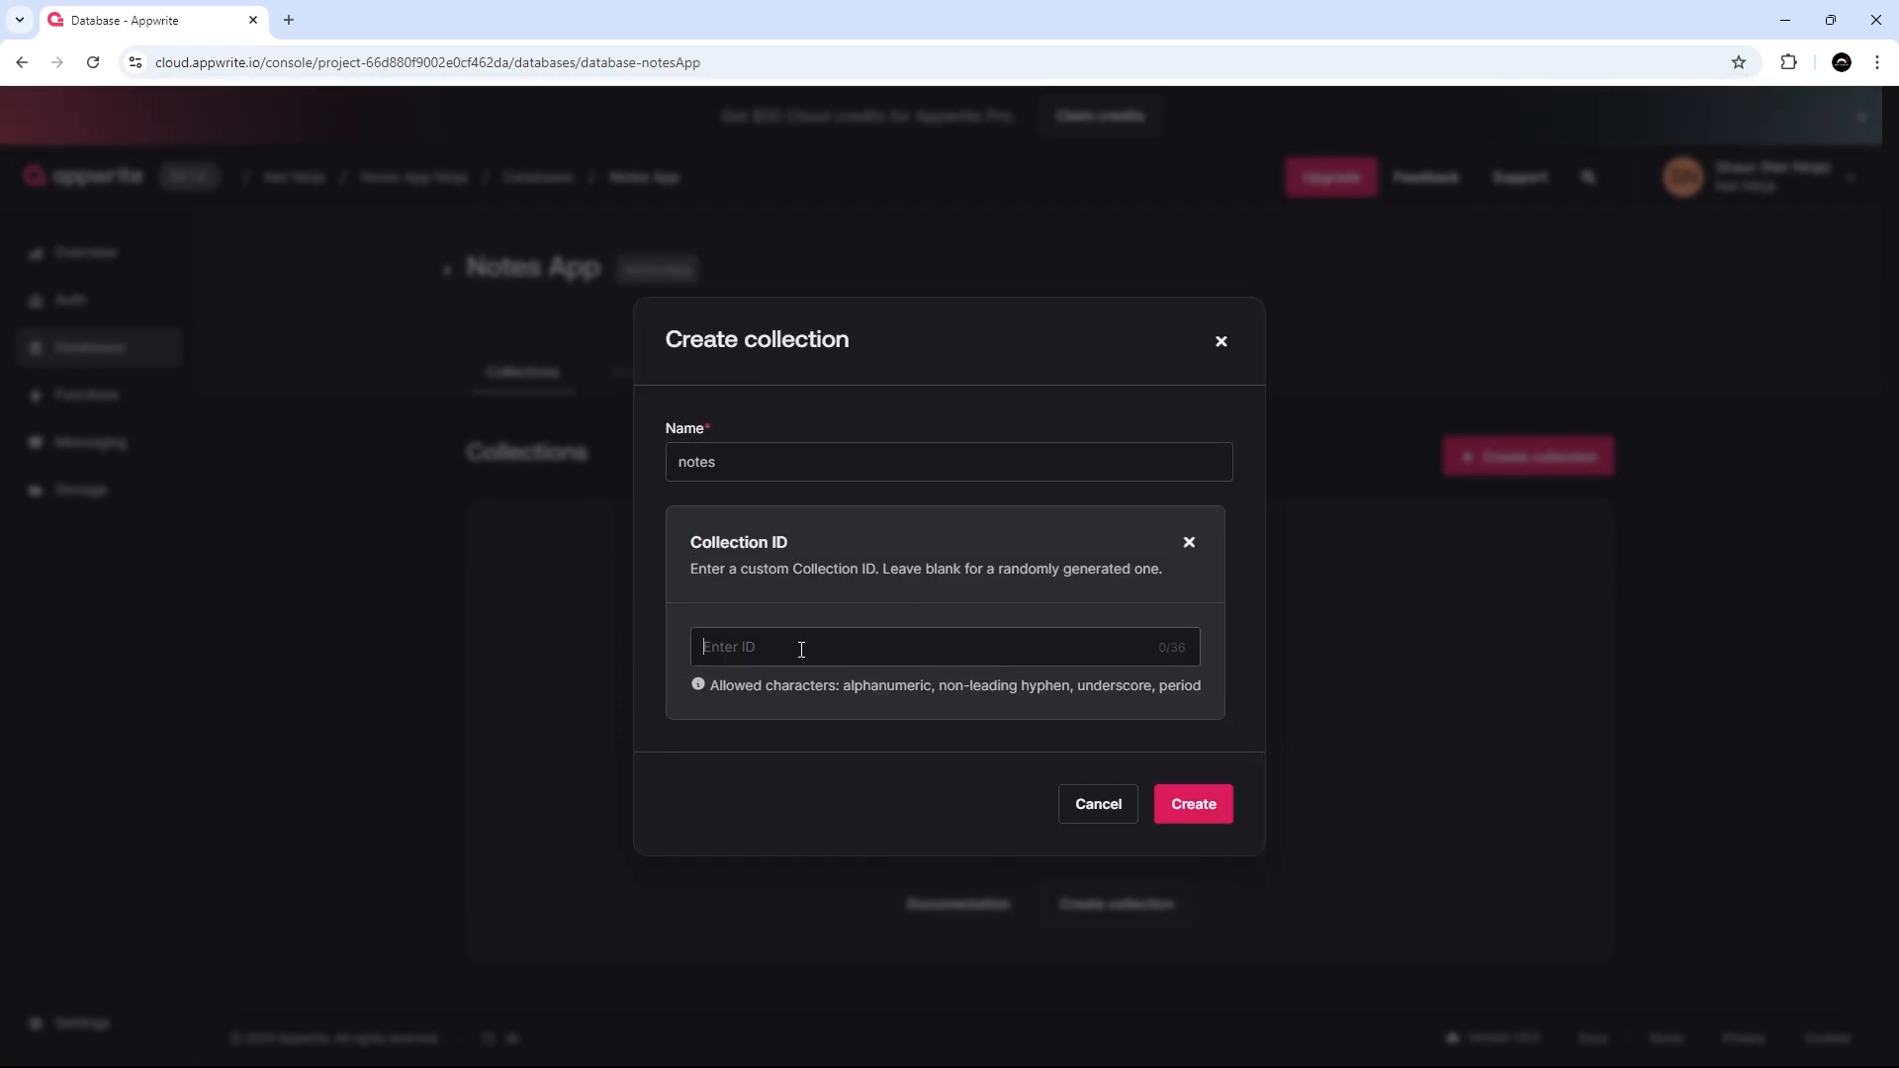
{"action": "type", "text": "notes"}
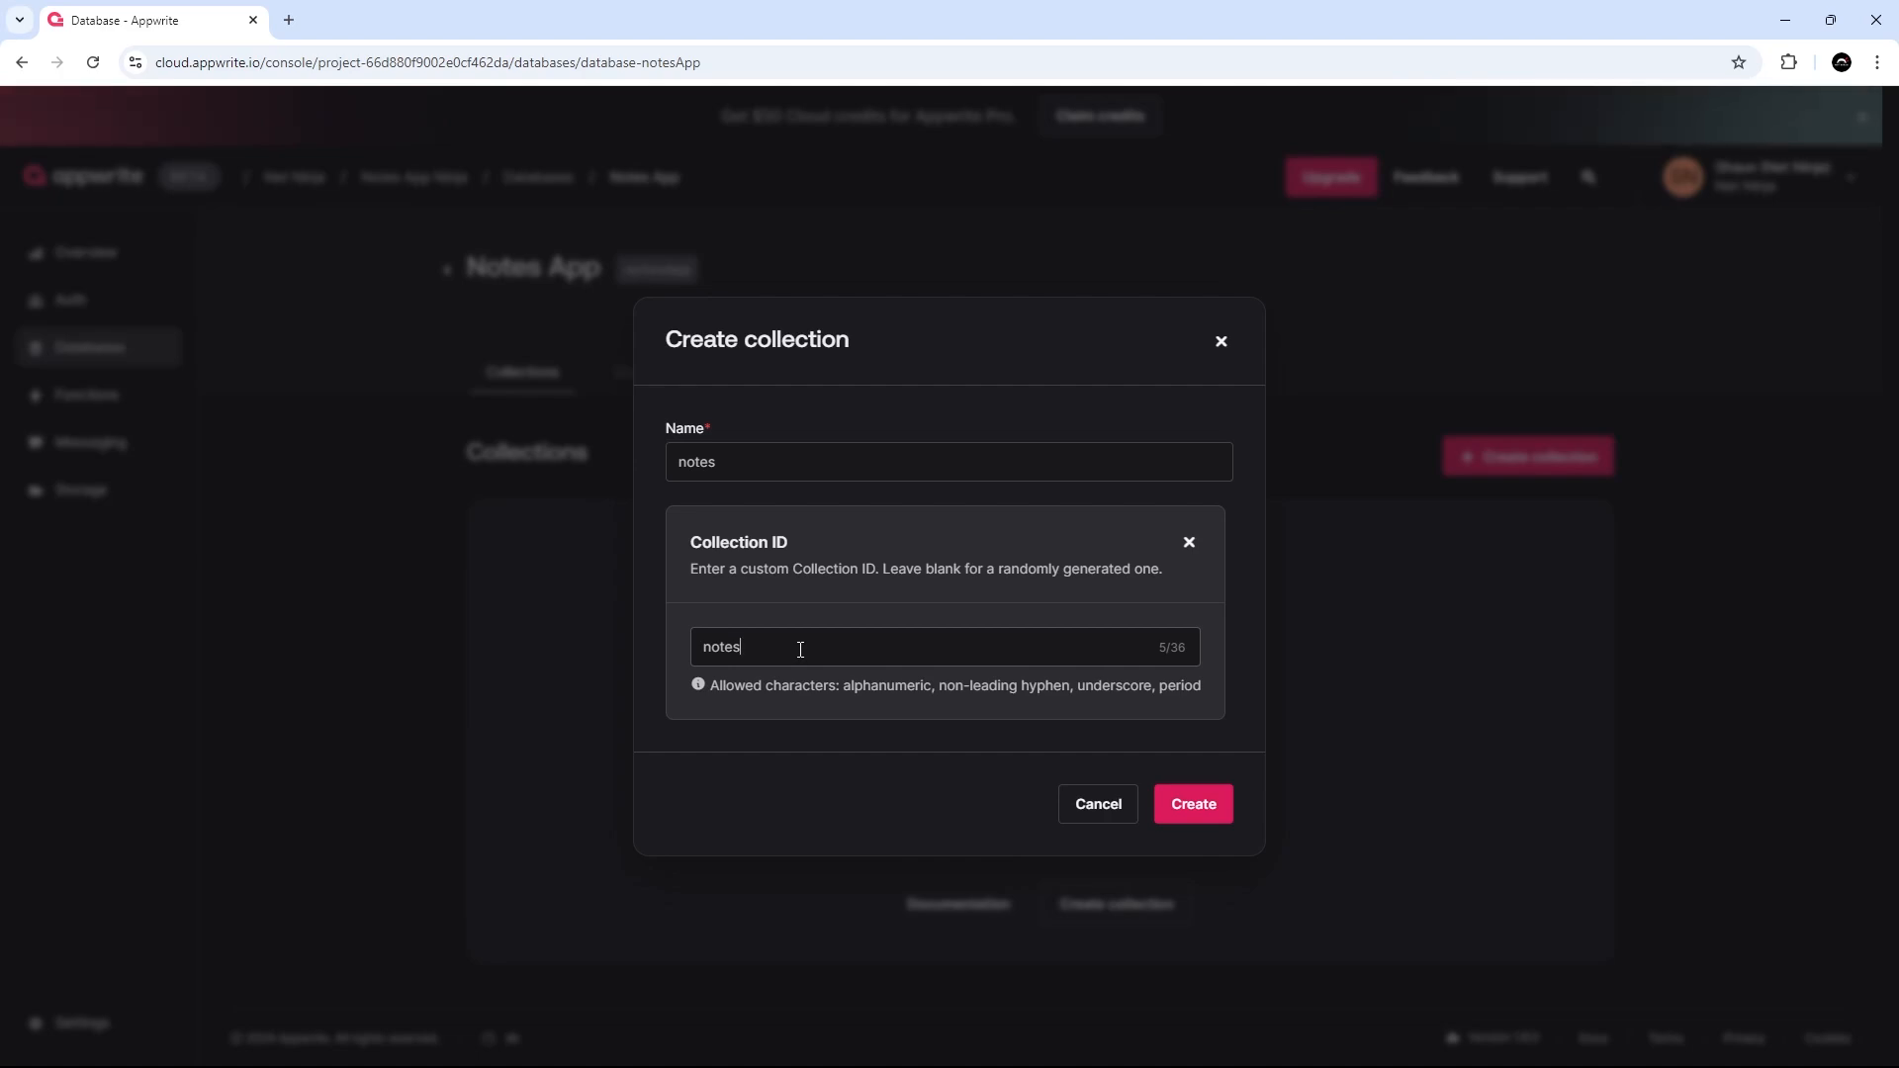
{"action": "mouse_move", "coordinate": [1191, 803]}
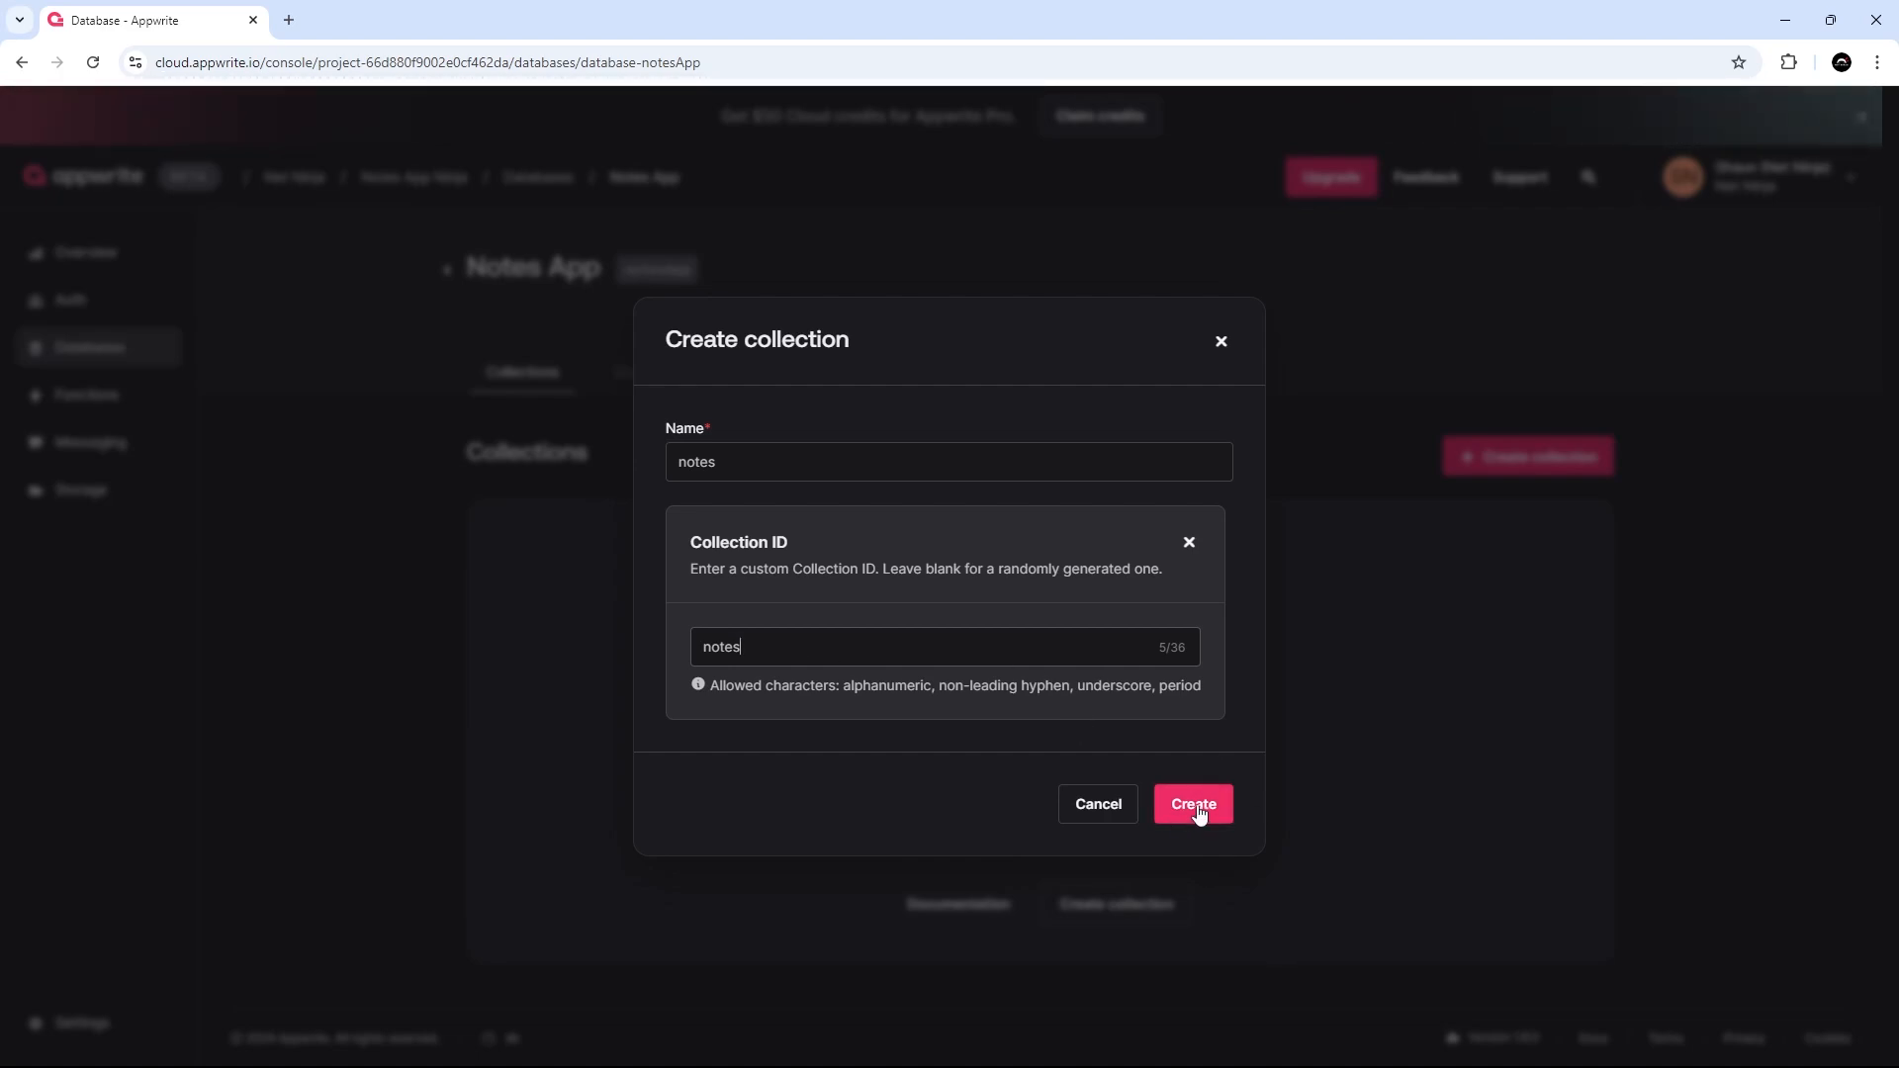
{"action": "left_click", "coordinate": [1191, 803]}
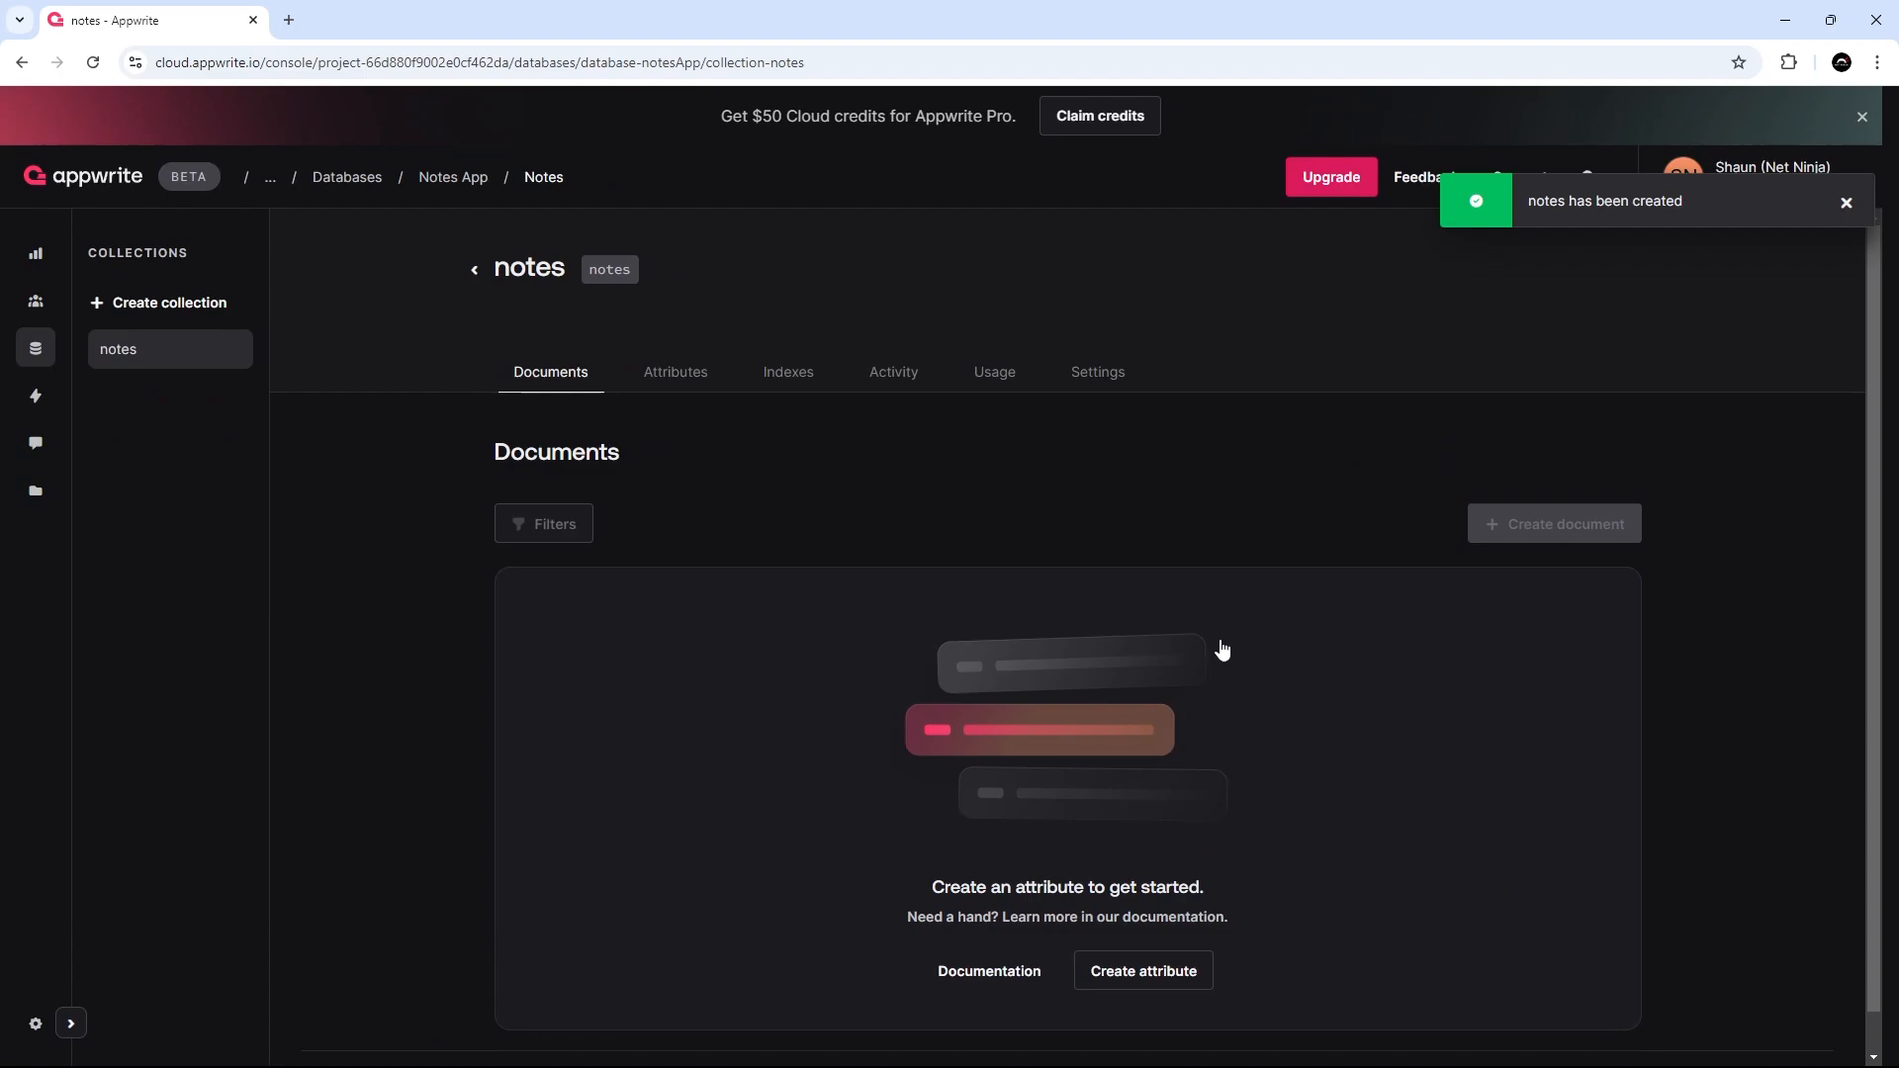
{"action": "mouse_move", "coordinate": [964, 514]}
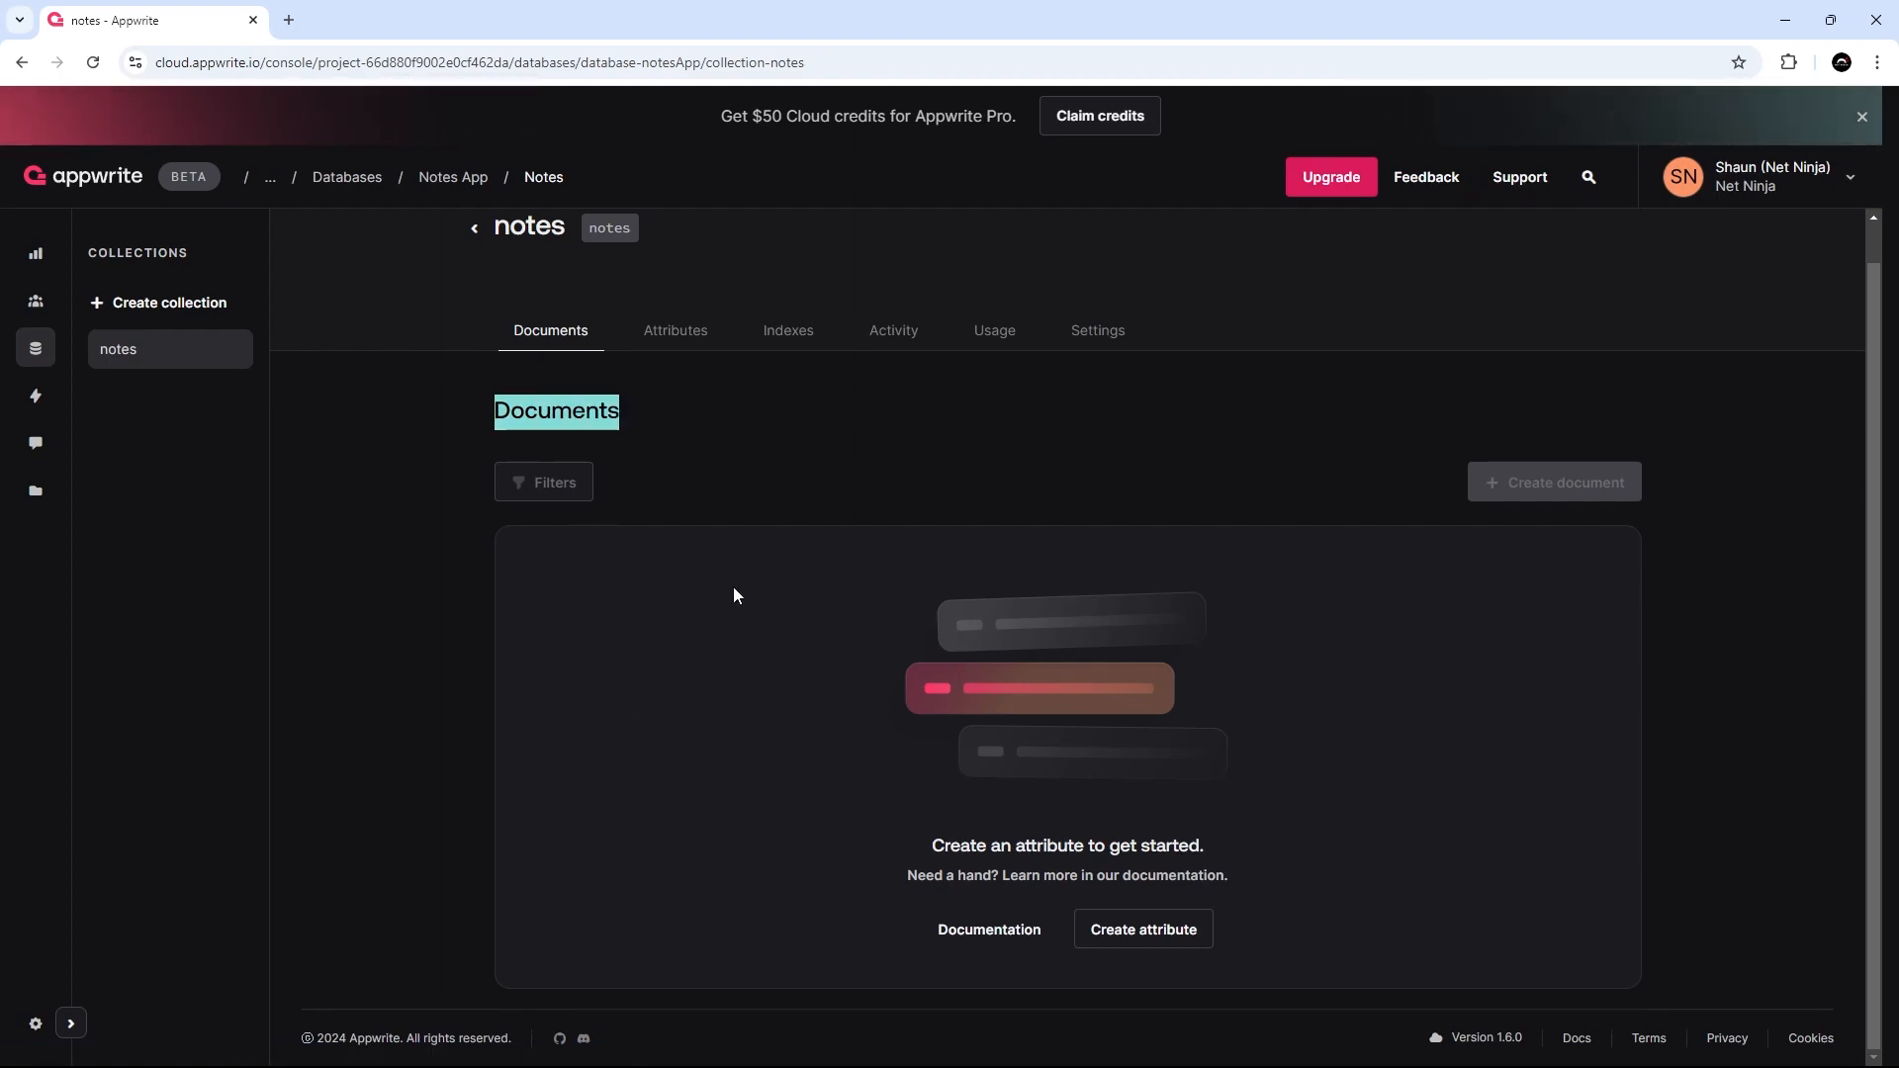
{"action": "mouse_move", "coordinate": [785, 520]}
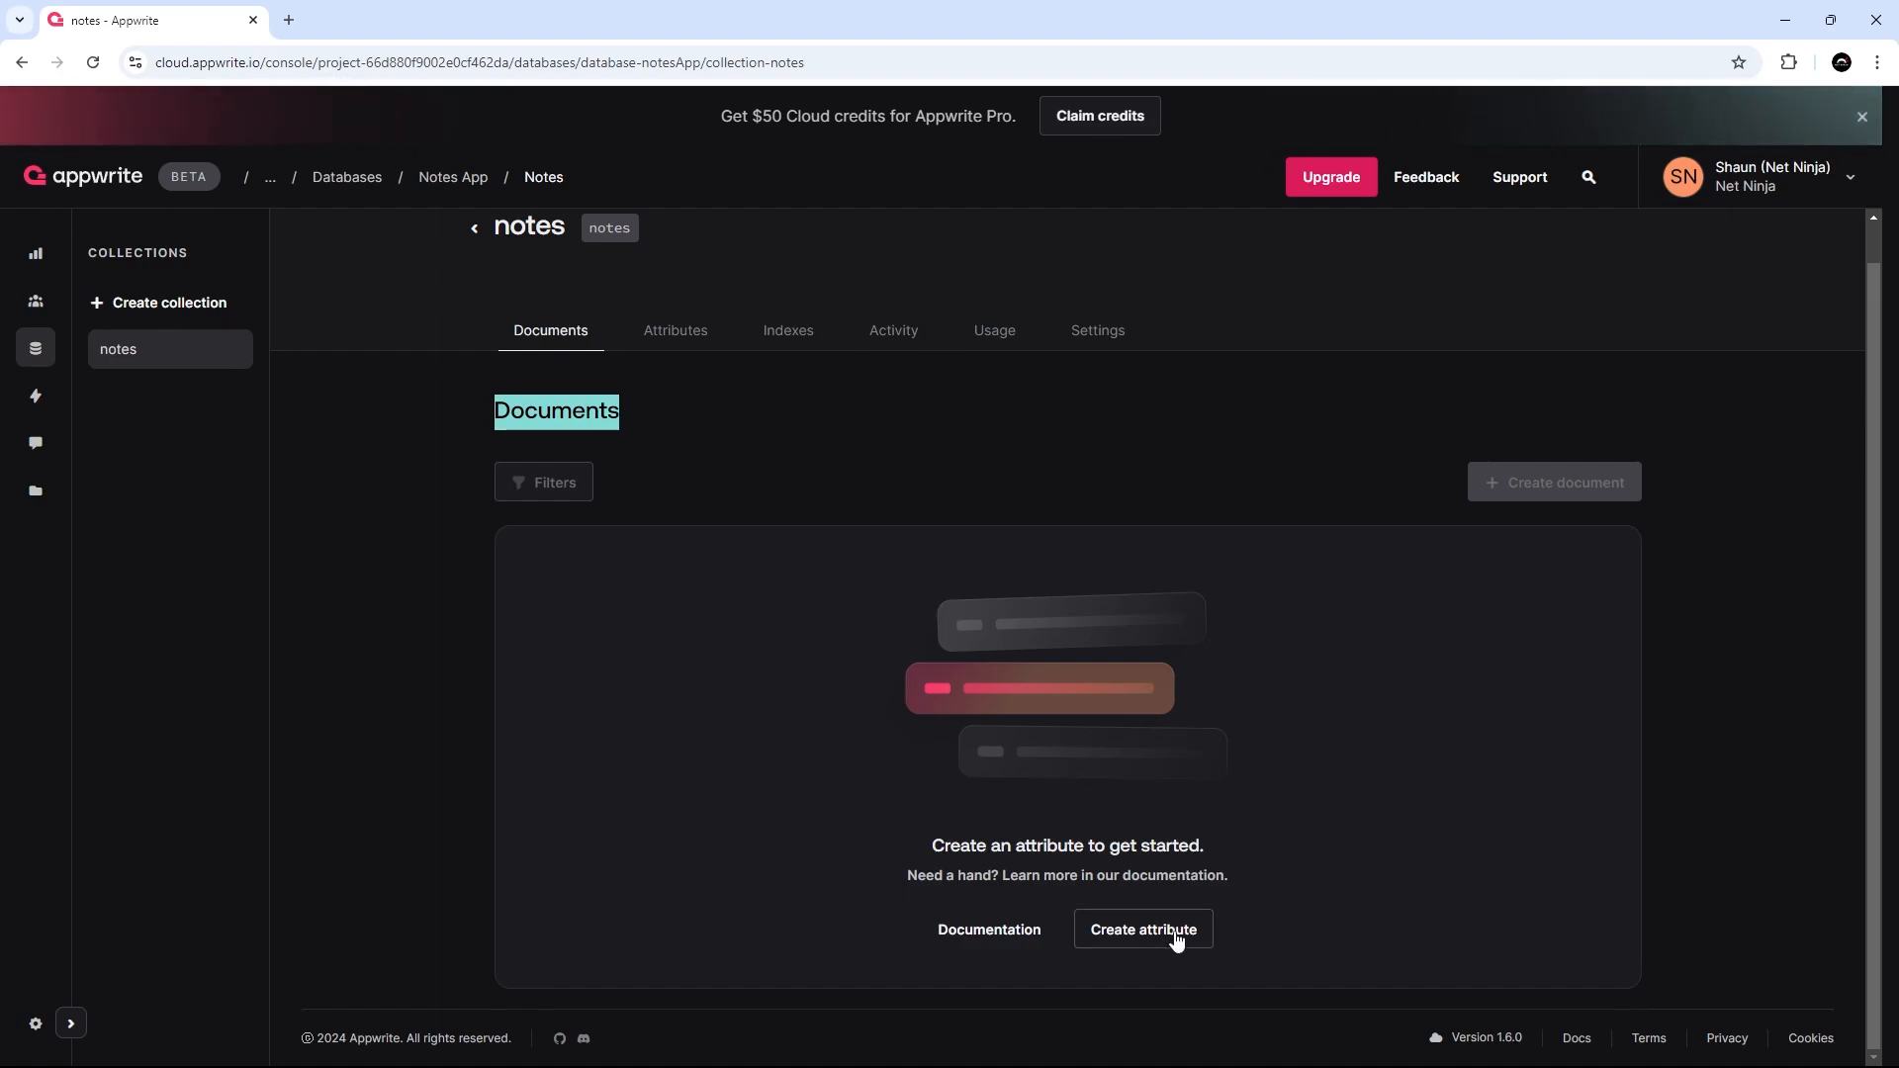
Start adding an attribute to the notes collection, showing the attribute type list.
{"action": "left_click", "coordinate": [1142, 930]}
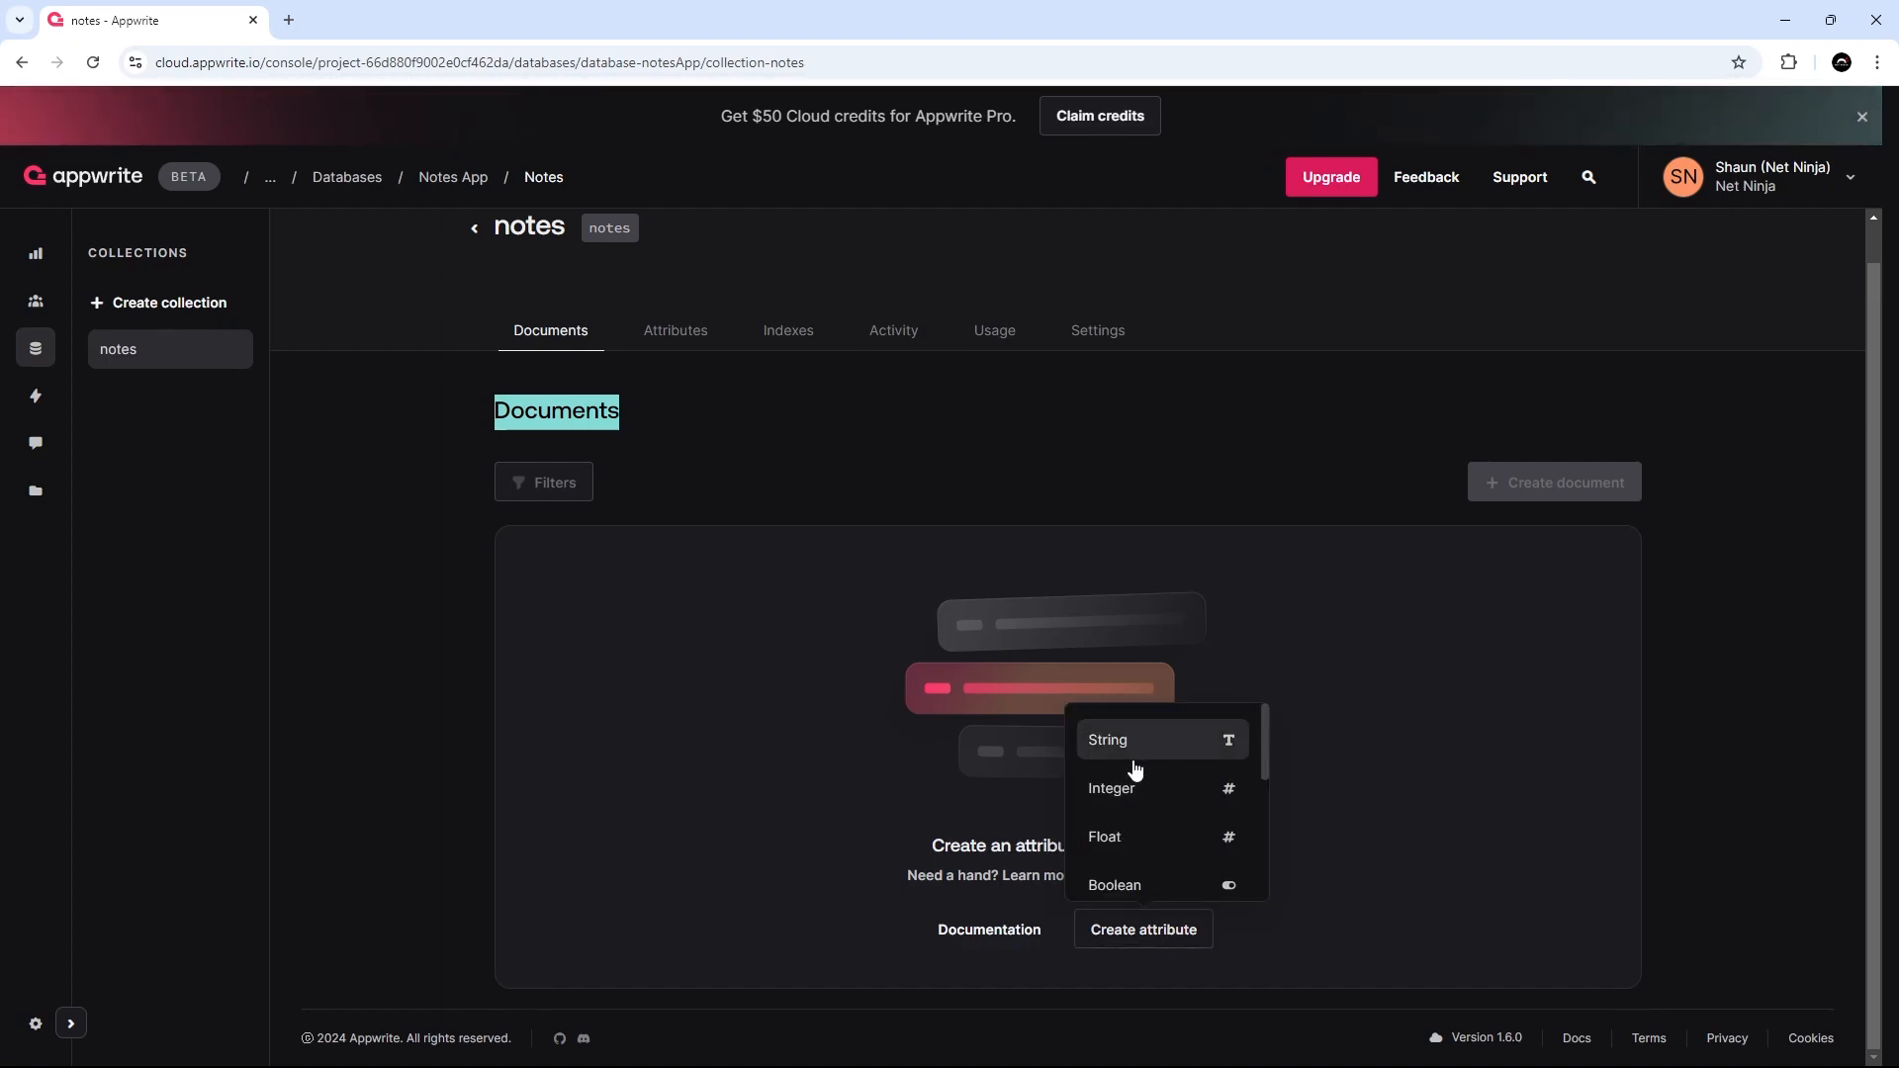
{"action": "mouse_move", "coordinate": [1144, 764]}
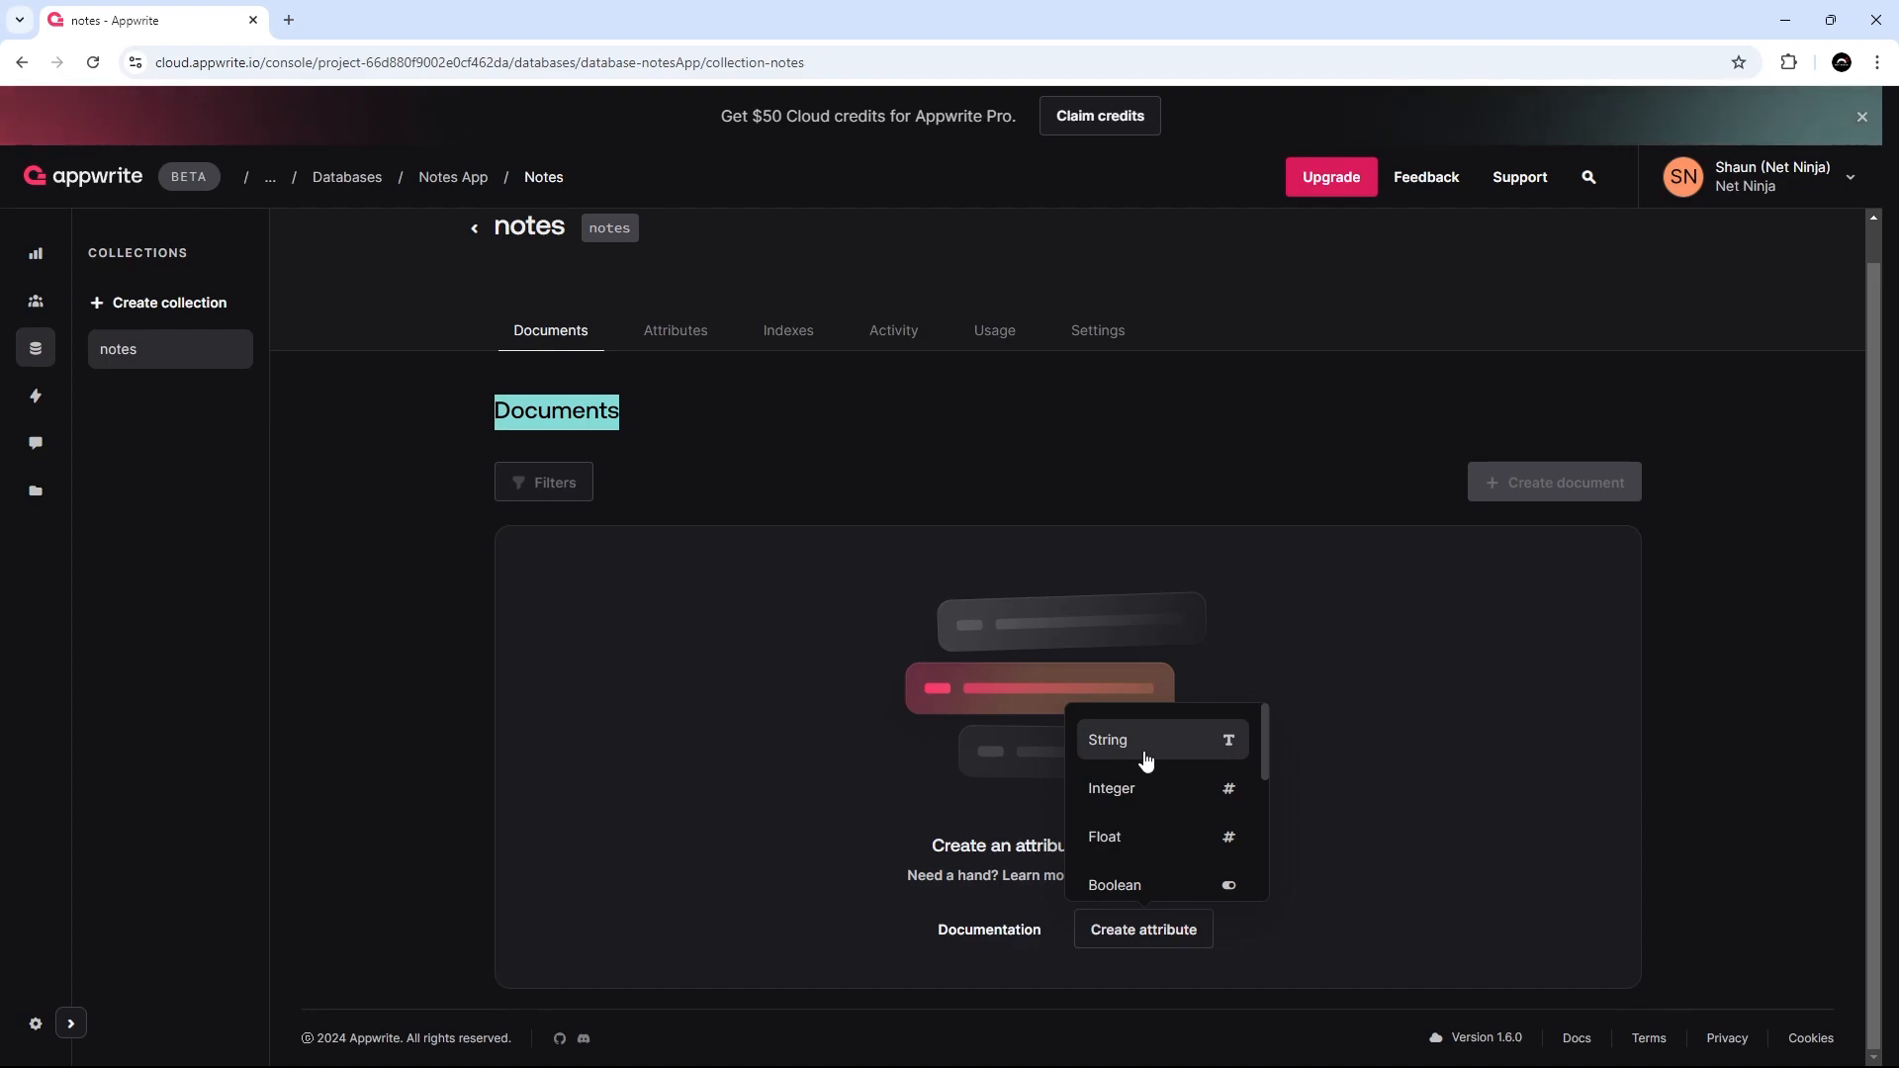
{"action": "mouse_move", "coordinate": [1161, 752]}
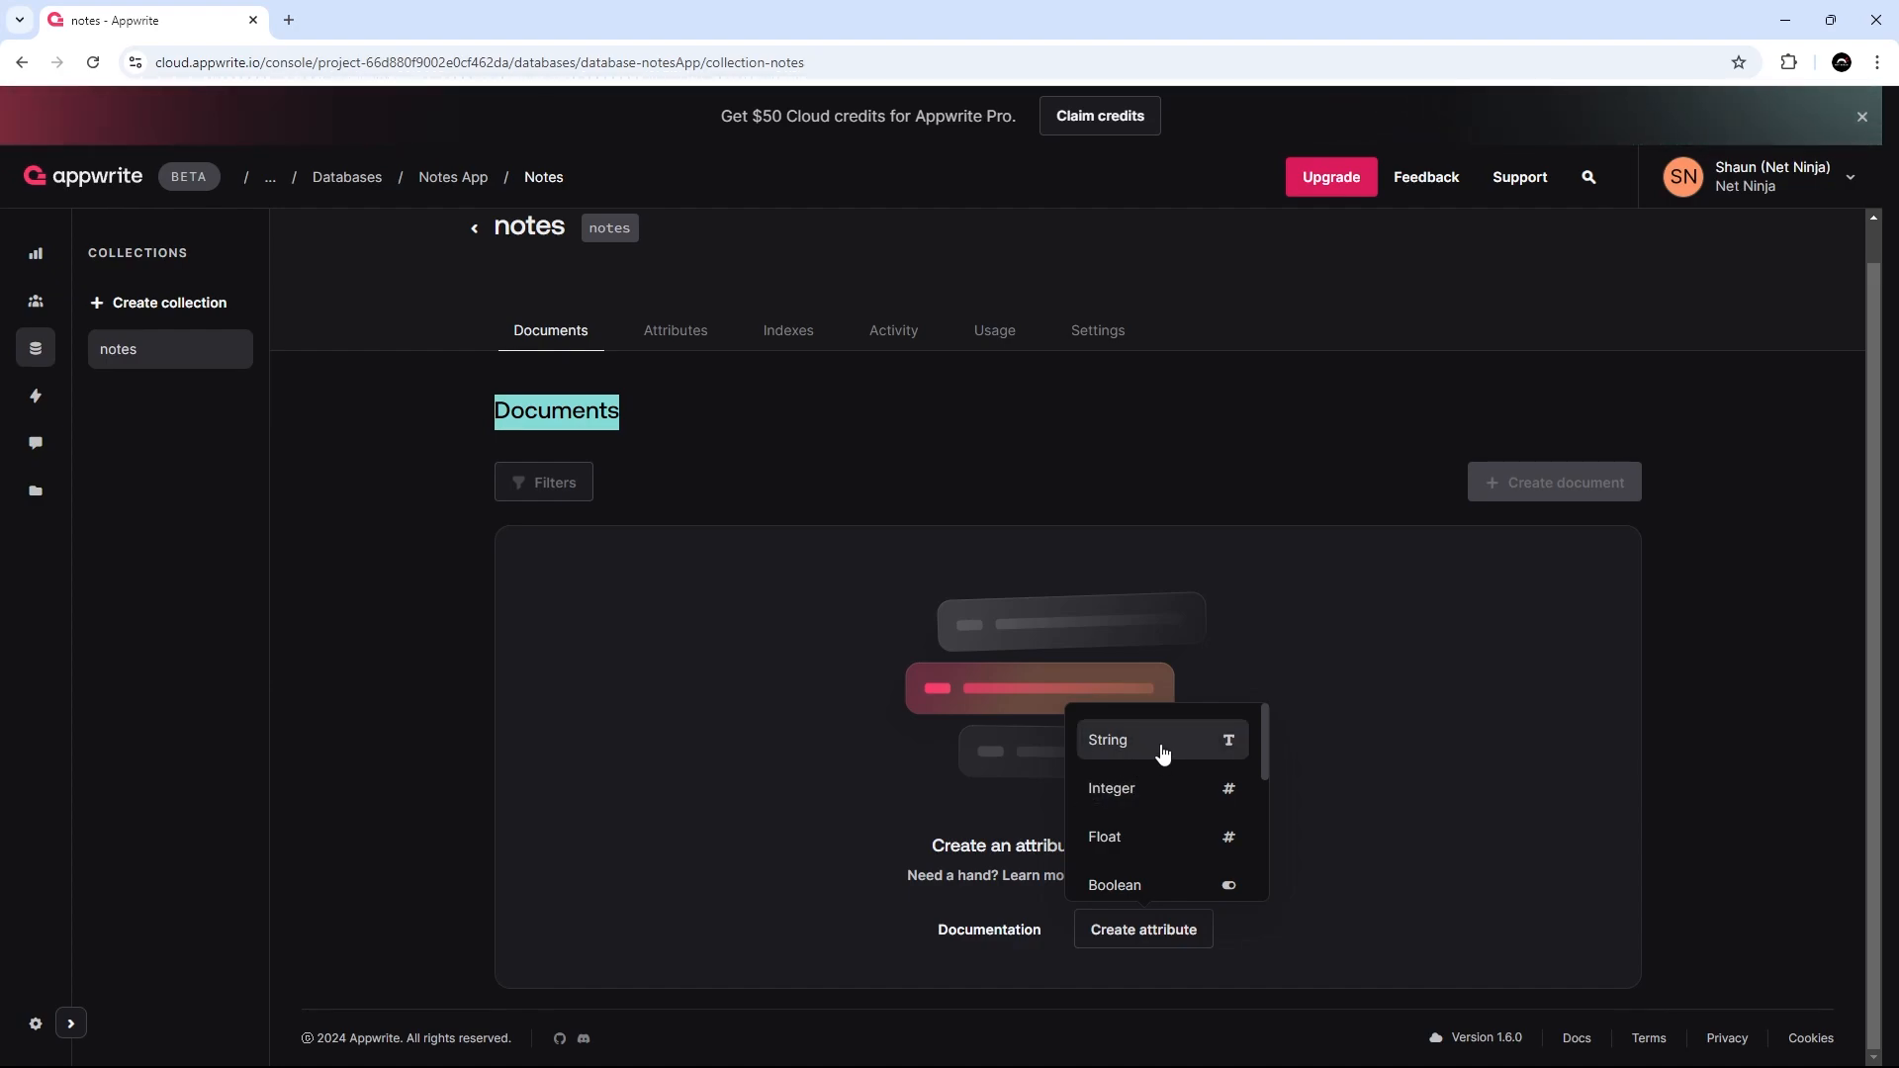
{"action": "mouse_move", "coordinate": [1147, 746]}
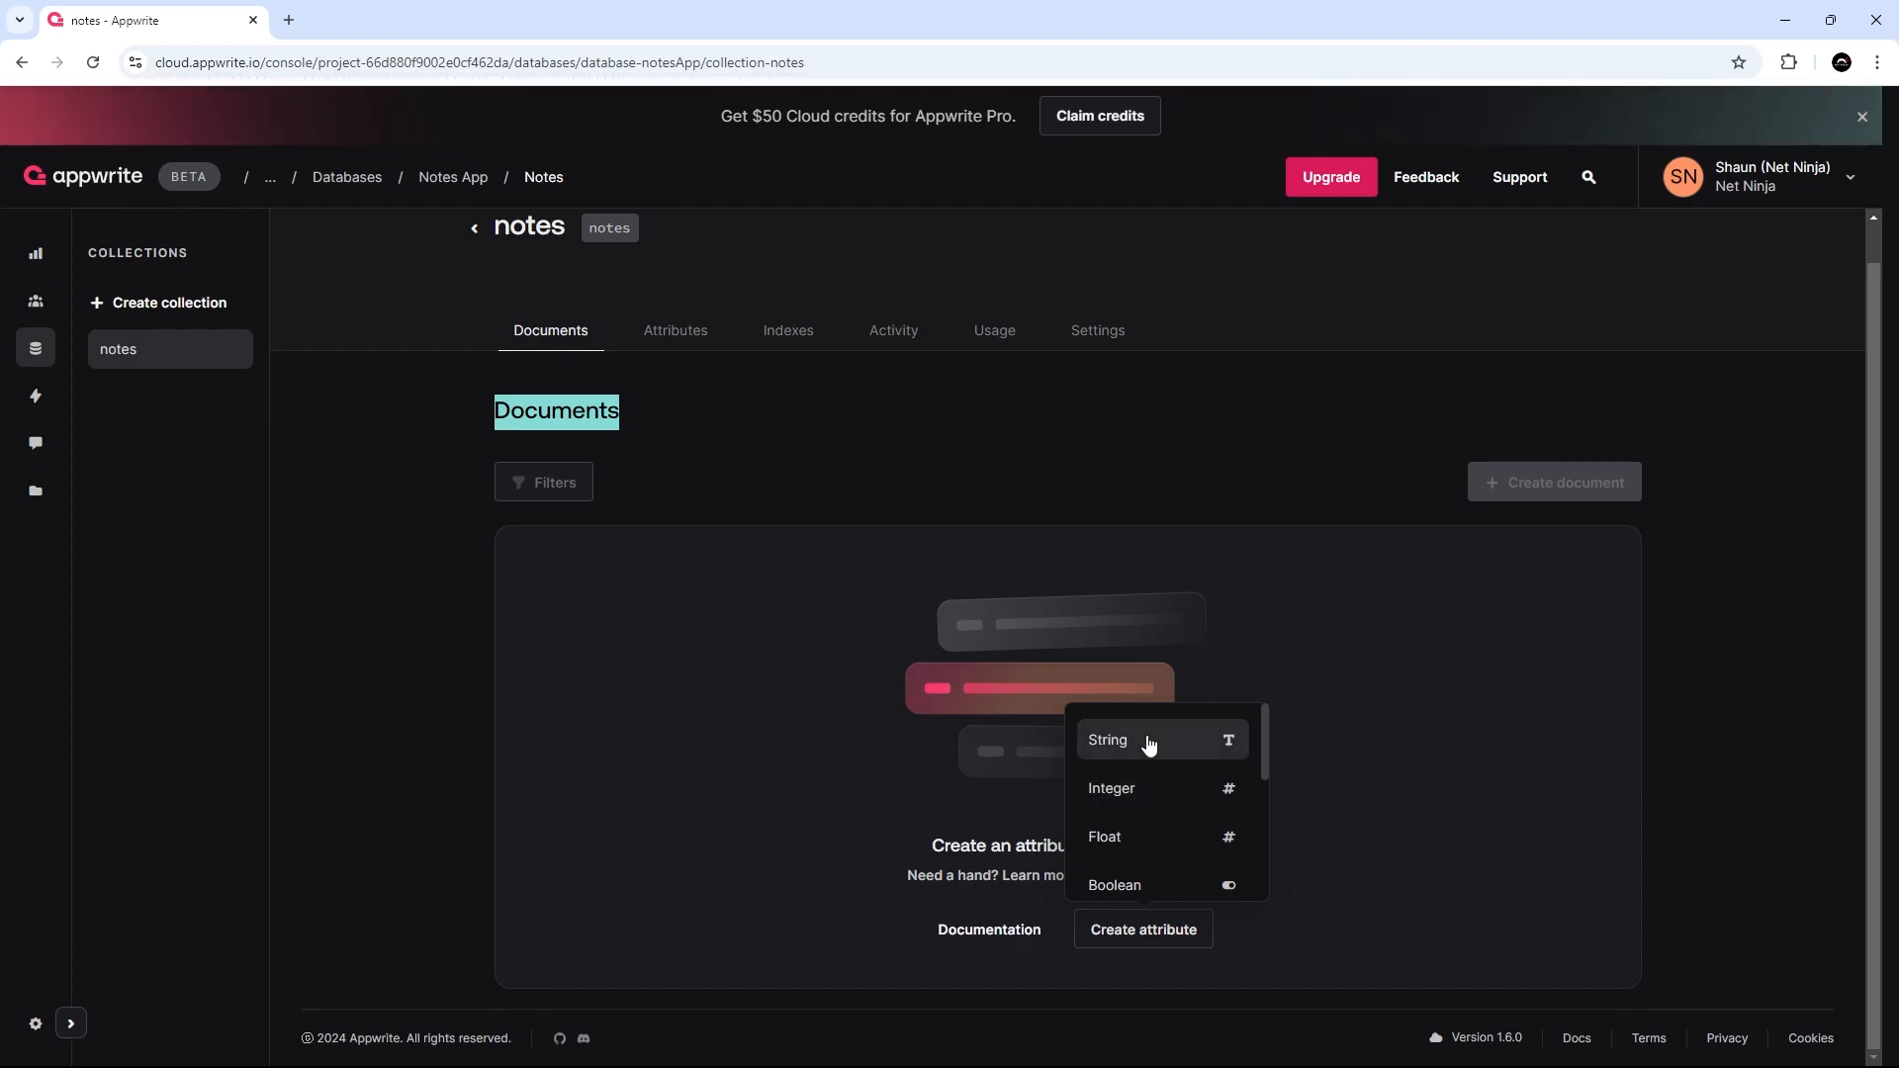
Add a required String attribute with key 'content' and size 255 to the notes collection.
{"action": "left_click", "coordinate": [1105, 740]}
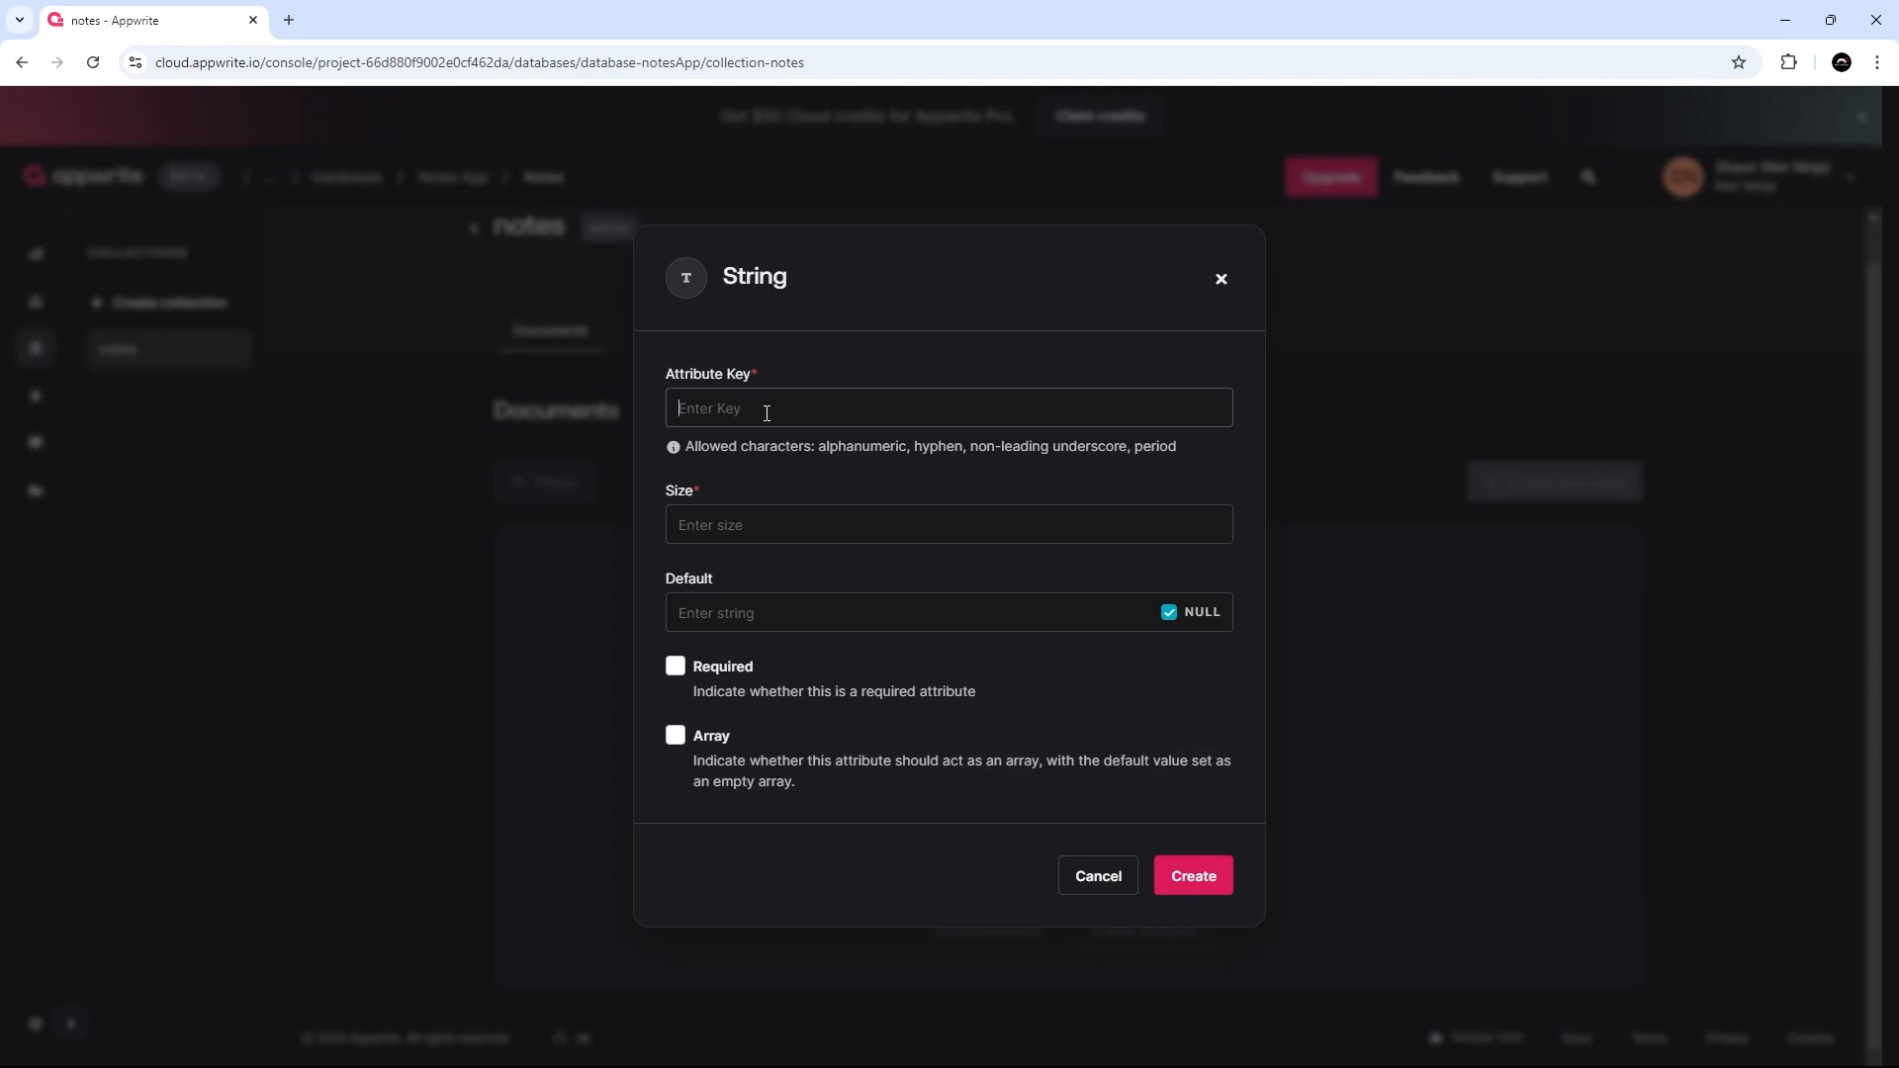
{"action": "type", "text": "content"}
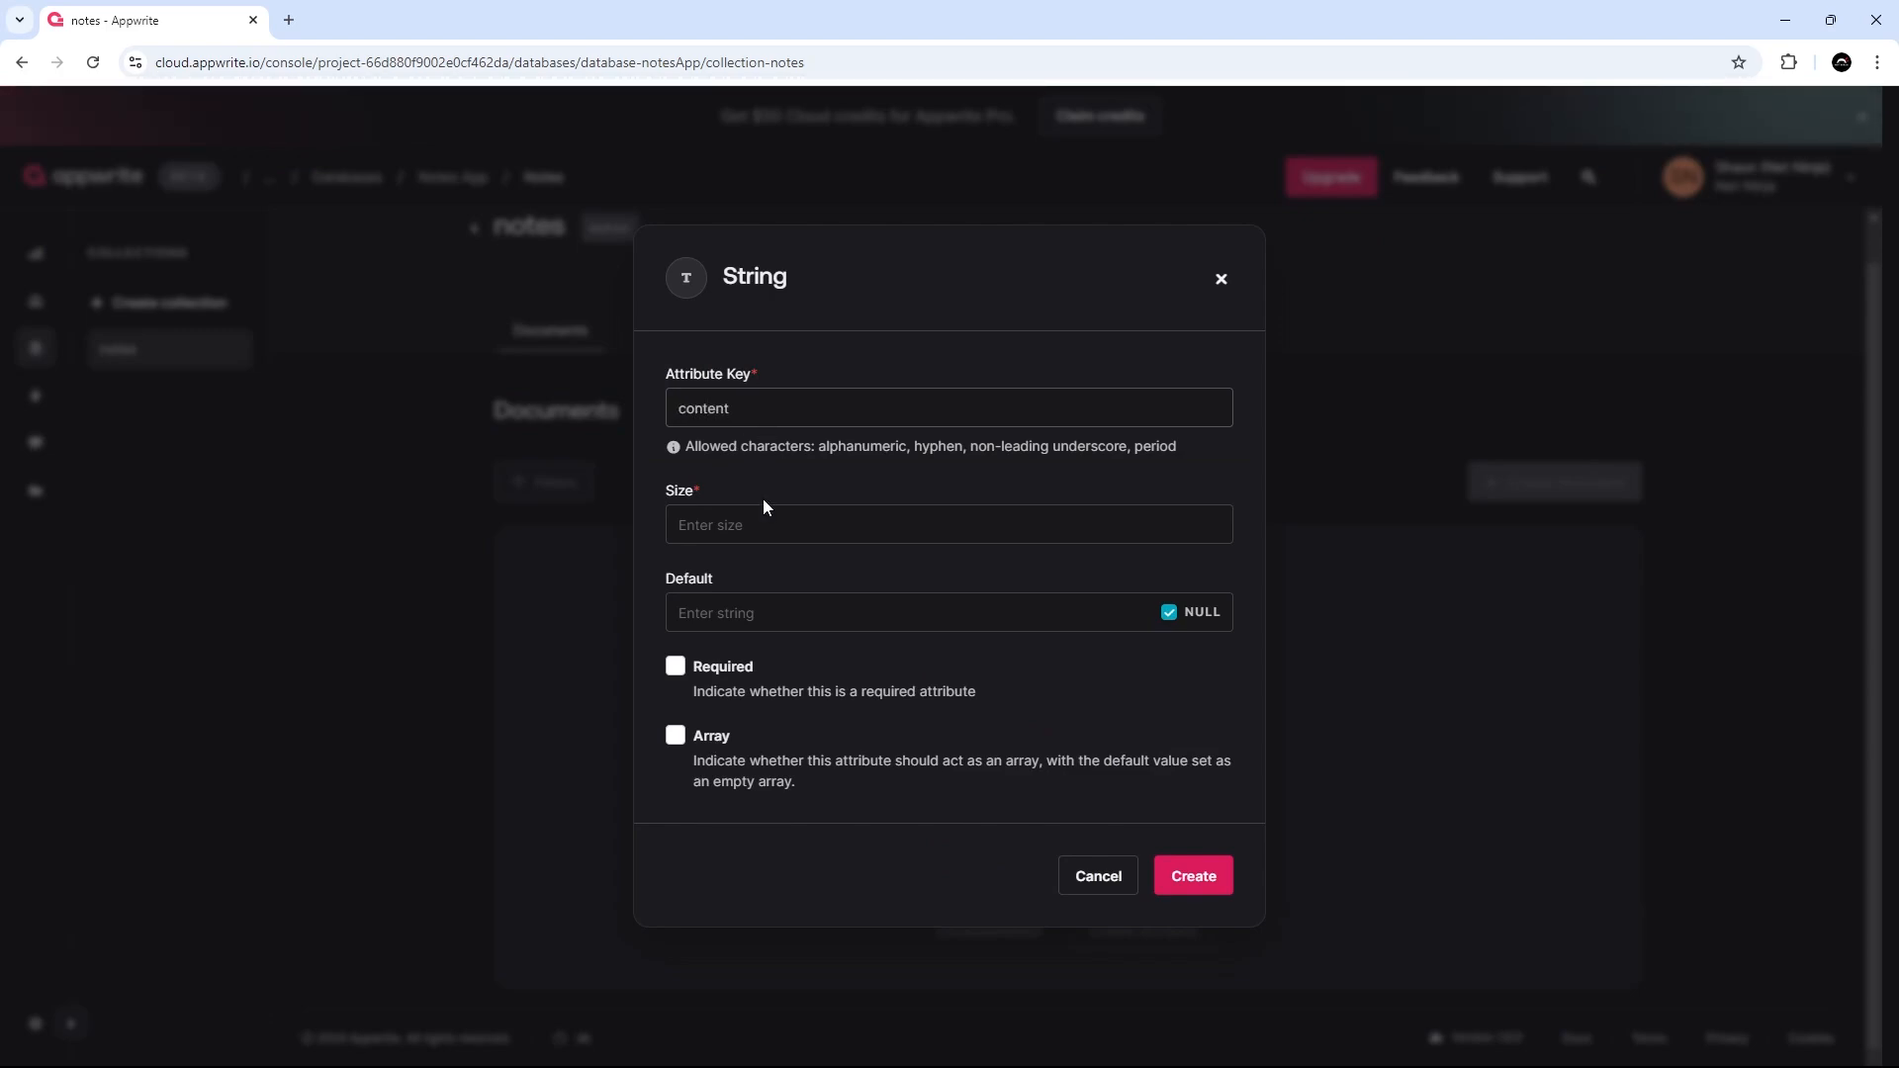
{"action": "mouse_move", "coordinate": [1375, 552]}
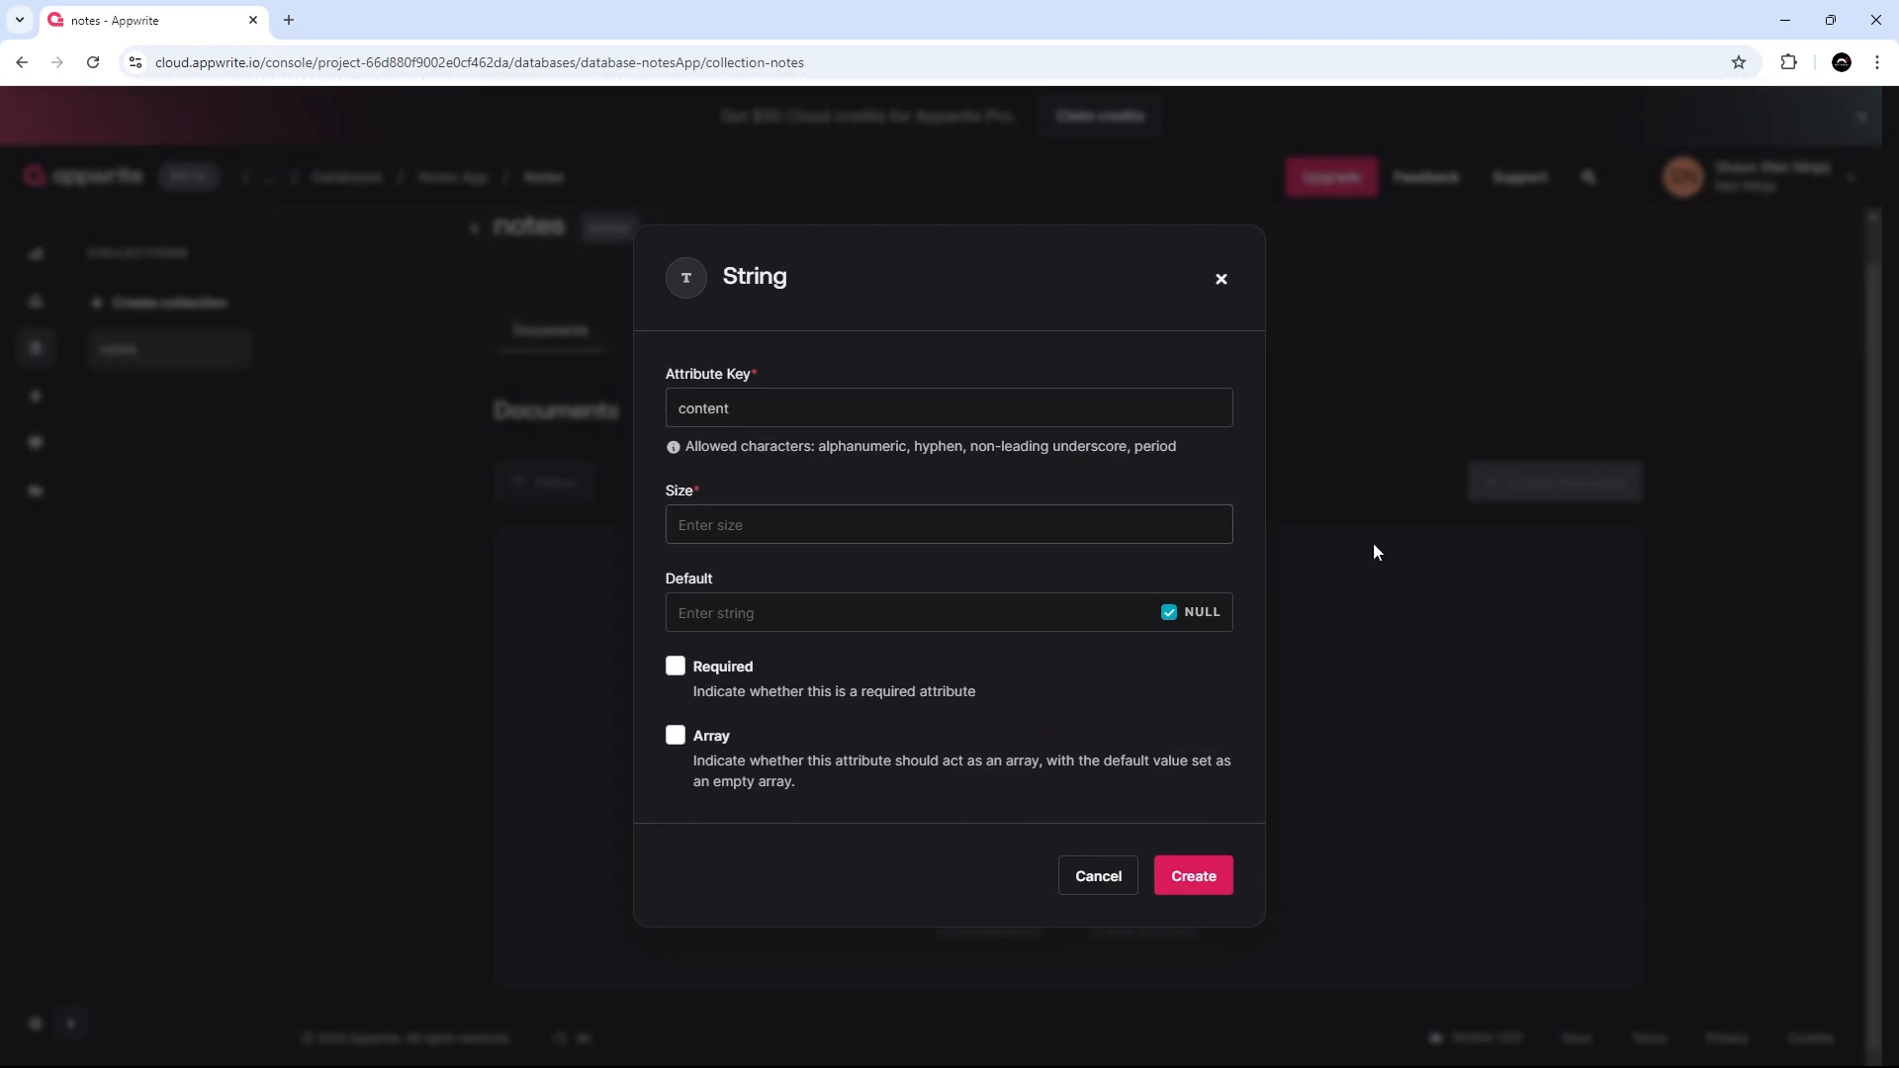
{"action": "type", "text": "255"}
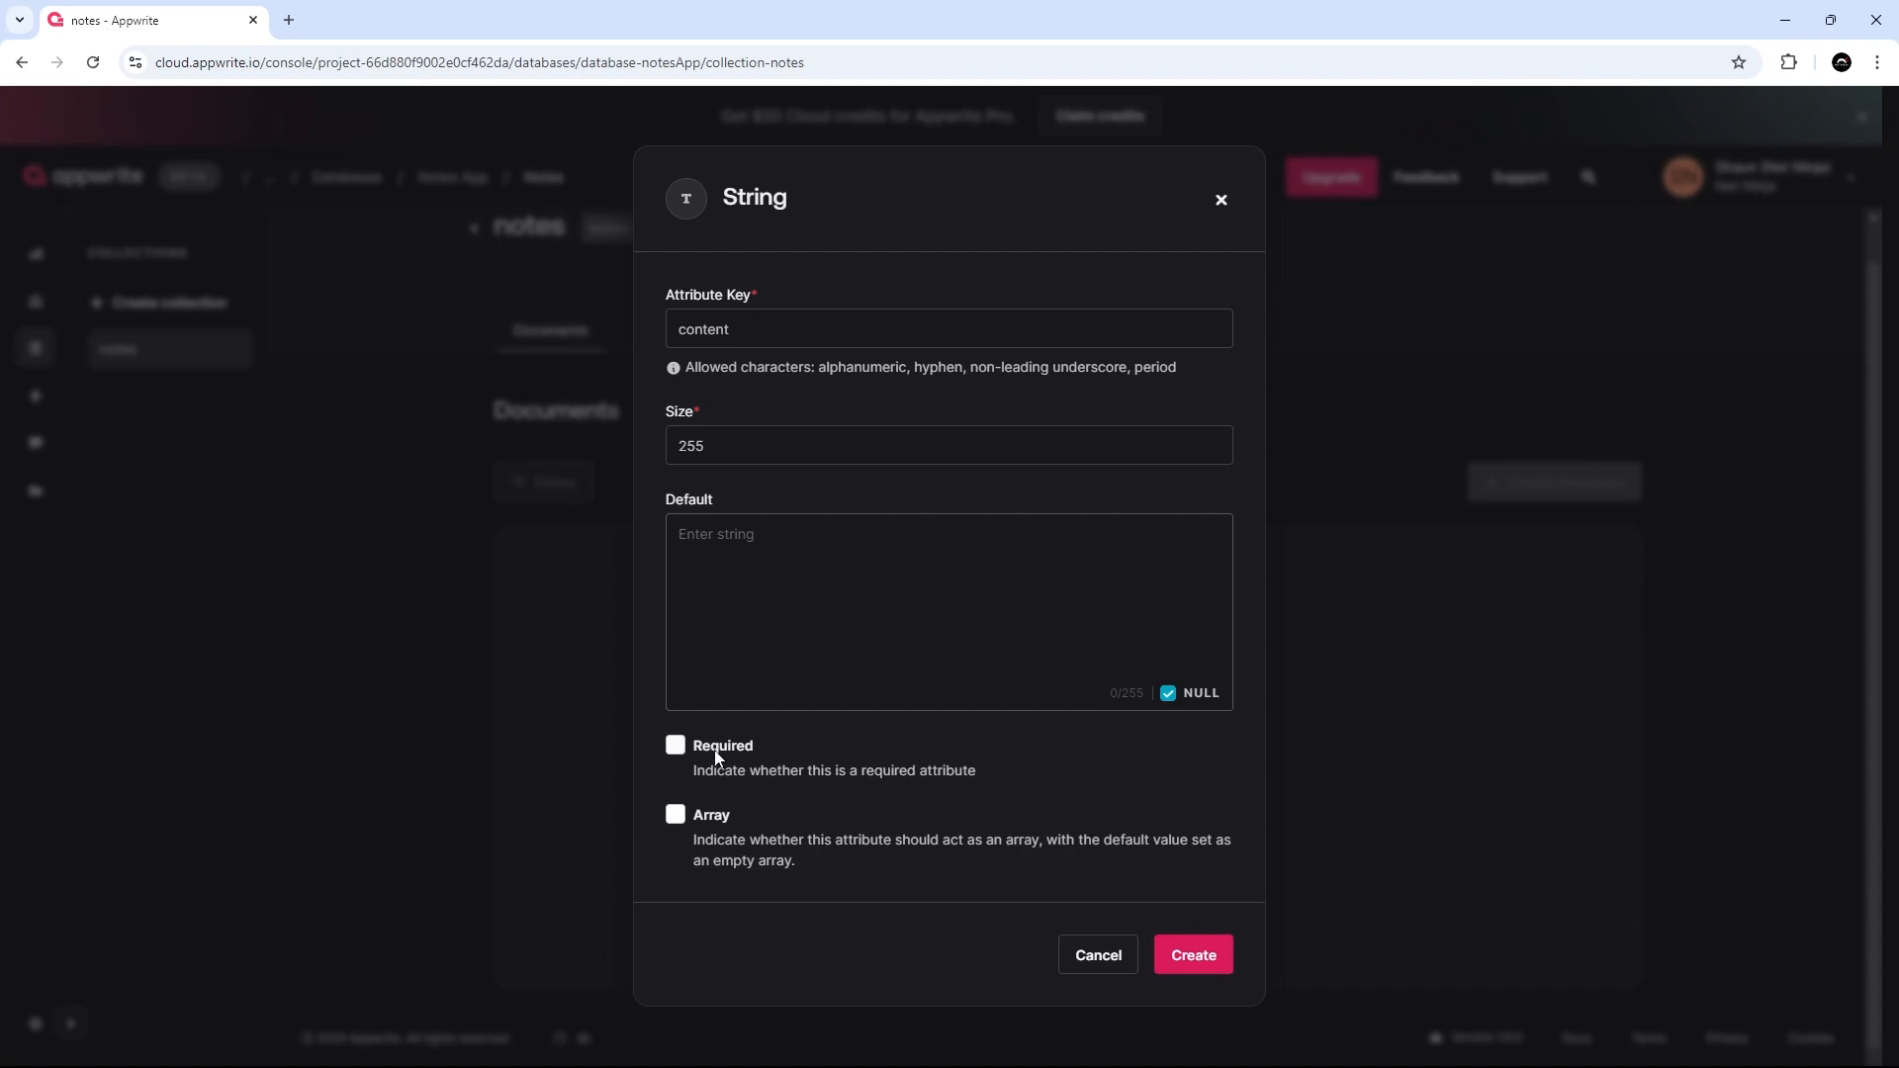
{"action": "left_click", "coordinate": [674, 746]}
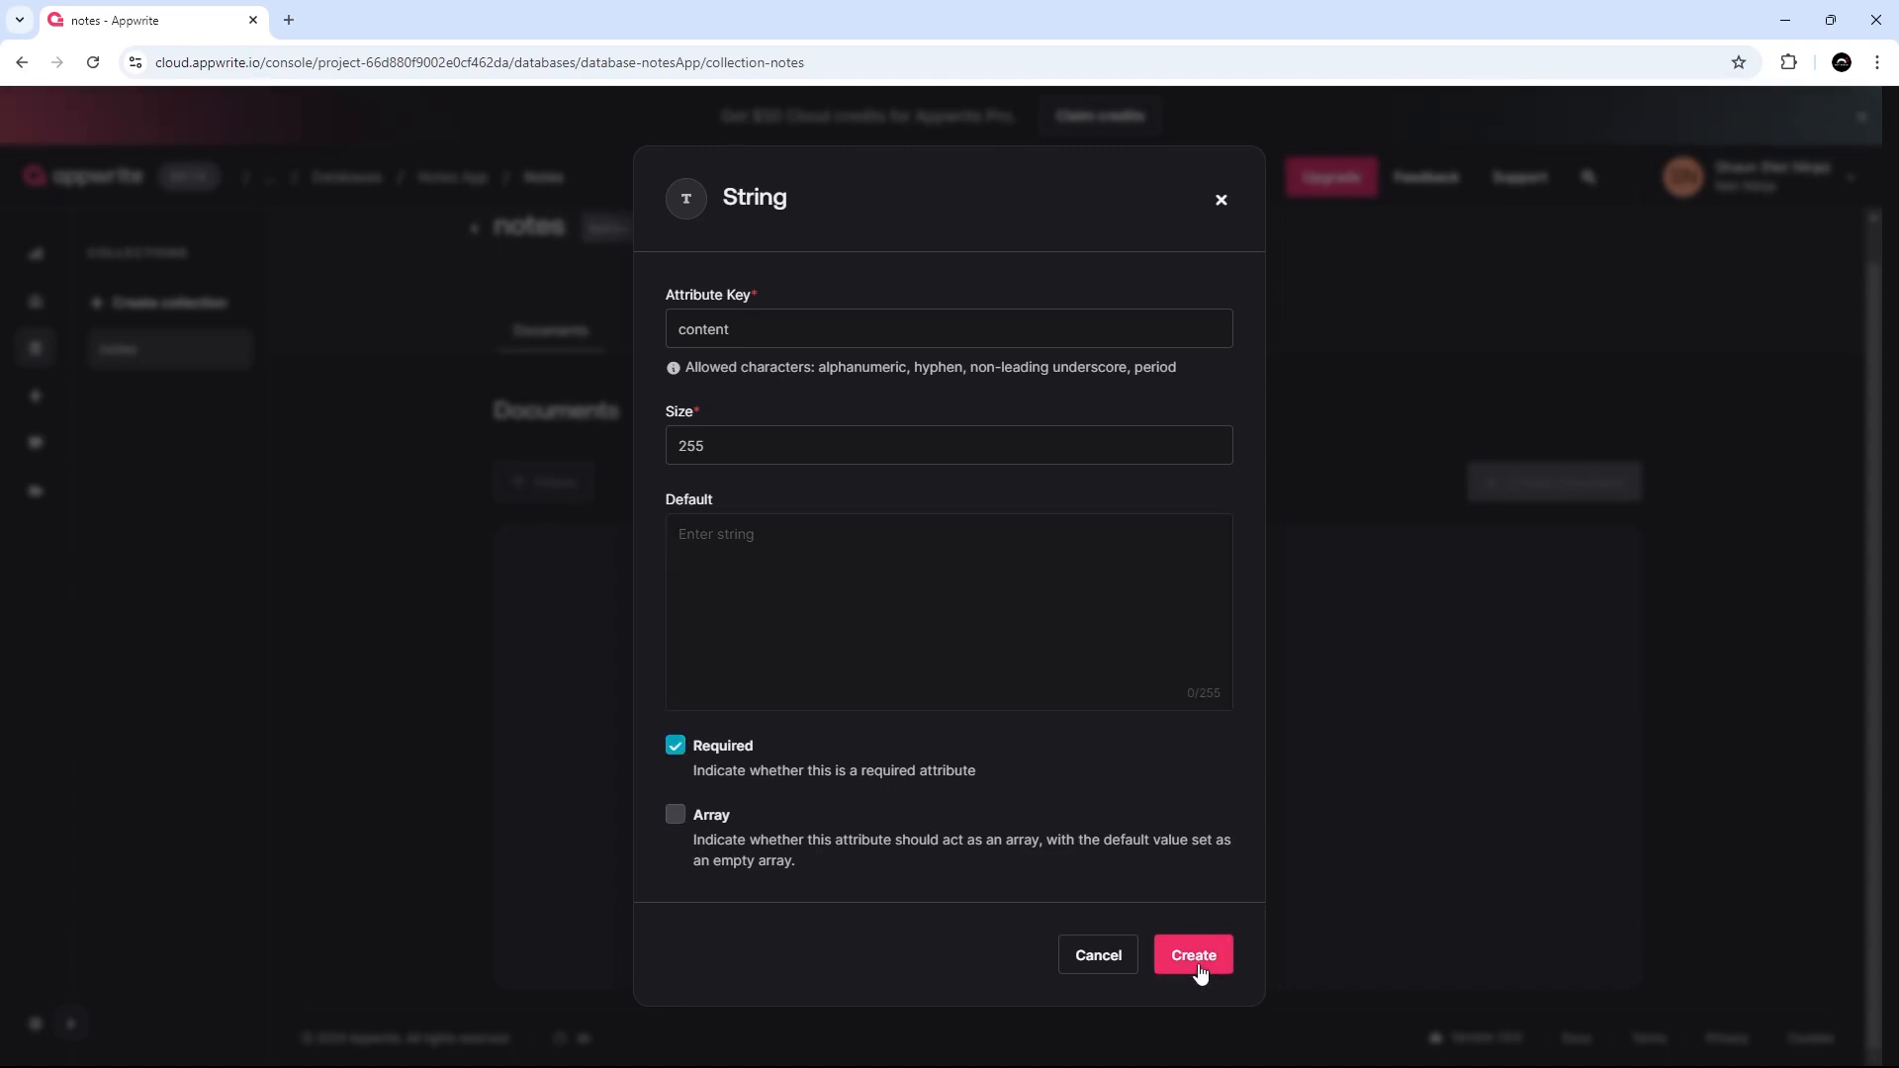
{"action": "left_click", "coordinate": [1191, 953]}
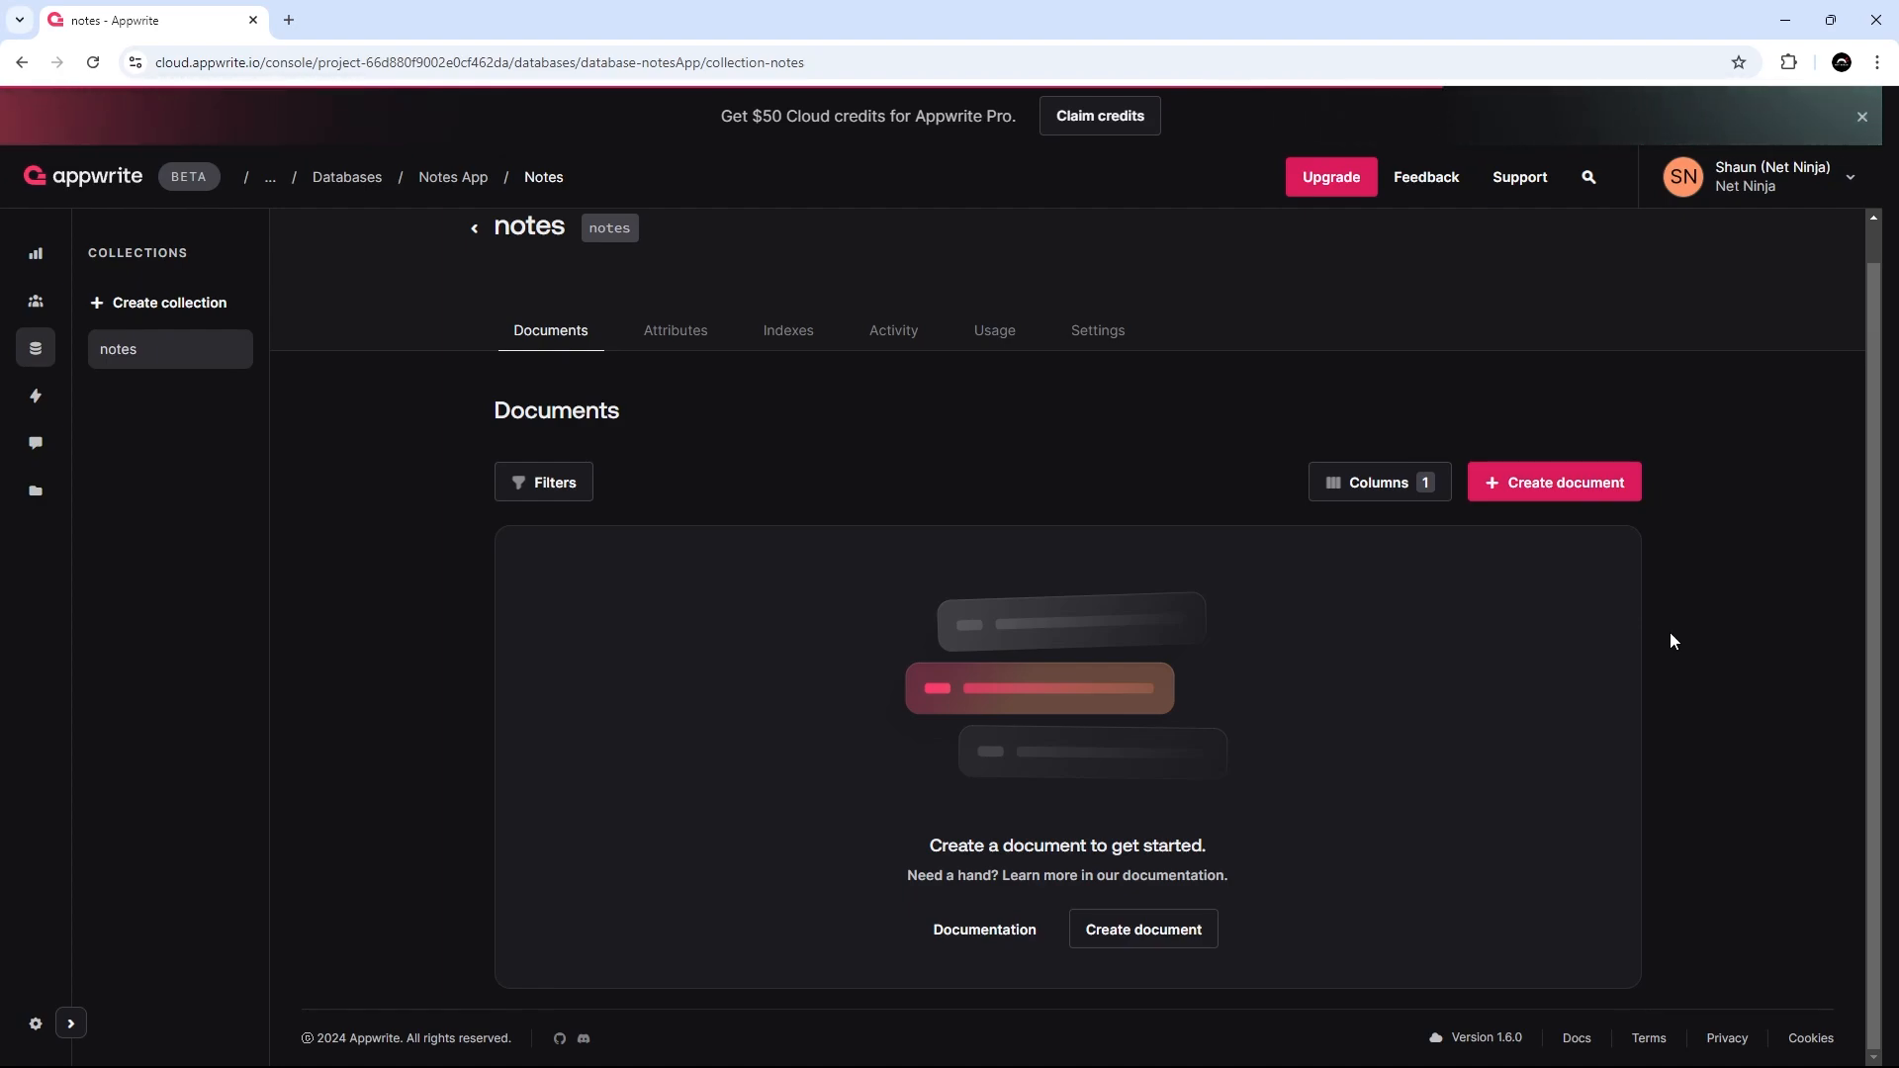
{"action": "mouse_move", "coordinate": [1096, 331]}
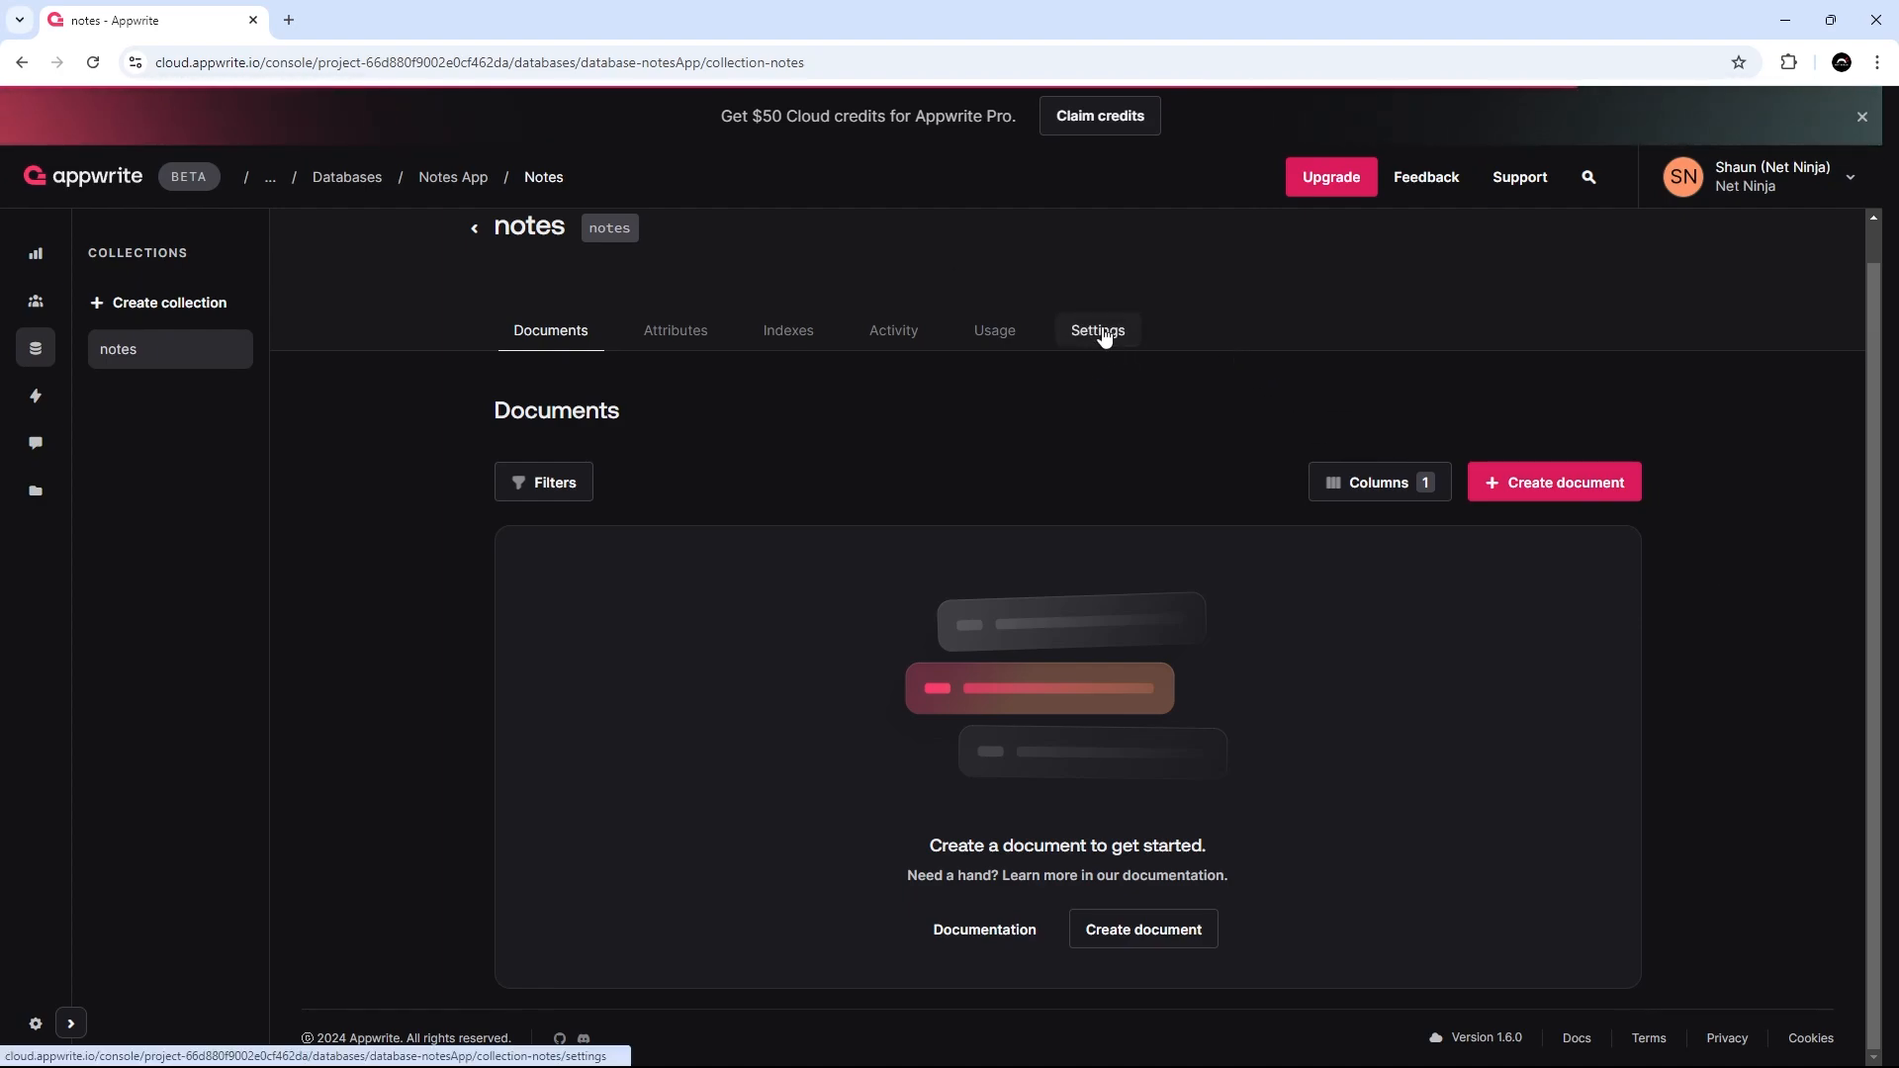
In the collection's settings, grant the All guests role Create, Read and Delete permissions and update.
{"action": "left_click", "coordinate": [1096, 331]}
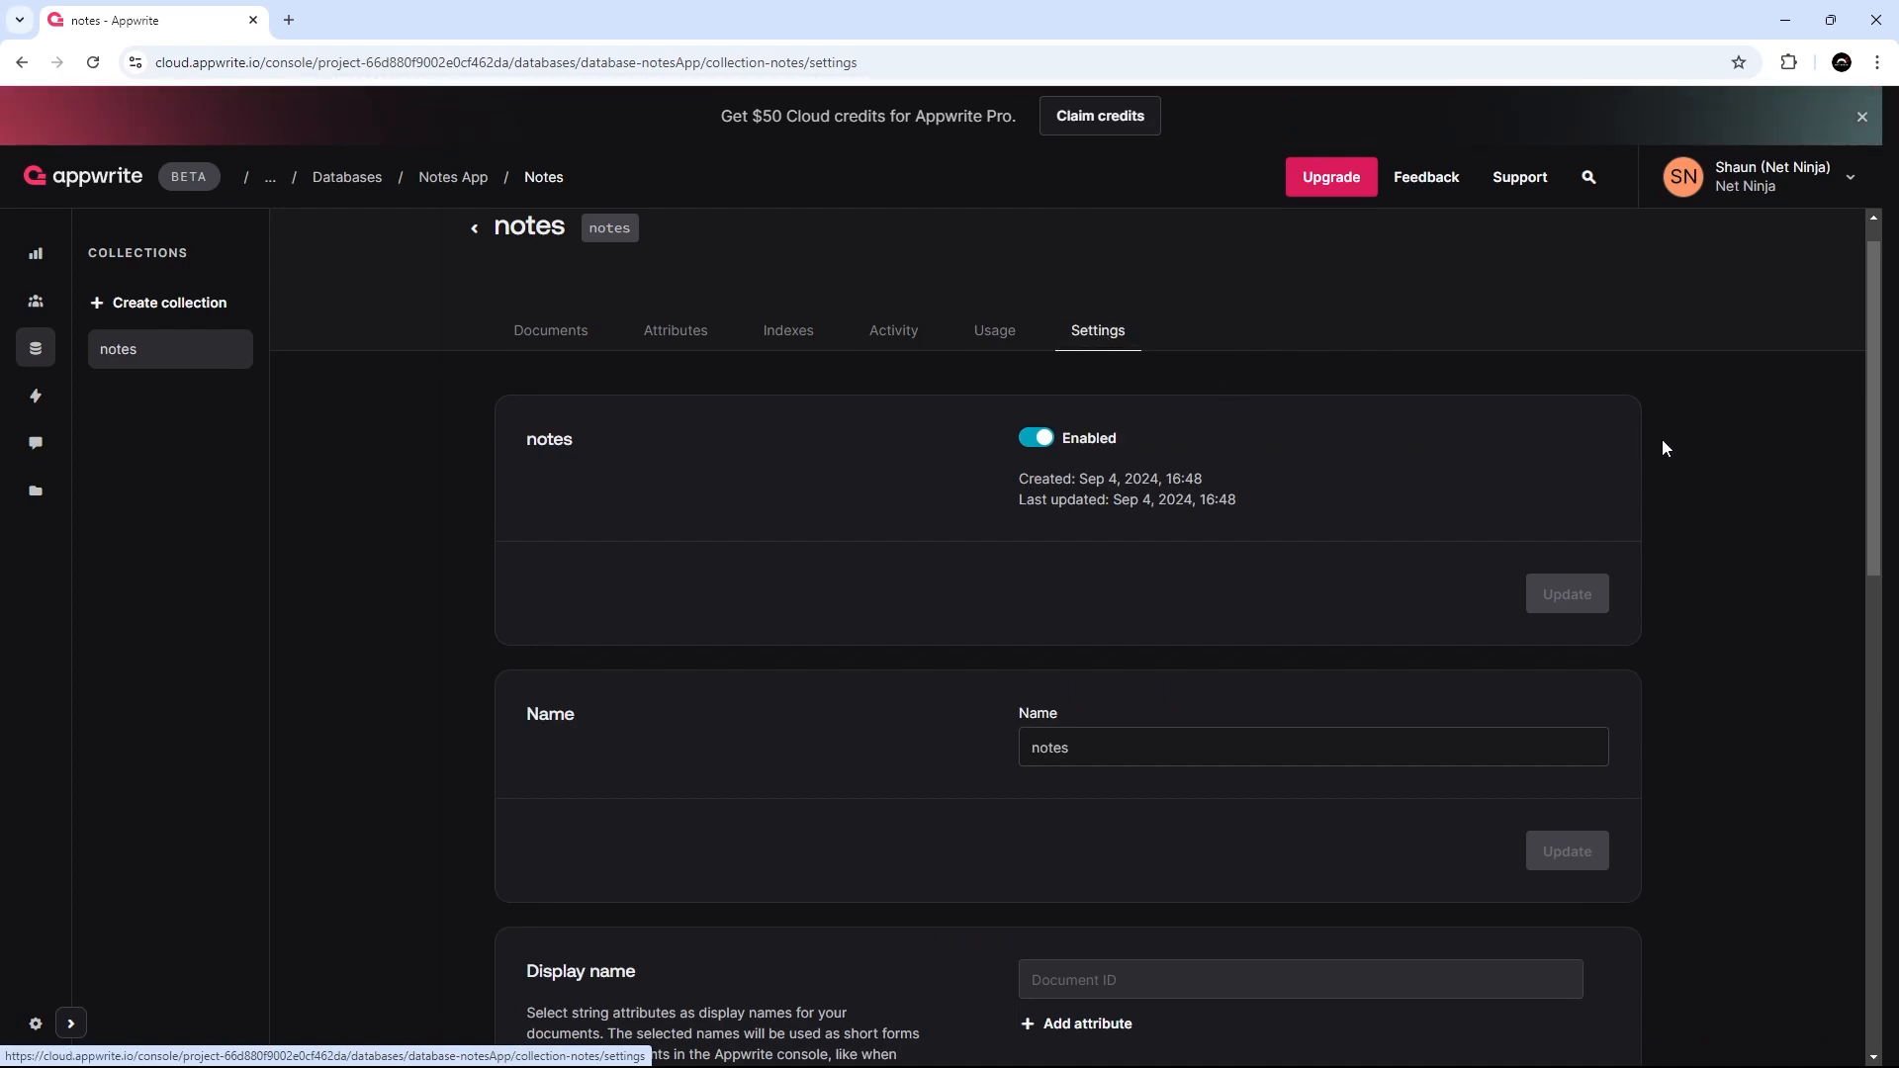
{"action": "scroll", "scroll_direction": "down", "scroll_amount": 3}
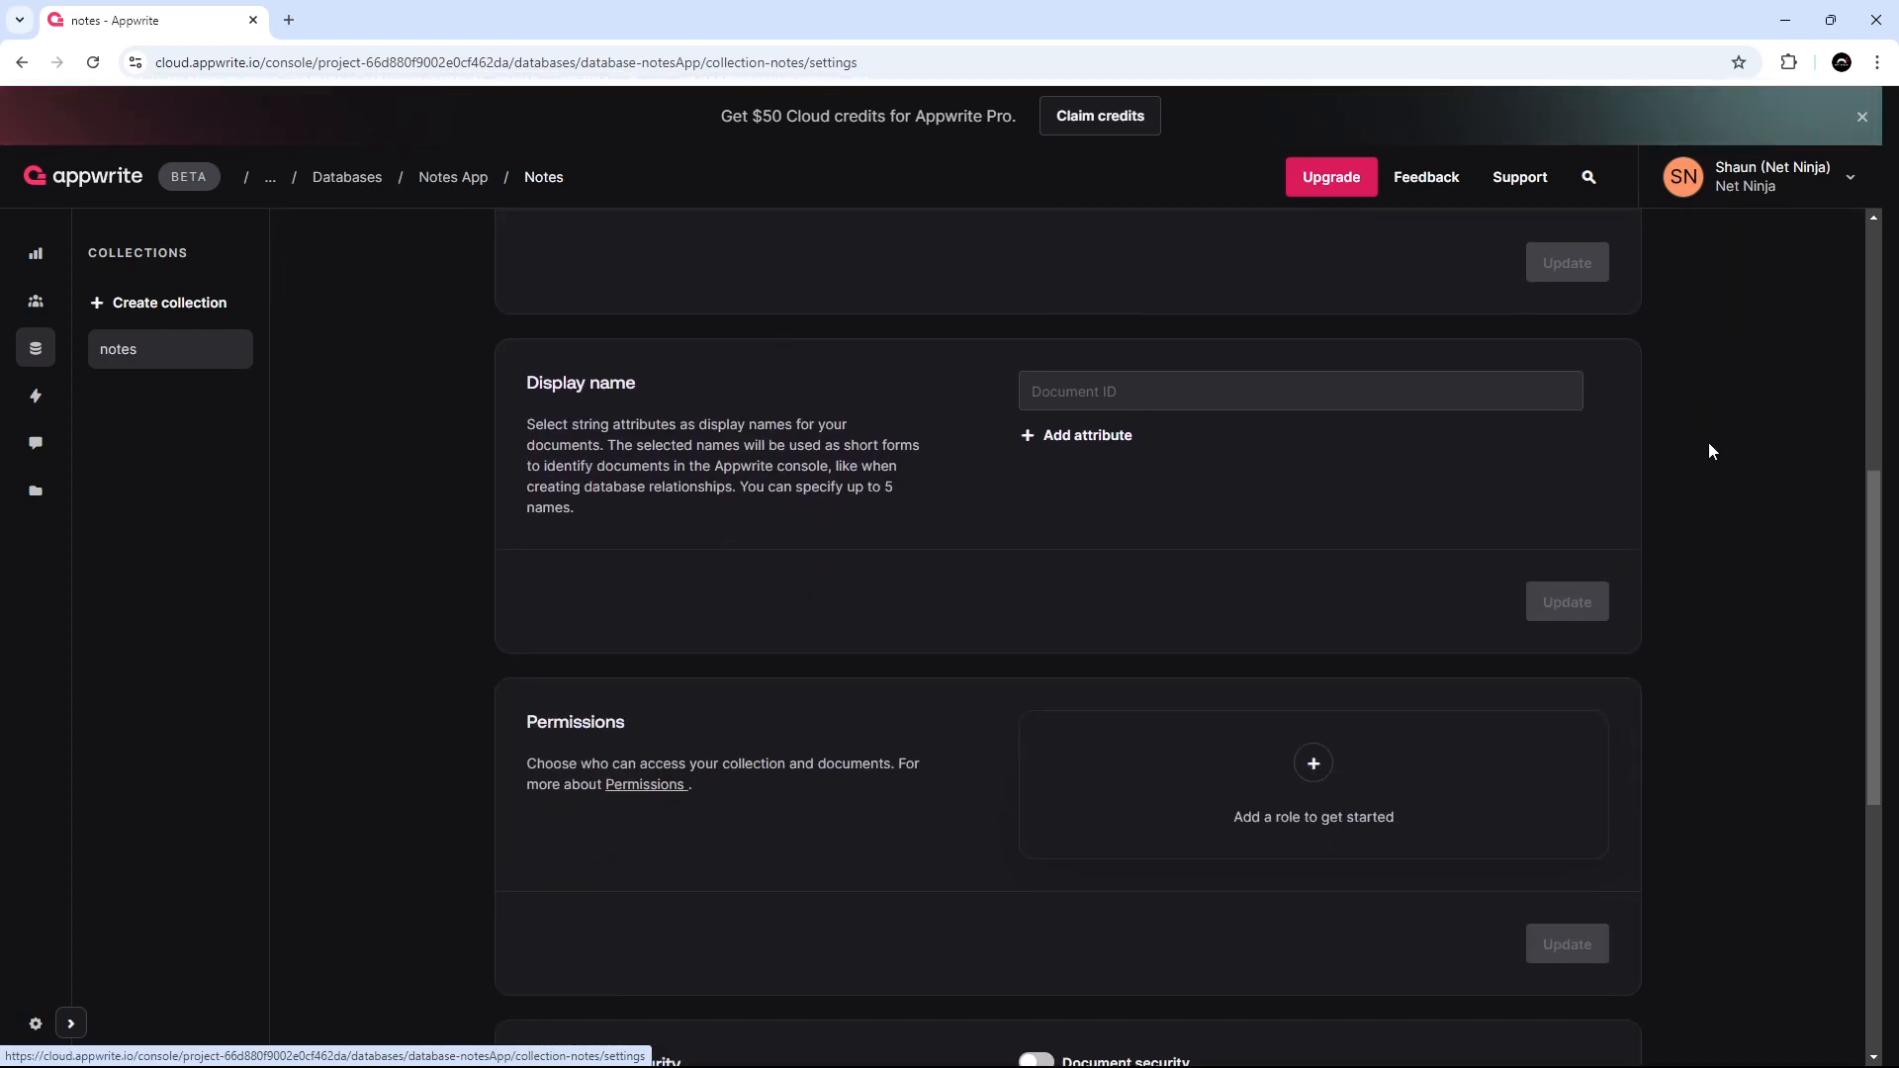
{"action": "scroll", "scroll_direction": "down", "scroll_amount": 3}
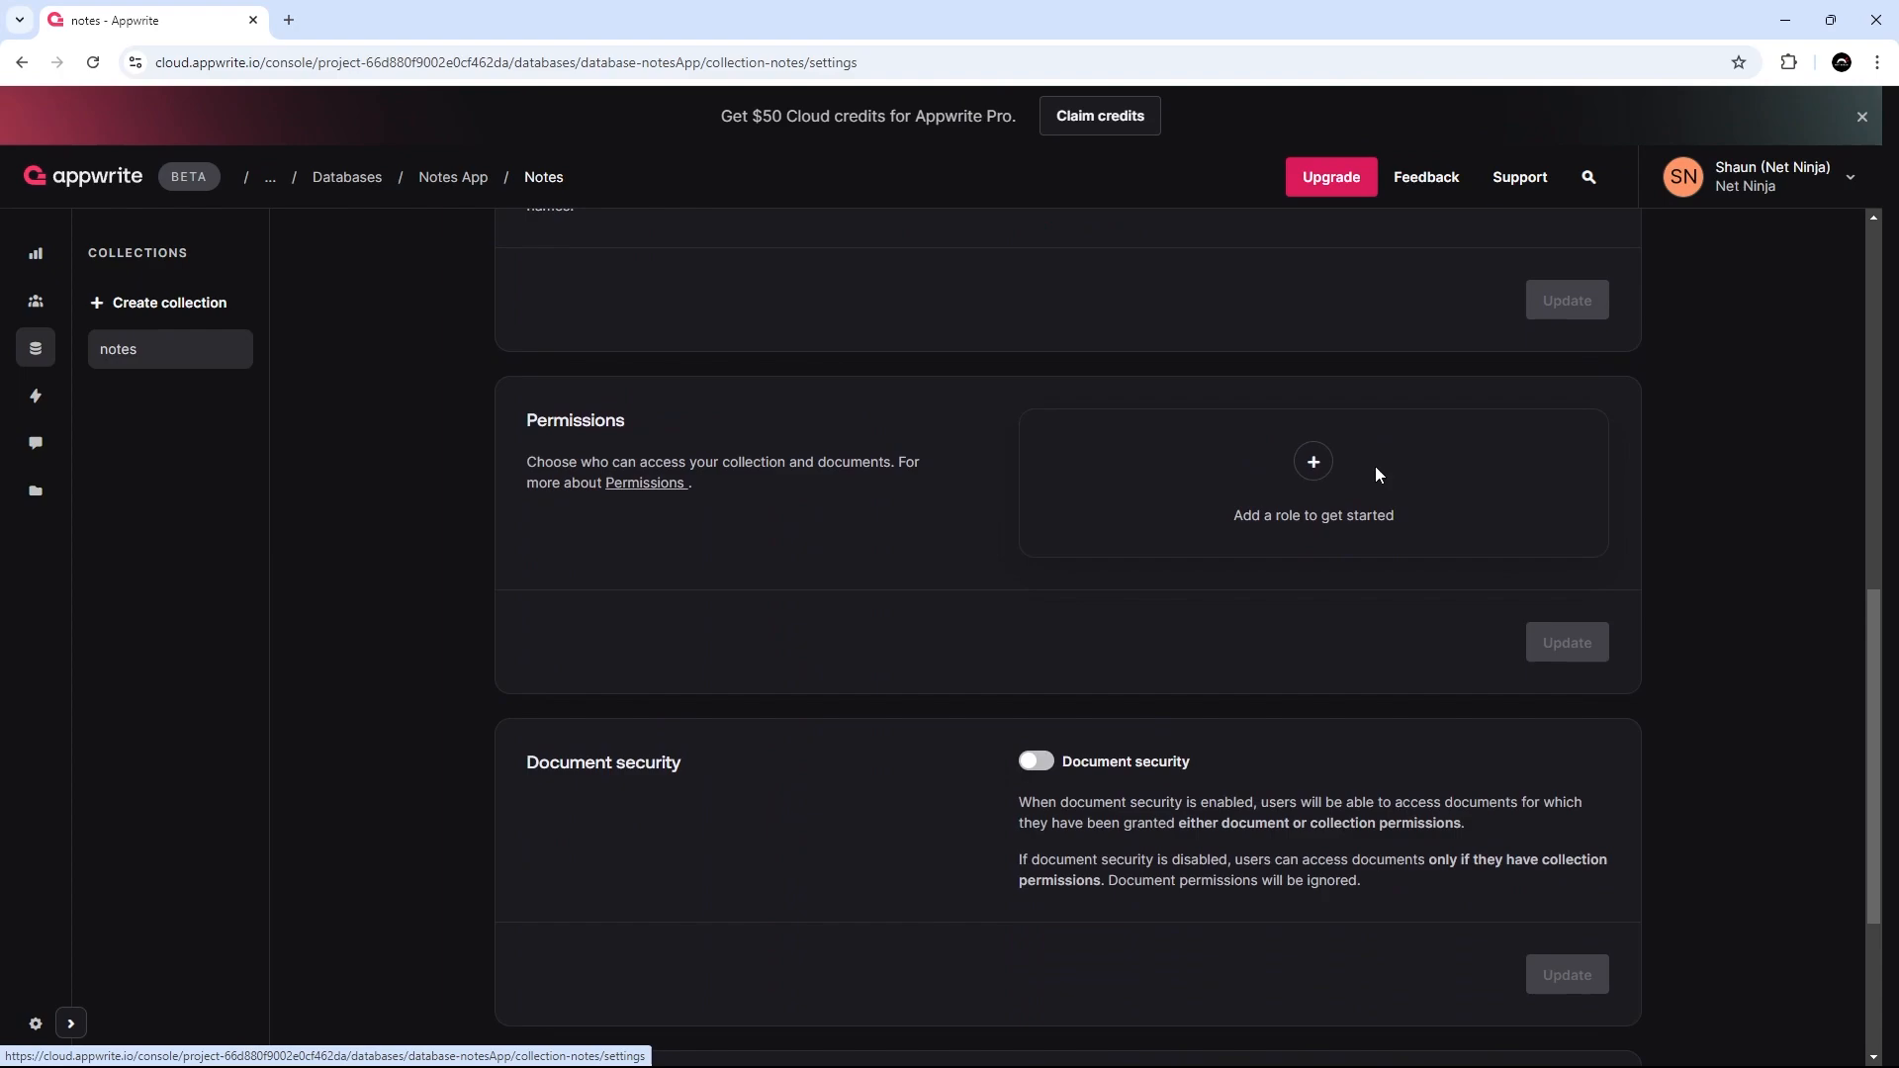
{"action": "left_click", "coordinate": [1312, 461]}
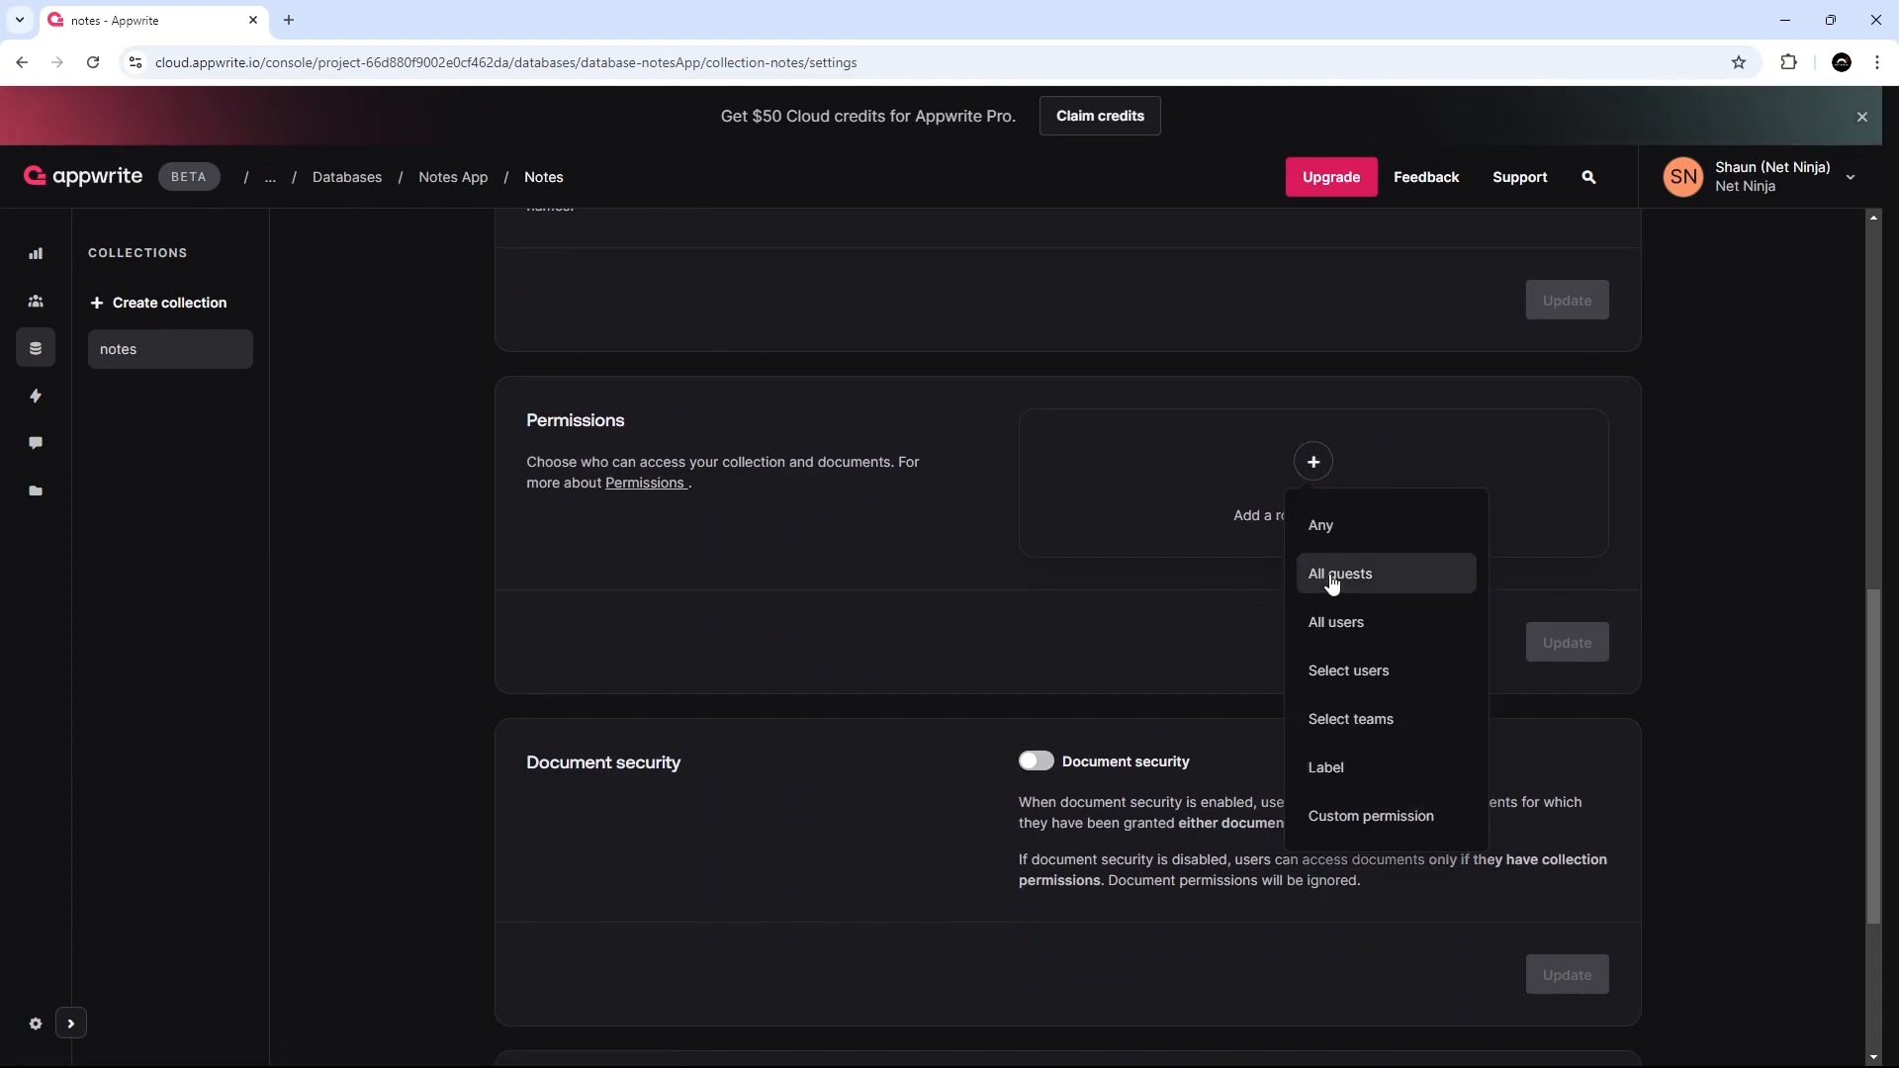
{"action": "left_click", "coordinate": [1339, 573]}
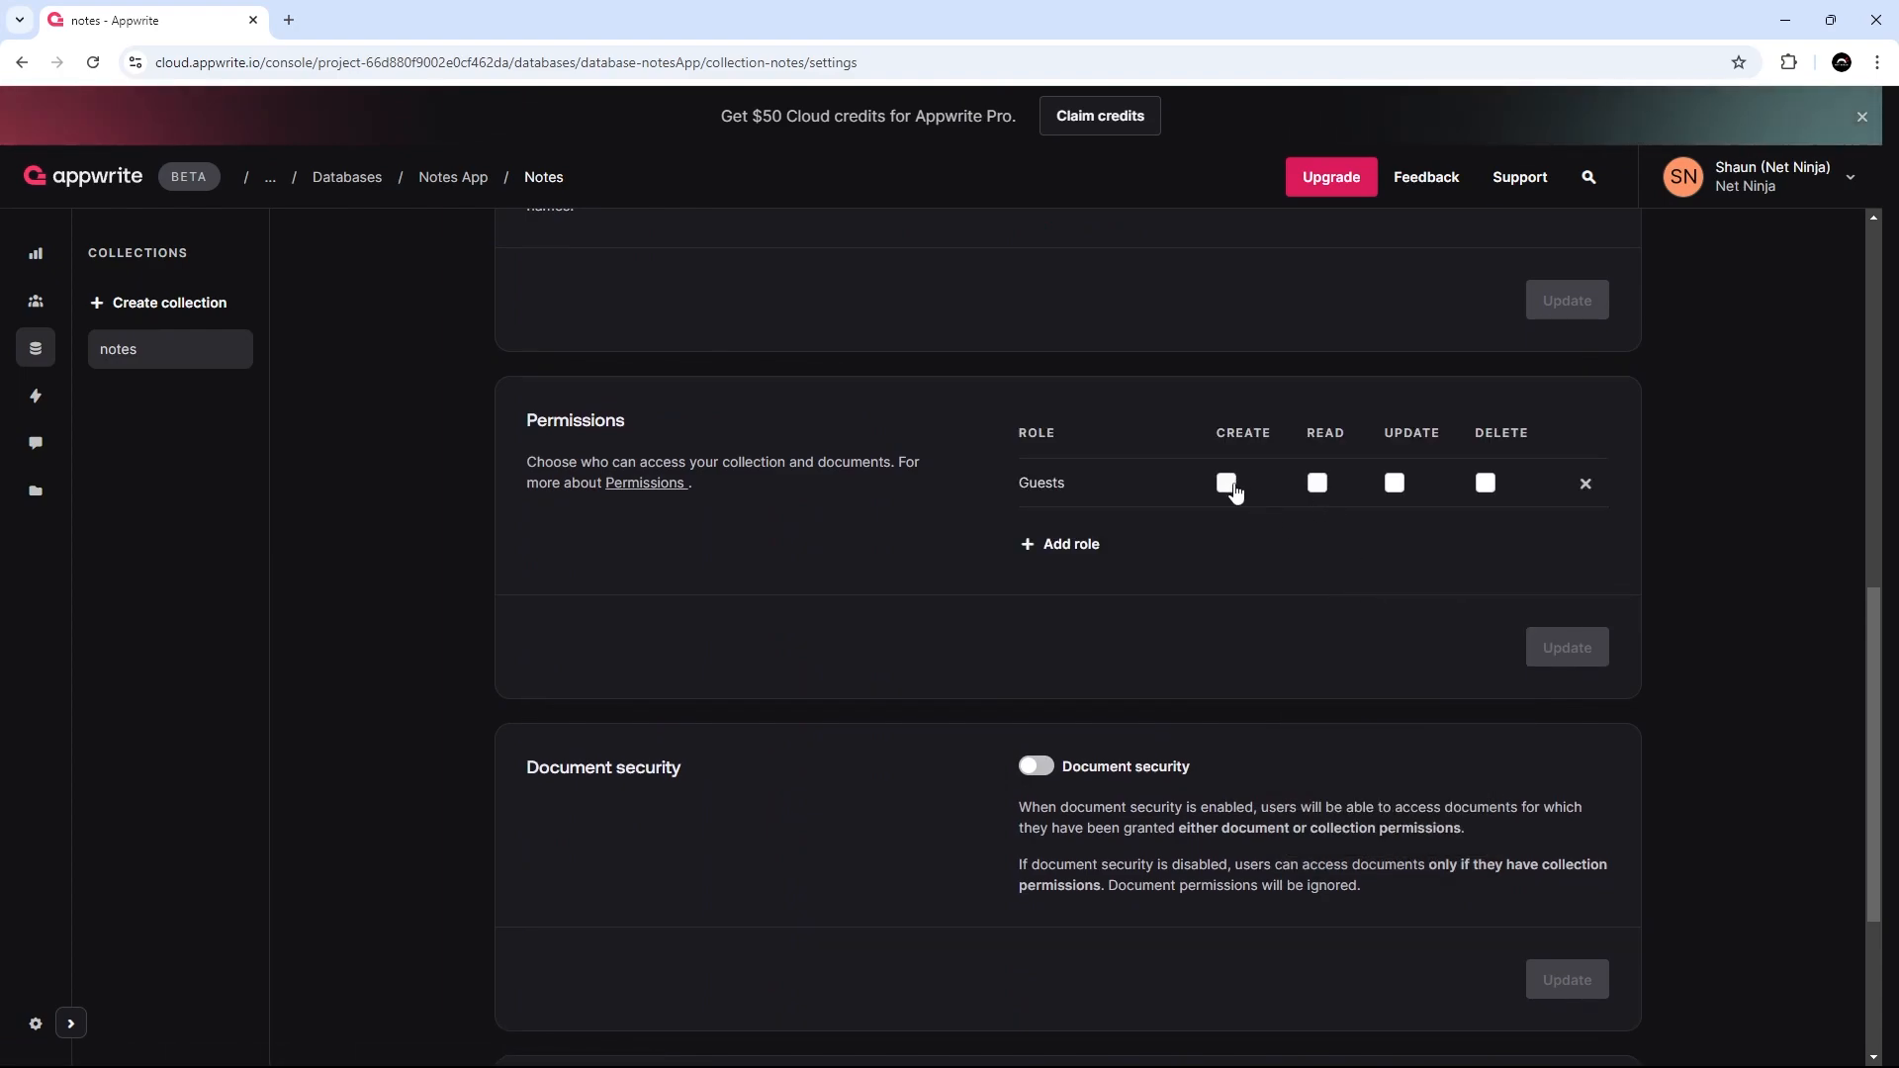
{"action": "left_click", "coordinate": [1225, 483]}
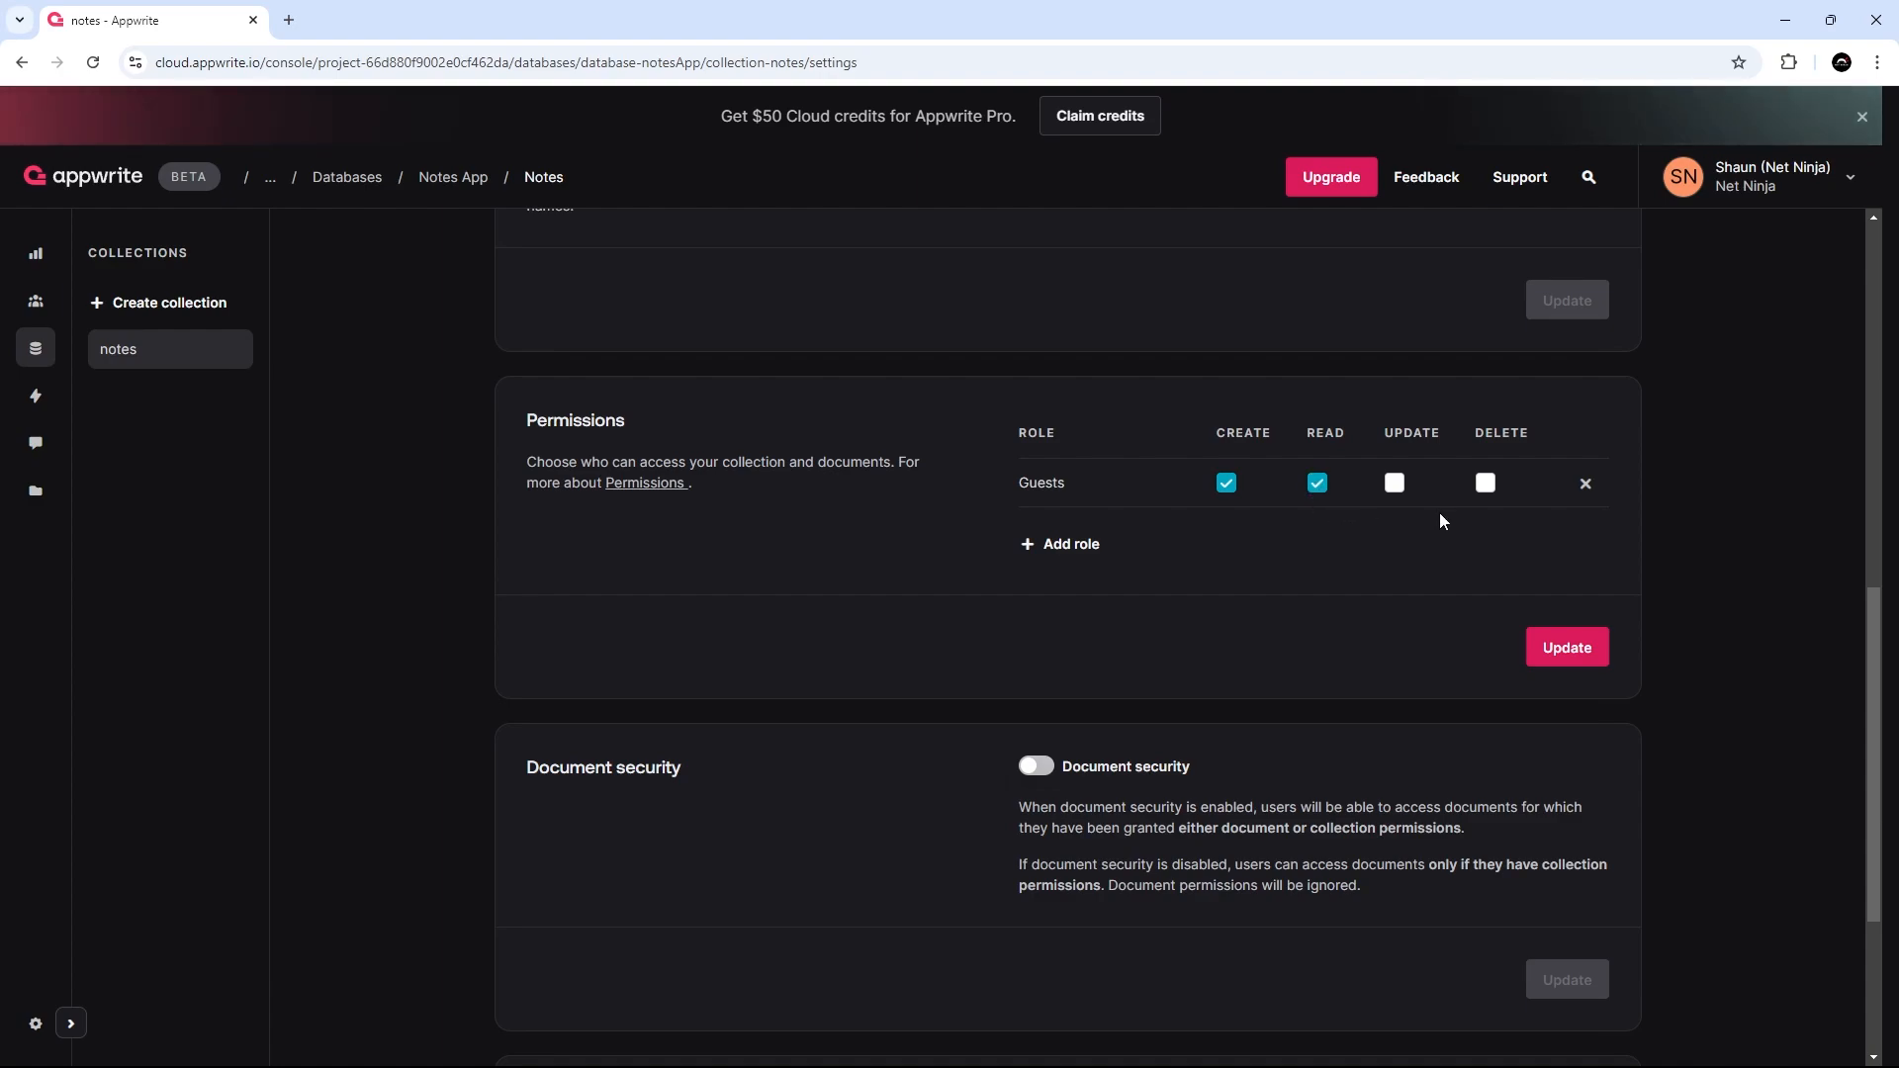
{"action": "left_click", "coordinate": [1486, 483]}
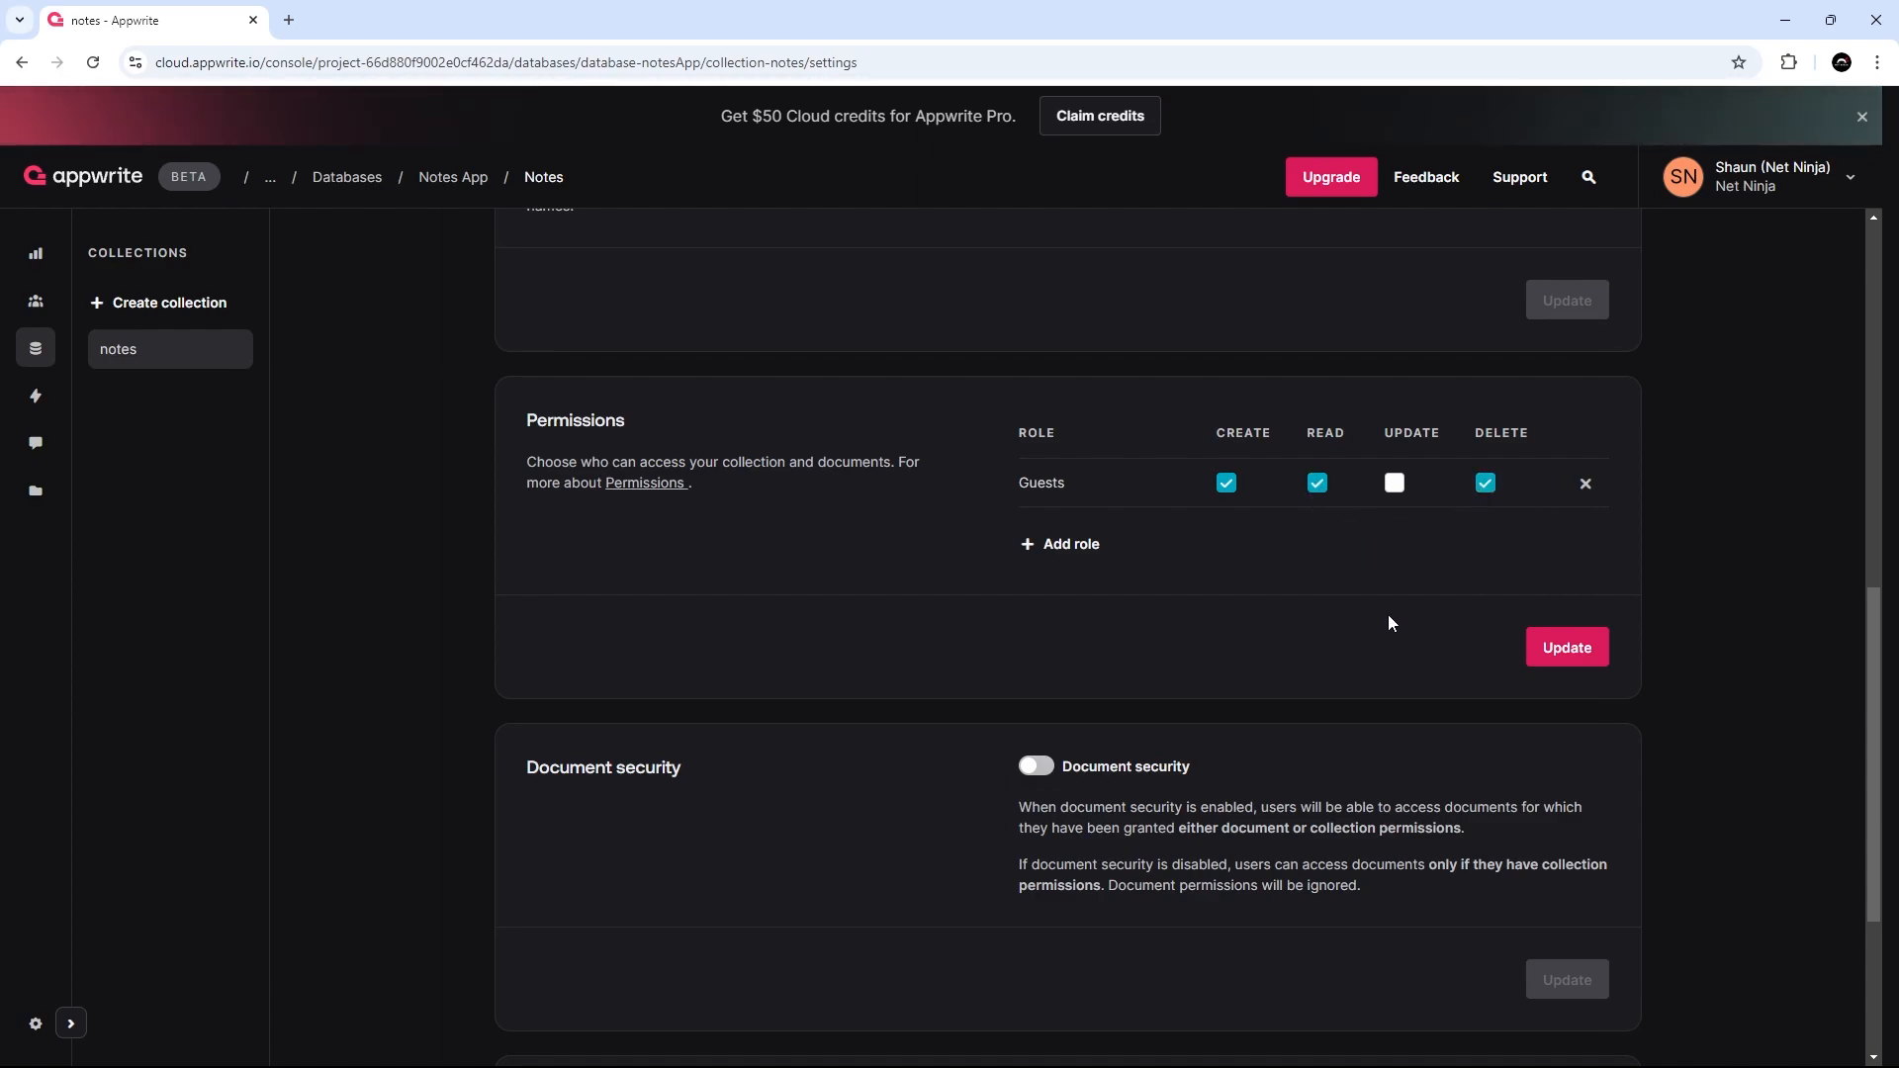
{"action": "mouse_move", "coordinate": [1436, 397]}
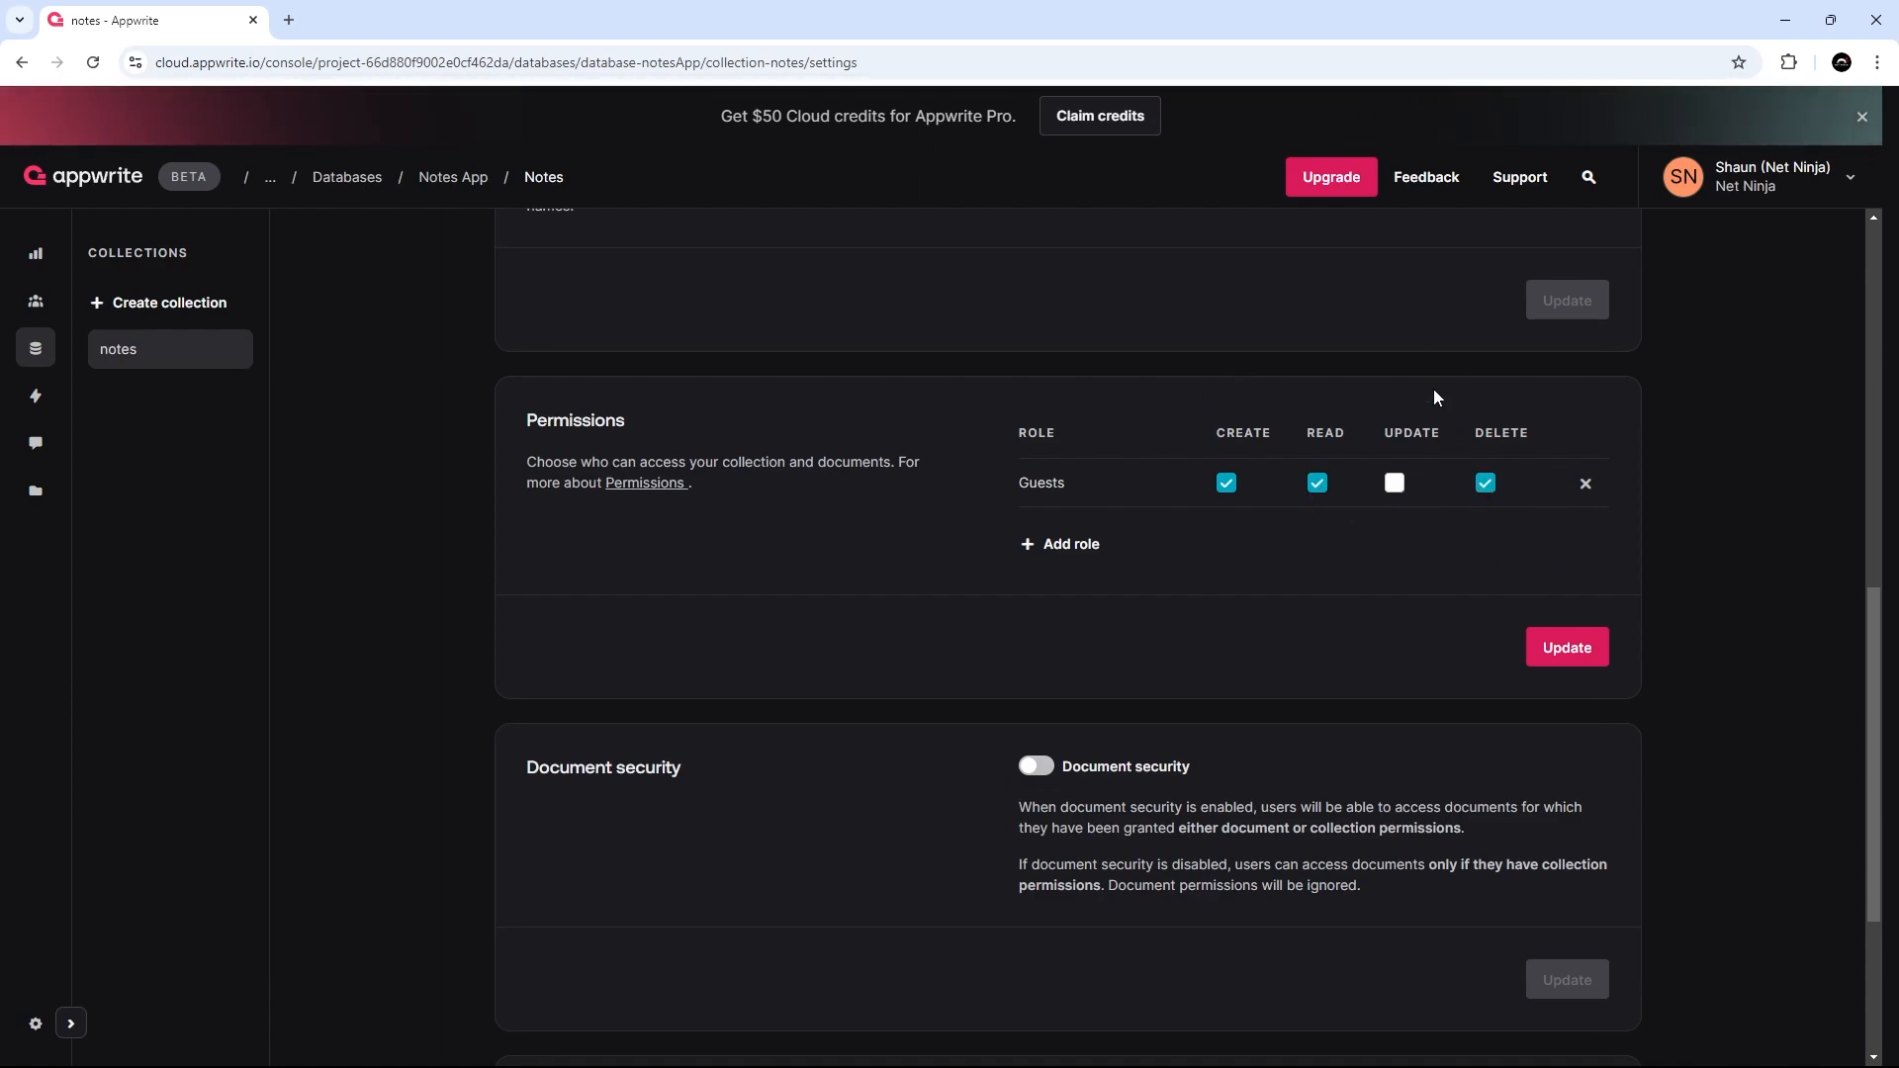
{"action": "mouse_move", "coordinate": [1393, 496]}
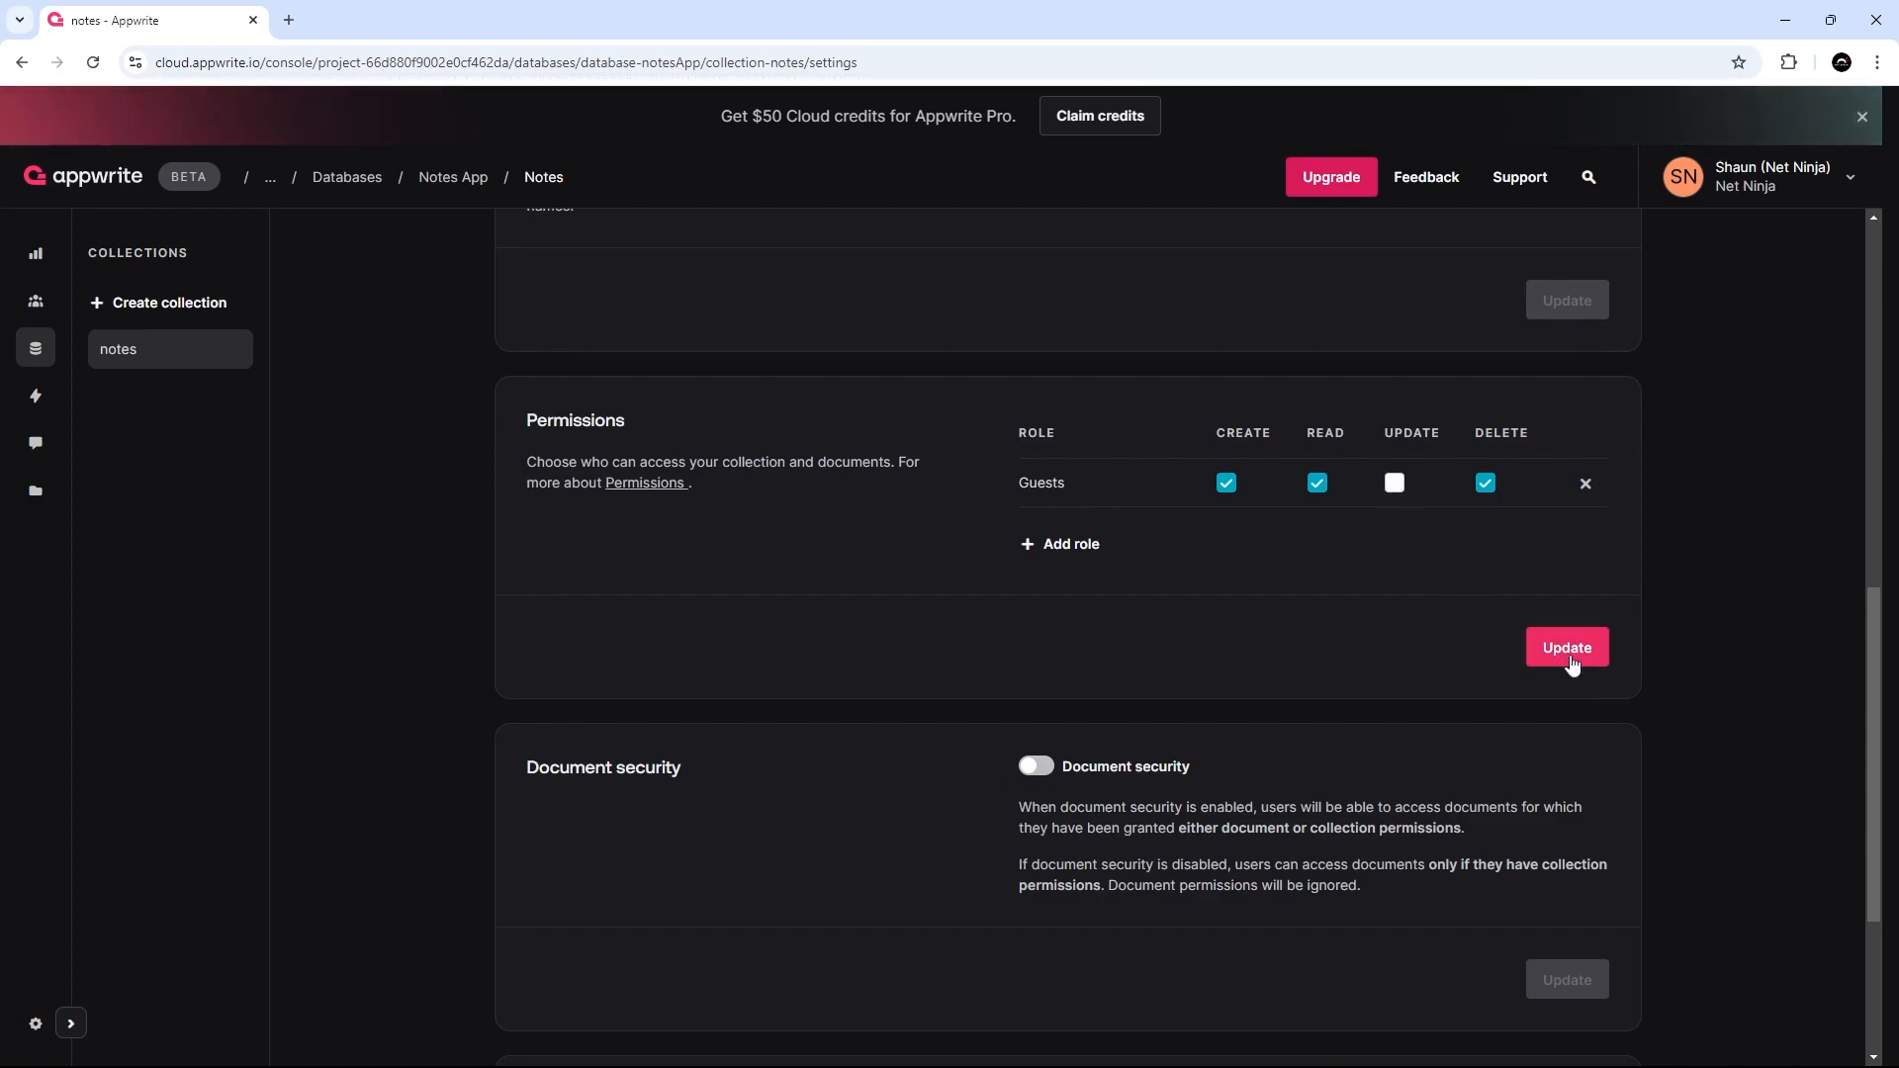
{"action": "left_click", "coordinate": [1565, 647]}
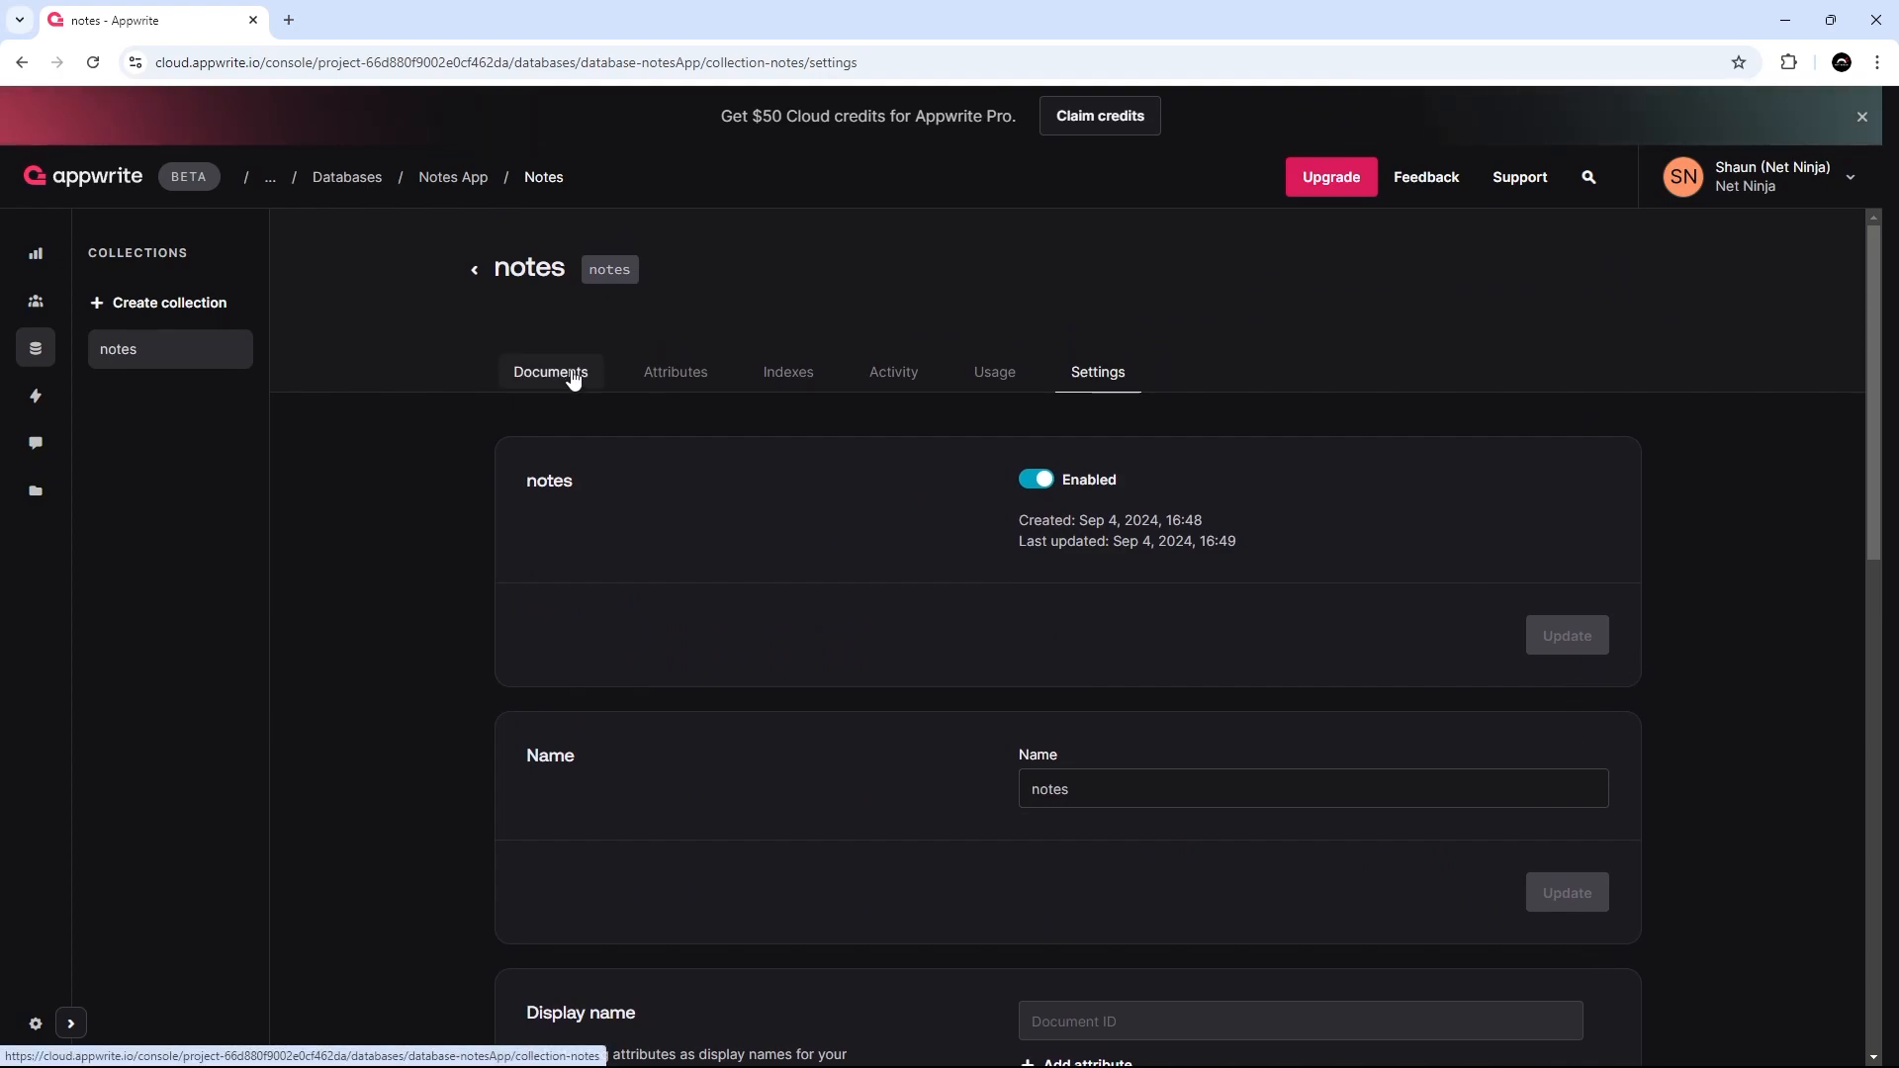
Go back from the notes collection to the project's Databases list showing Notes App.
{"action": "left_click", "coordinate": [550, 372]}
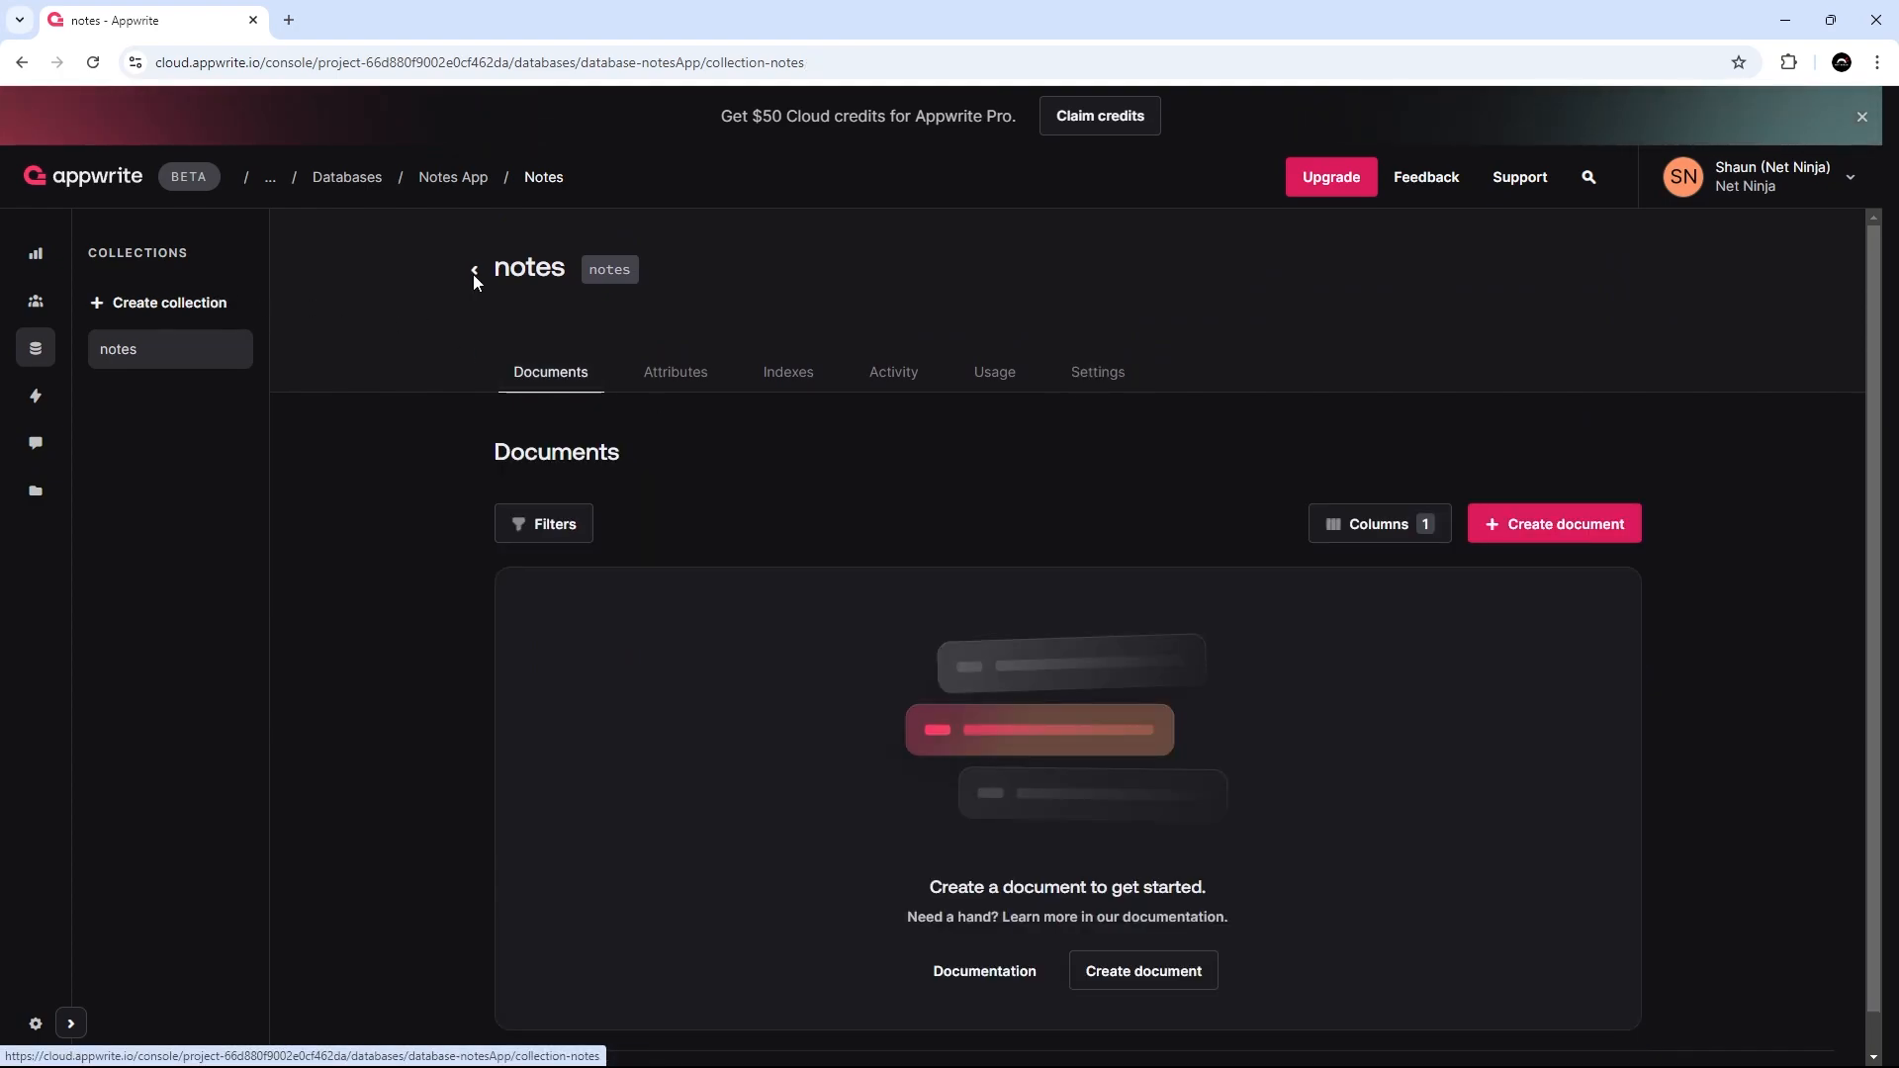
{"action": "left_click", "coordinate": [473, 269]}
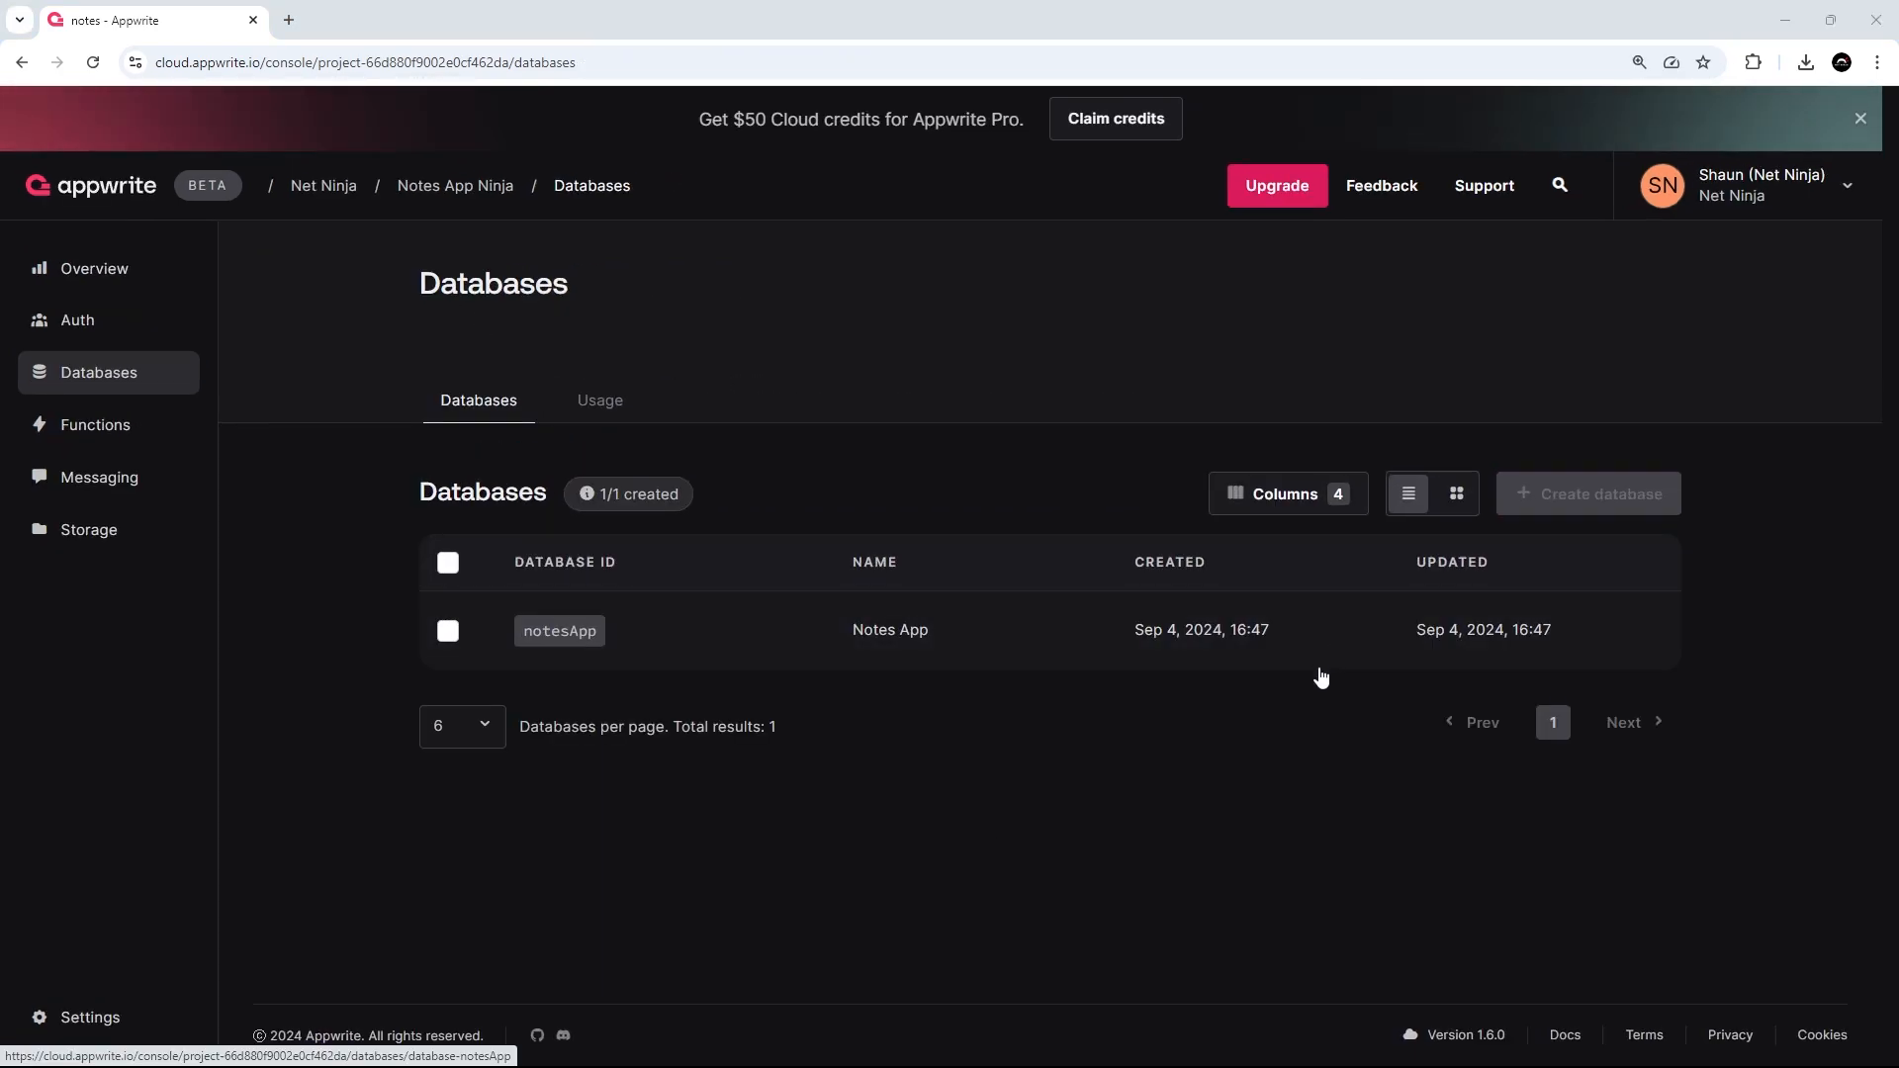
{"action": "mouse_move", "coordinate": [372, 516]}
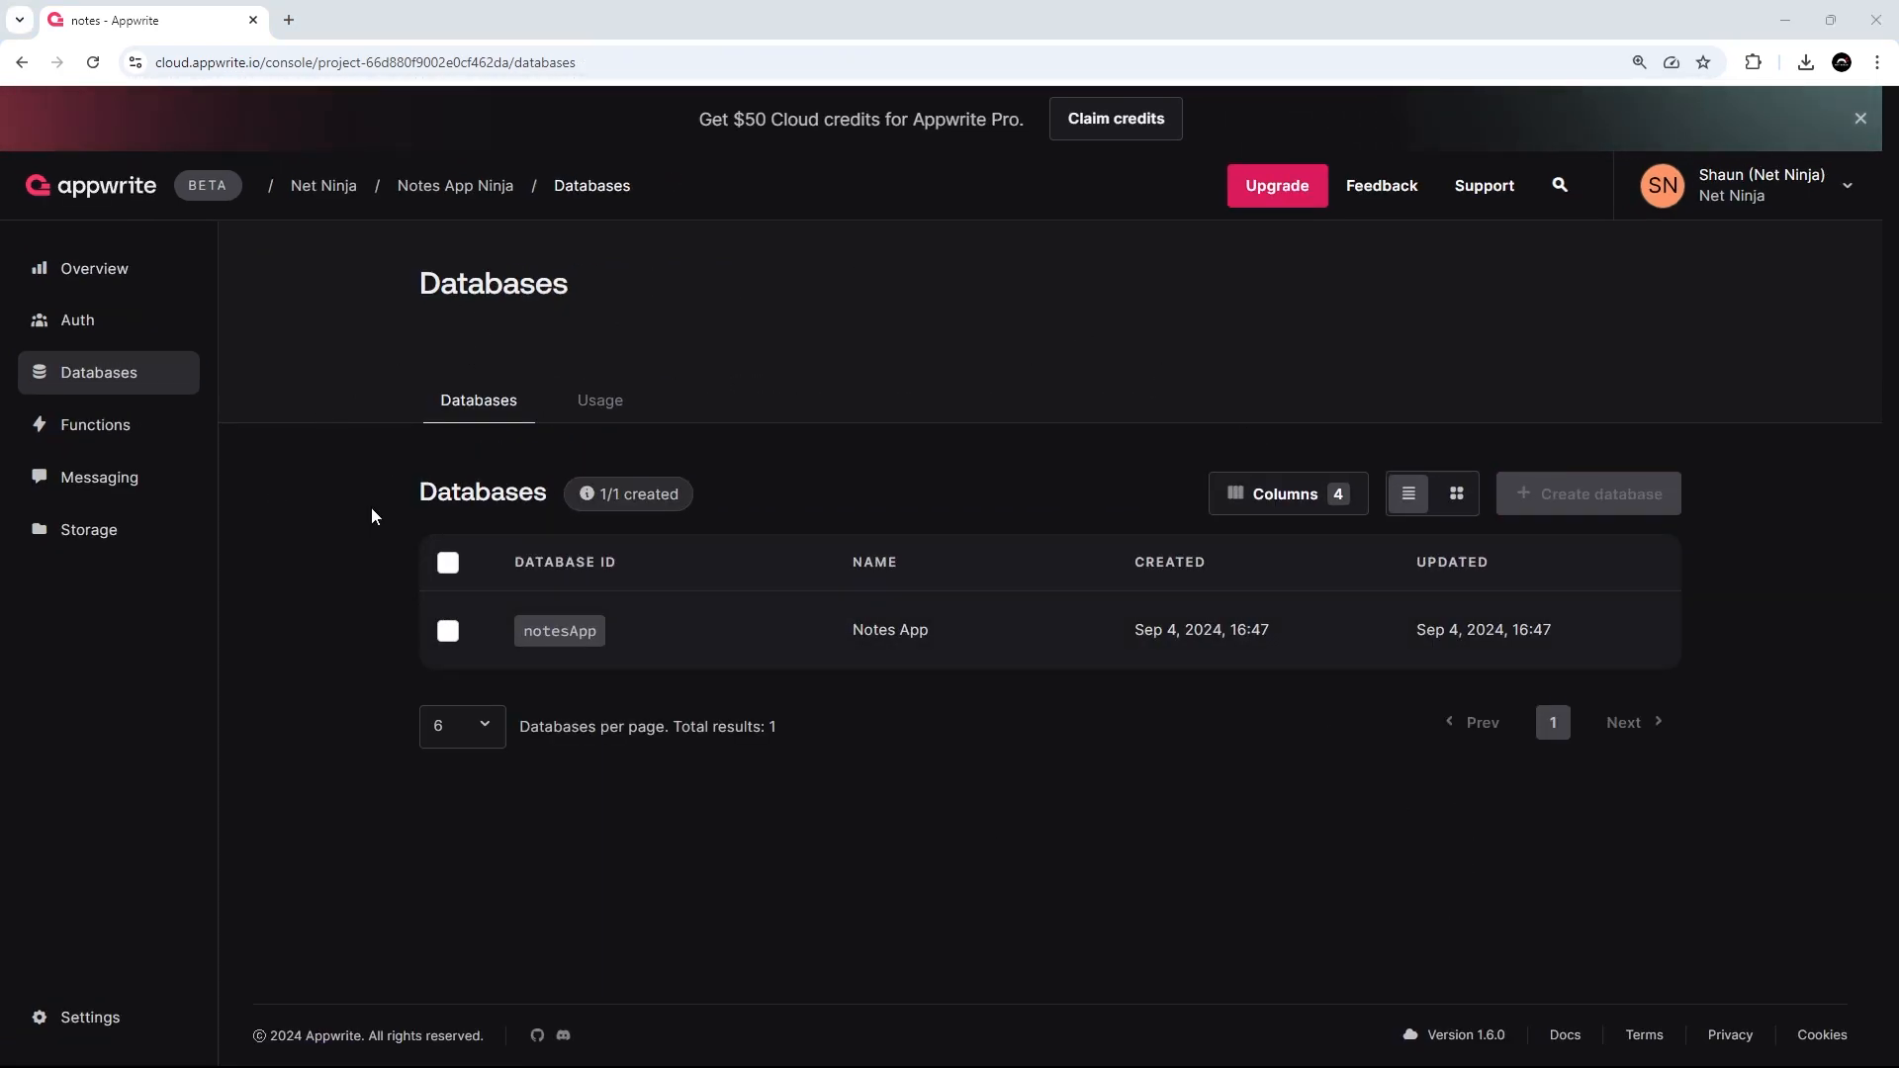
{"action": "mouse_move", "coordinate": [1060, 508]}
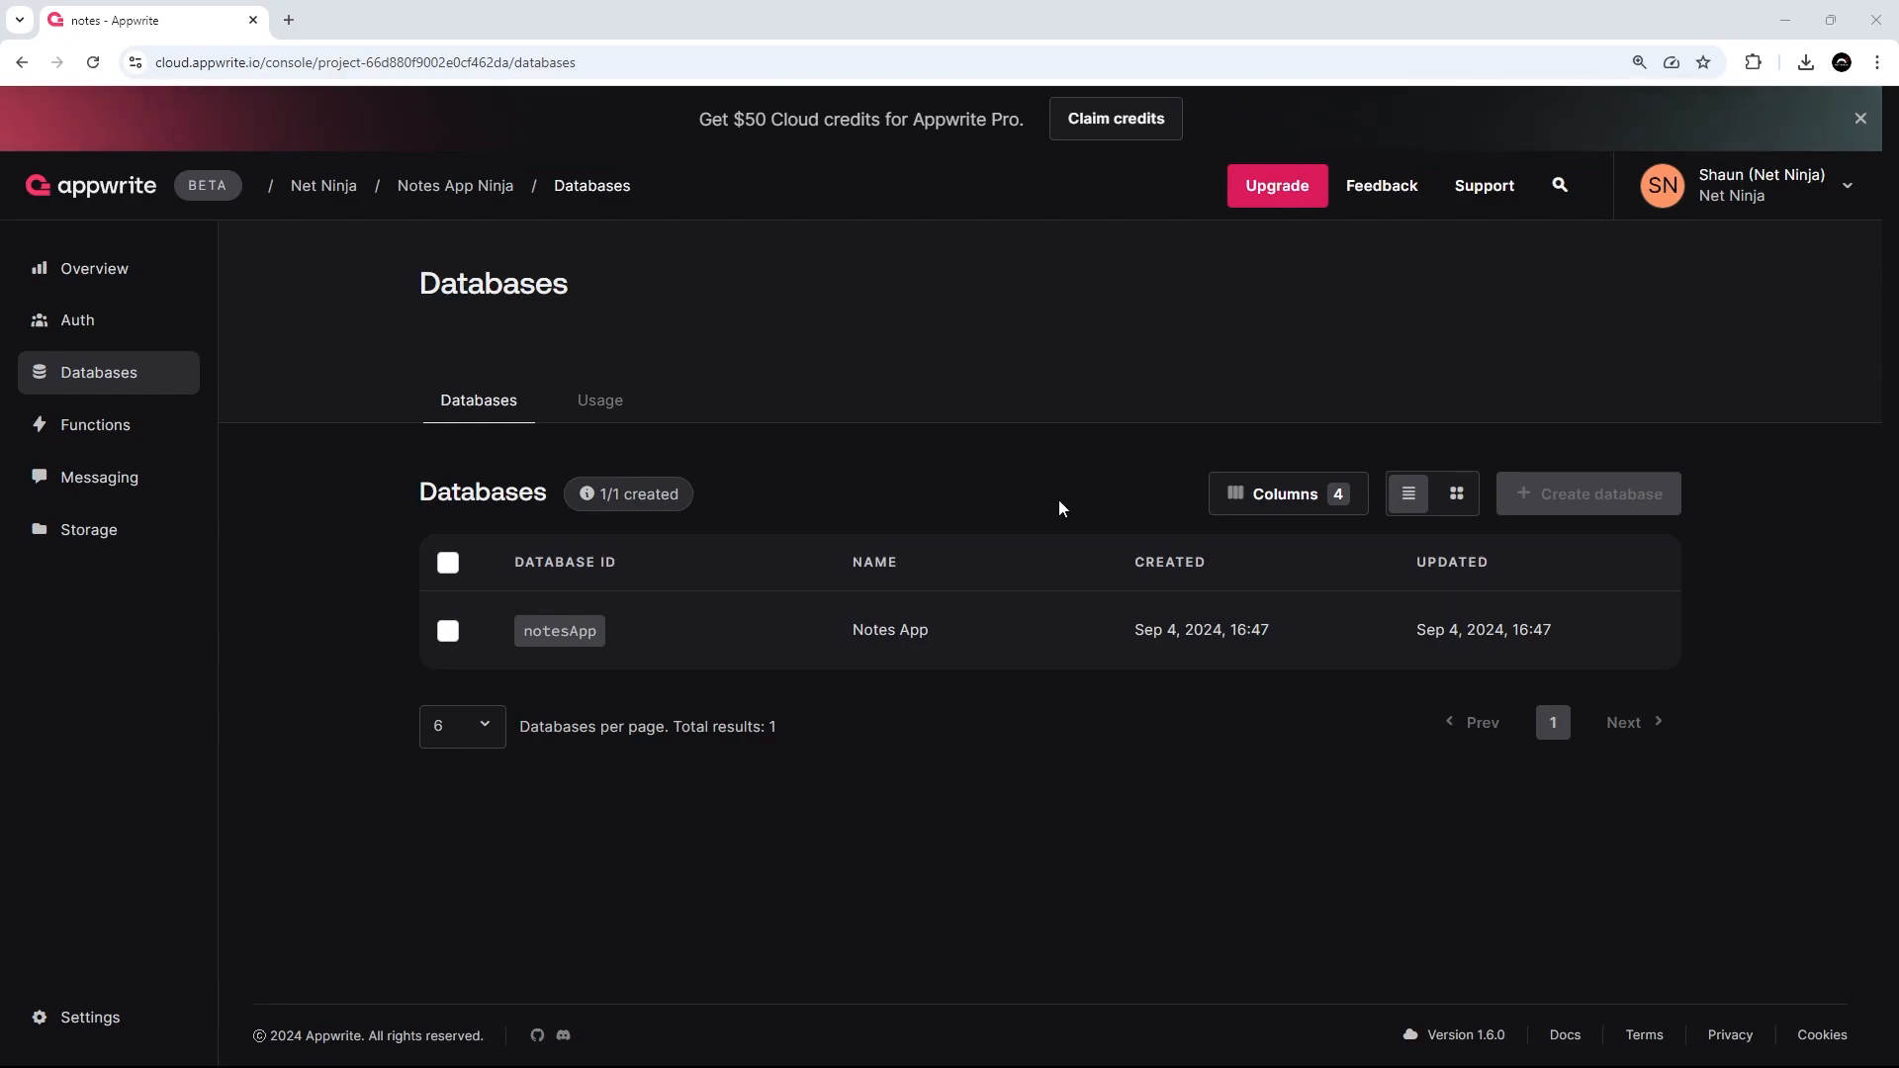
{"action": "mouse_move", "coordinate": [720, 712]}
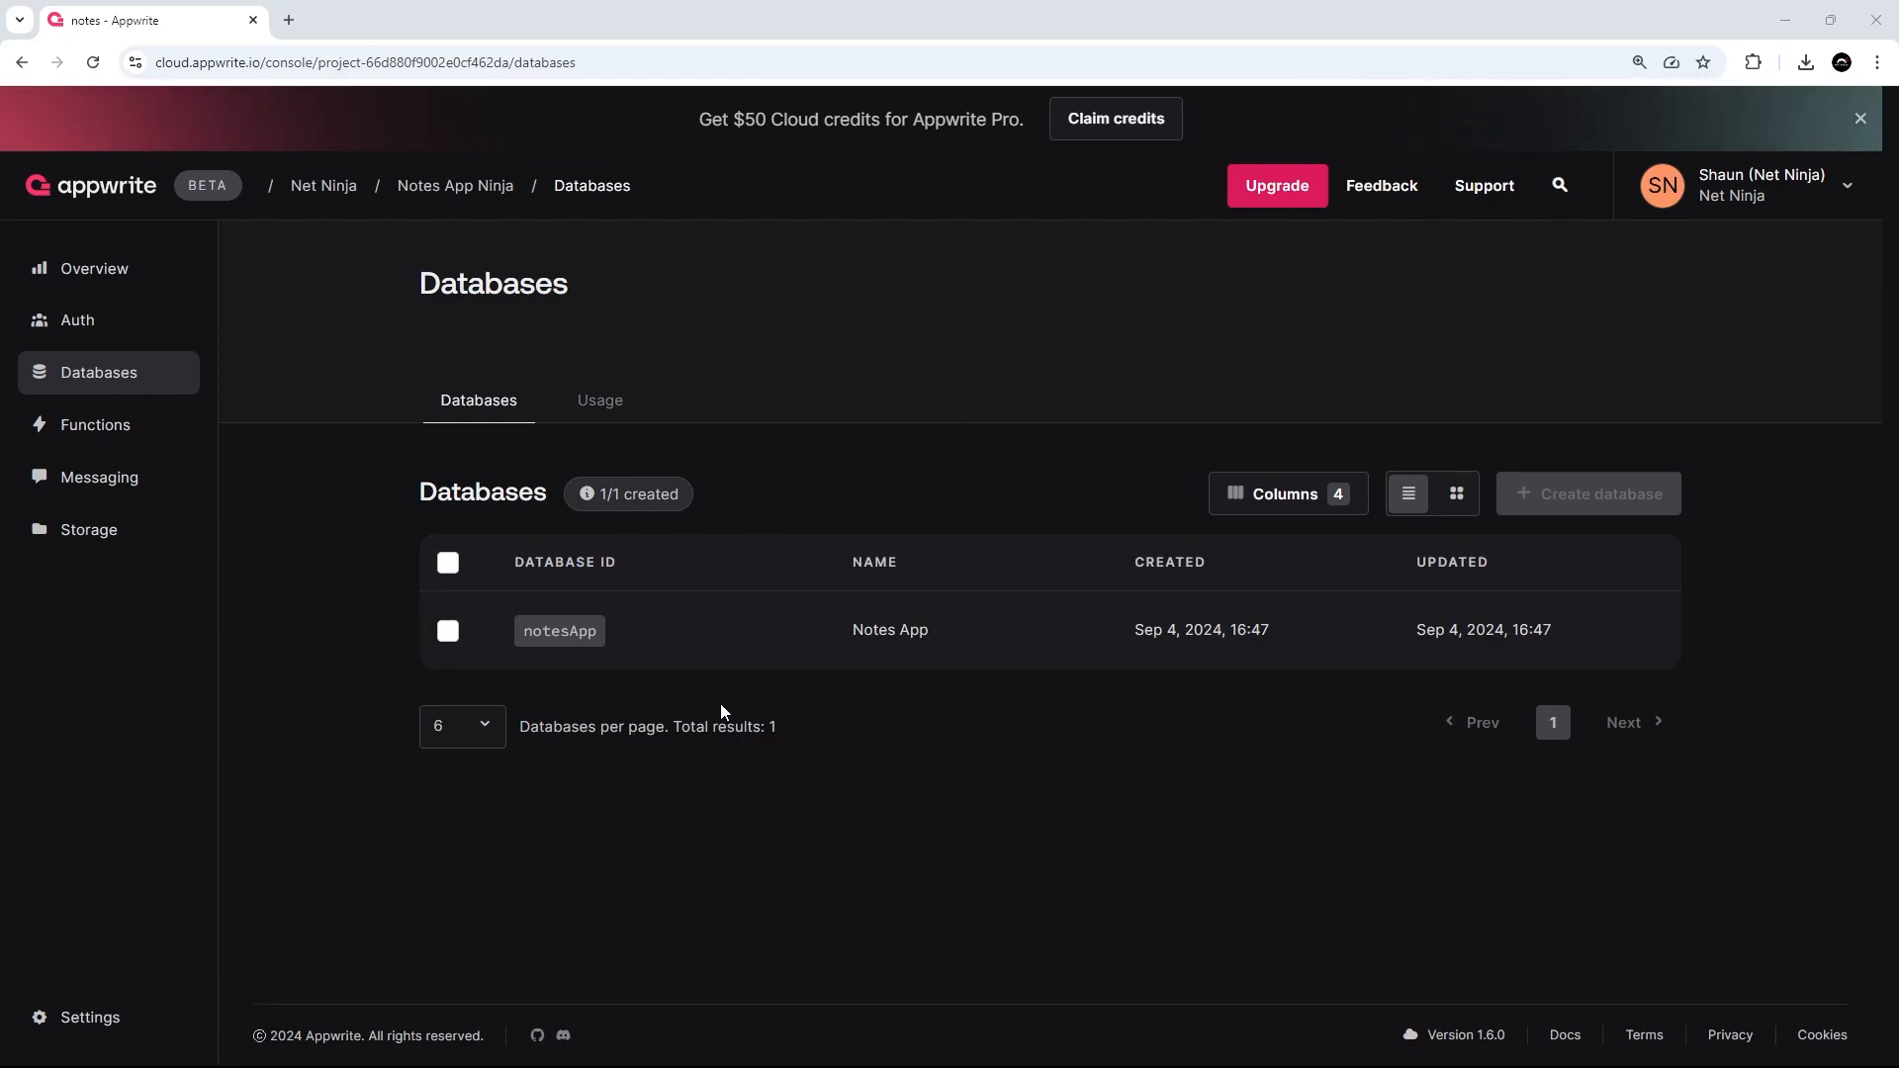
{"action": "mouse_move", "coordinate": [732, 695]}
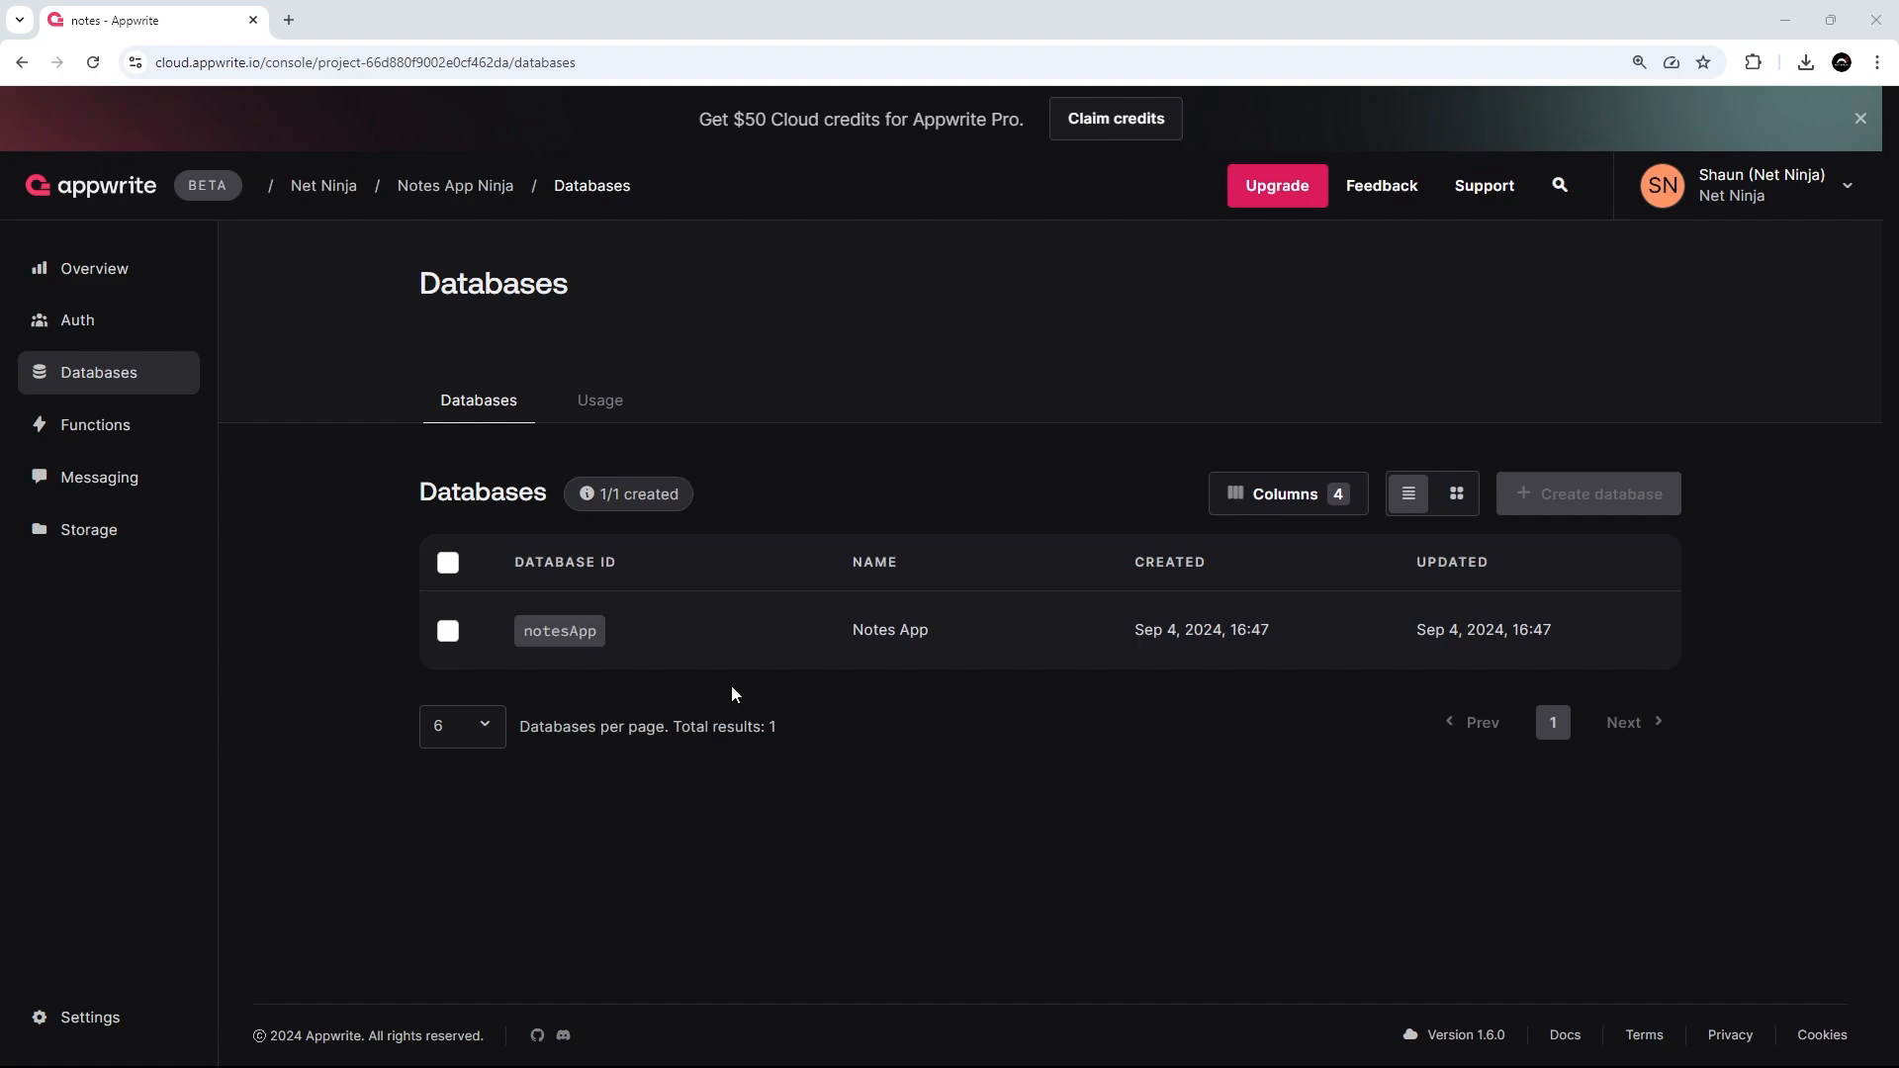
{"action": "mouse_move", "coordinate": [740, 683]}
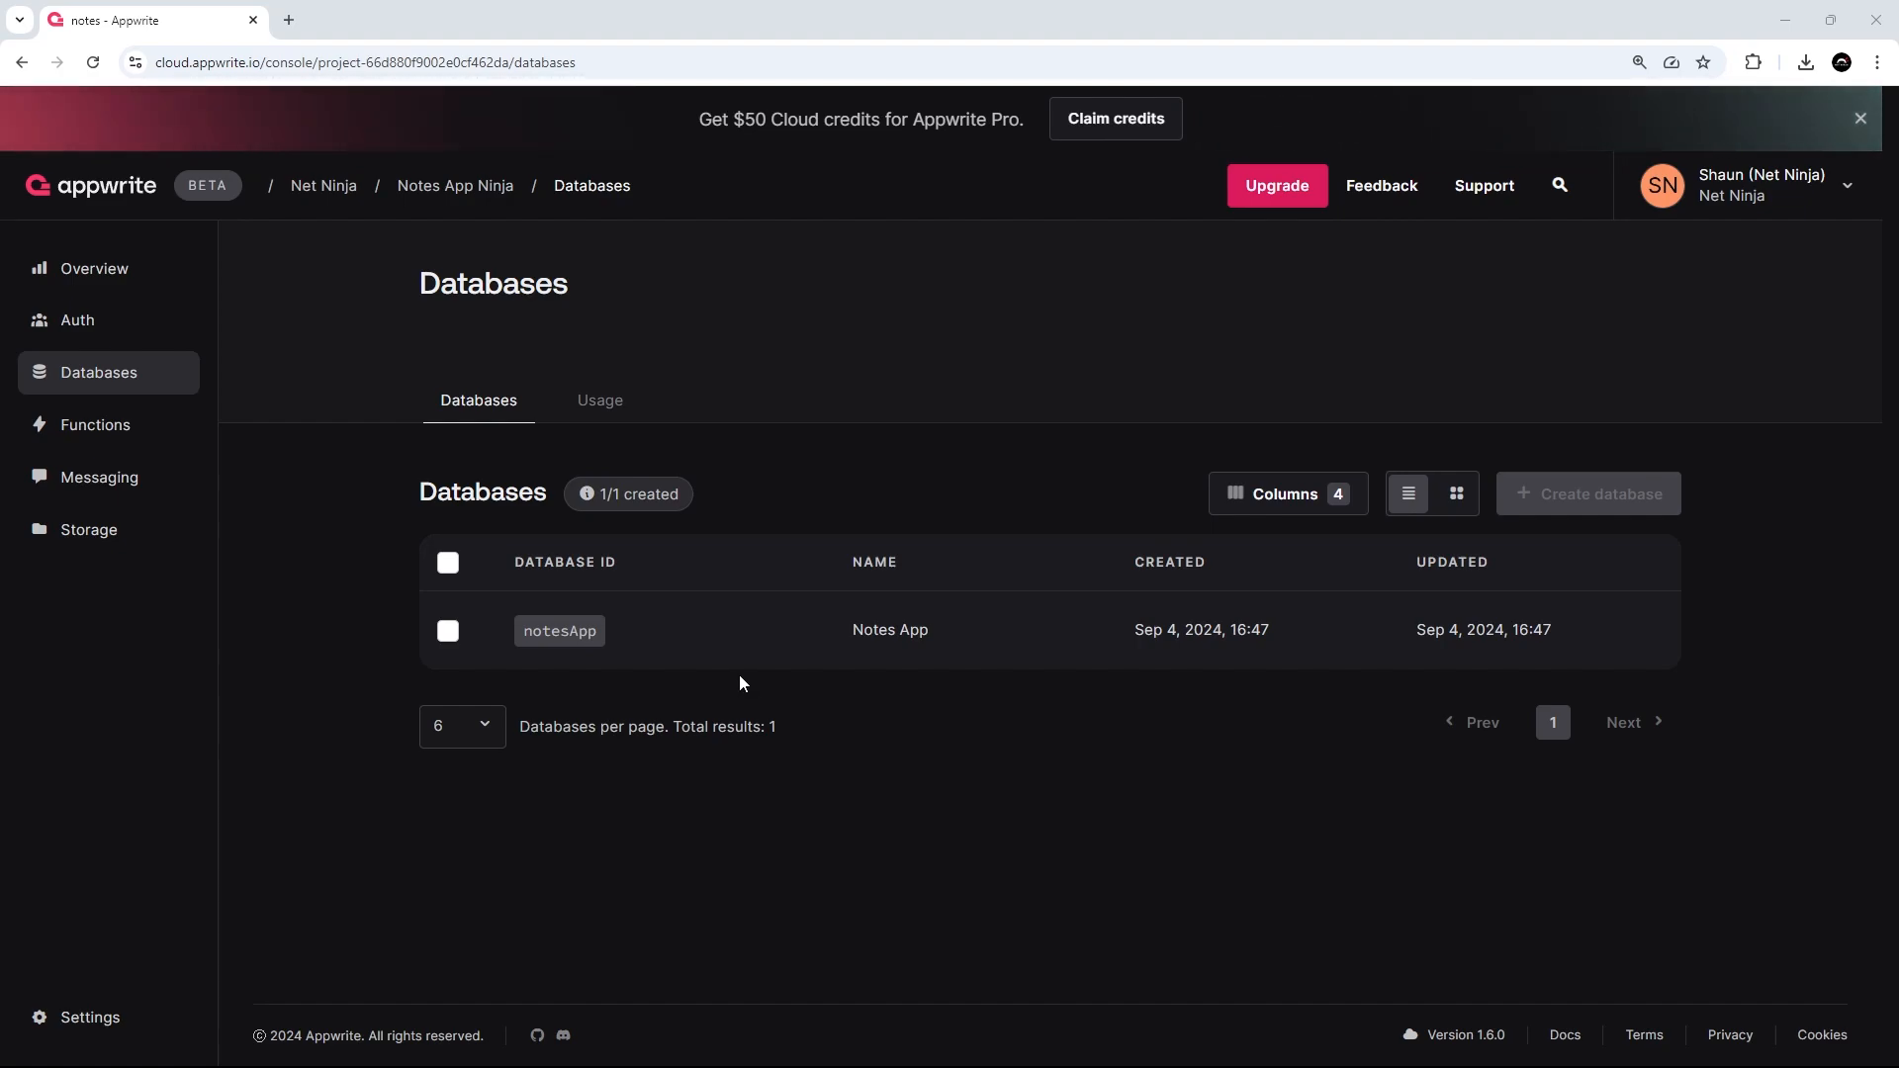
{"action": "mouse_move", "coordinate": [655, 521]}
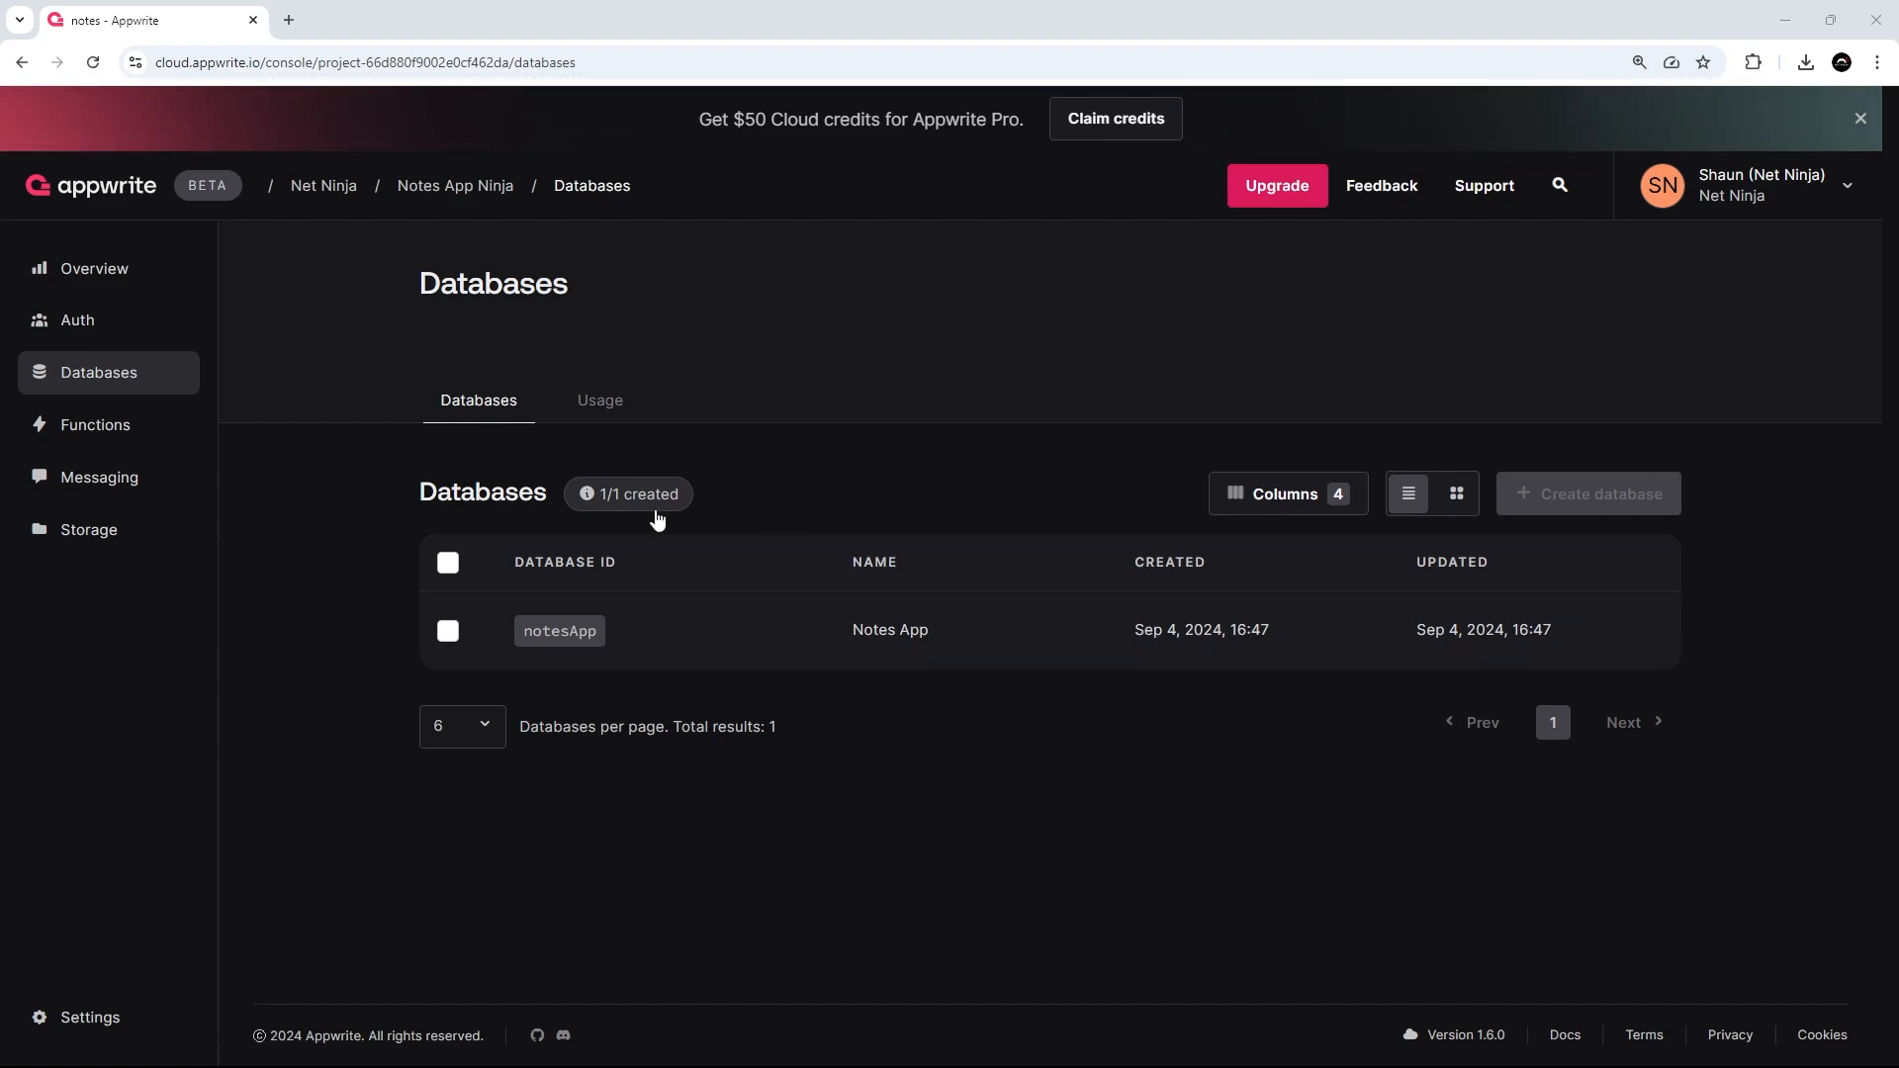